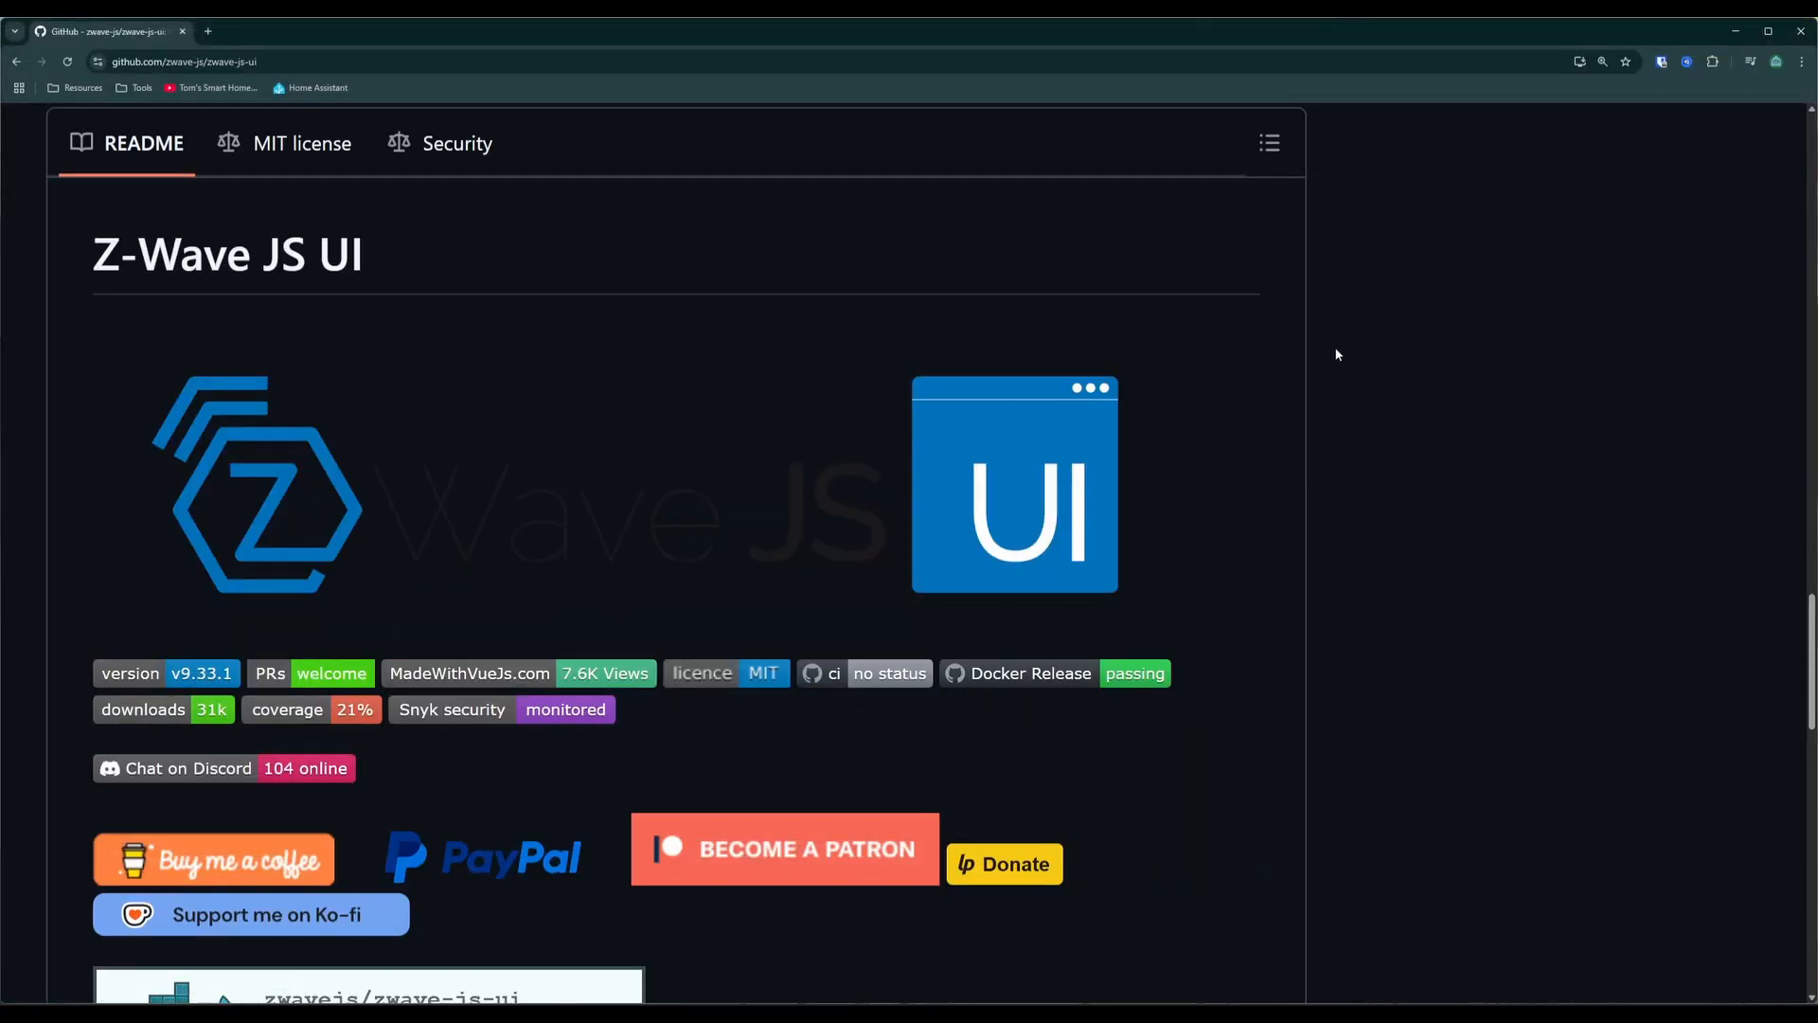
mouse_move(1331, 339)
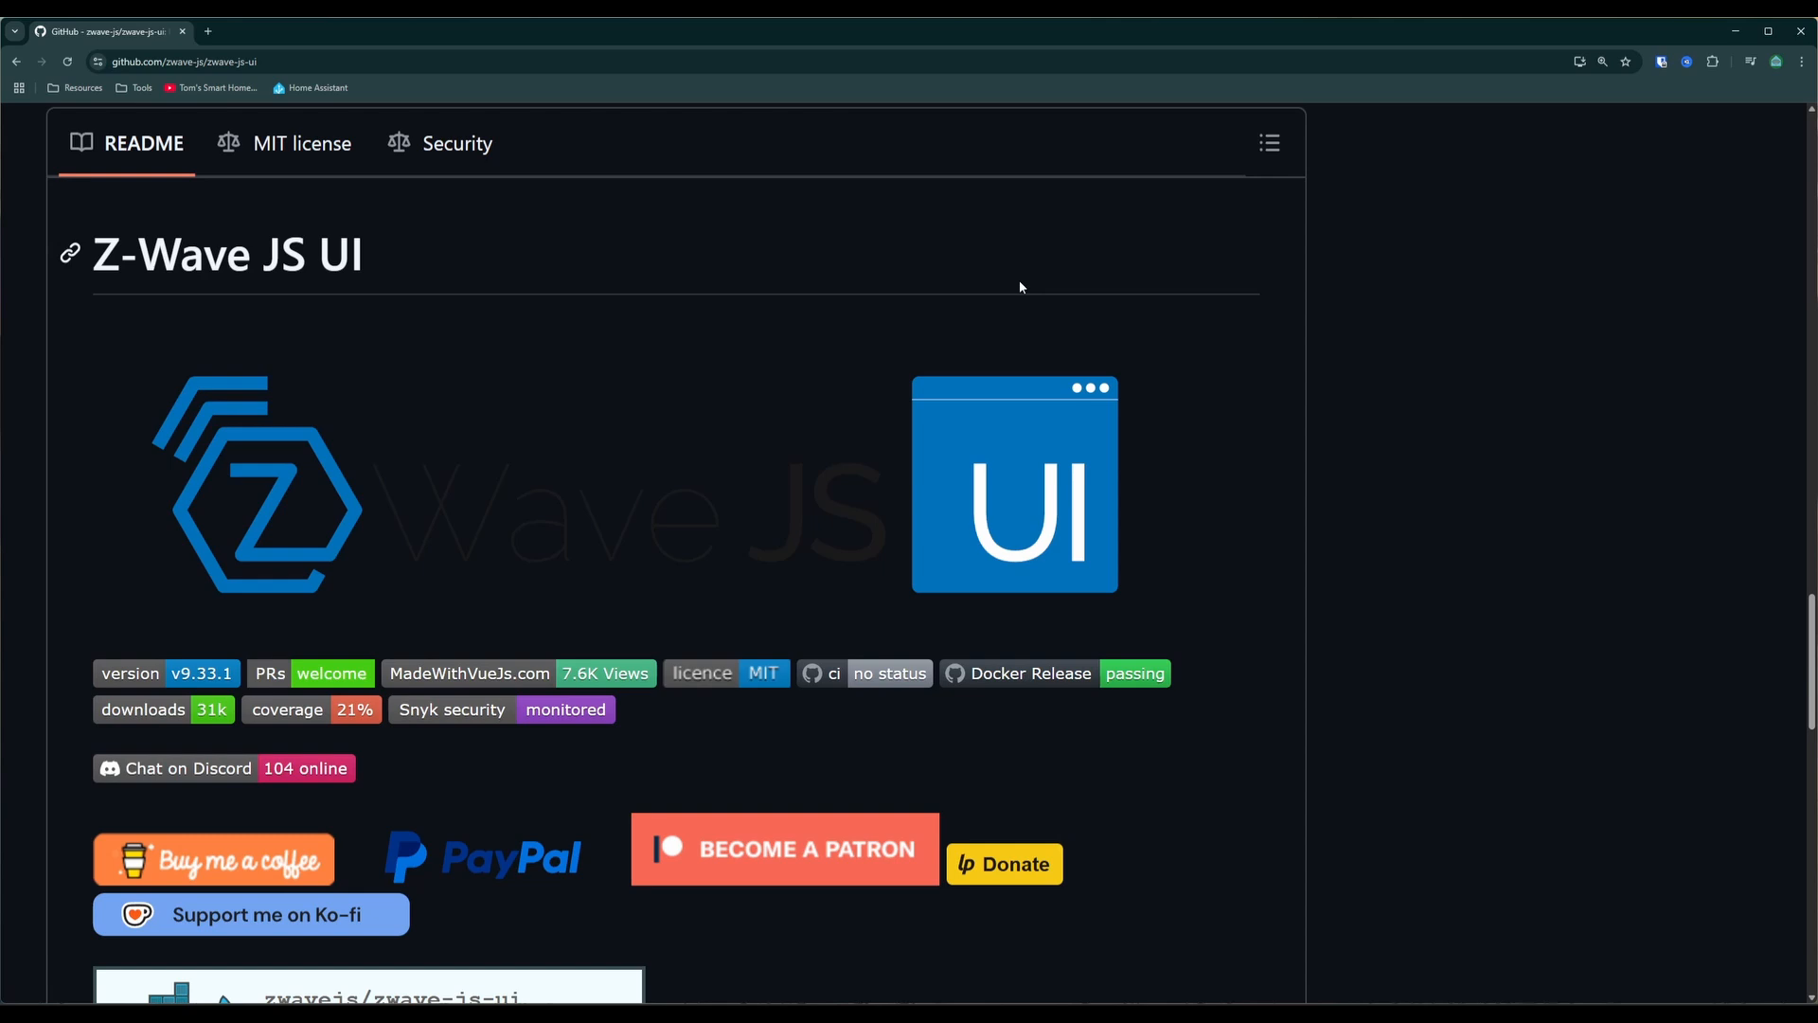
mouse_move(467, 377)
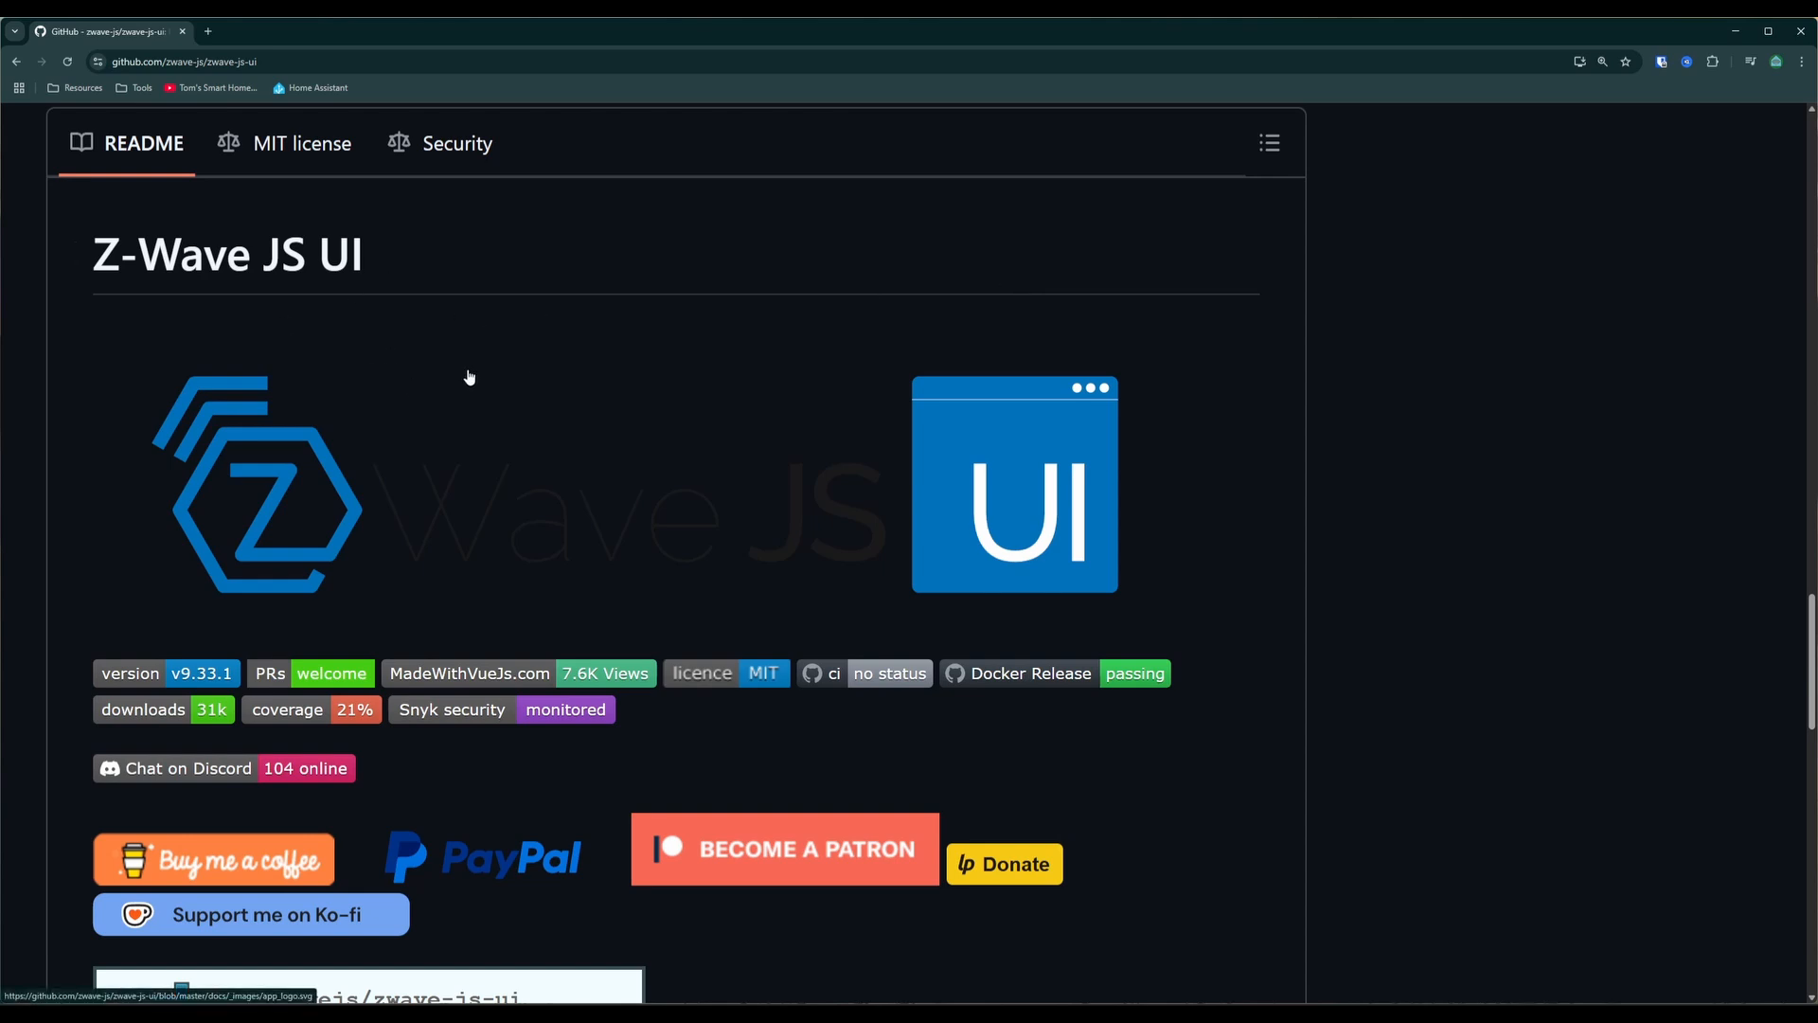
Scroll down through the Z-Wave JS UI README on GitHub before moving to Home Assistant
scroll("down", 3)
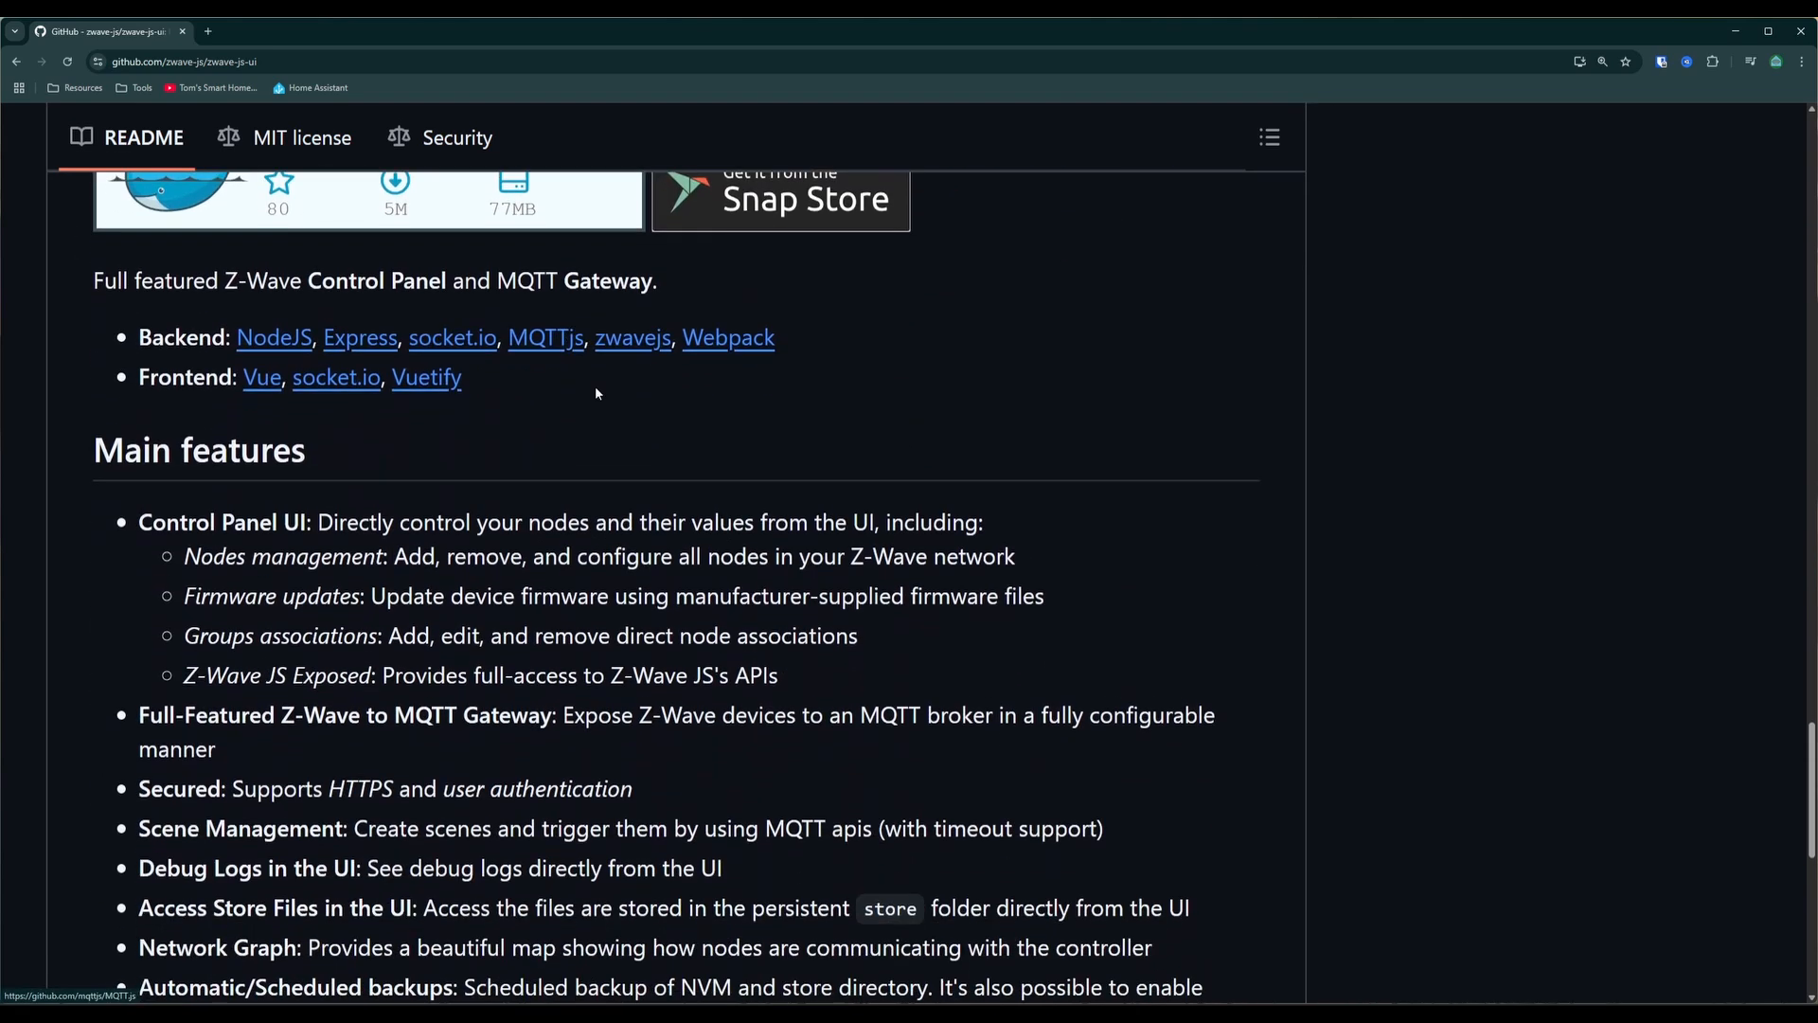
mouse_move(632, 493)
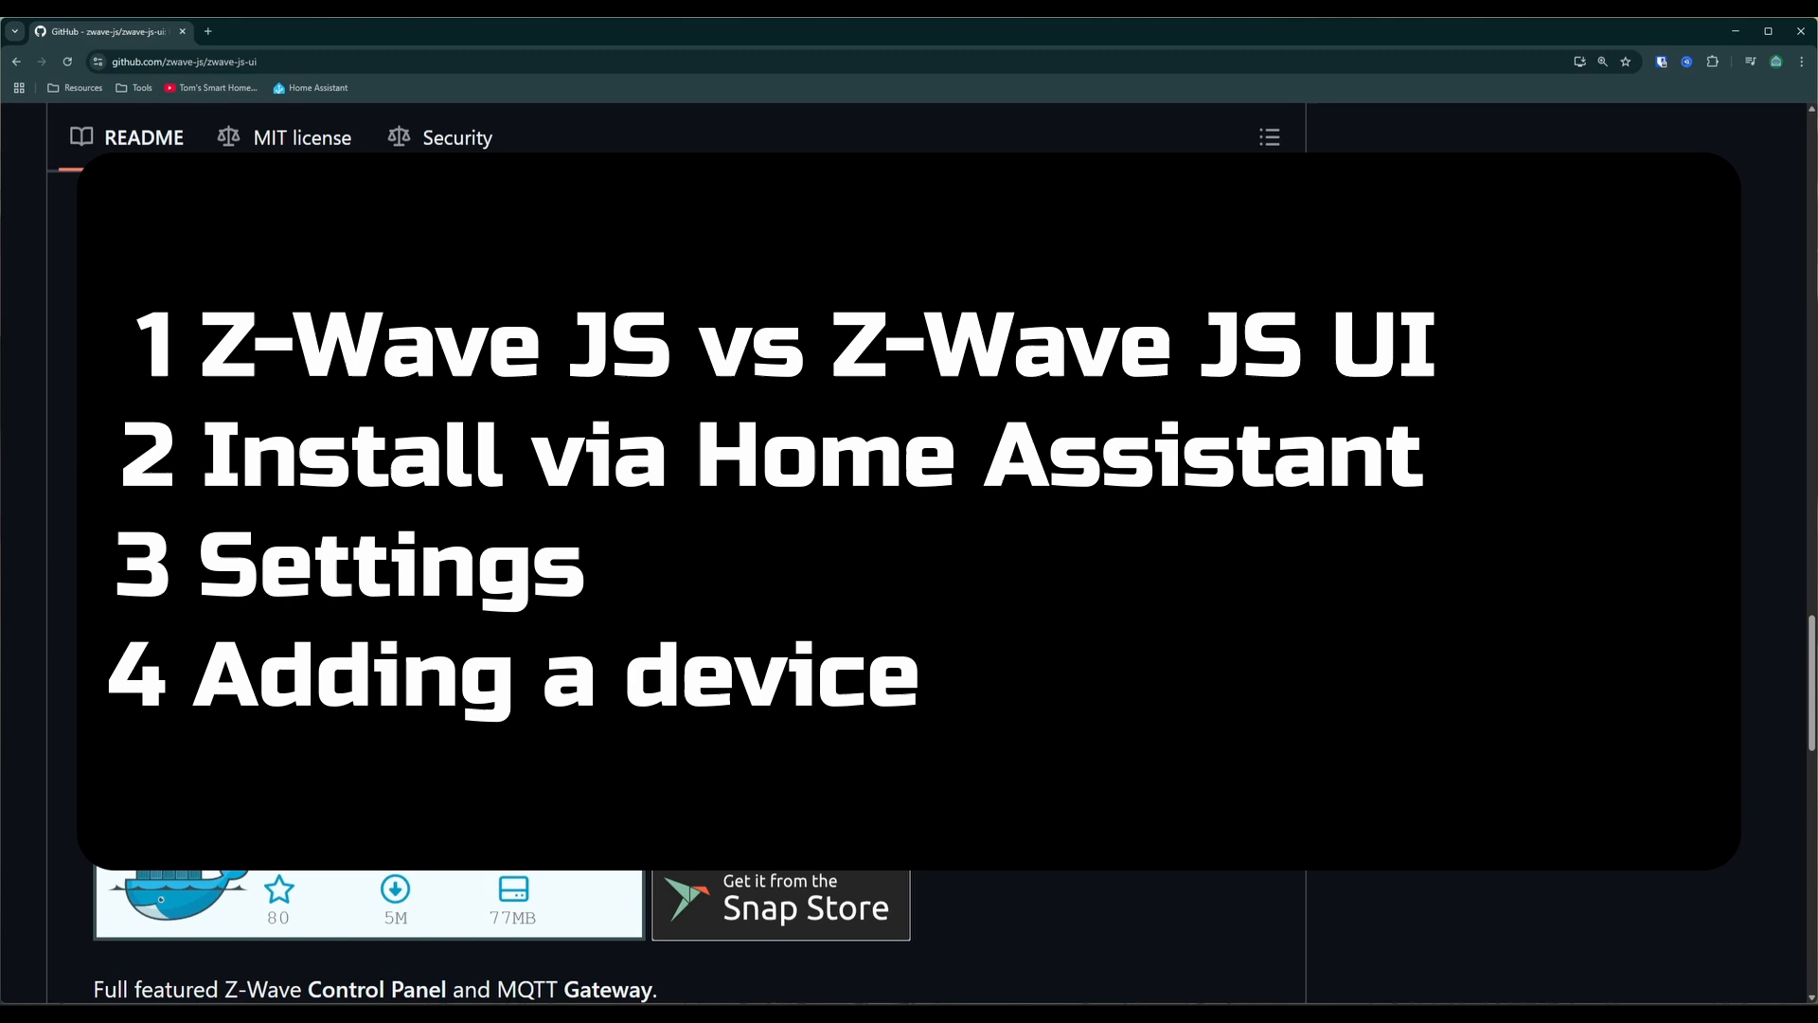
scroll("down", 3)
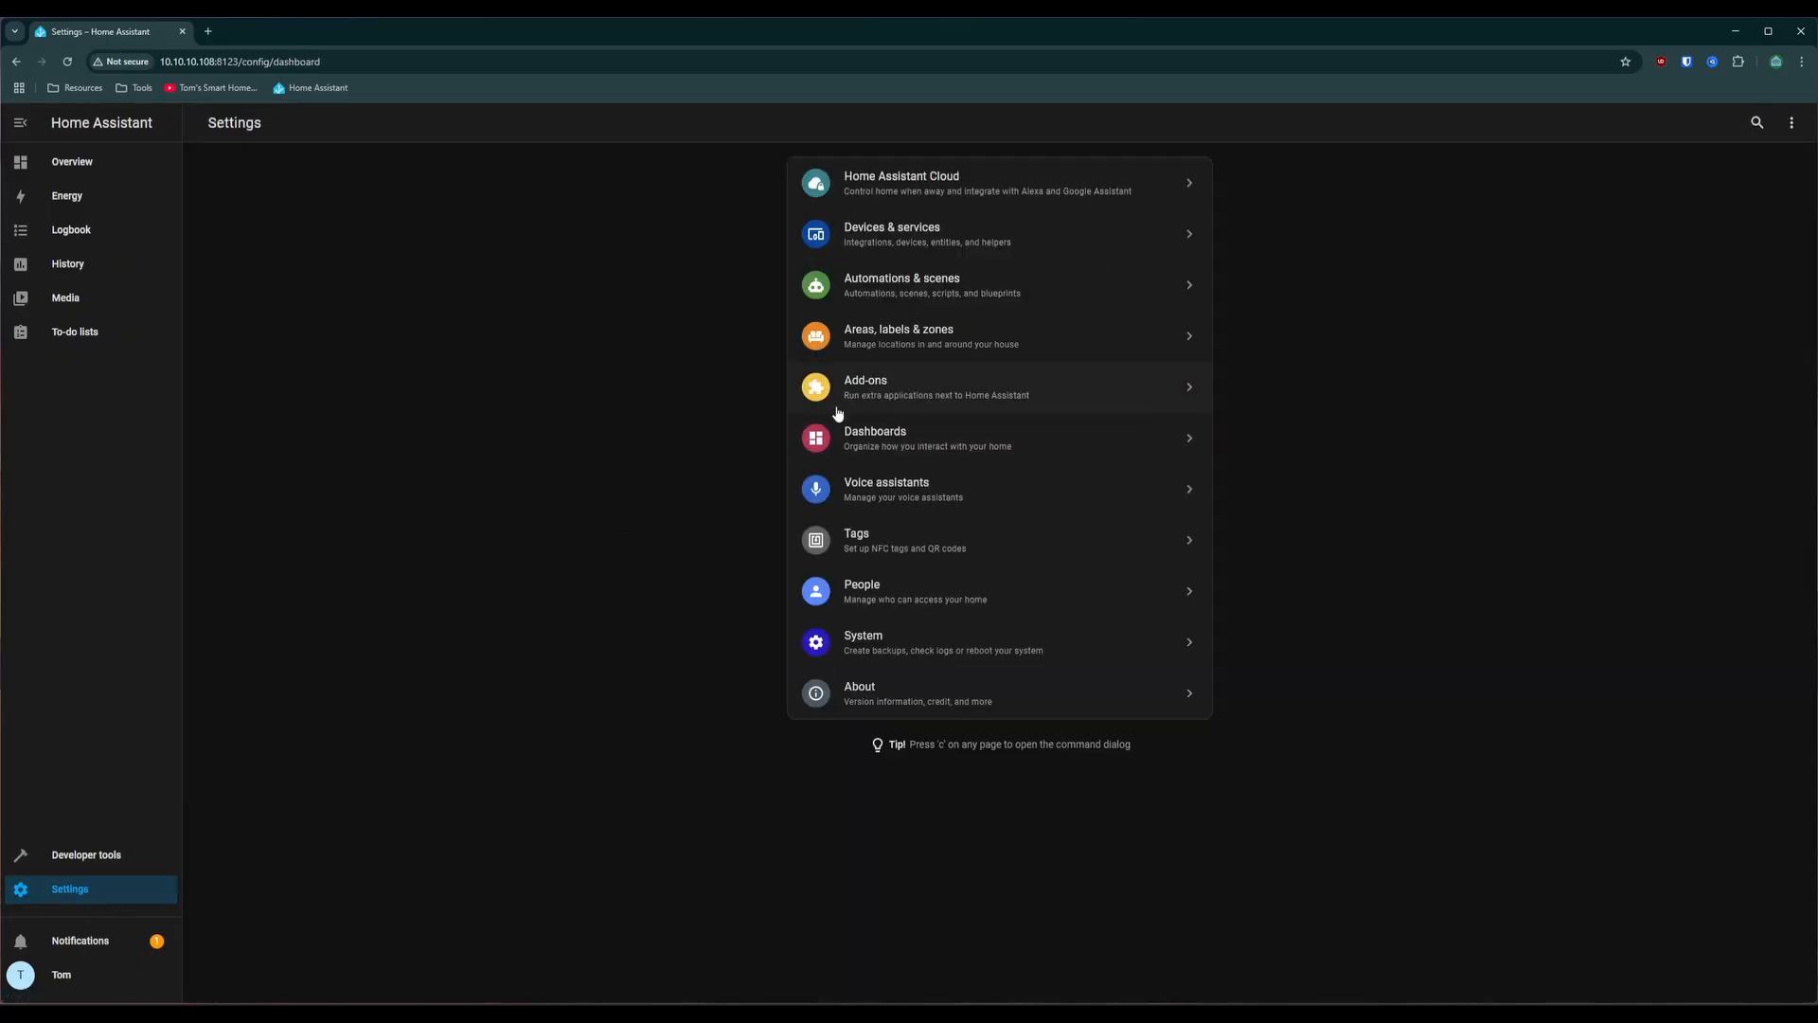
Find 'wave js ui' in the Add-on Store and install the Z-Wave JS UI add-on
left_click(1000, 386)
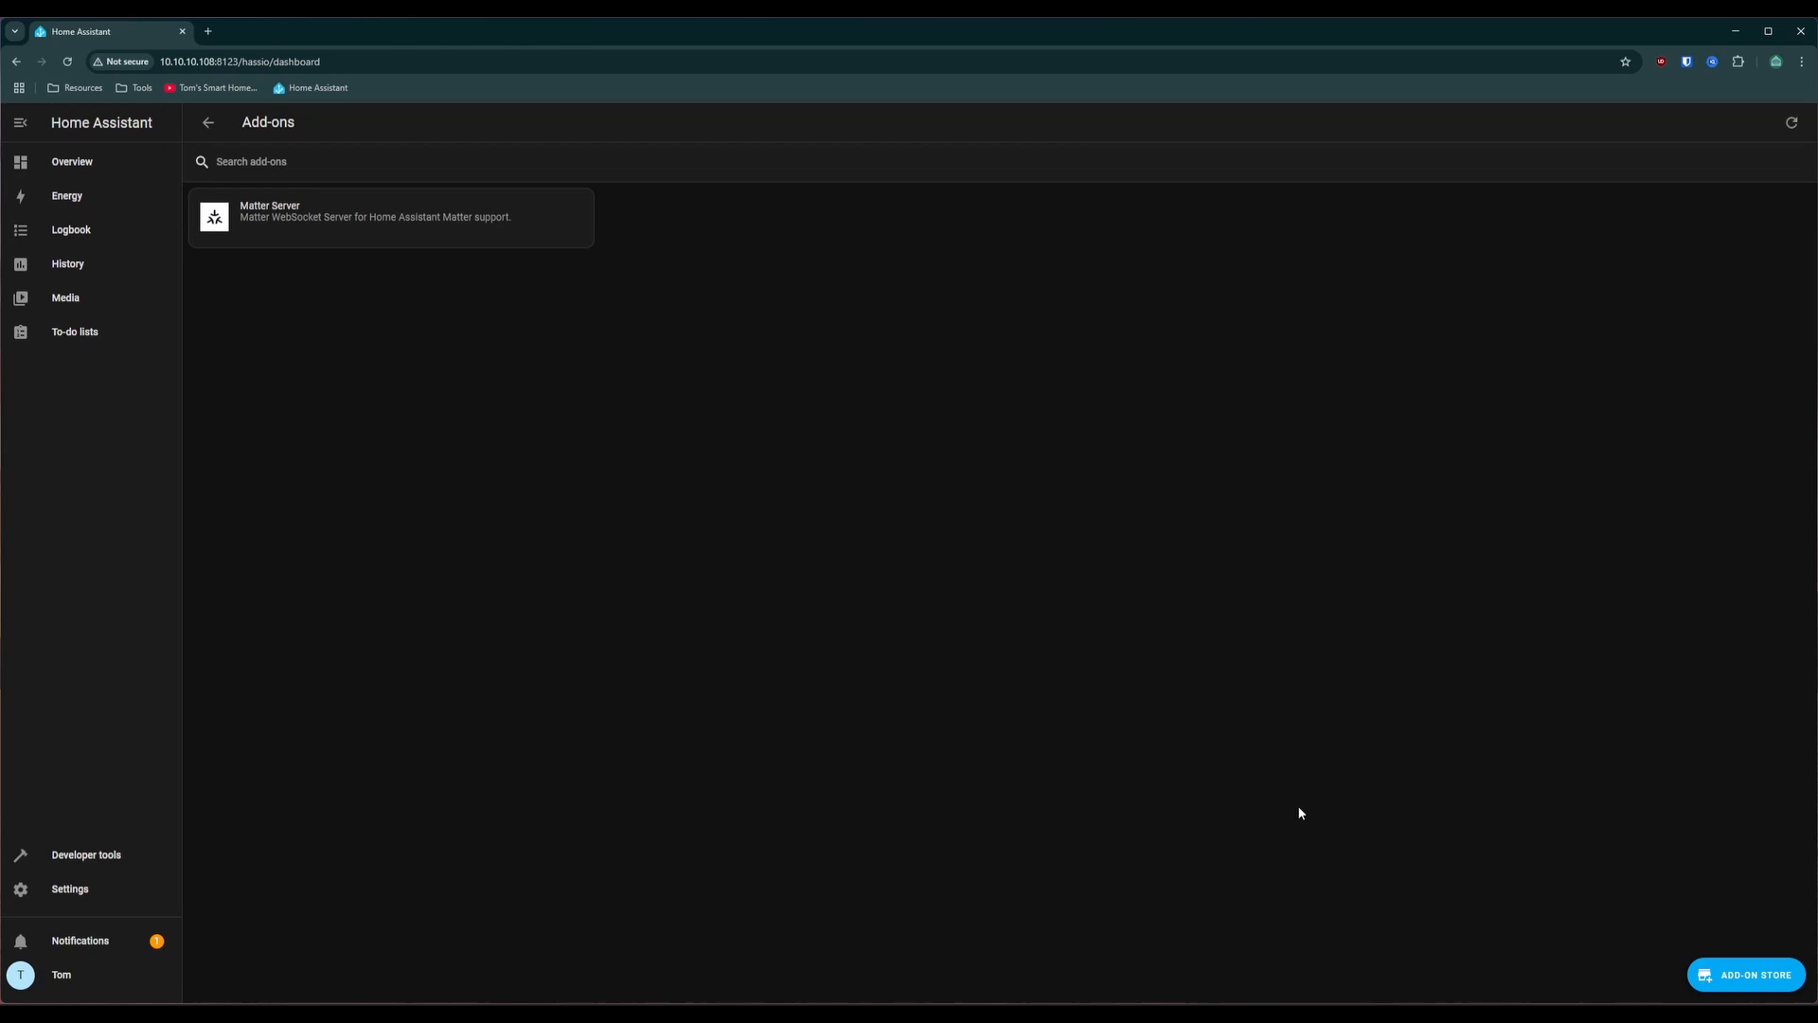
left_click(1746, 974)
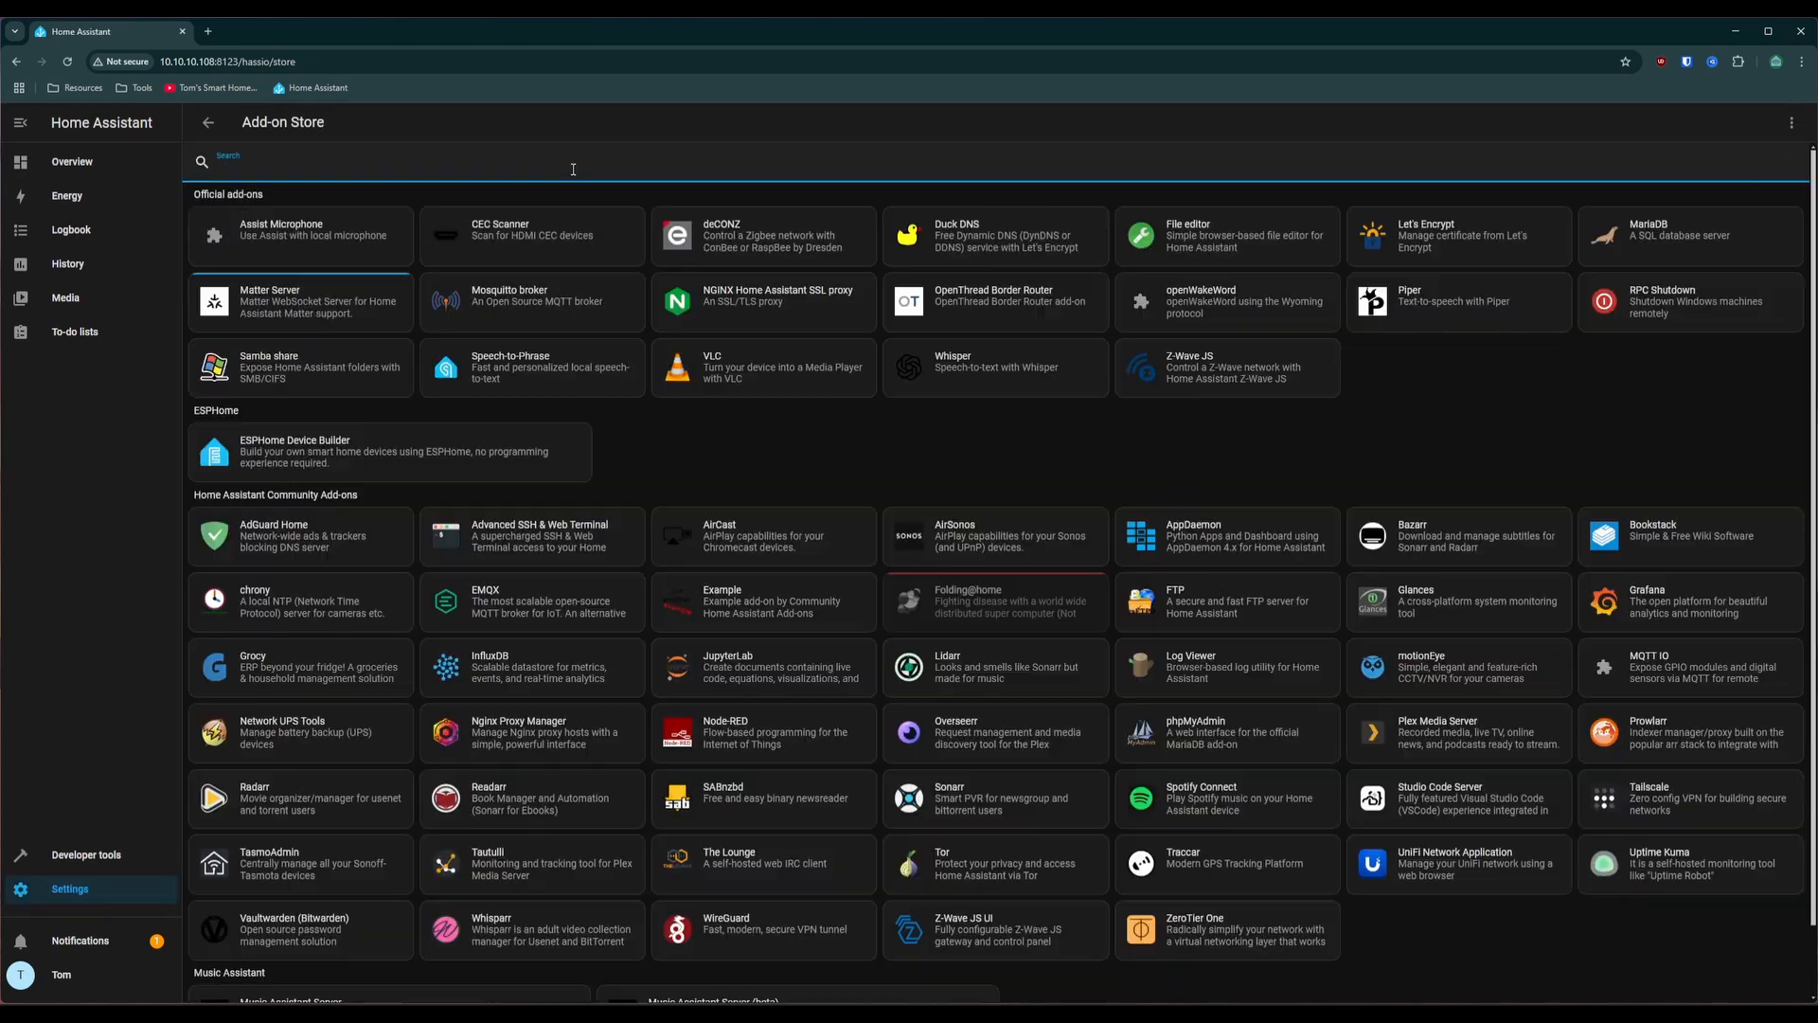
type("wave js ui")
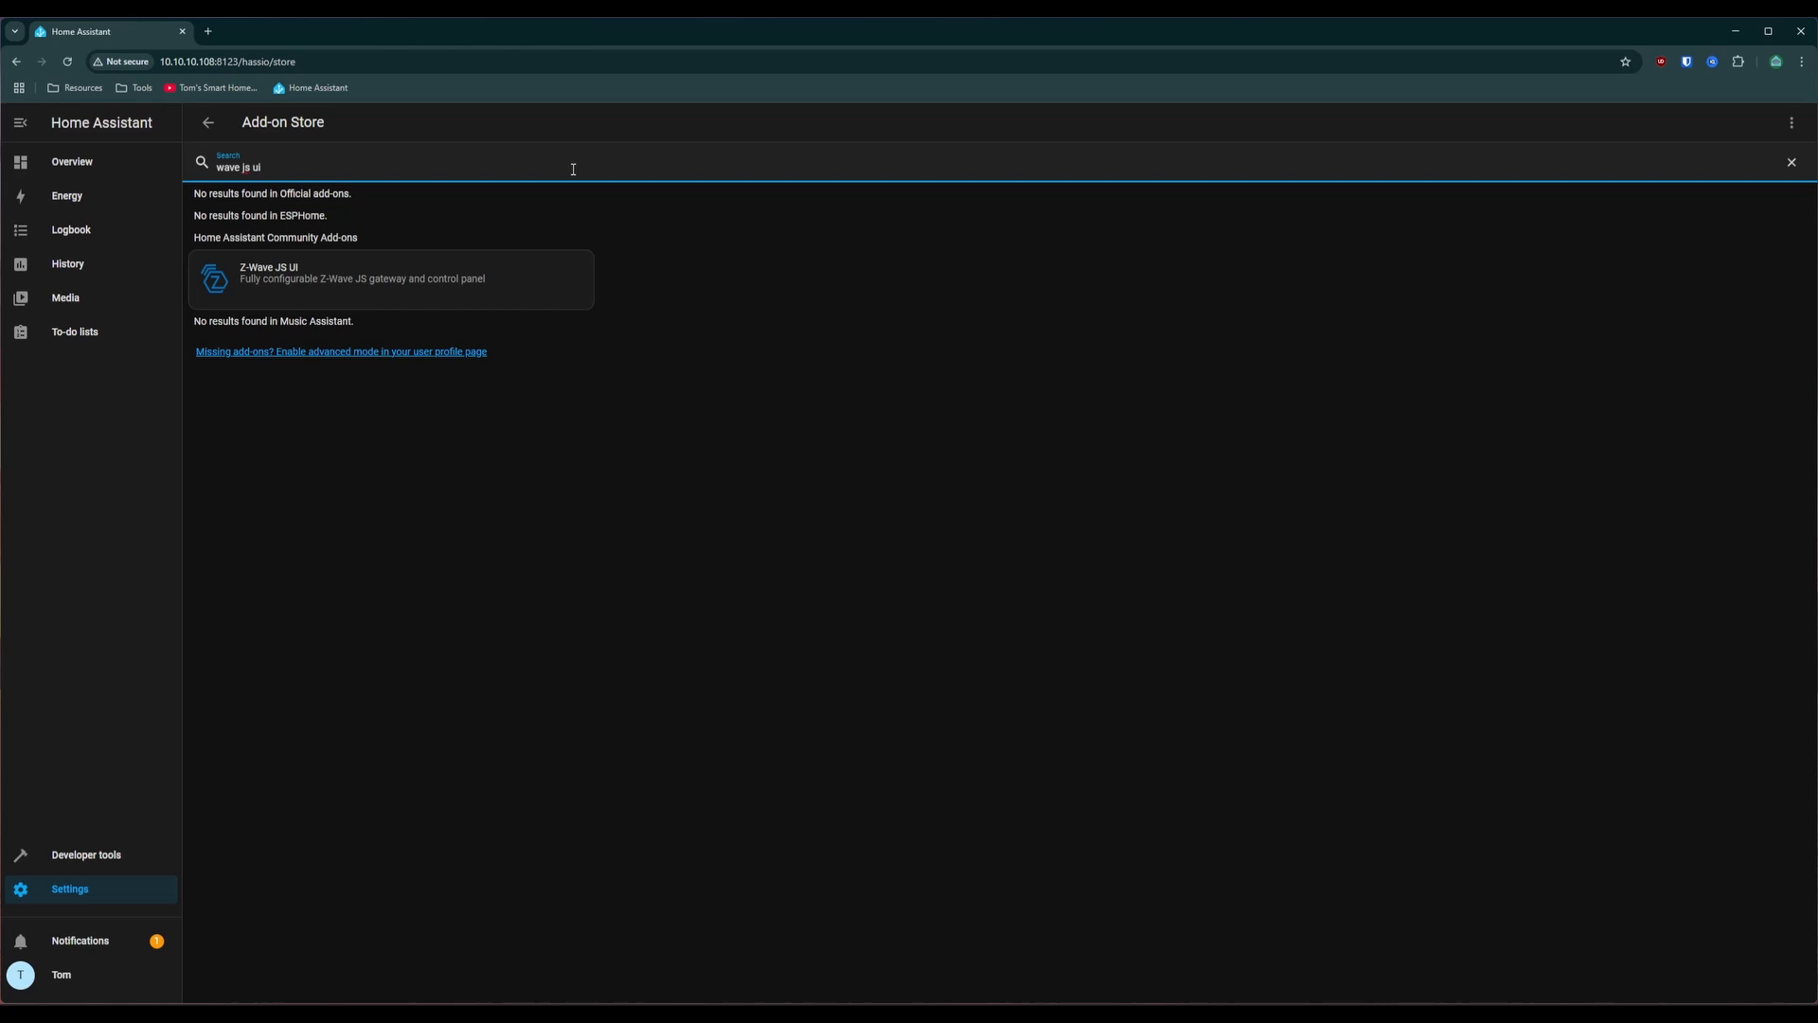
left_click(390, 278)
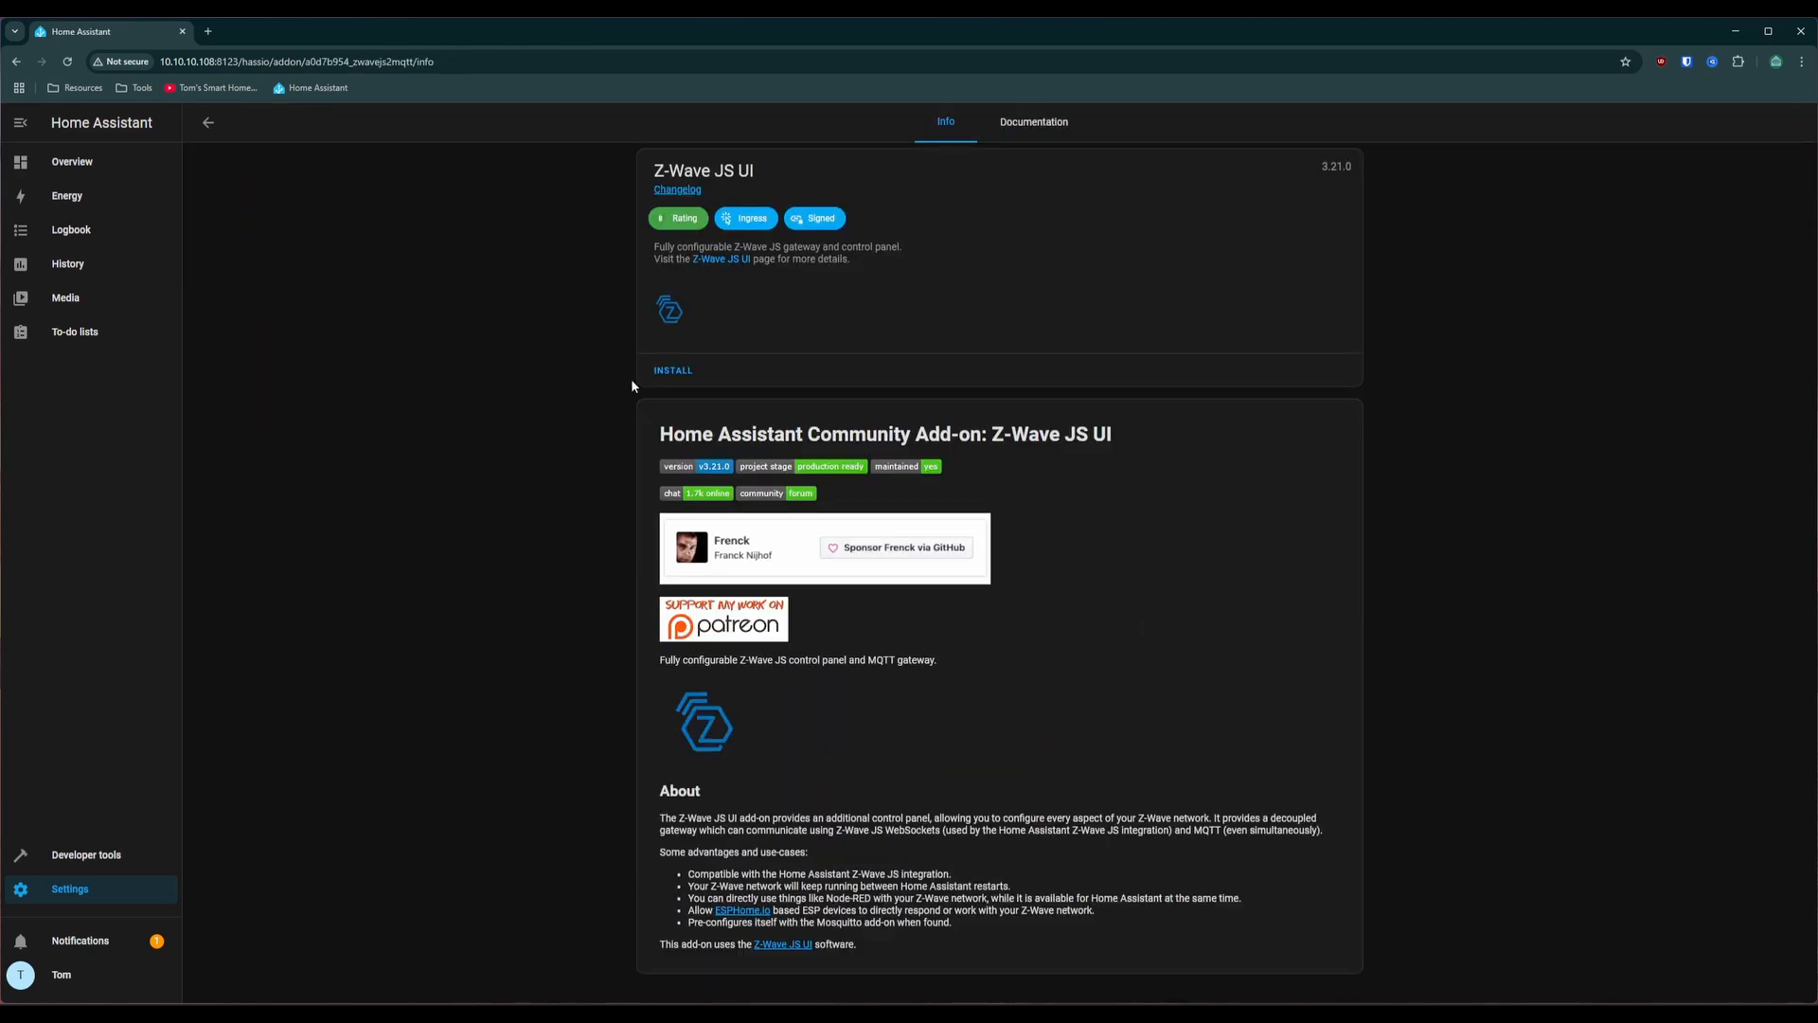
left_click(70, 161)
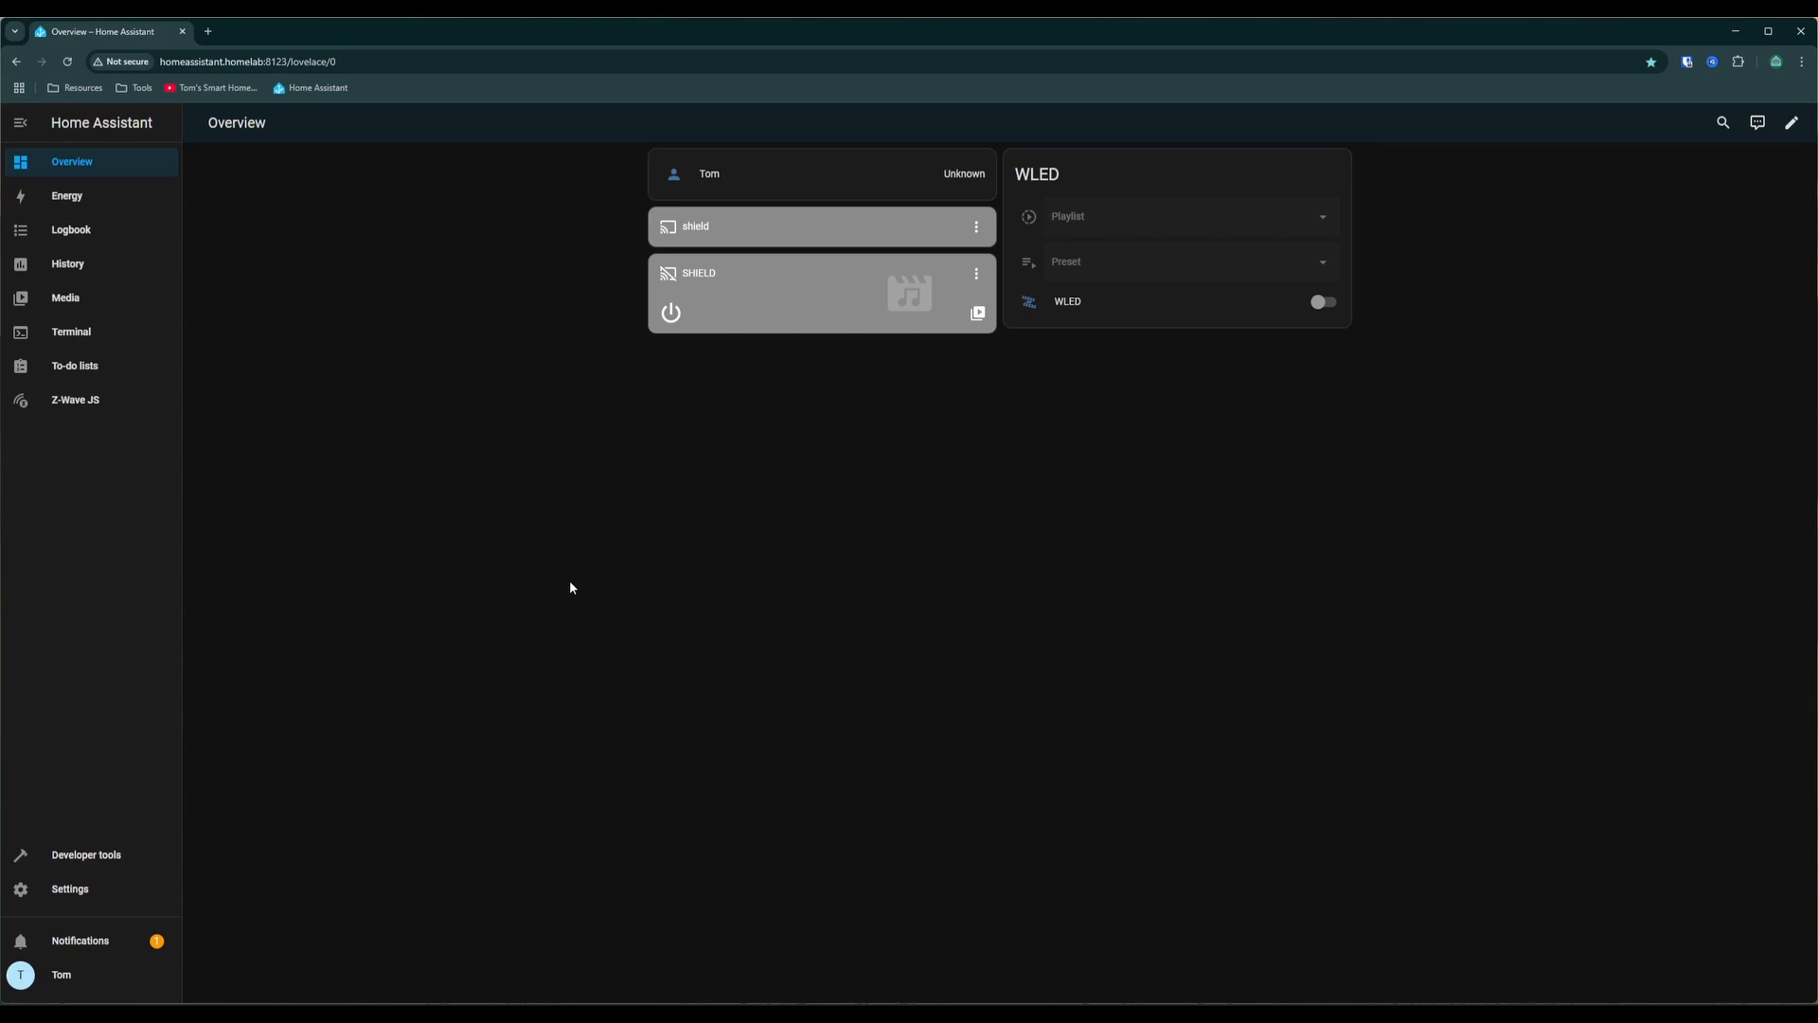
Bring up the Z-Wave JS UI settings from the sidebar and turn on dark mode
left_click(74, 400)
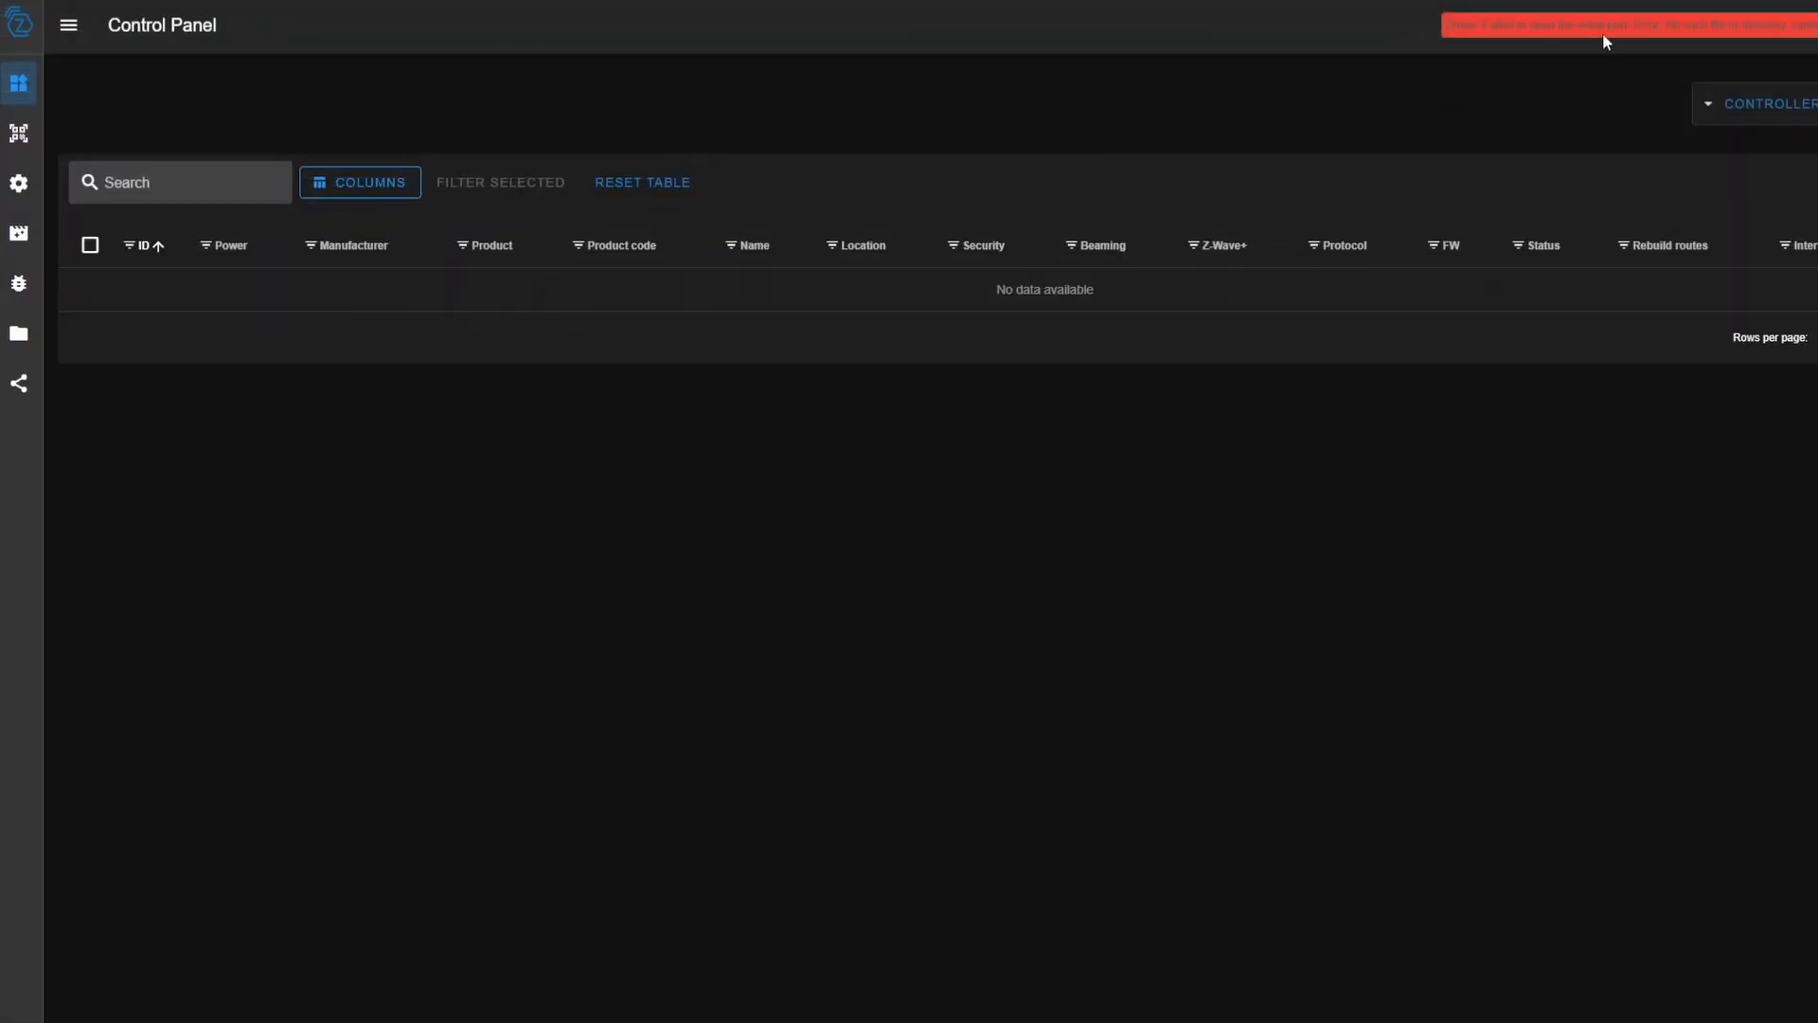
mouse_move(68, 182)
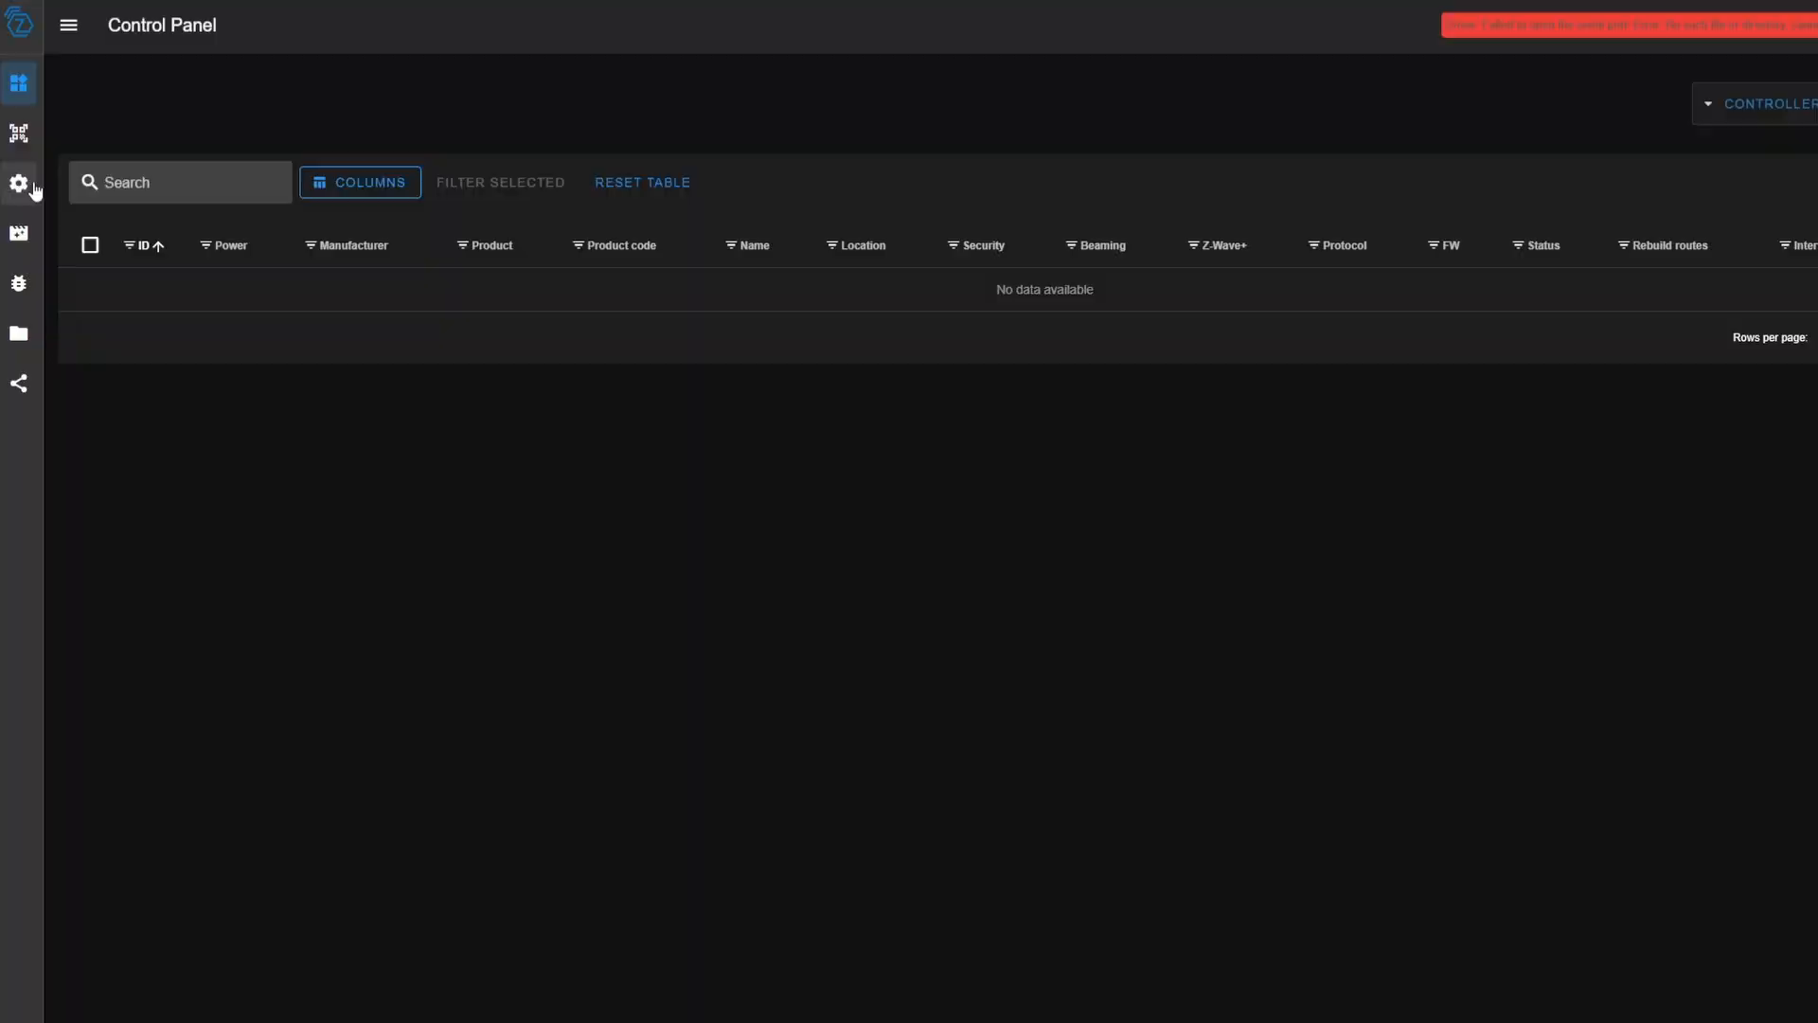
left_click(18, 184)
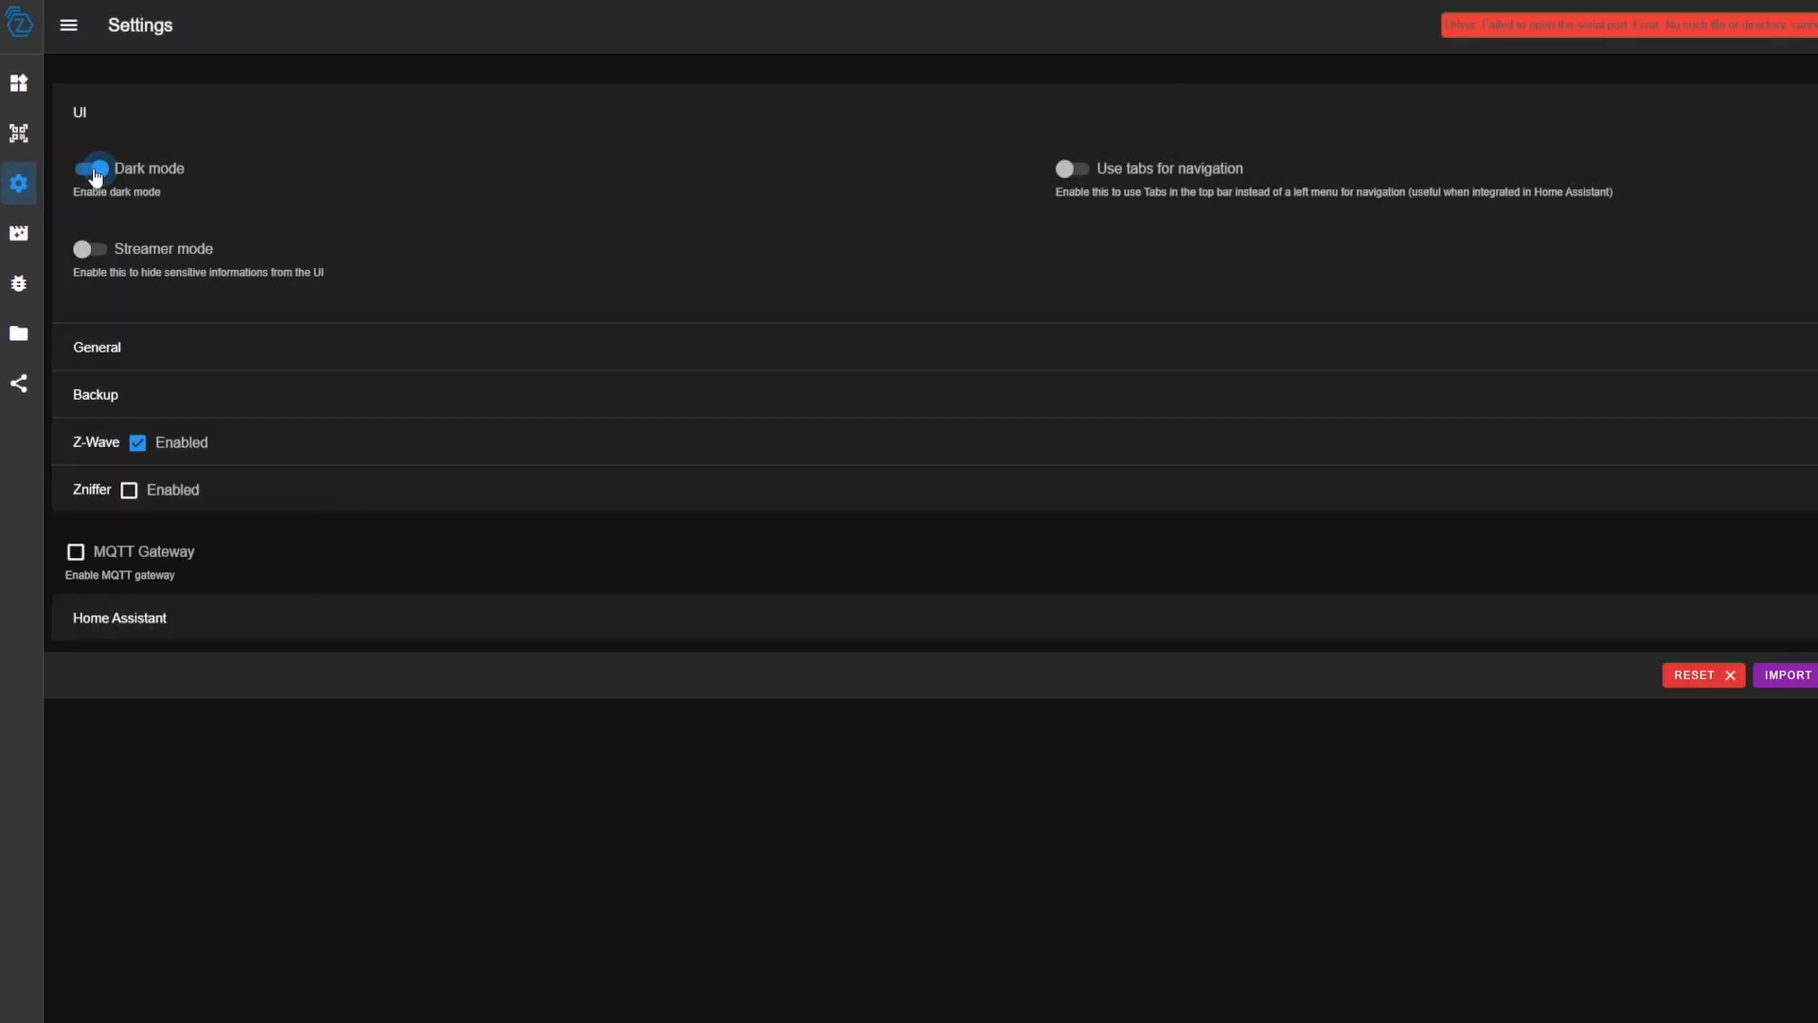
left_click(91, 168)
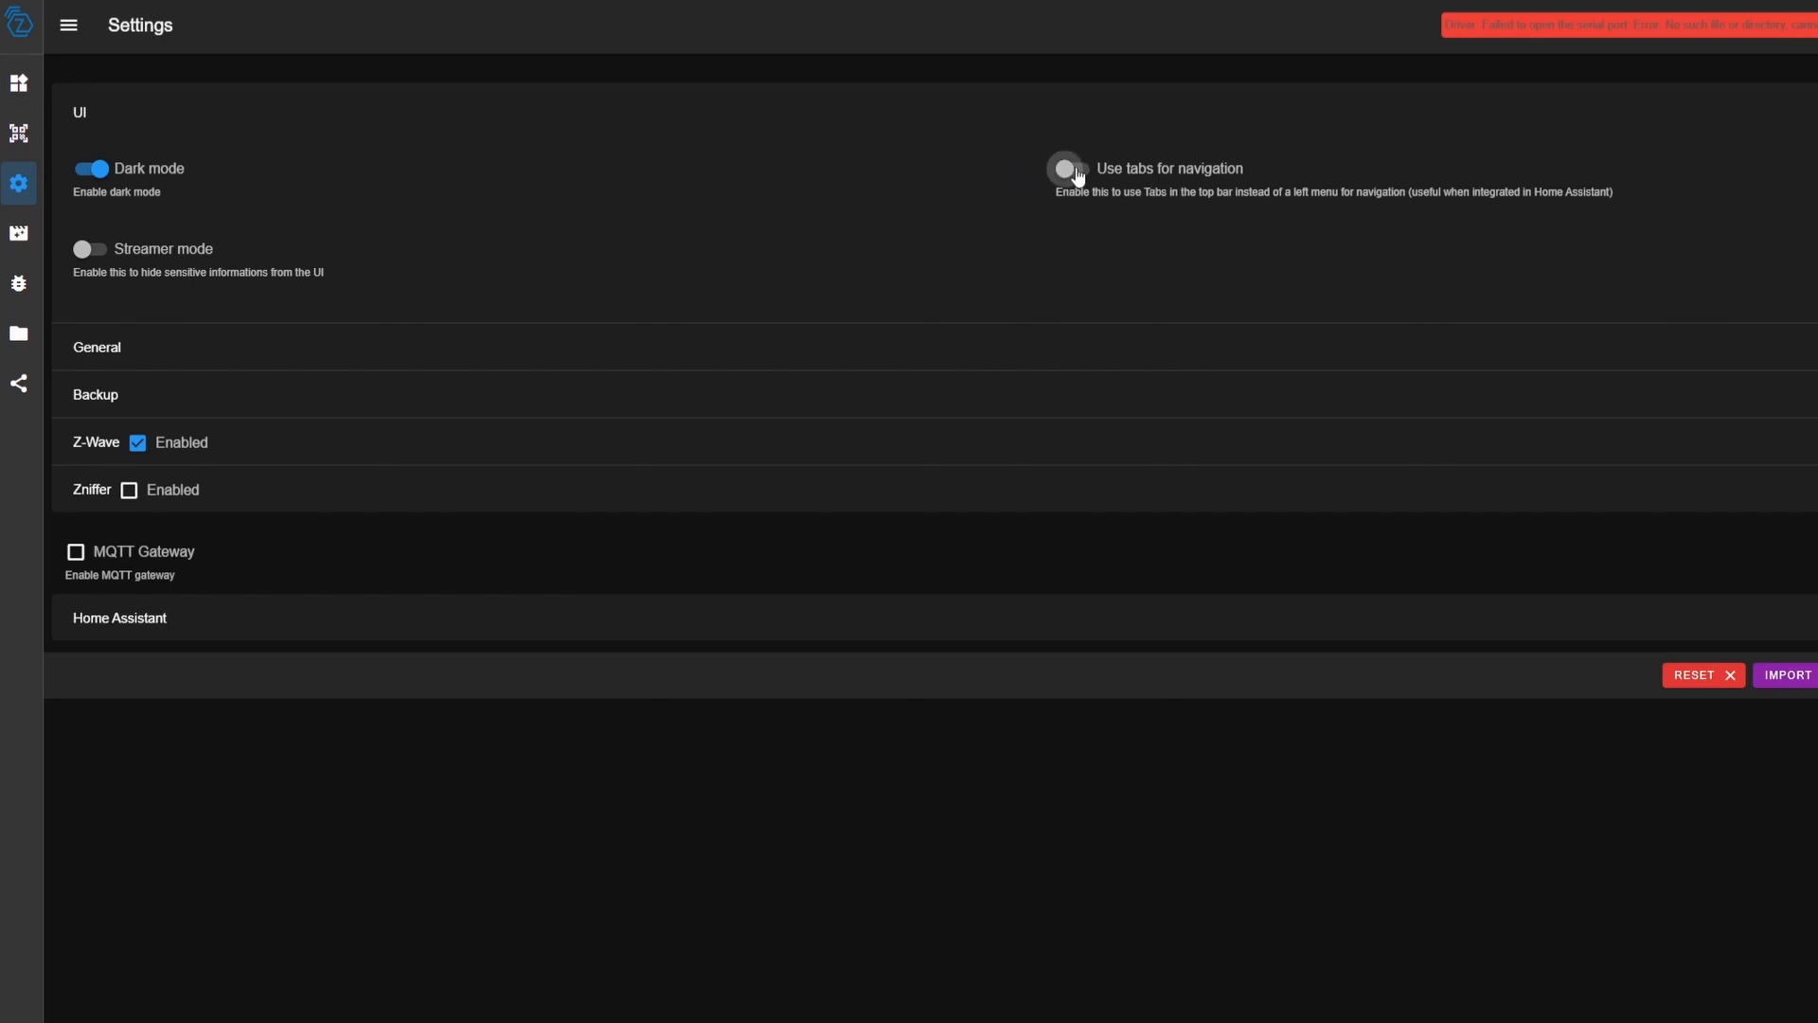
Try tab navigation, return to side-menu navigation with streamer mode off, and collapse the UI section
left_click(1062, 168)
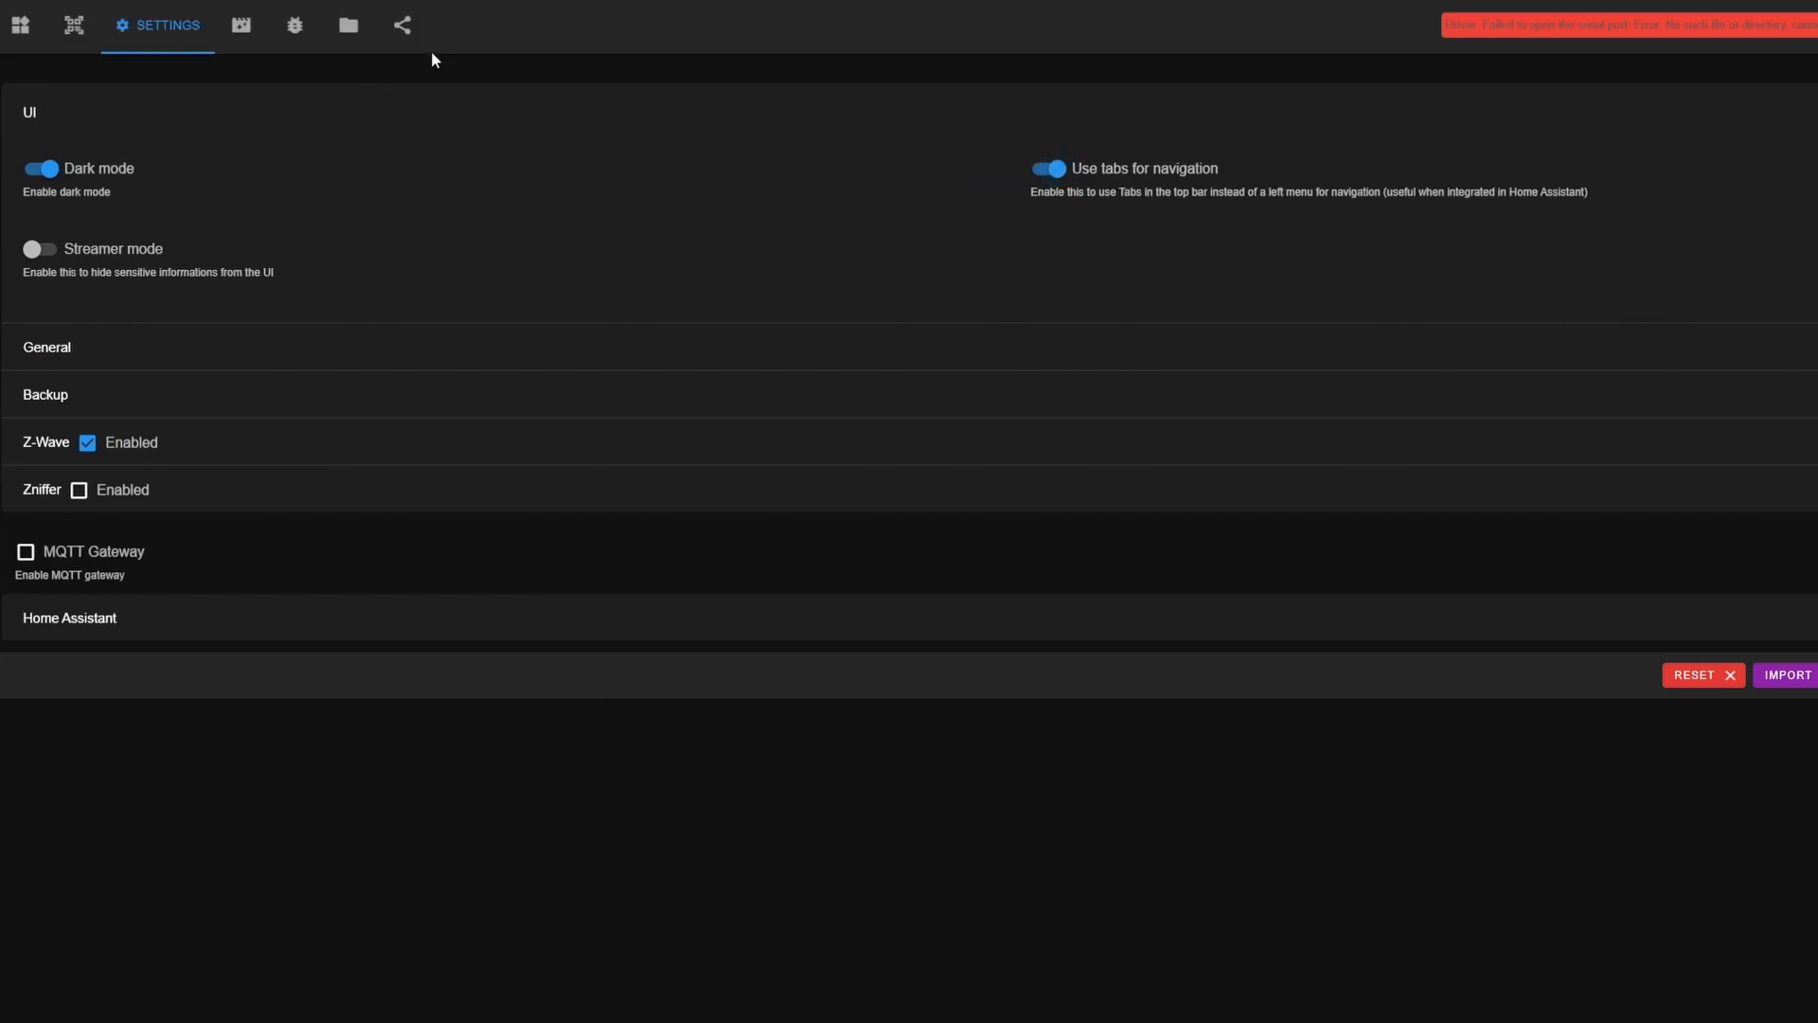
left_click(1045, 169)
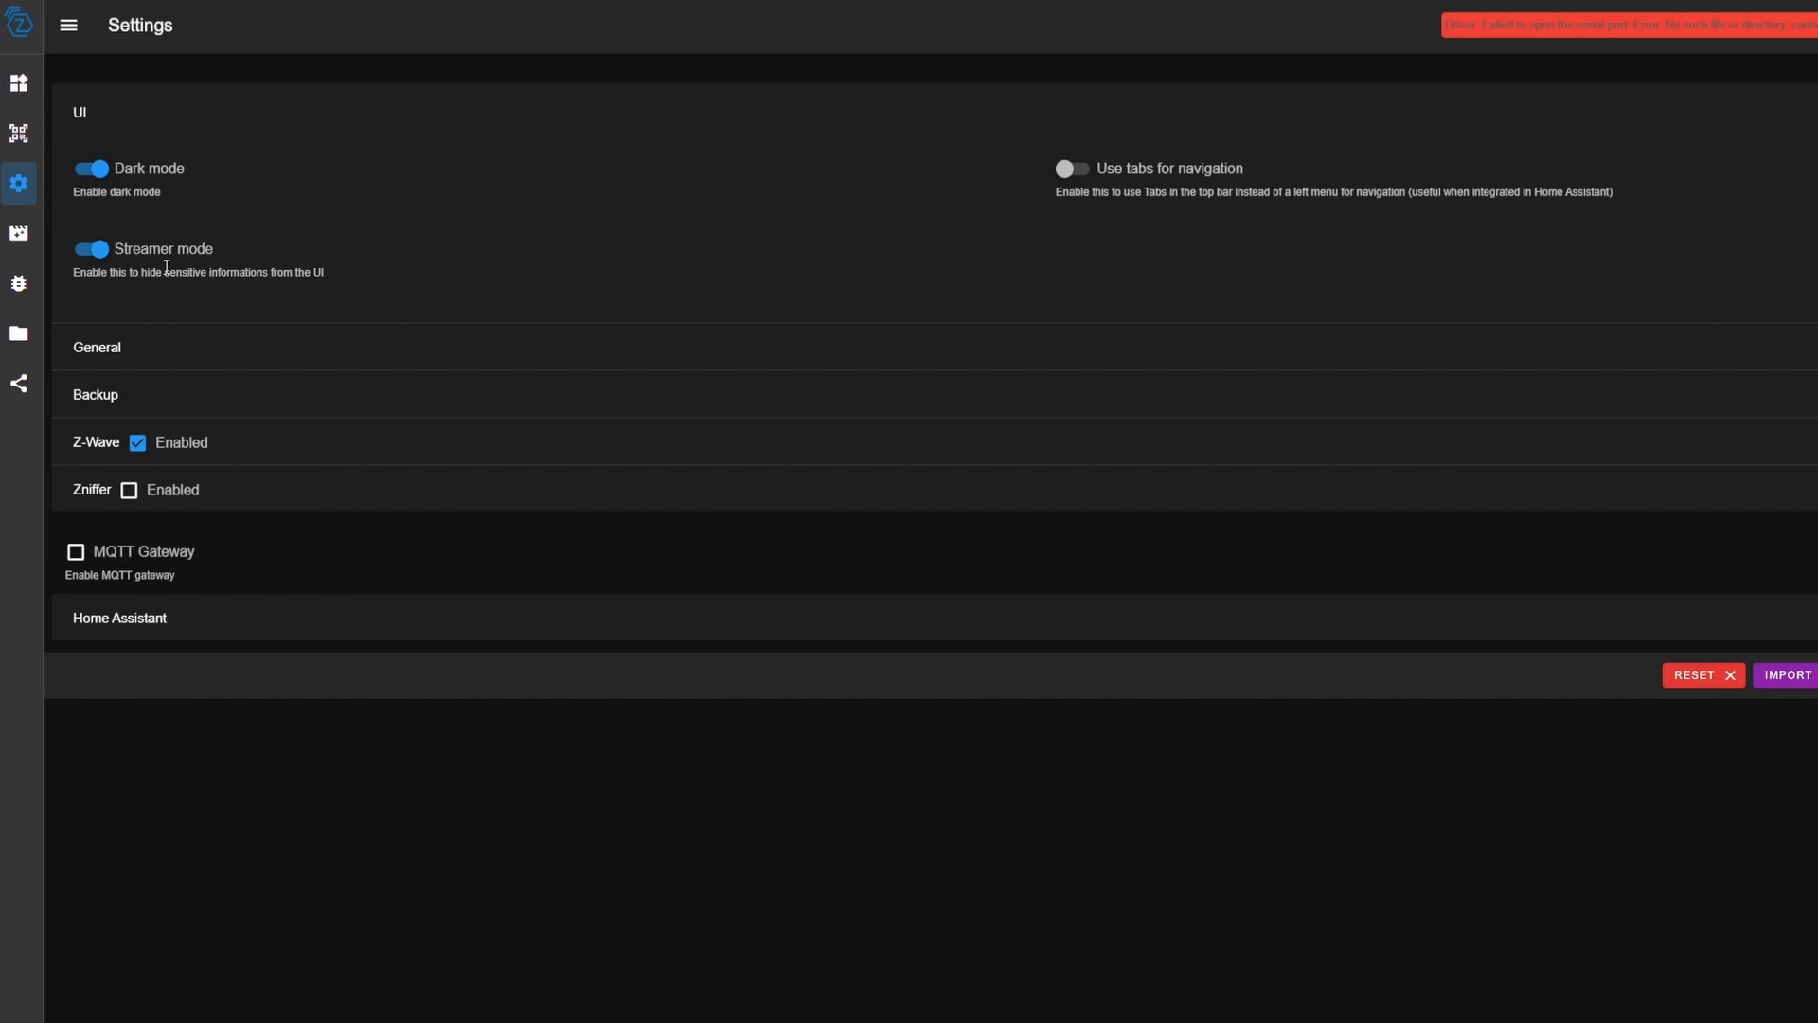
left_click(89, 248)
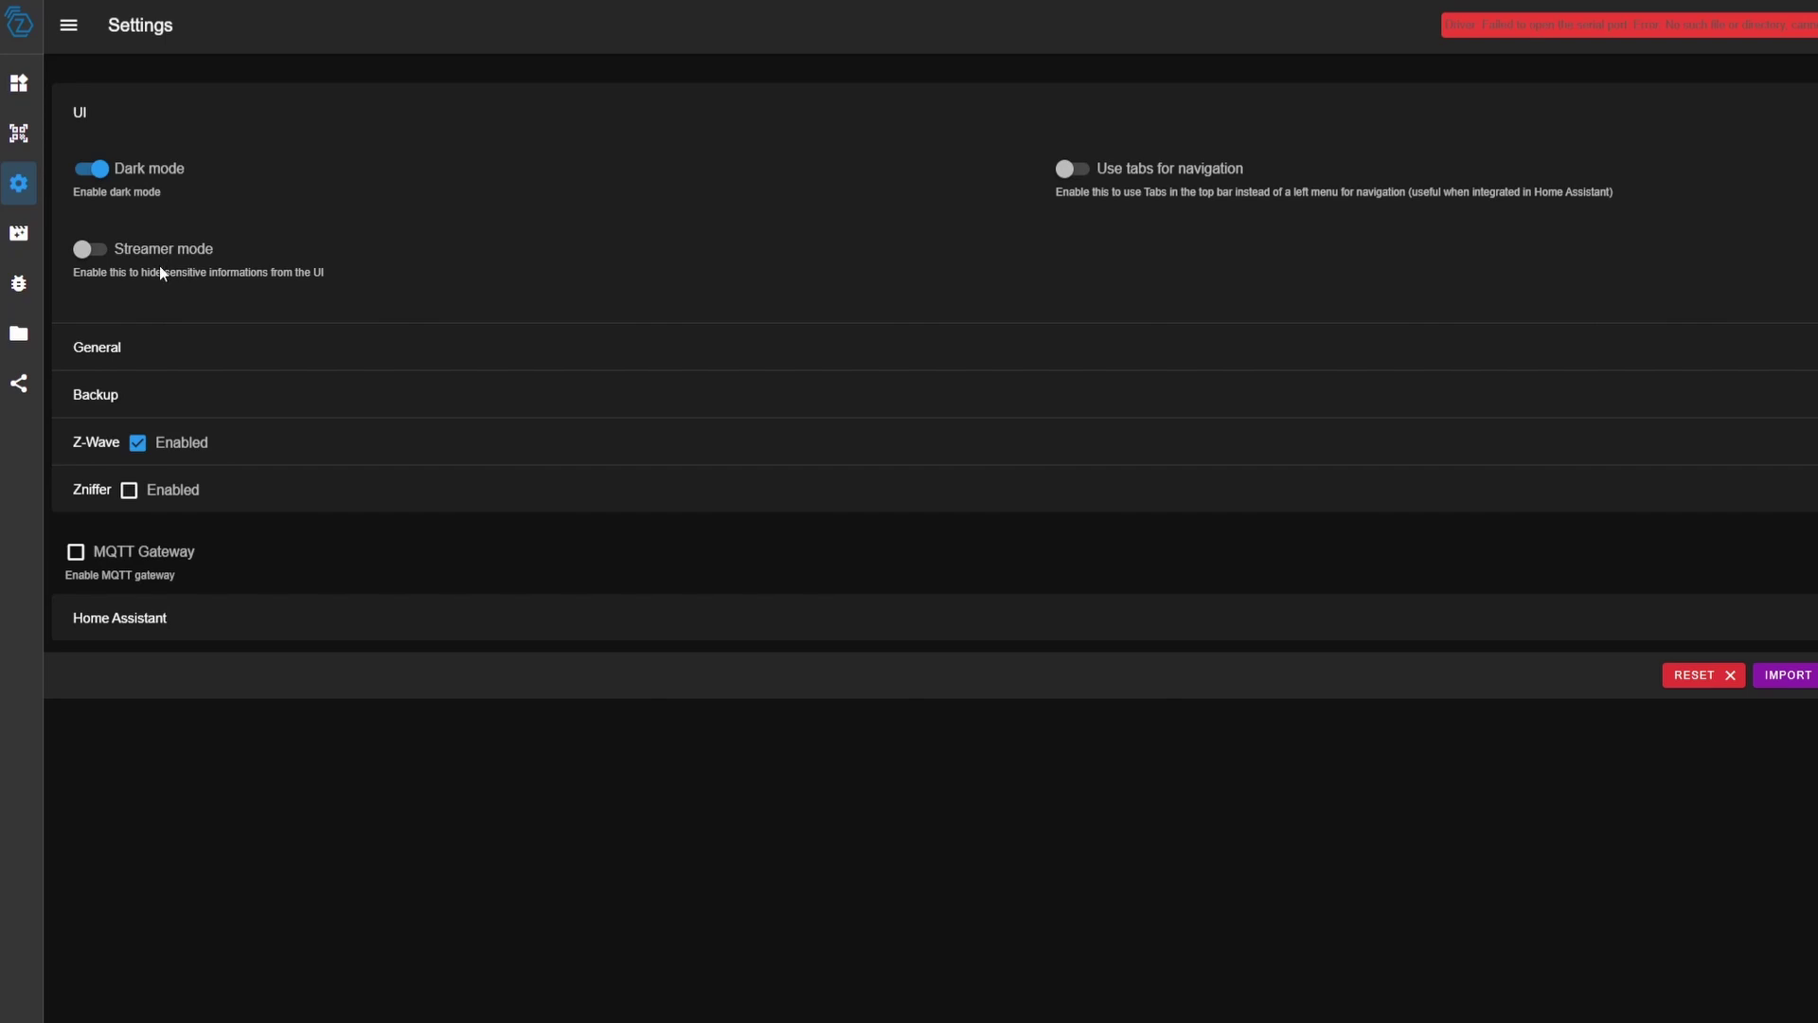
left_click(80, 112)
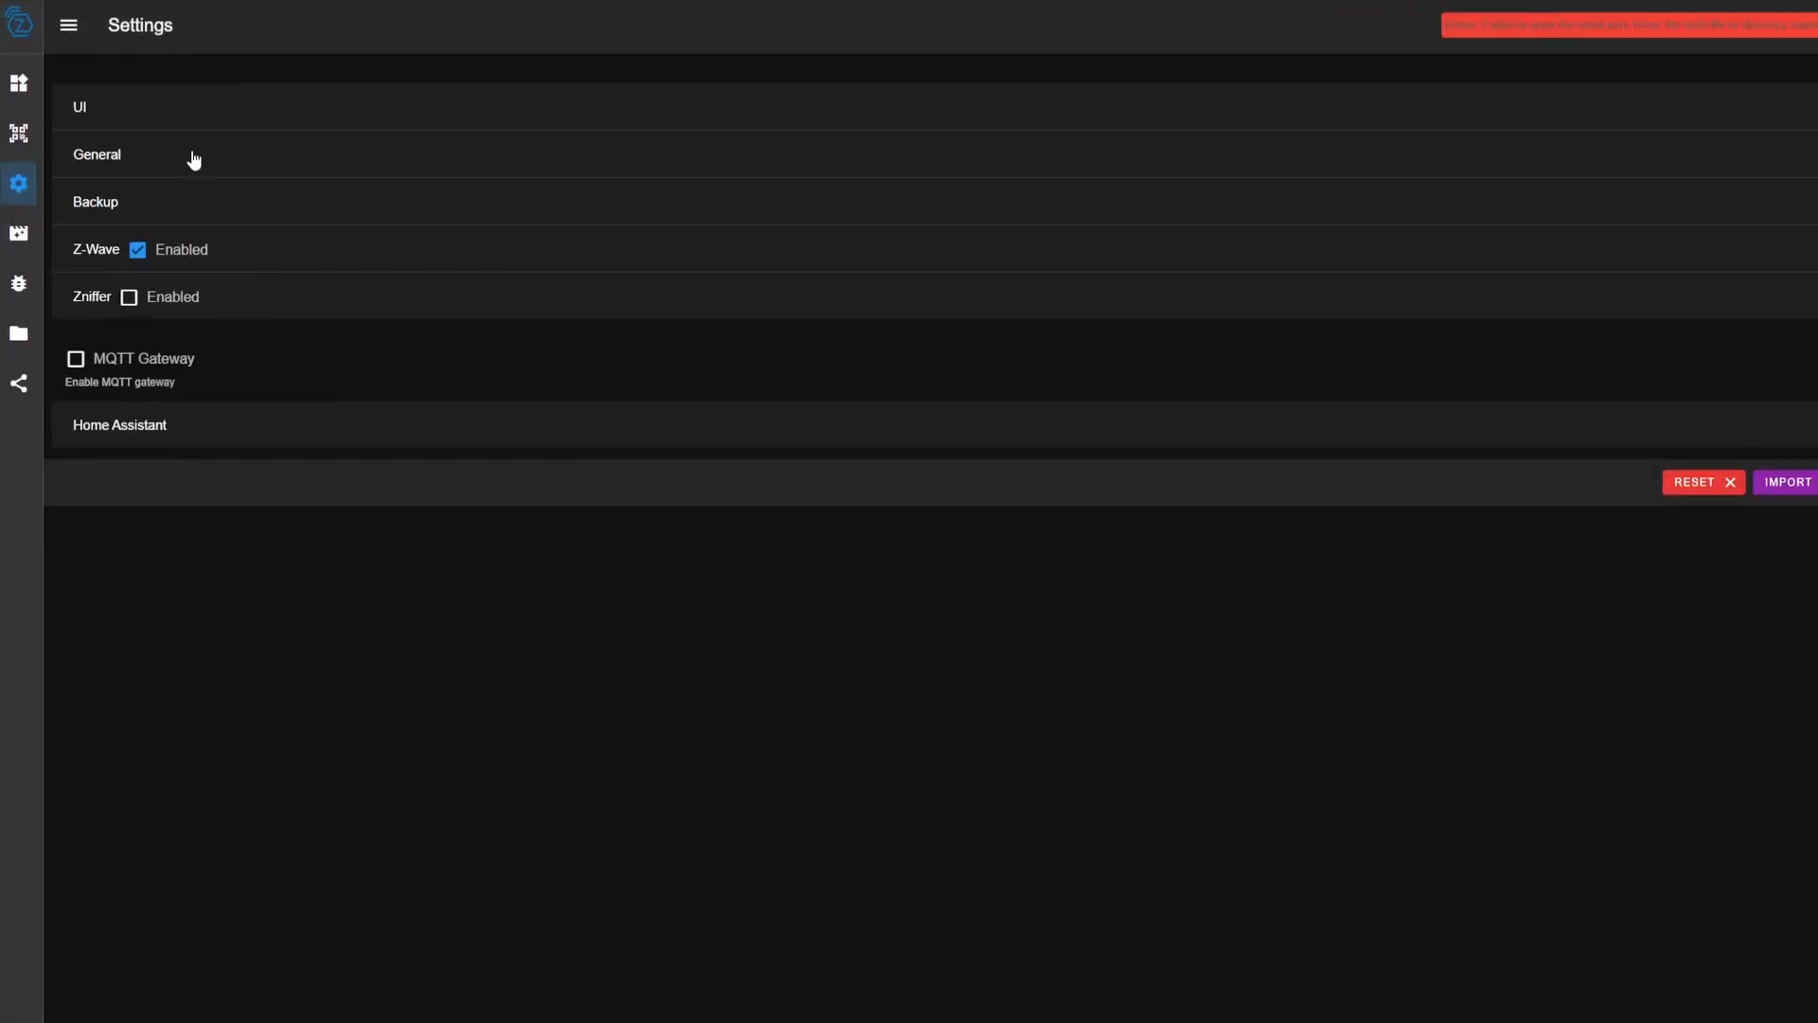
Expand the General section and look through the Plugins dropdown, leaving Auth off
left_click(97, 153)
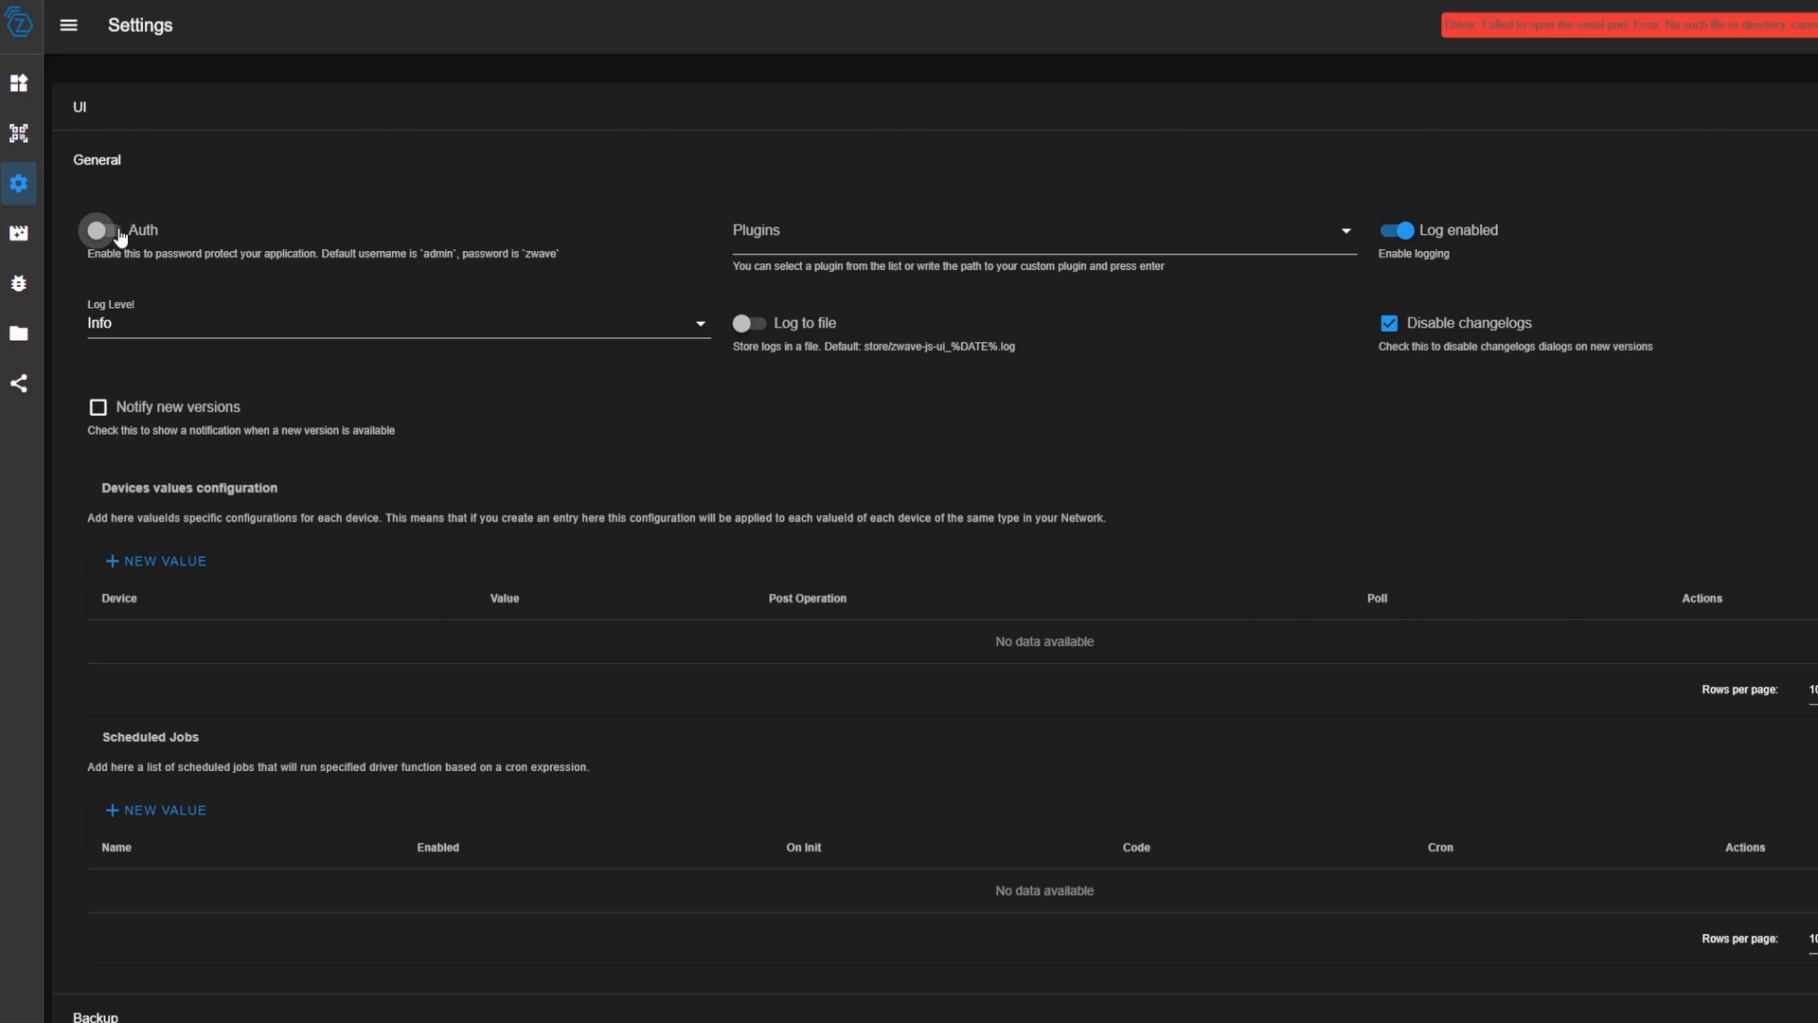
left_click(102, 229)
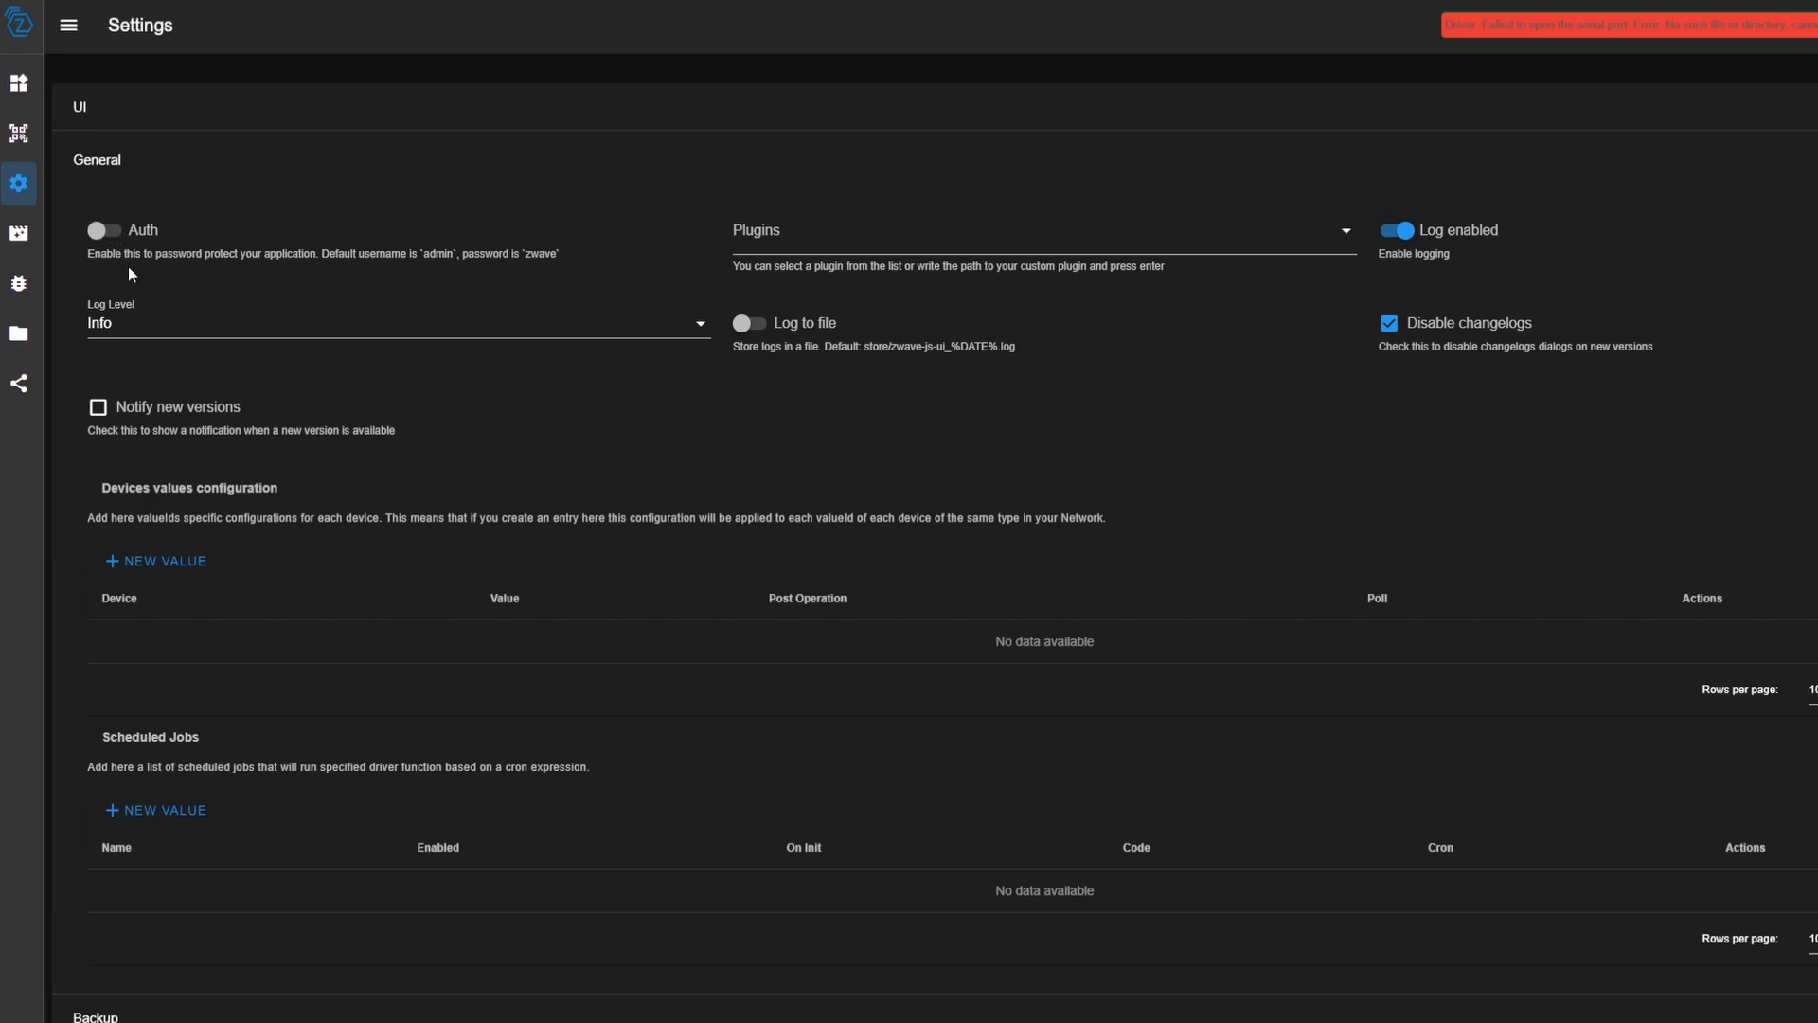
mouse_move(229, 271)
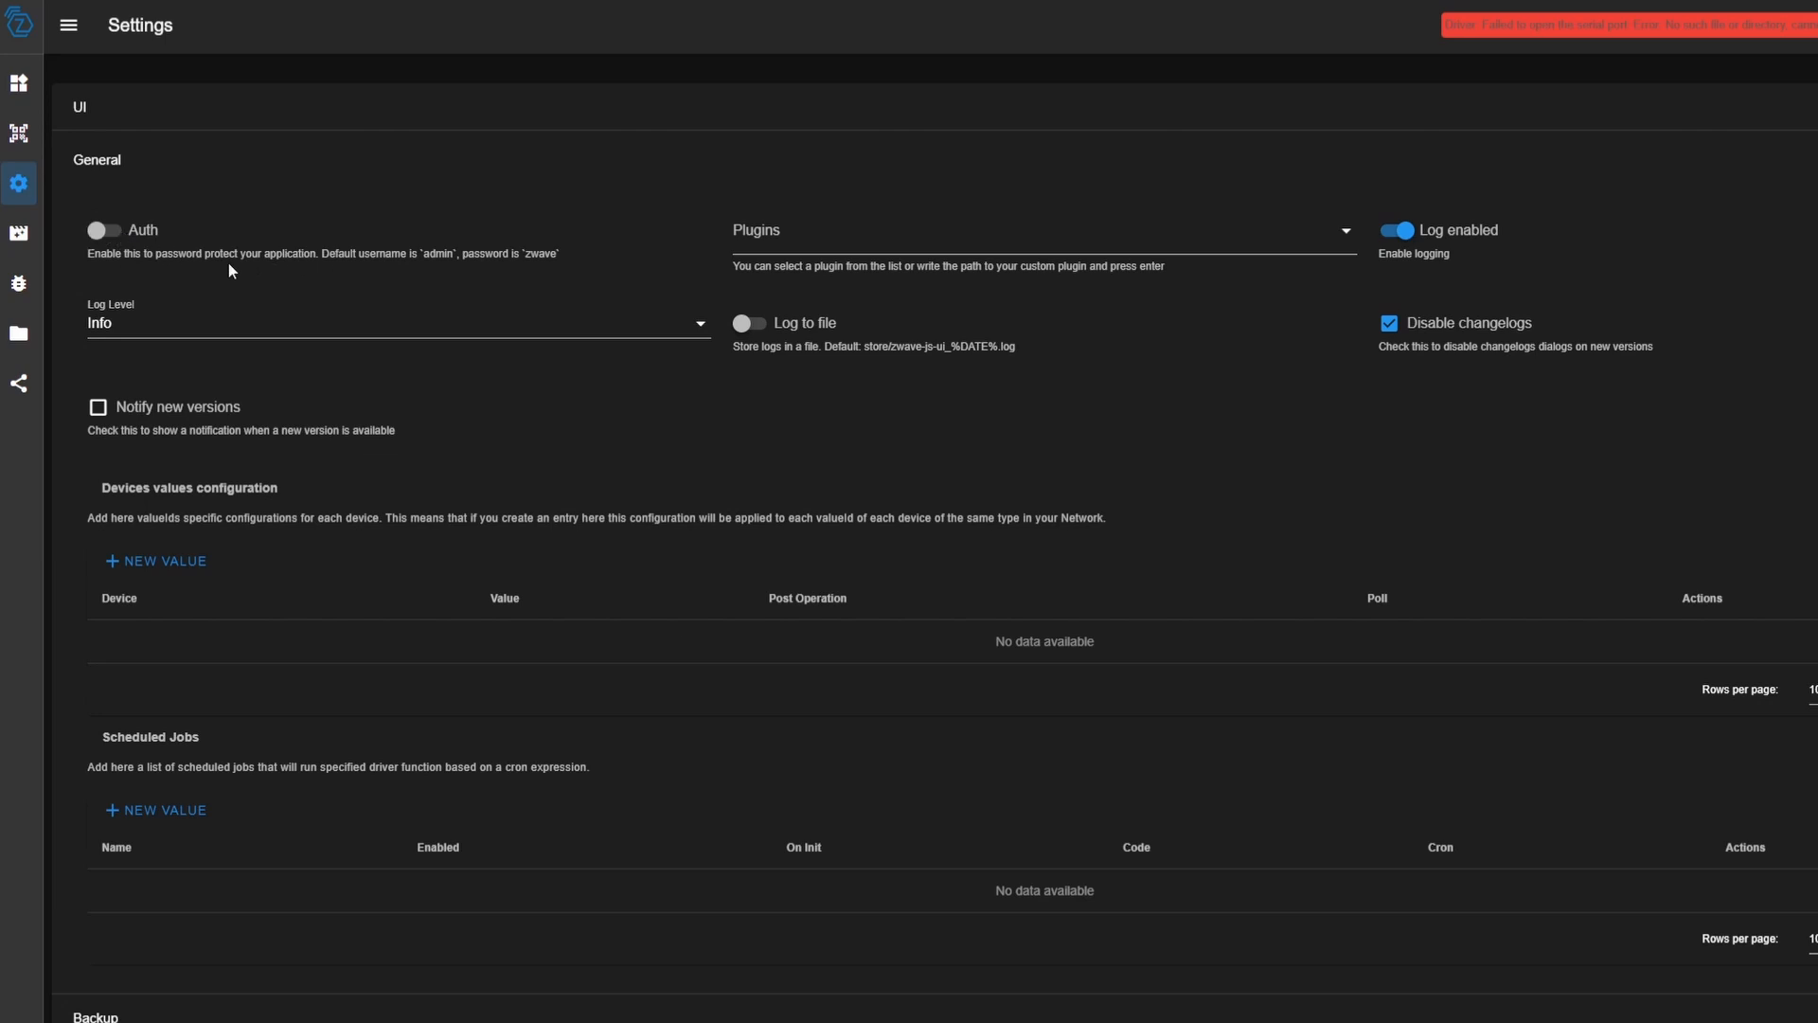
mouse_move(144, 254)
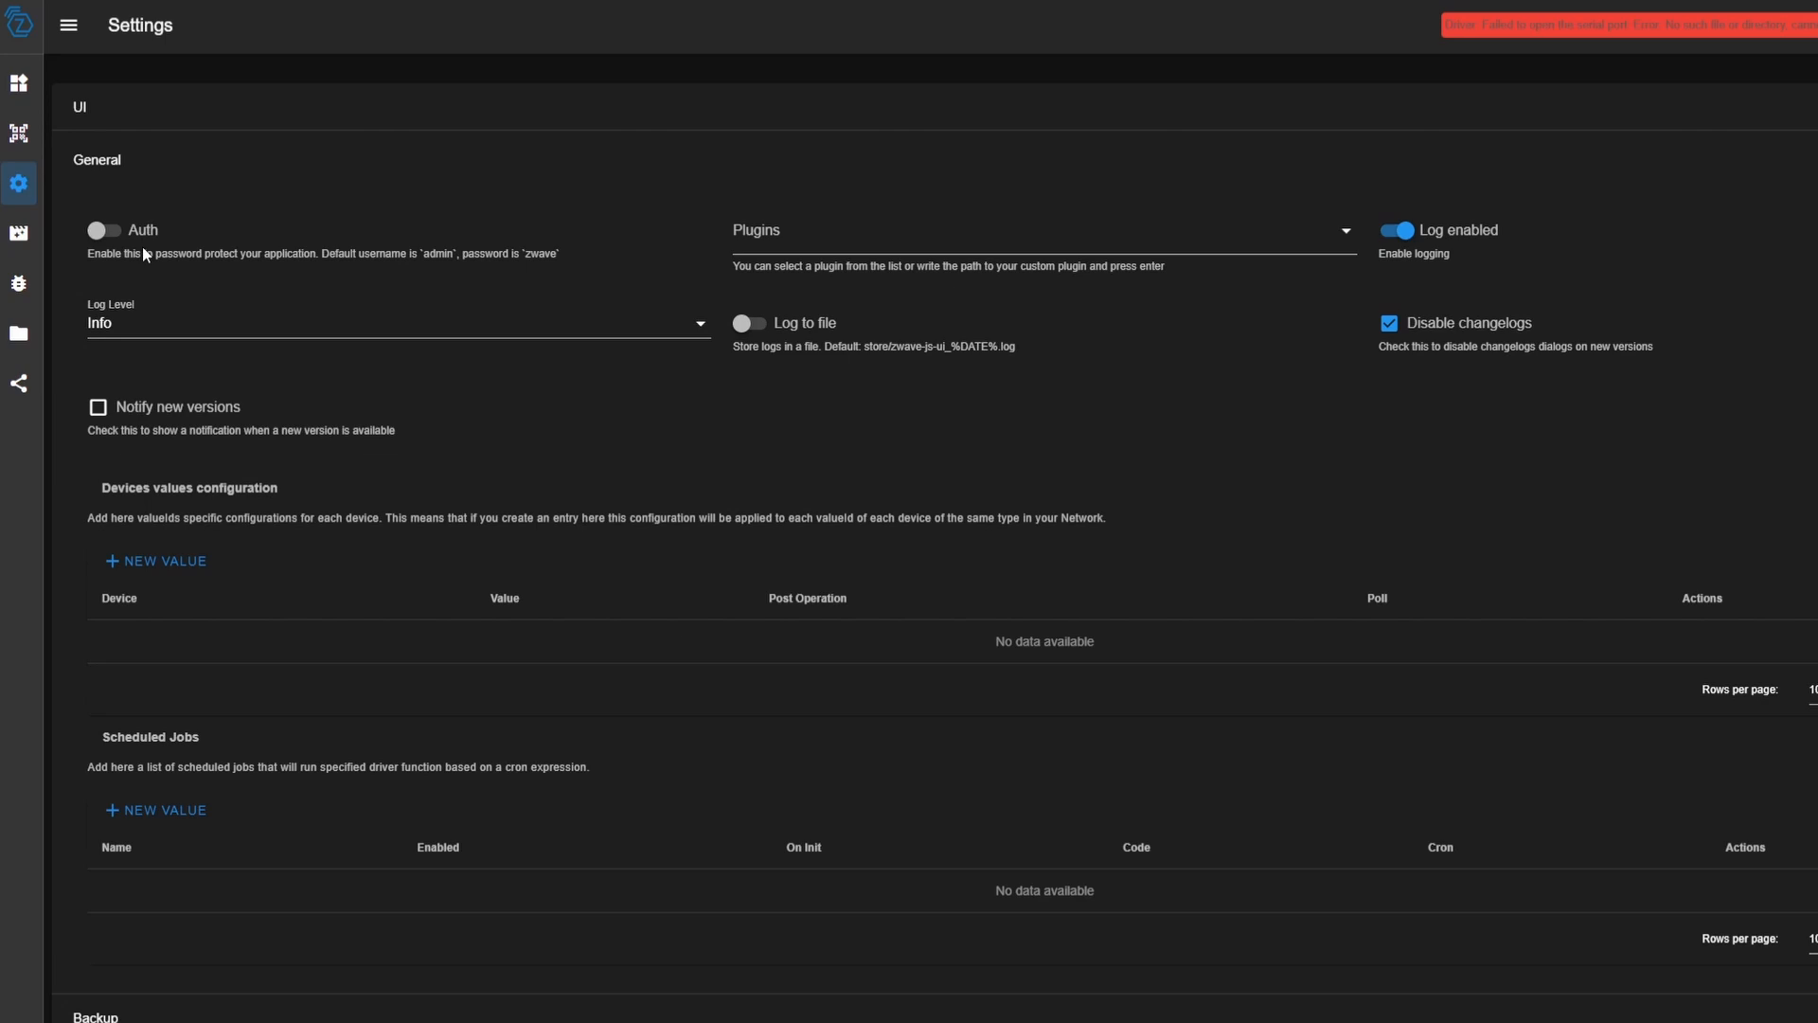
mouse_move(178, 245)
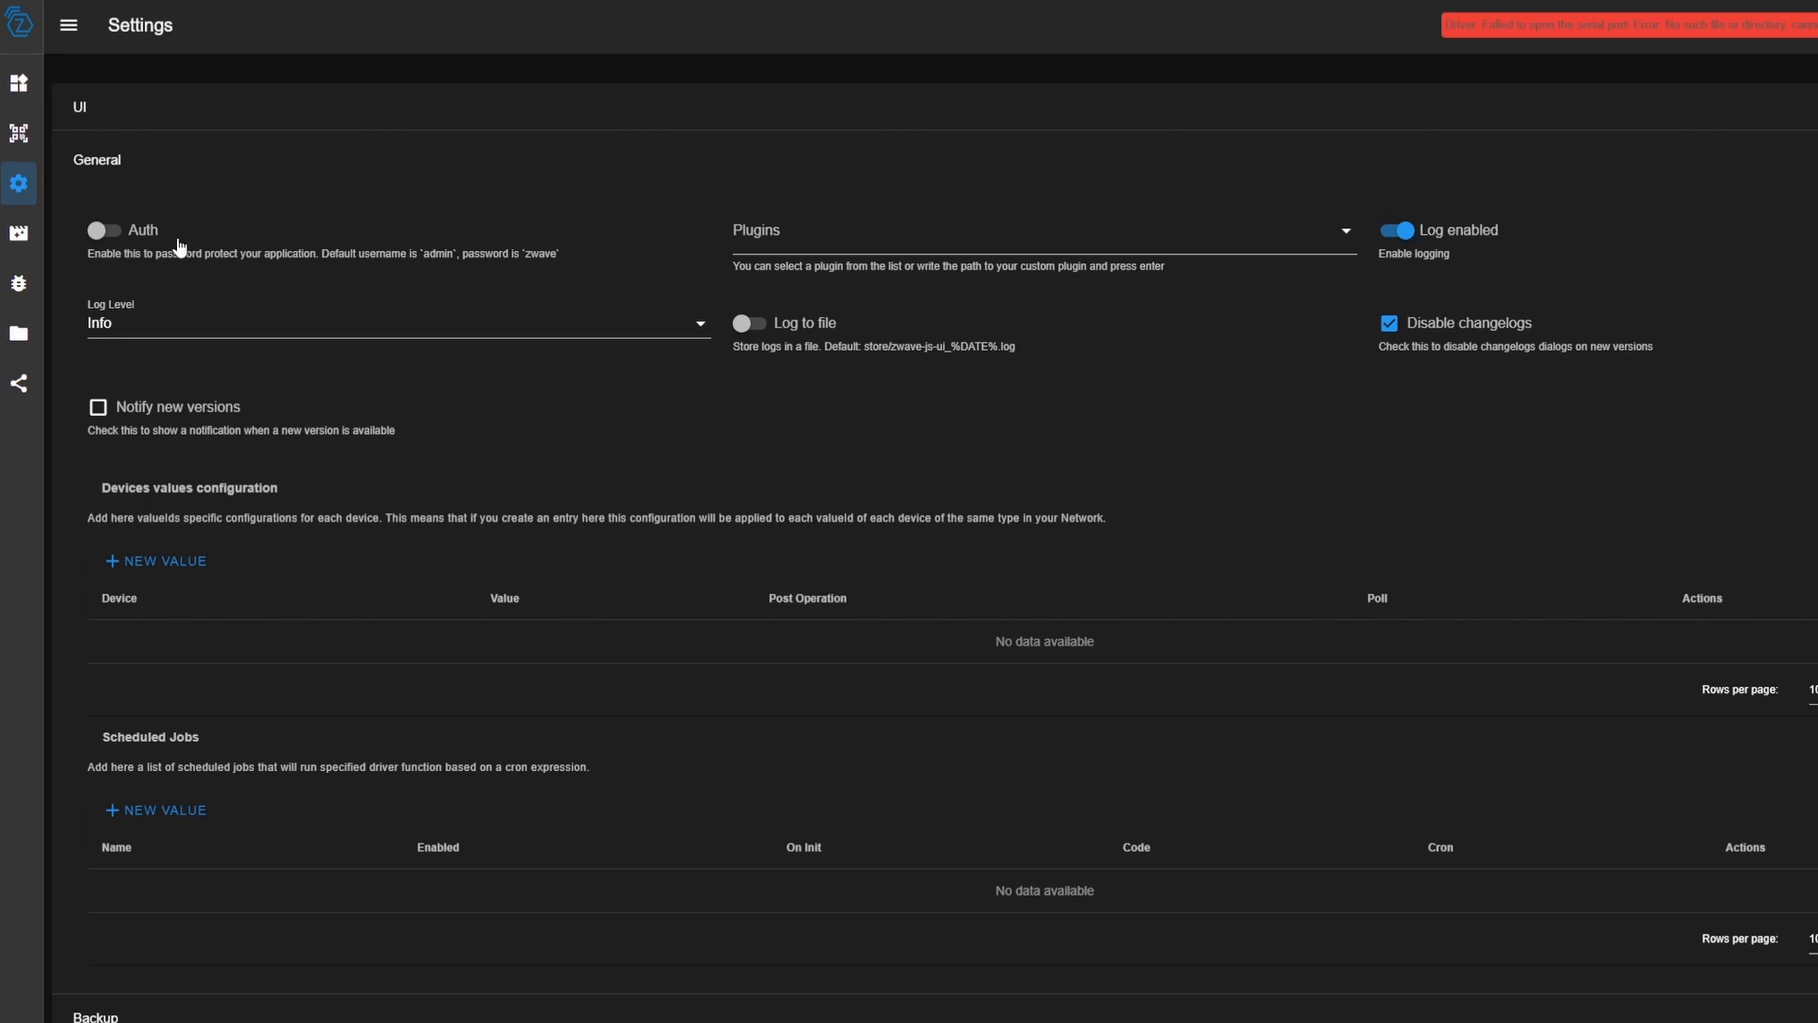
mouse_move(131, 239)
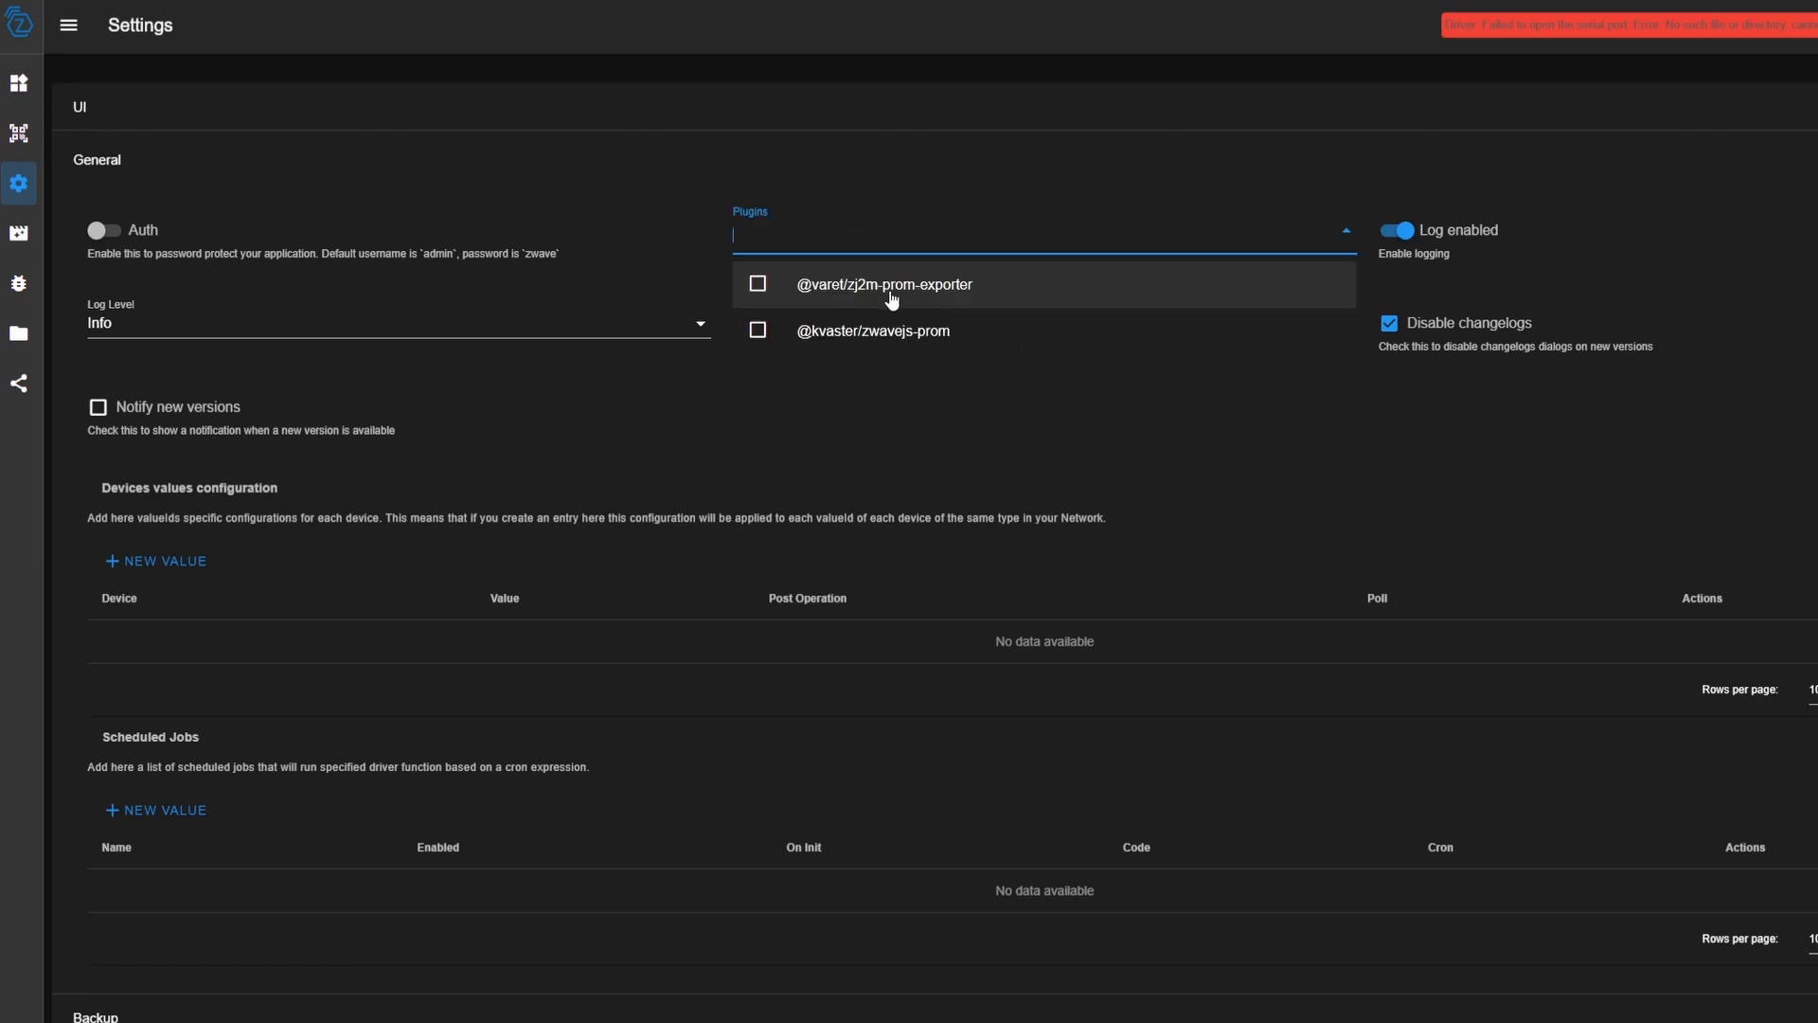
mouse_move(934, 330)
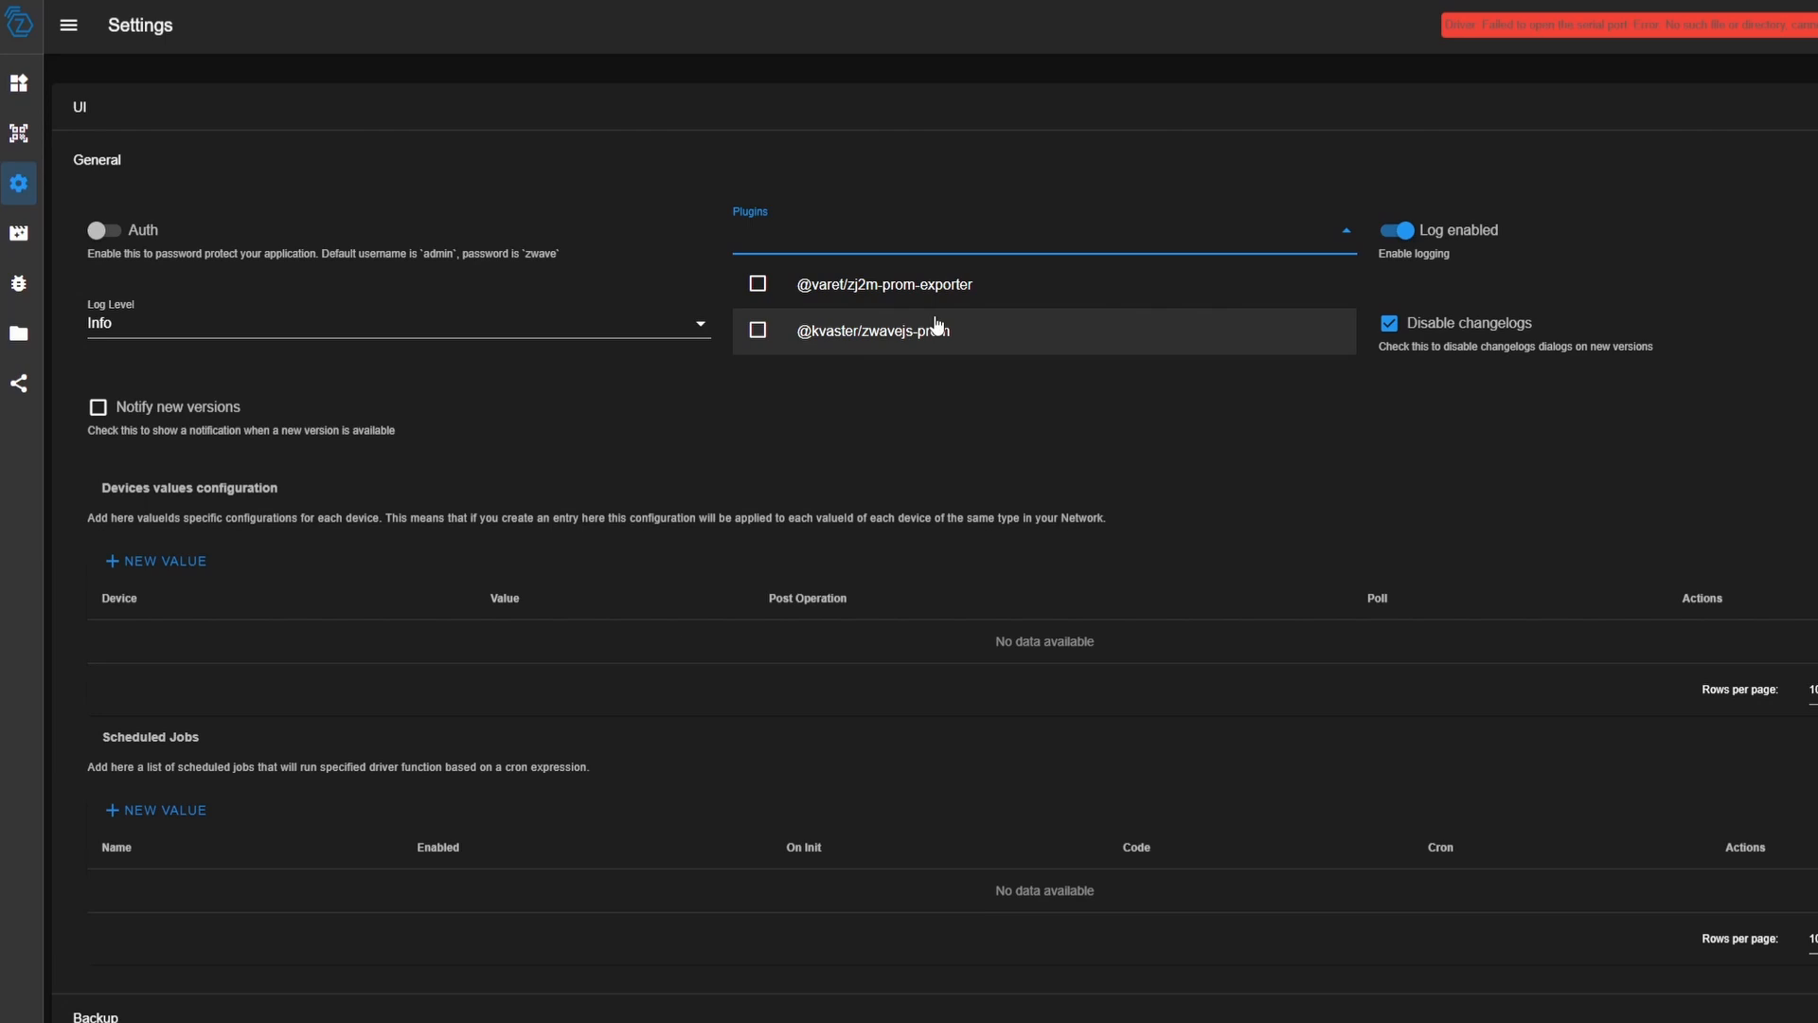
mouse_move(833, 381)
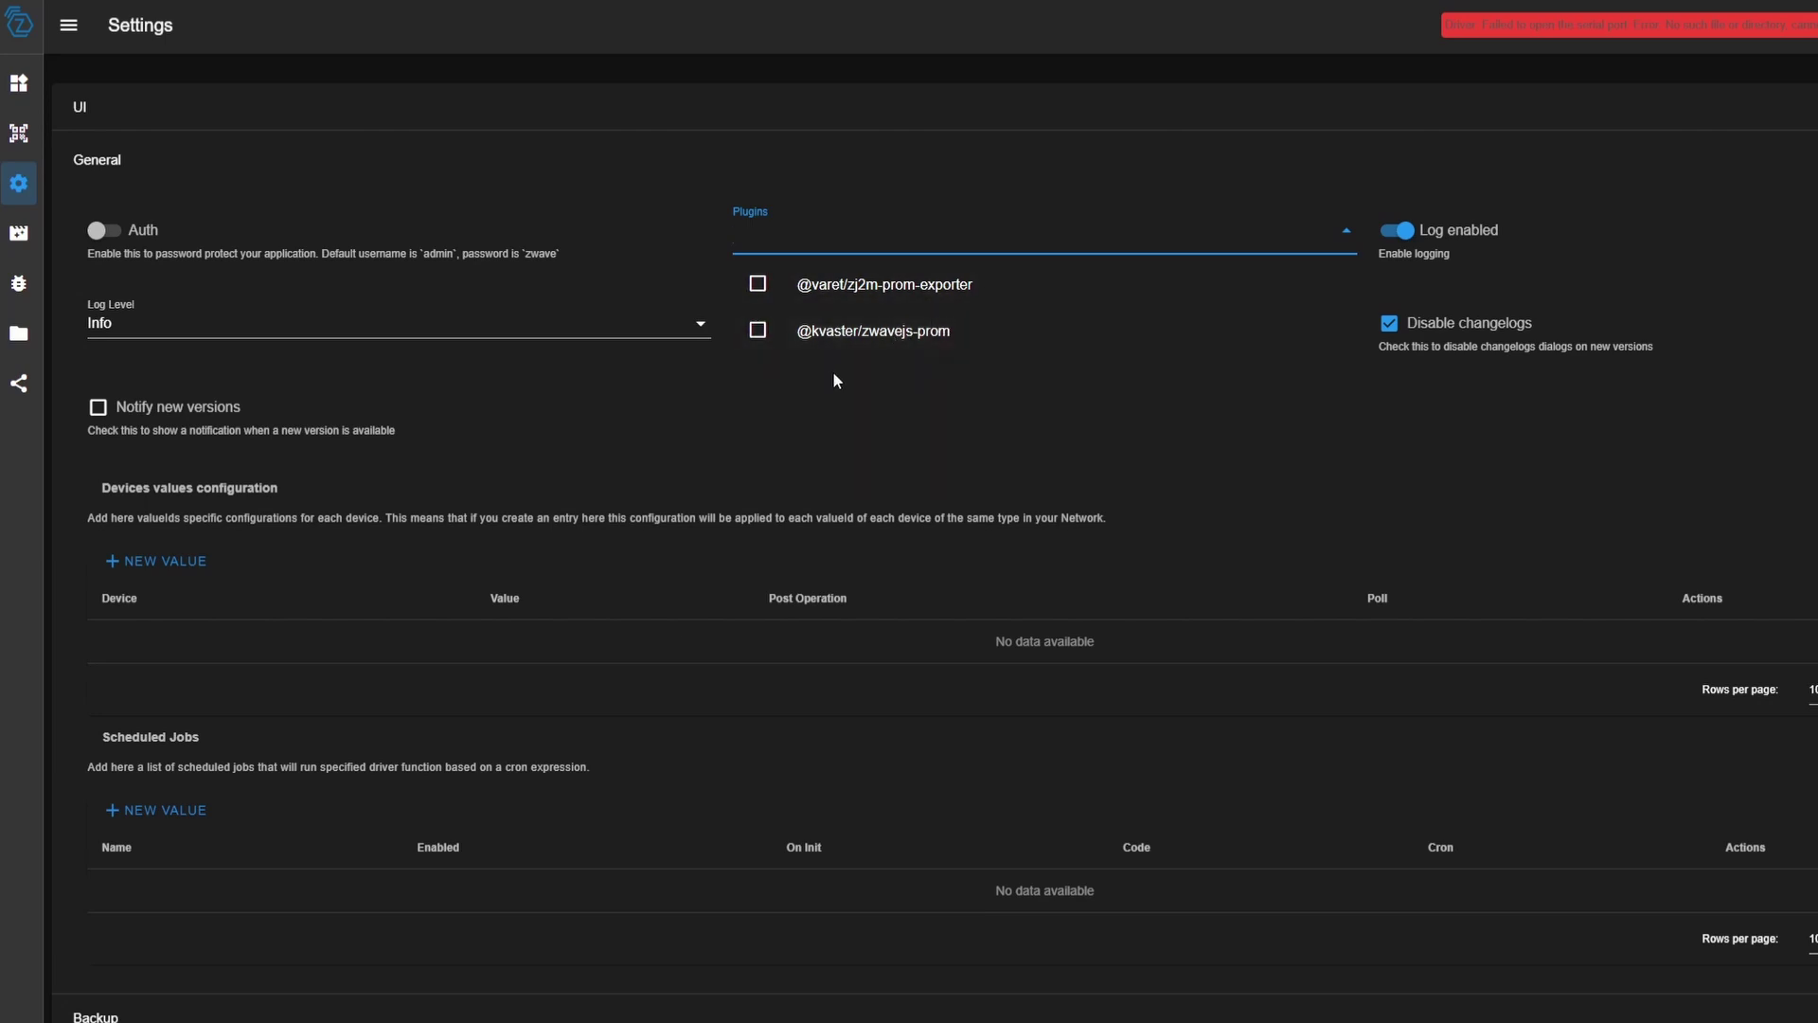
mouse_move(815, 419)
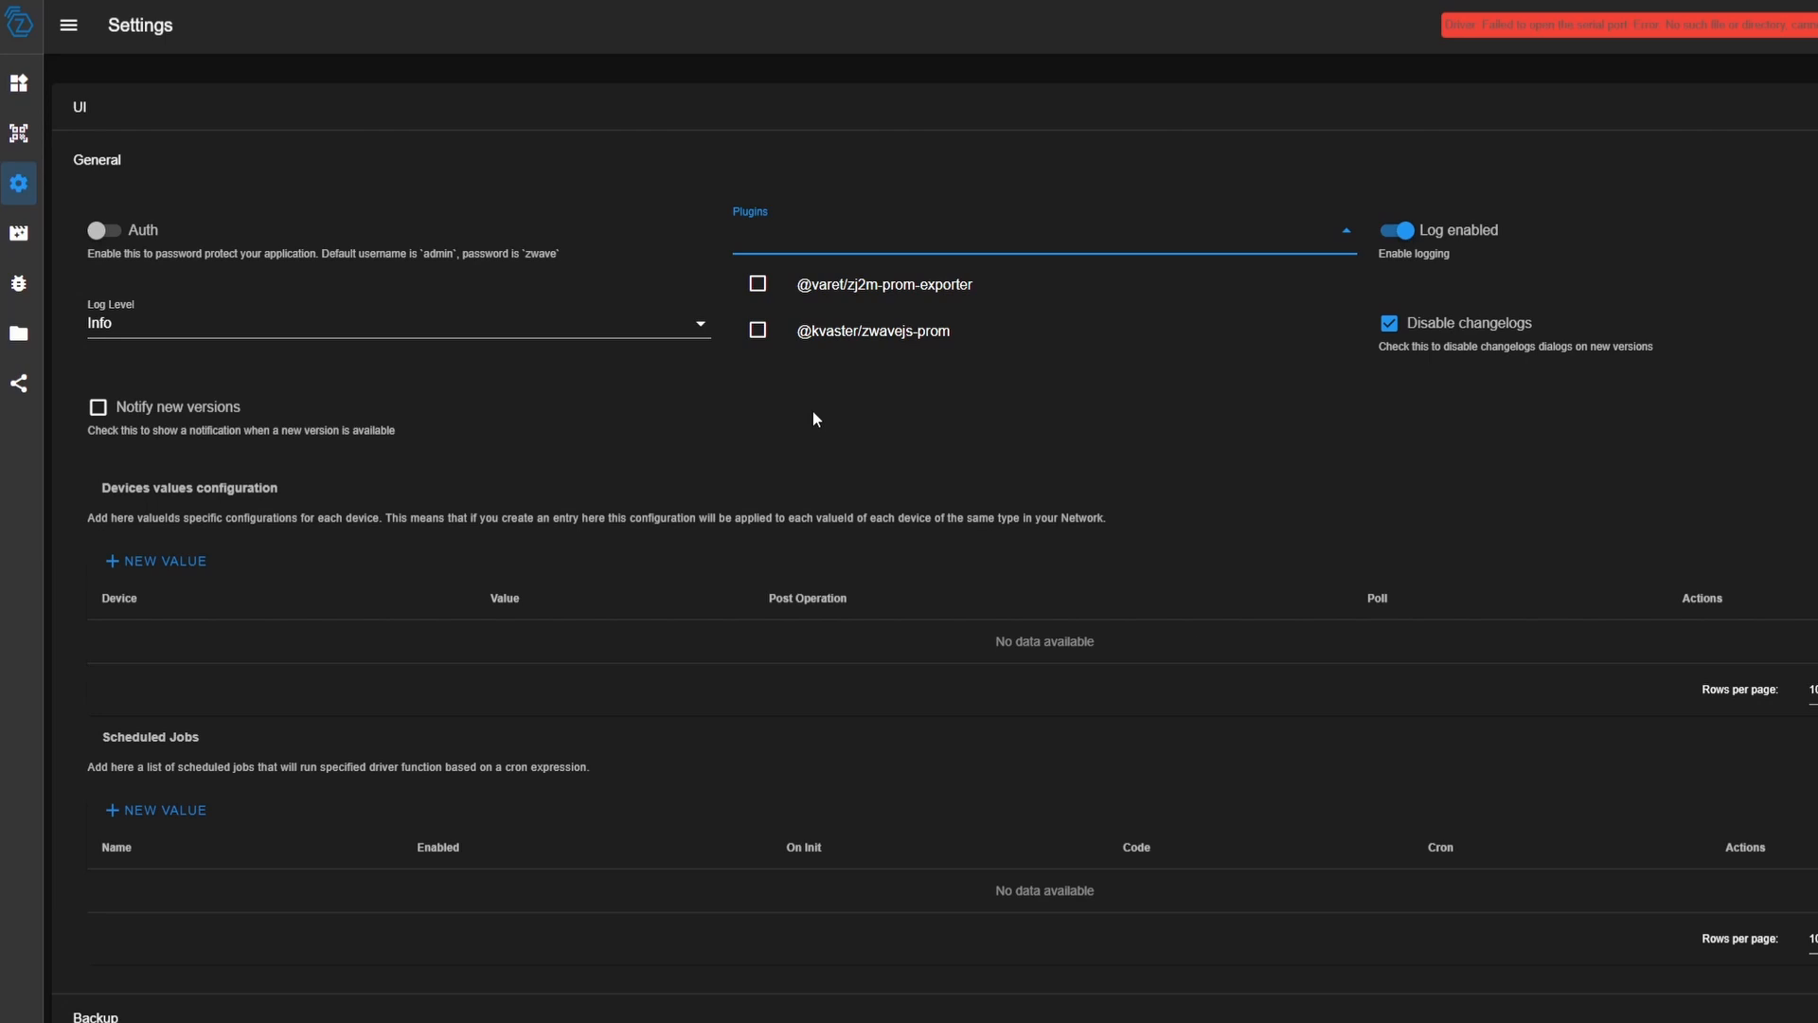
mouse_move(840, 381)
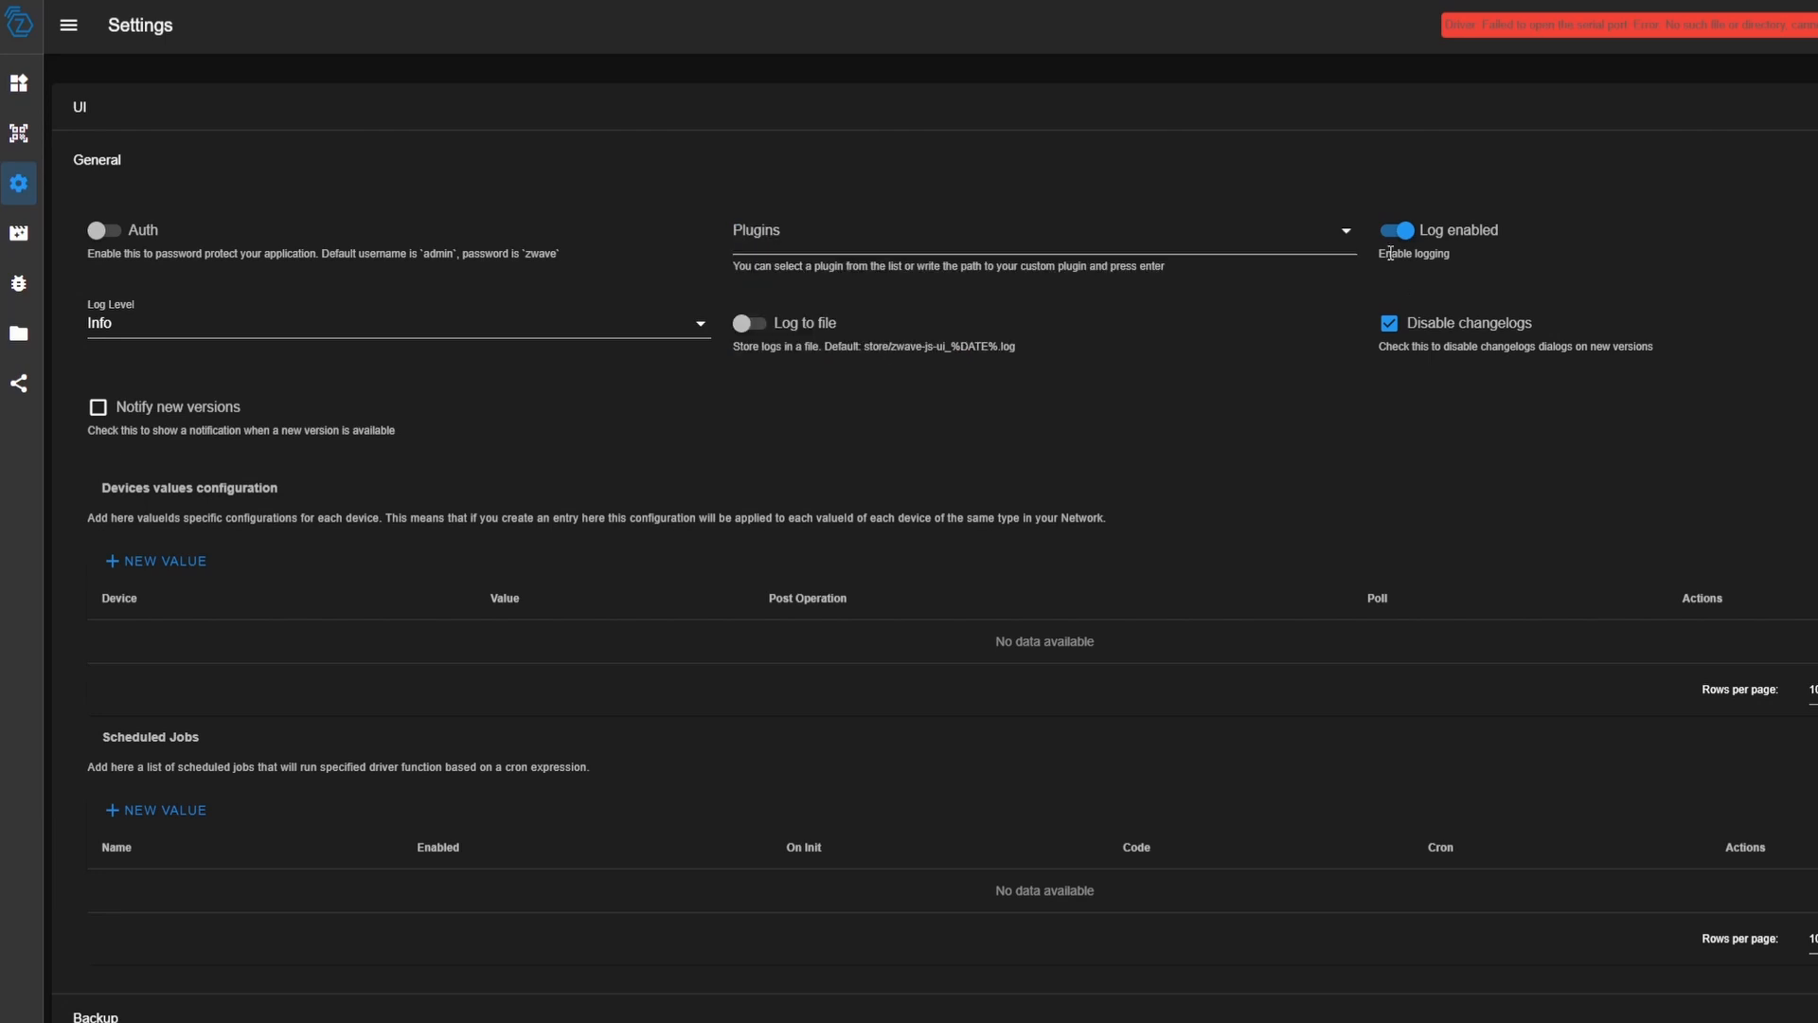
Set the Log Level to Info and try Log to file before switching it back off
left_click(398, 322)
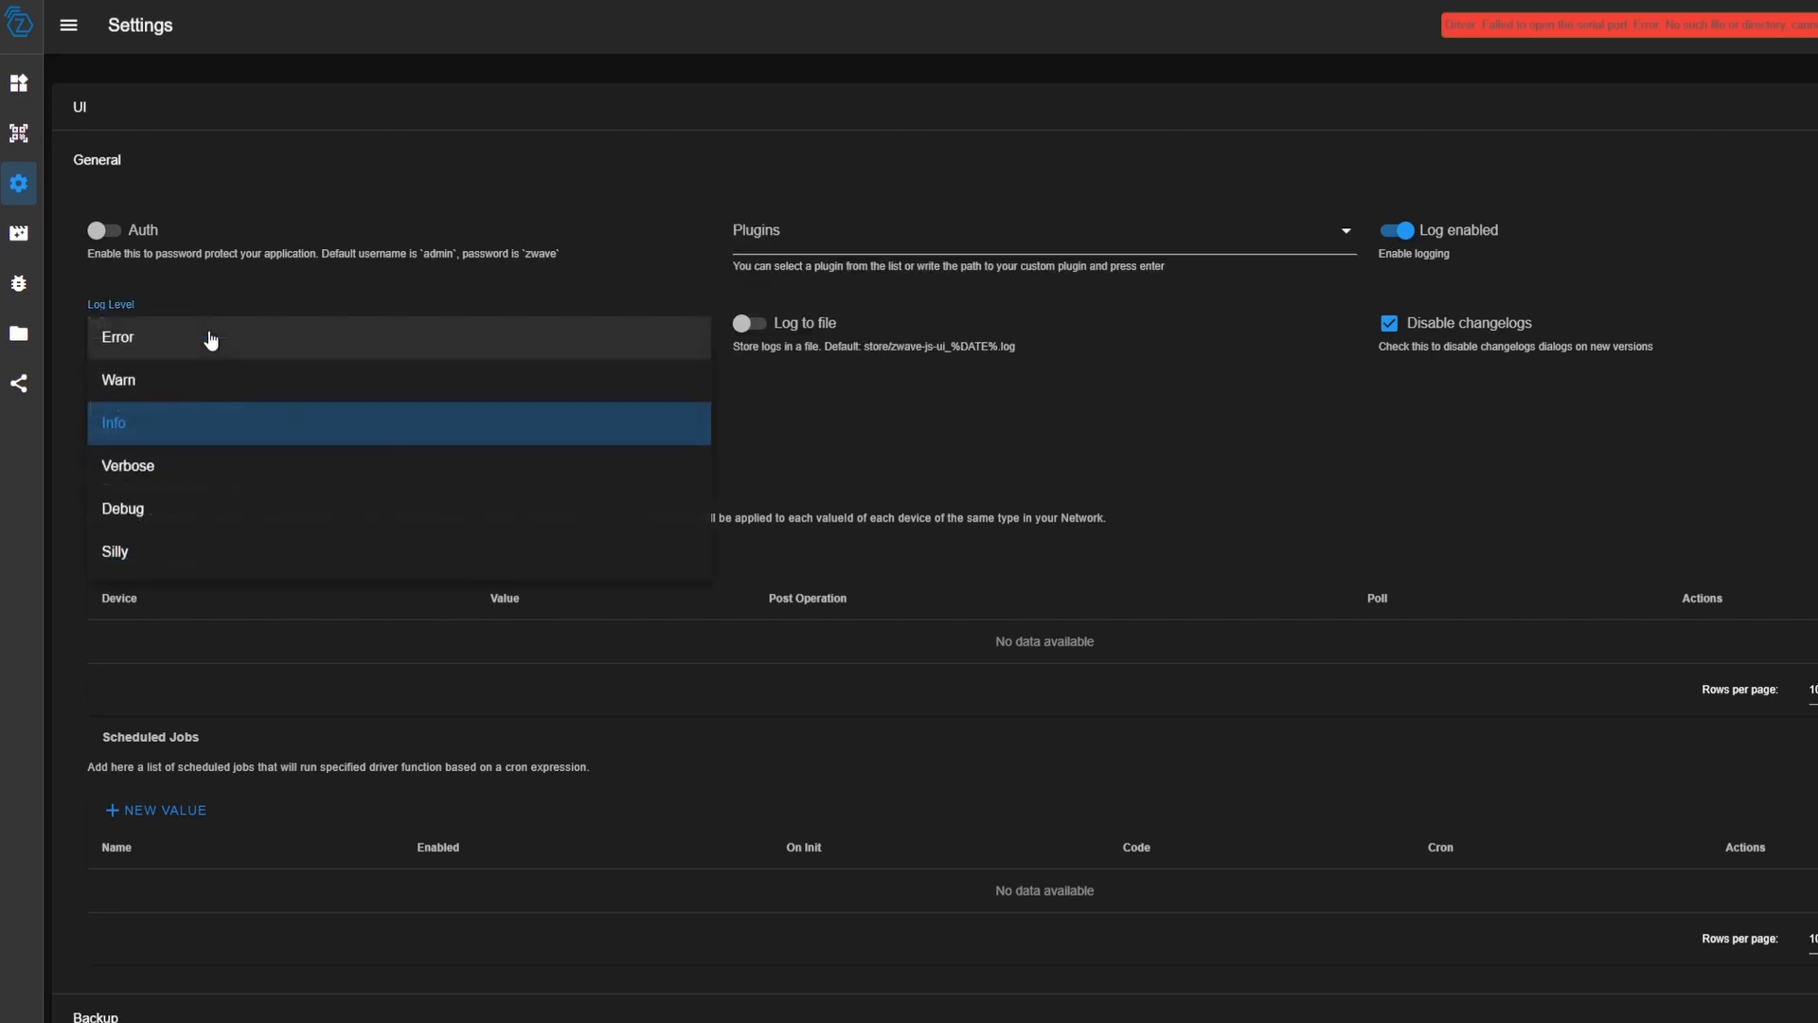
left_click(111, 422)
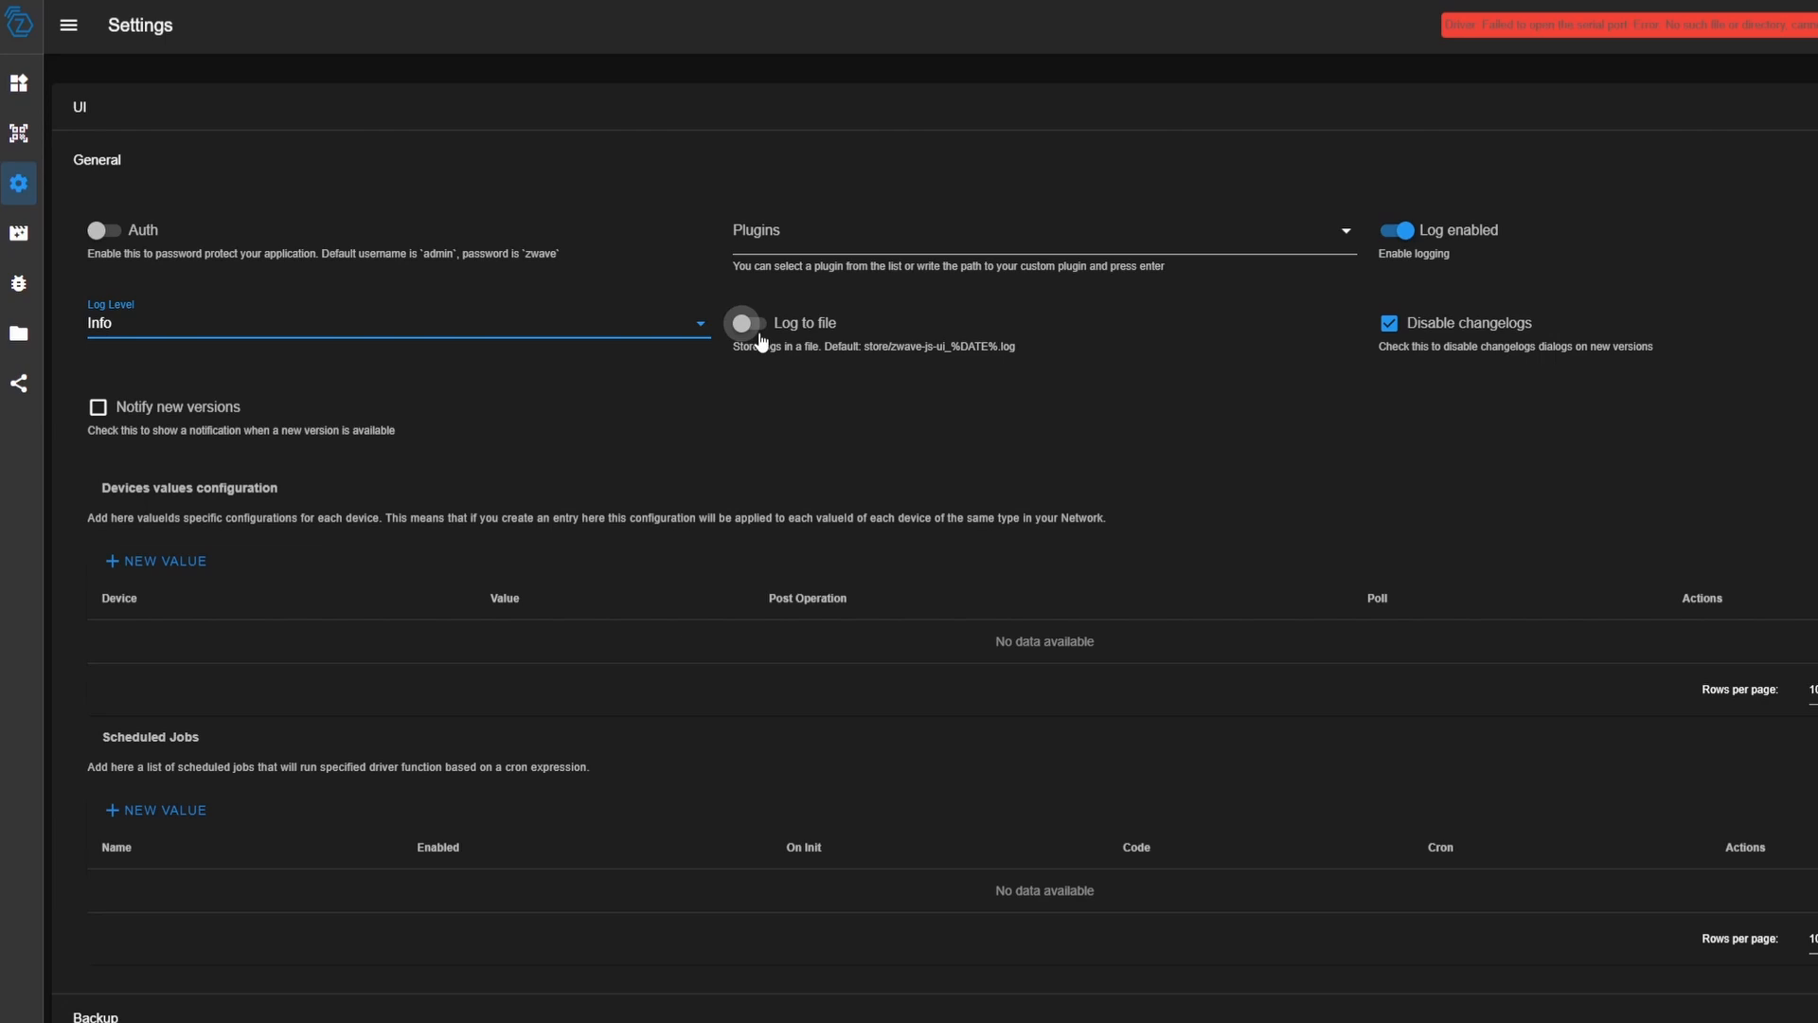
left_click(742, 322)
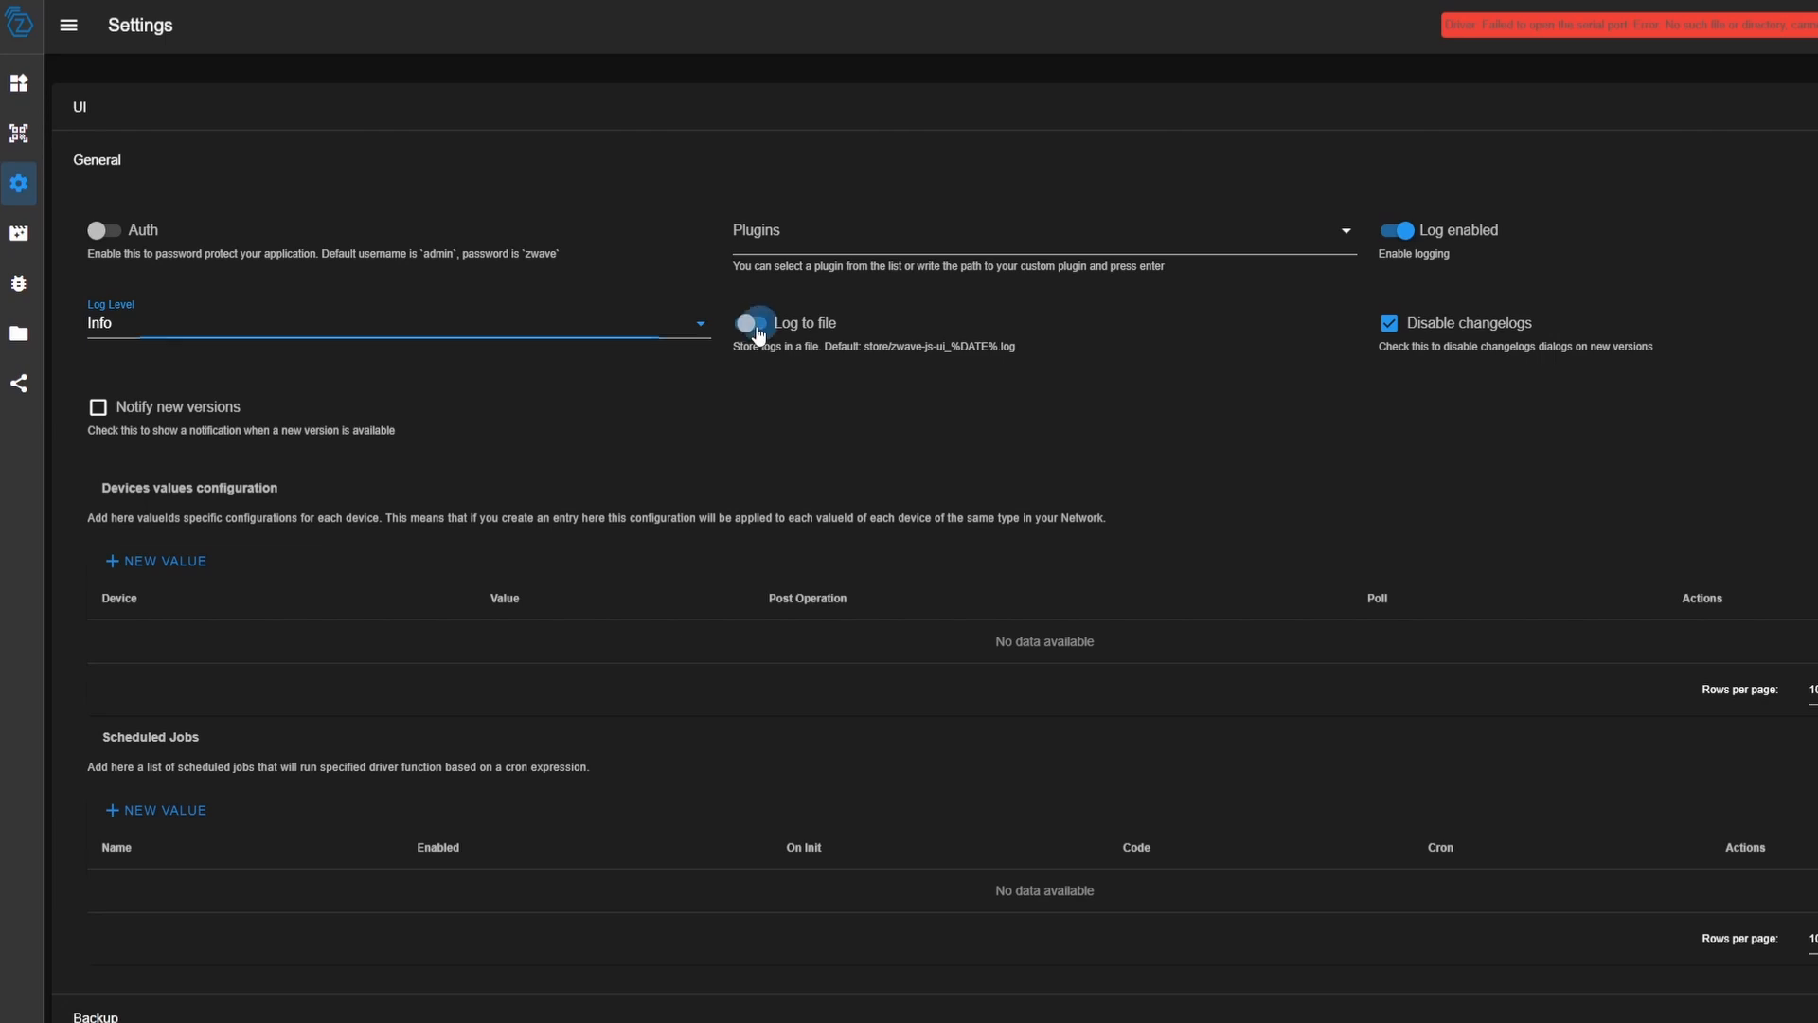
left_click(754, 322)
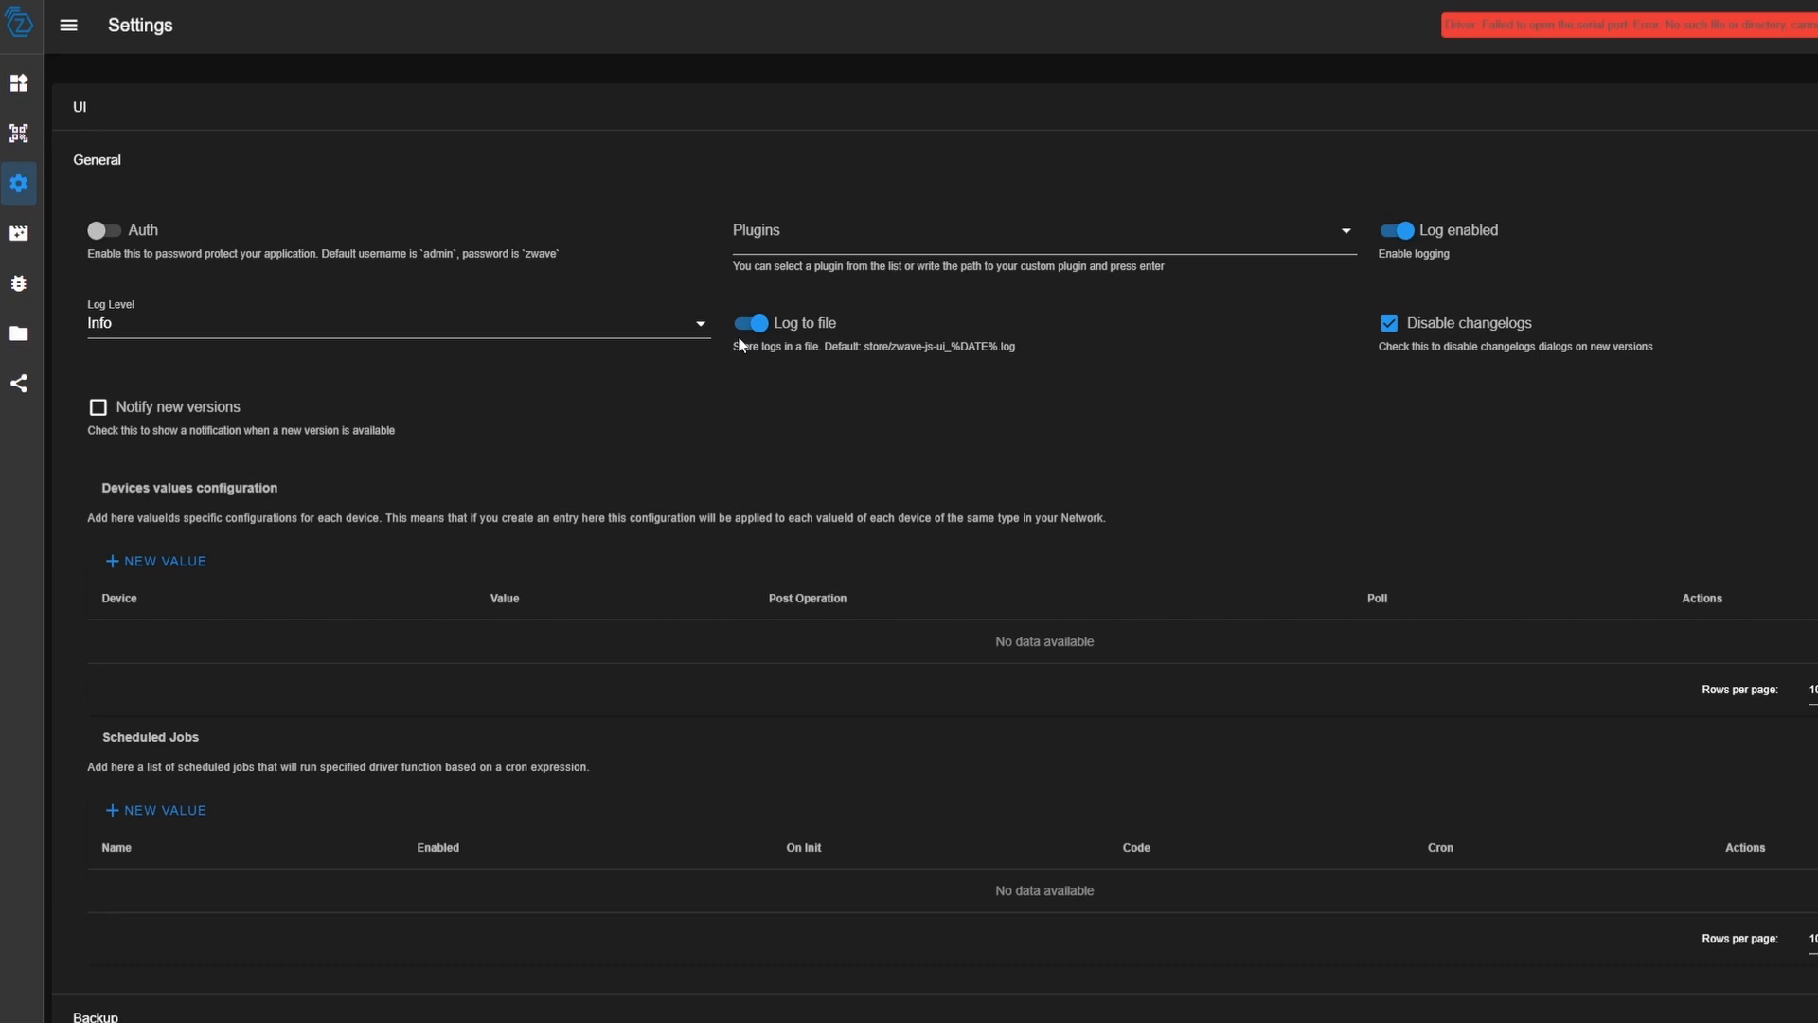
left_click(750, 322)
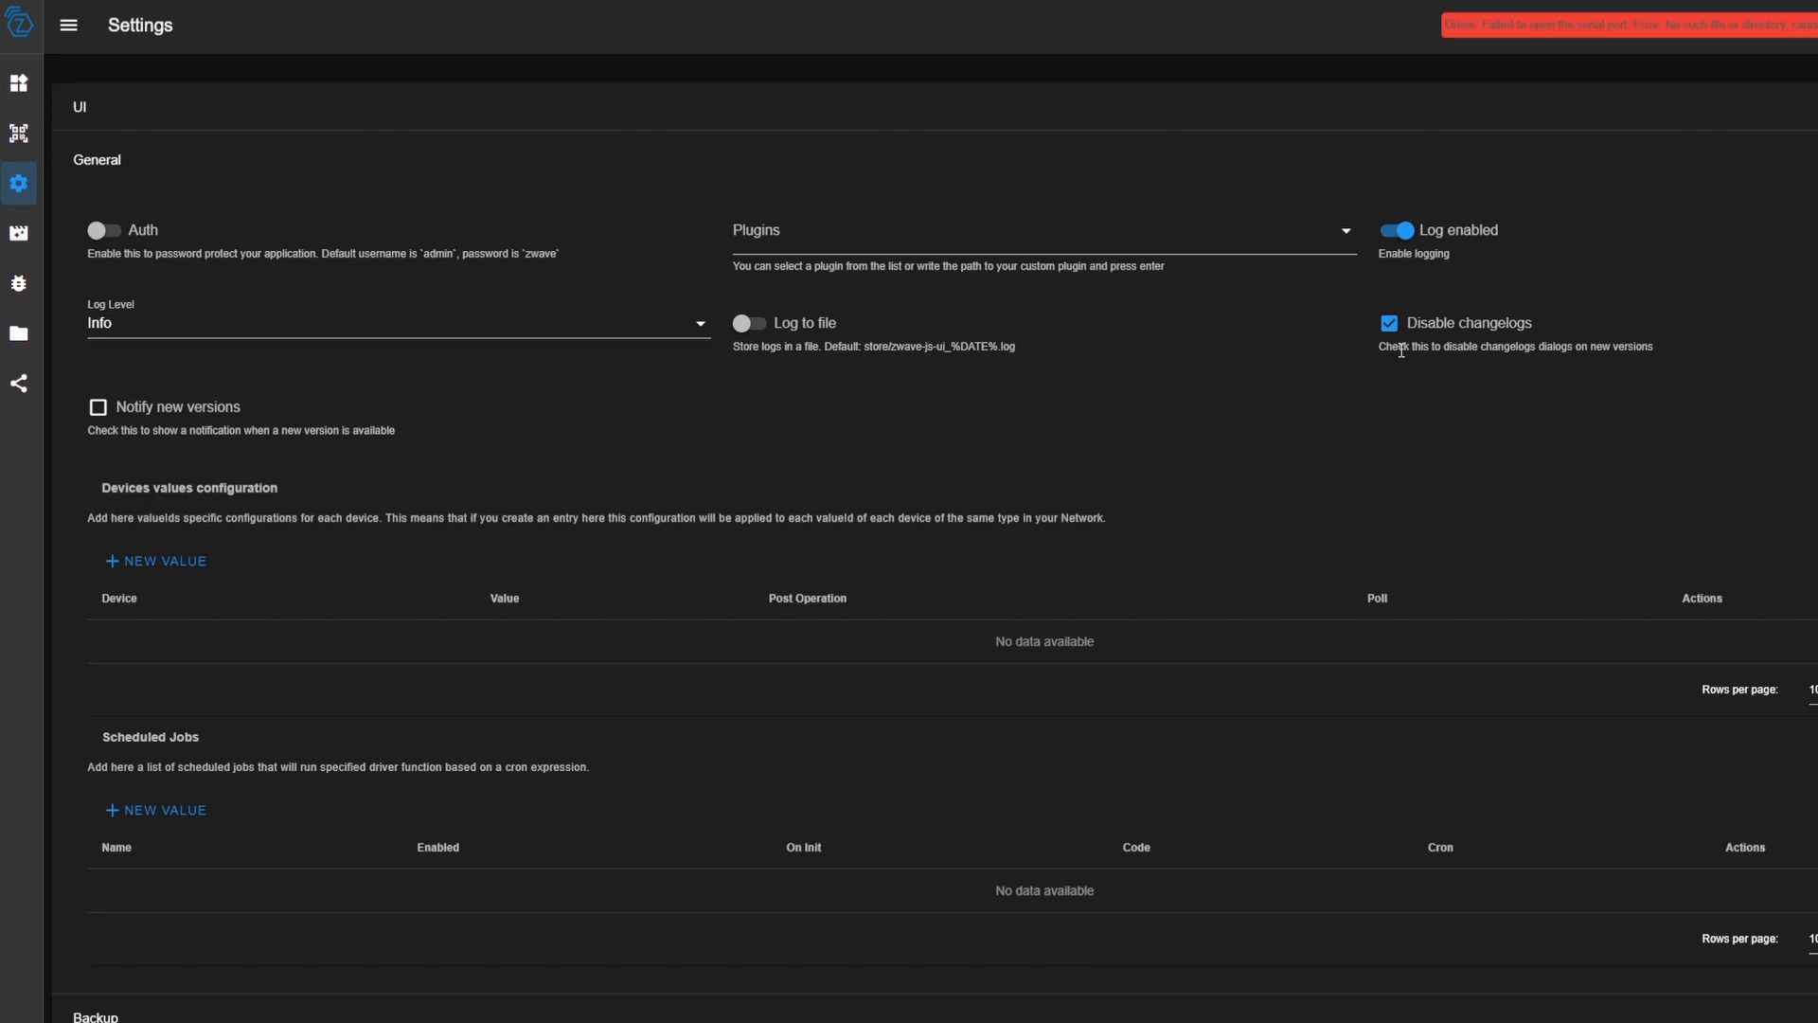
mouse_move(1415, 369)
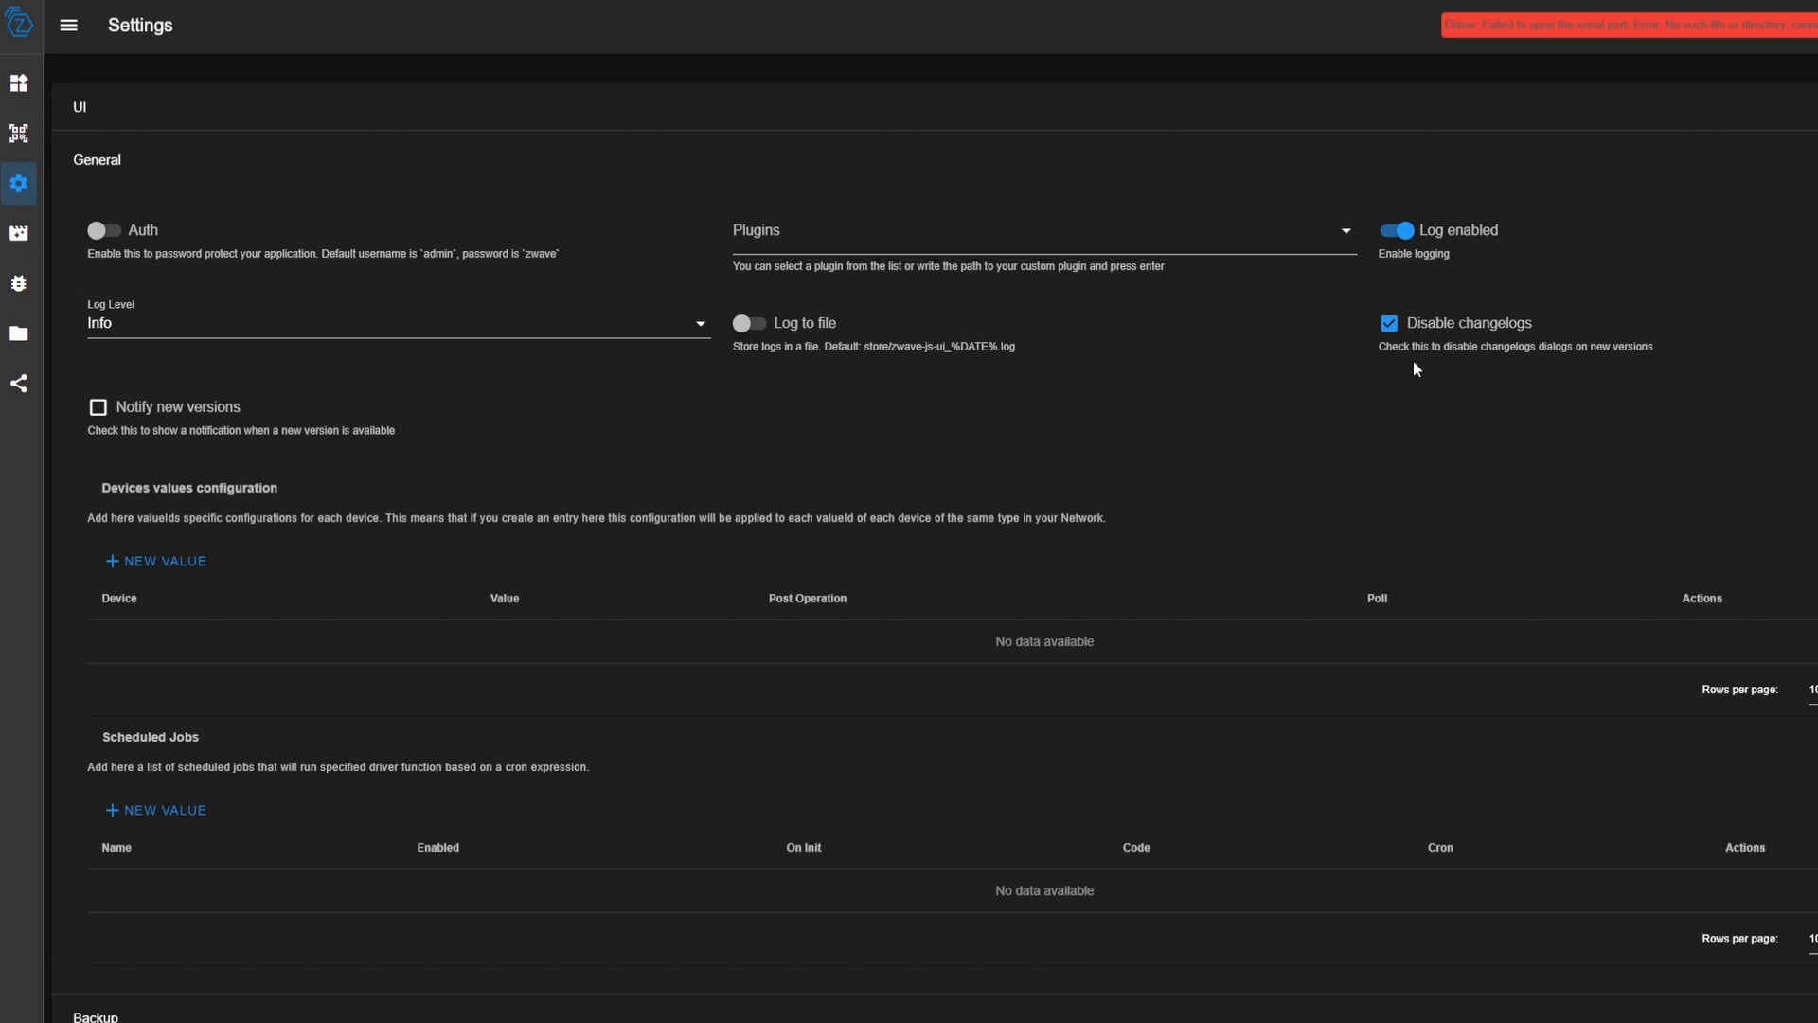
mouse_move(1397, 366)
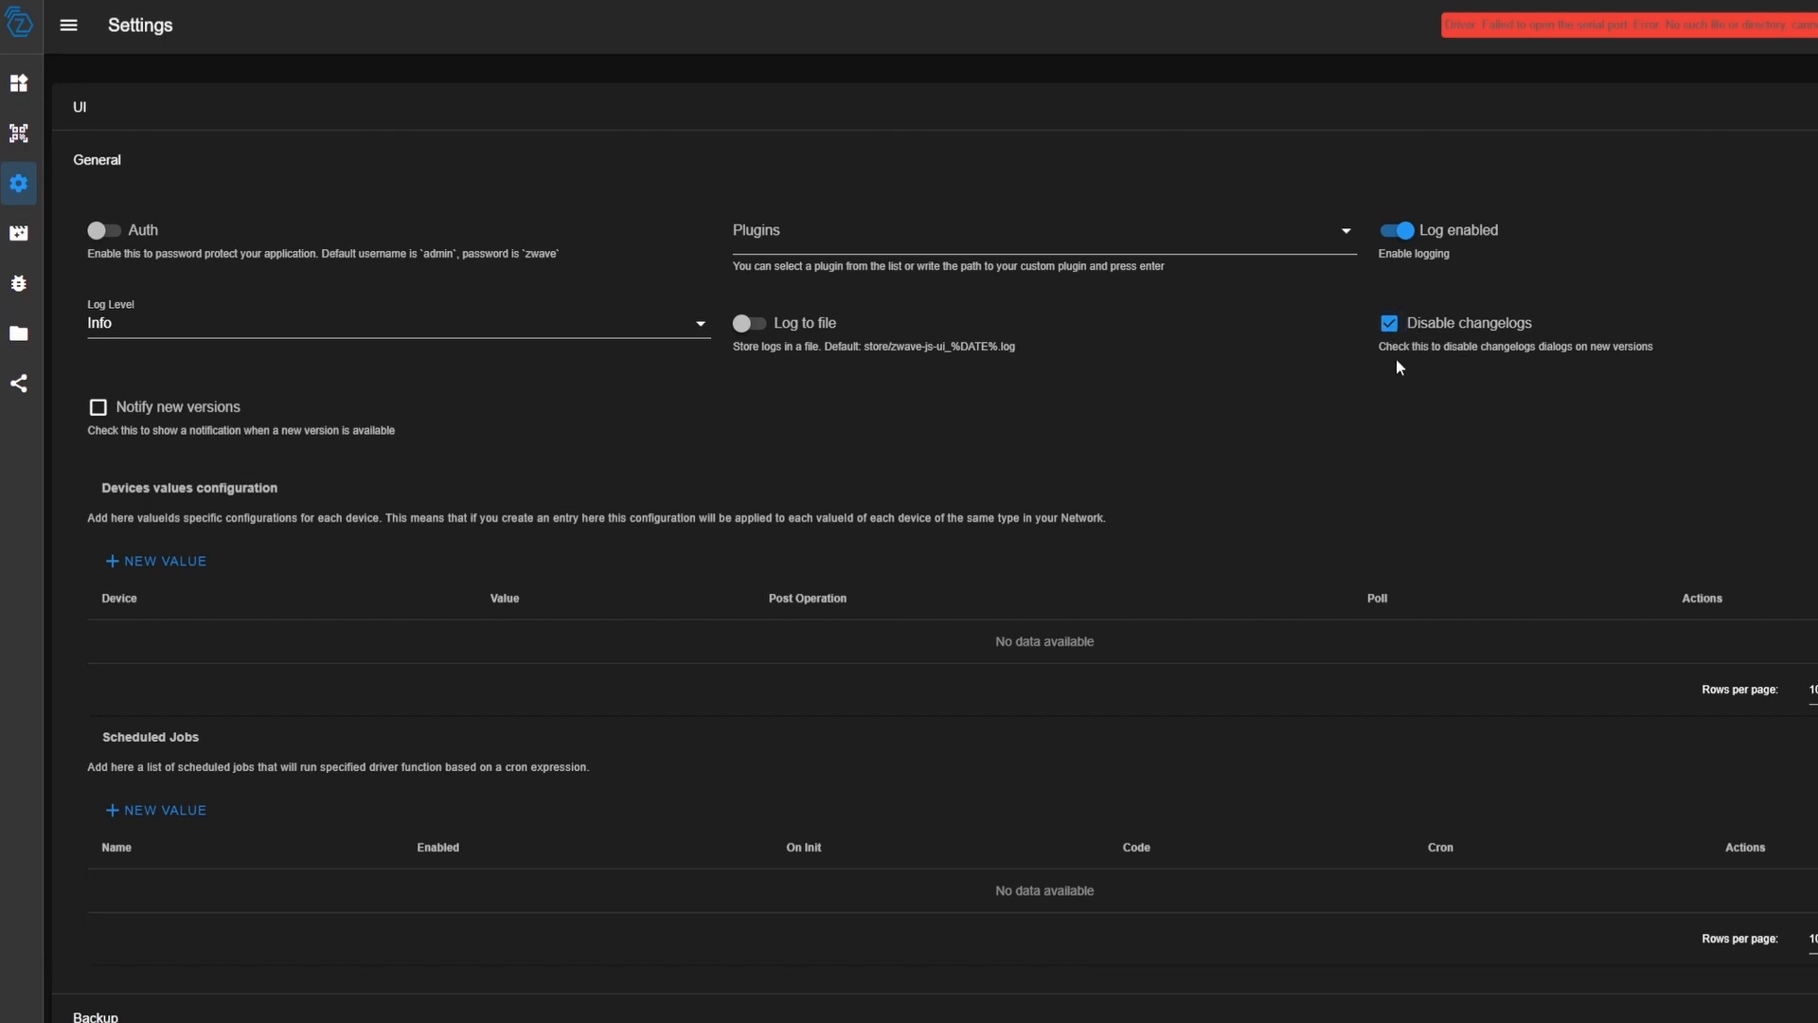
mouse_move(1398, 381)
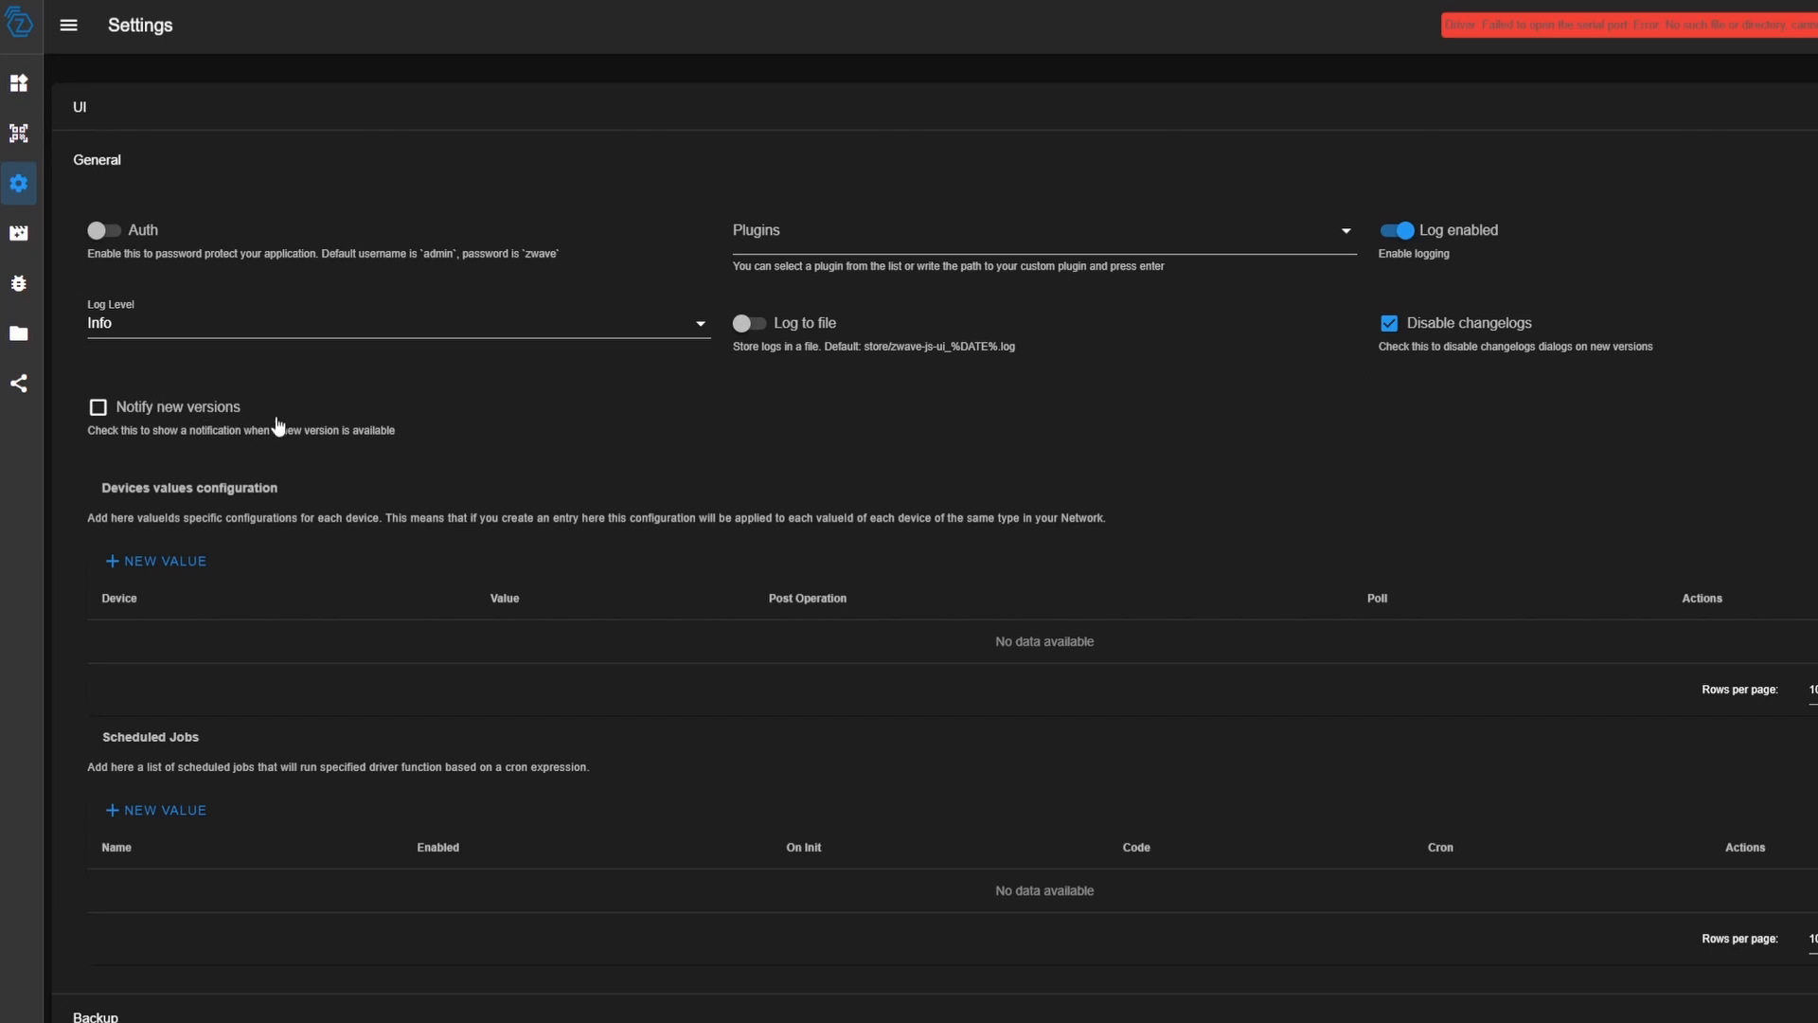
mouse_move(214, 426)
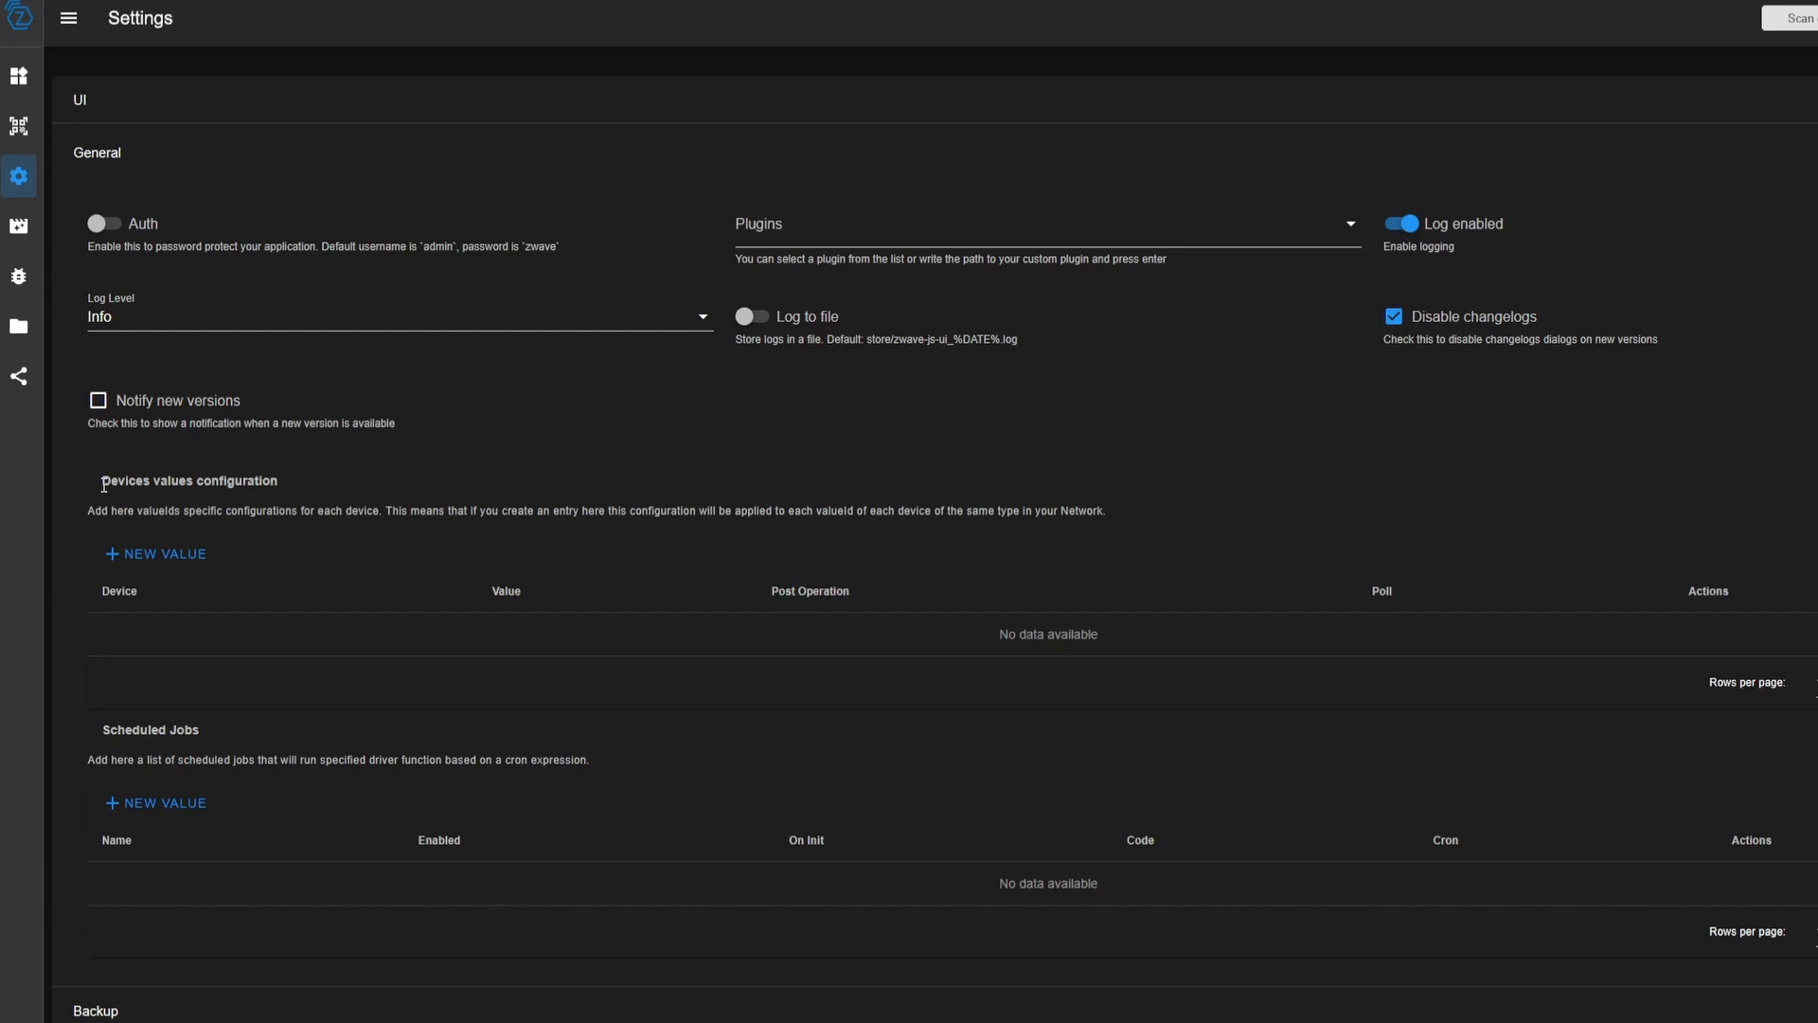
double_click(186, 479)
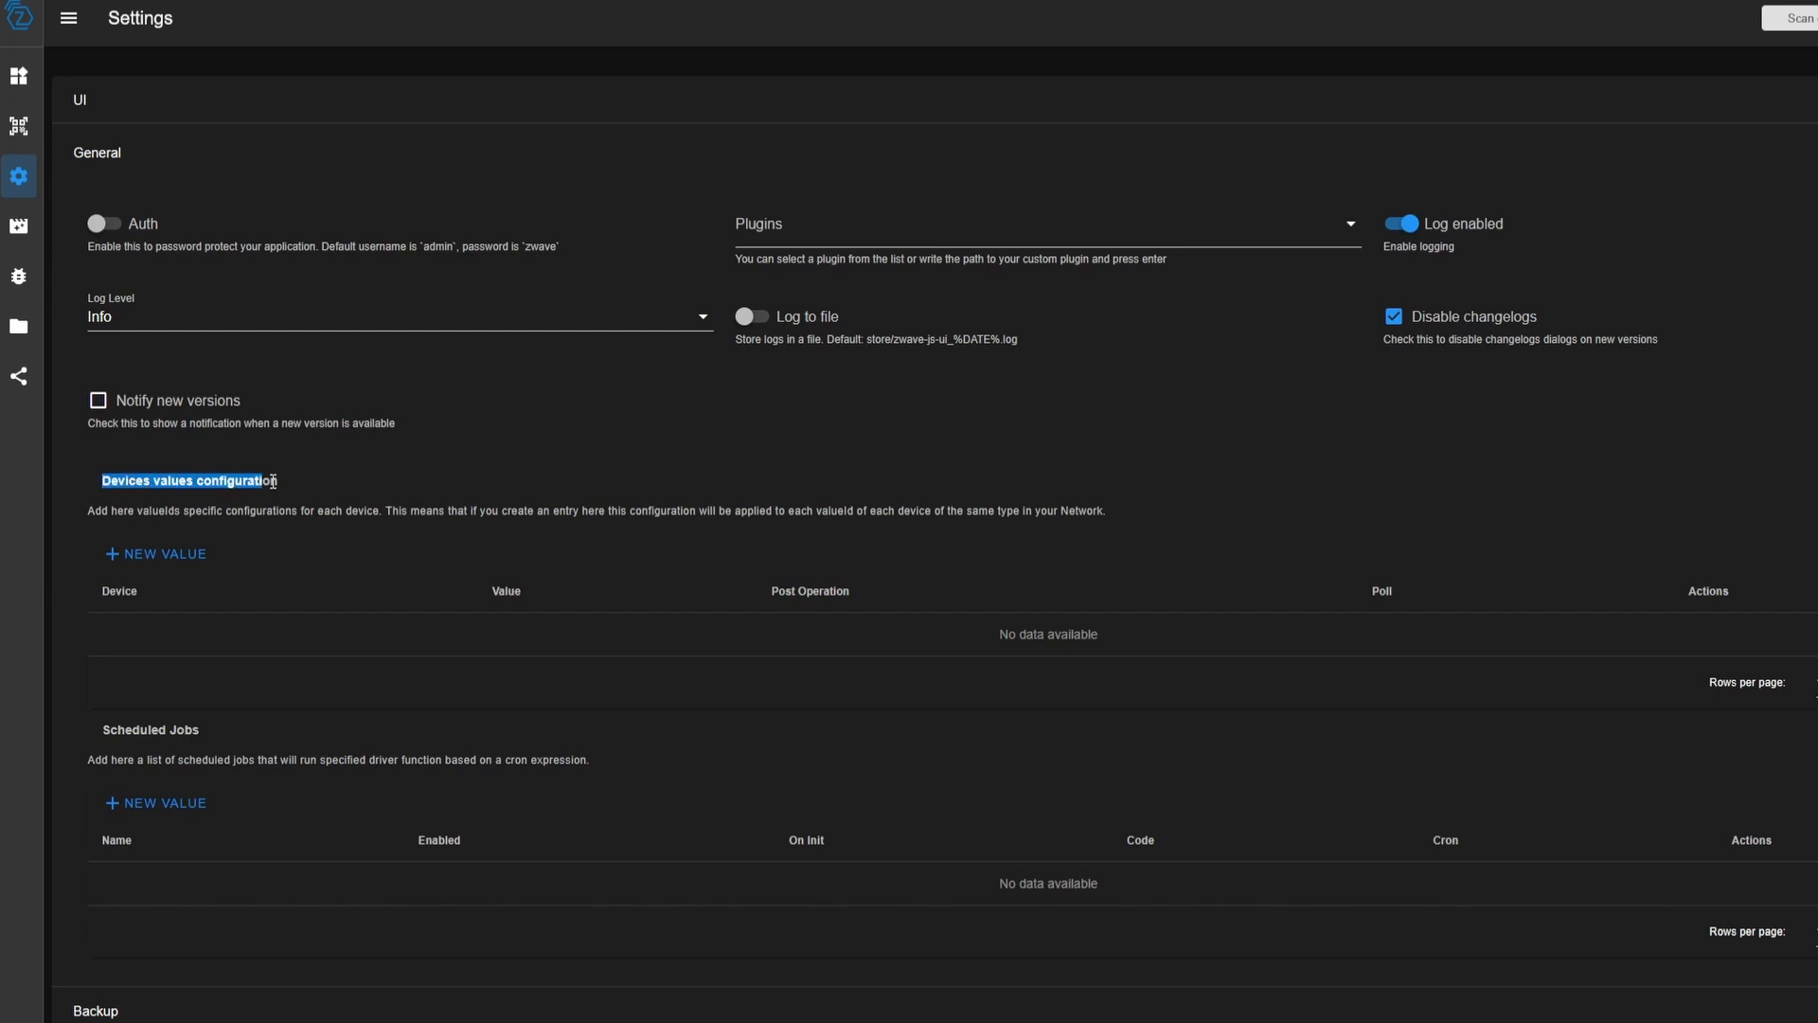
mouse_move(232, 734)
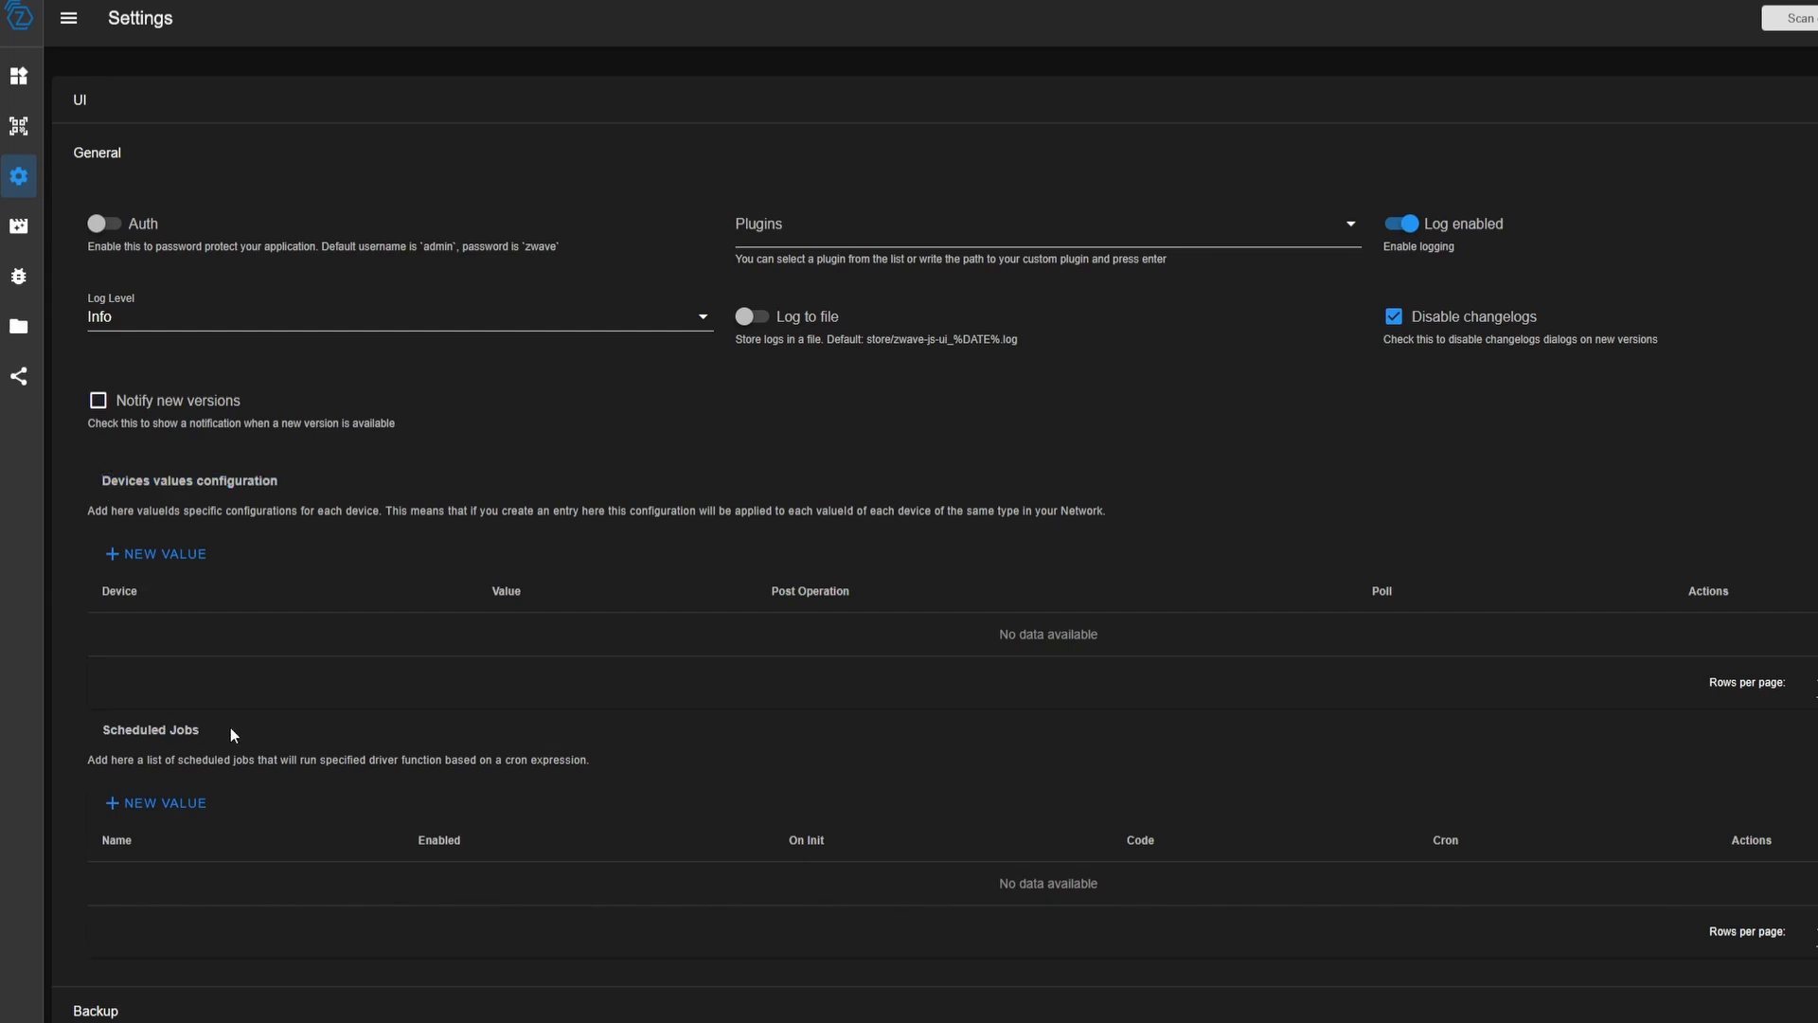
mouse_move(148, 508)
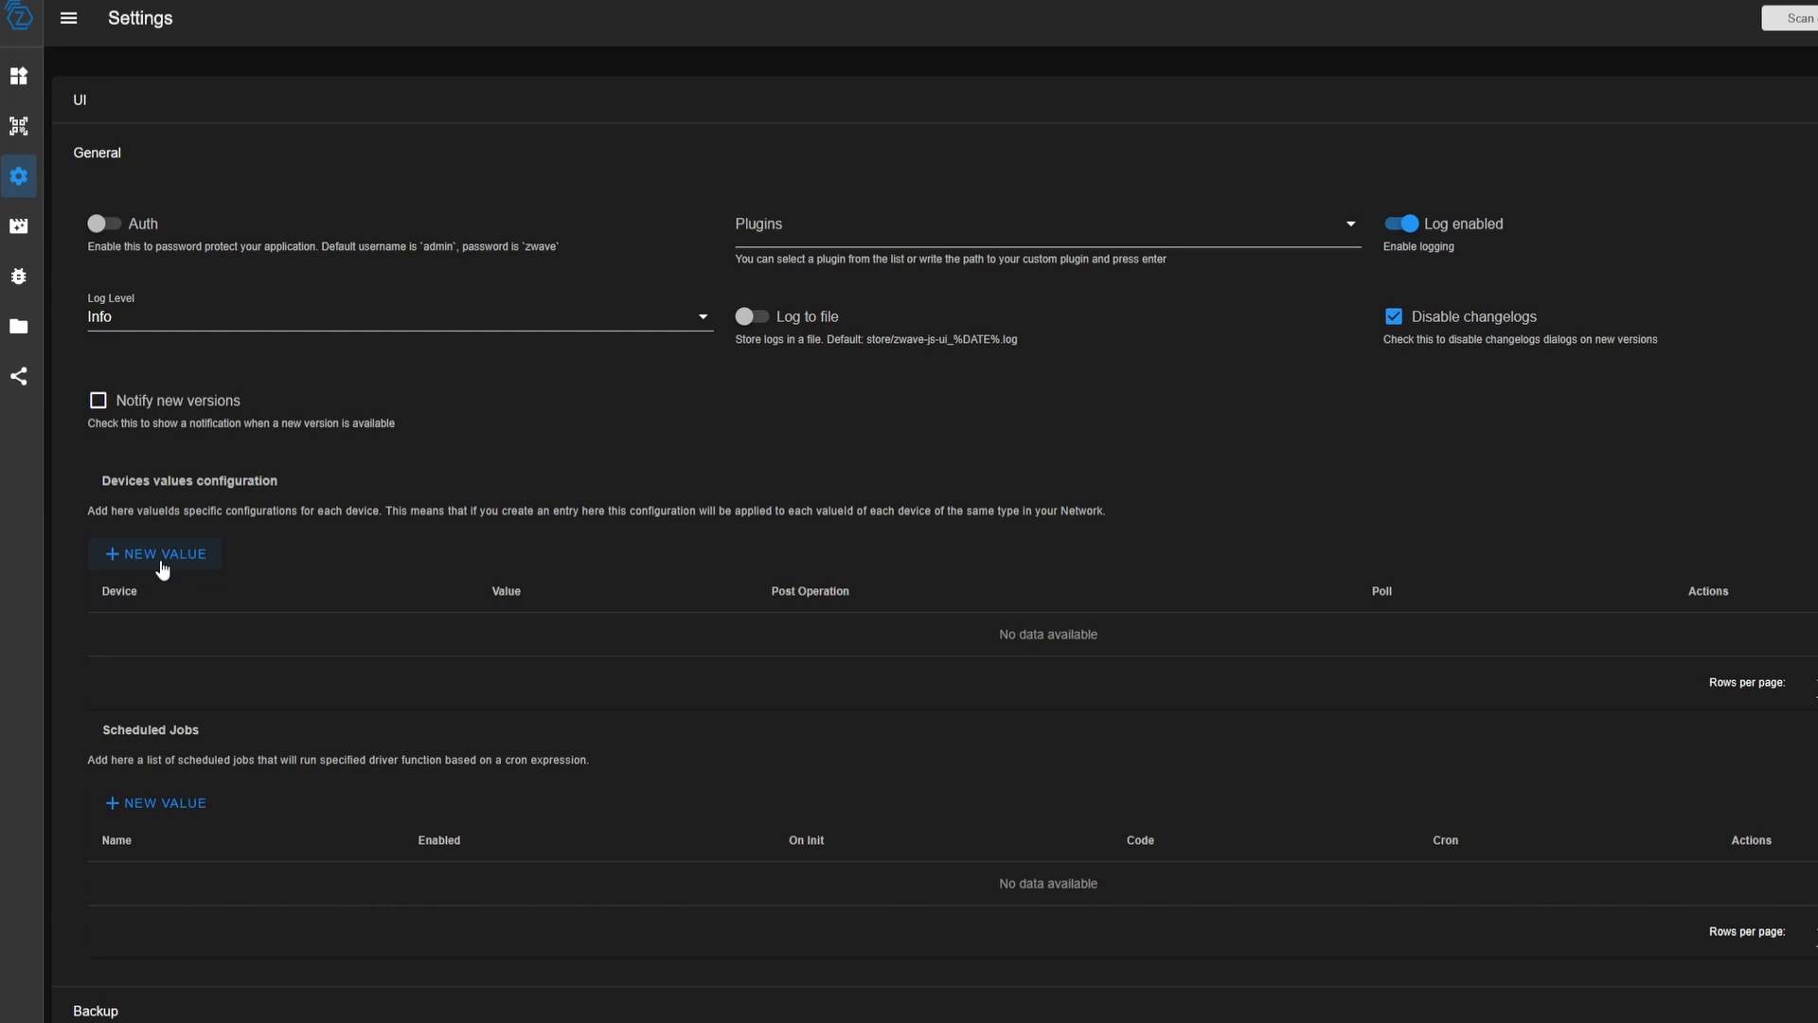
left_click(117, 591)
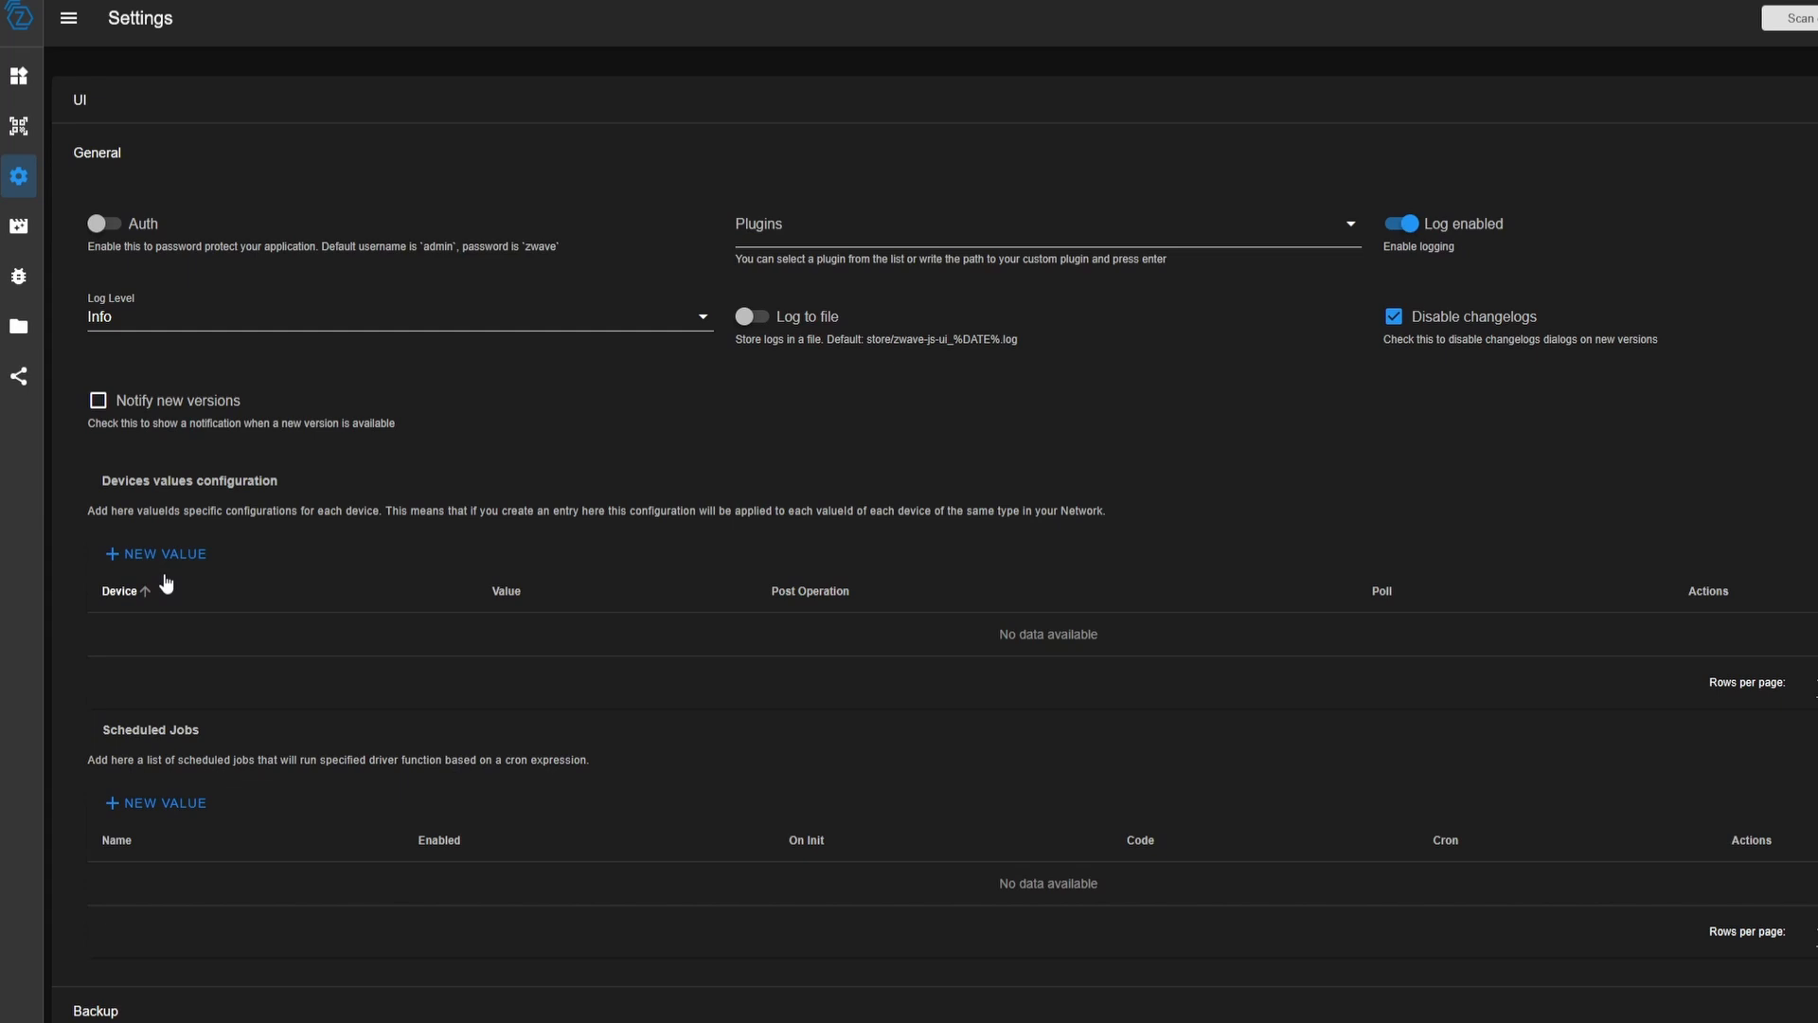
mouse_move(180, 580)
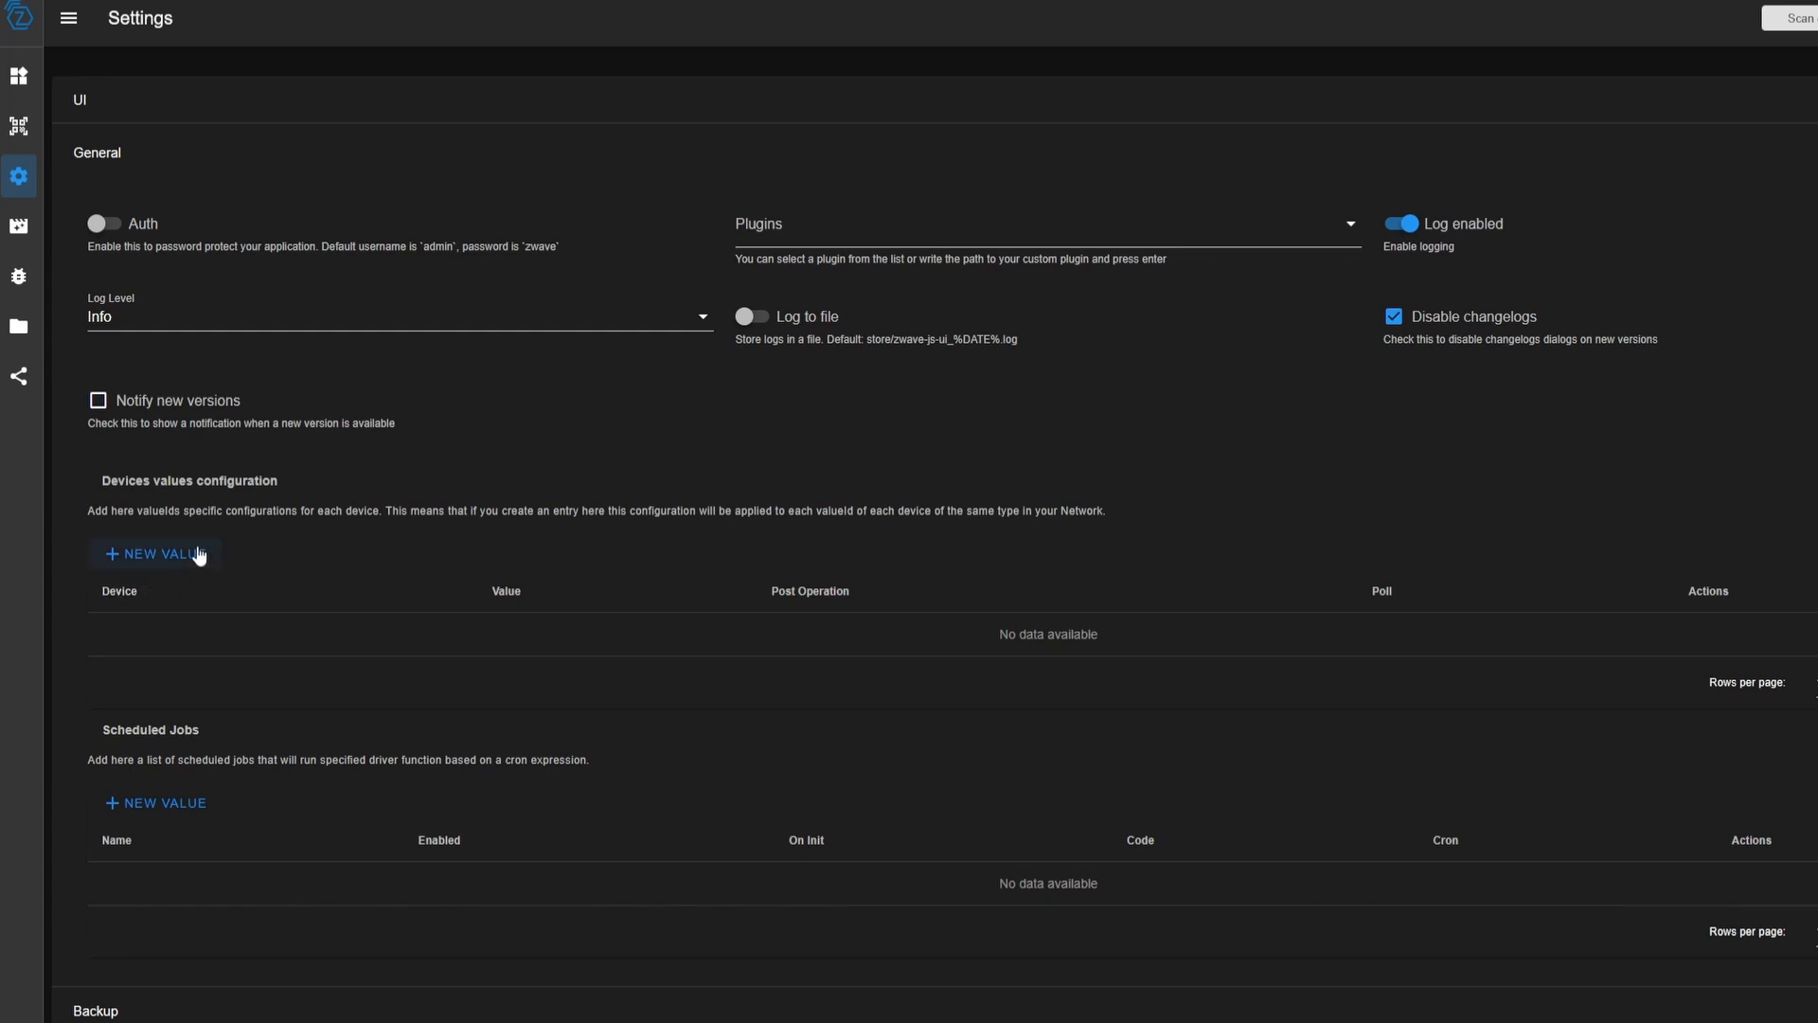
left_click(120, 591)
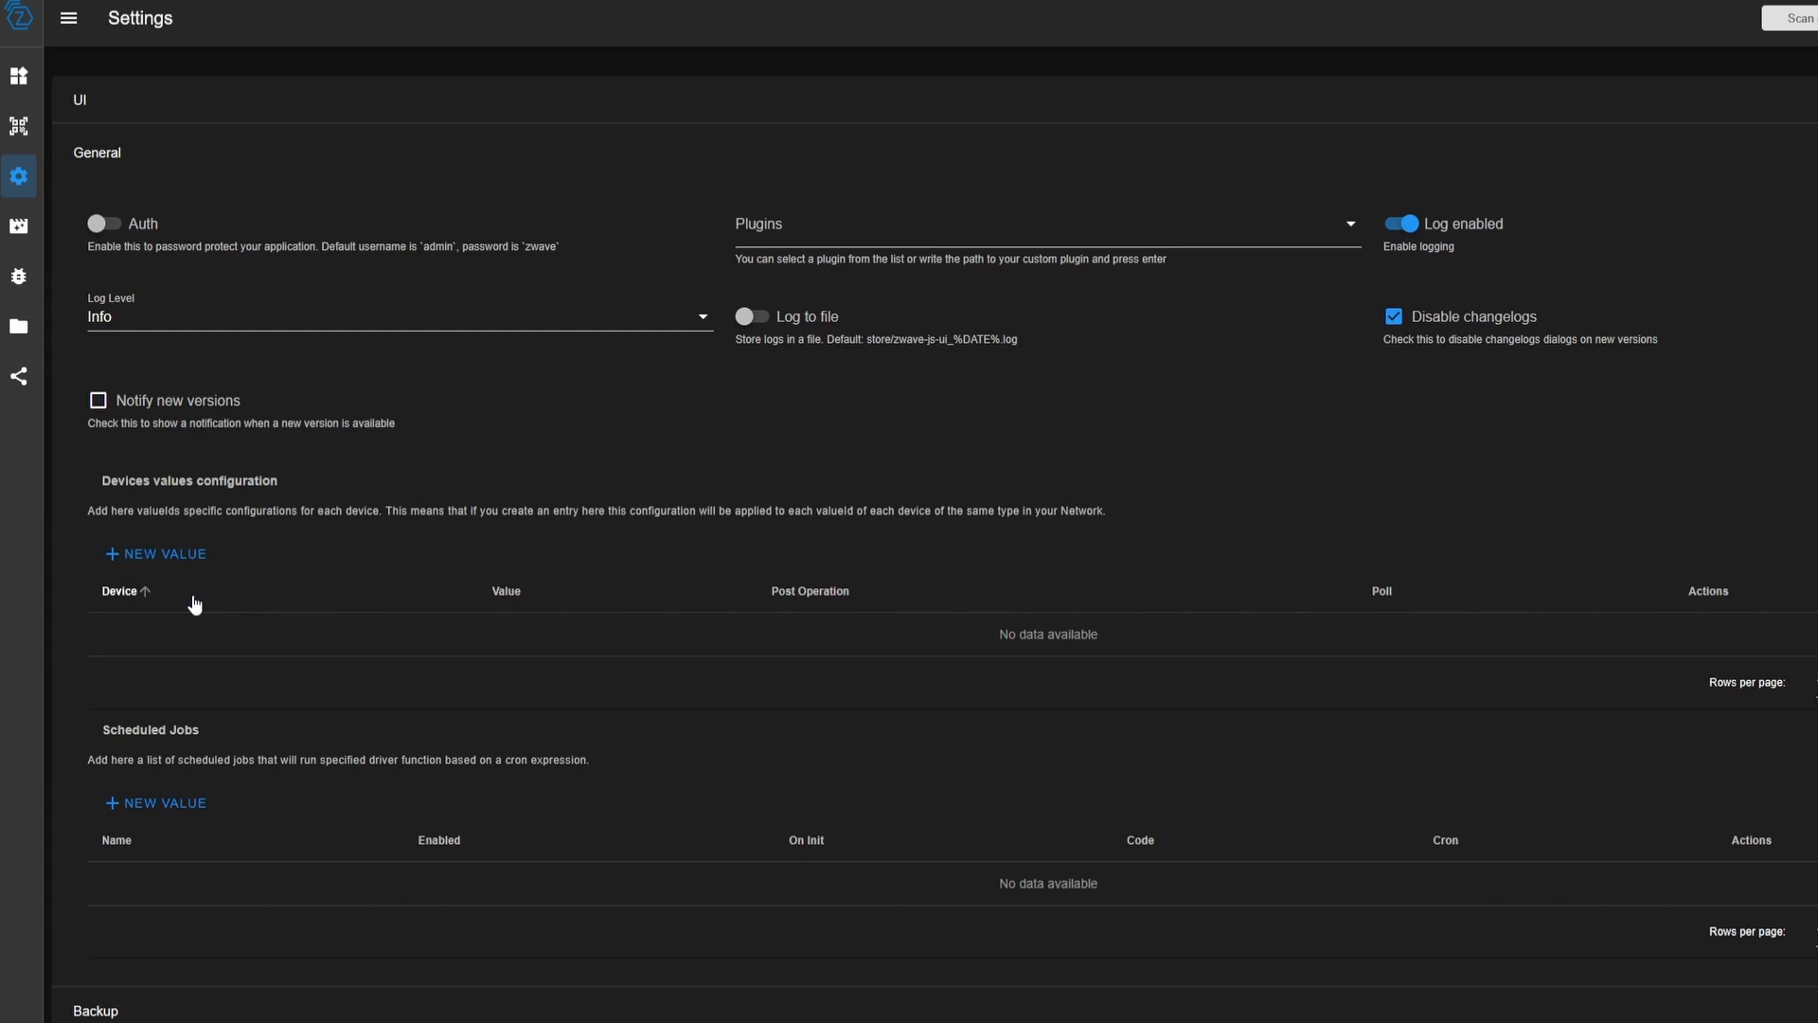
left_click(153, 553)
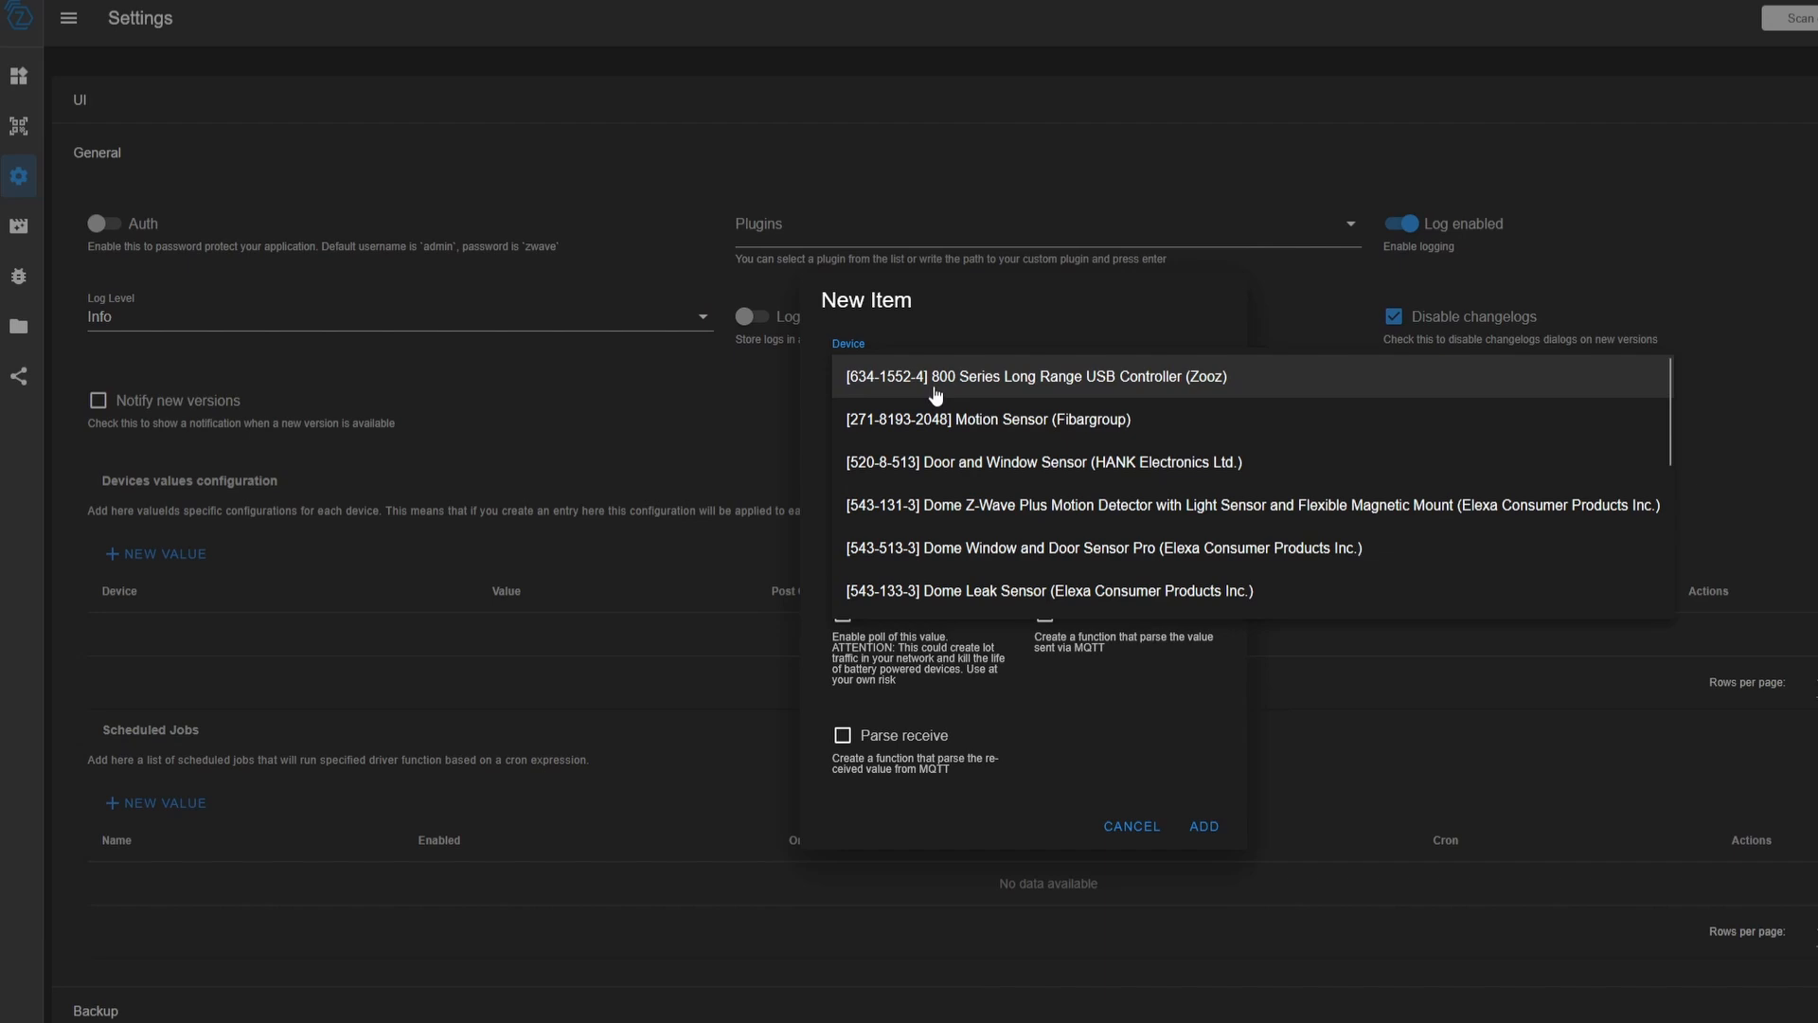
scroll("down", 3)
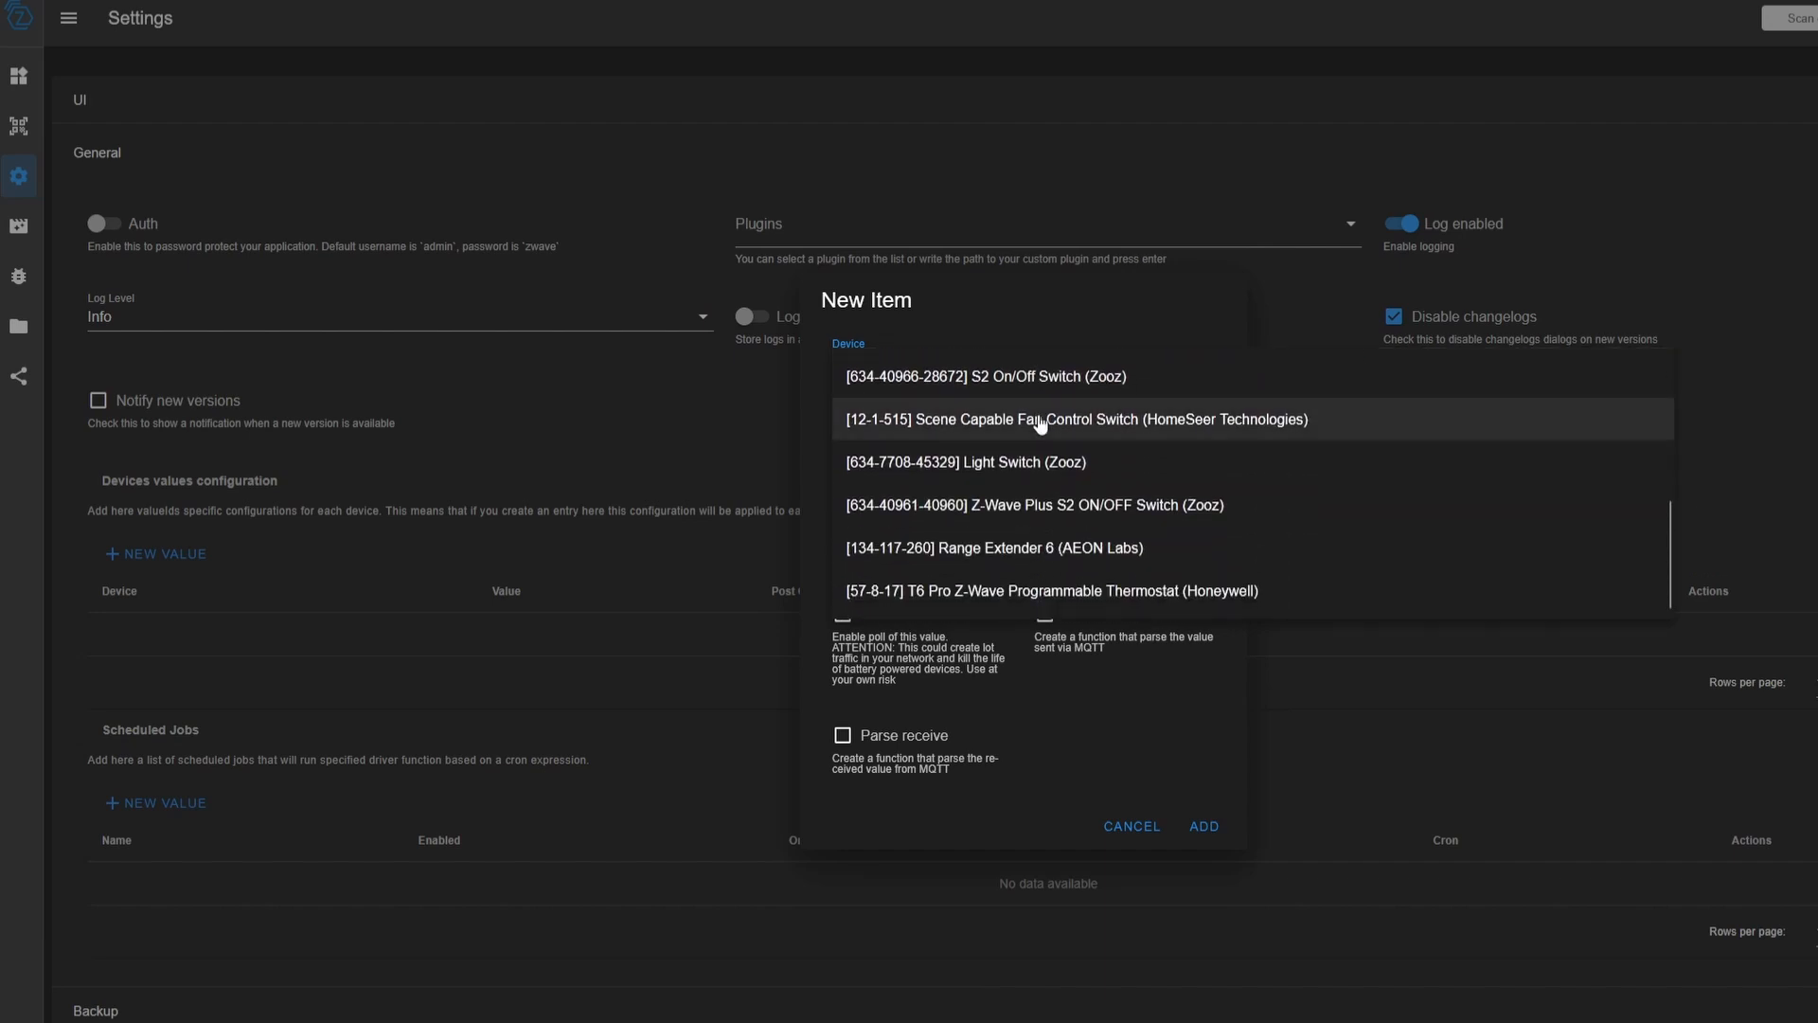
left_click(985, 375)
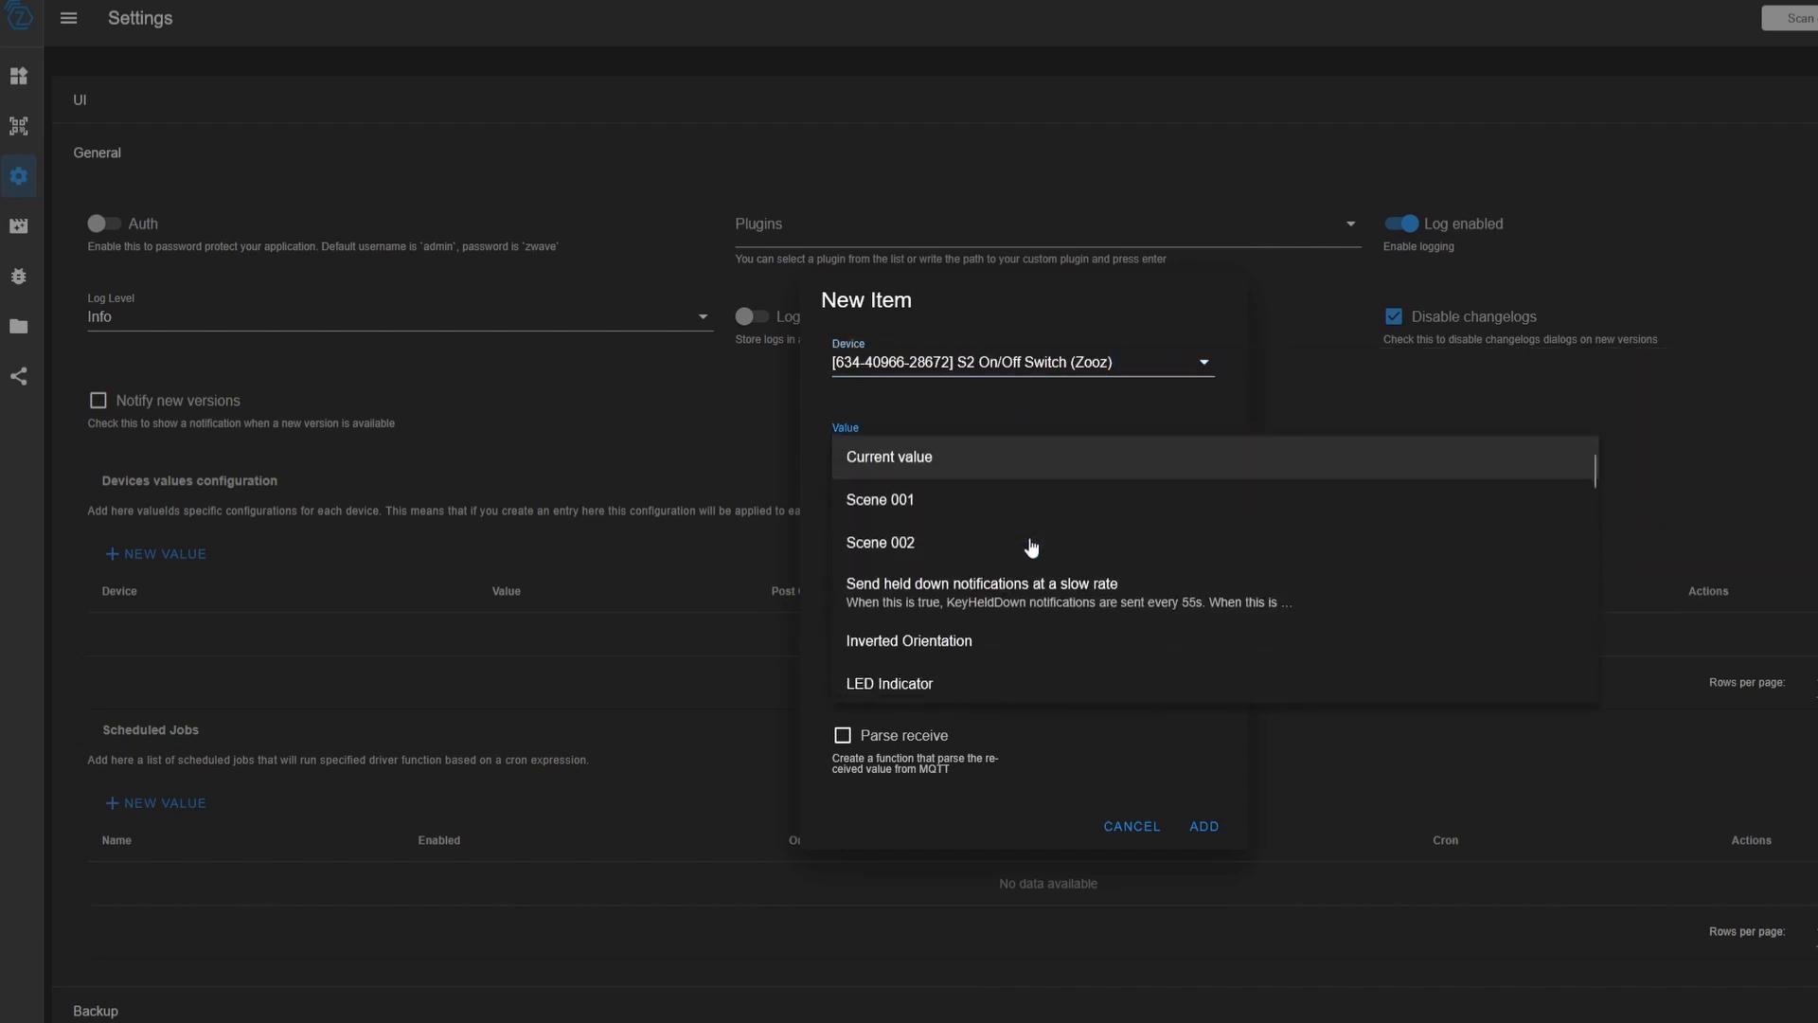
scroll("down", 3)
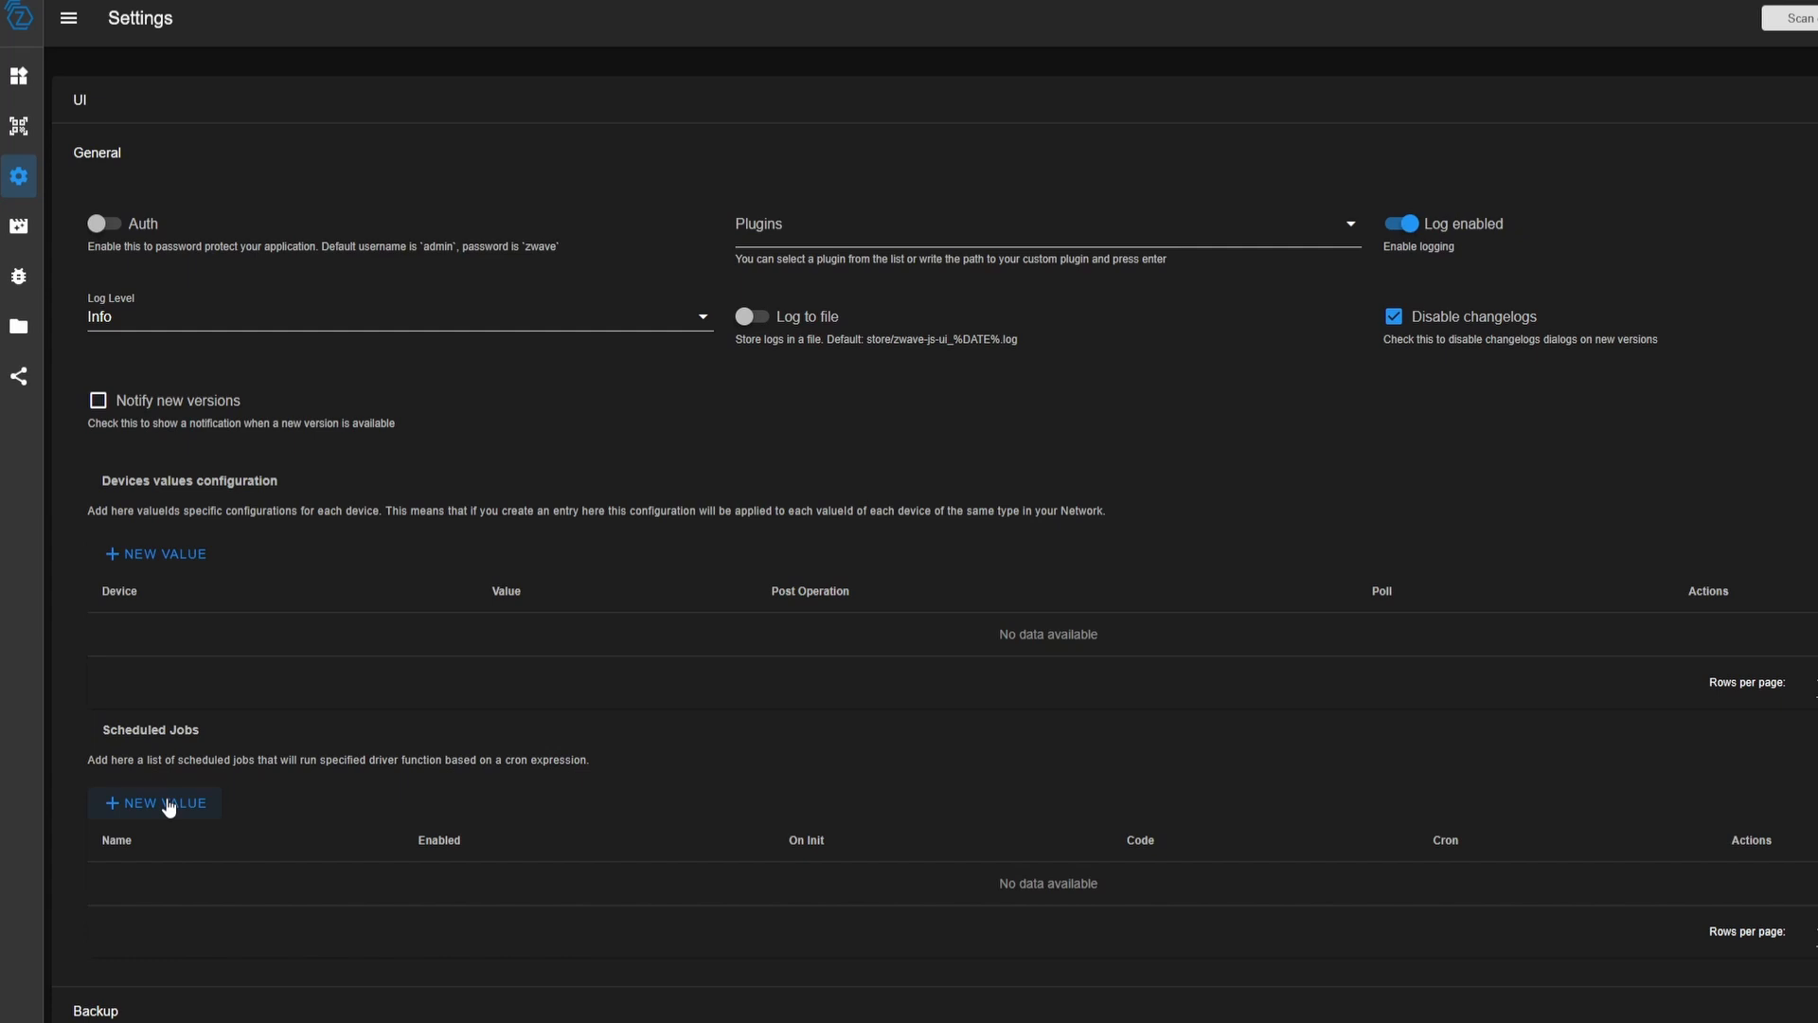
Create a scheduled job named 'rescan for nodes' loaded with the reinterview-nodes snippet
left_click(153, 803)
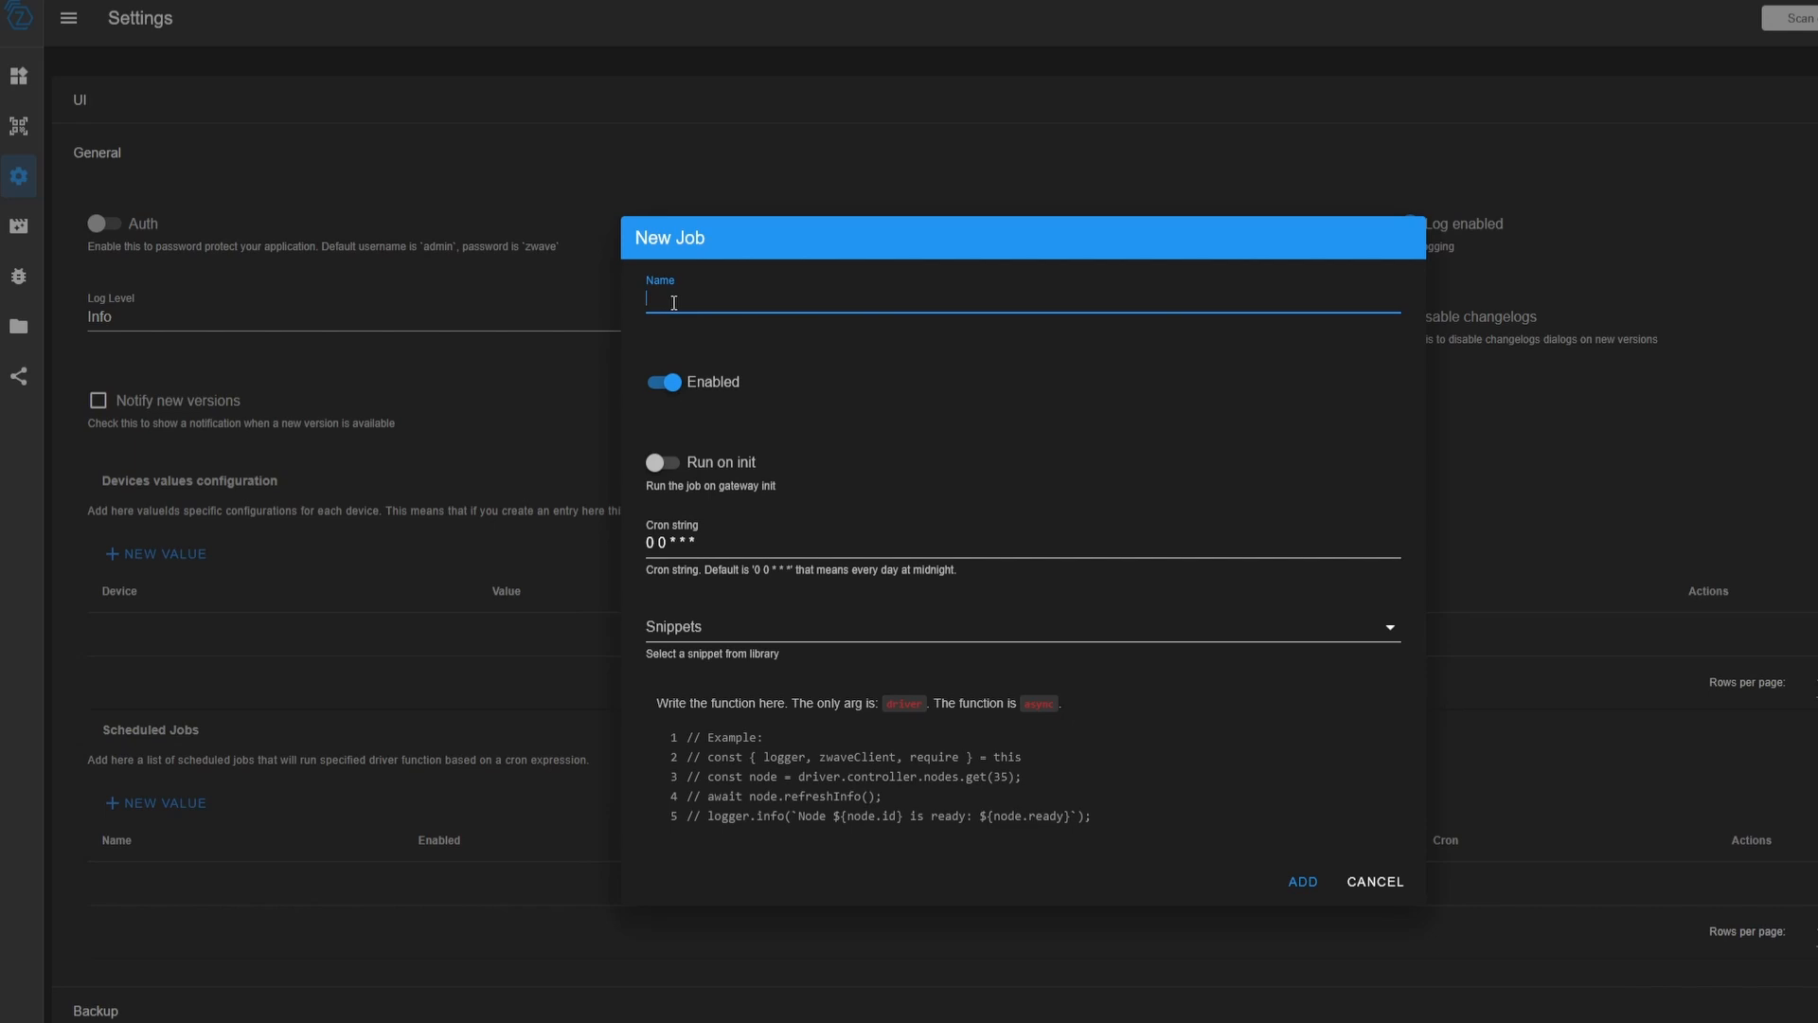
type("rescan for nodes")
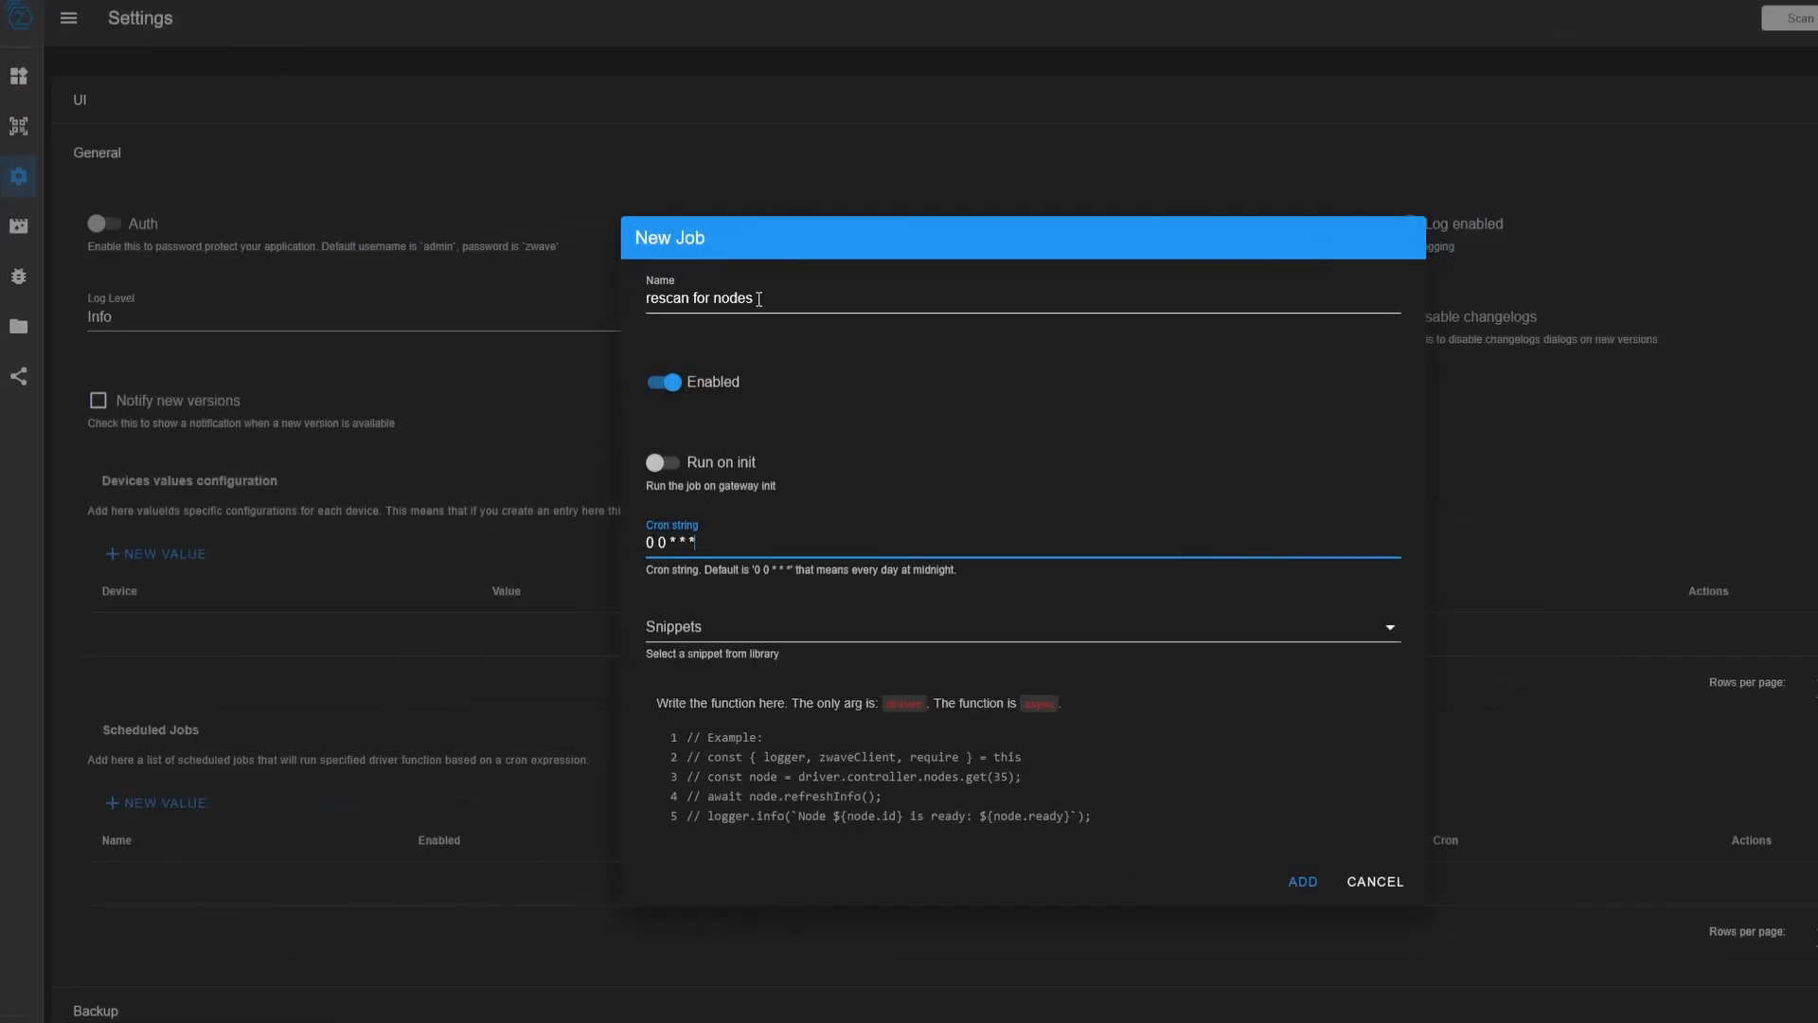
mouse_move(777, 636)
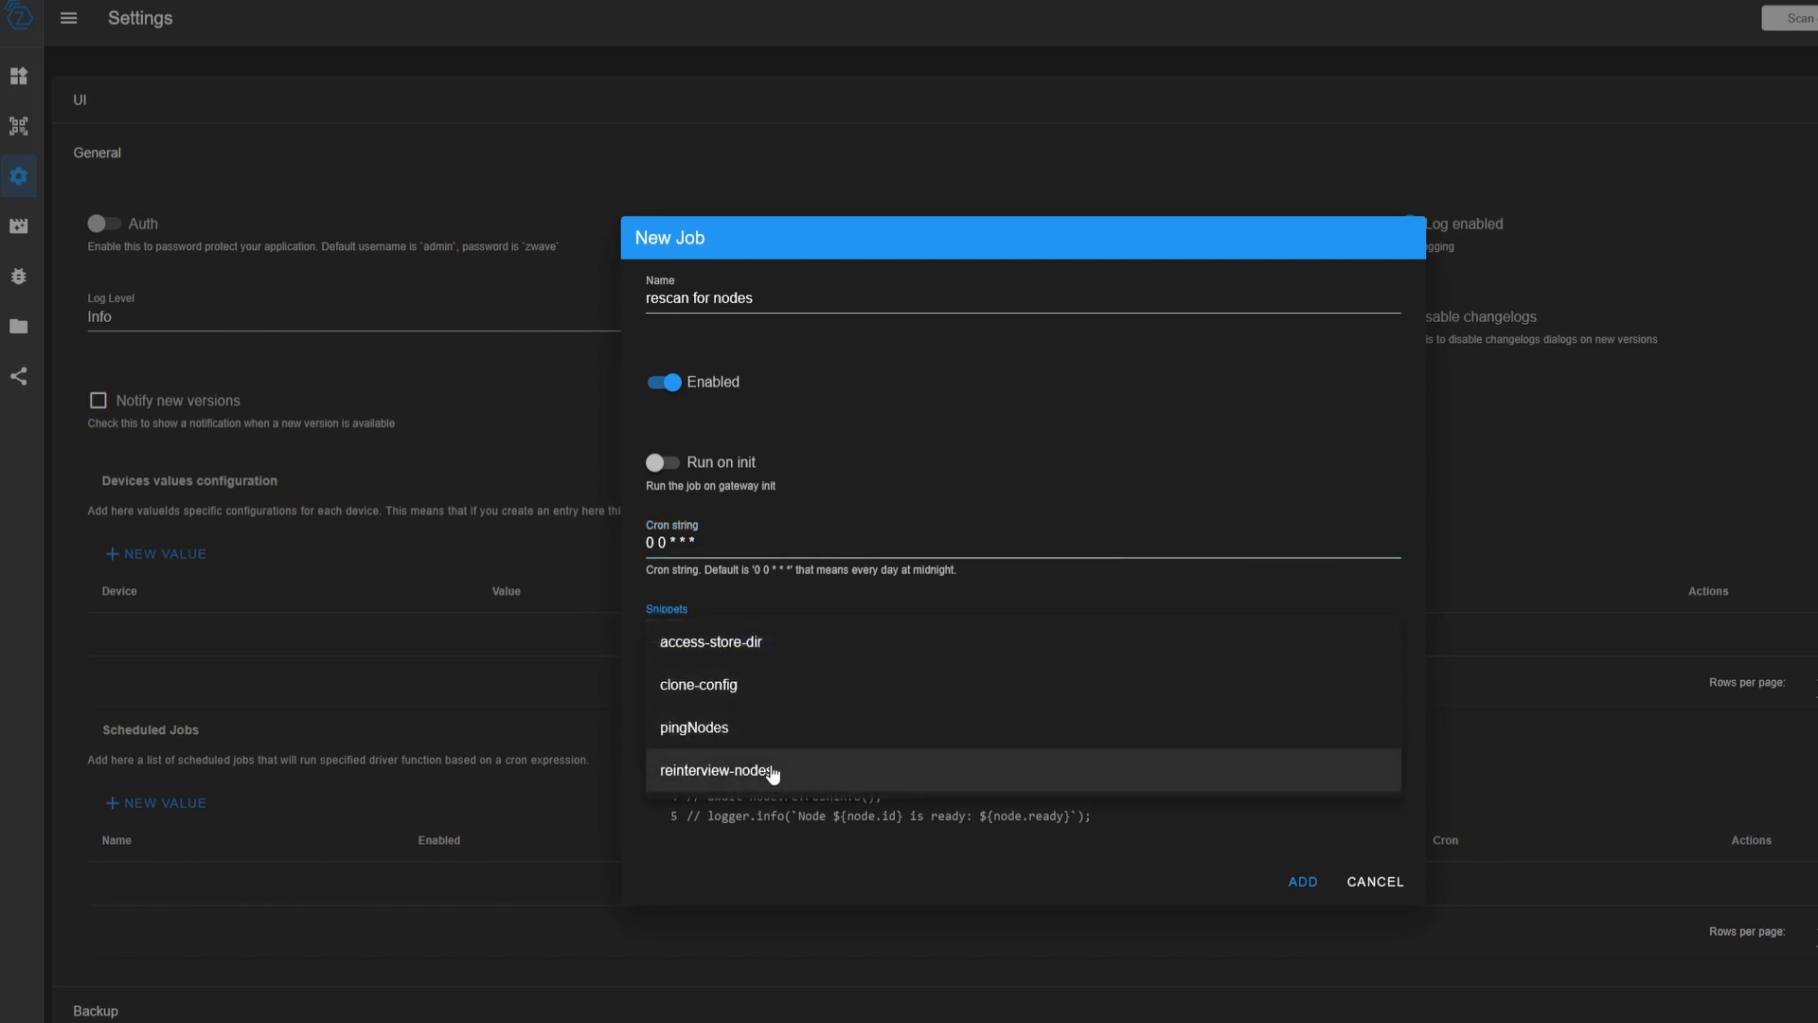
left_click(718, 769)
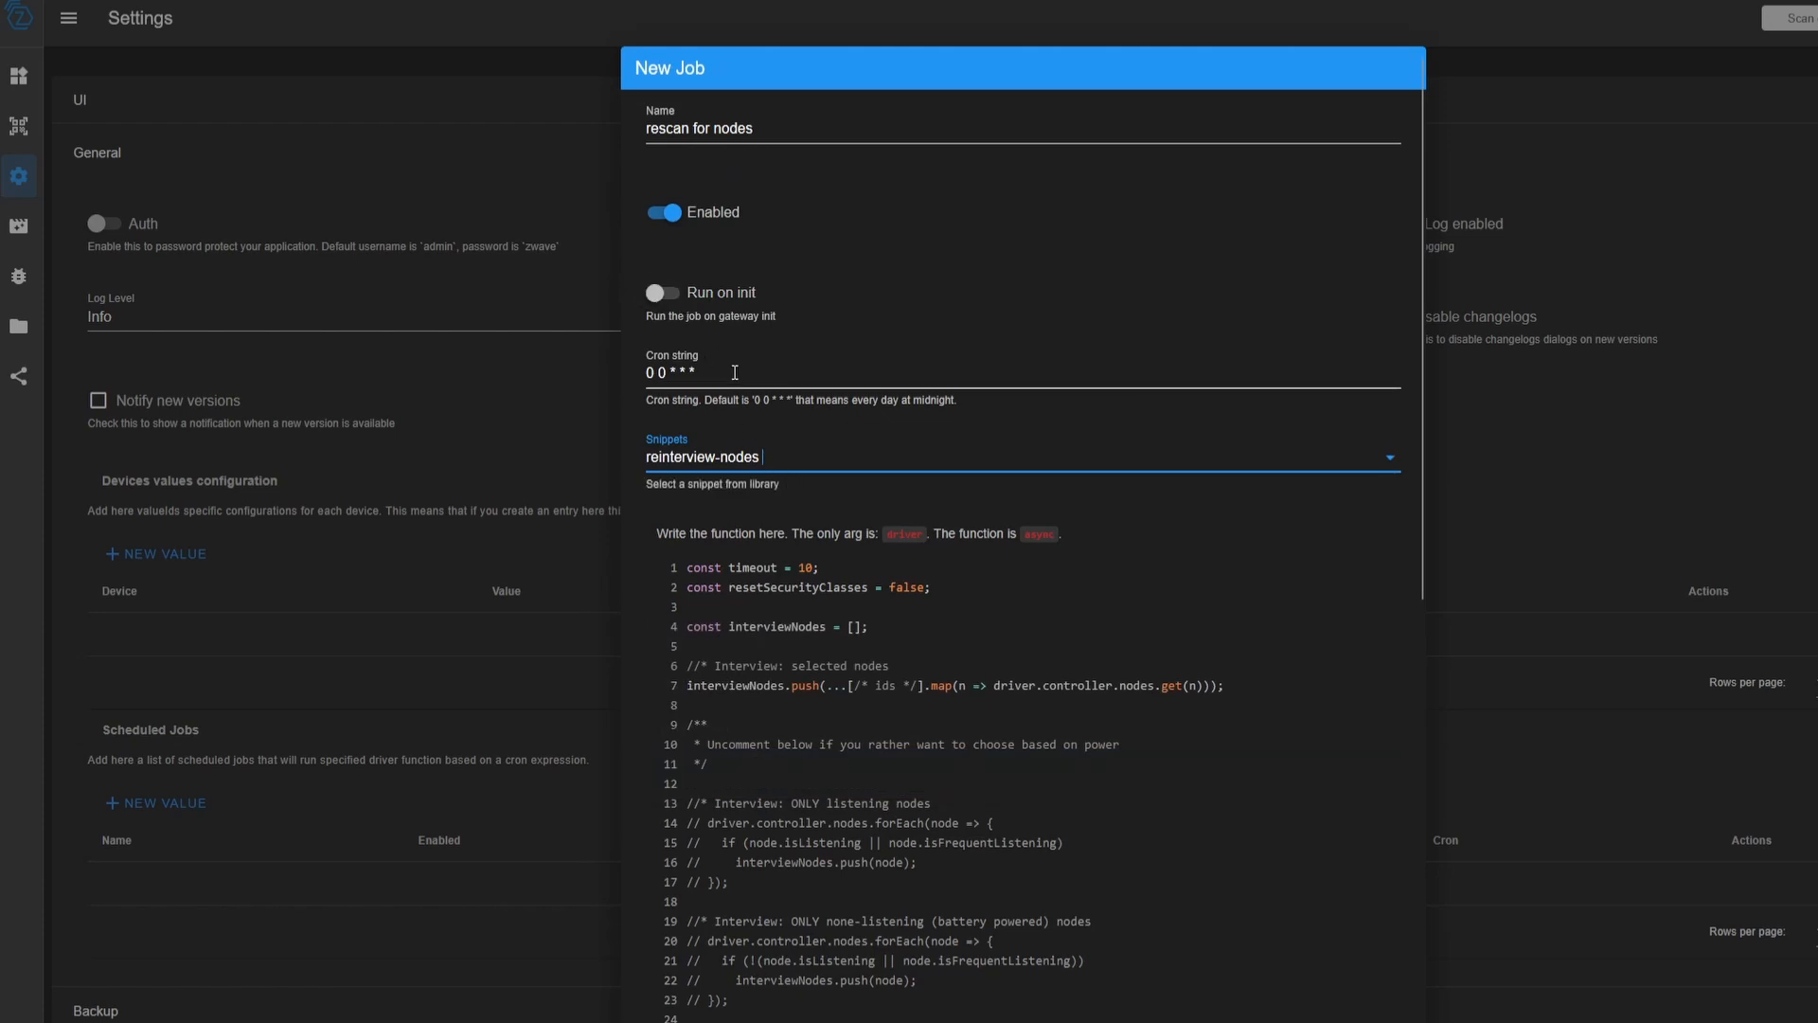
mouse_move(722, 498)
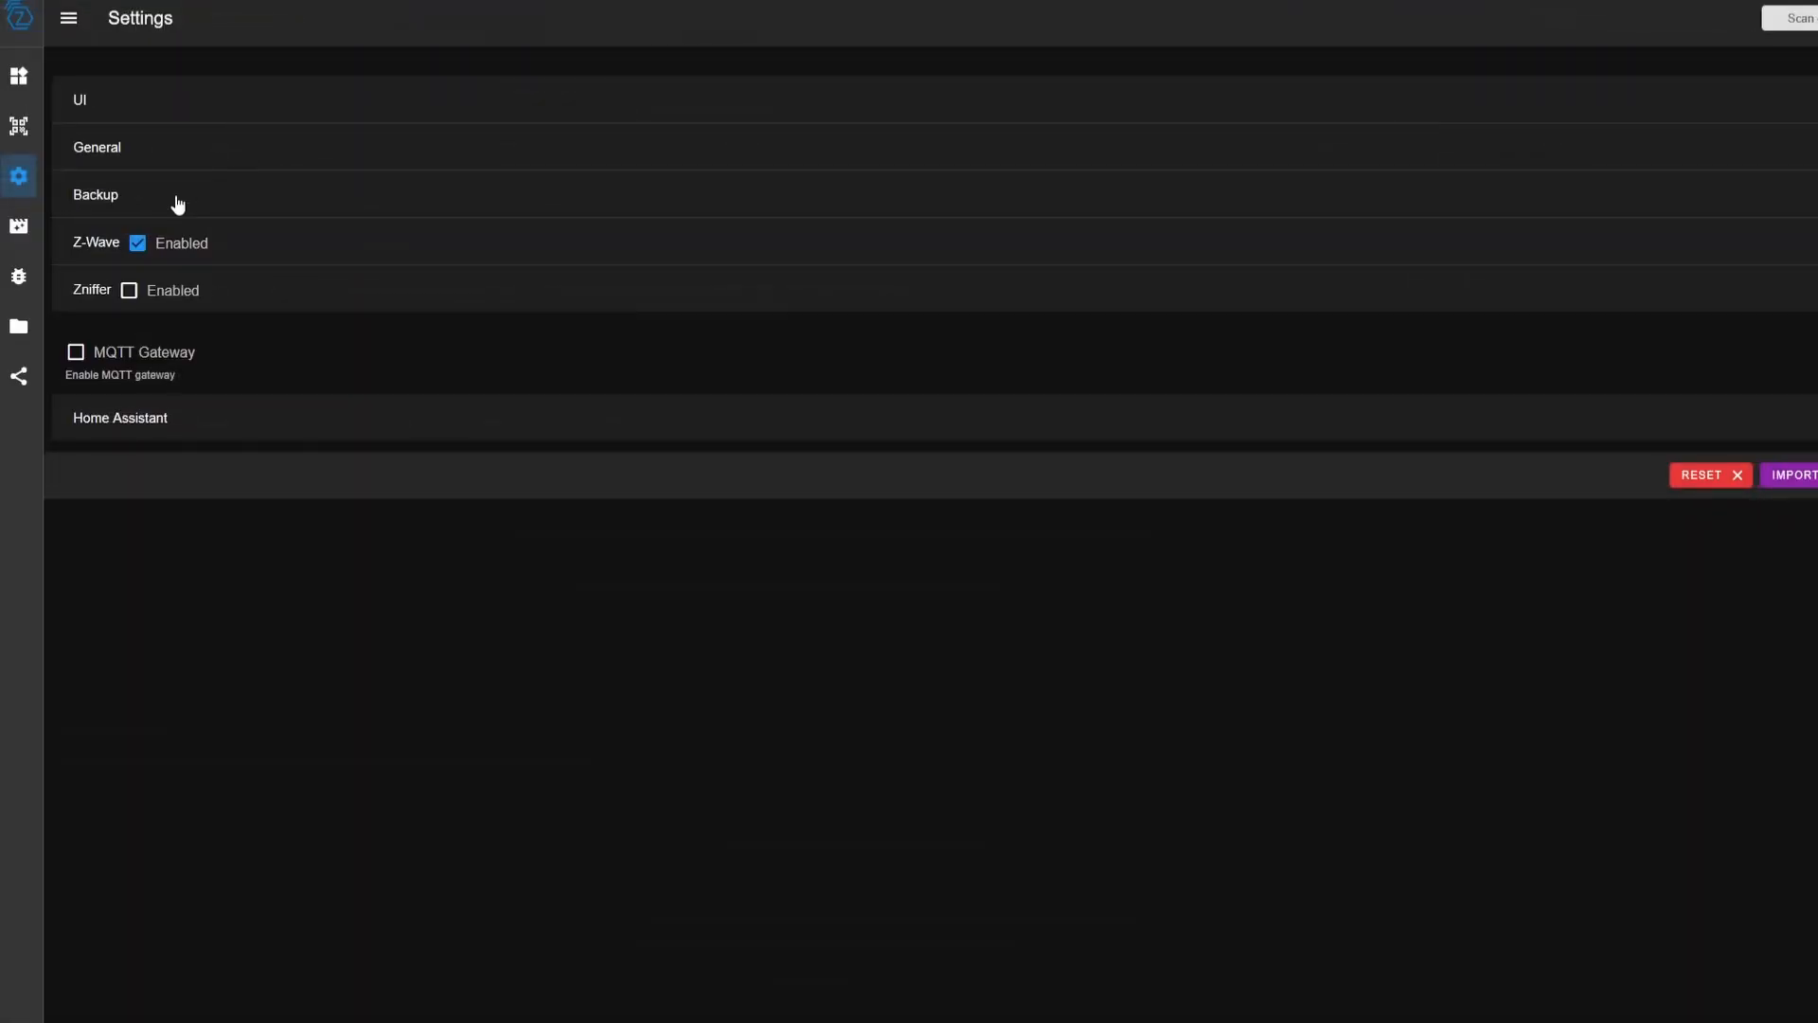
Keep 7 store backup files and change the store backup cron to 0 0 * * * (daily at midnight)
left_click(94, 193)
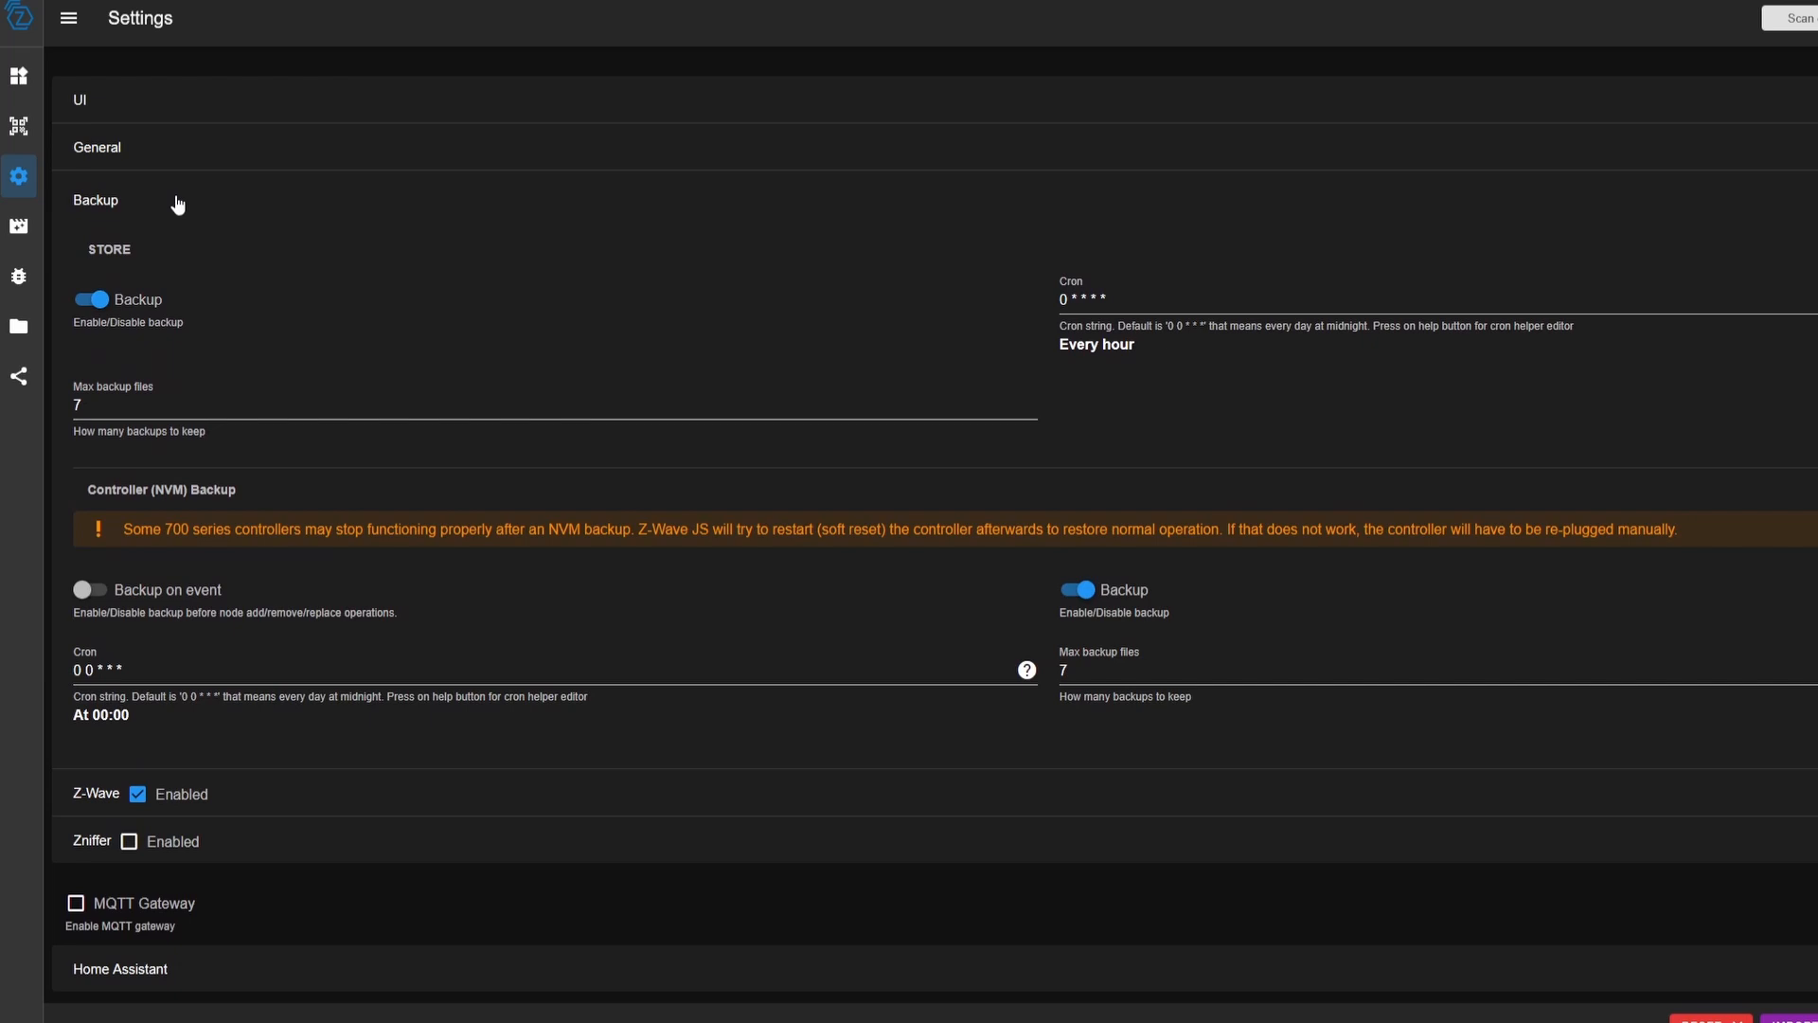
mouse_move(245, 250)
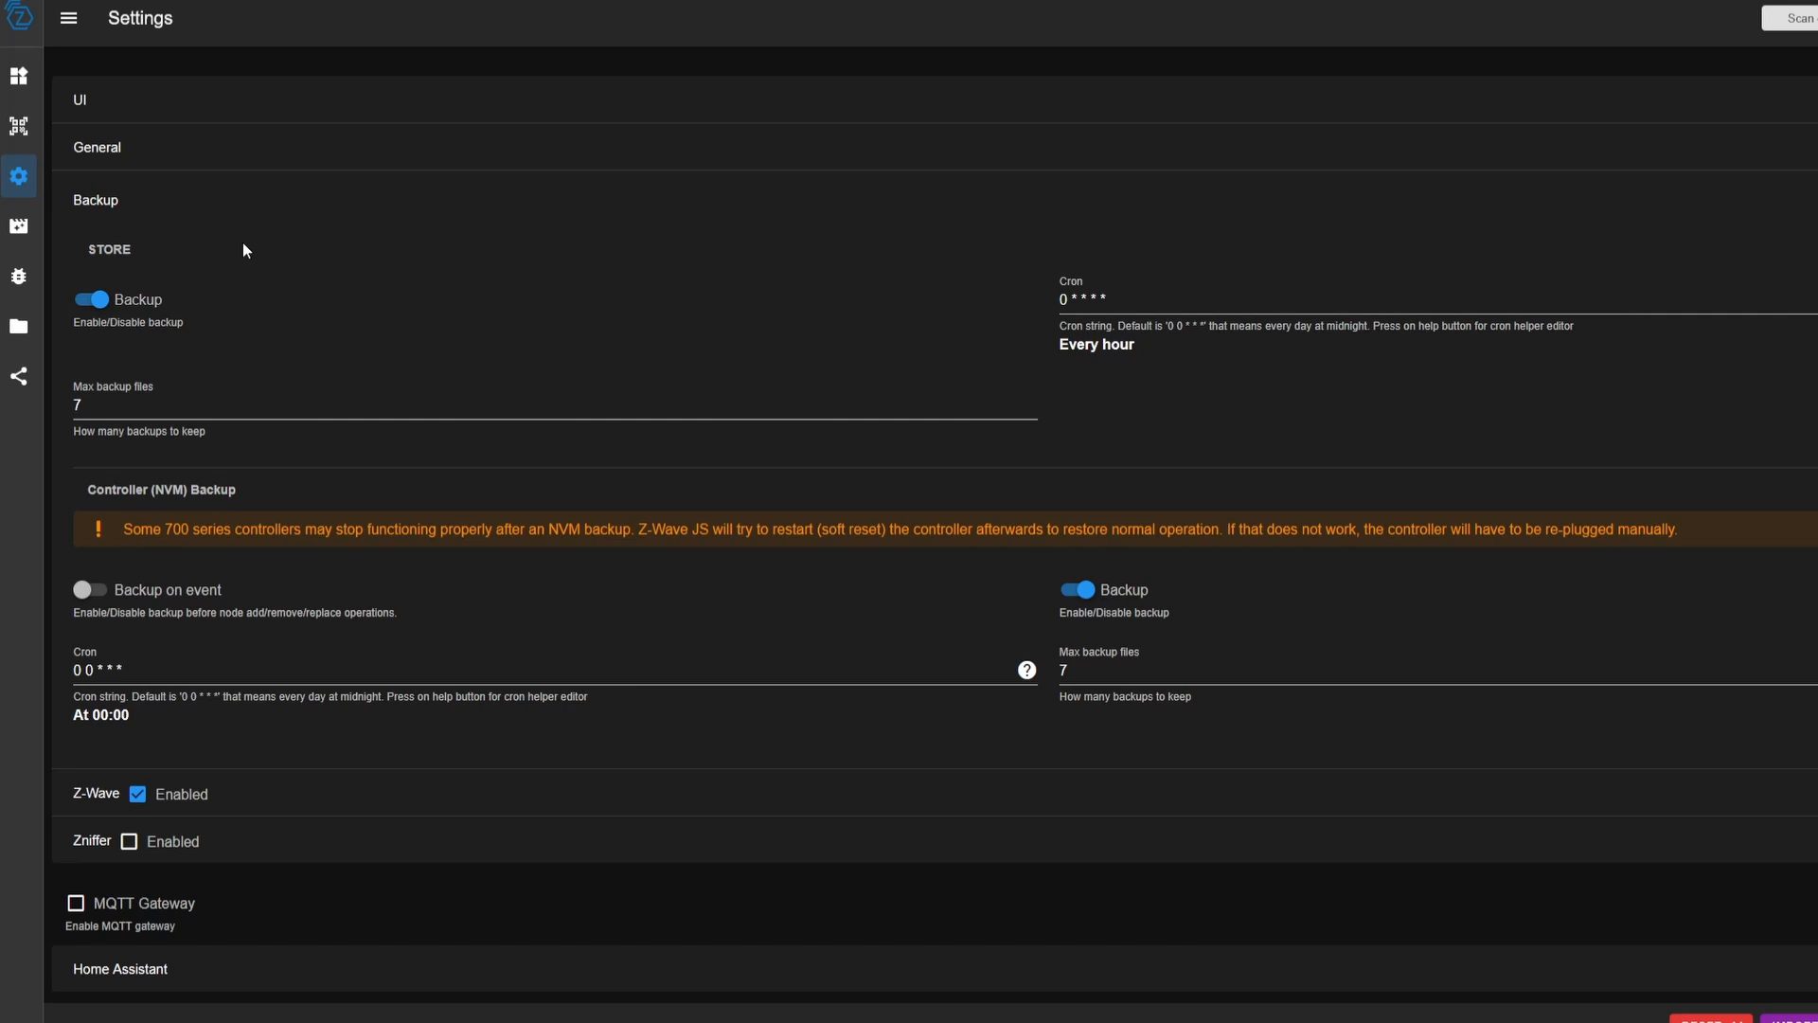
mouse_move(119, 322)
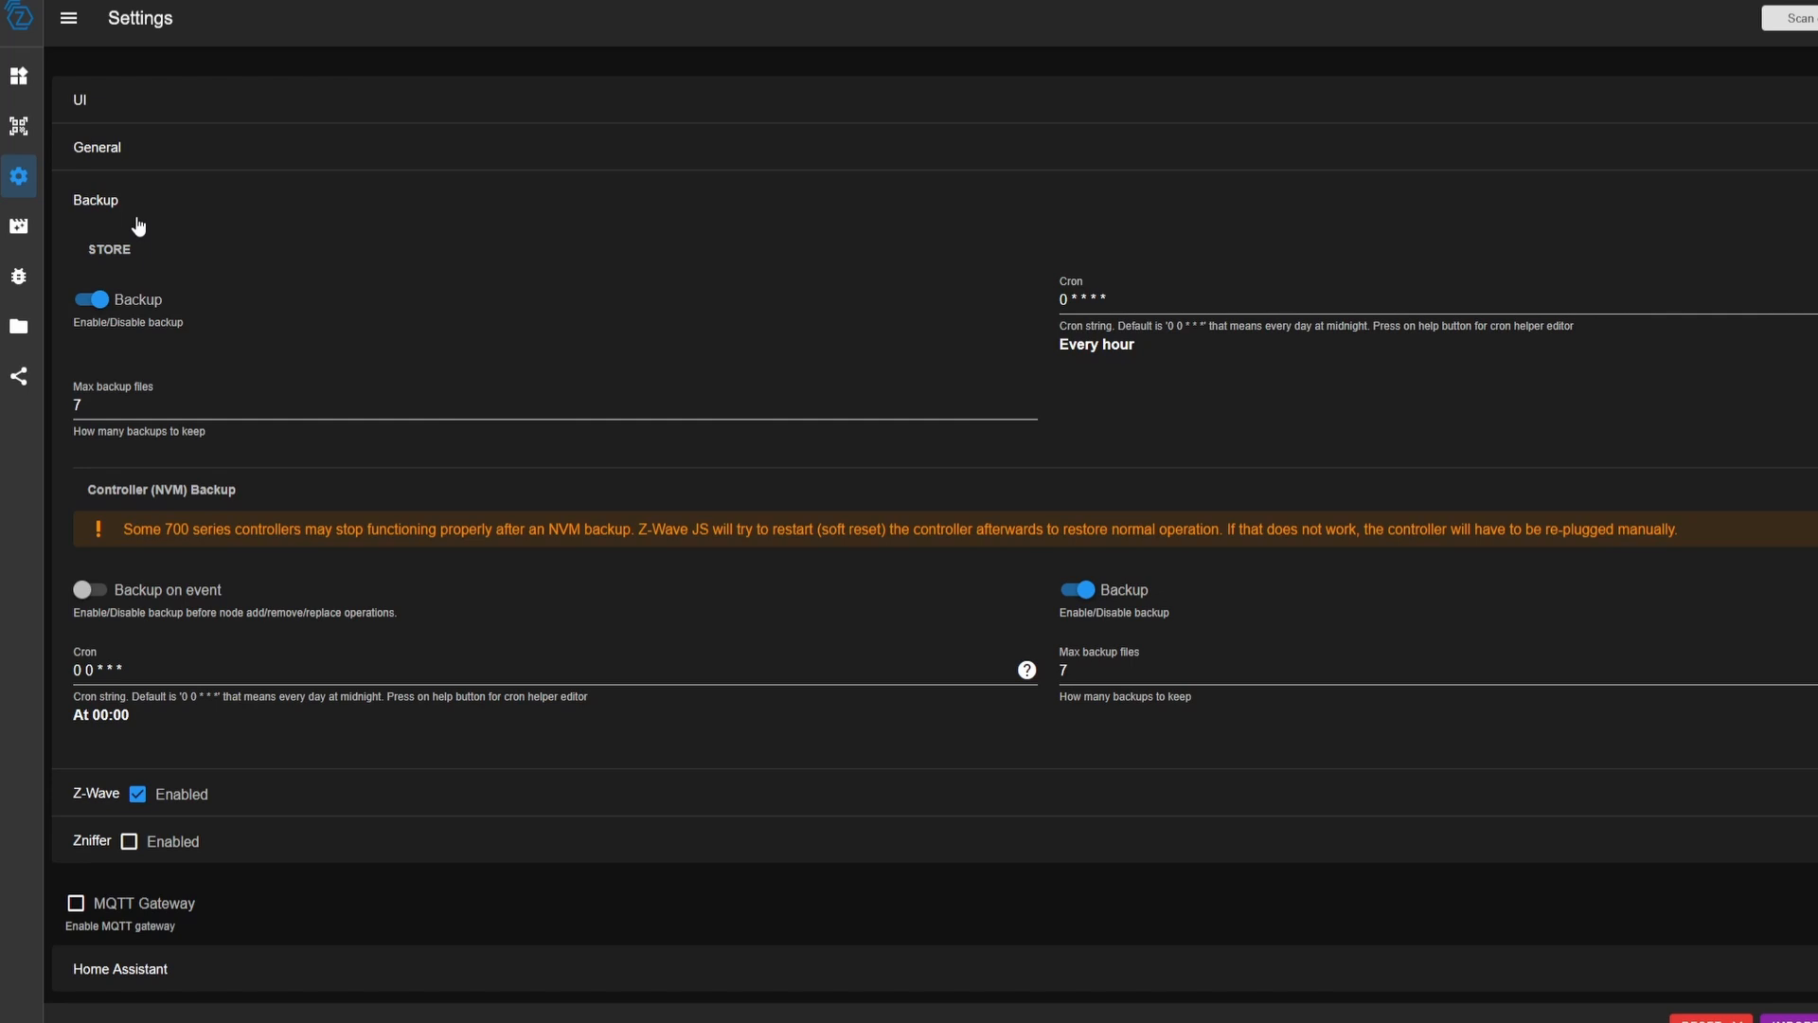
mouse_move(252, 326)
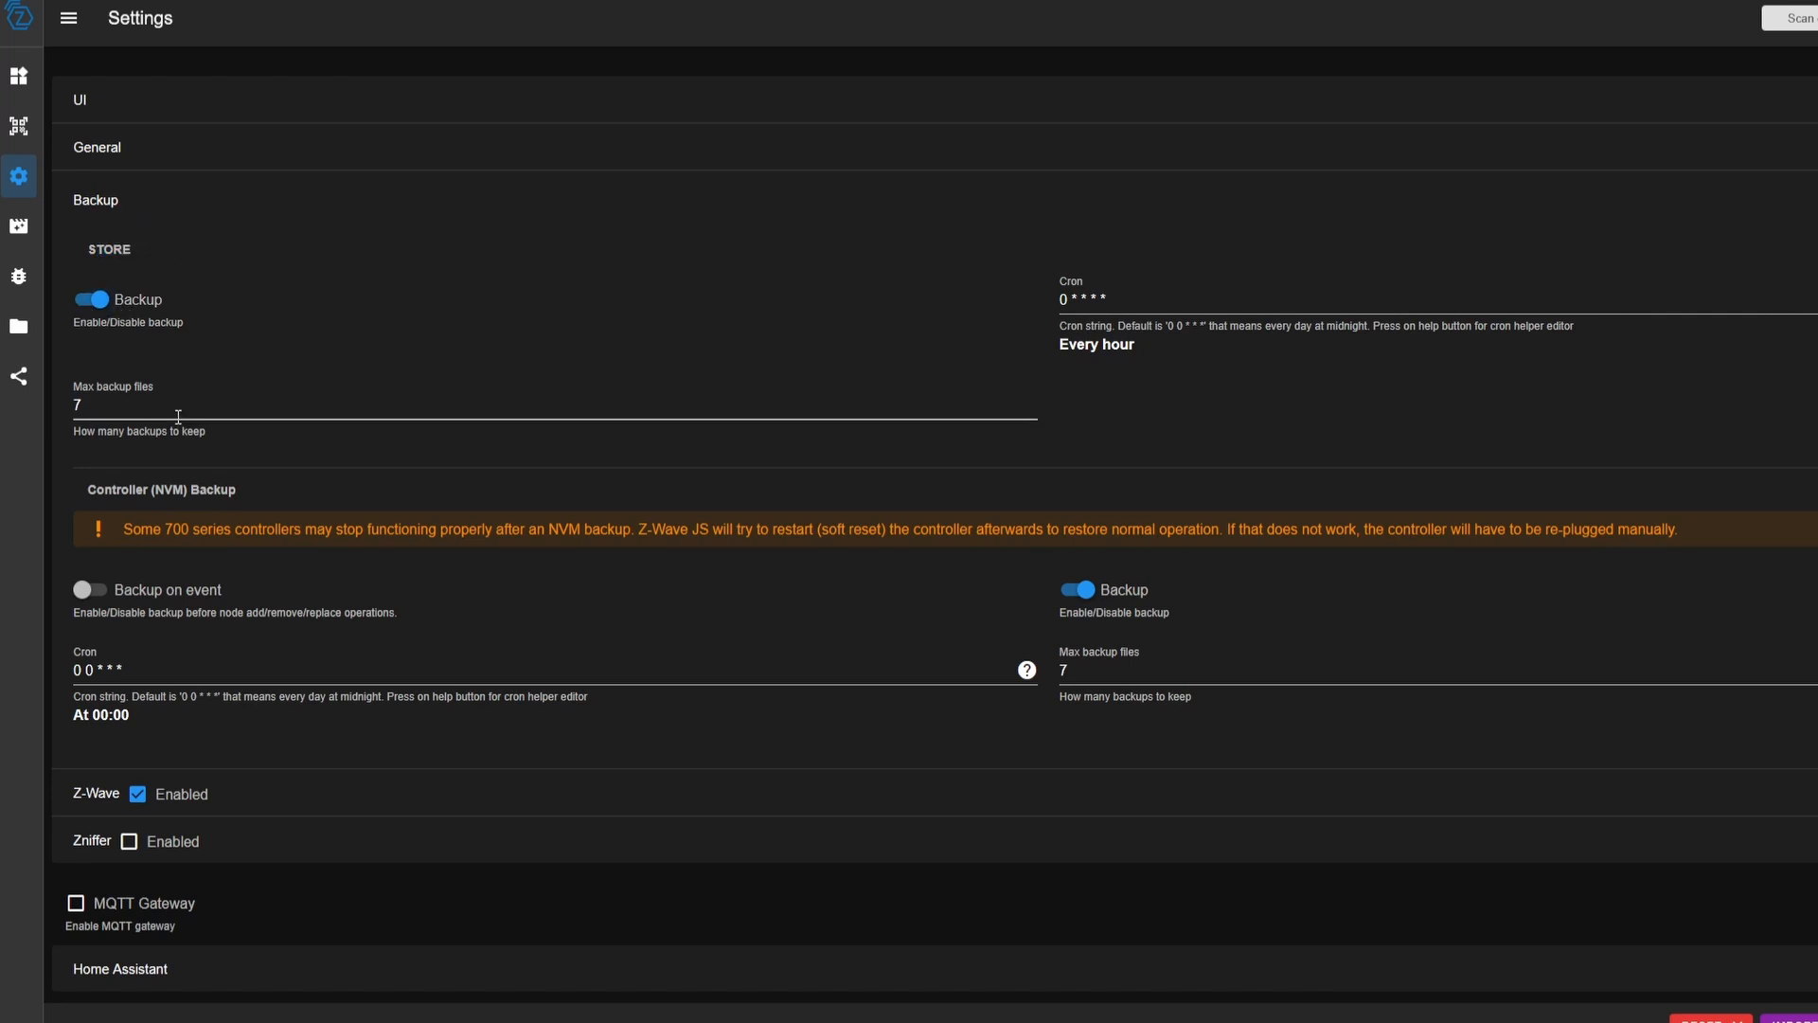
left_click(349, 403)
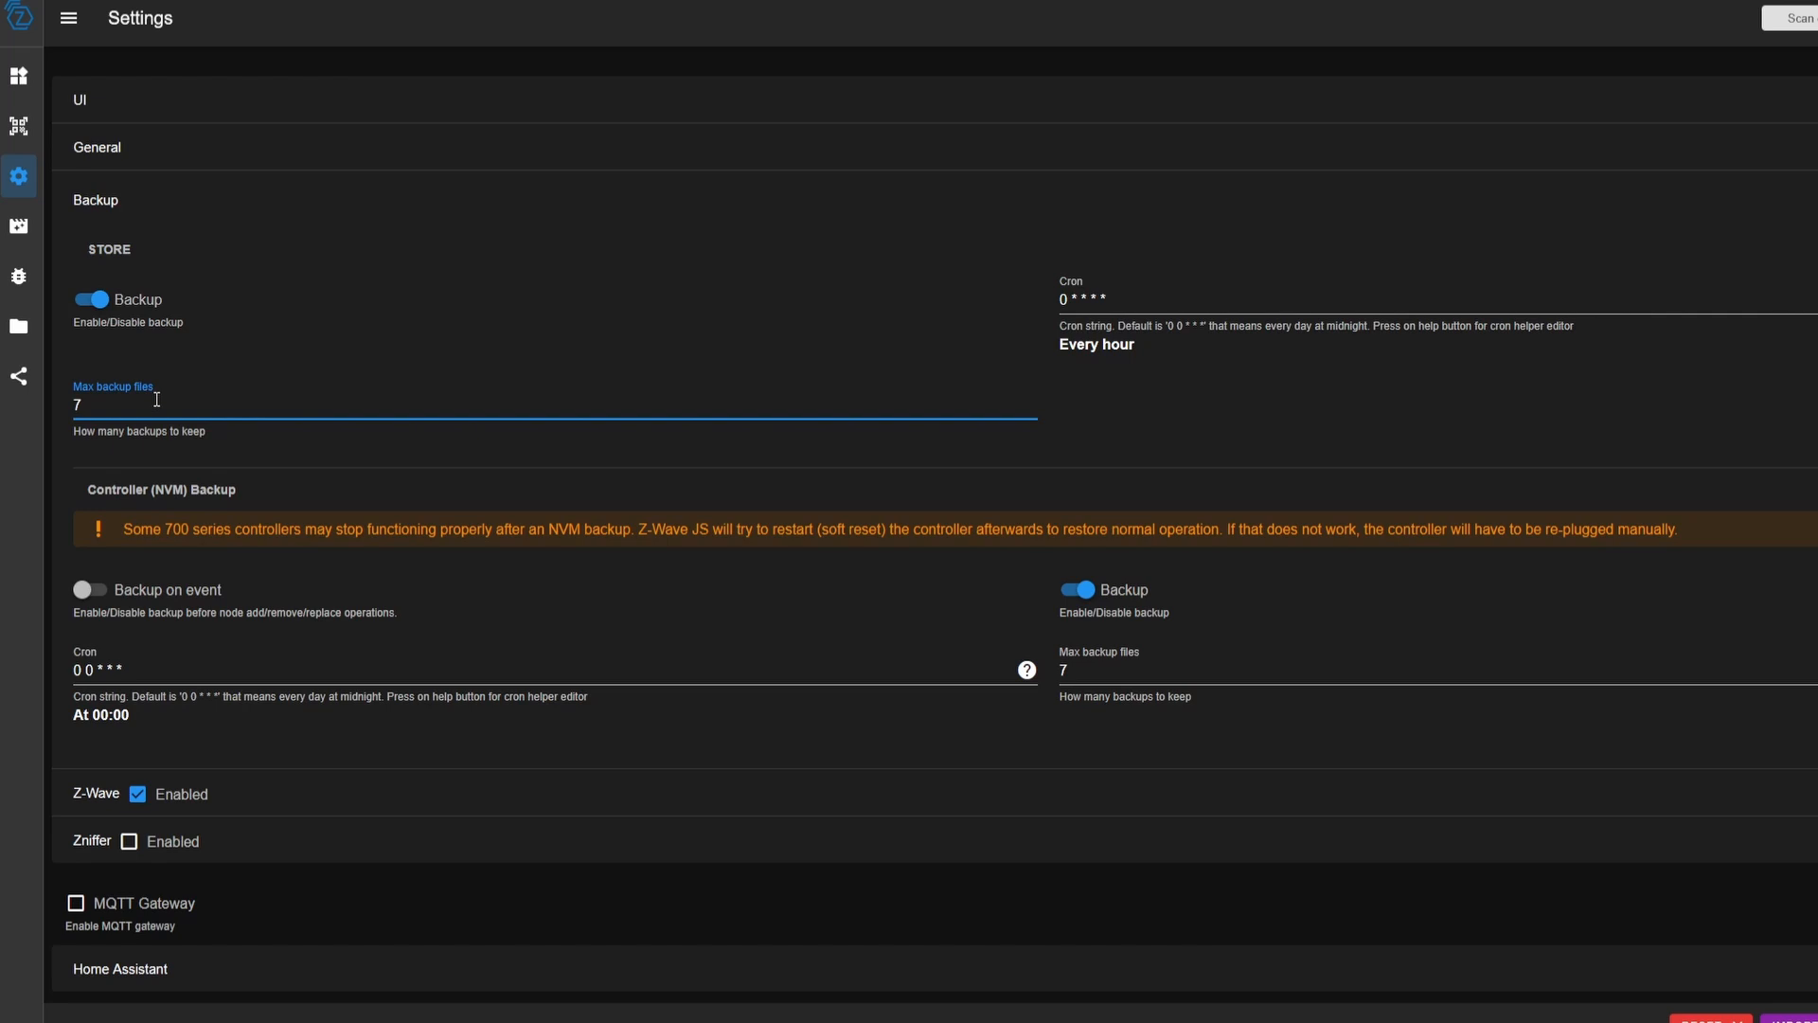
left_click(231, 405)
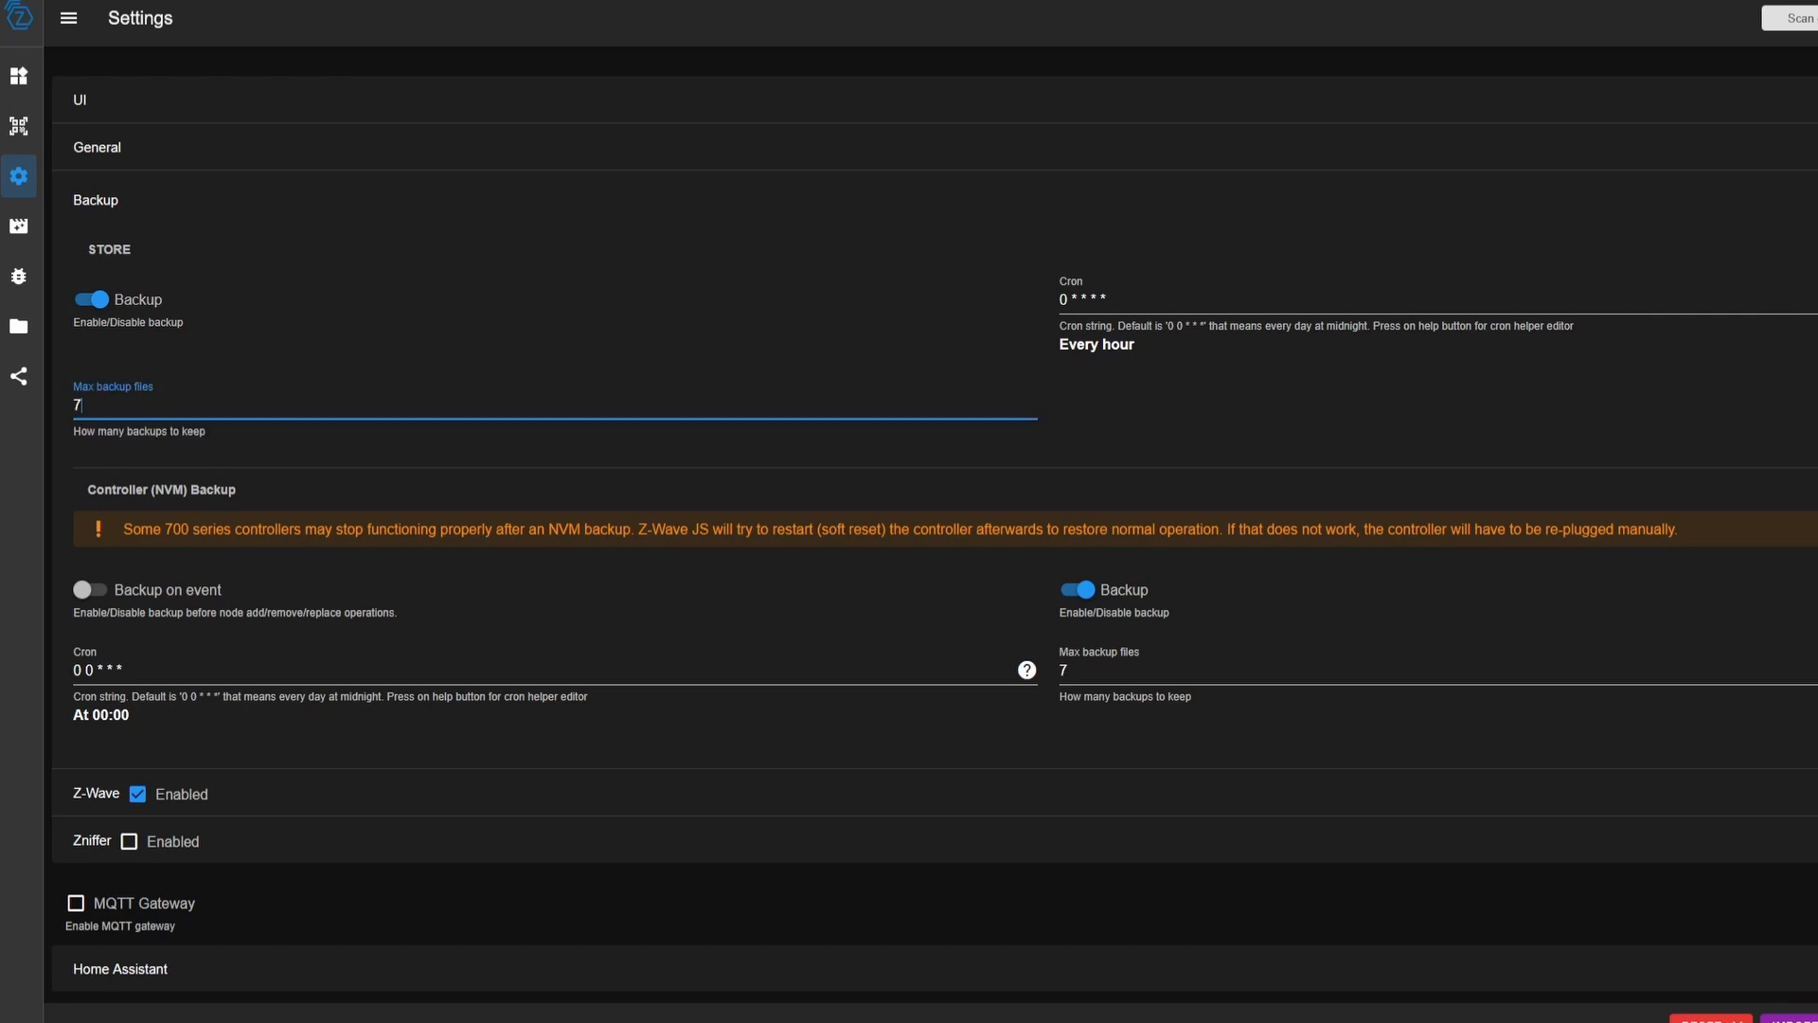
mouse_move(1156, 311)
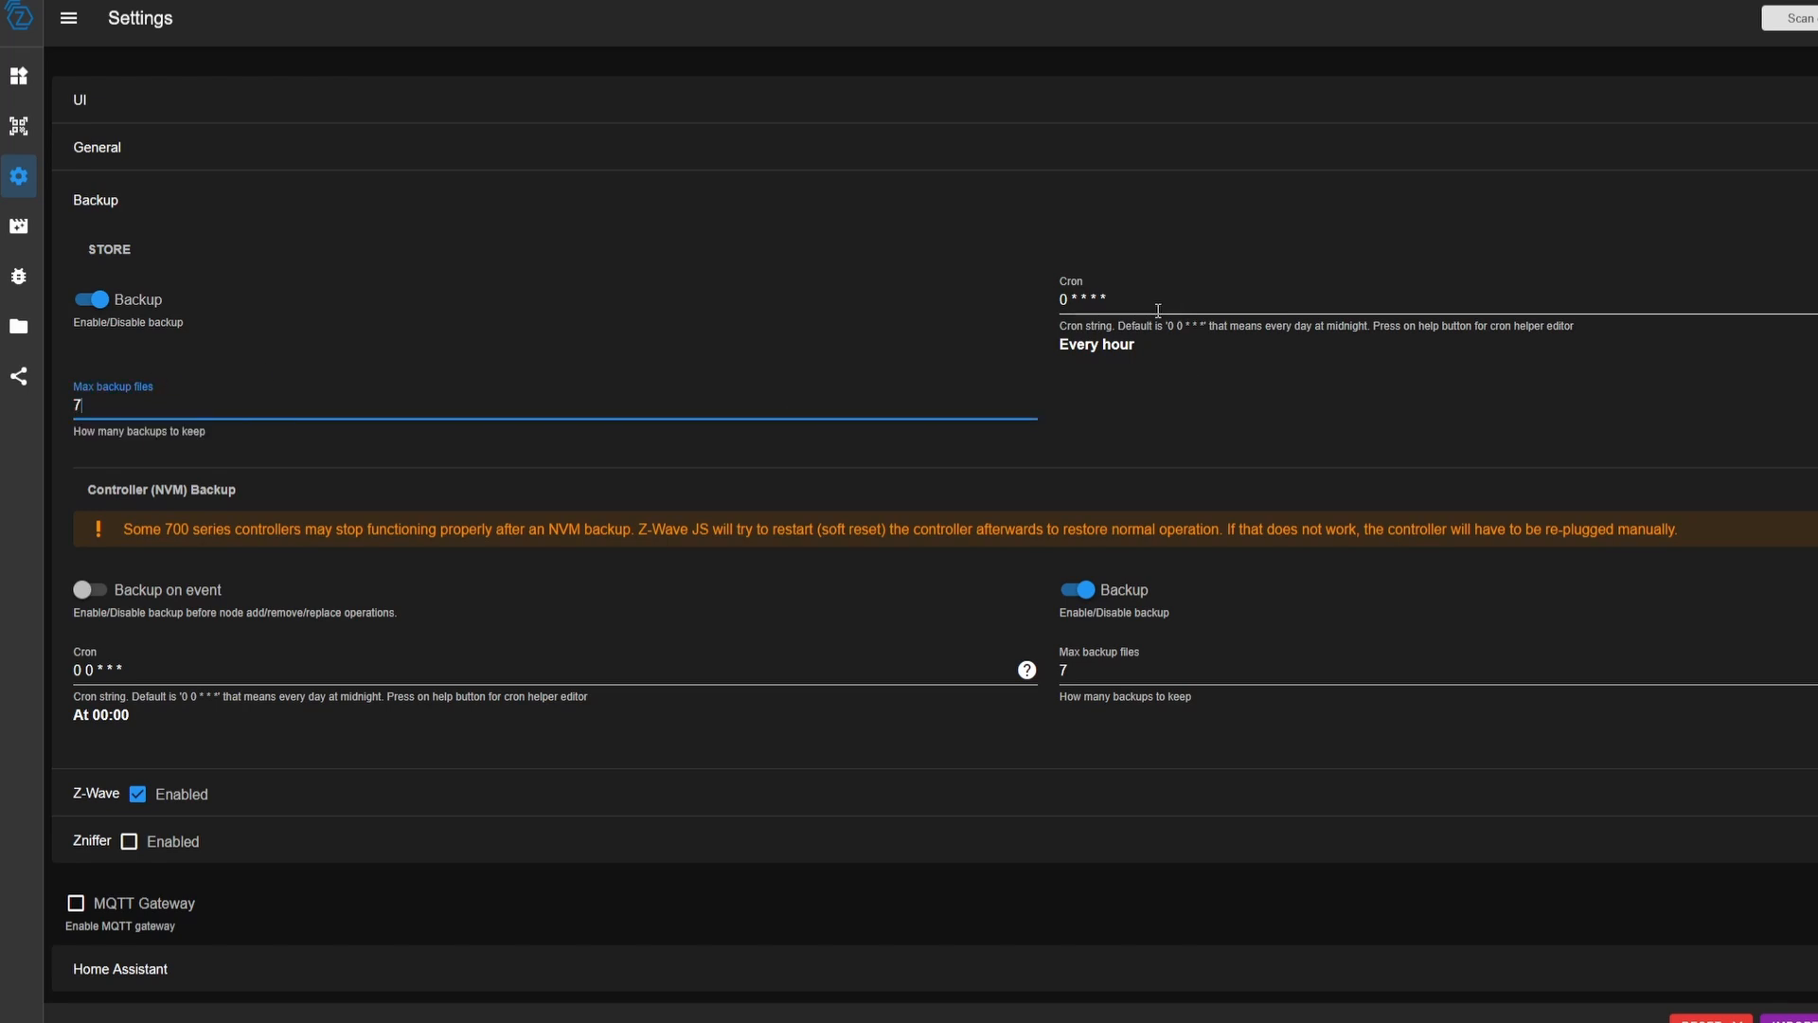
left_click(1159, 299)
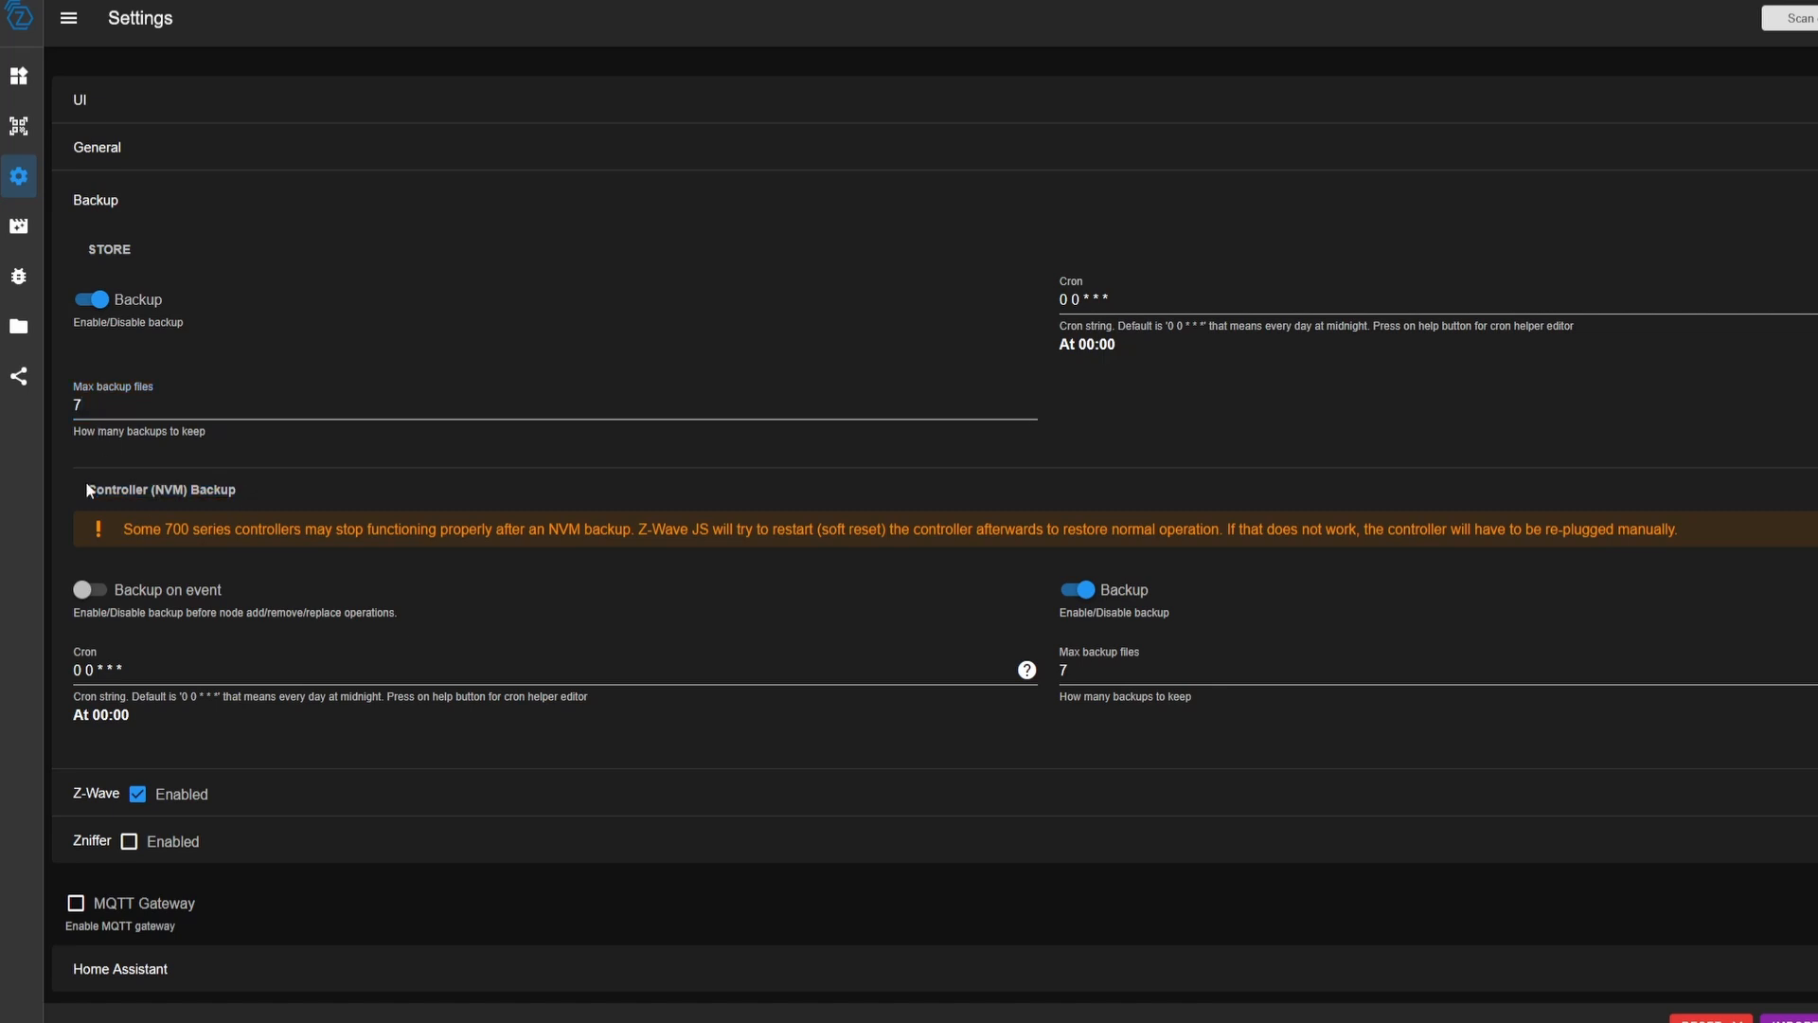
mouse_move(246, 493)
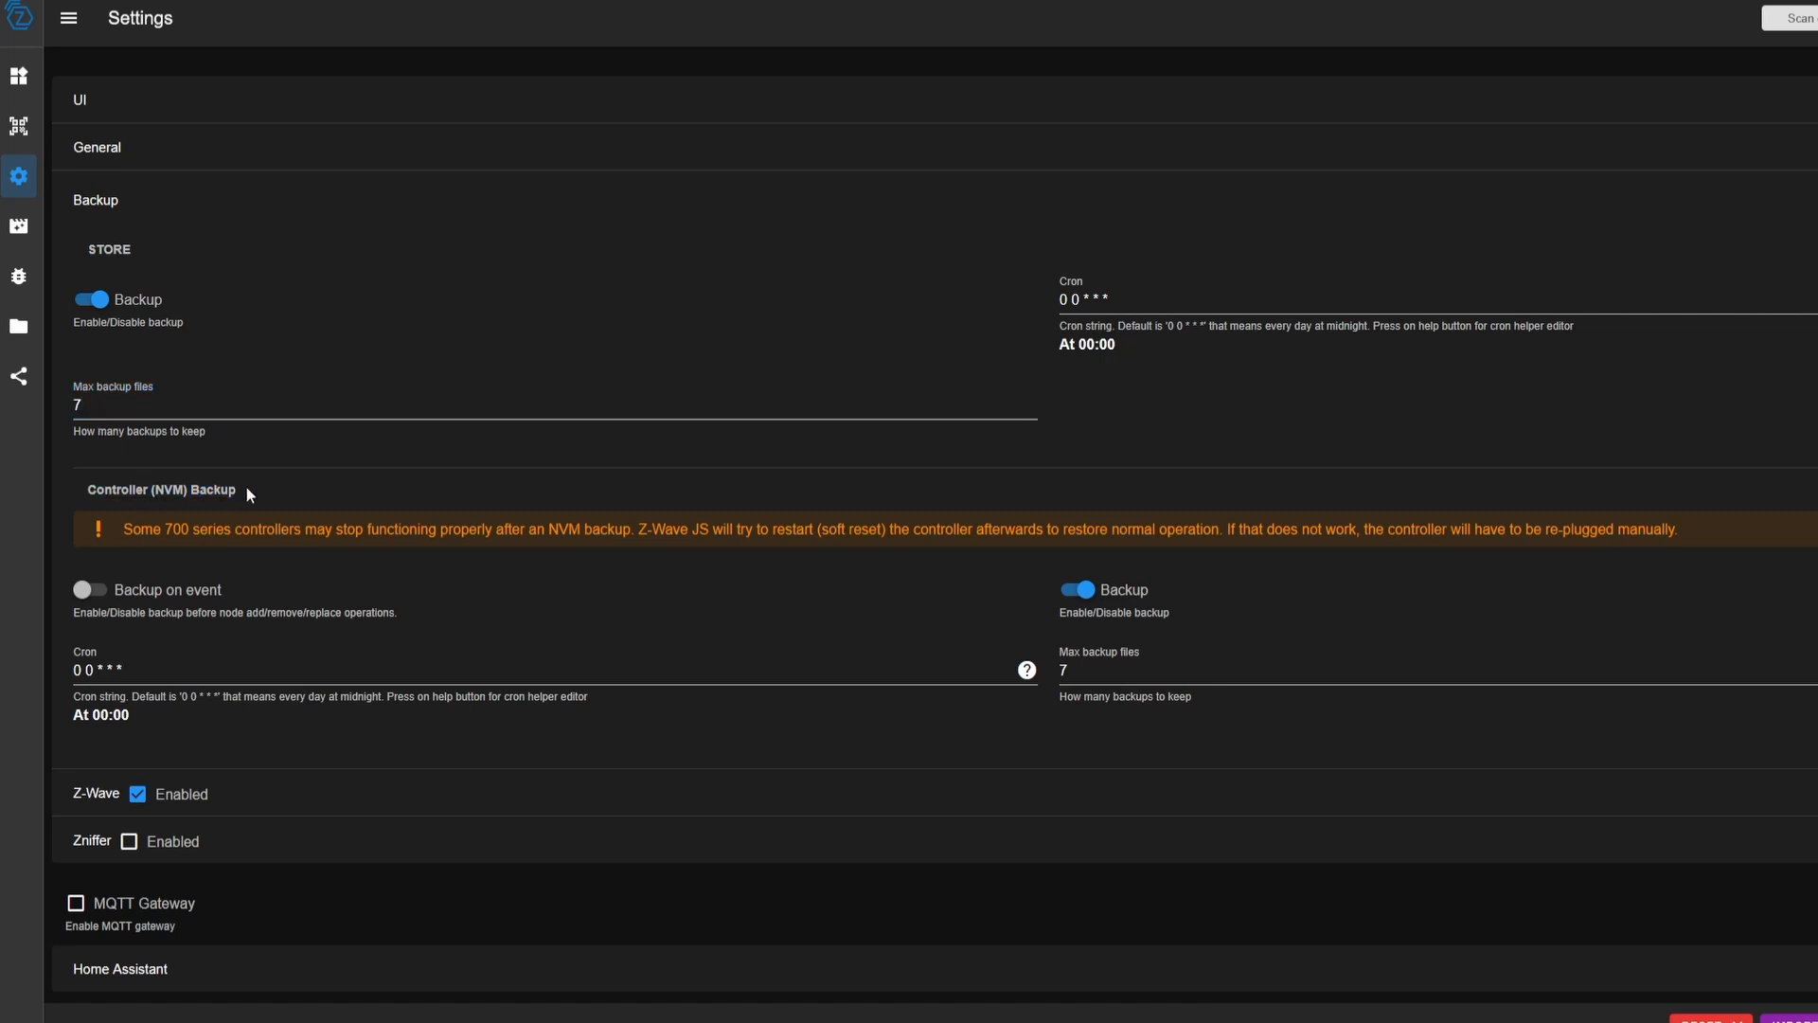
mouse_move(1055, 661)
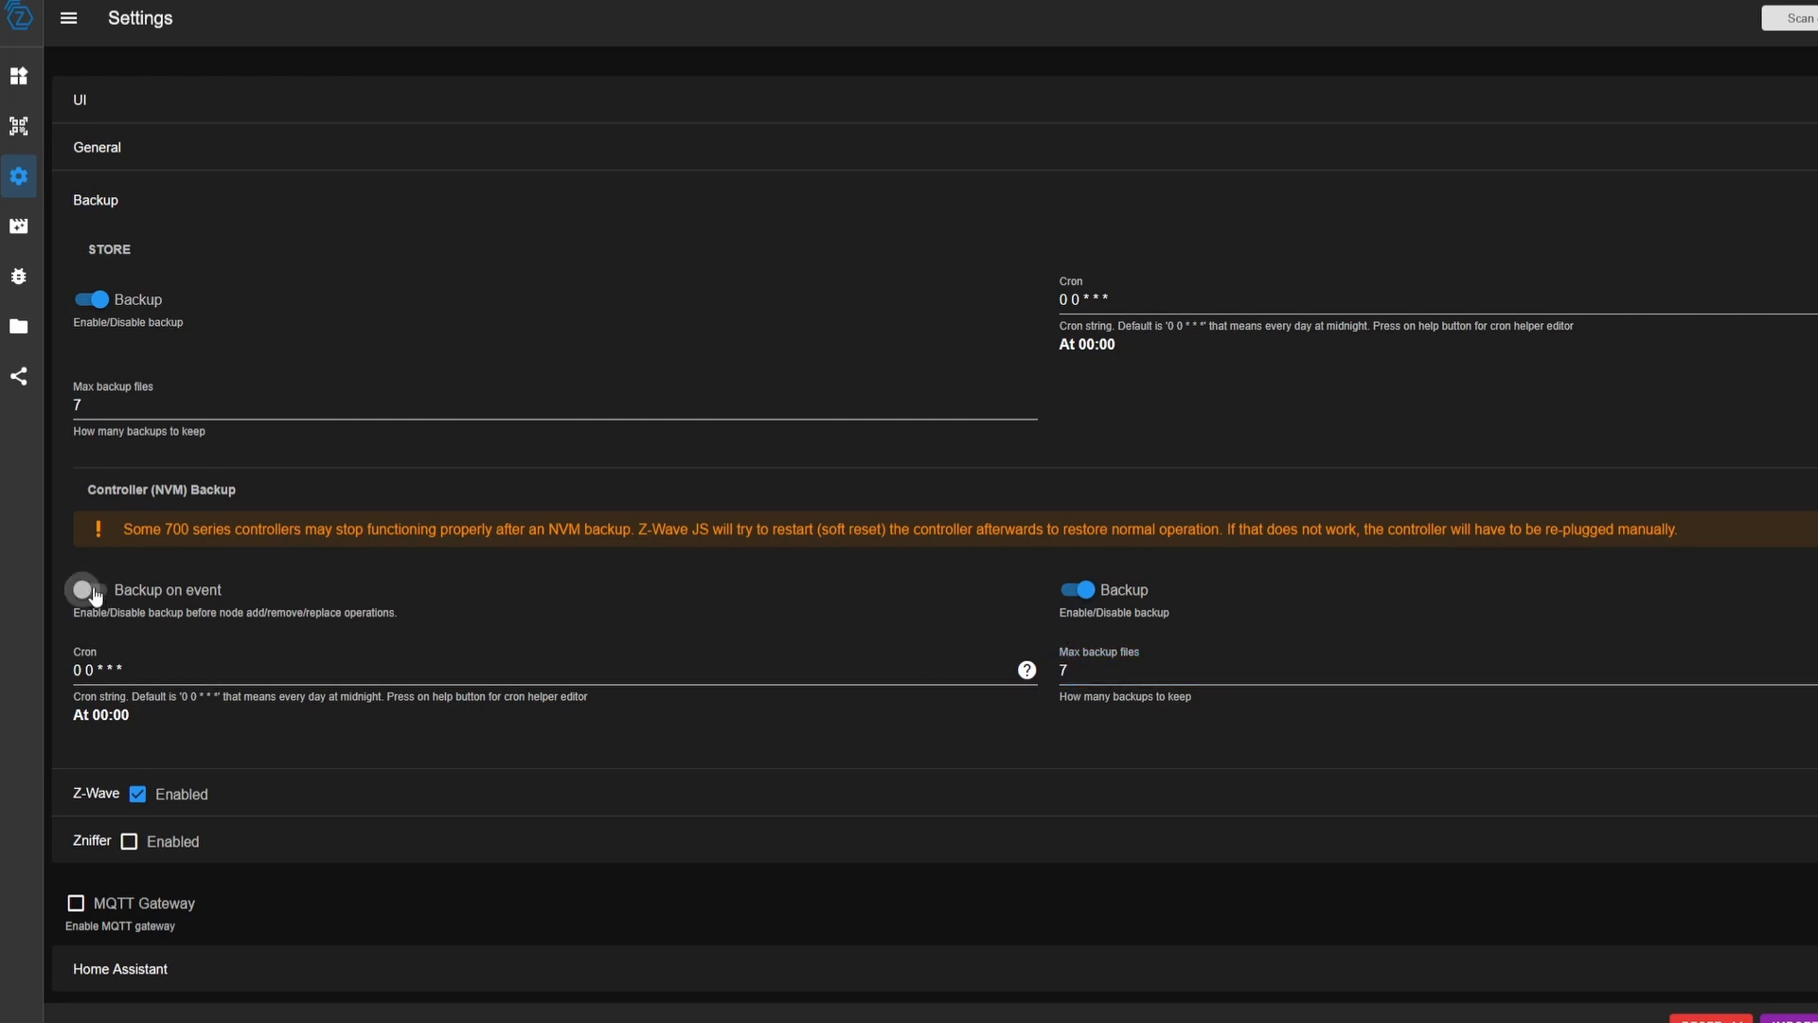
Turn on Backup on event so the controller NVM is backed up before node add/remove/replace
double_click(279, 612)
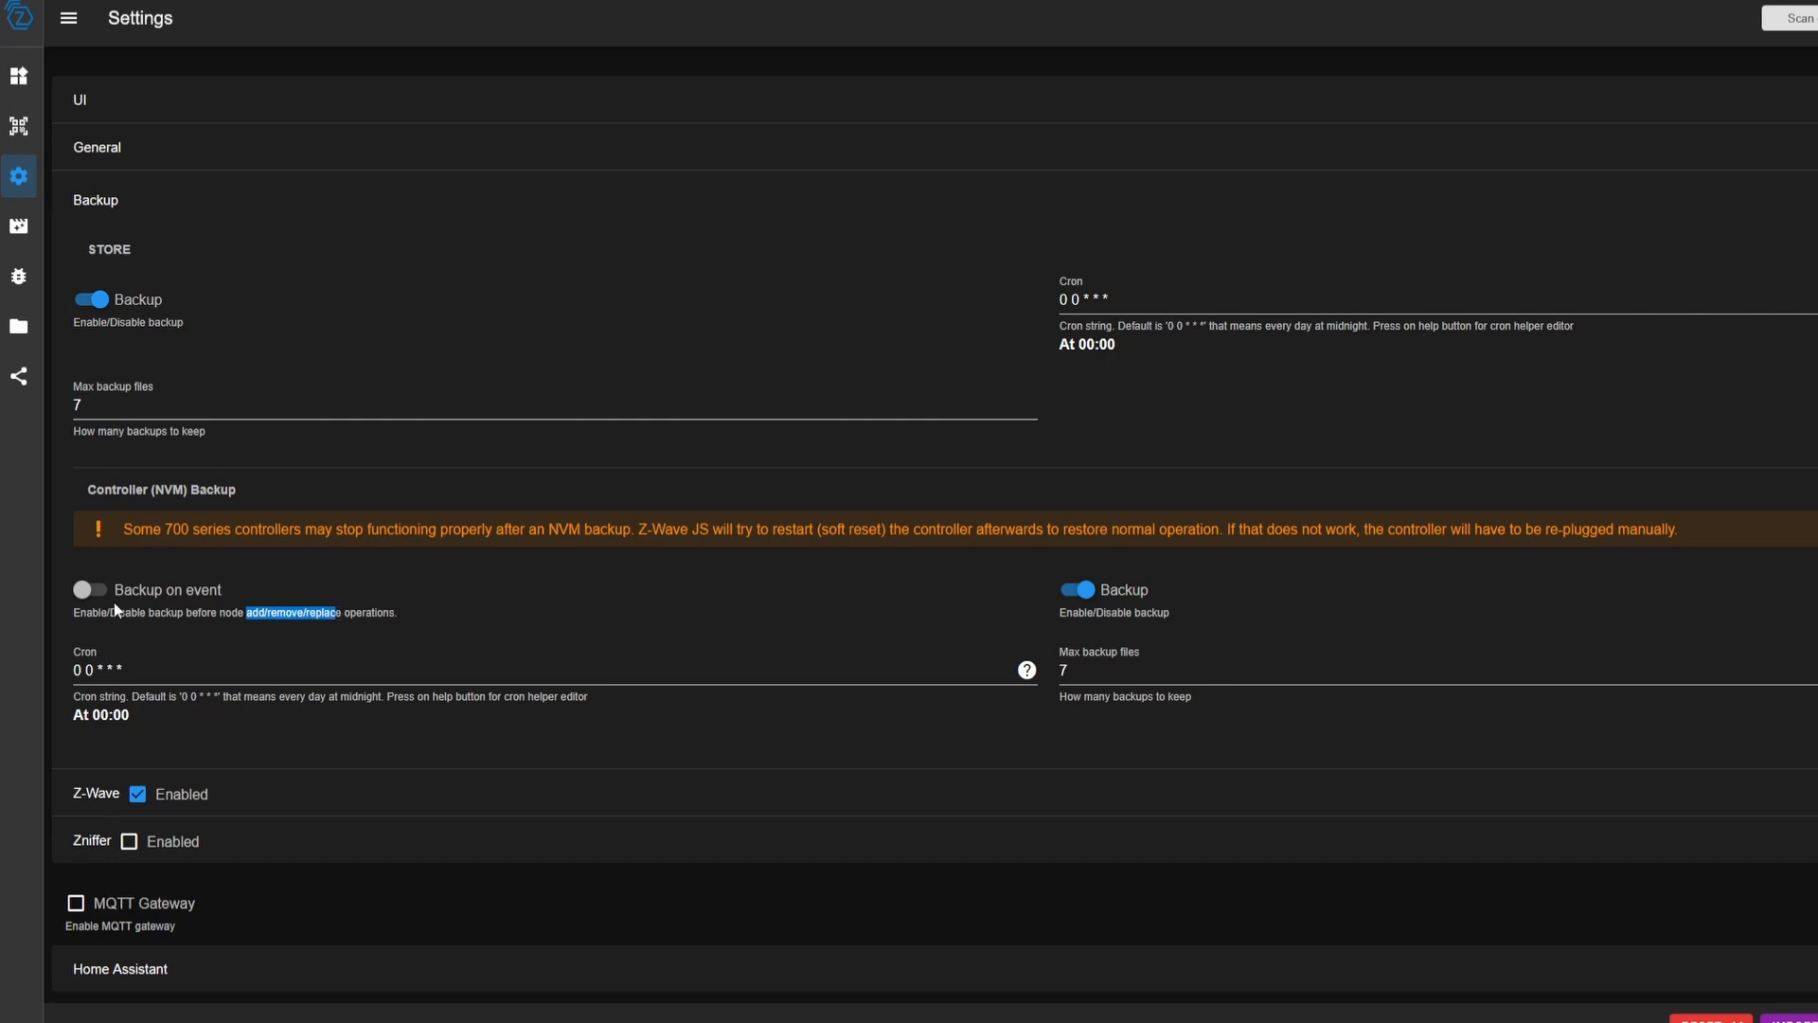
left_click(90, 589)
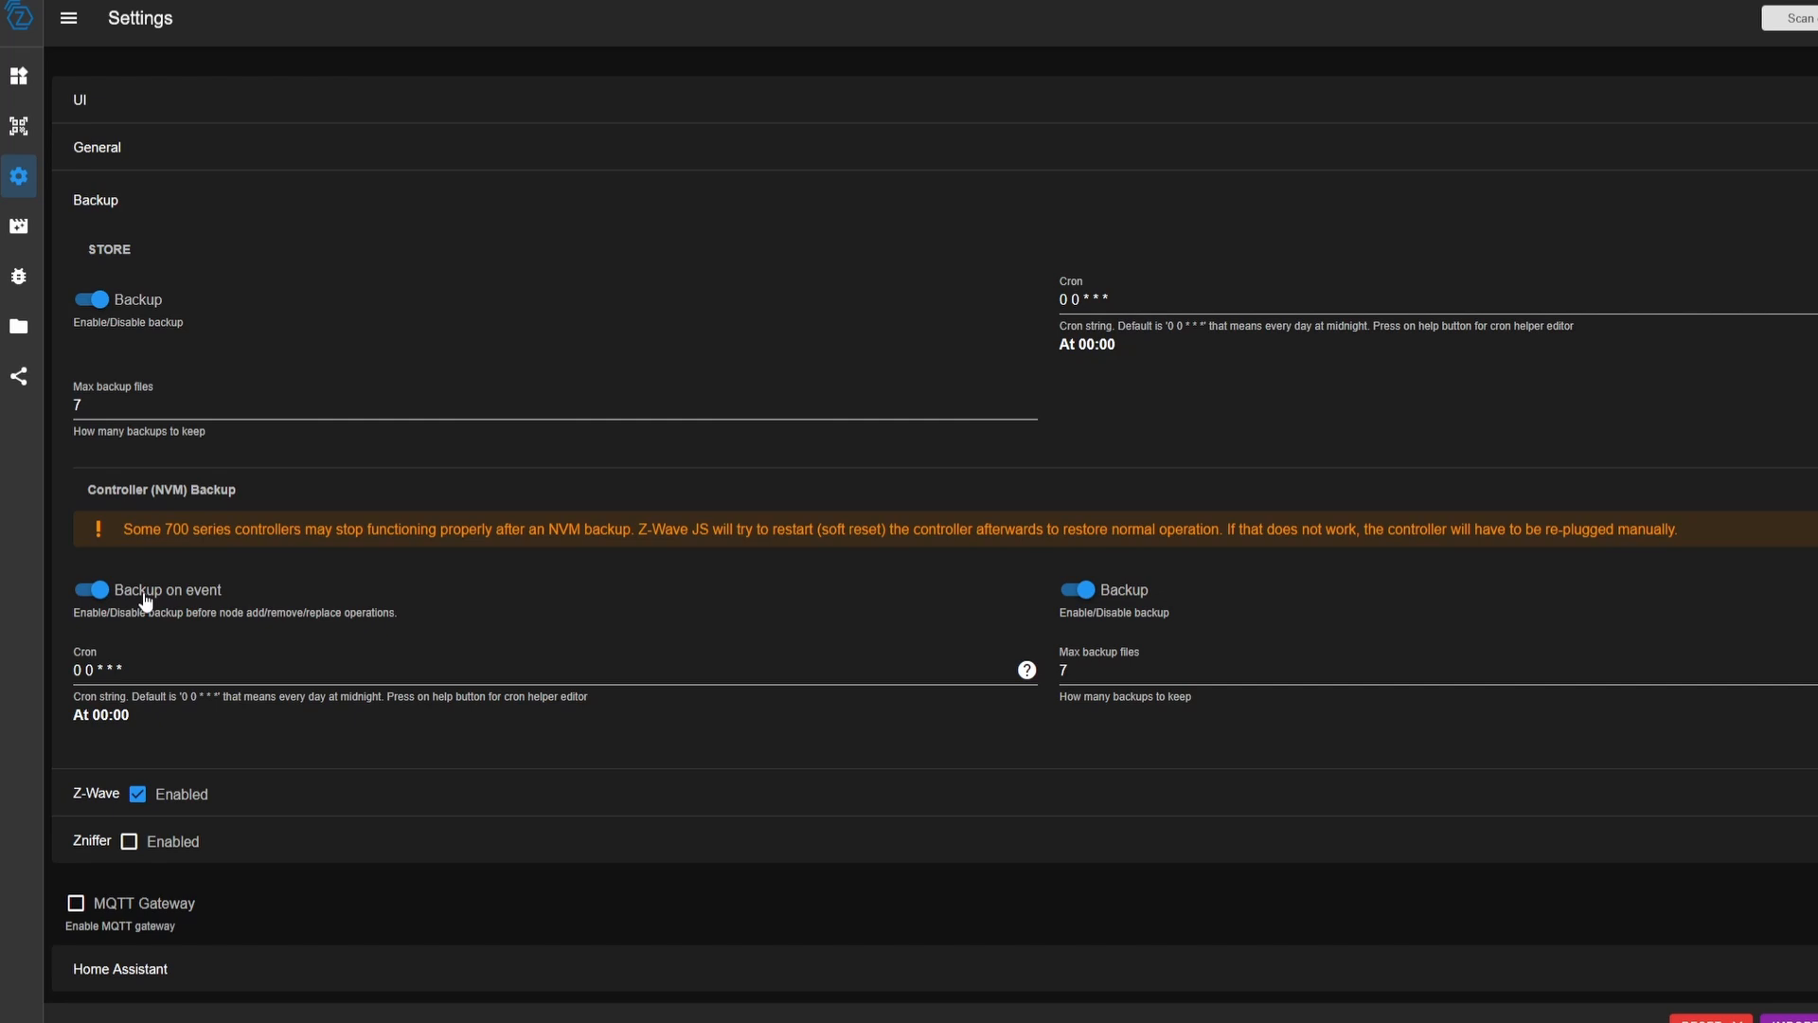
mouse_move(227, 222)
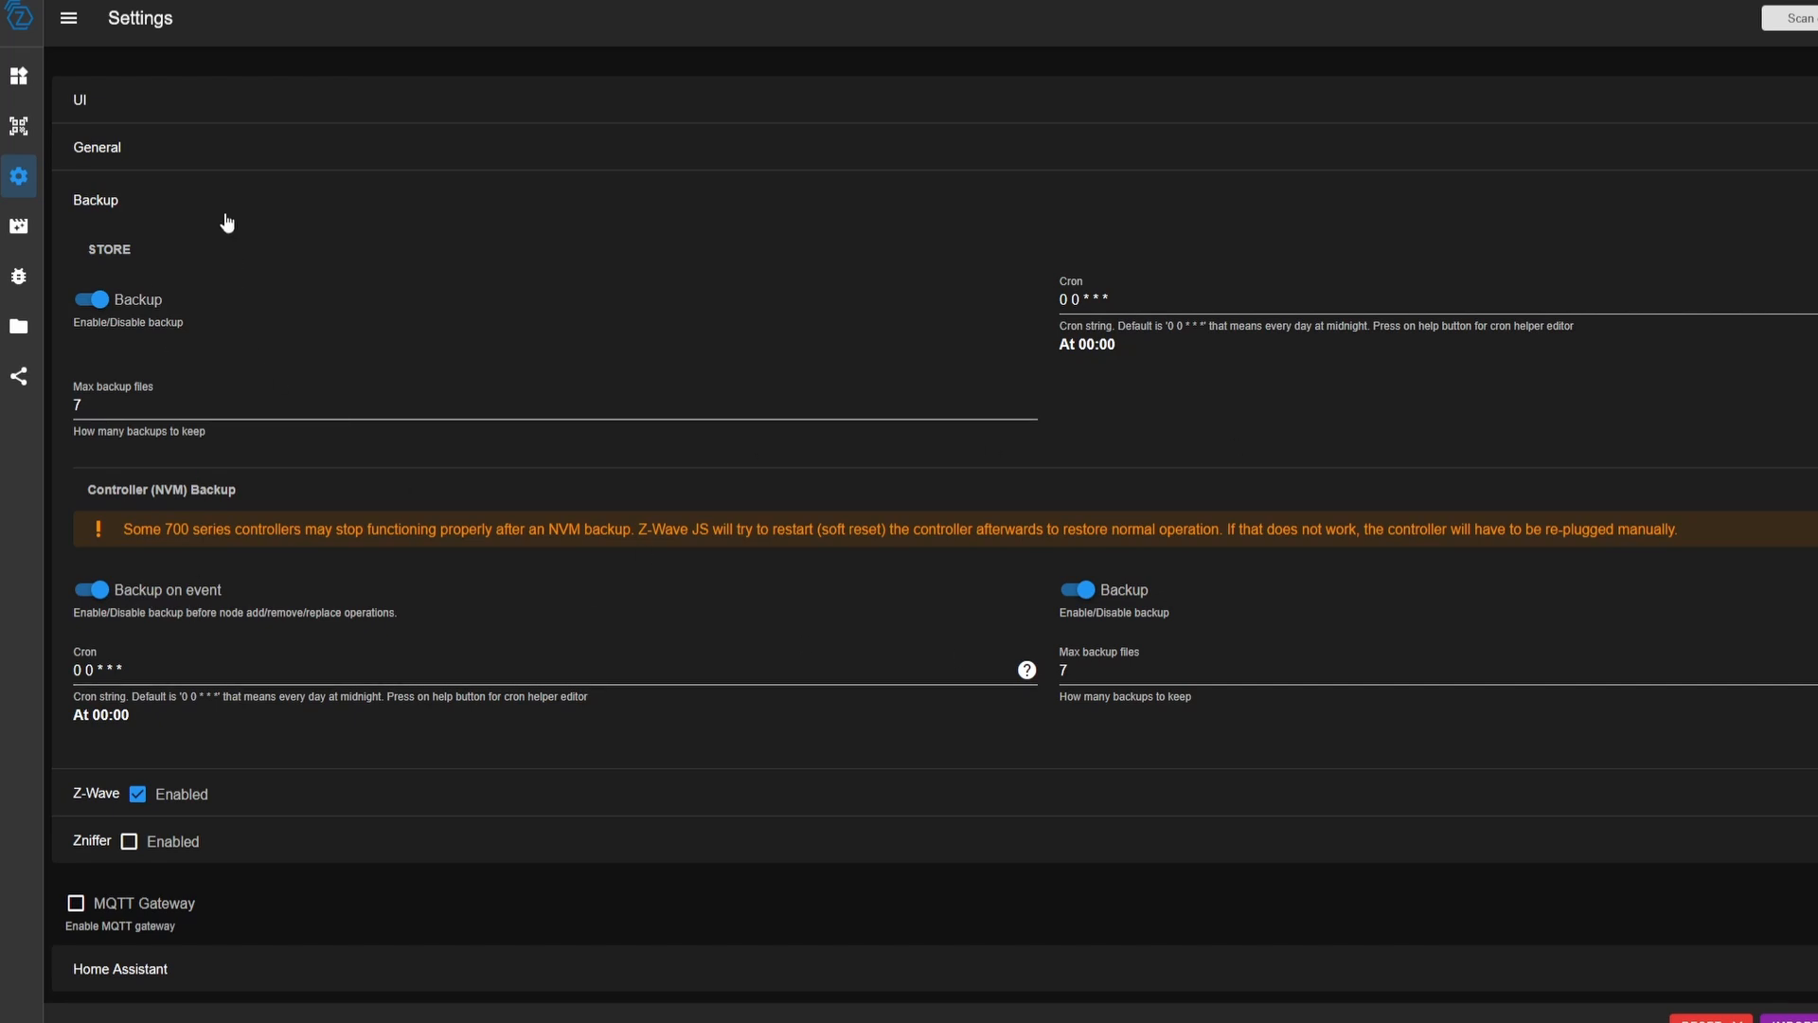
mouse_move(239, 205)
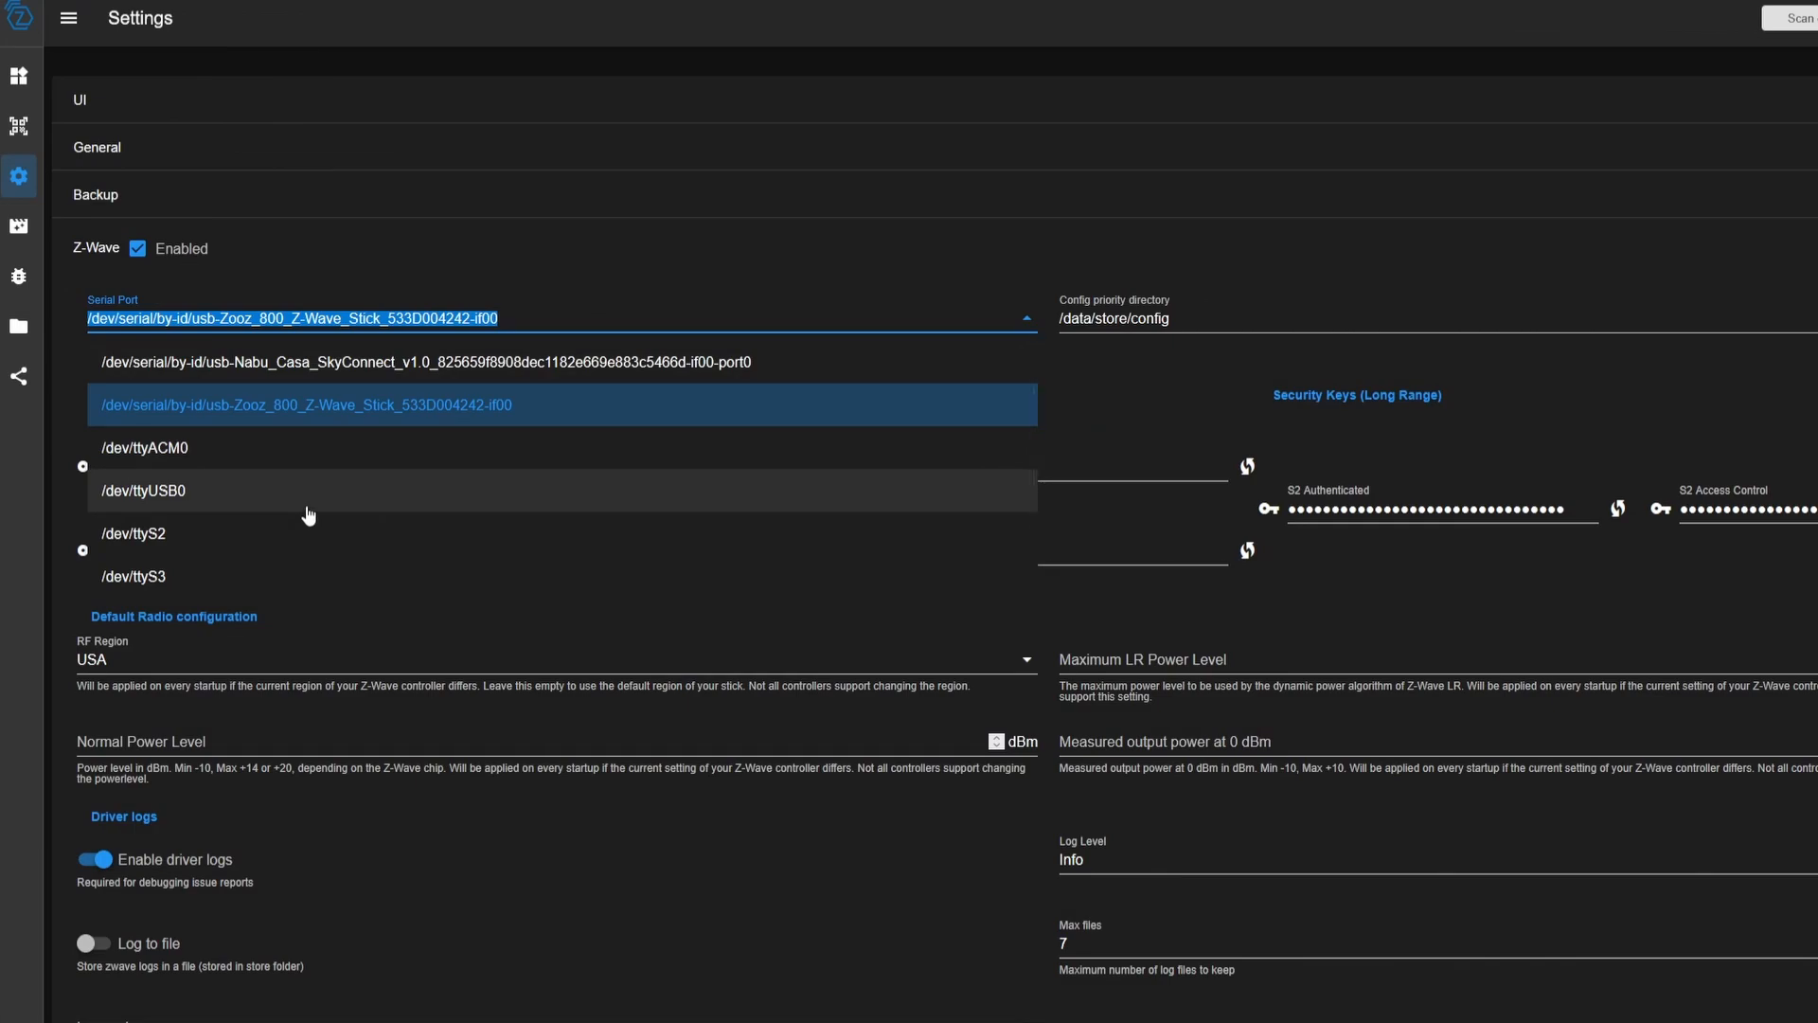
mouse_move(295, 415)
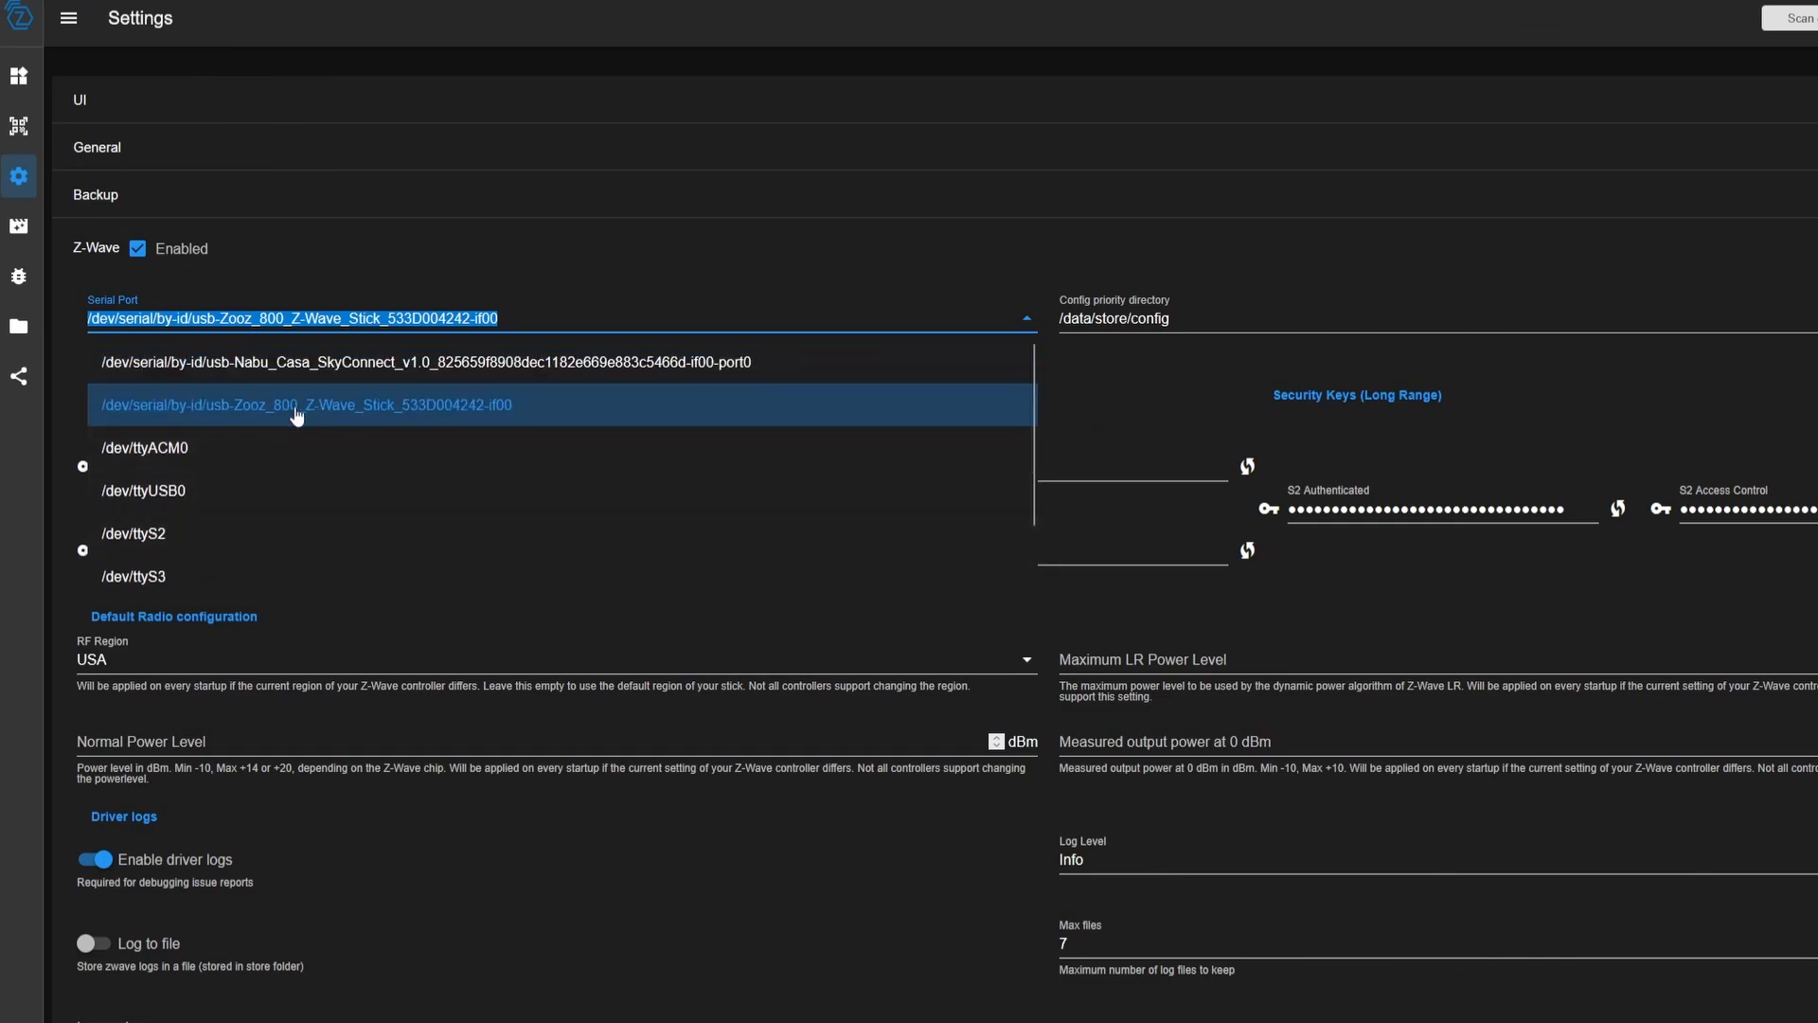
mouse_move(298, 447)
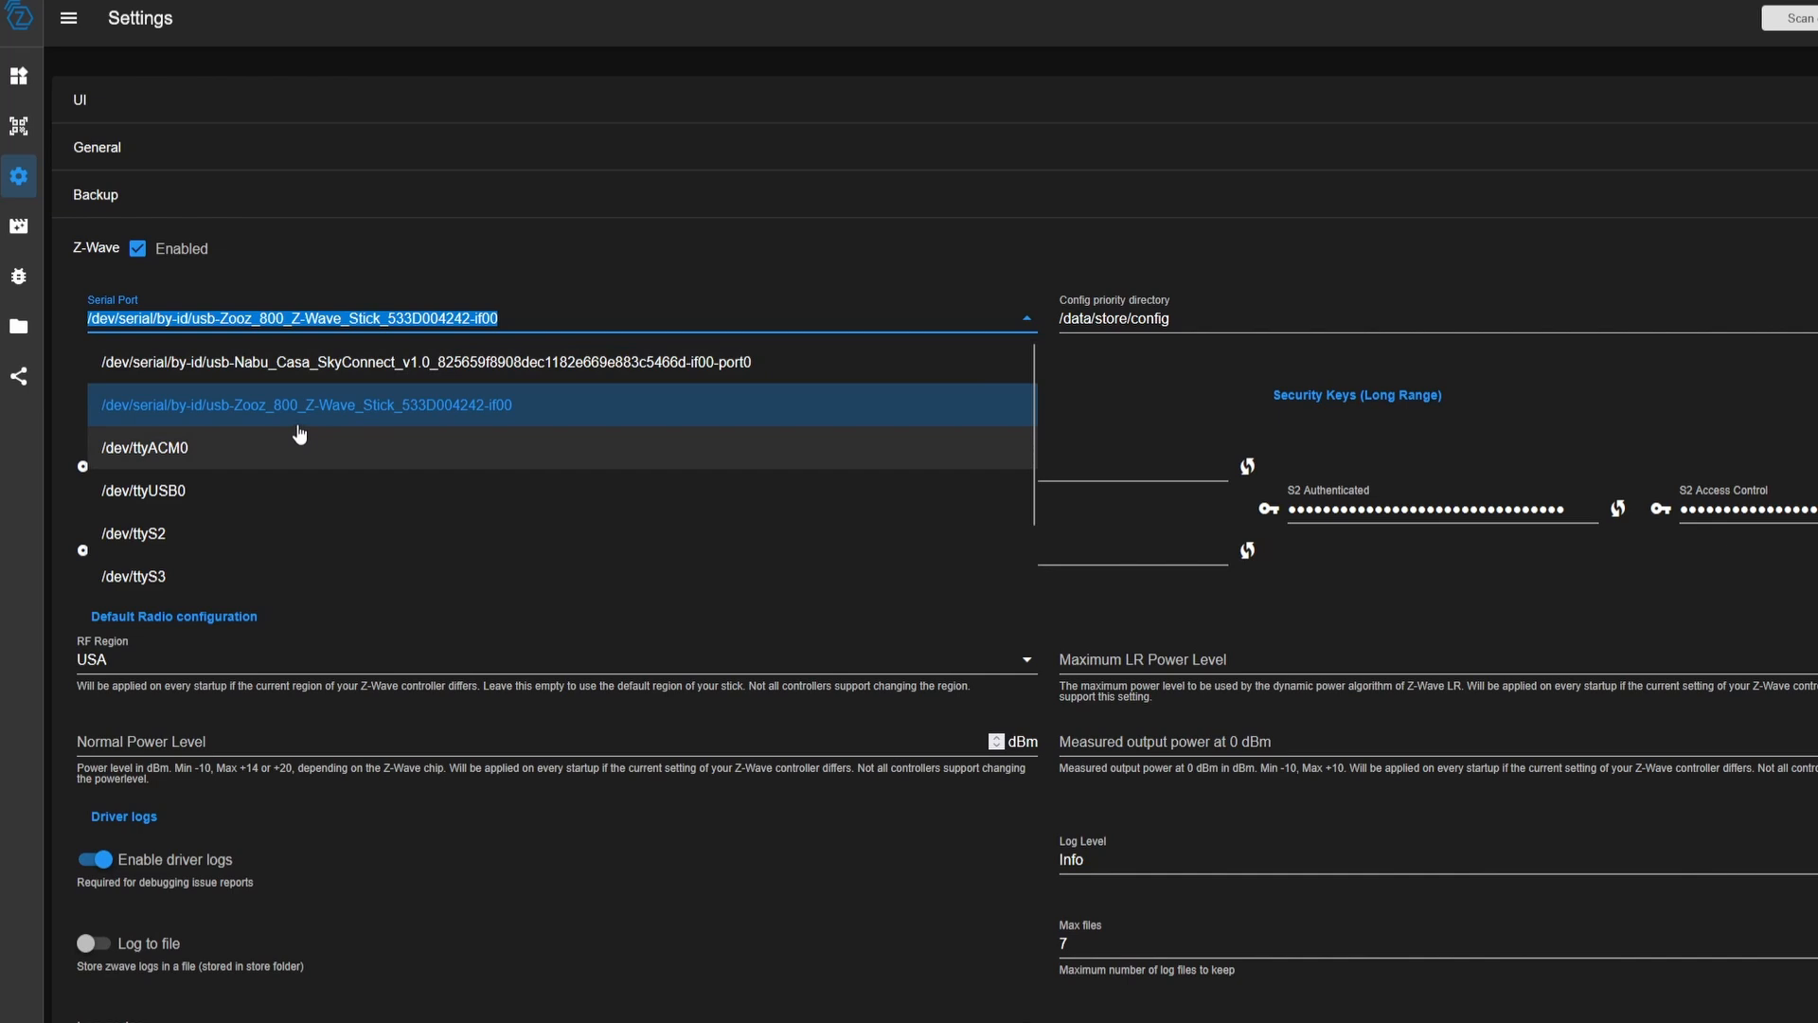
Select the Zooz 800 Z-Wave Stick path as the Serial Port
left_click(303, 405)
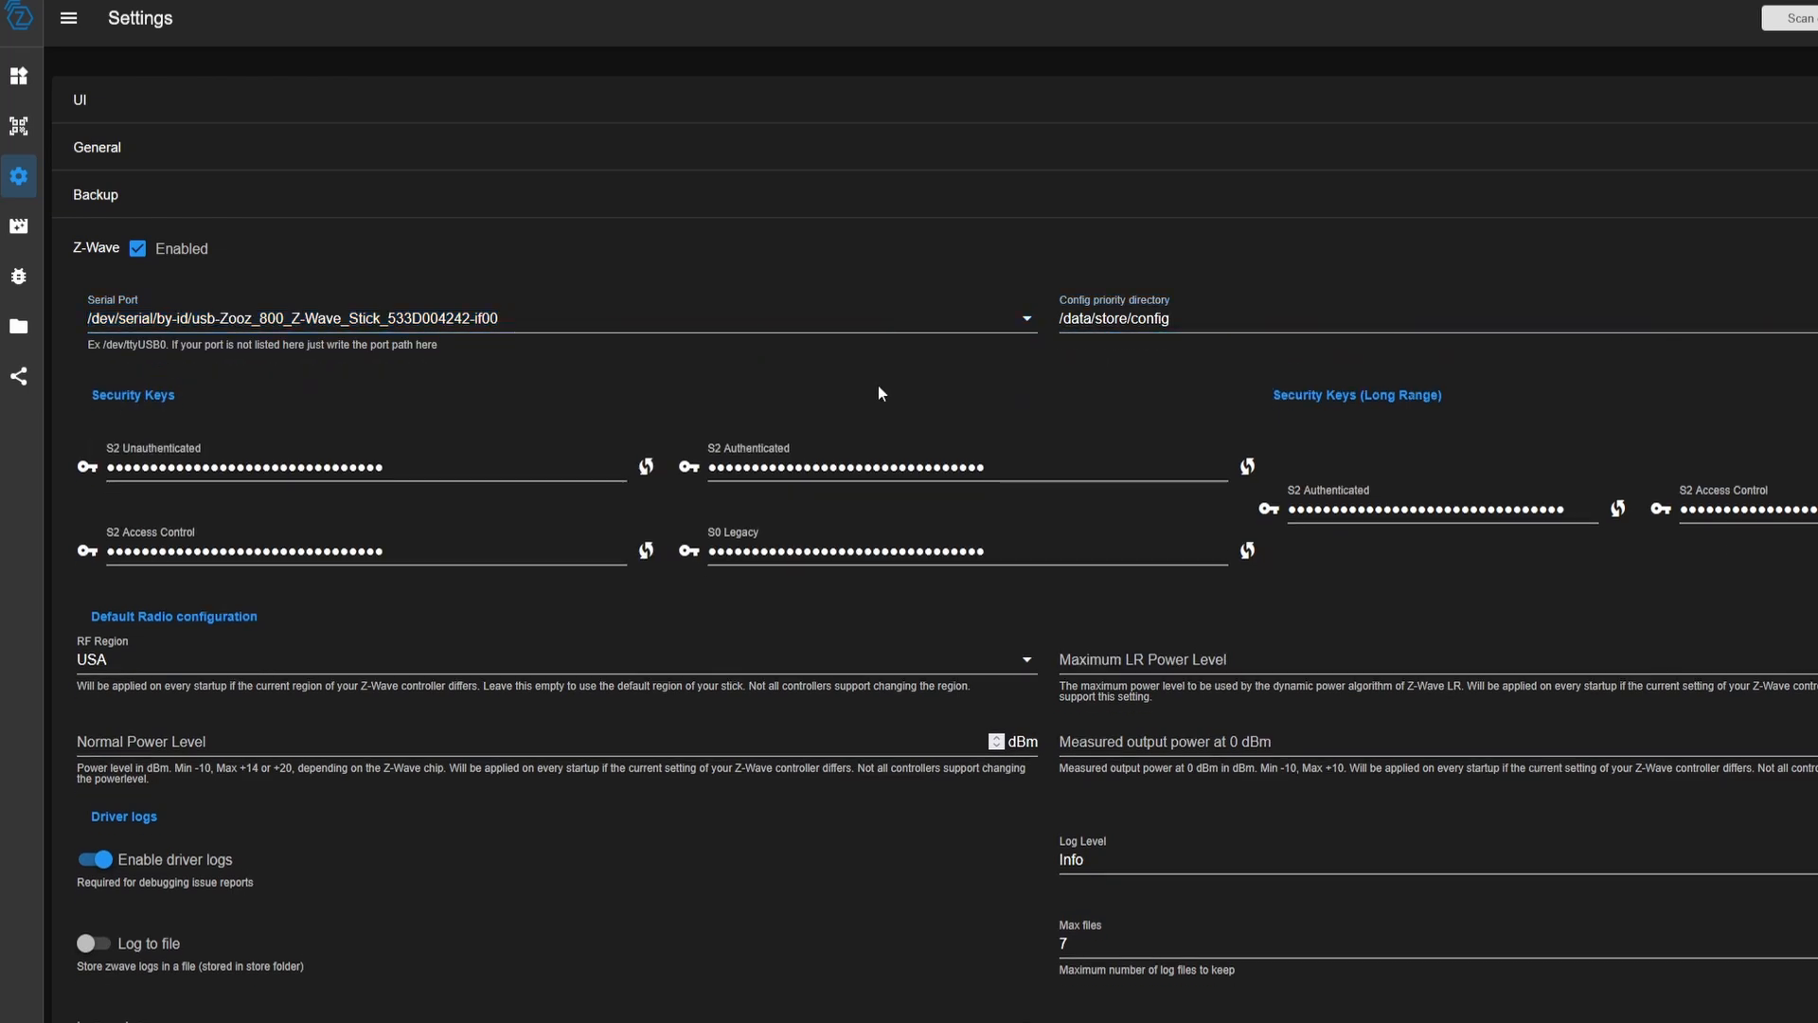
mouse_move(114, 415)
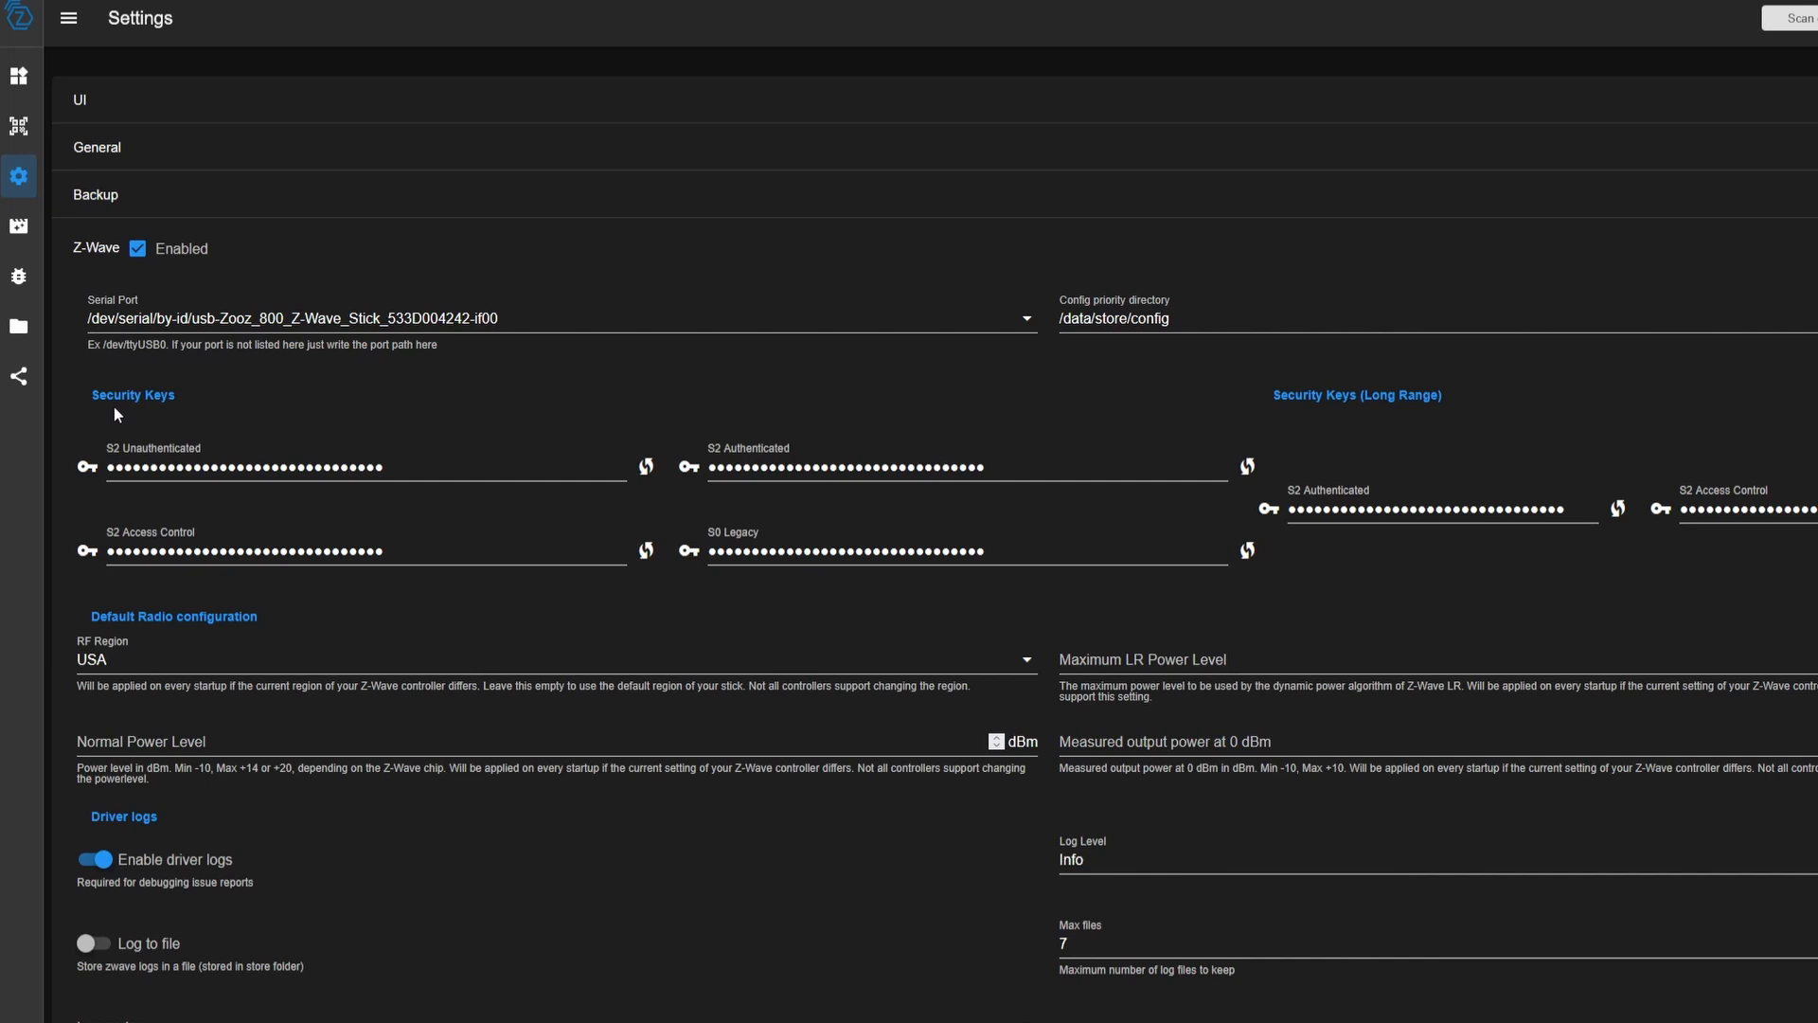
mouse_move(604, 534)
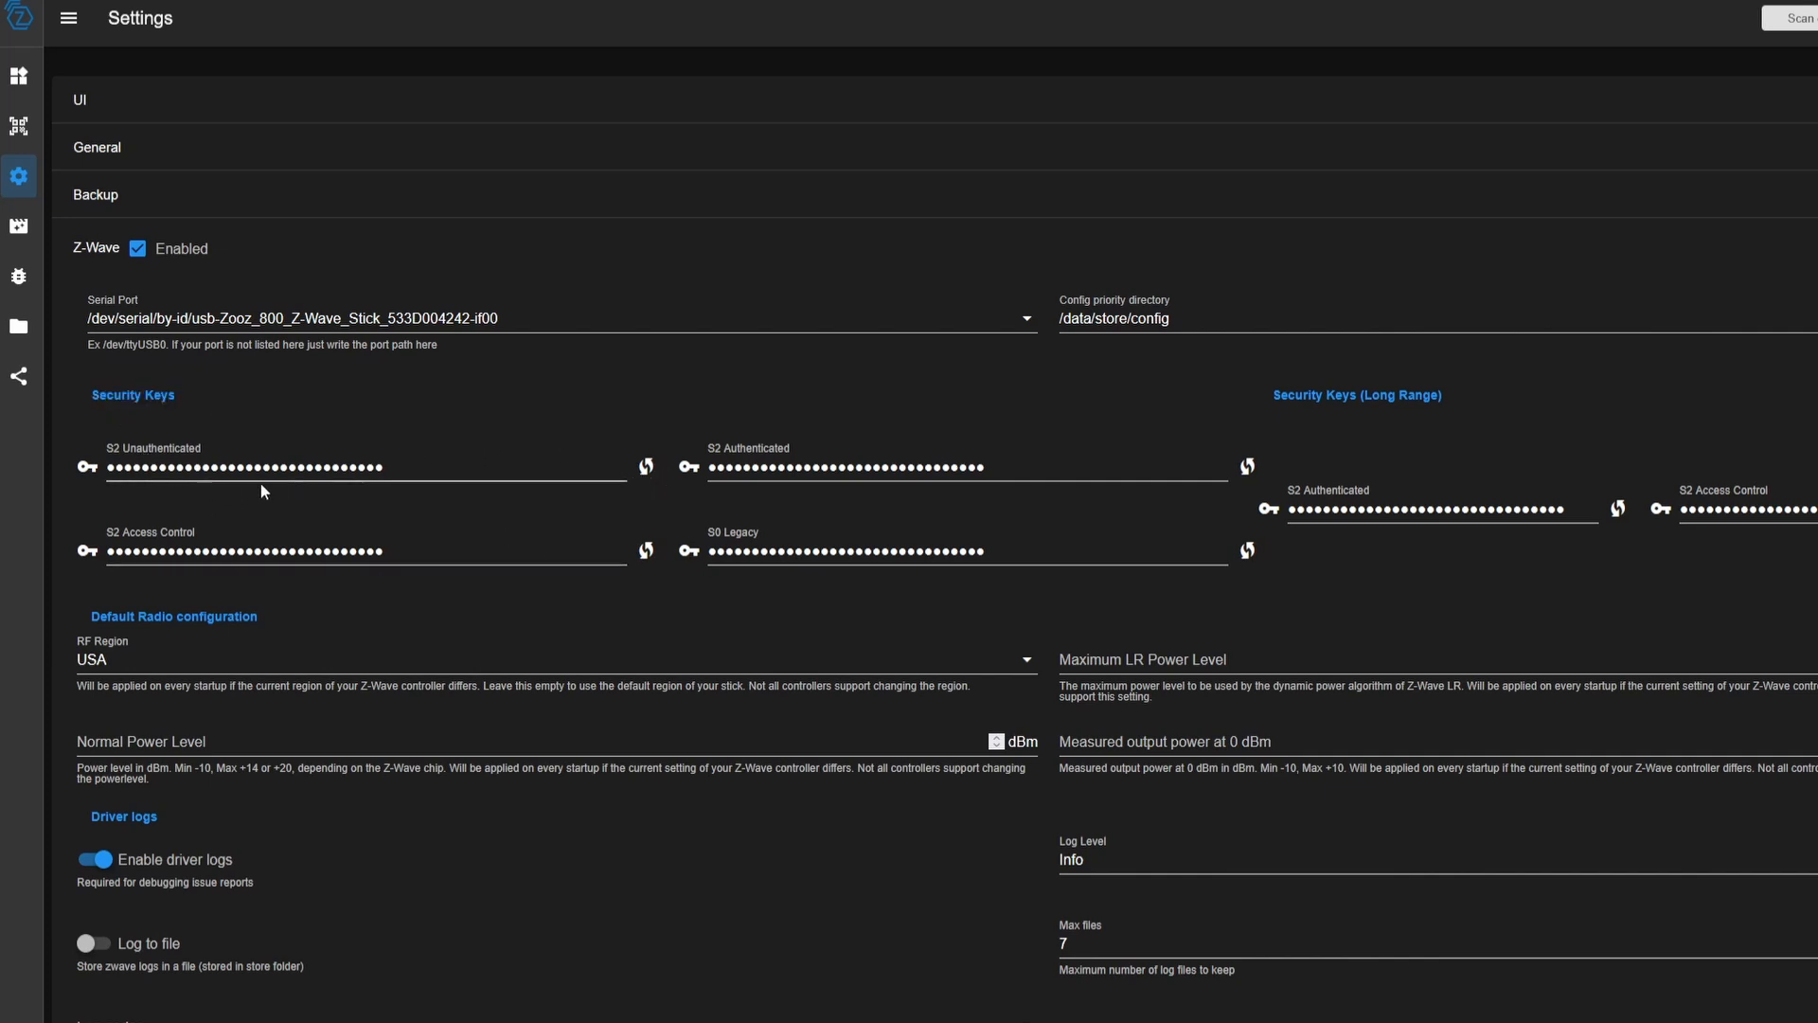
mouse_move(235, 472)
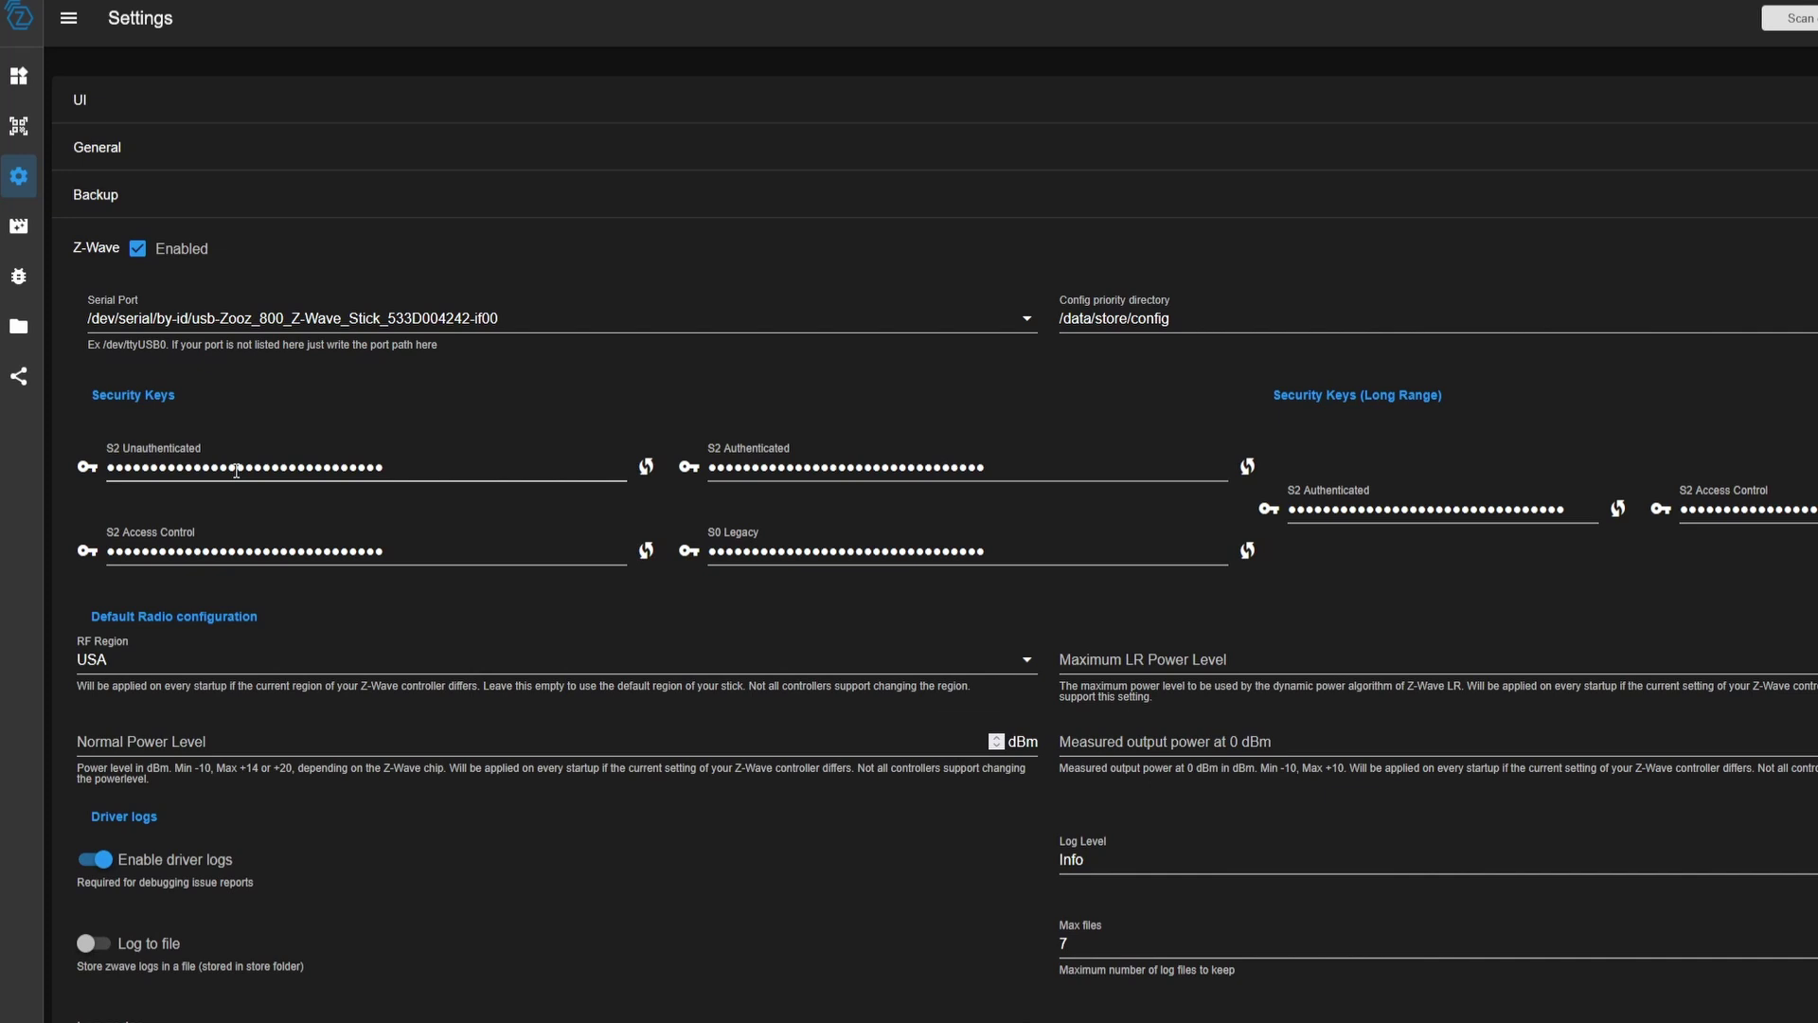
mouse_move(623, 458)
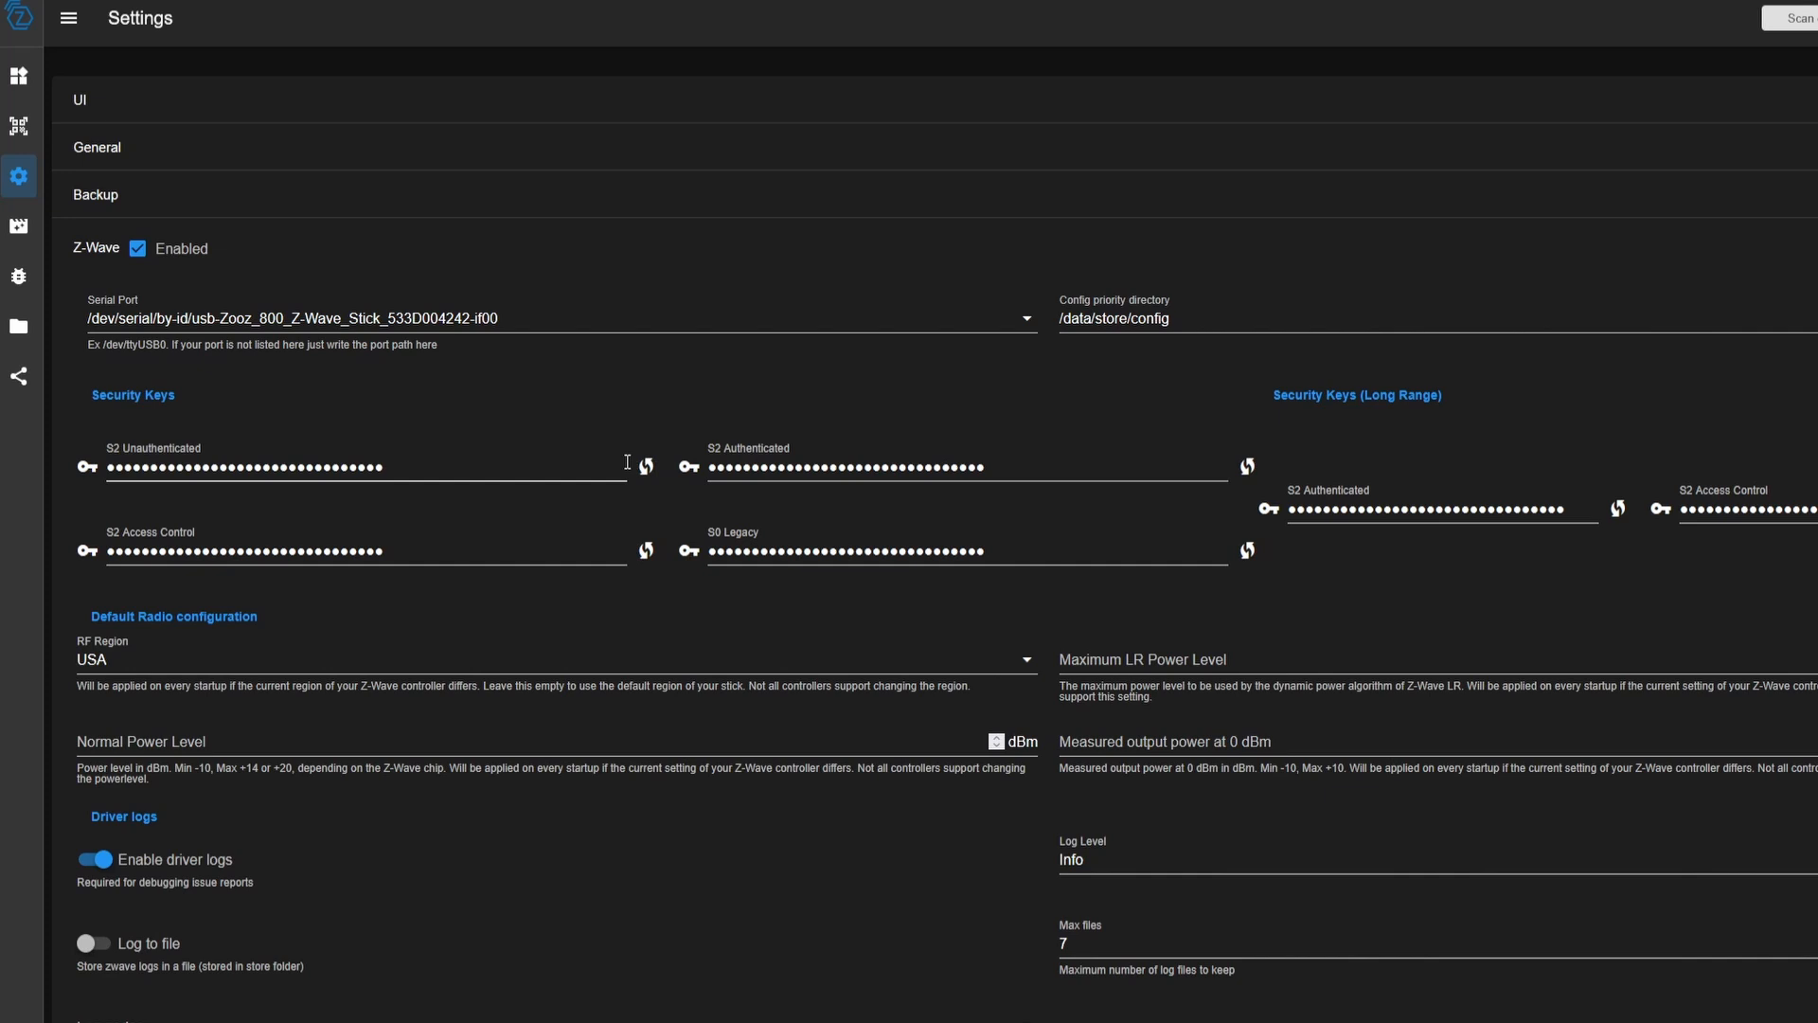
scroll("down", 3)
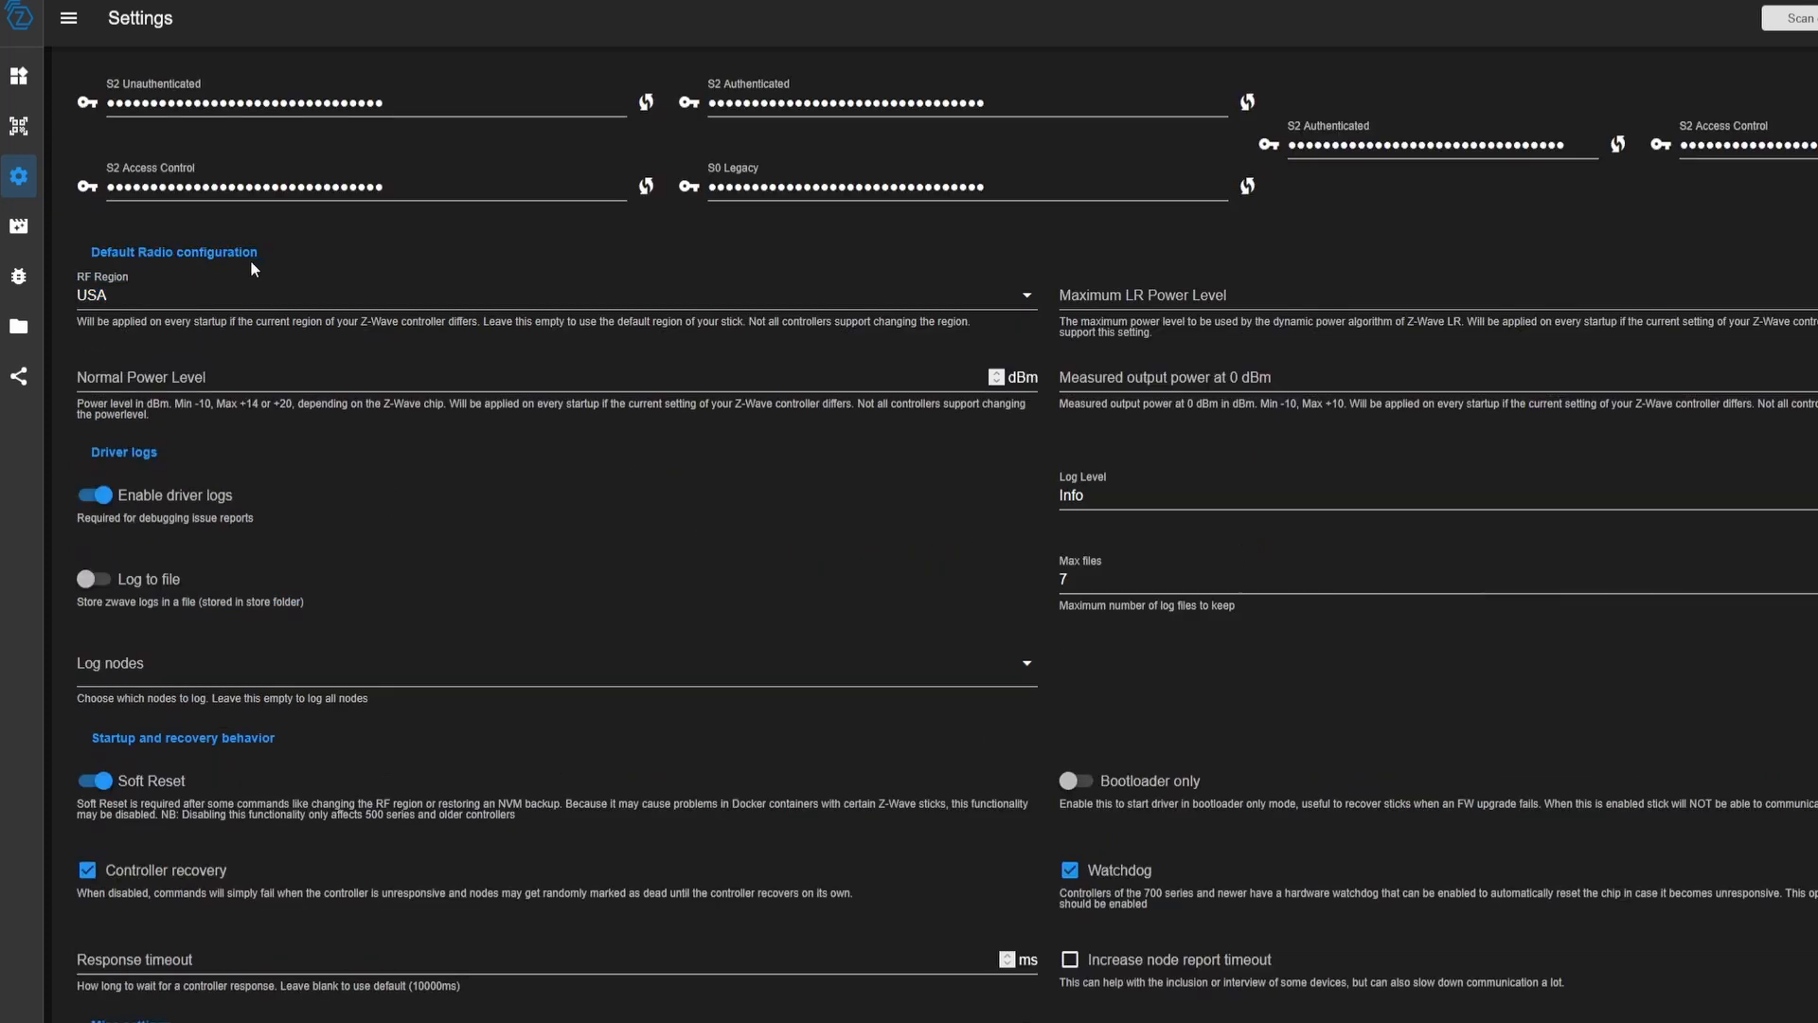
mouse_move(303, 410)
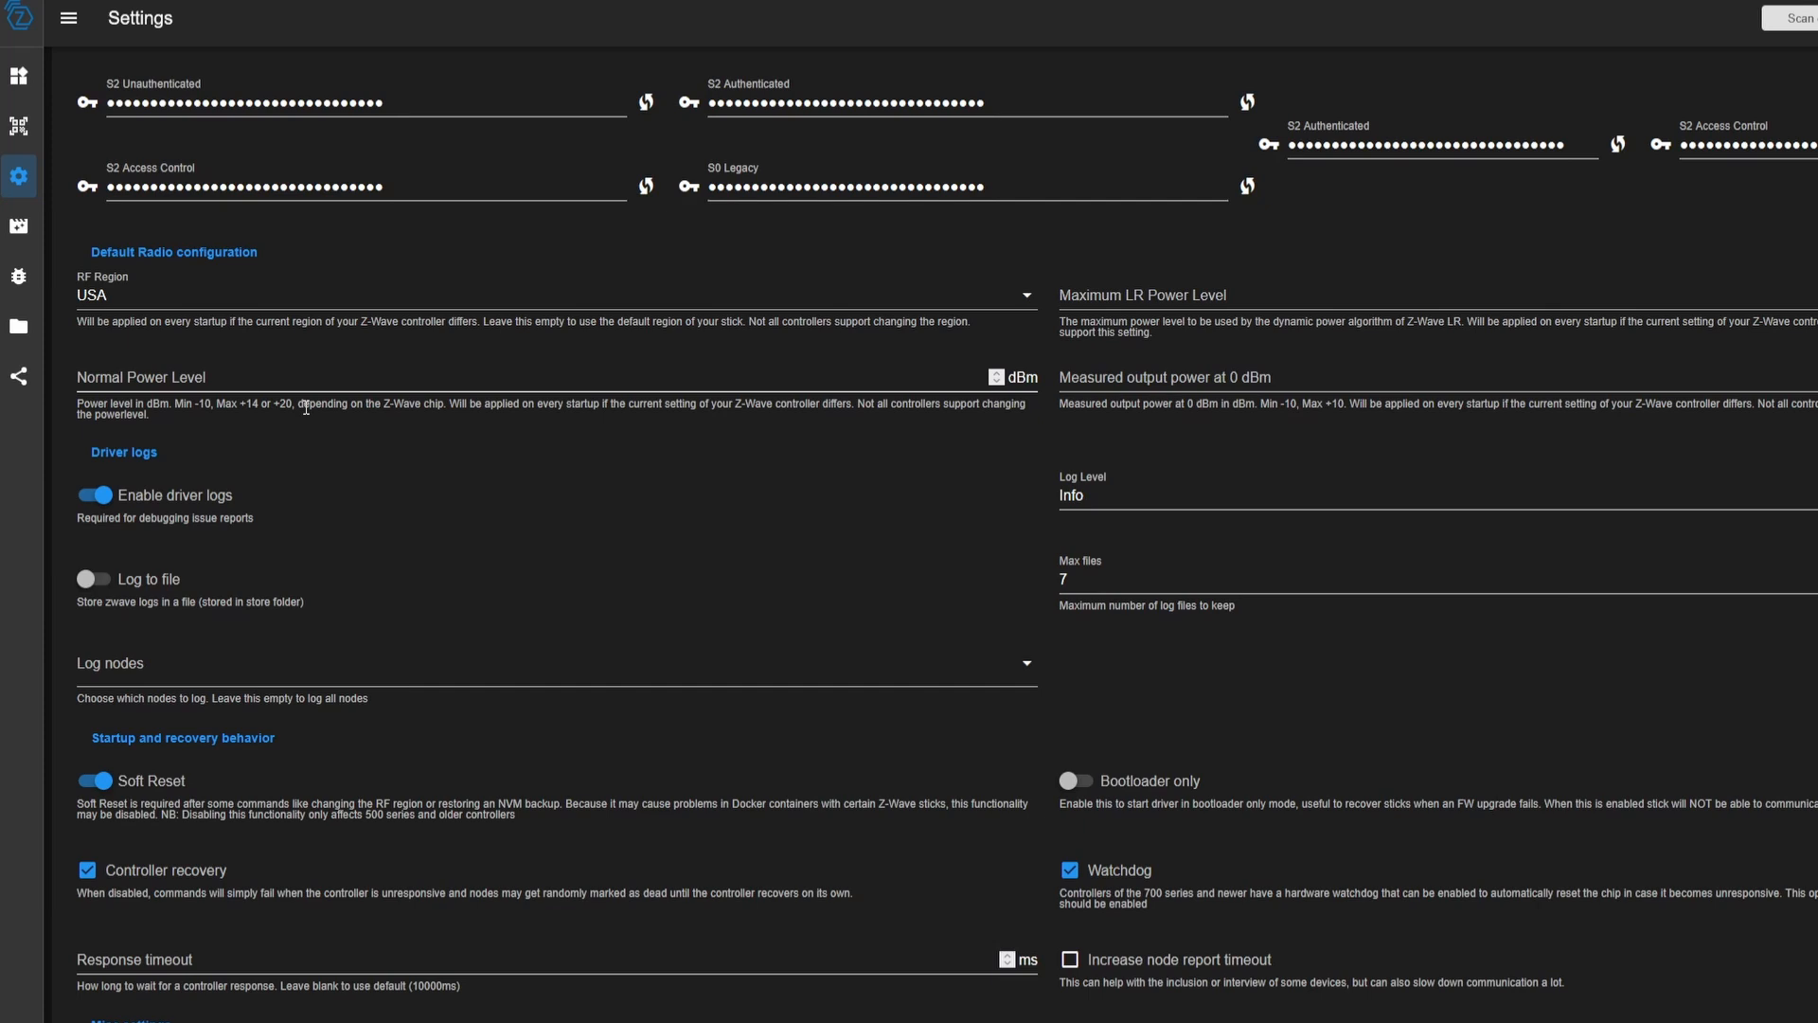
scroll("down", 3)
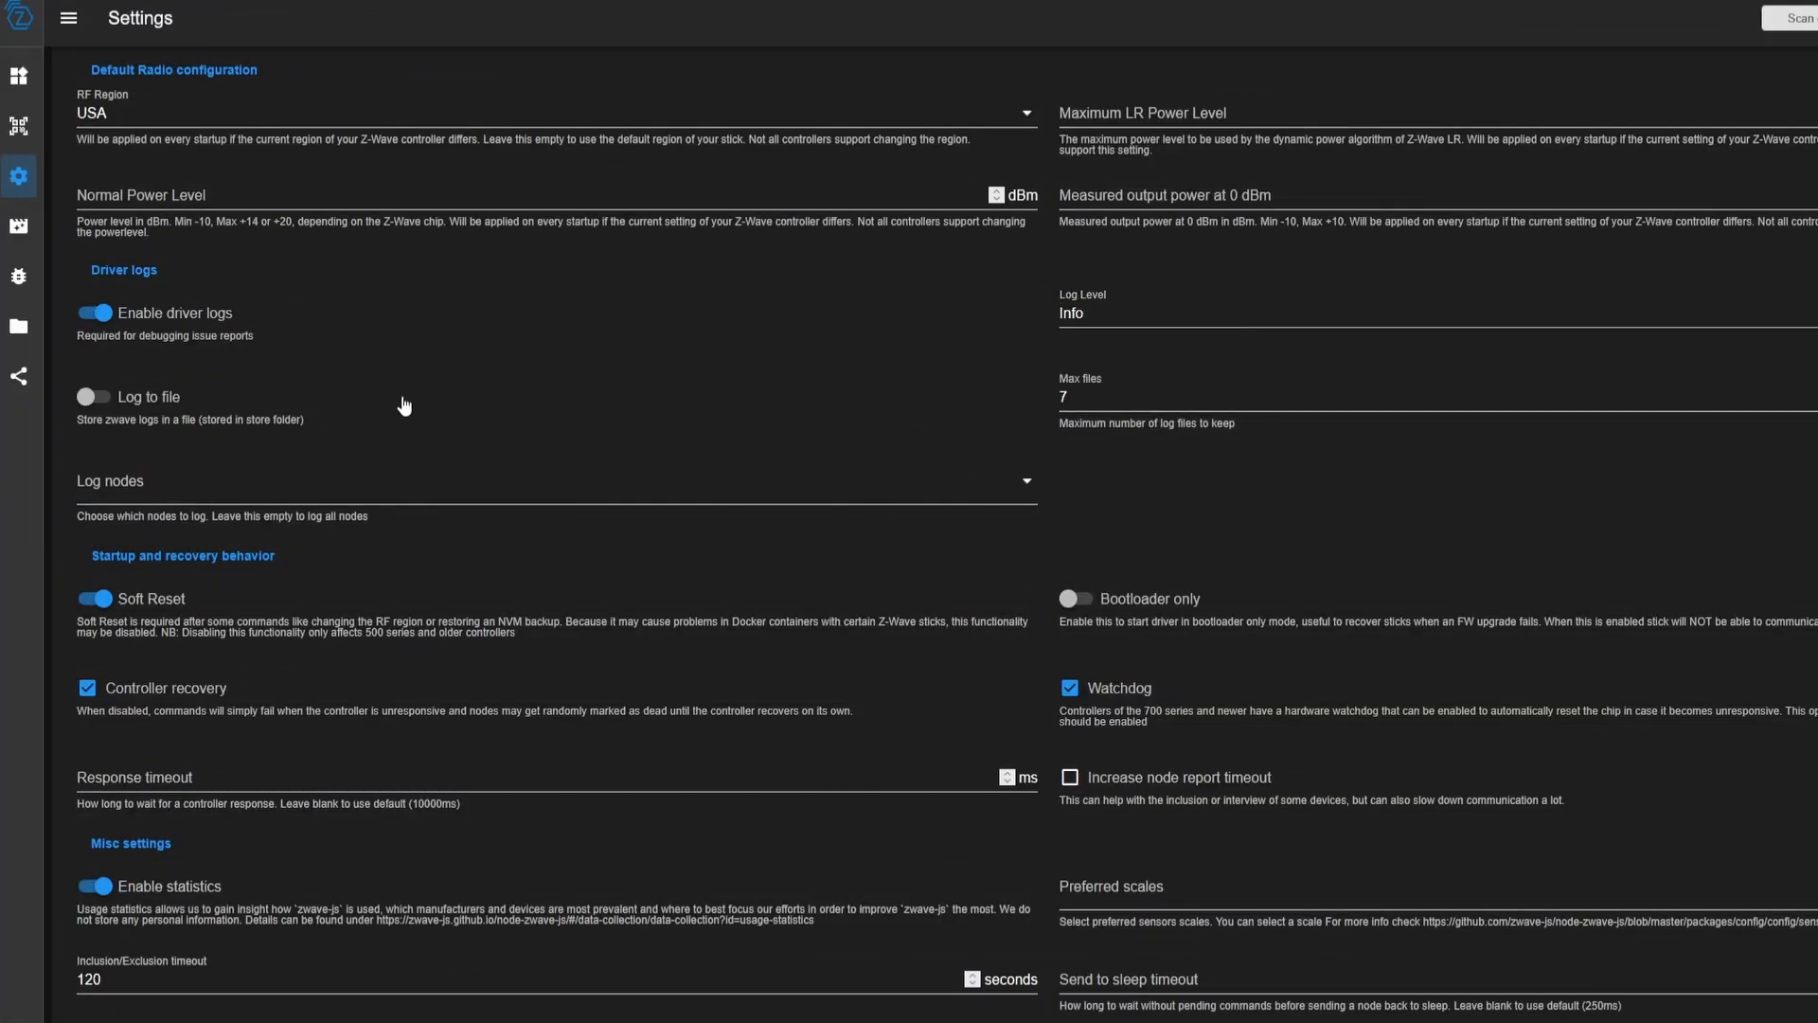
mouse_move(173, 414)
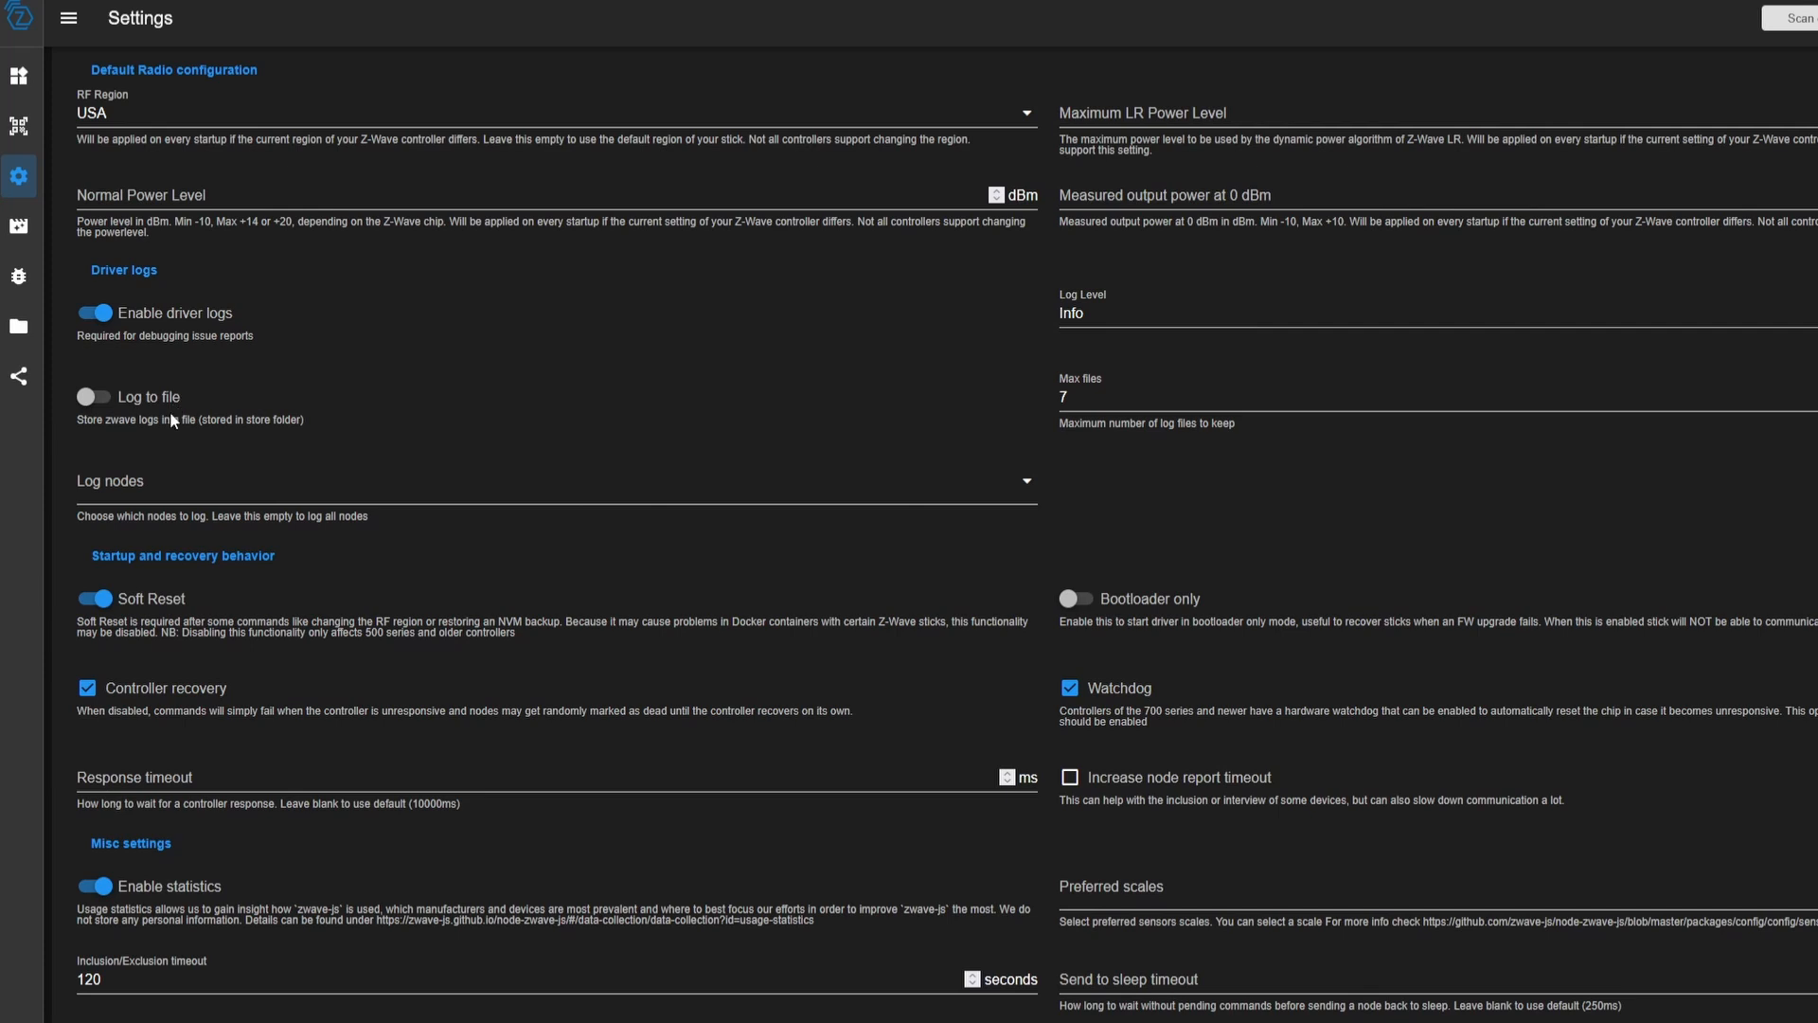
mouse_move(157, 406)
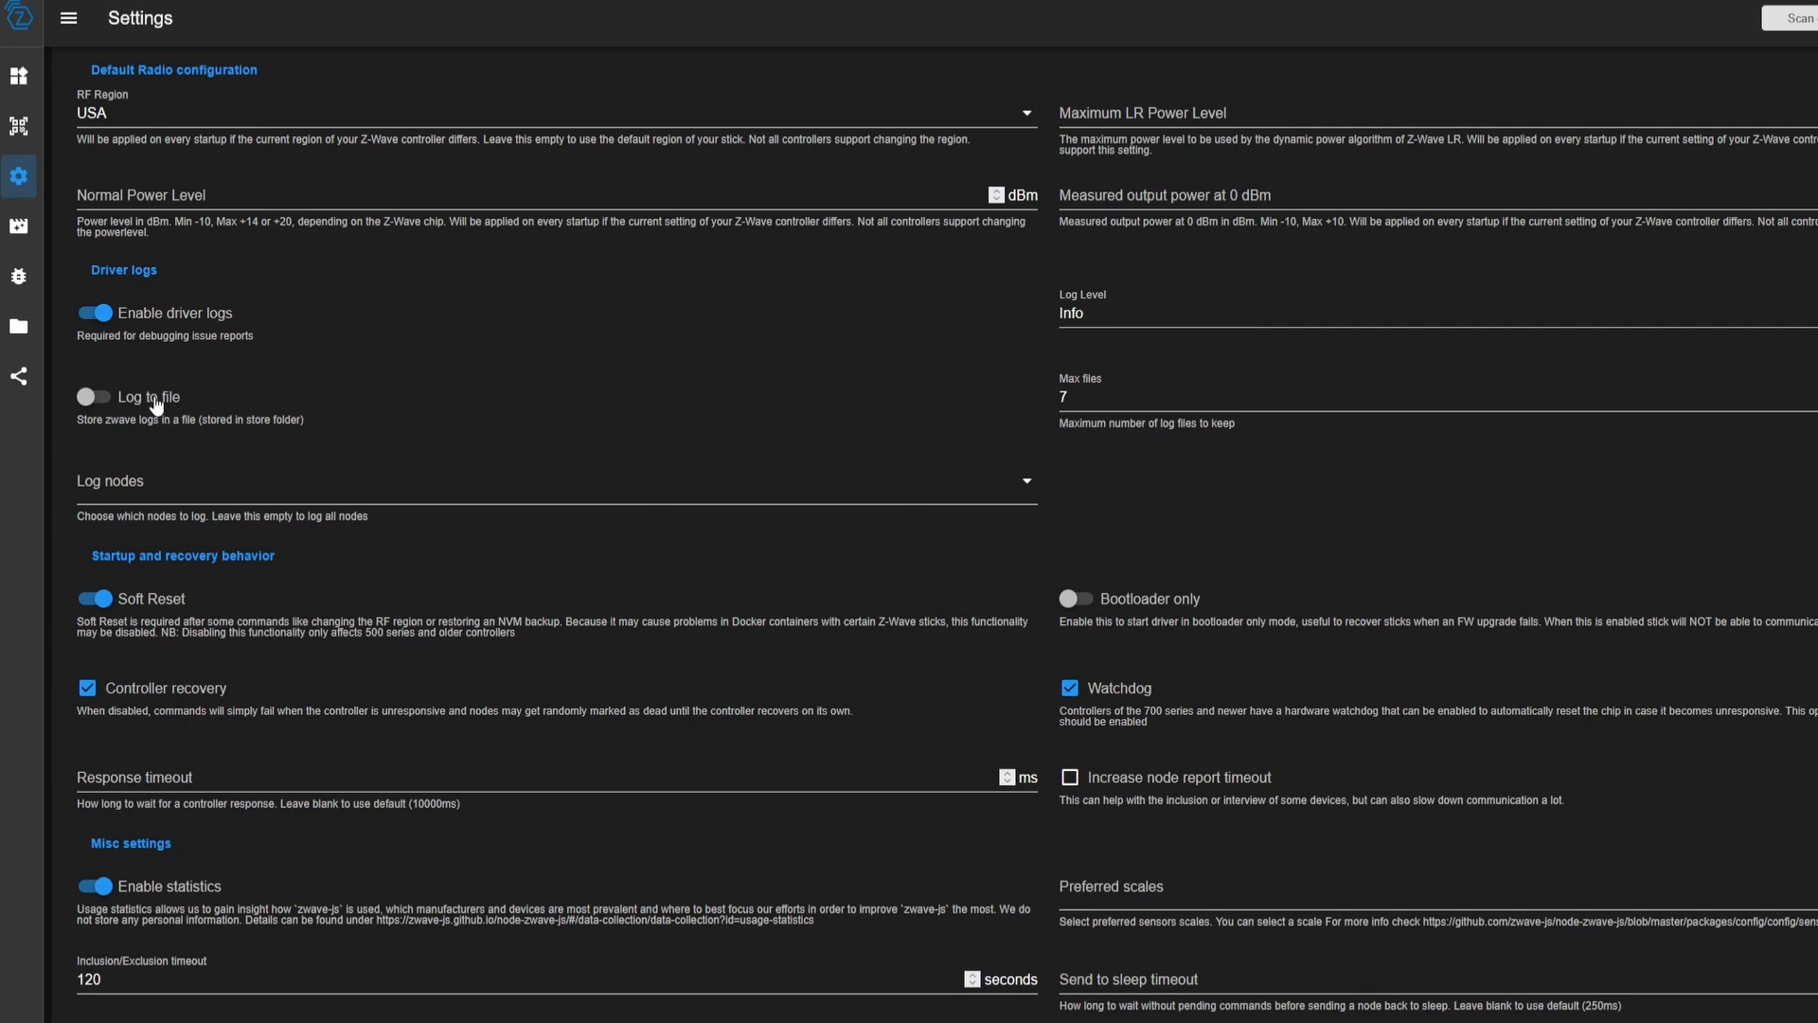
mouse_move(114, 396)
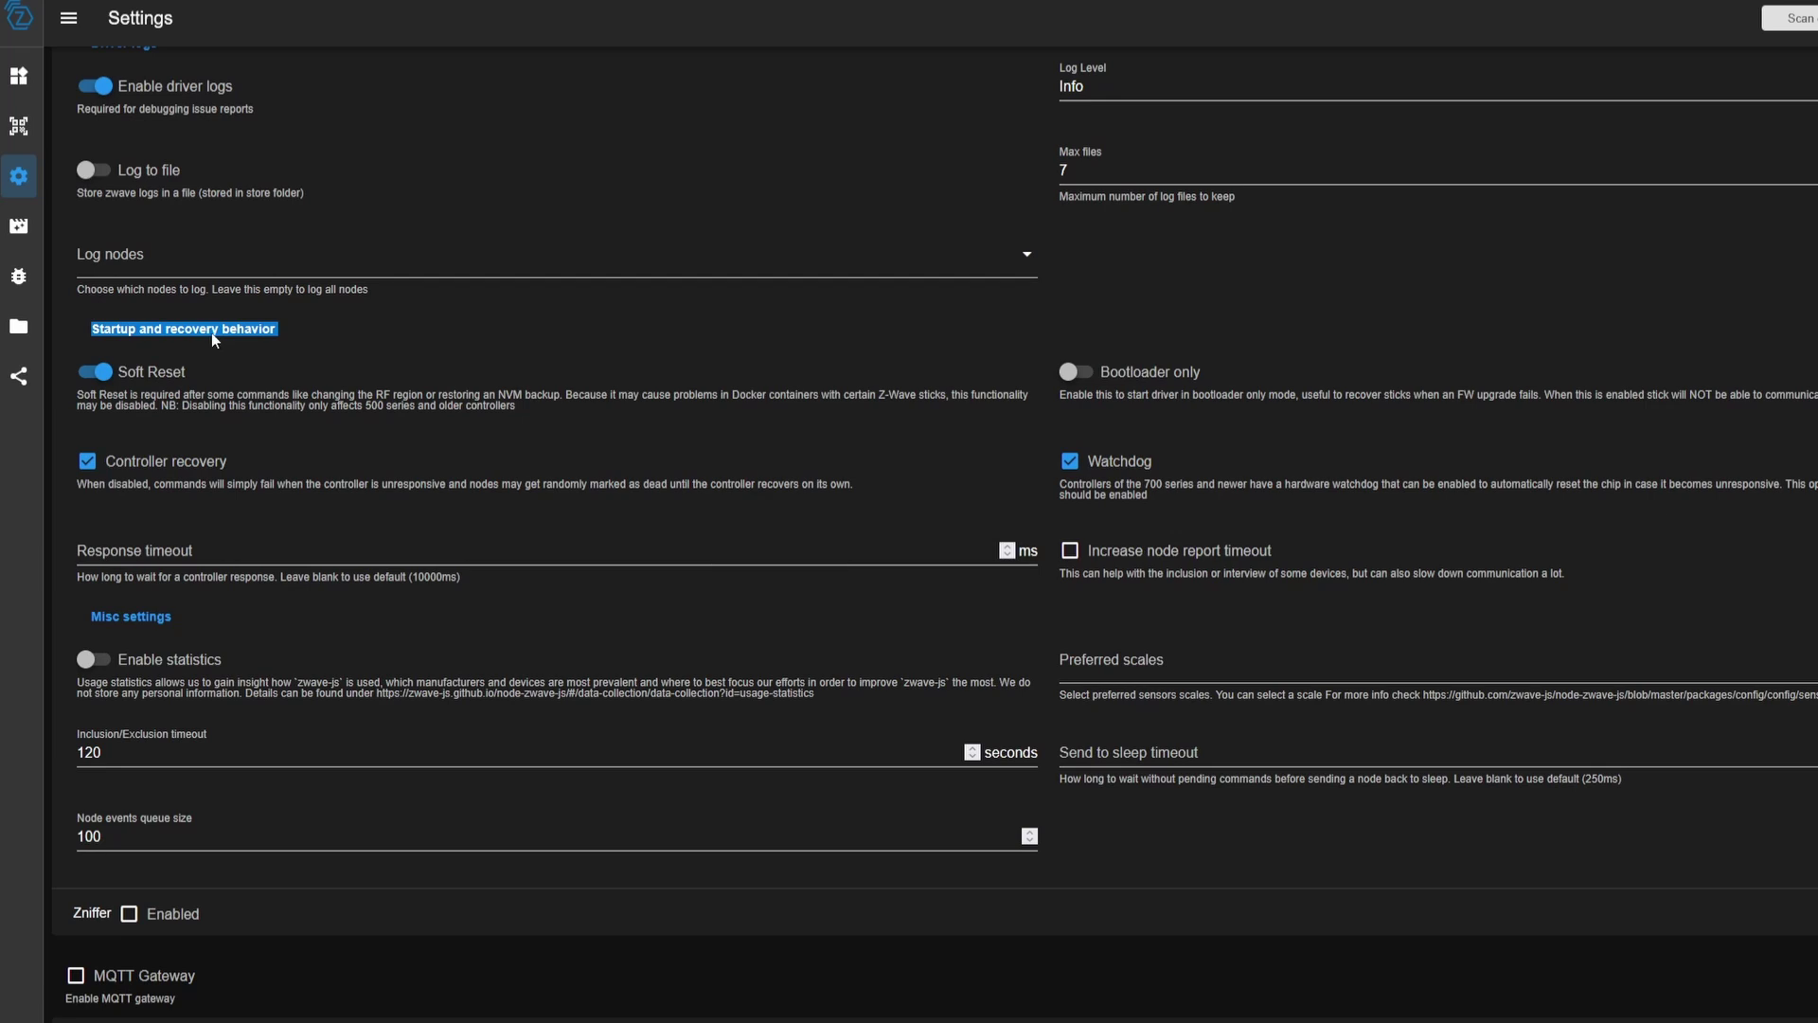
mouse_move(159, 515)
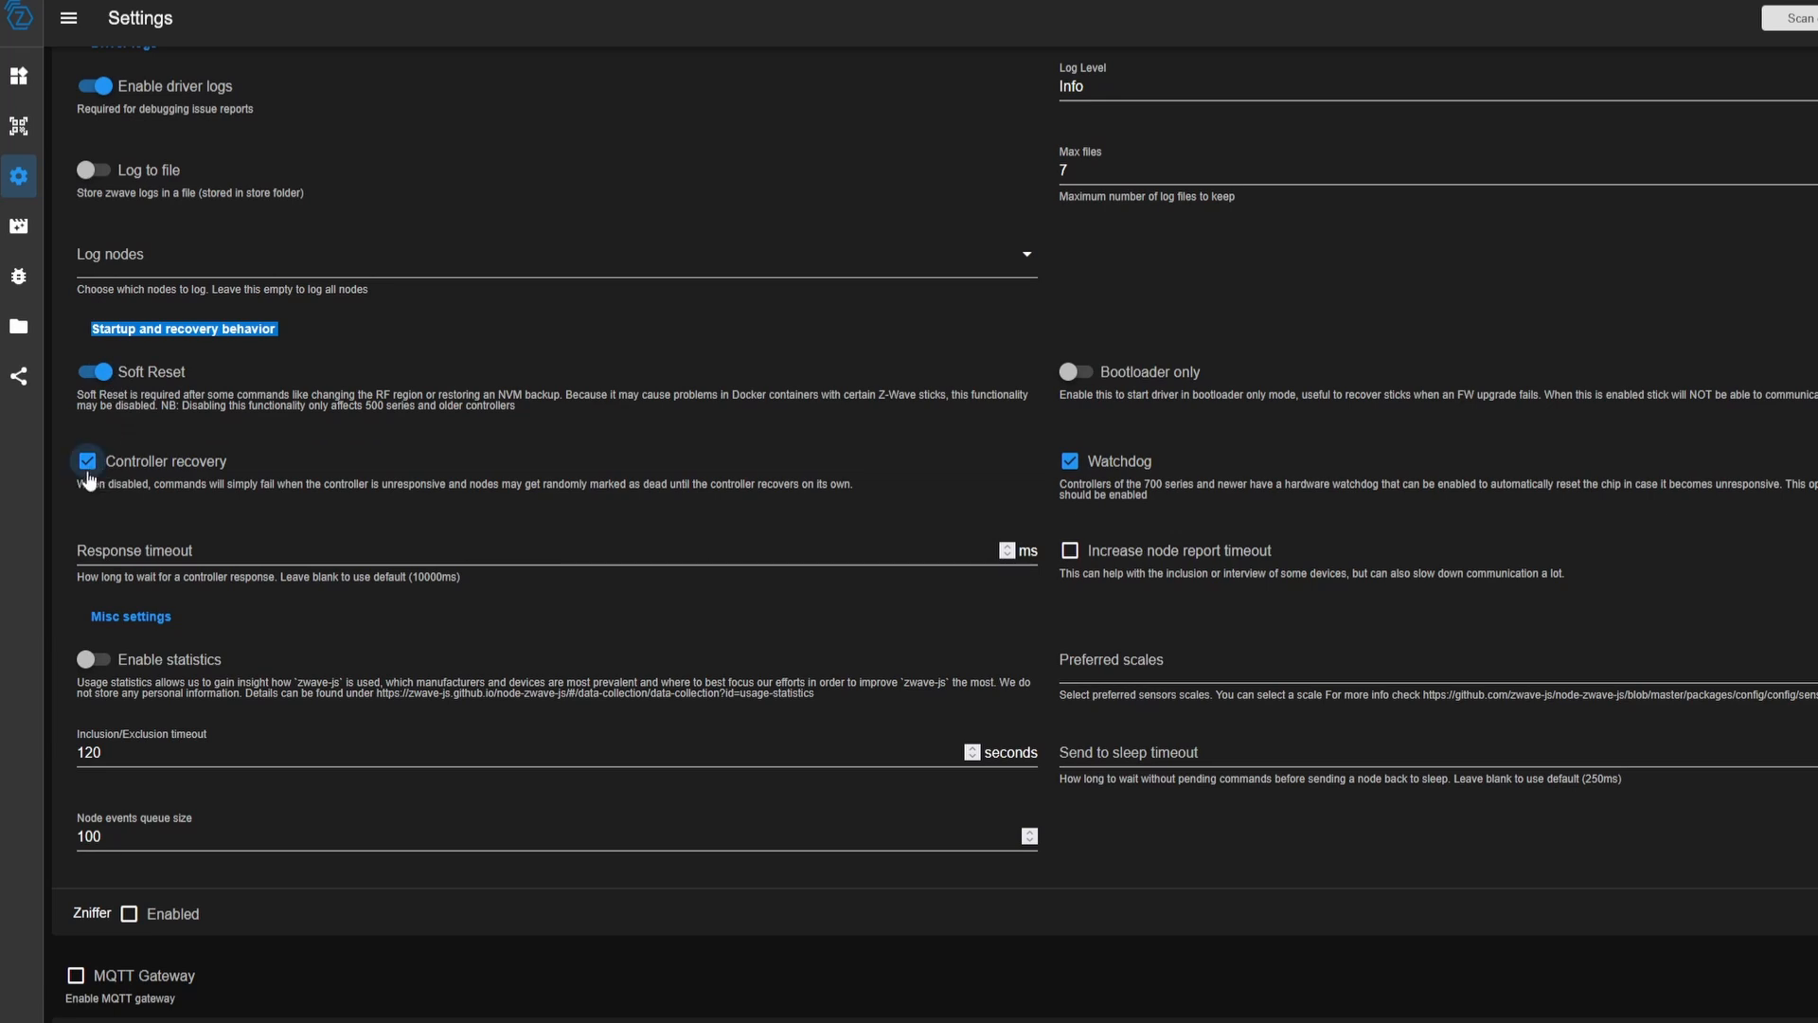
mouse_move(1012, 390)
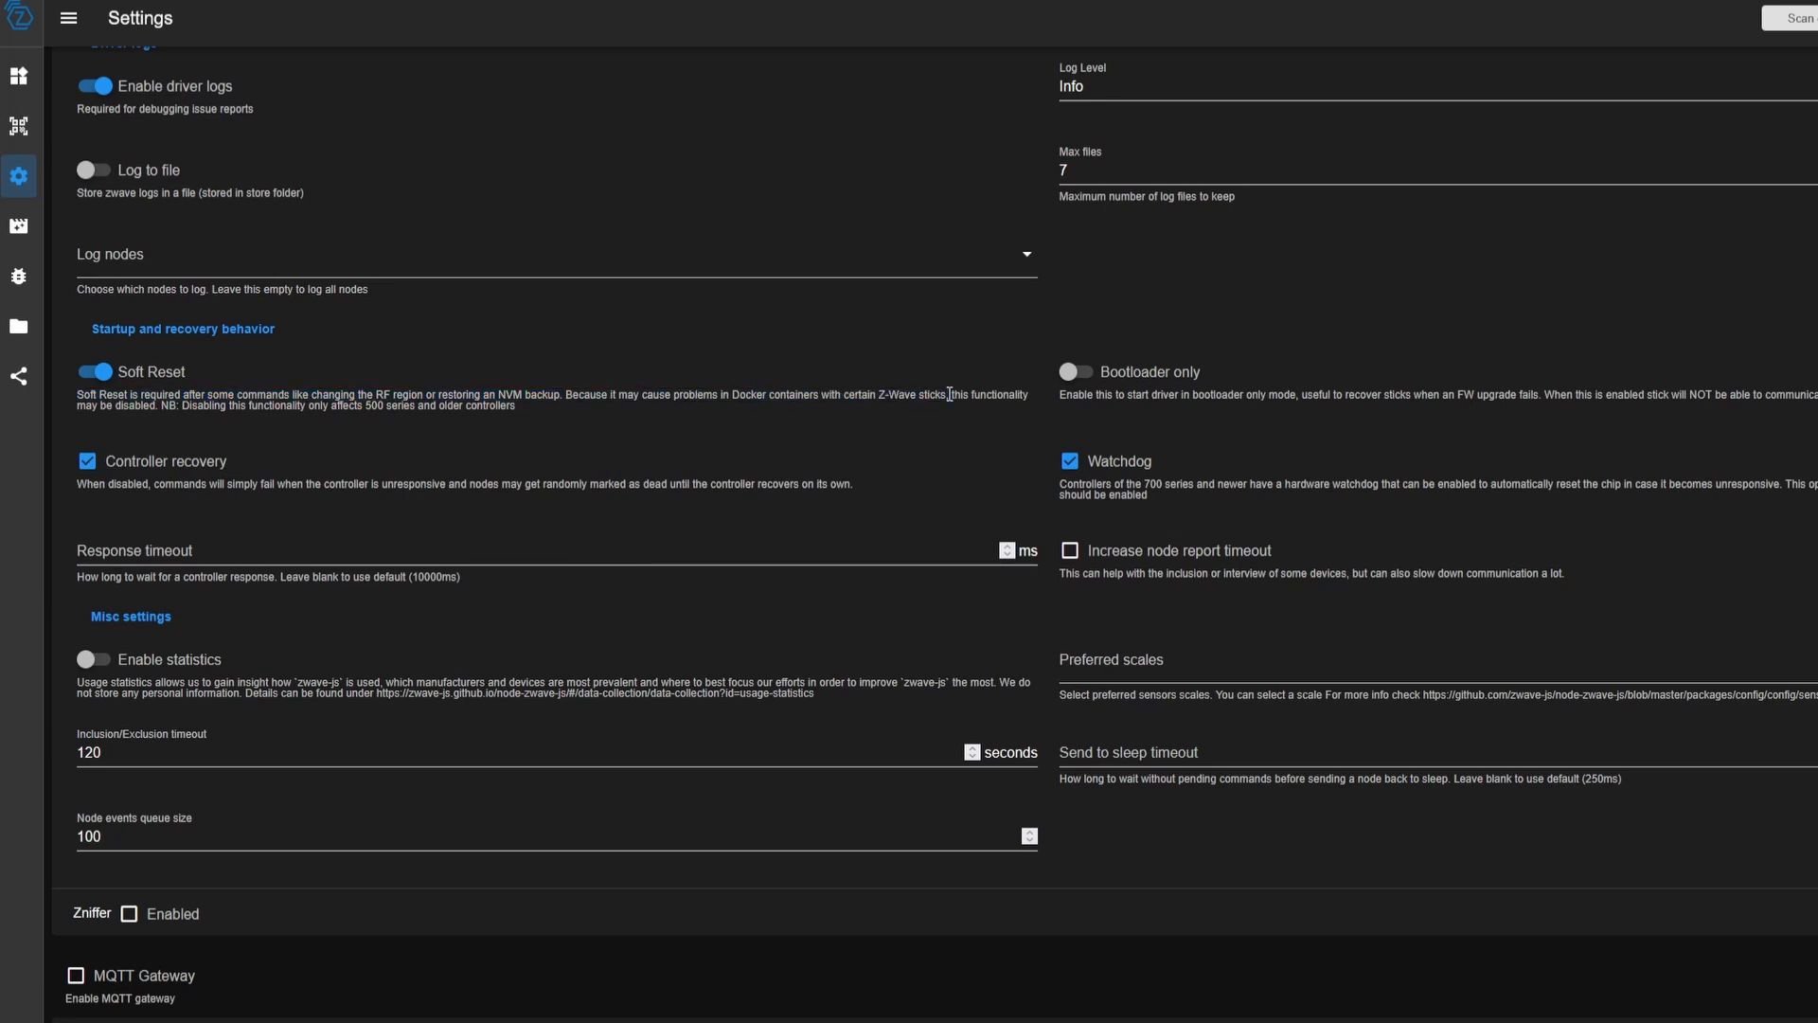
mouse_move(250, 394)
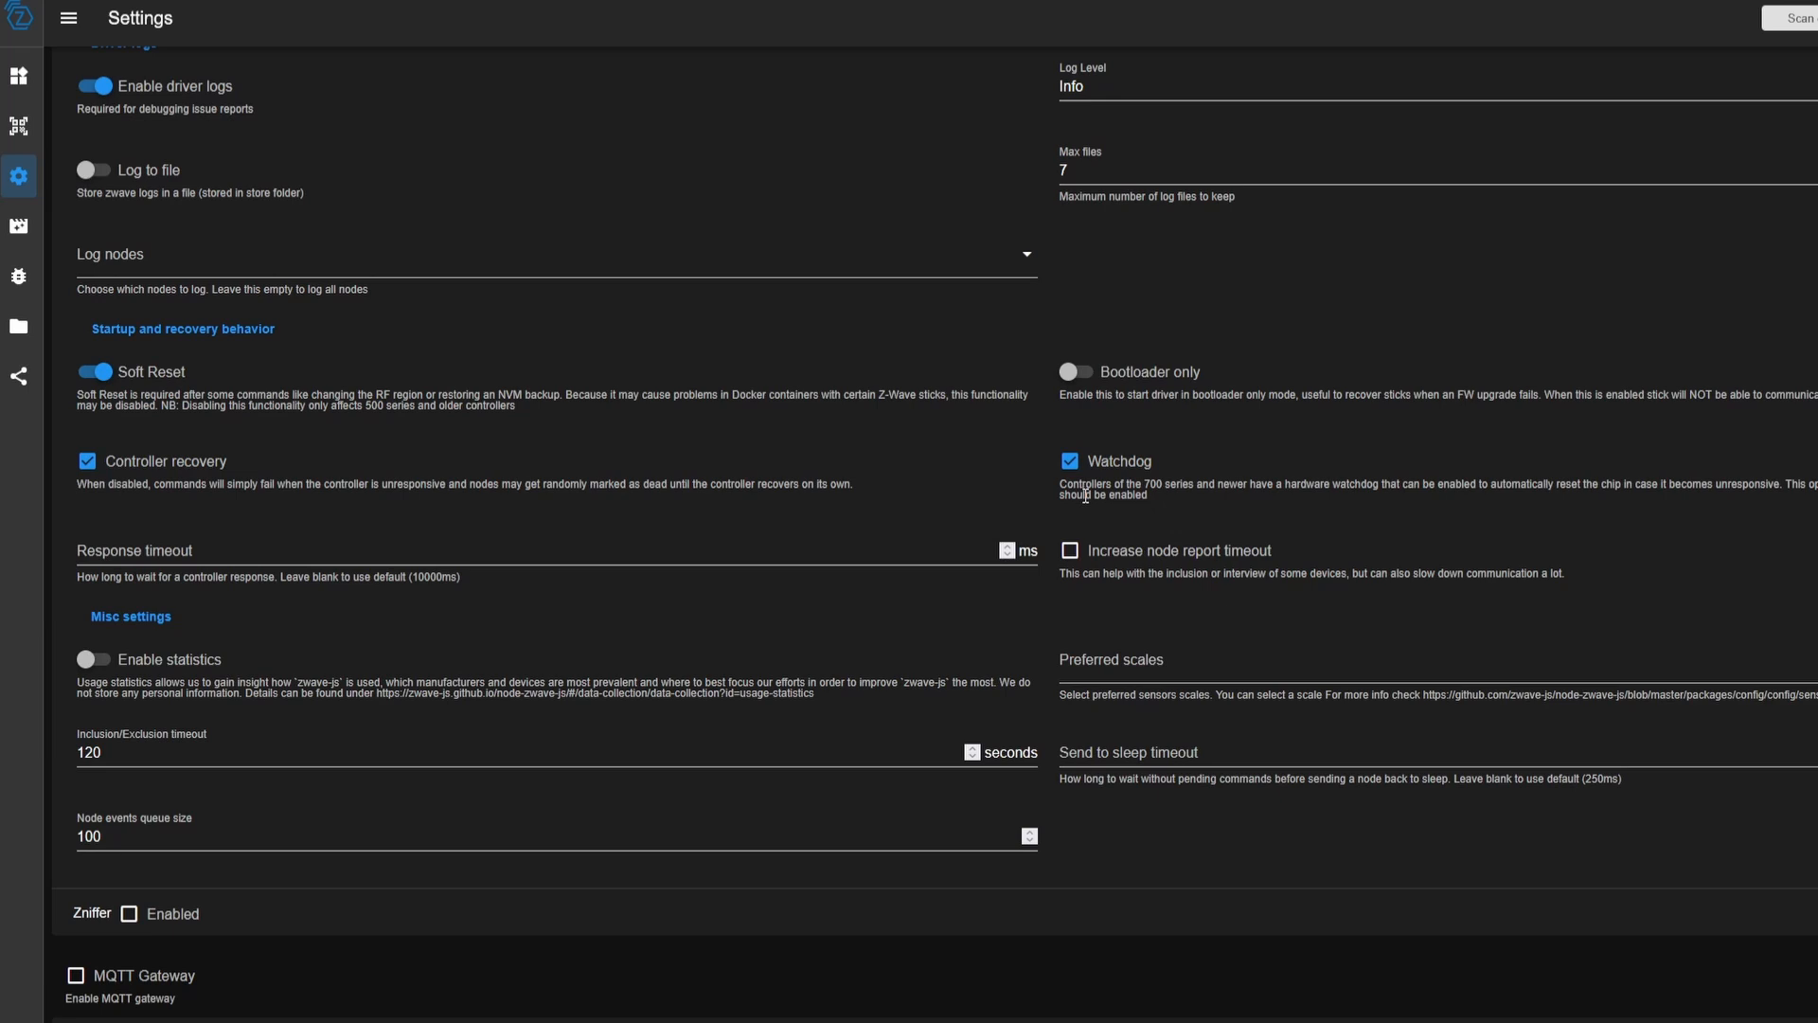
mouse_move(239, 549)
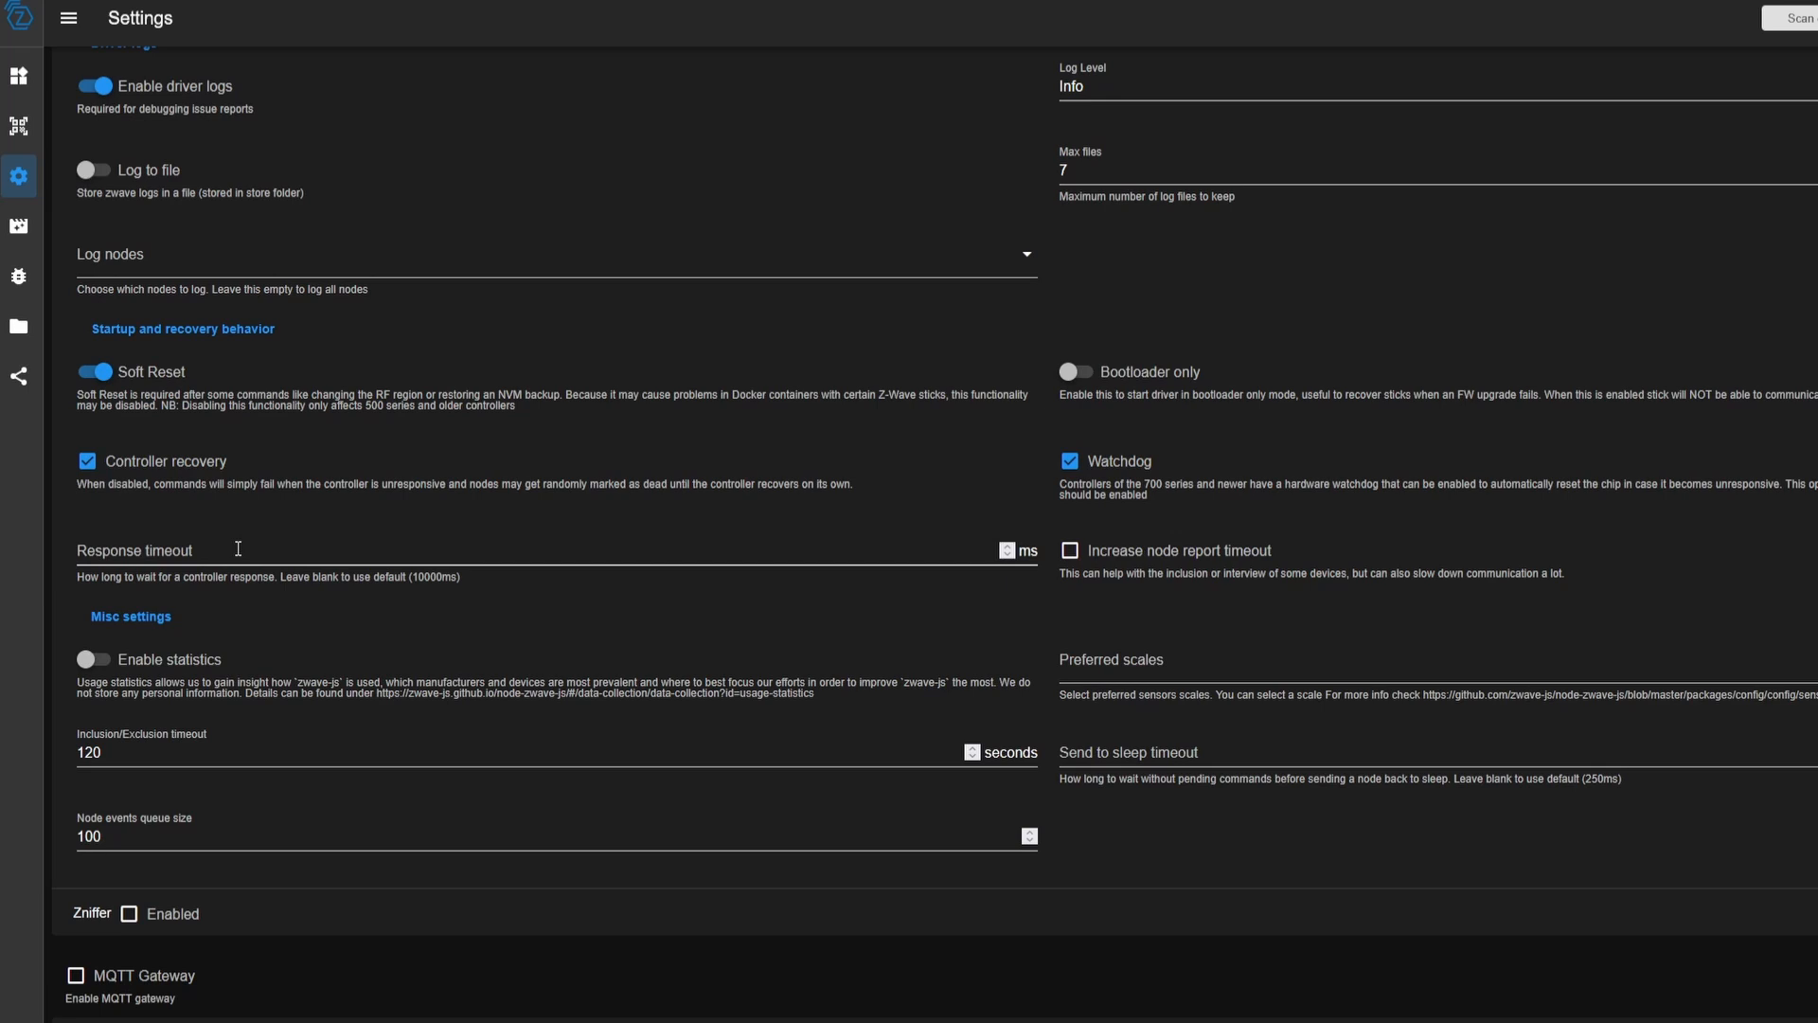
mouse_move(1047, 582)
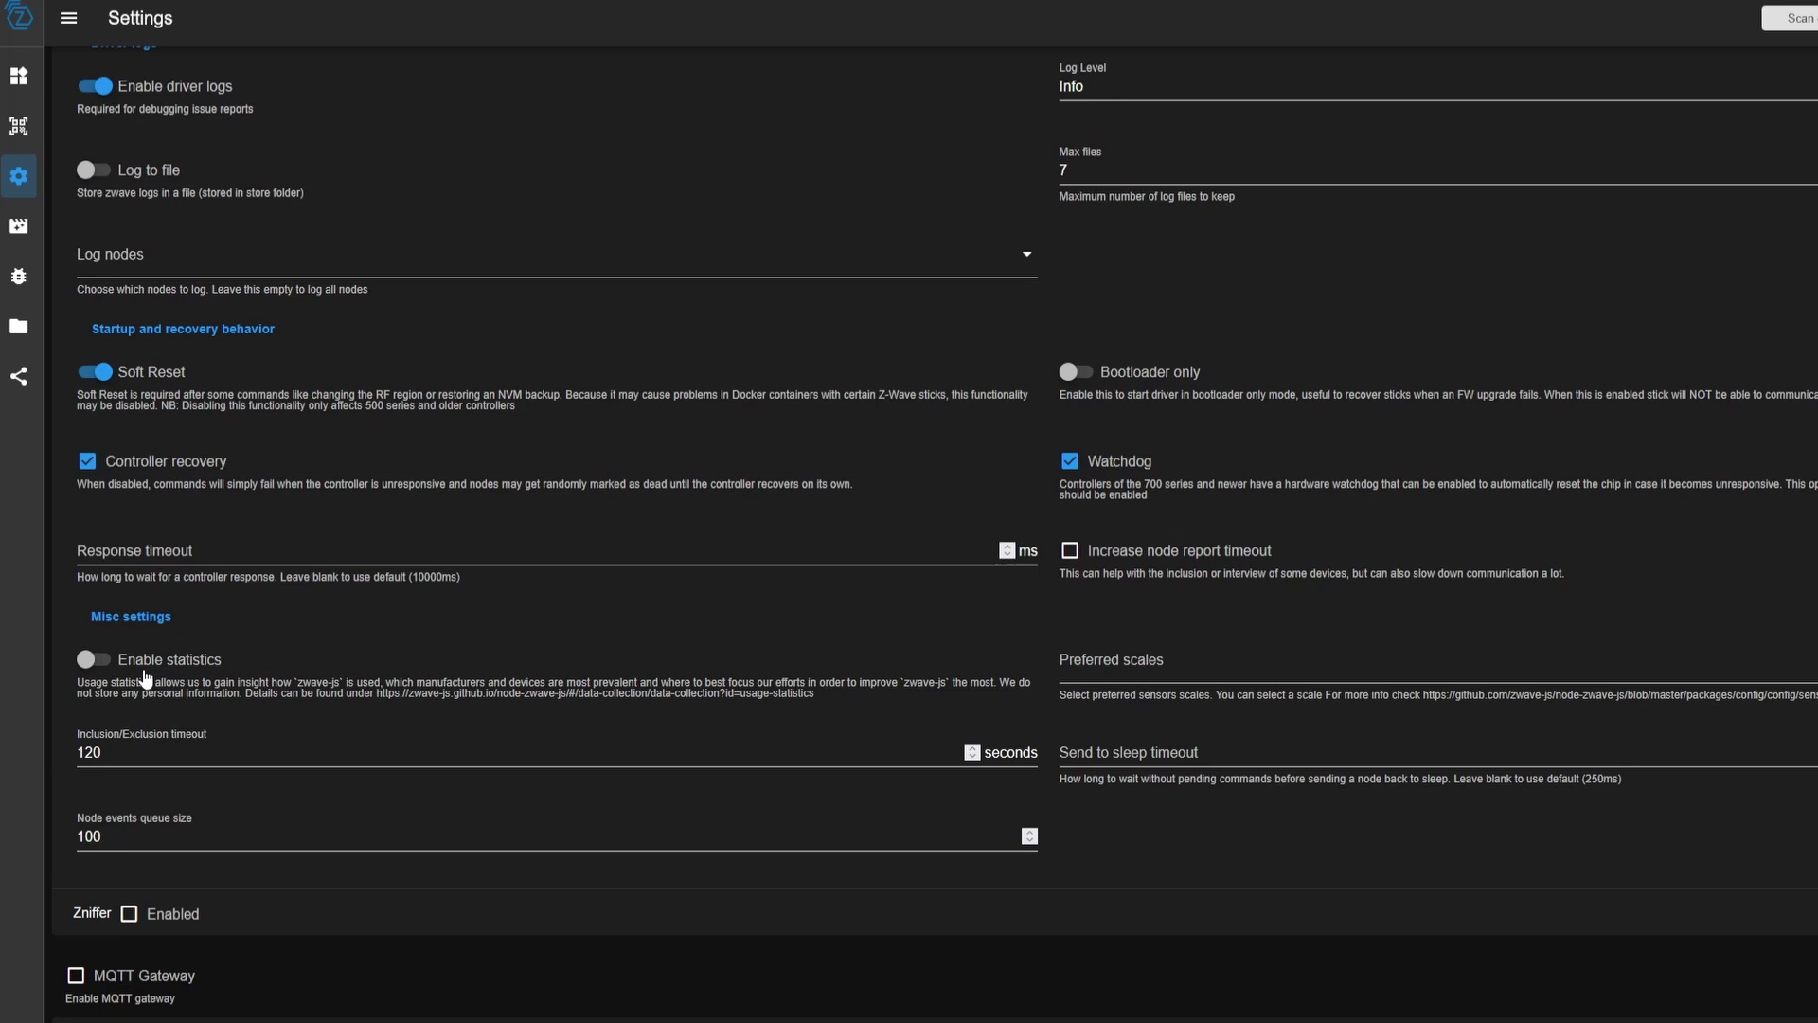
Leave usage statistics off, keep only 'humidity: Percentage value (%)' as preferred scale, and collapse Z-Wave
left_click(93, 659)
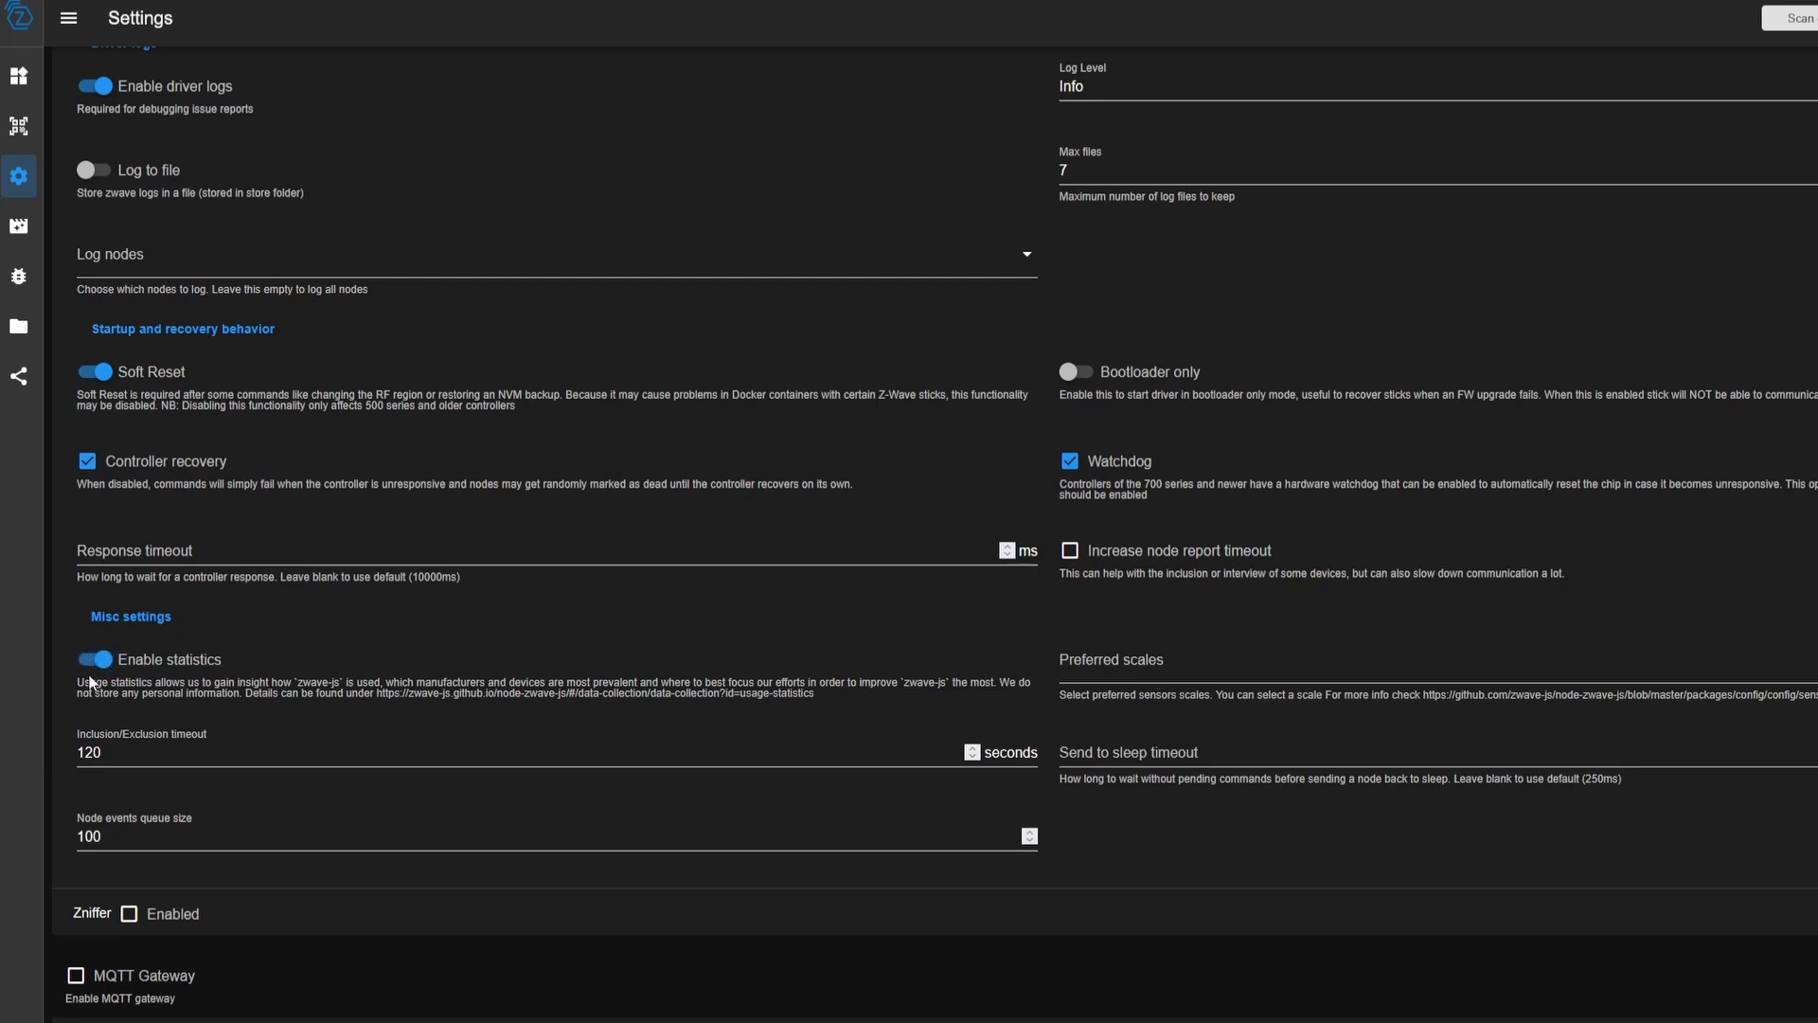
left_click(93, 659)
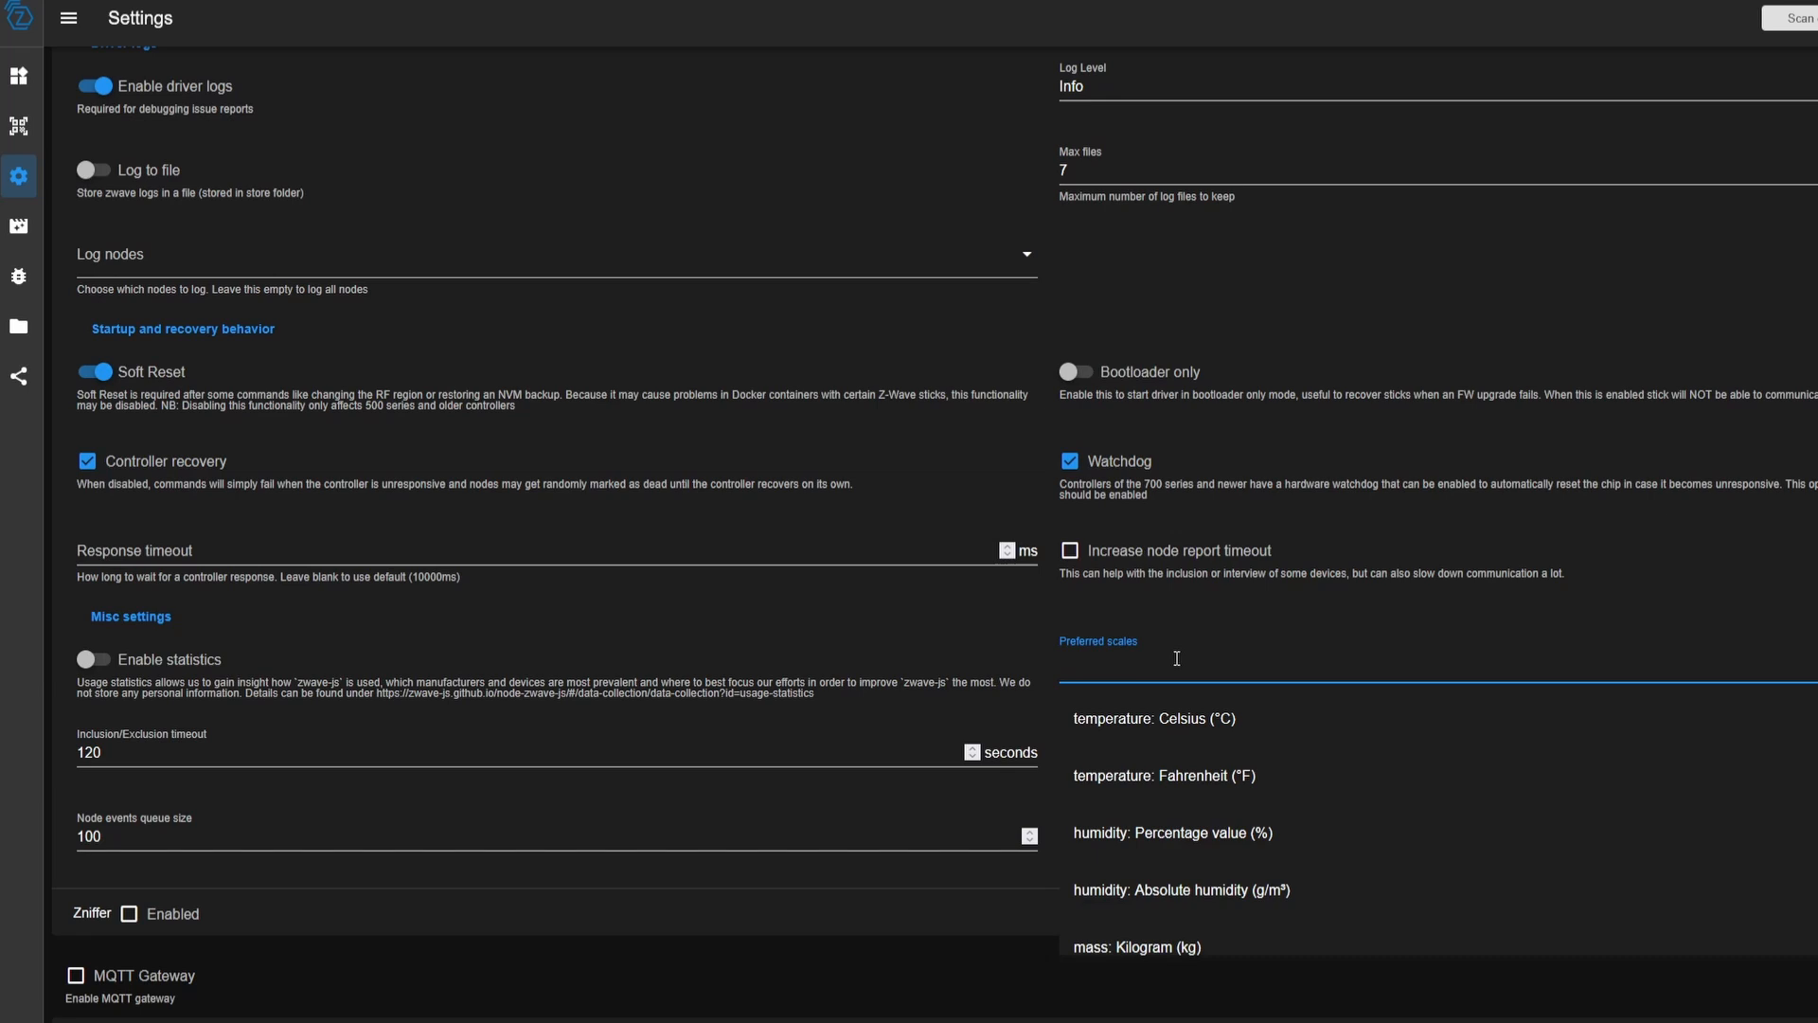
mouse_move(1284, 828)
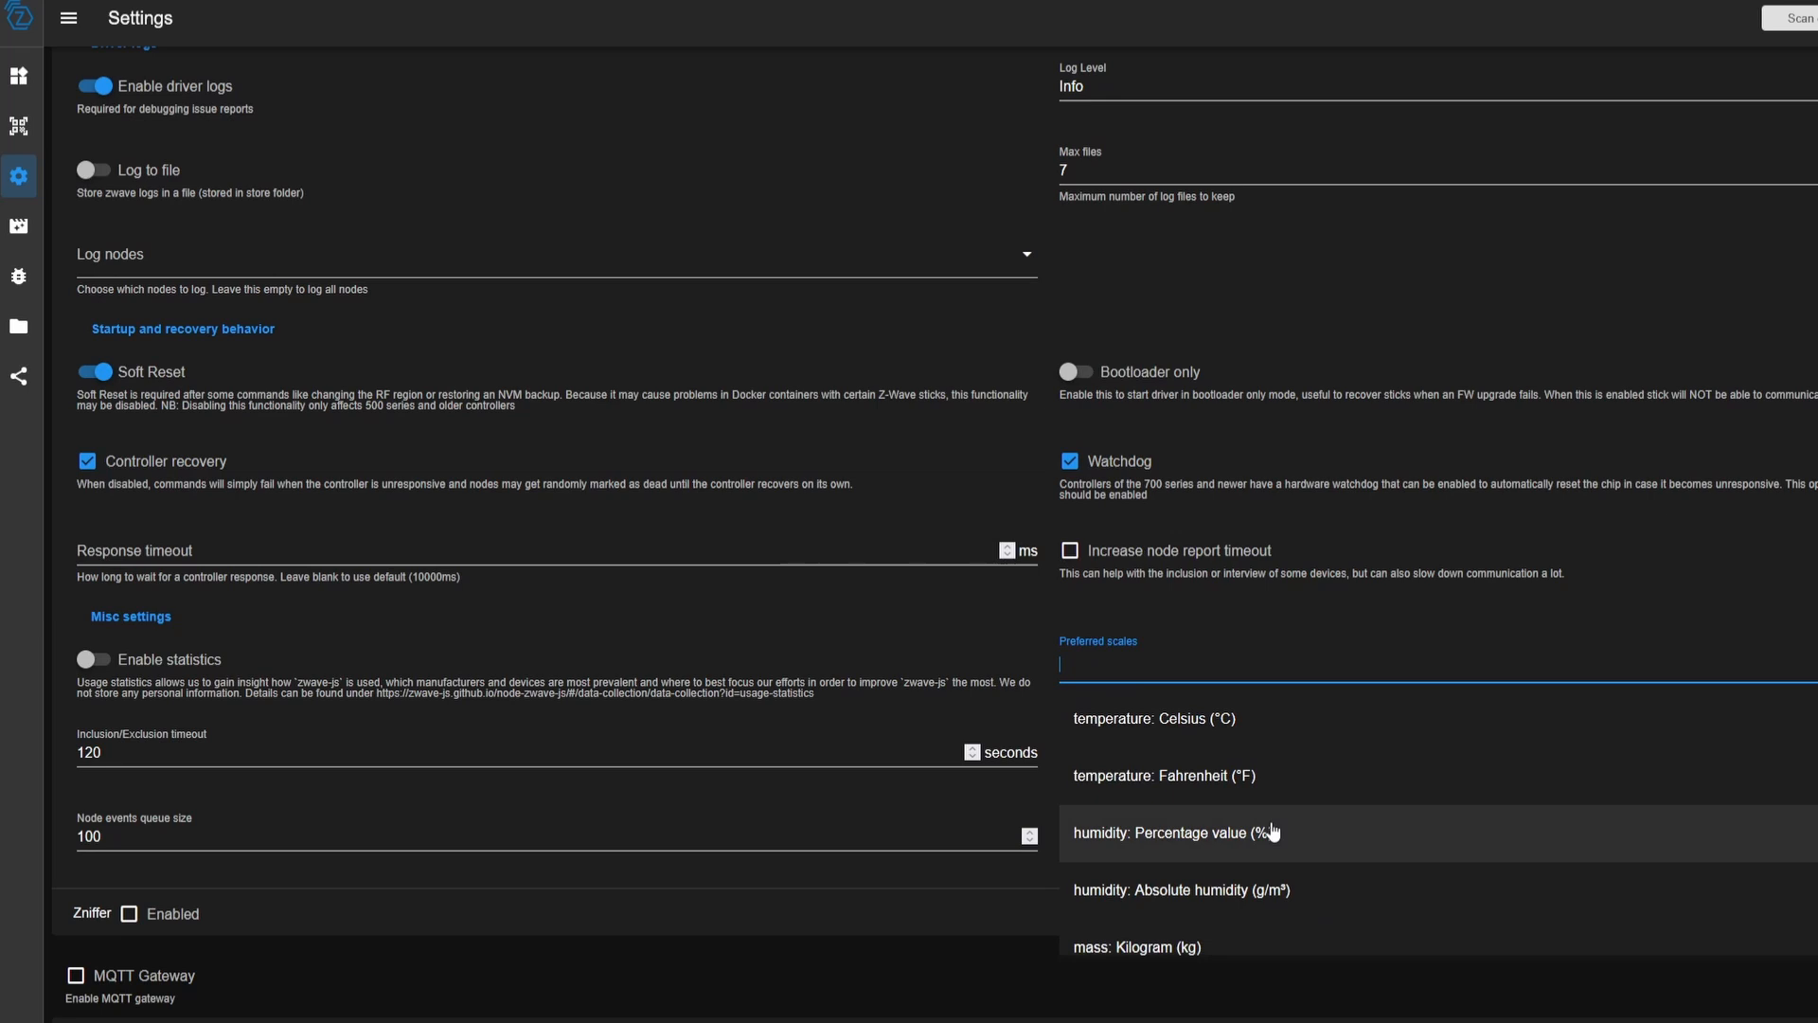
mouse_move(1269, 827)
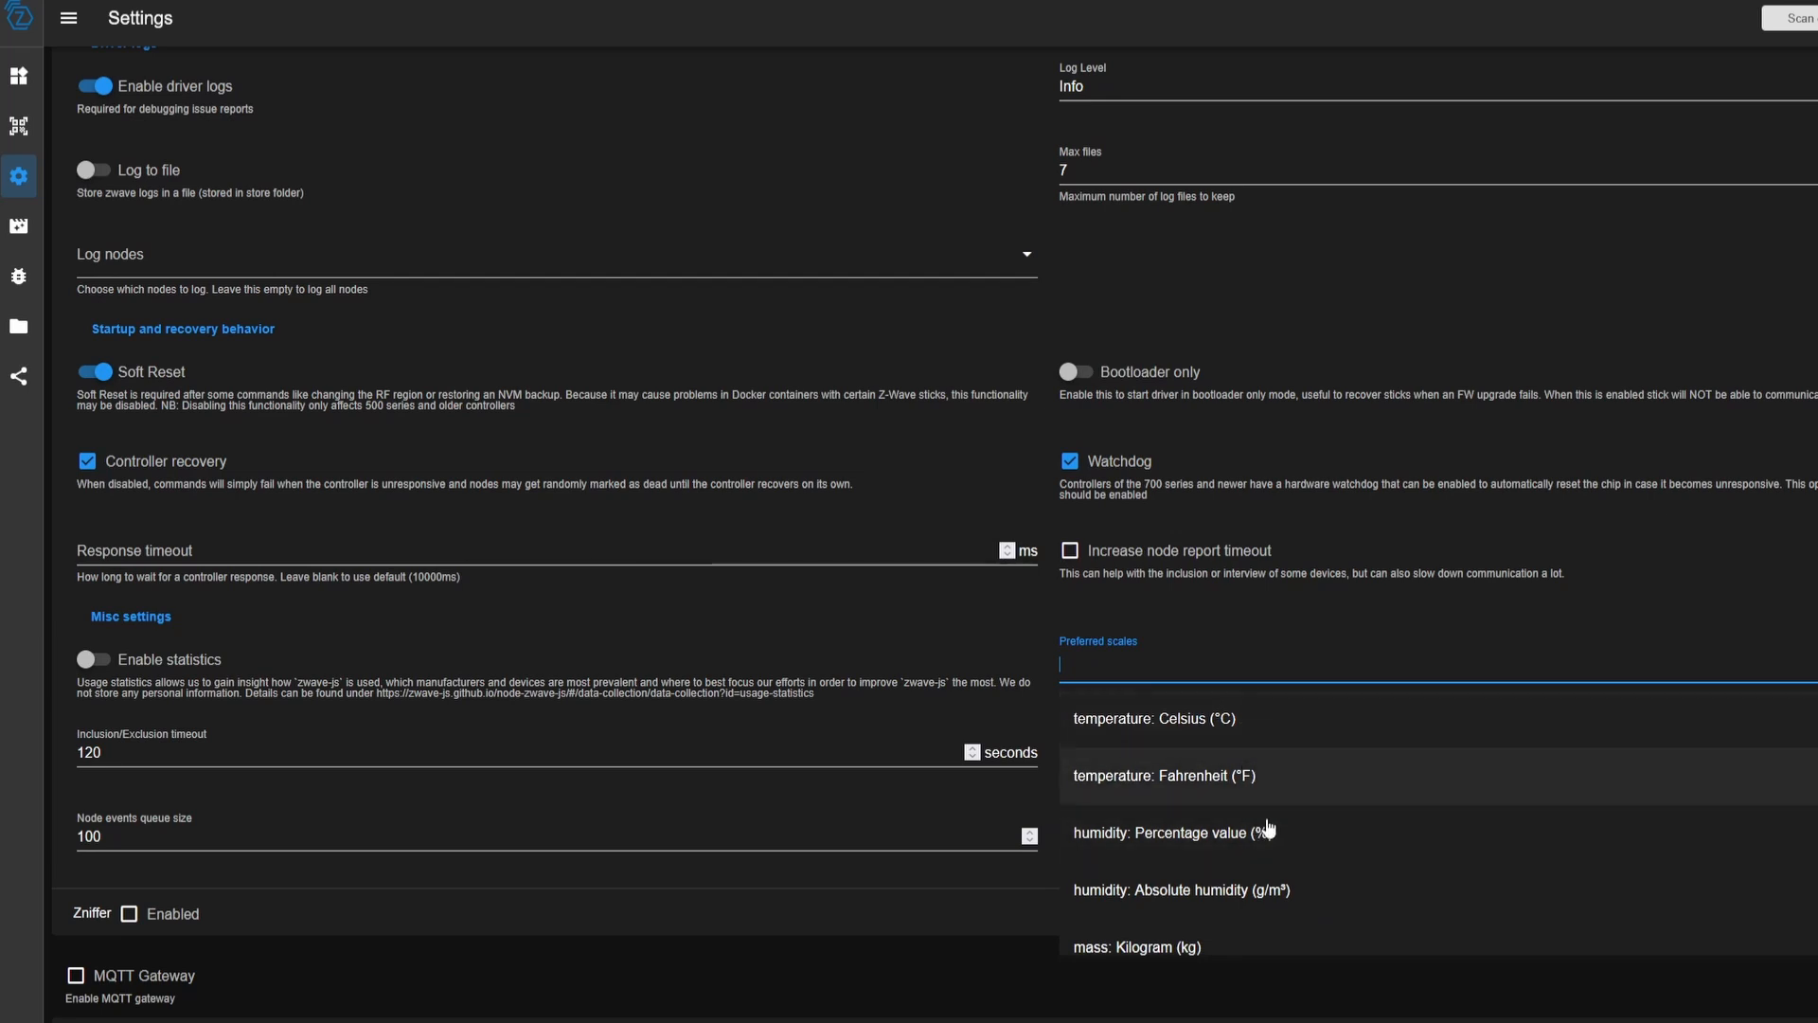
left_click(1172, 833)
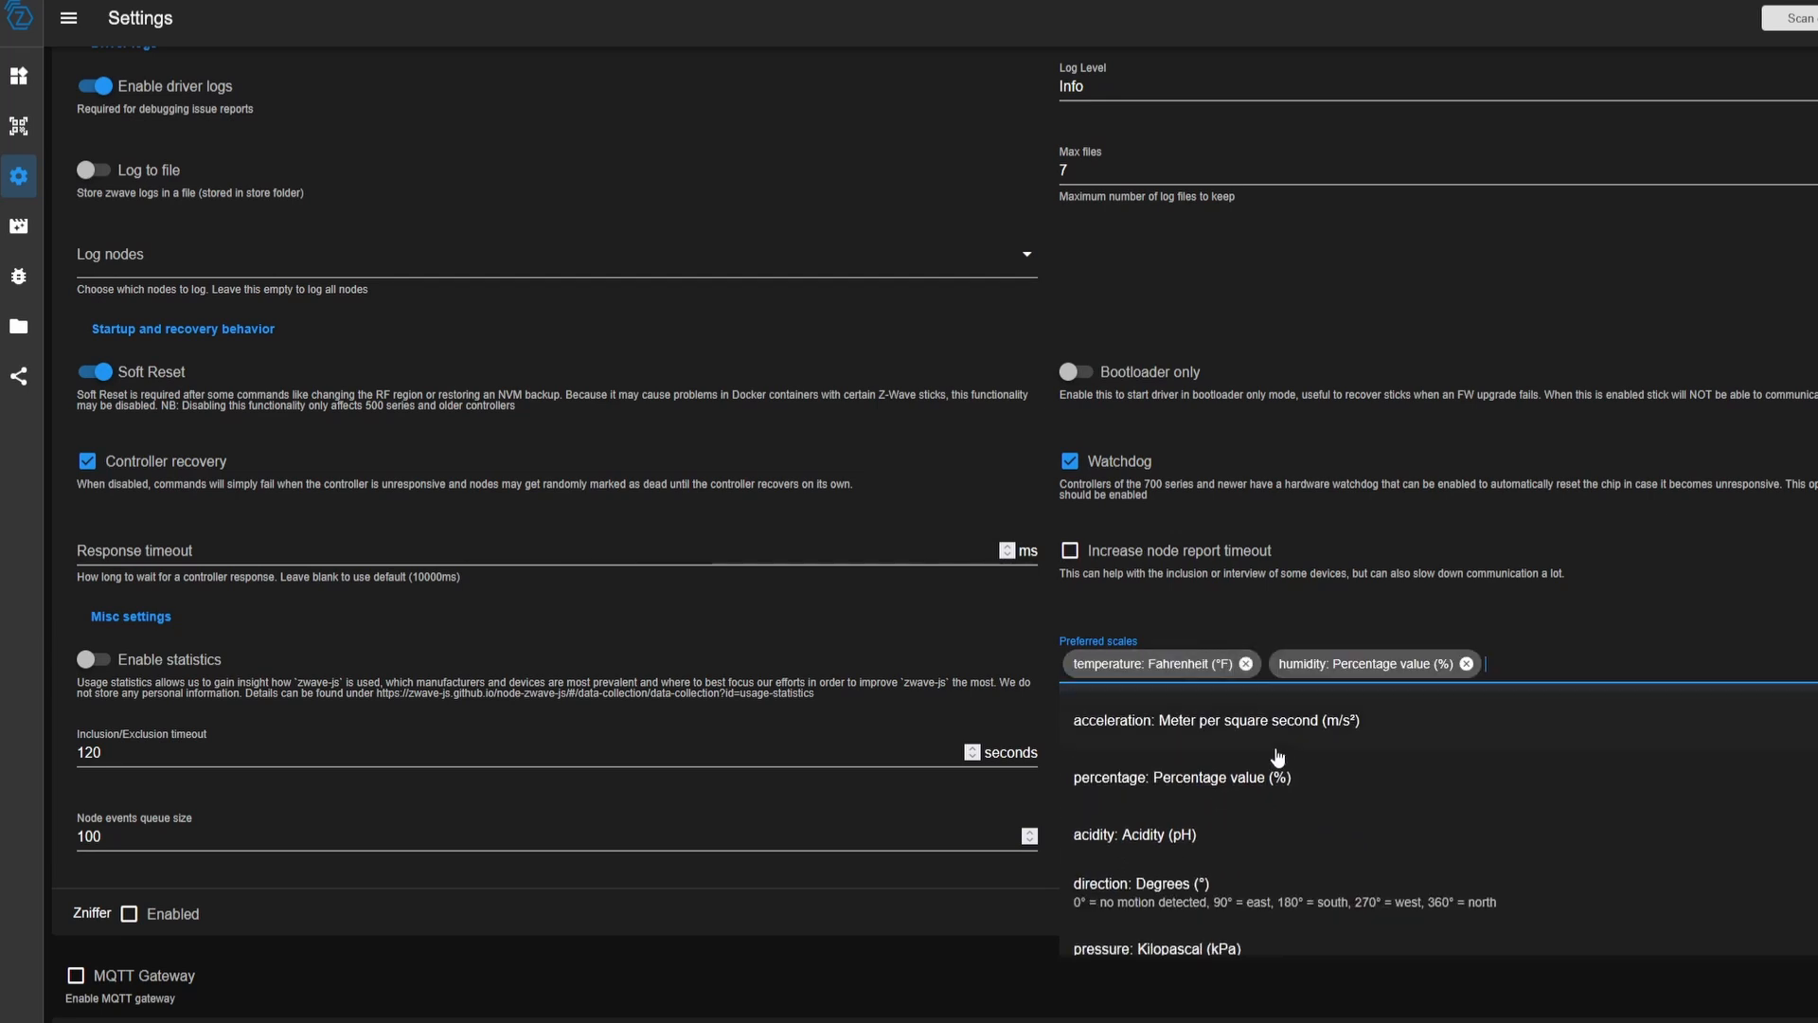
left_click(1246, 663)
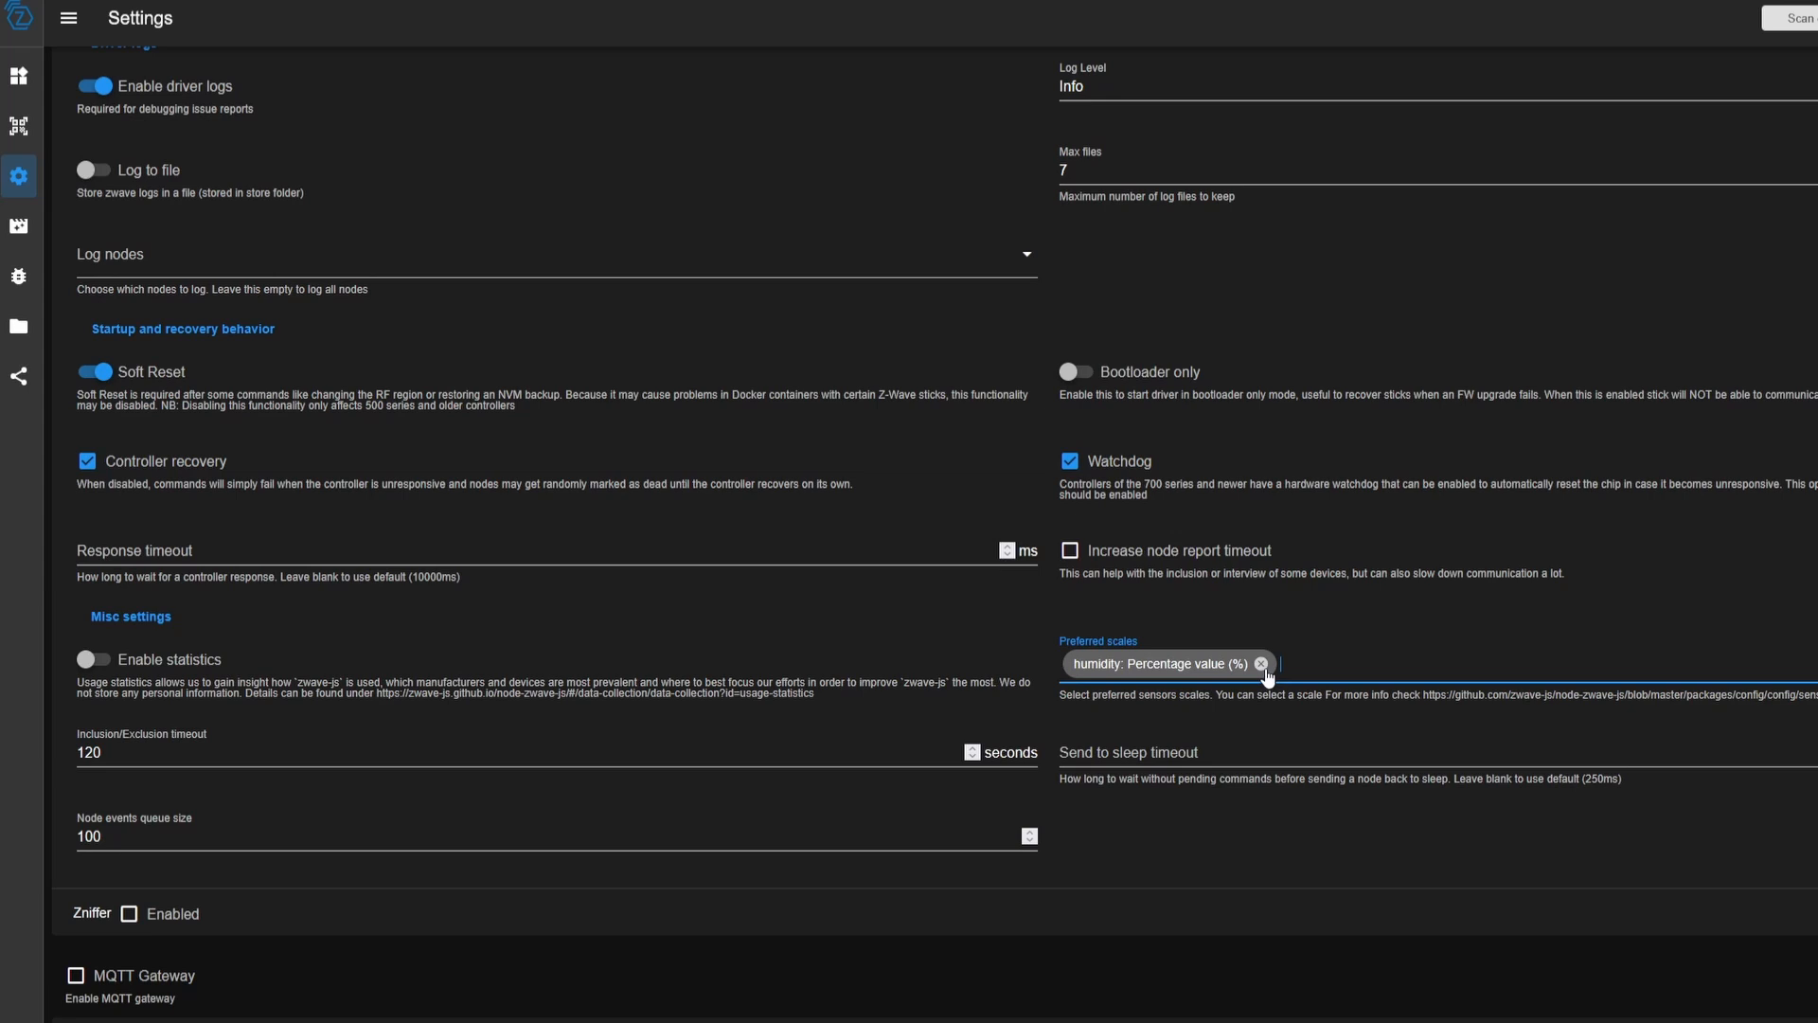
left_click(1262, 663)
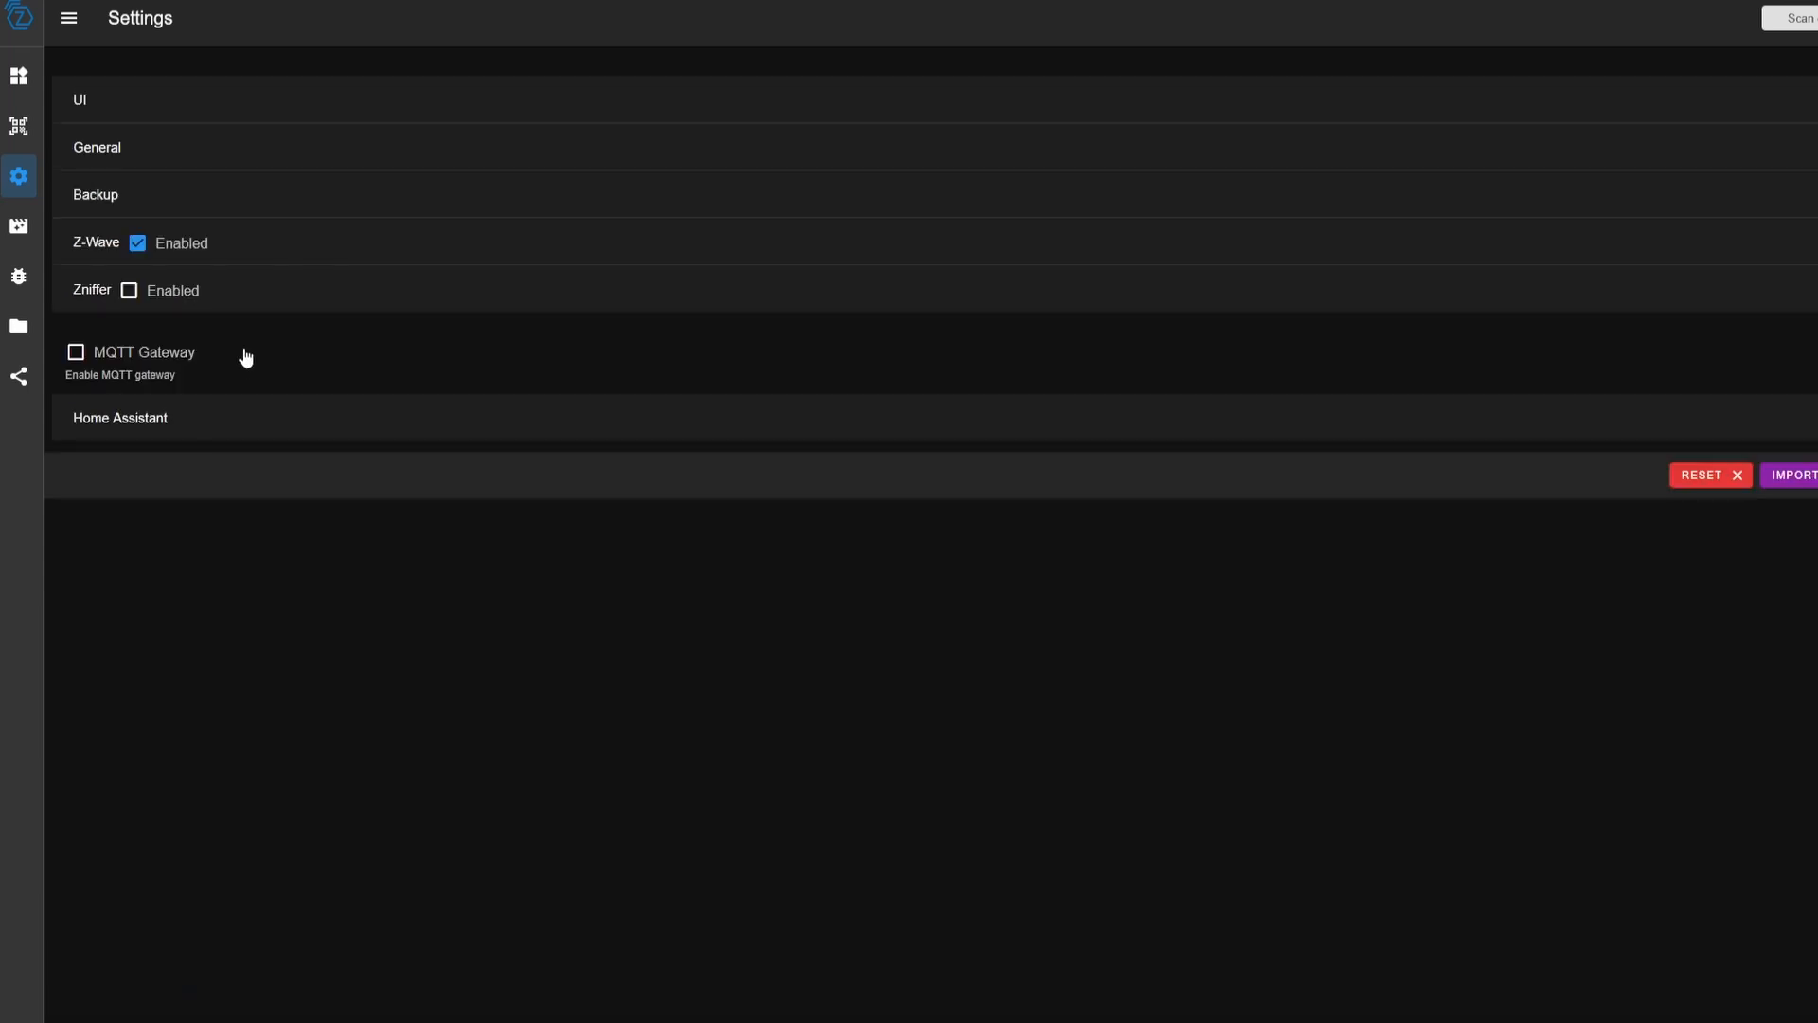
mouse_move(245, 337)
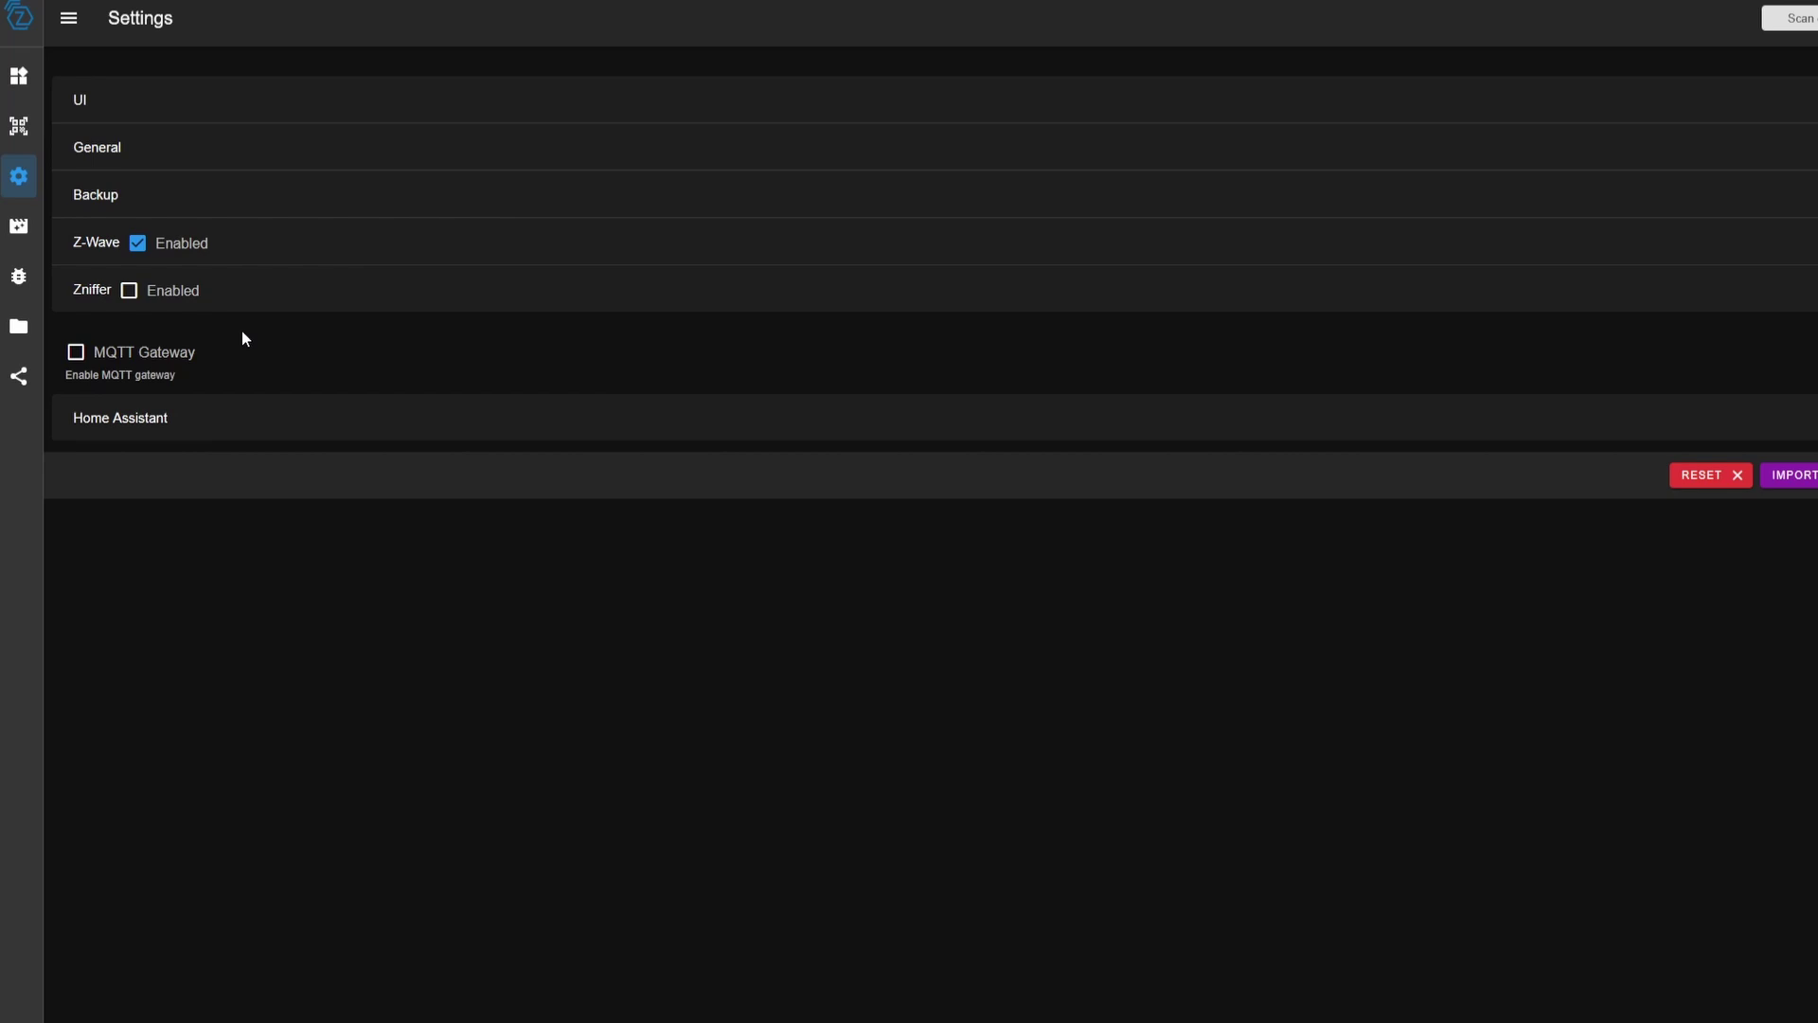
mouse_move(235, 323)
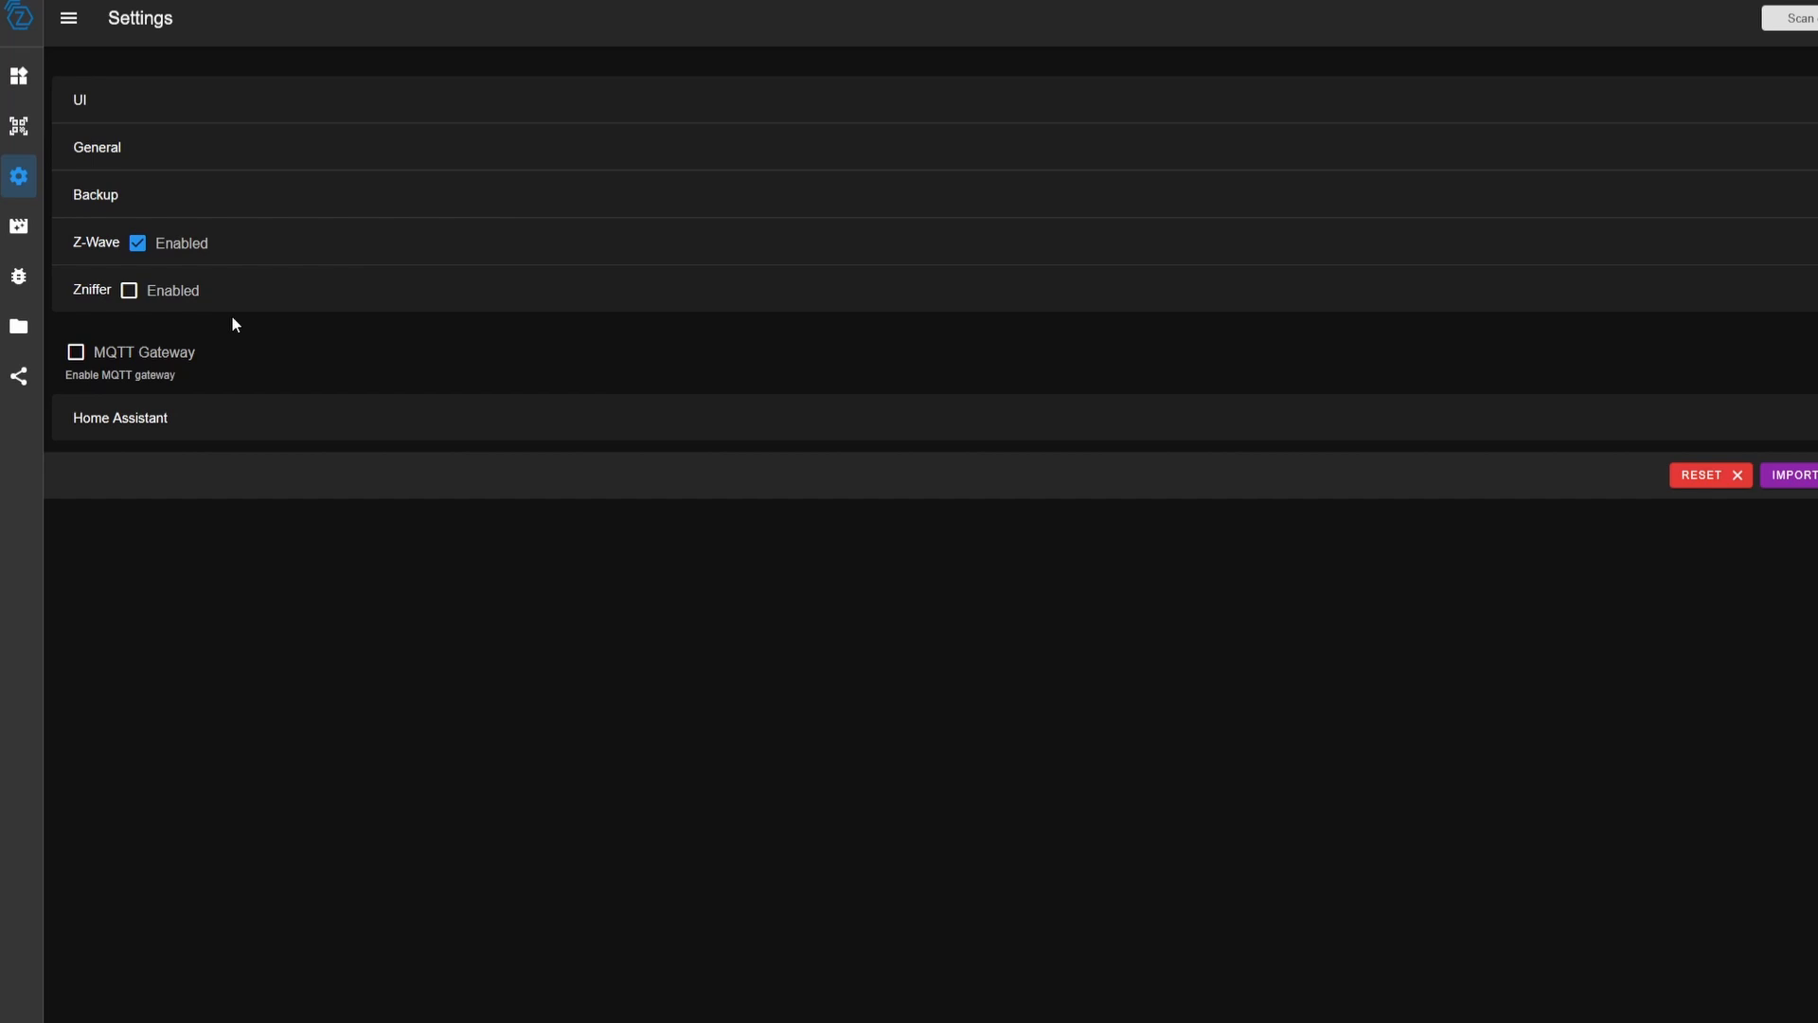
mouse_move(239, 328)
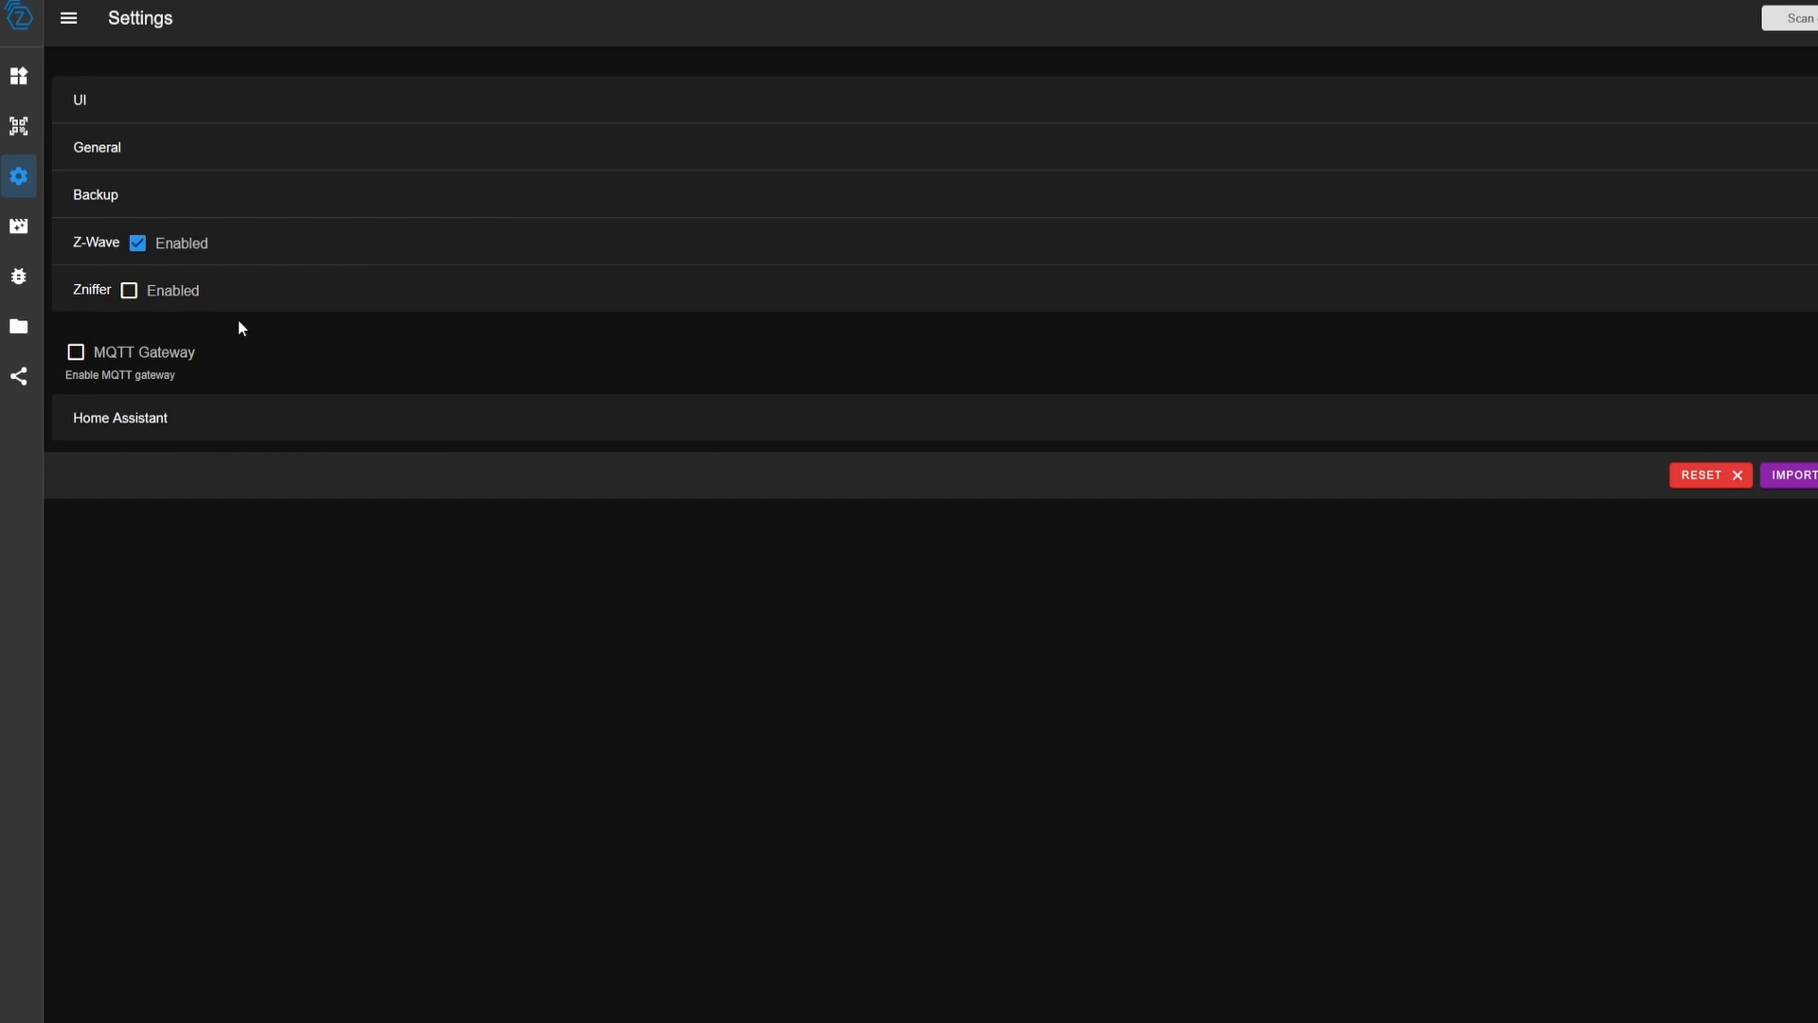
mouse_move(129, 290)
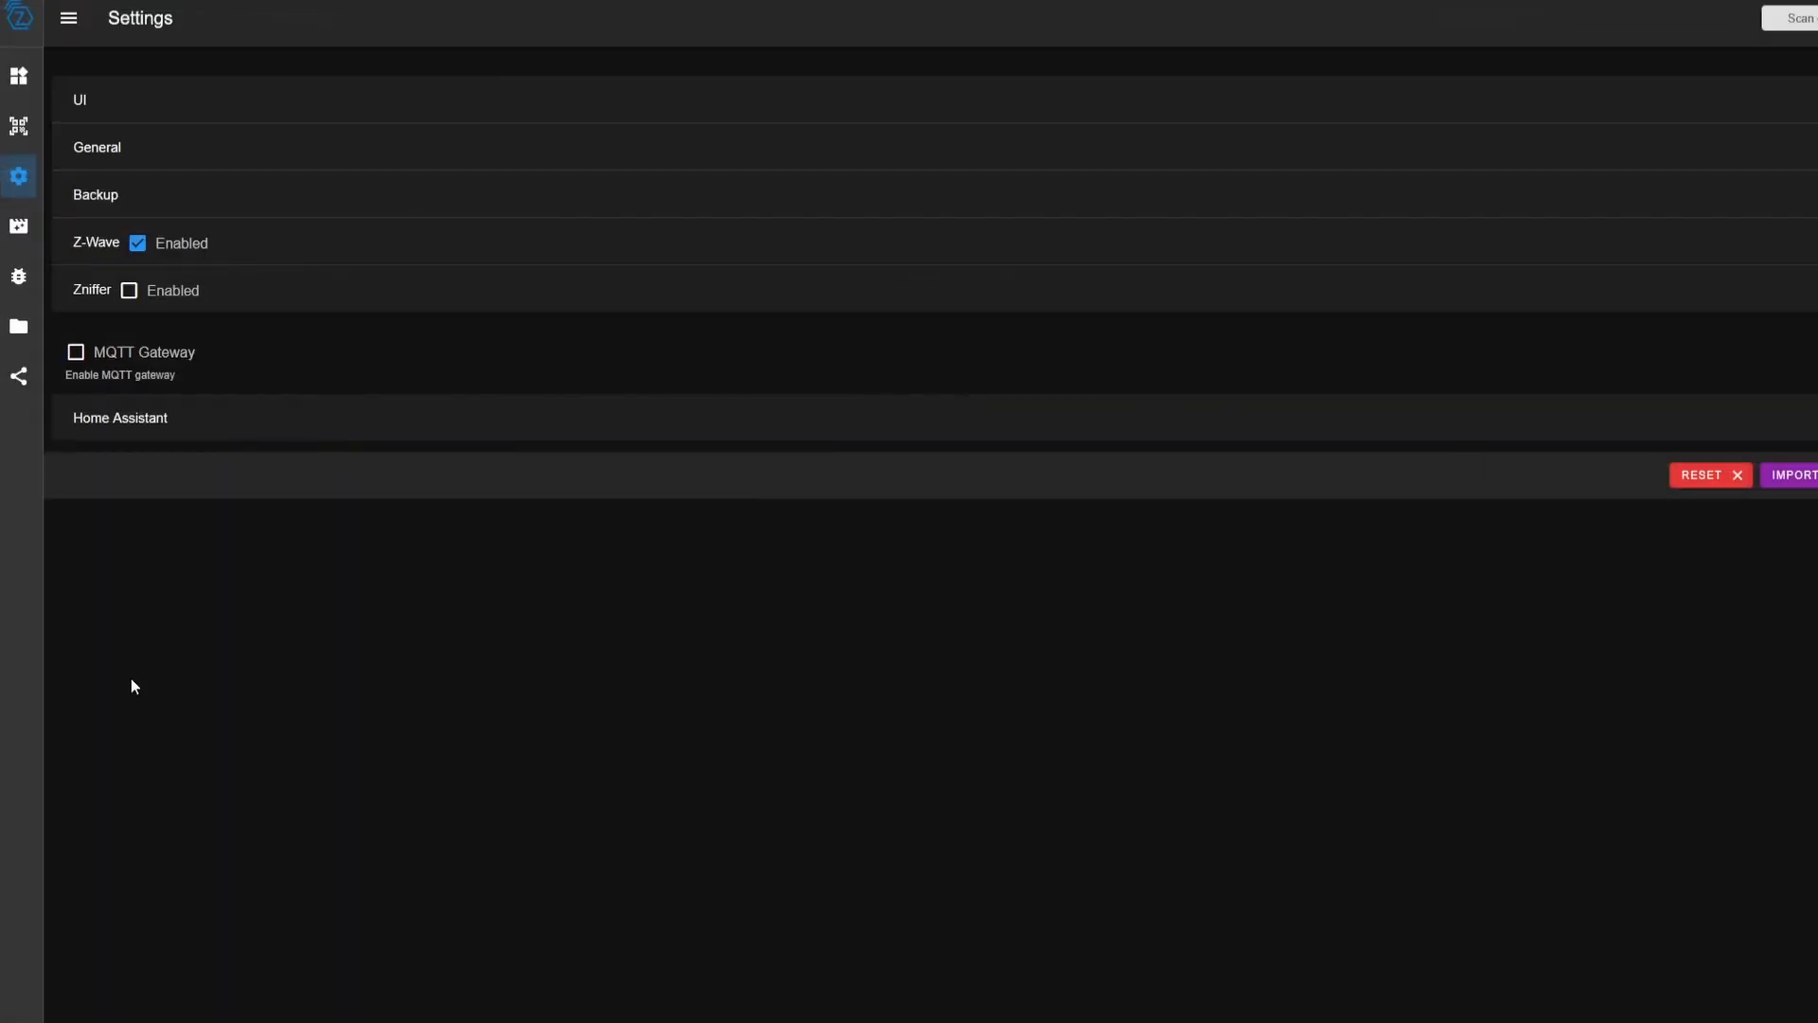
mouse_move(116, 686)
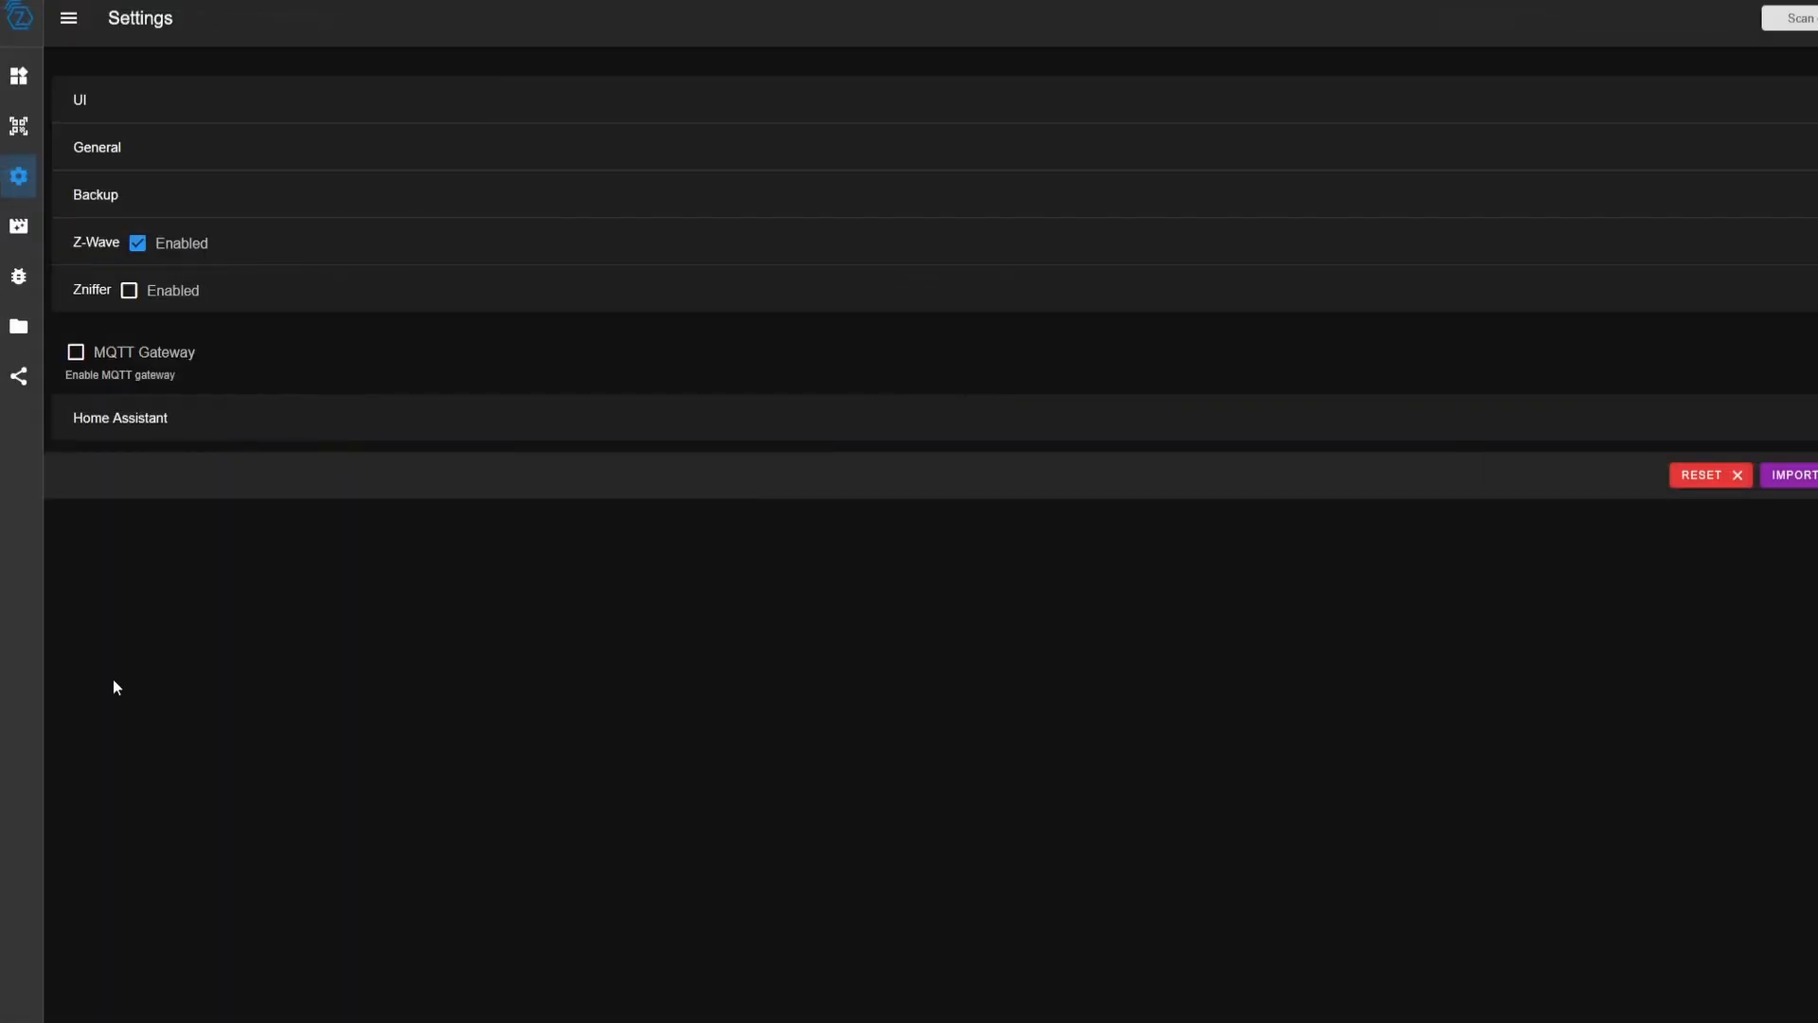
mouse_move(114, 378)
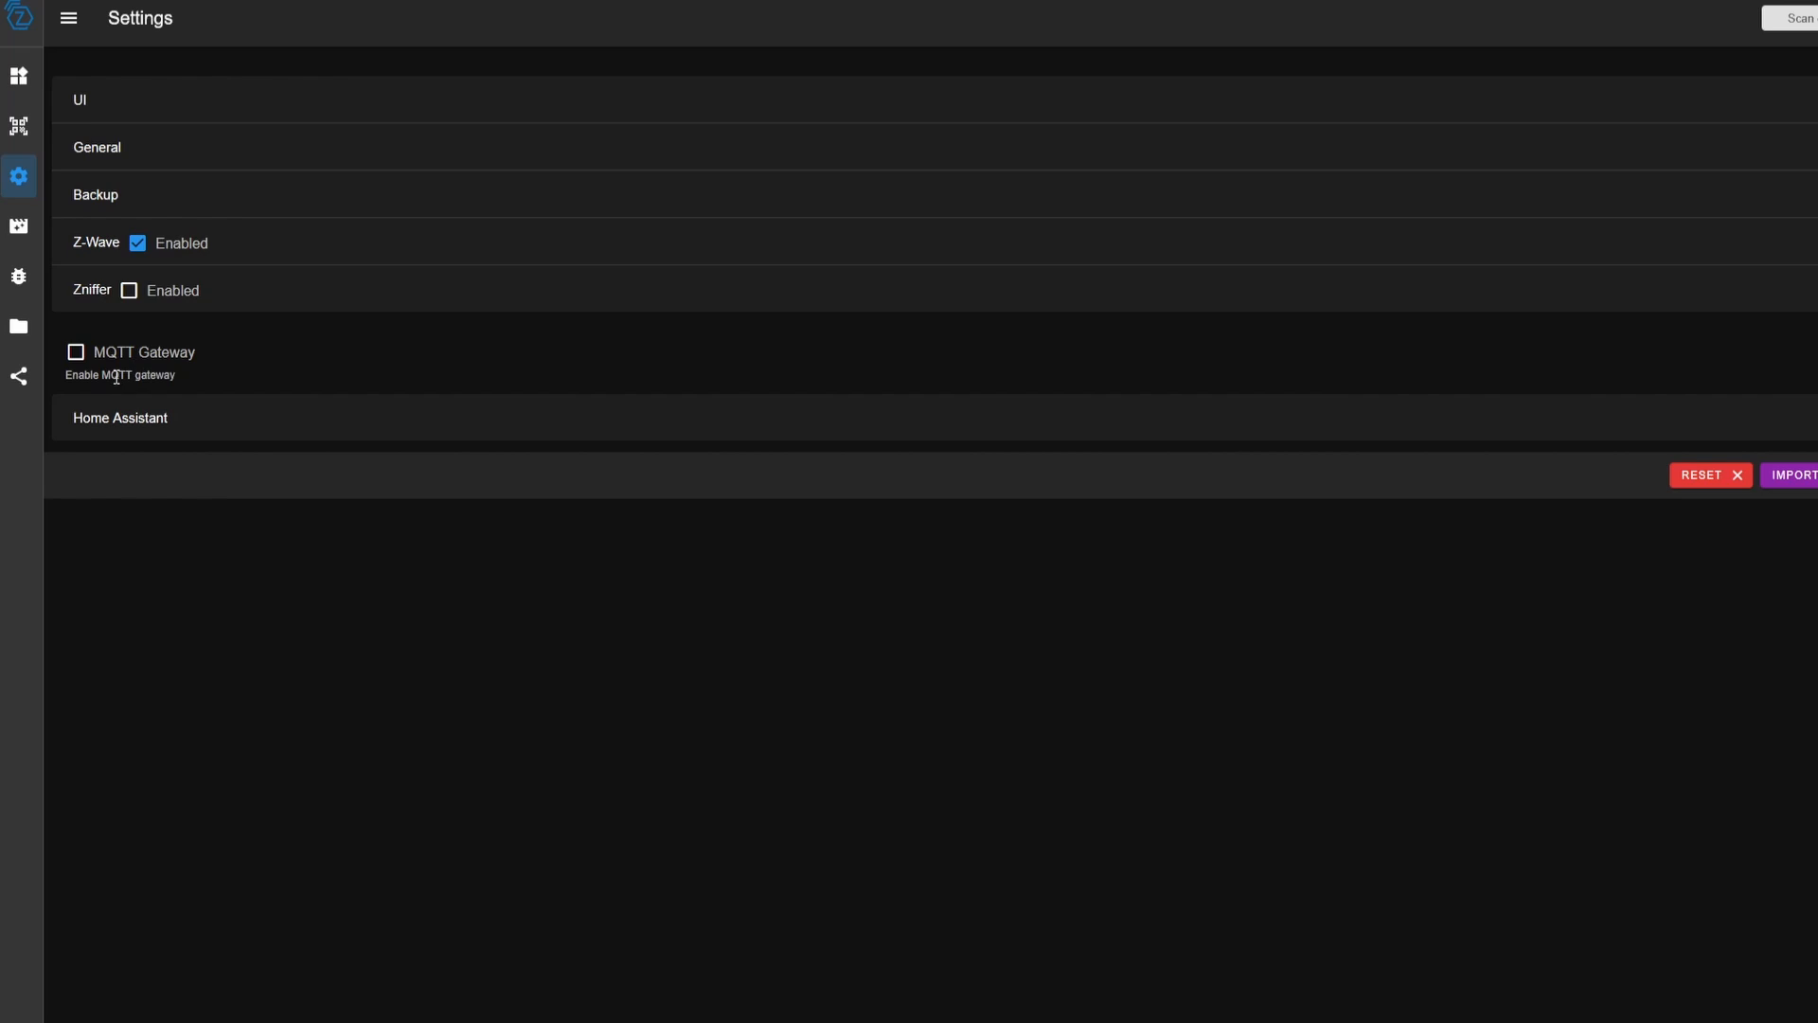
mouse_move(199, 422)
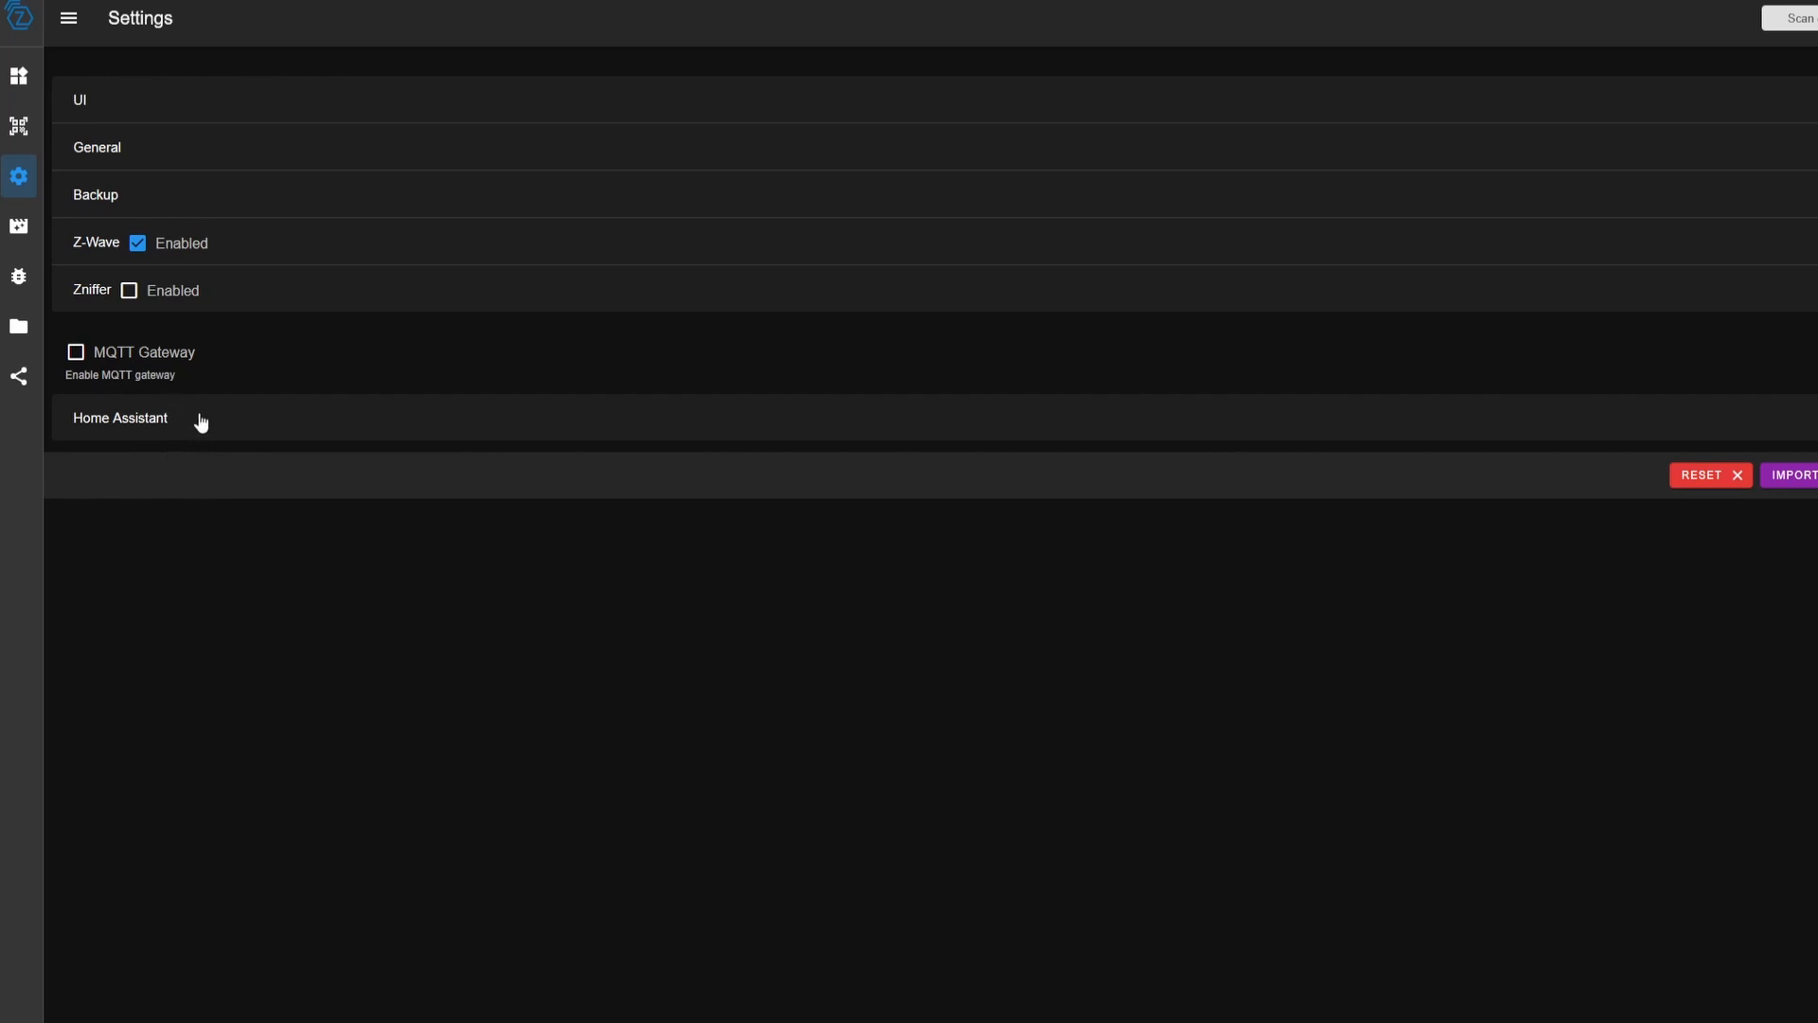
left_click(120, 417)
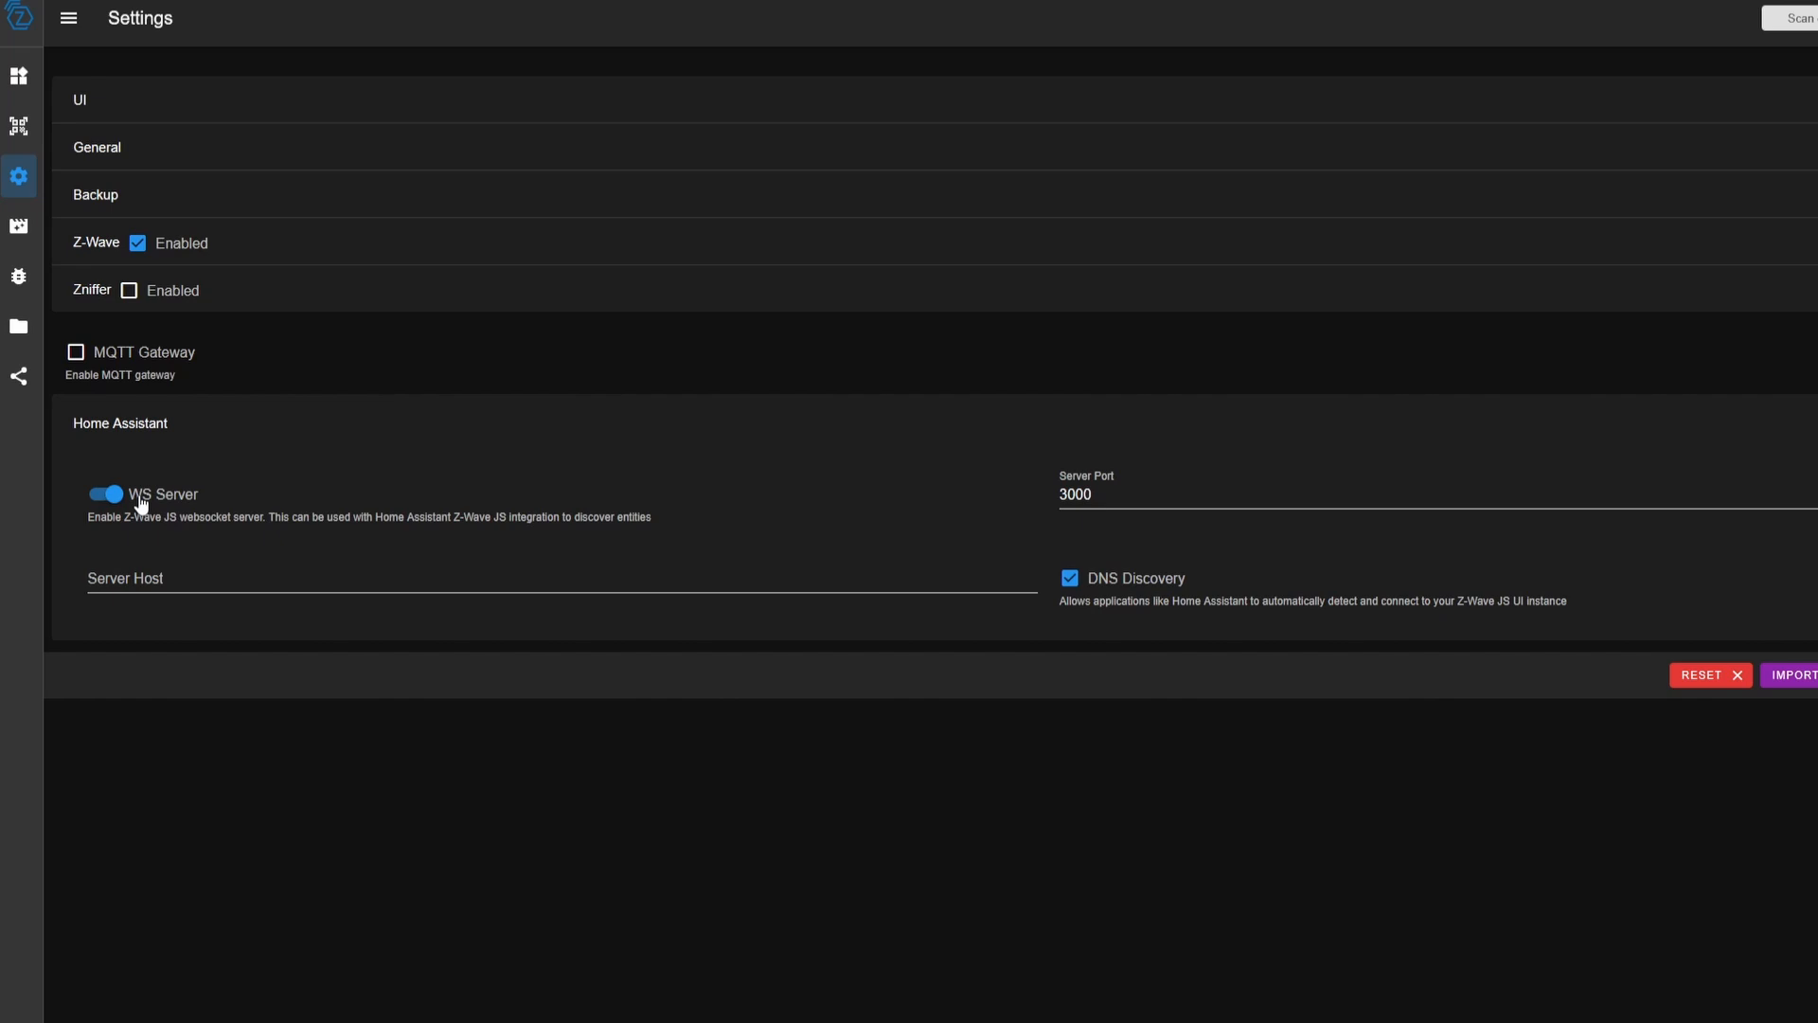
mouse_move(722, 534)
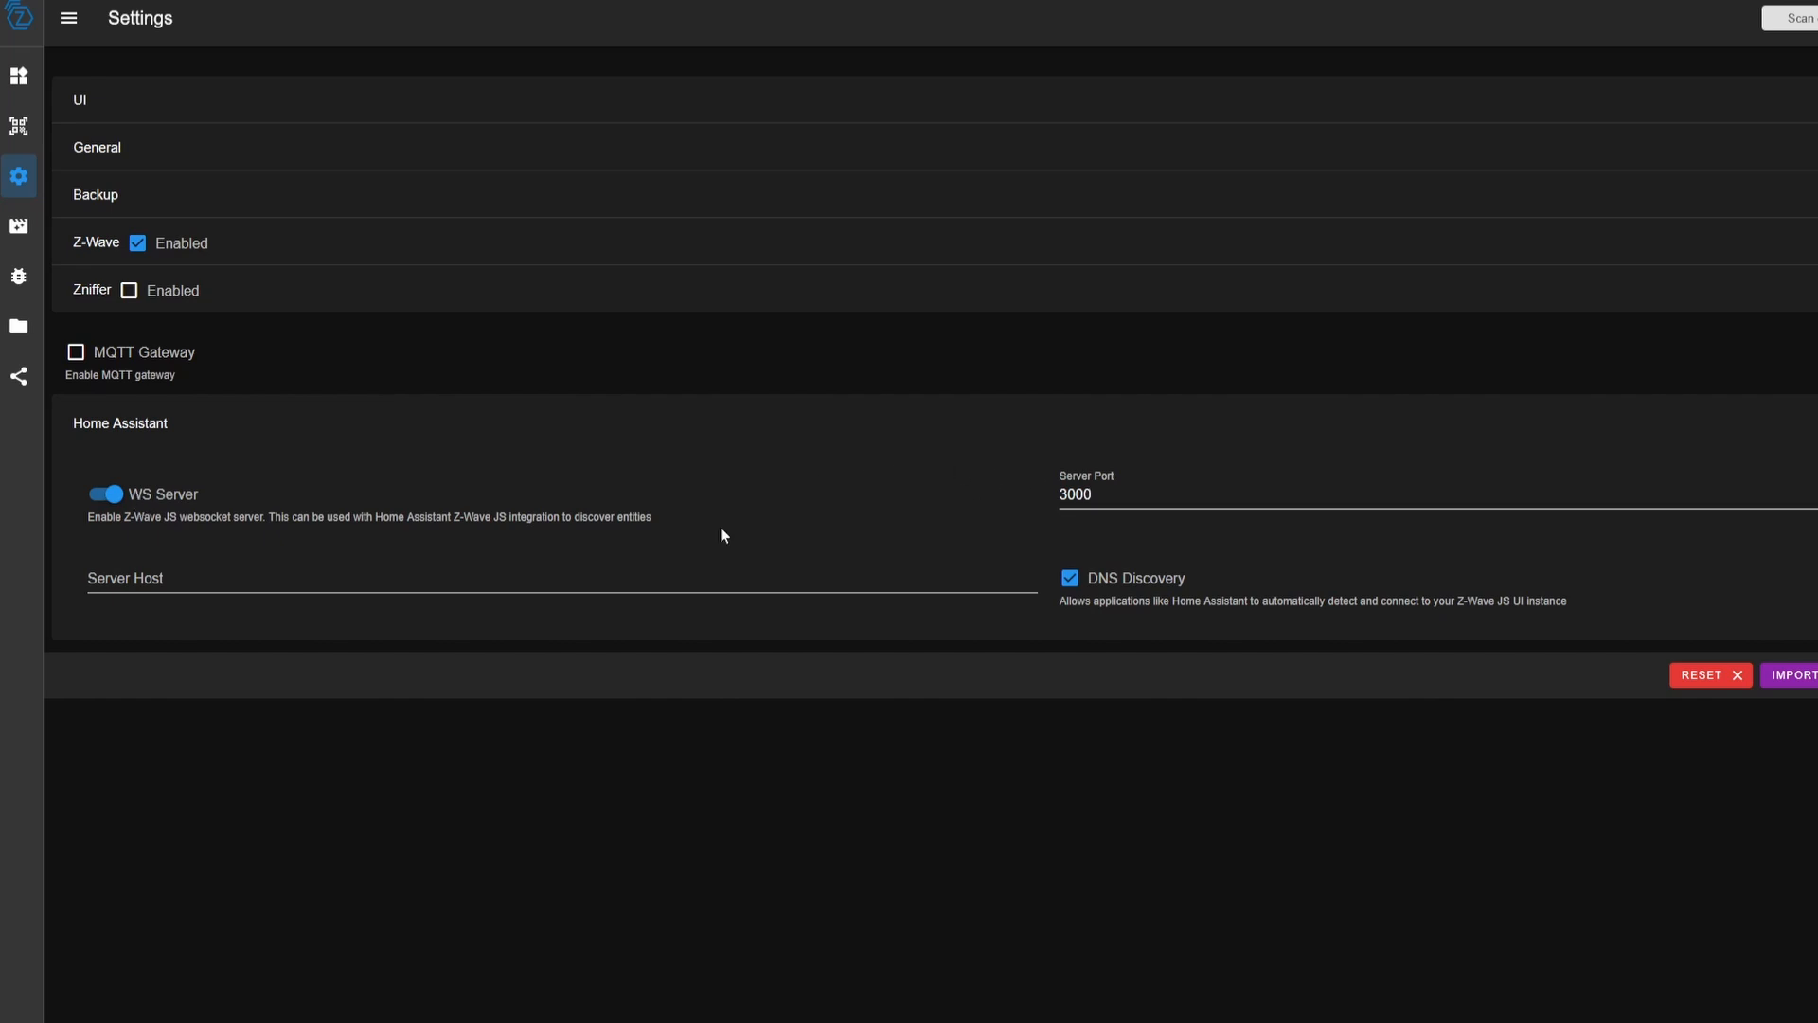
mouse_move(1138, 580)
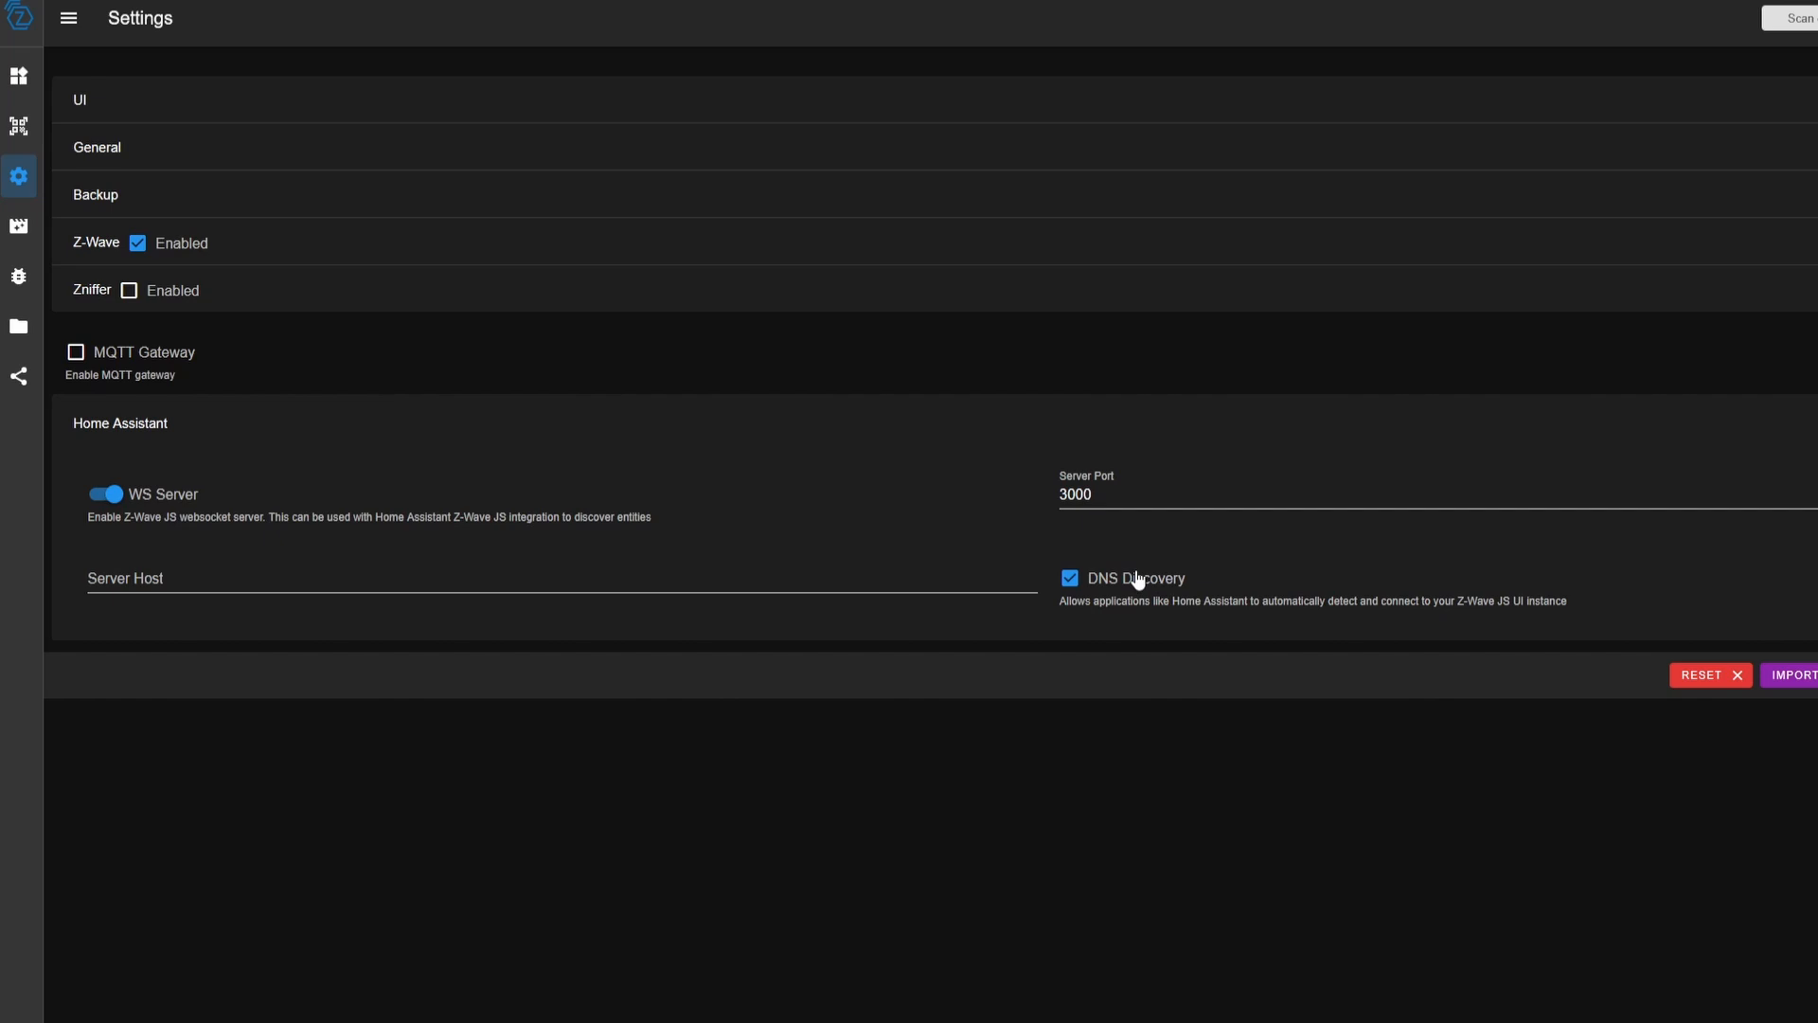
mouse_move(1119, 601)
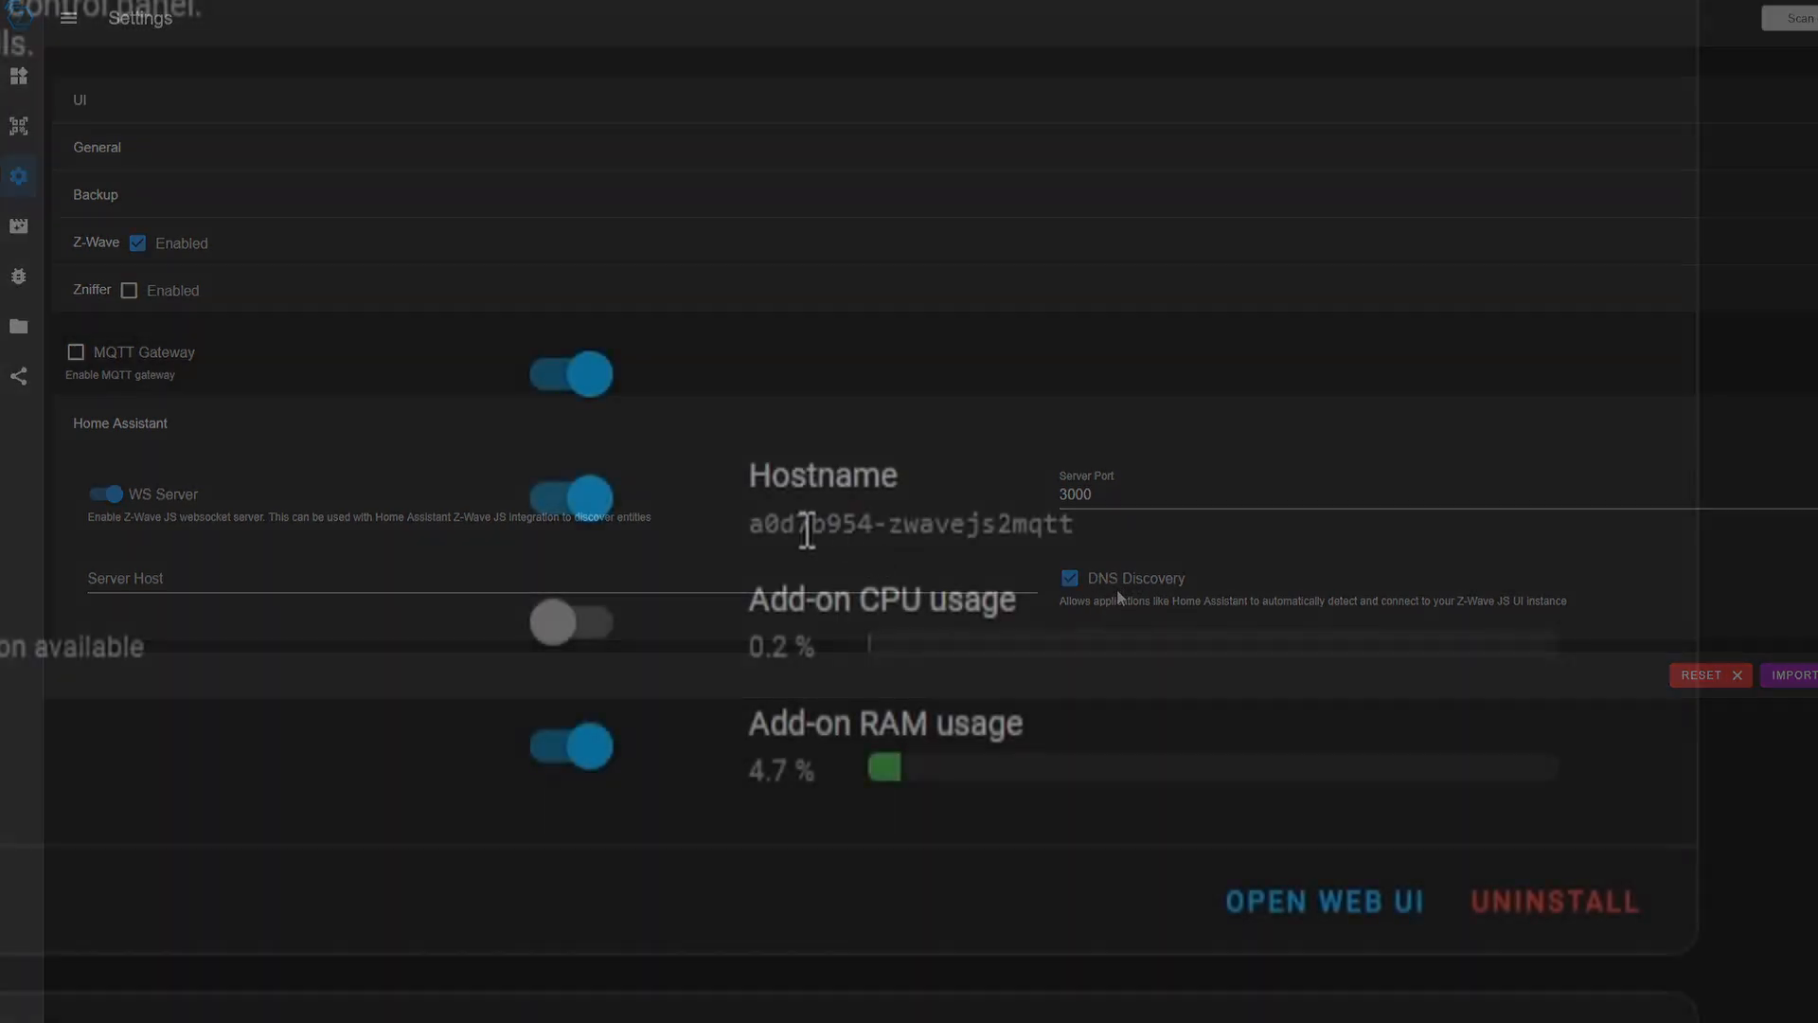
double_click(907, 522)
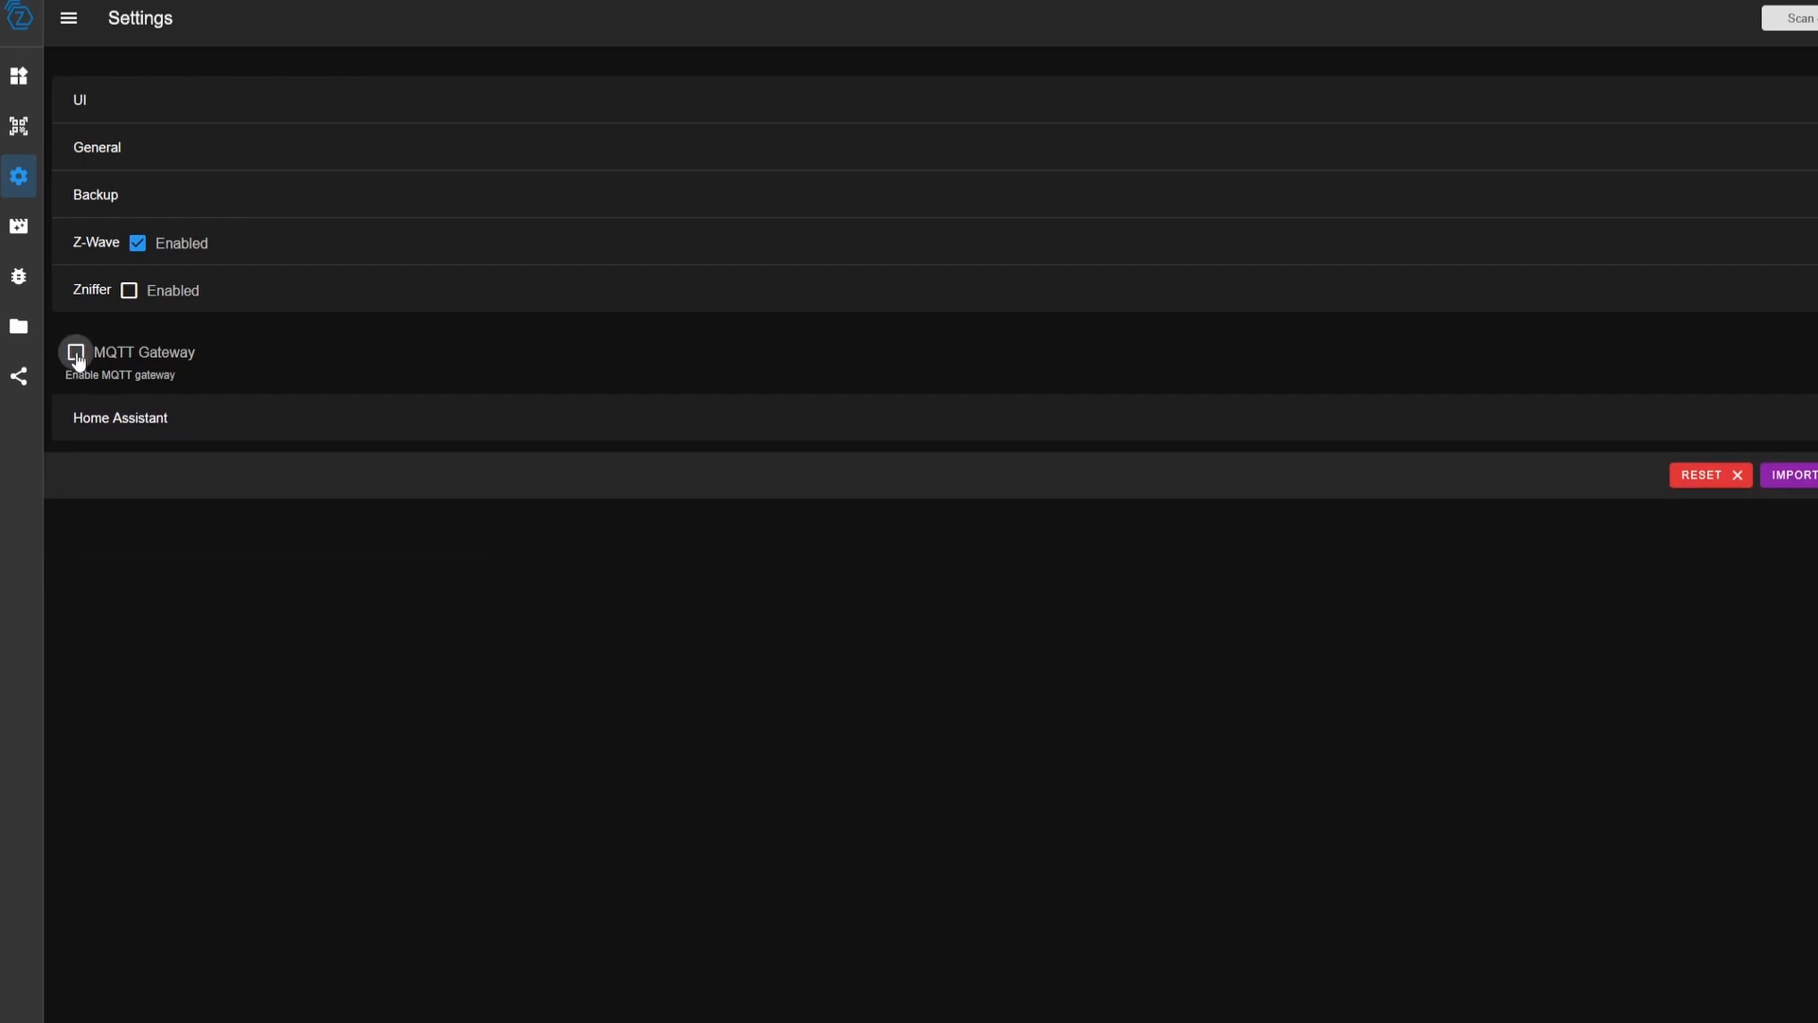
Enable the MQTT Gateway and review its name and broker port fields
left_click(76, 352)
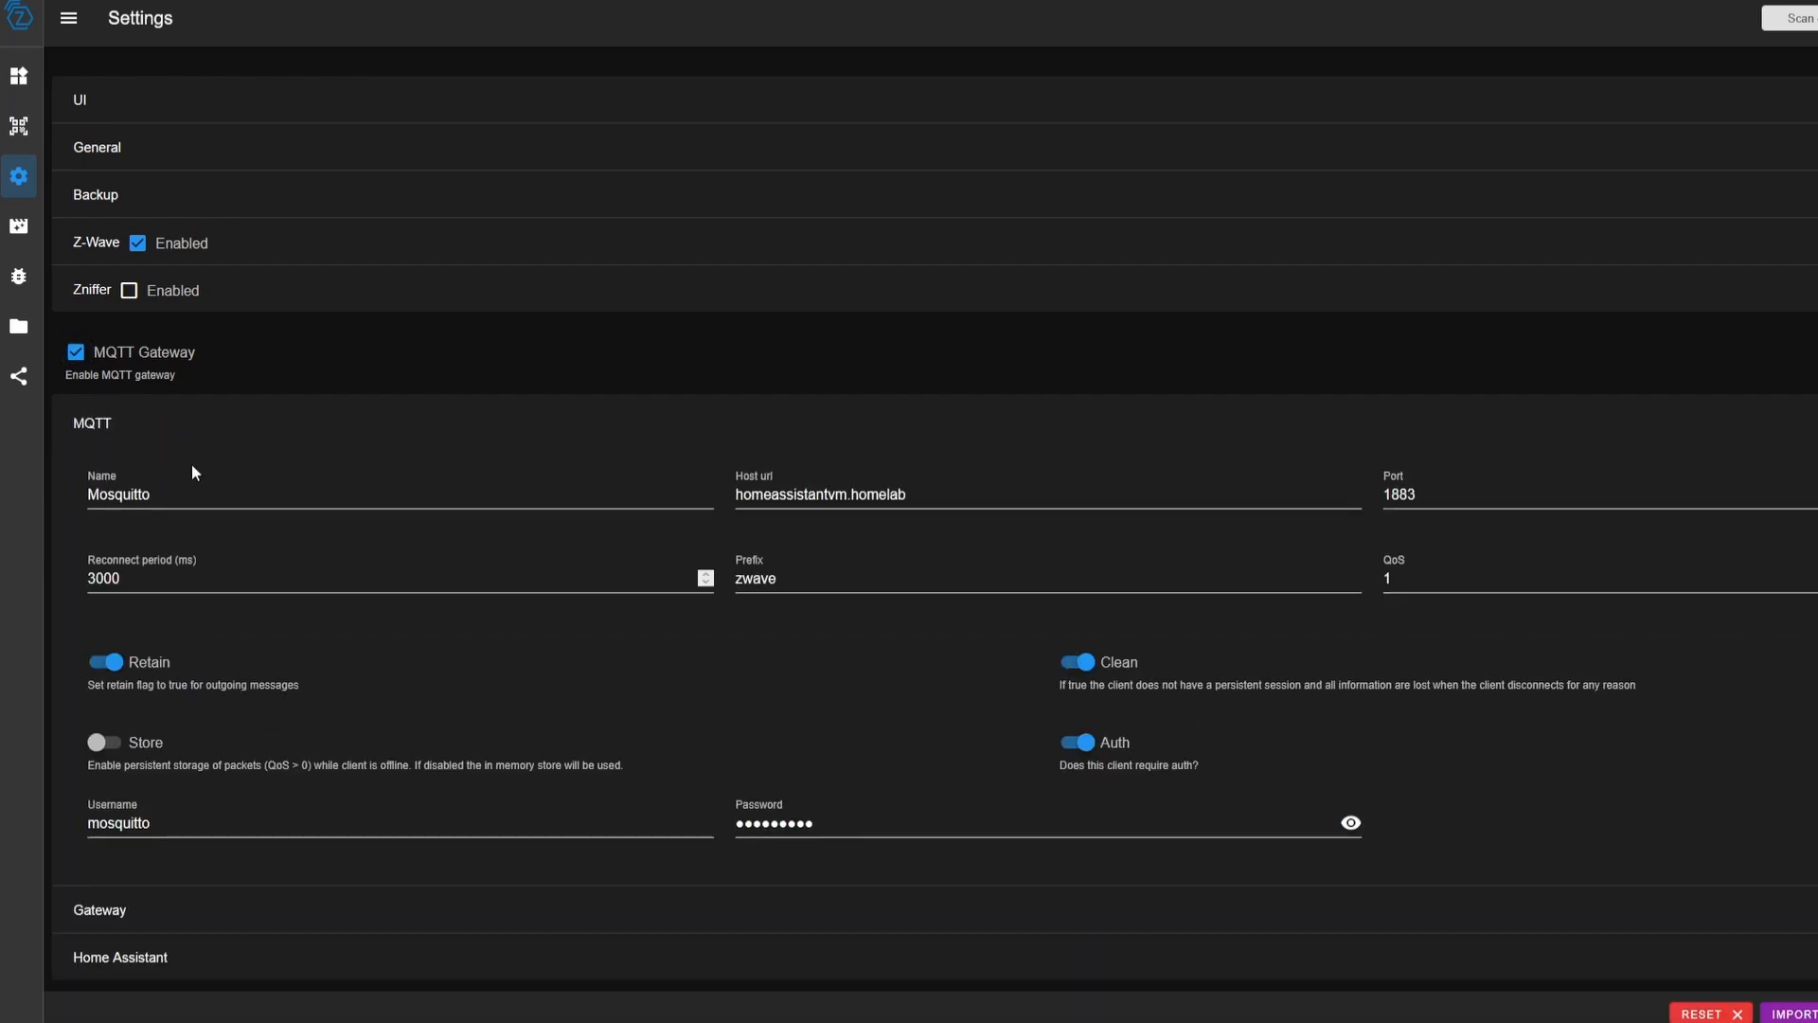
left_click(231, 492)
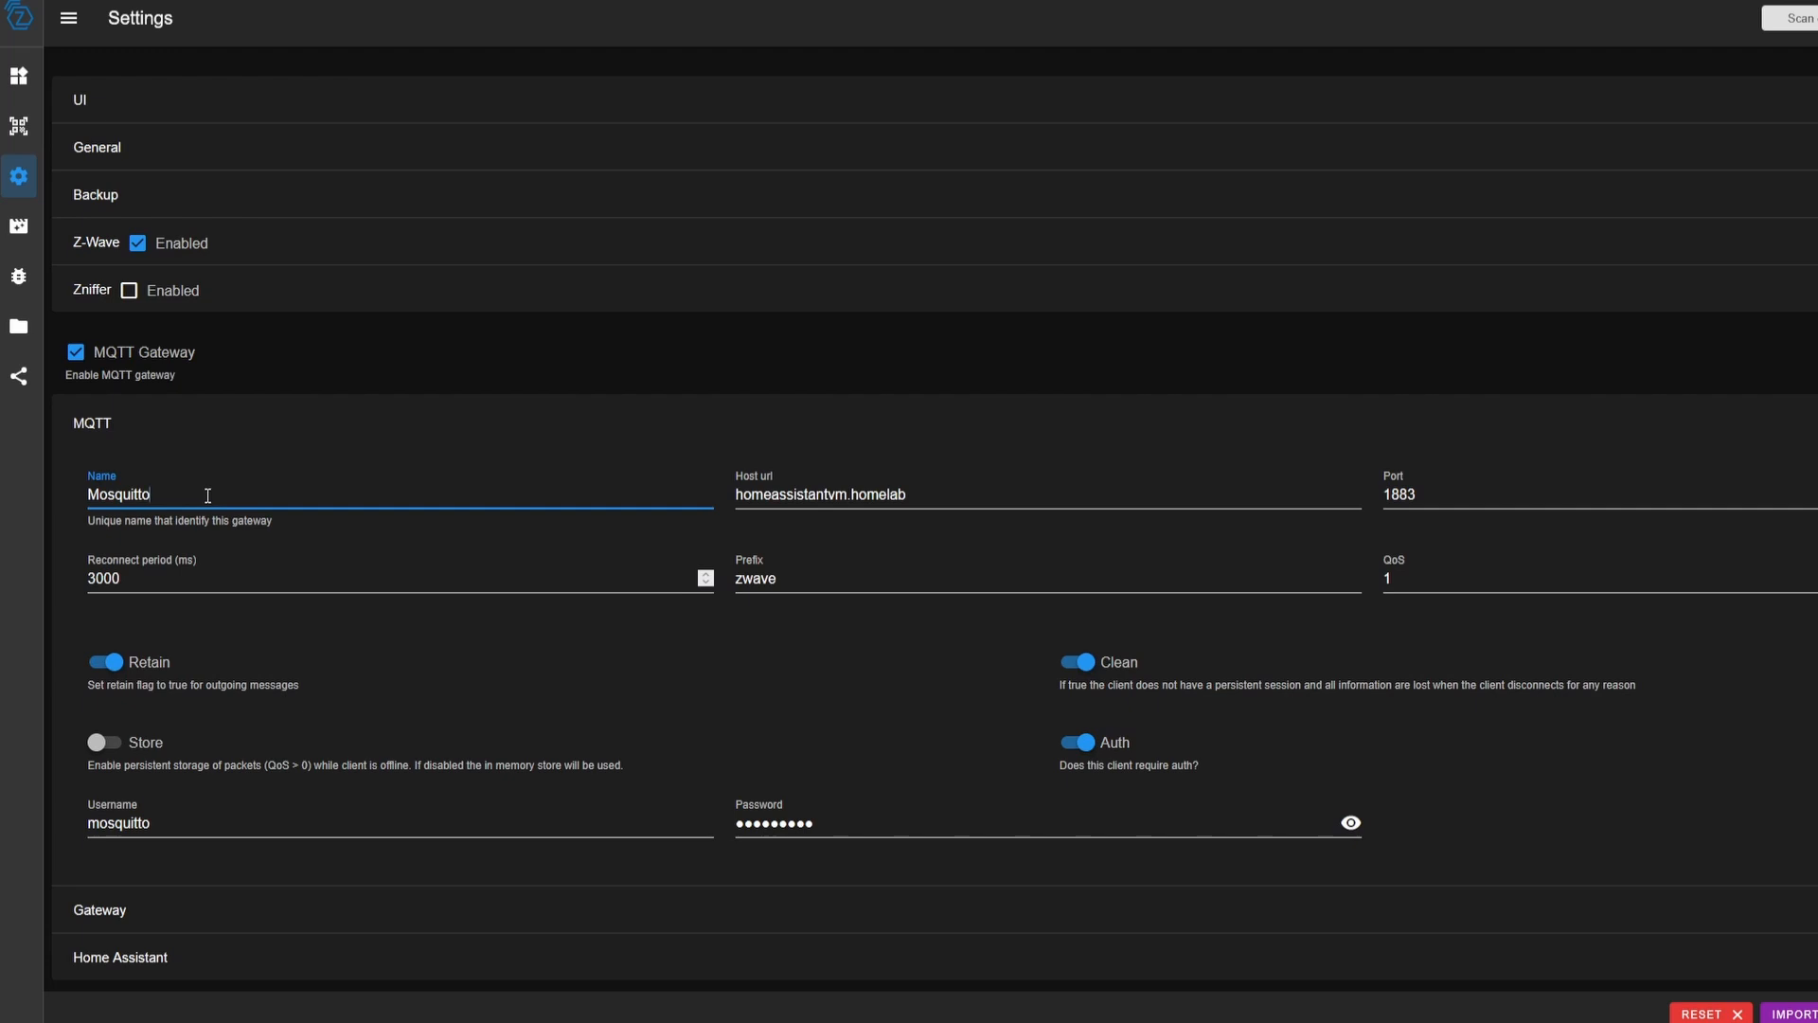
mouse_move(341, 503)
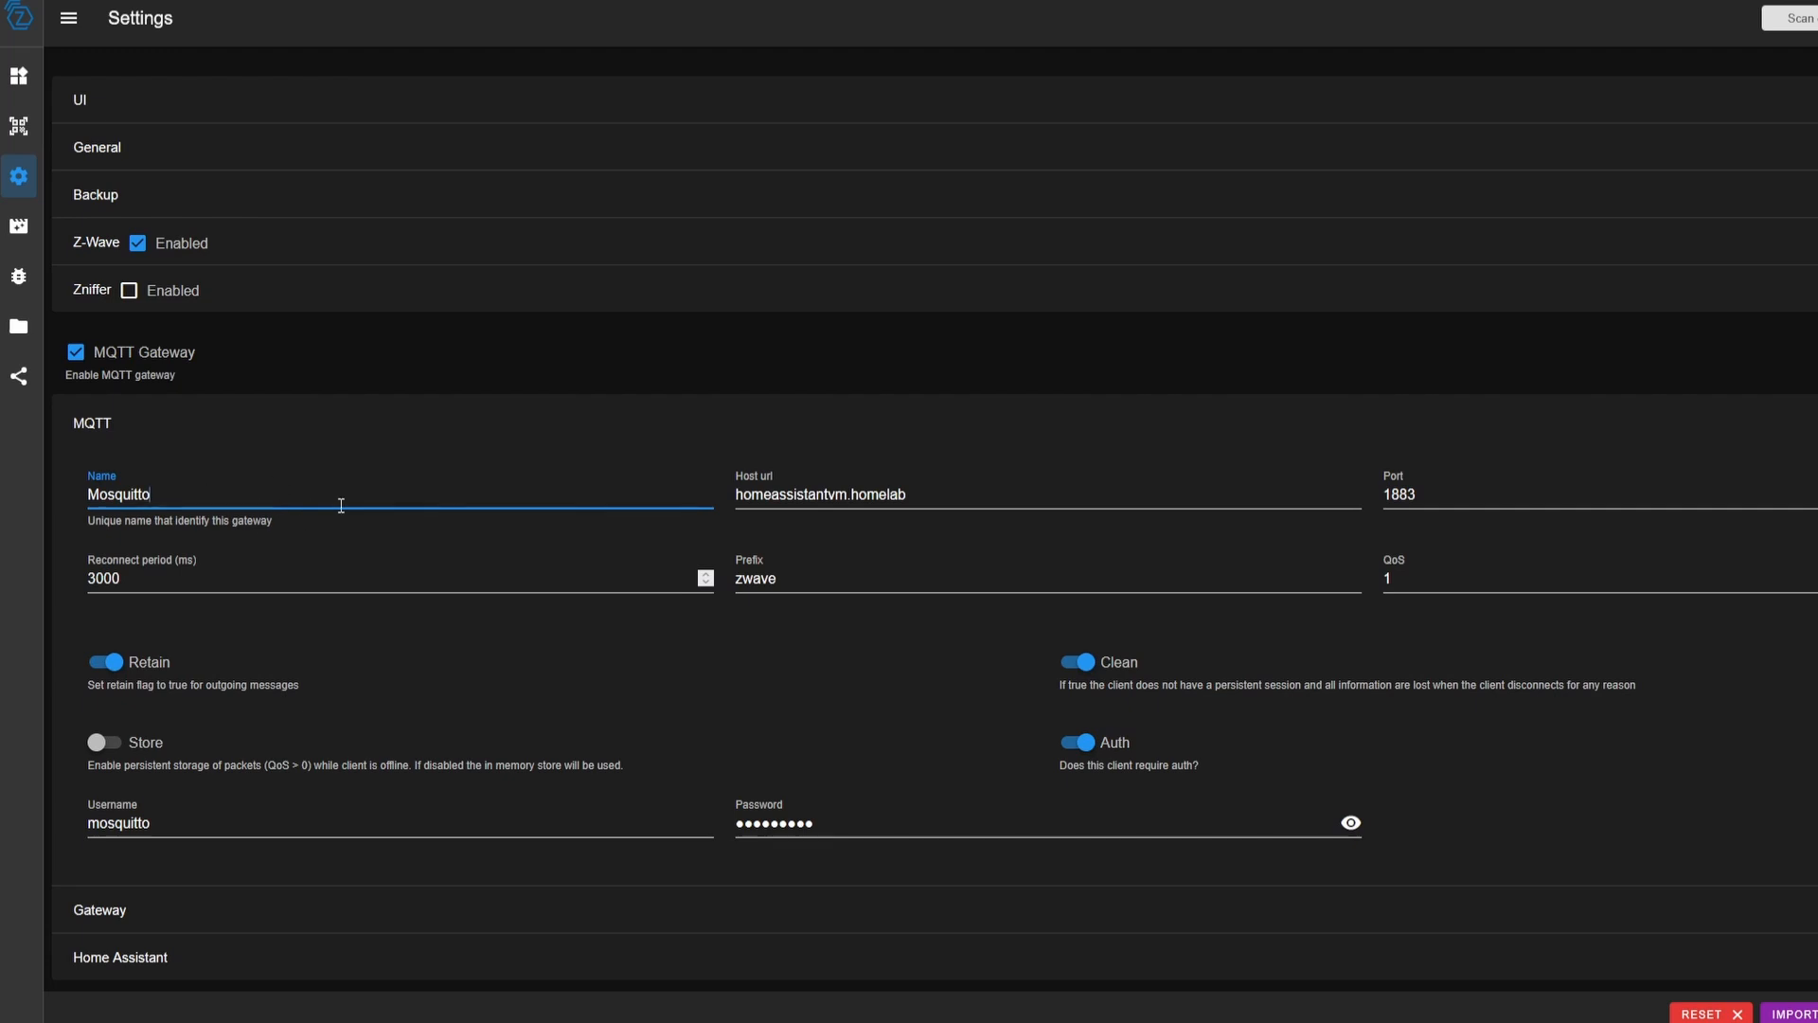
left_click(917, 493)
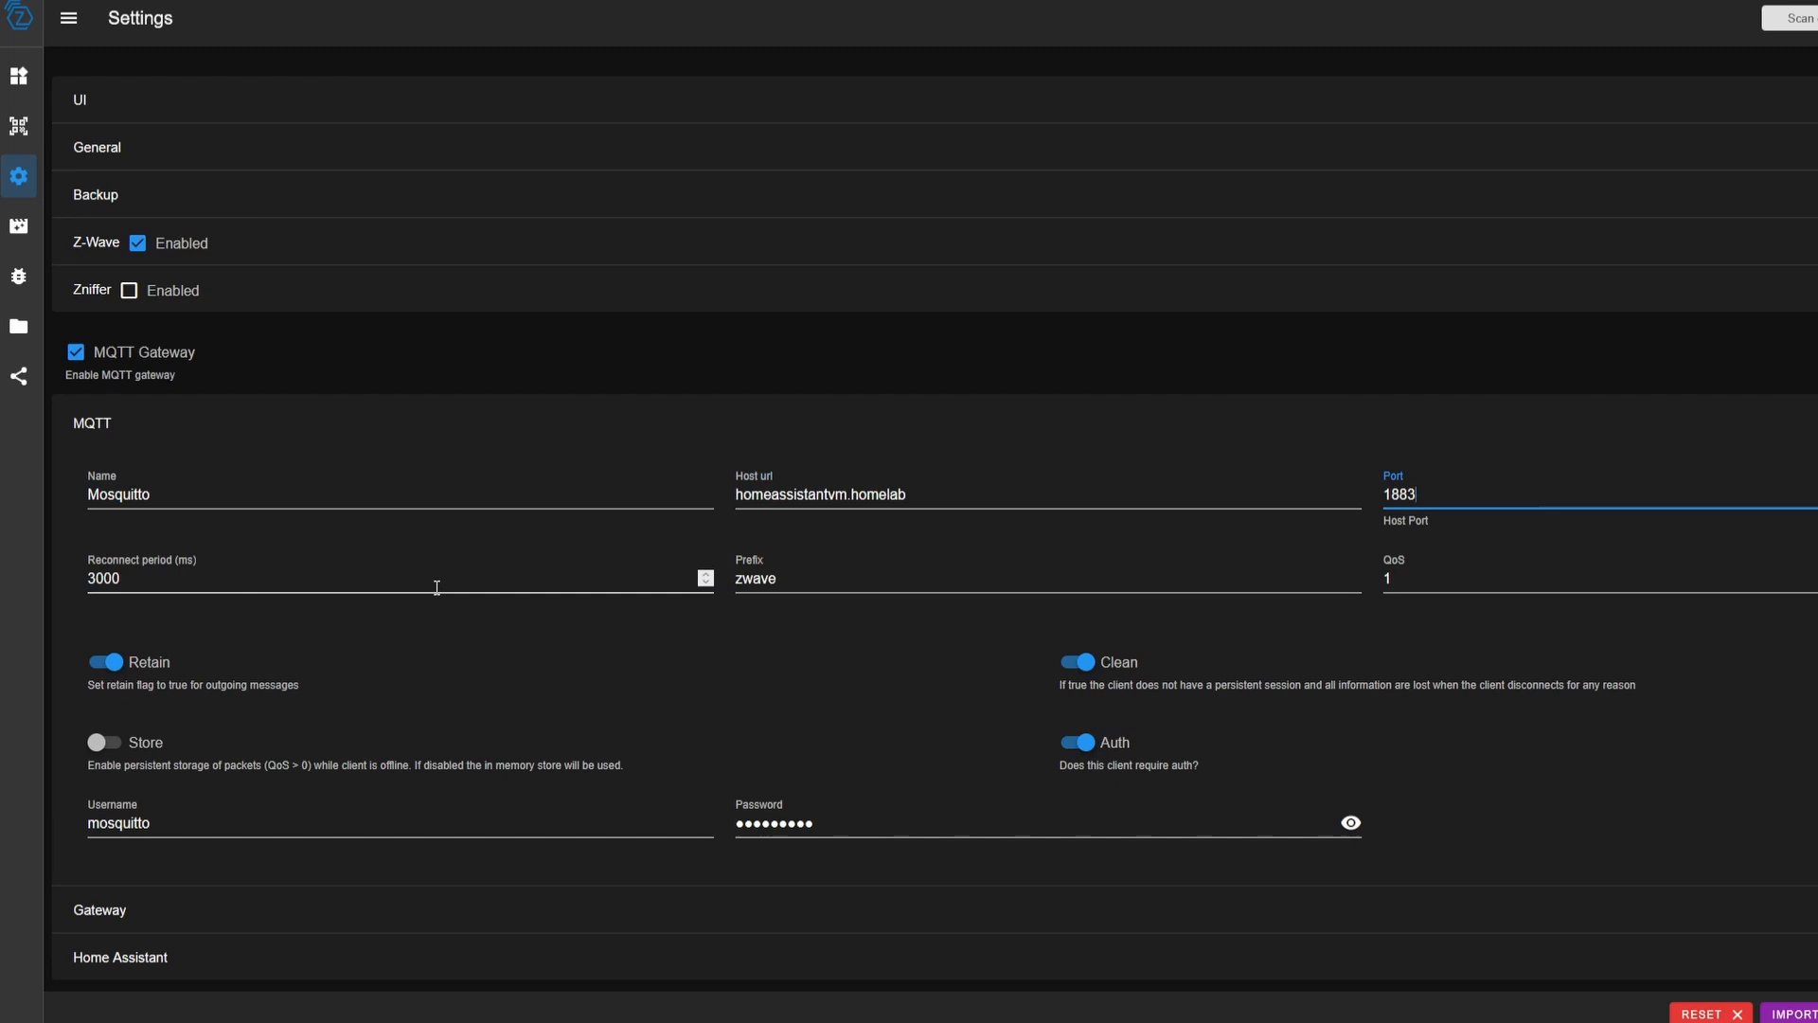
mouse_move(147, 656)
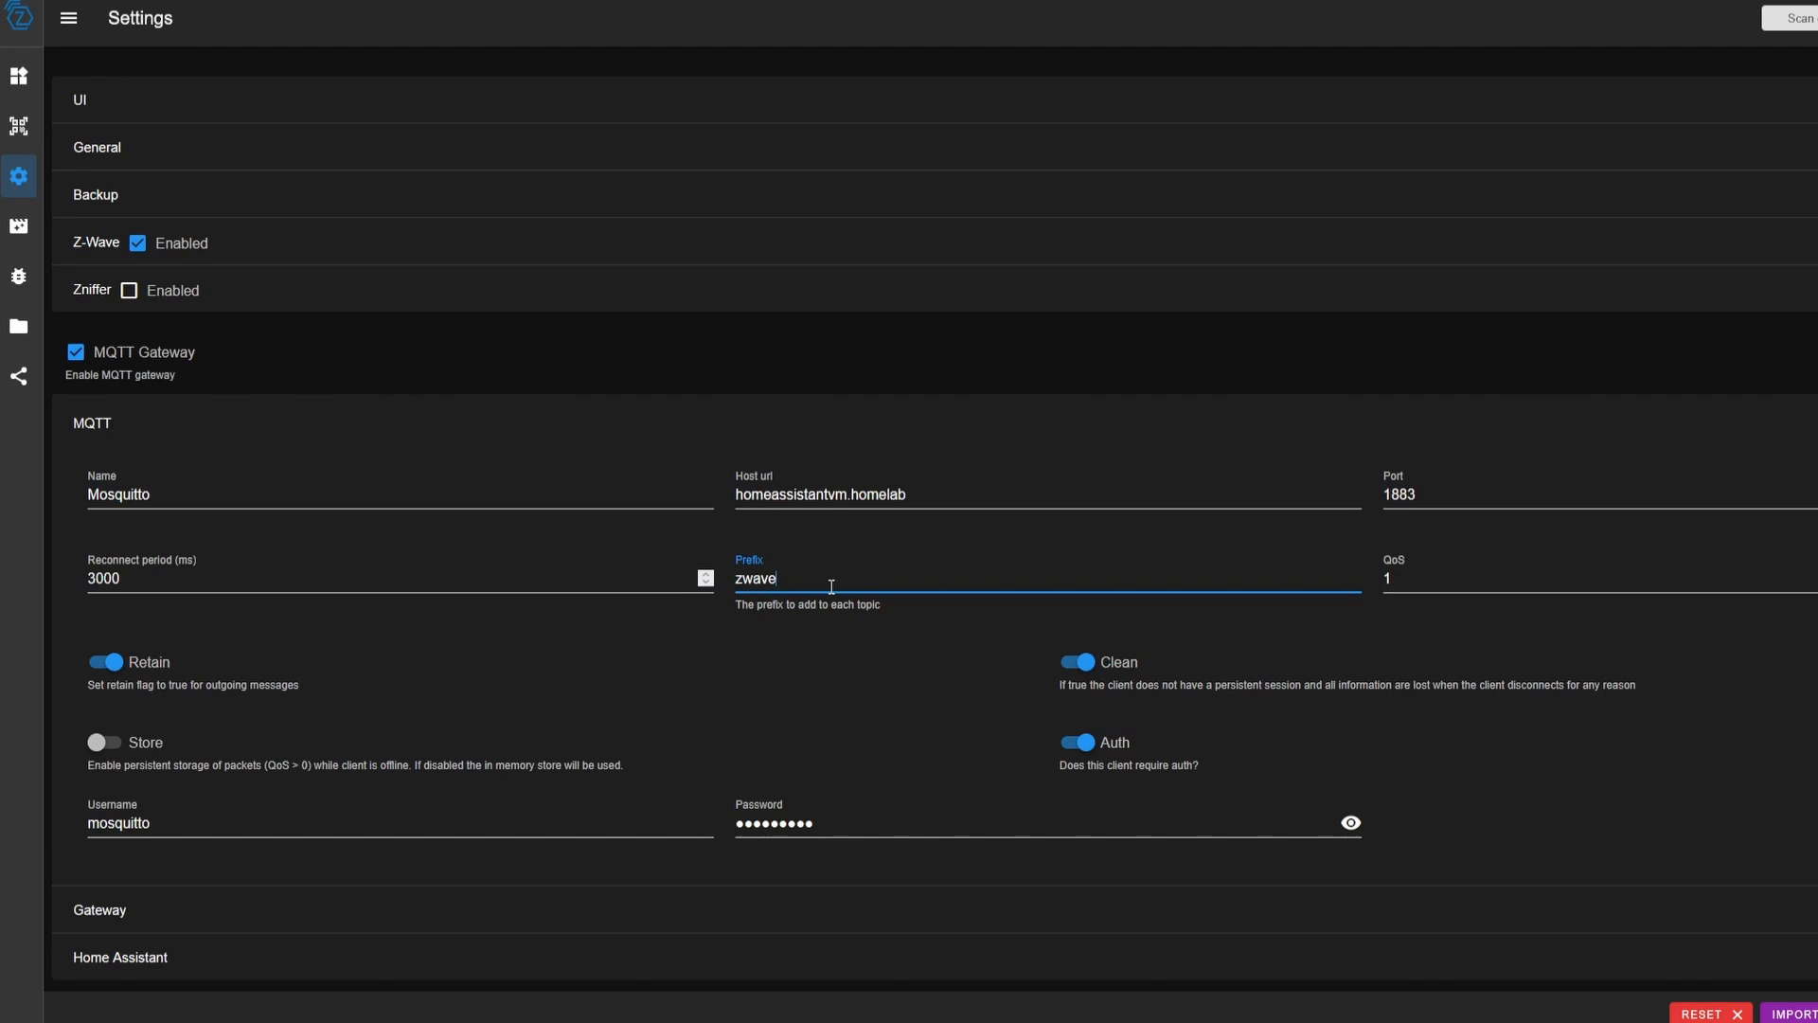
Set the MQTT topic prefix to zwave-test and collapse the MQTT connection settings
type("-t")
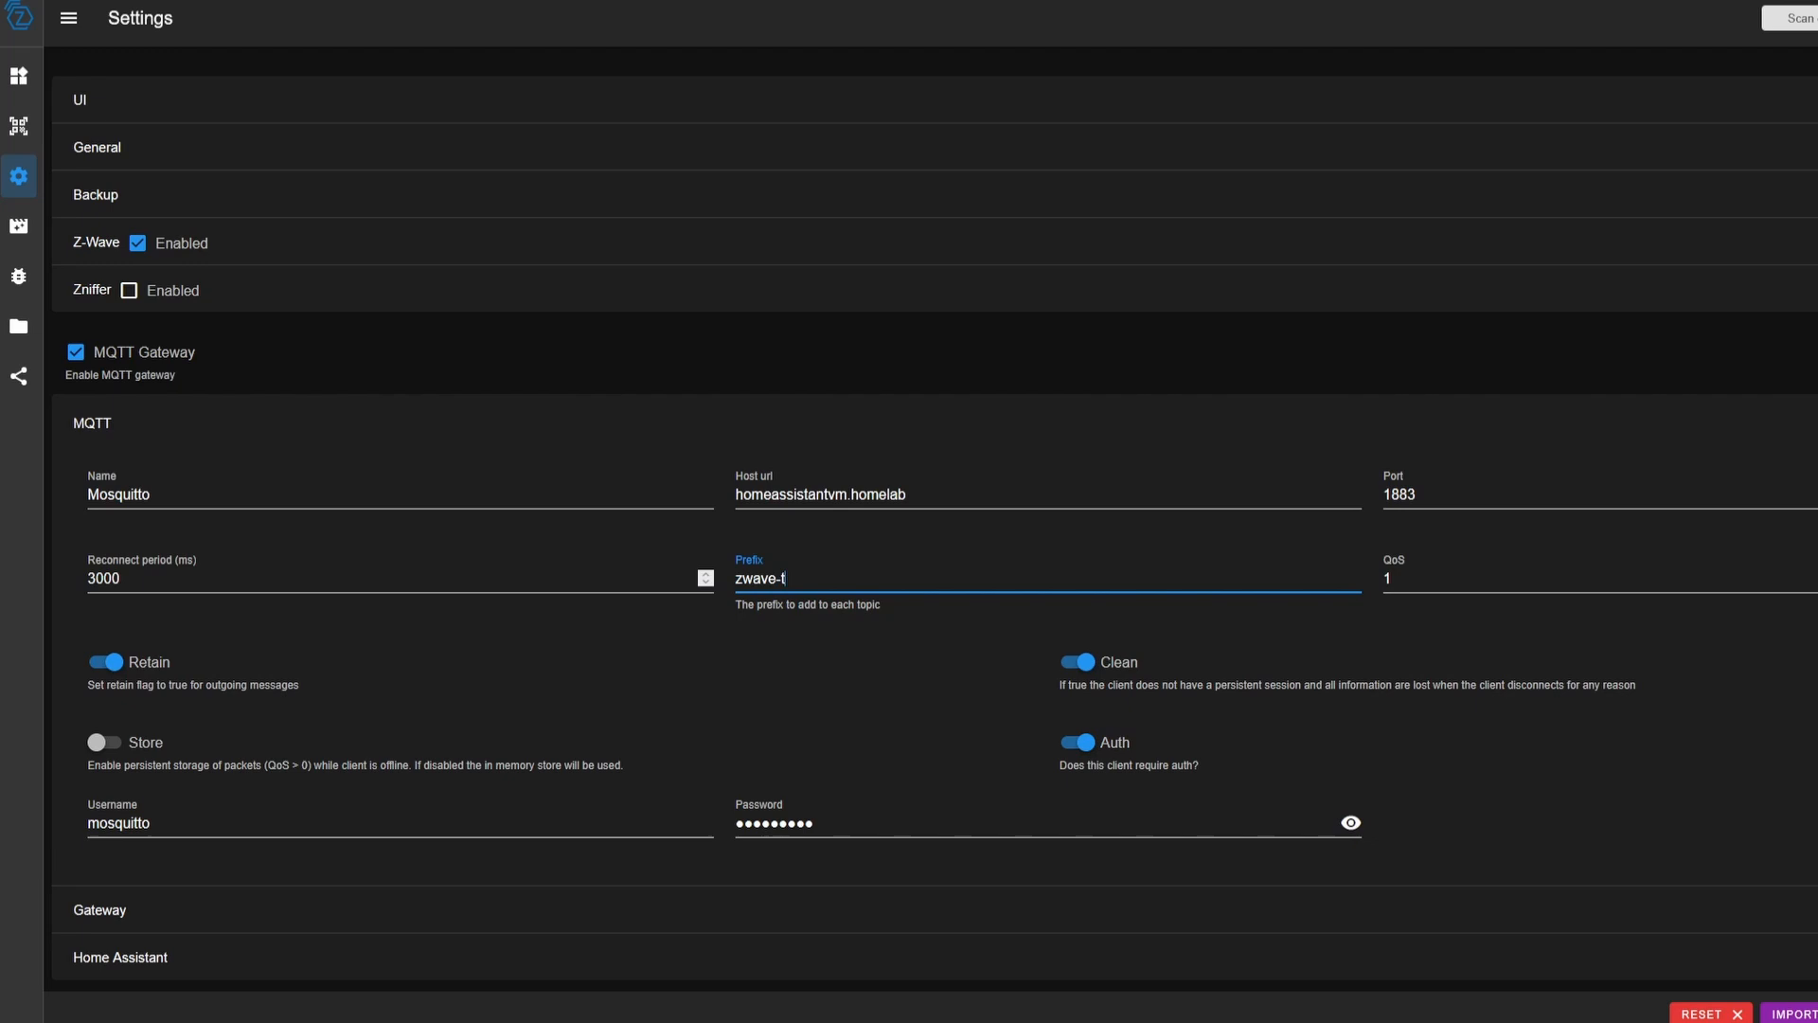
type("est/")
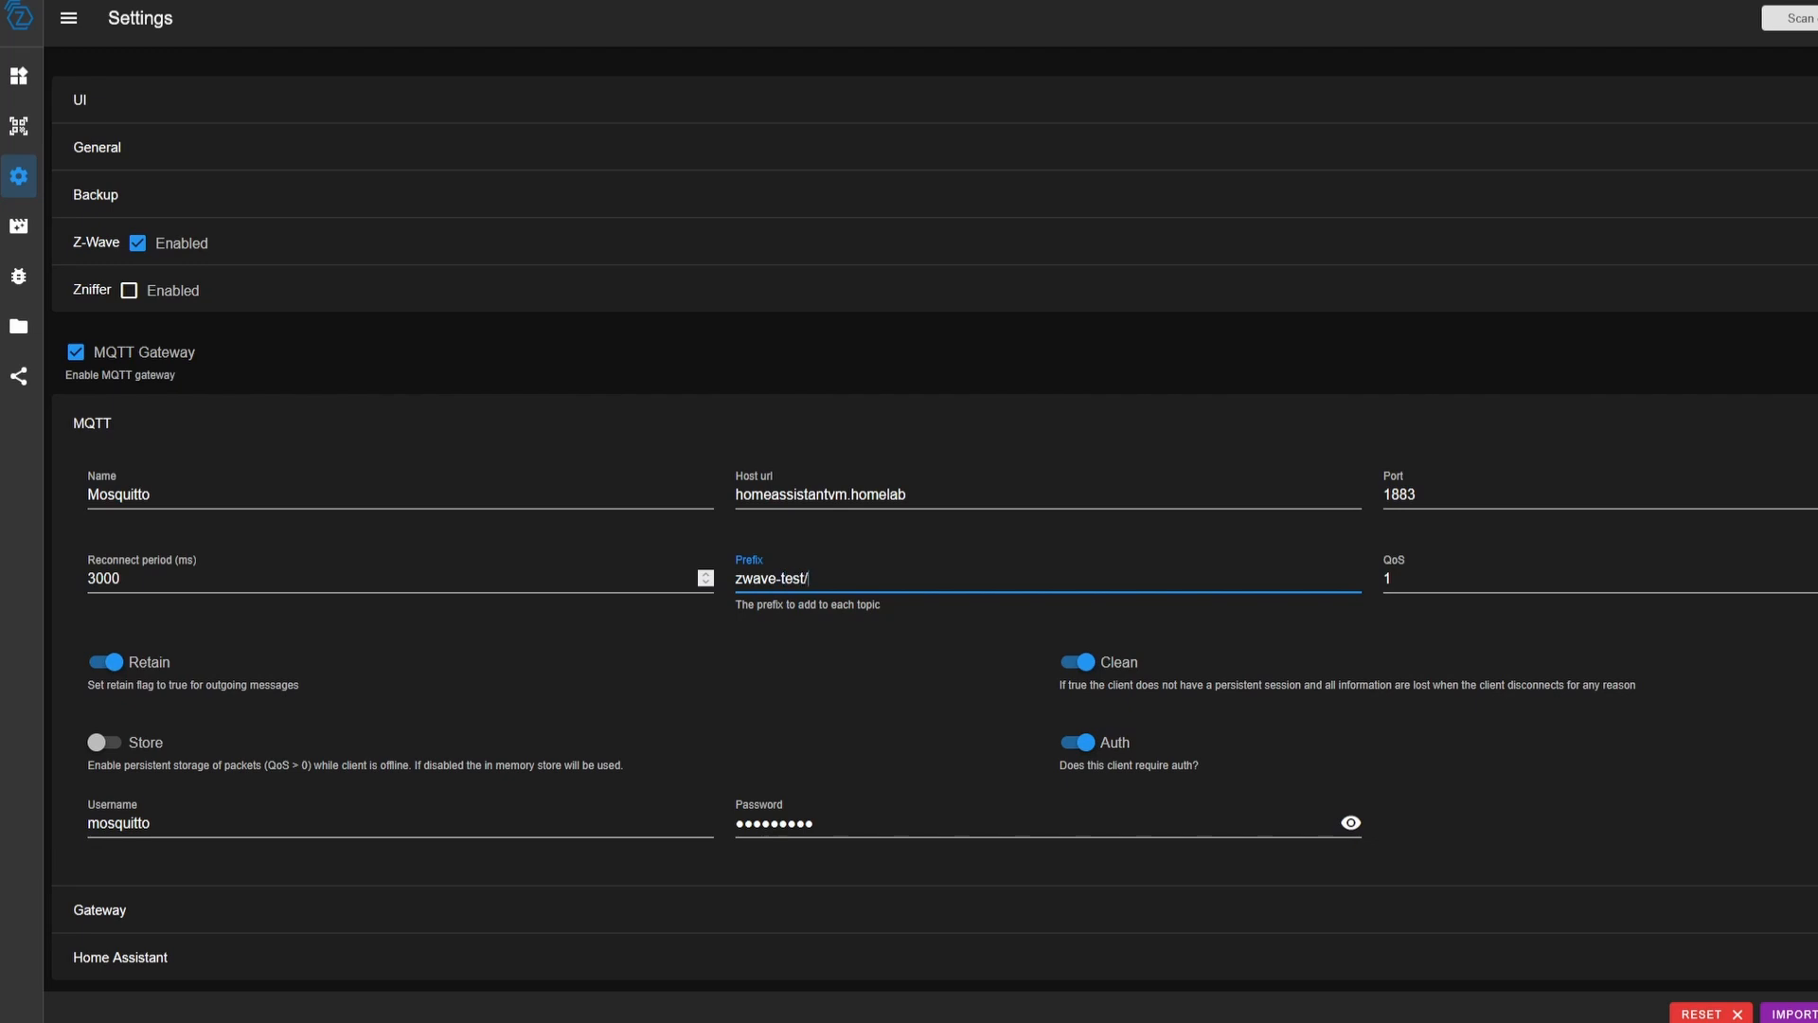
key("Backspace")
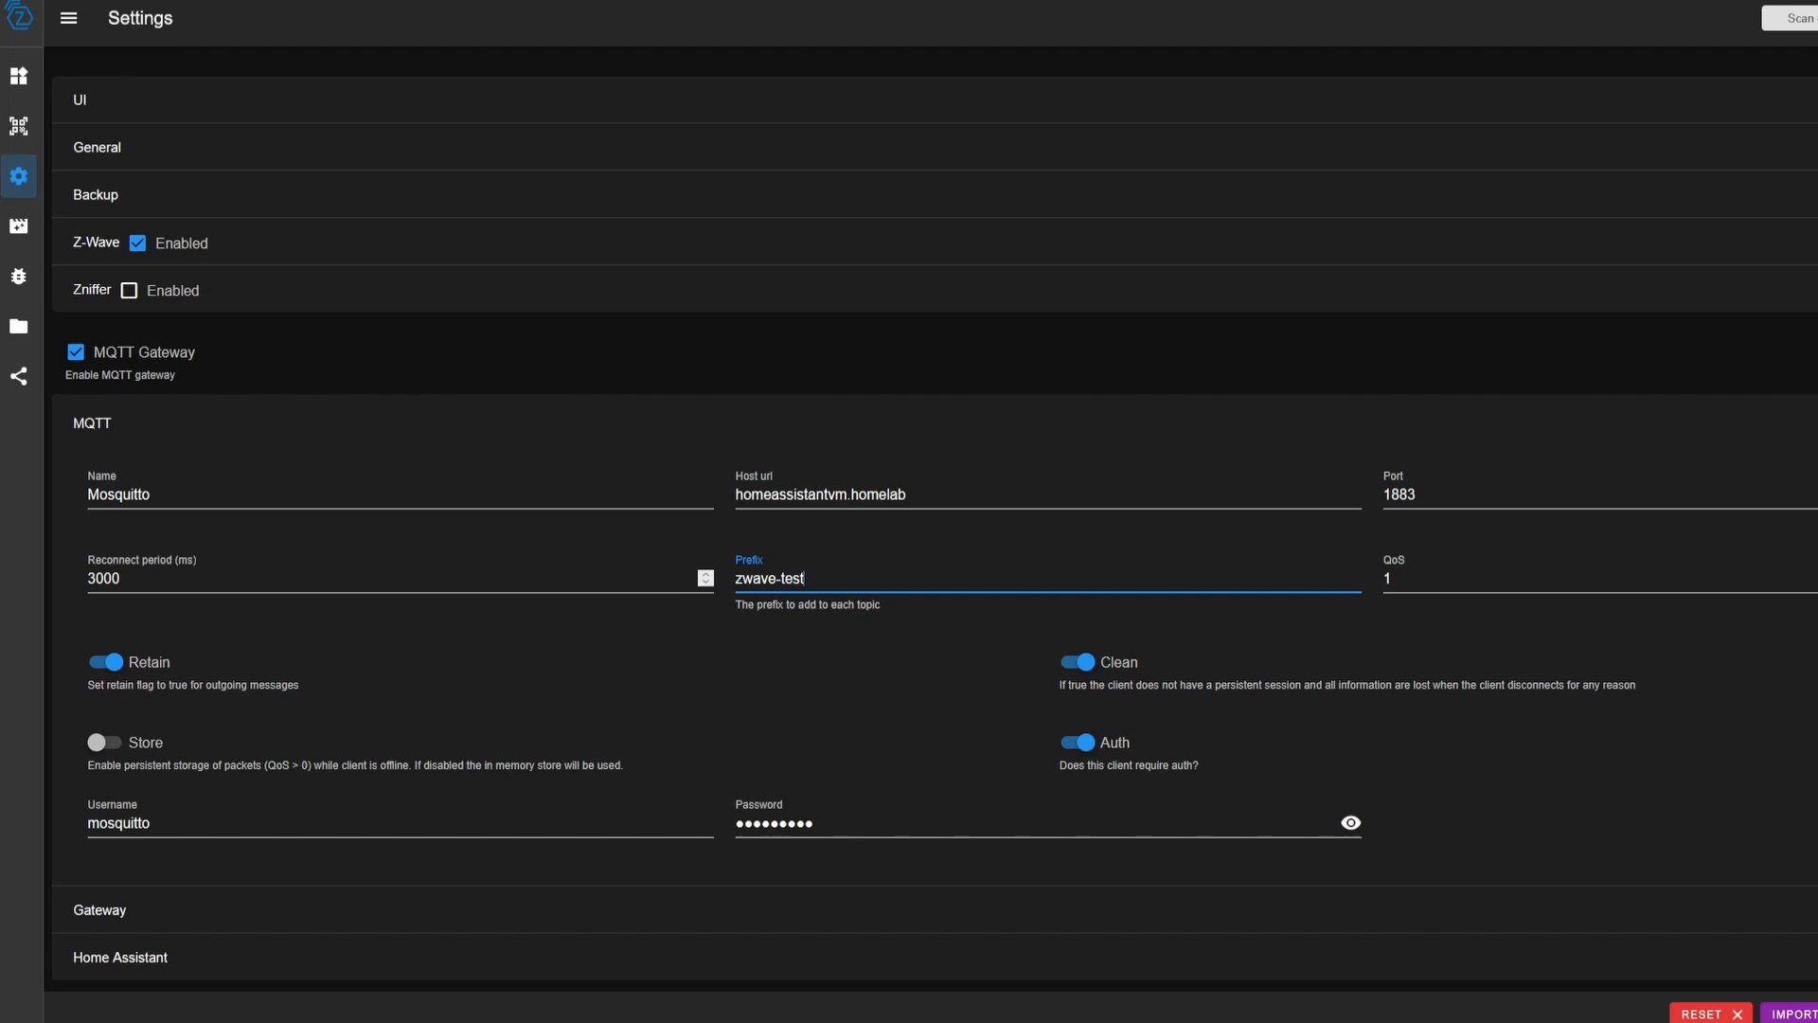
mouse_move(726, 525)
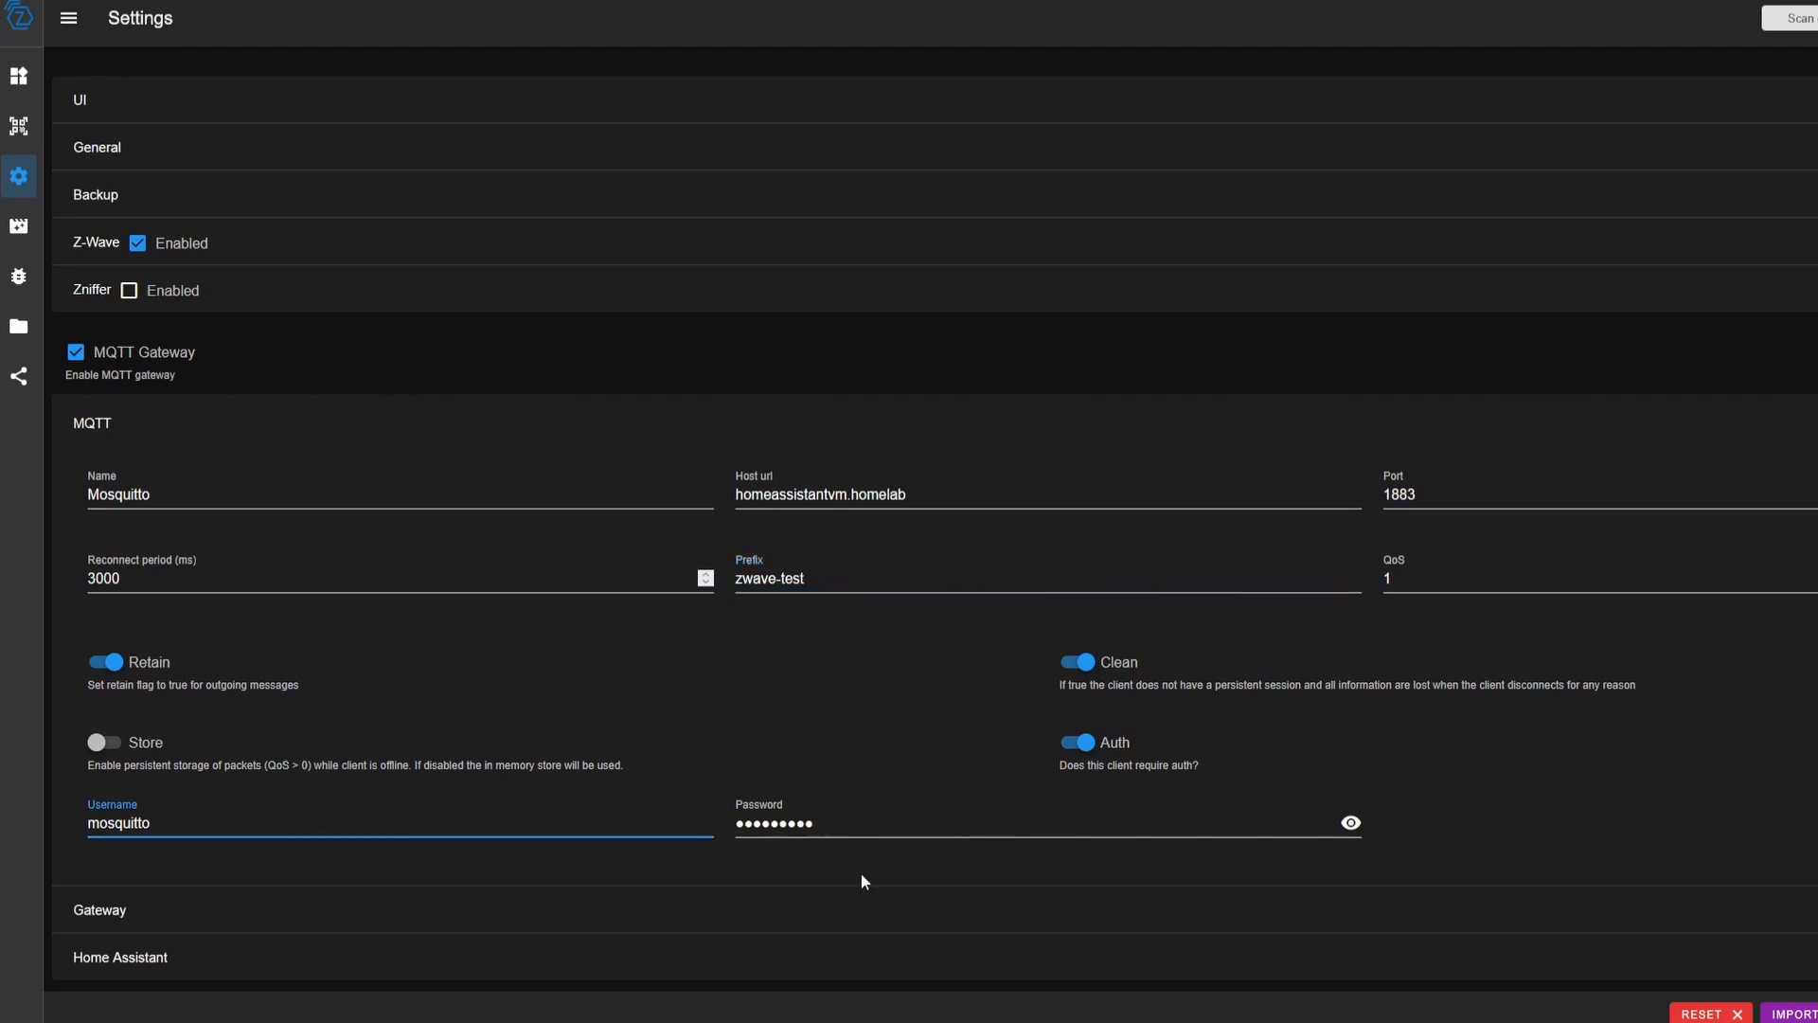
left_click(91, 423)
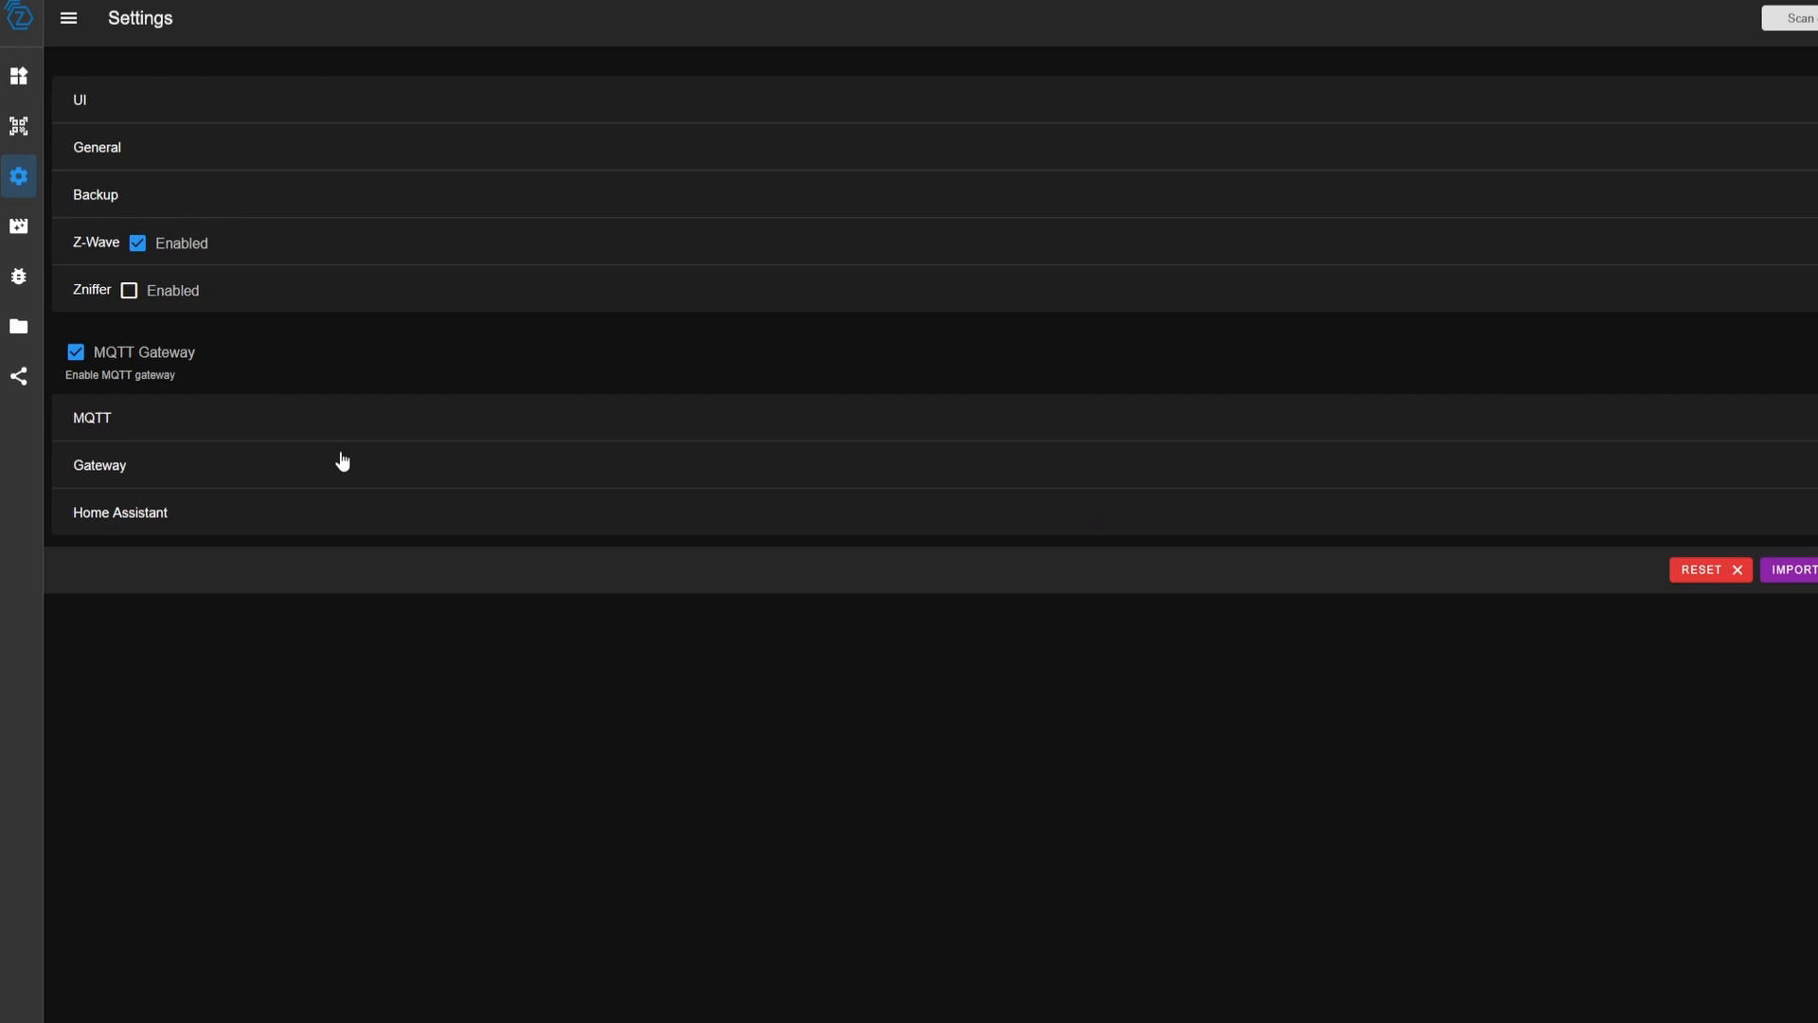
Keep ValueID topics as the gateway topic type and JSON Time-Value as the payload type
left_click(100, 466)
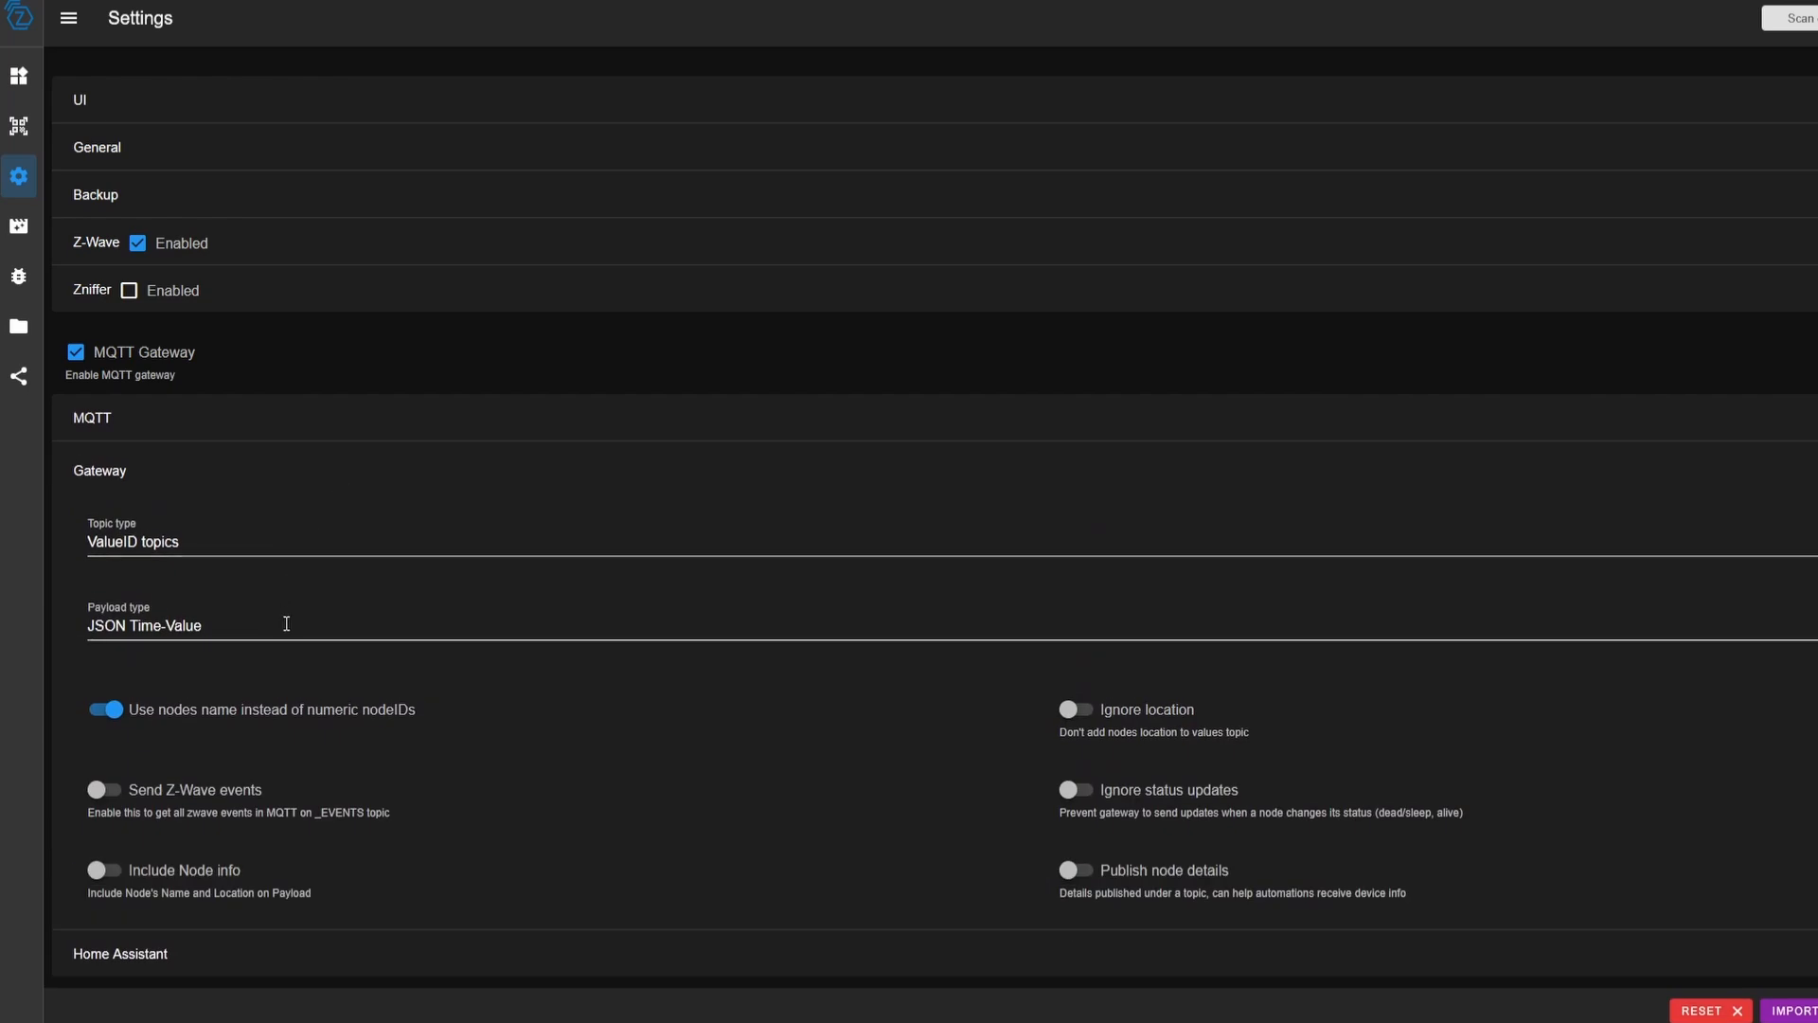
mouse_move(267, 572)
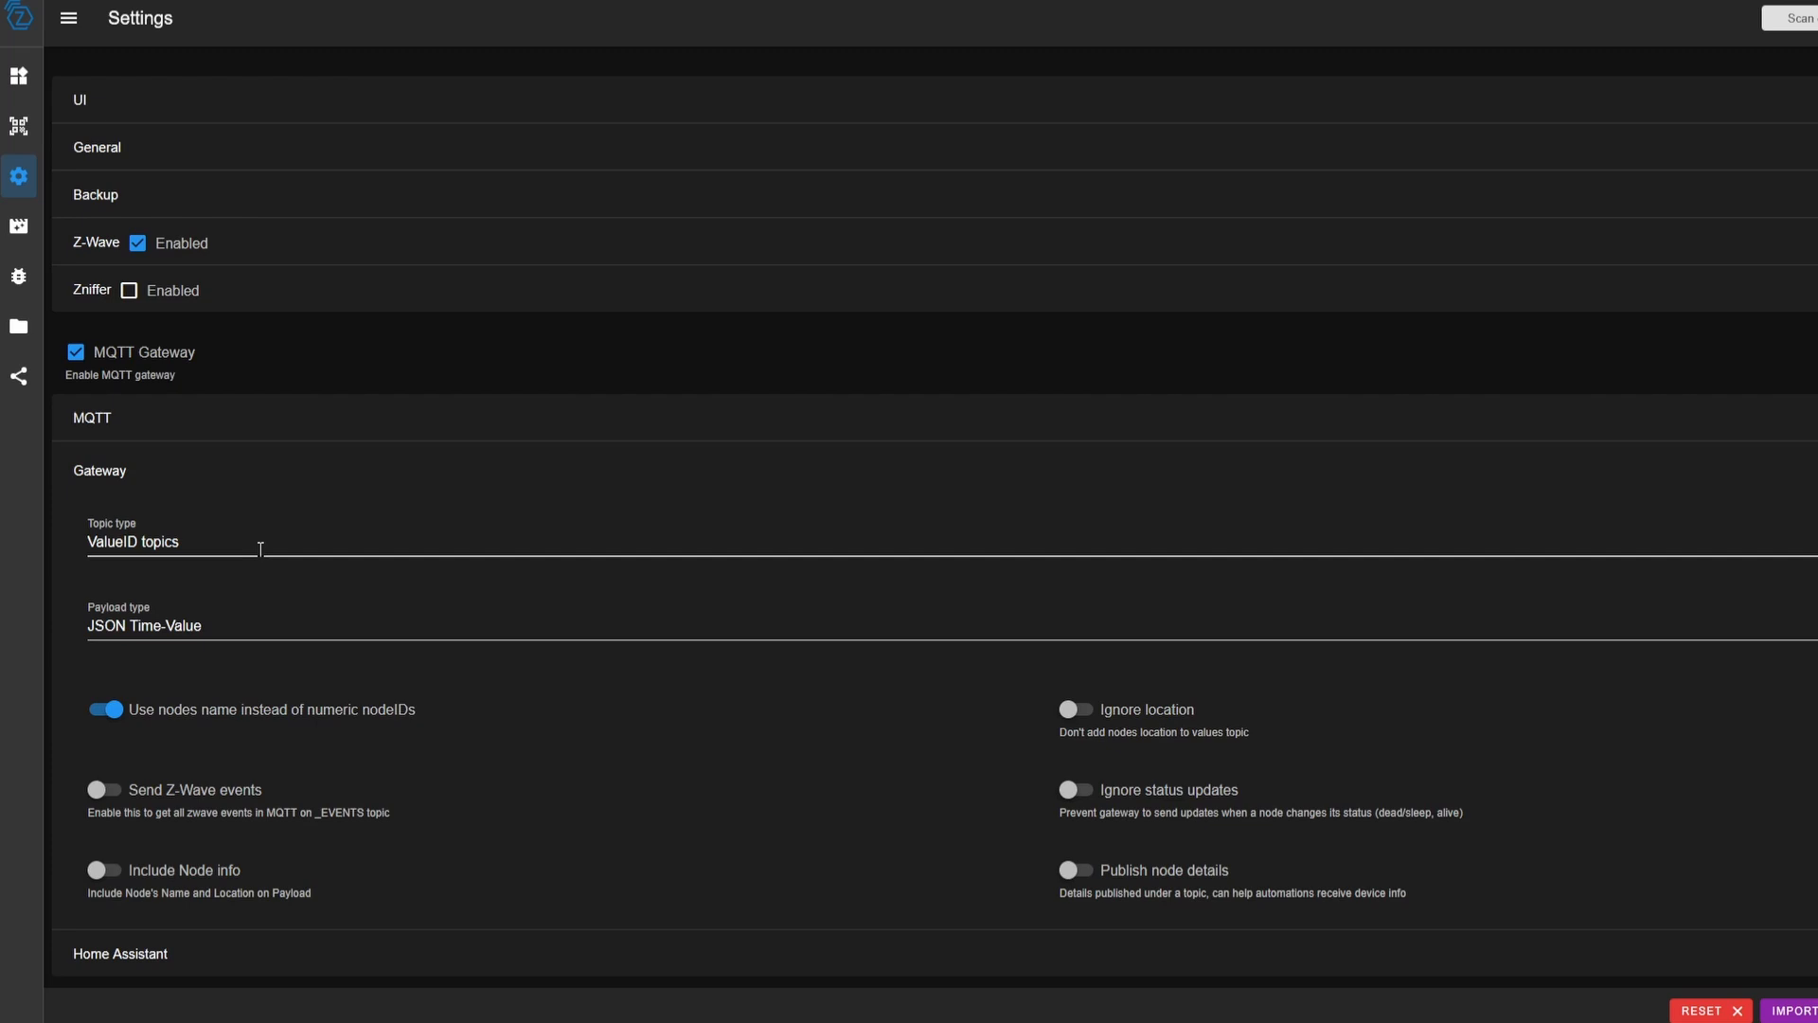
left_click(174, 541)
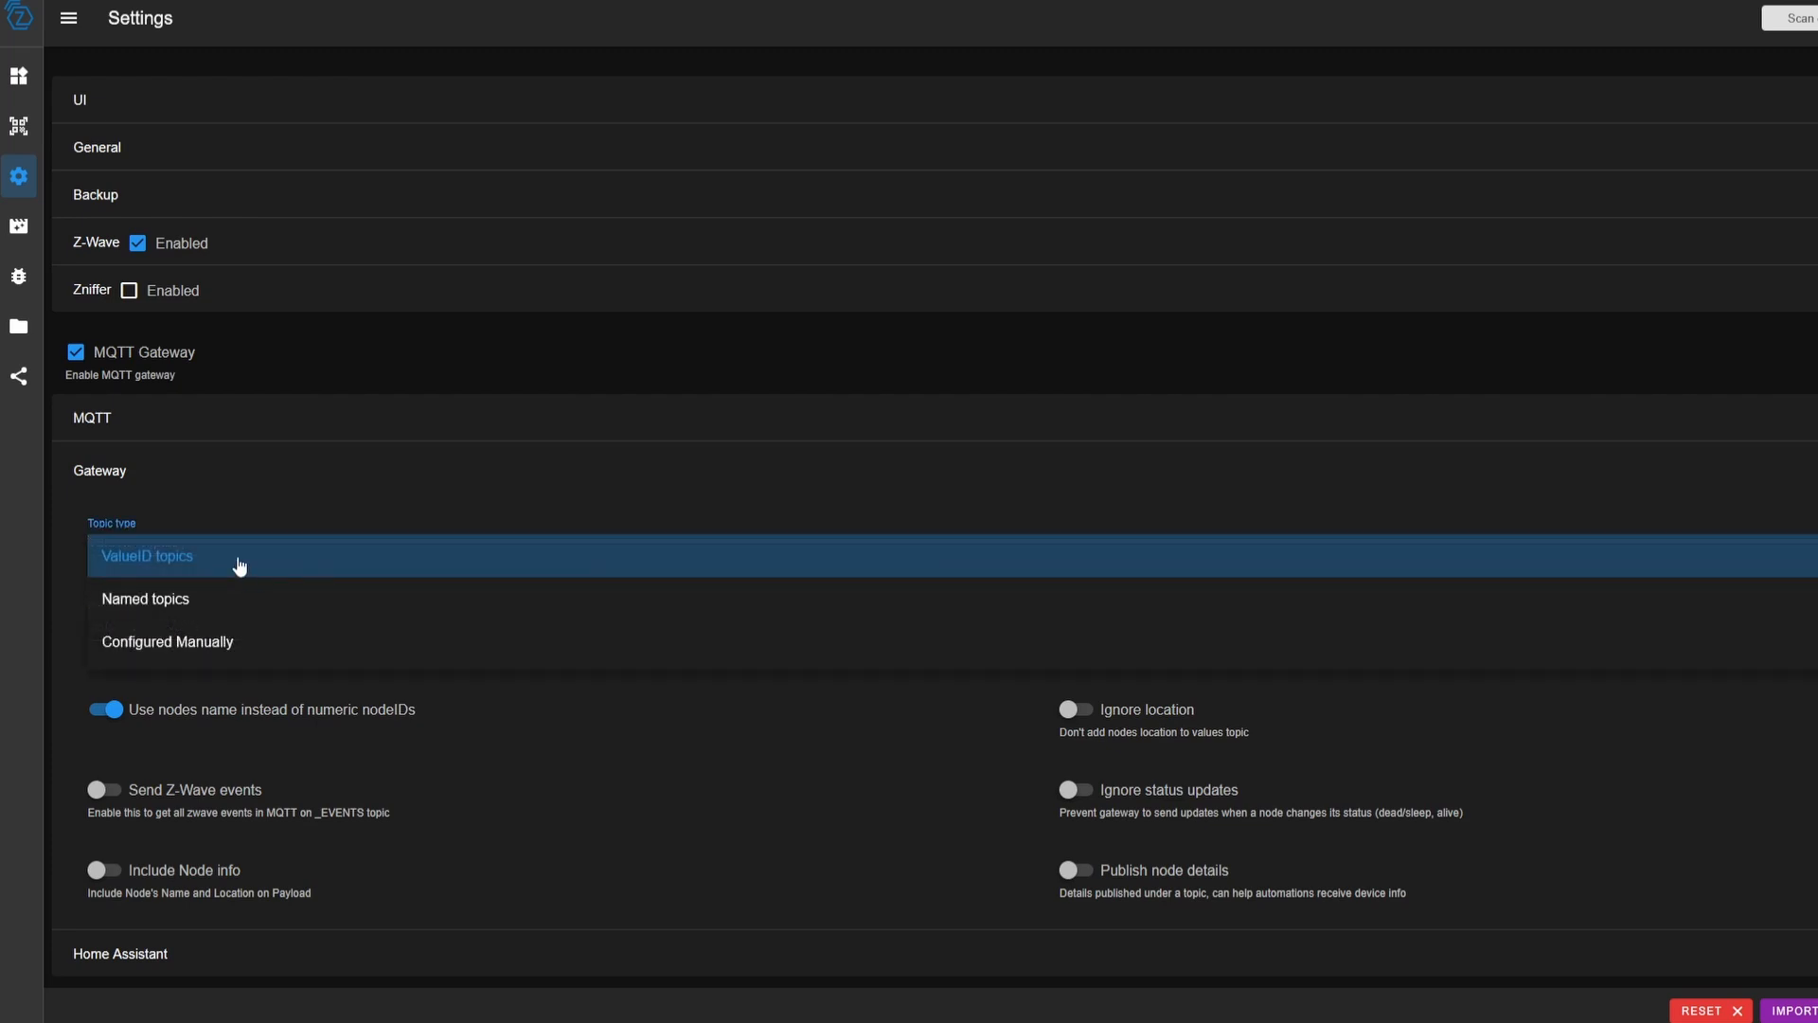
left_click(148, 555)
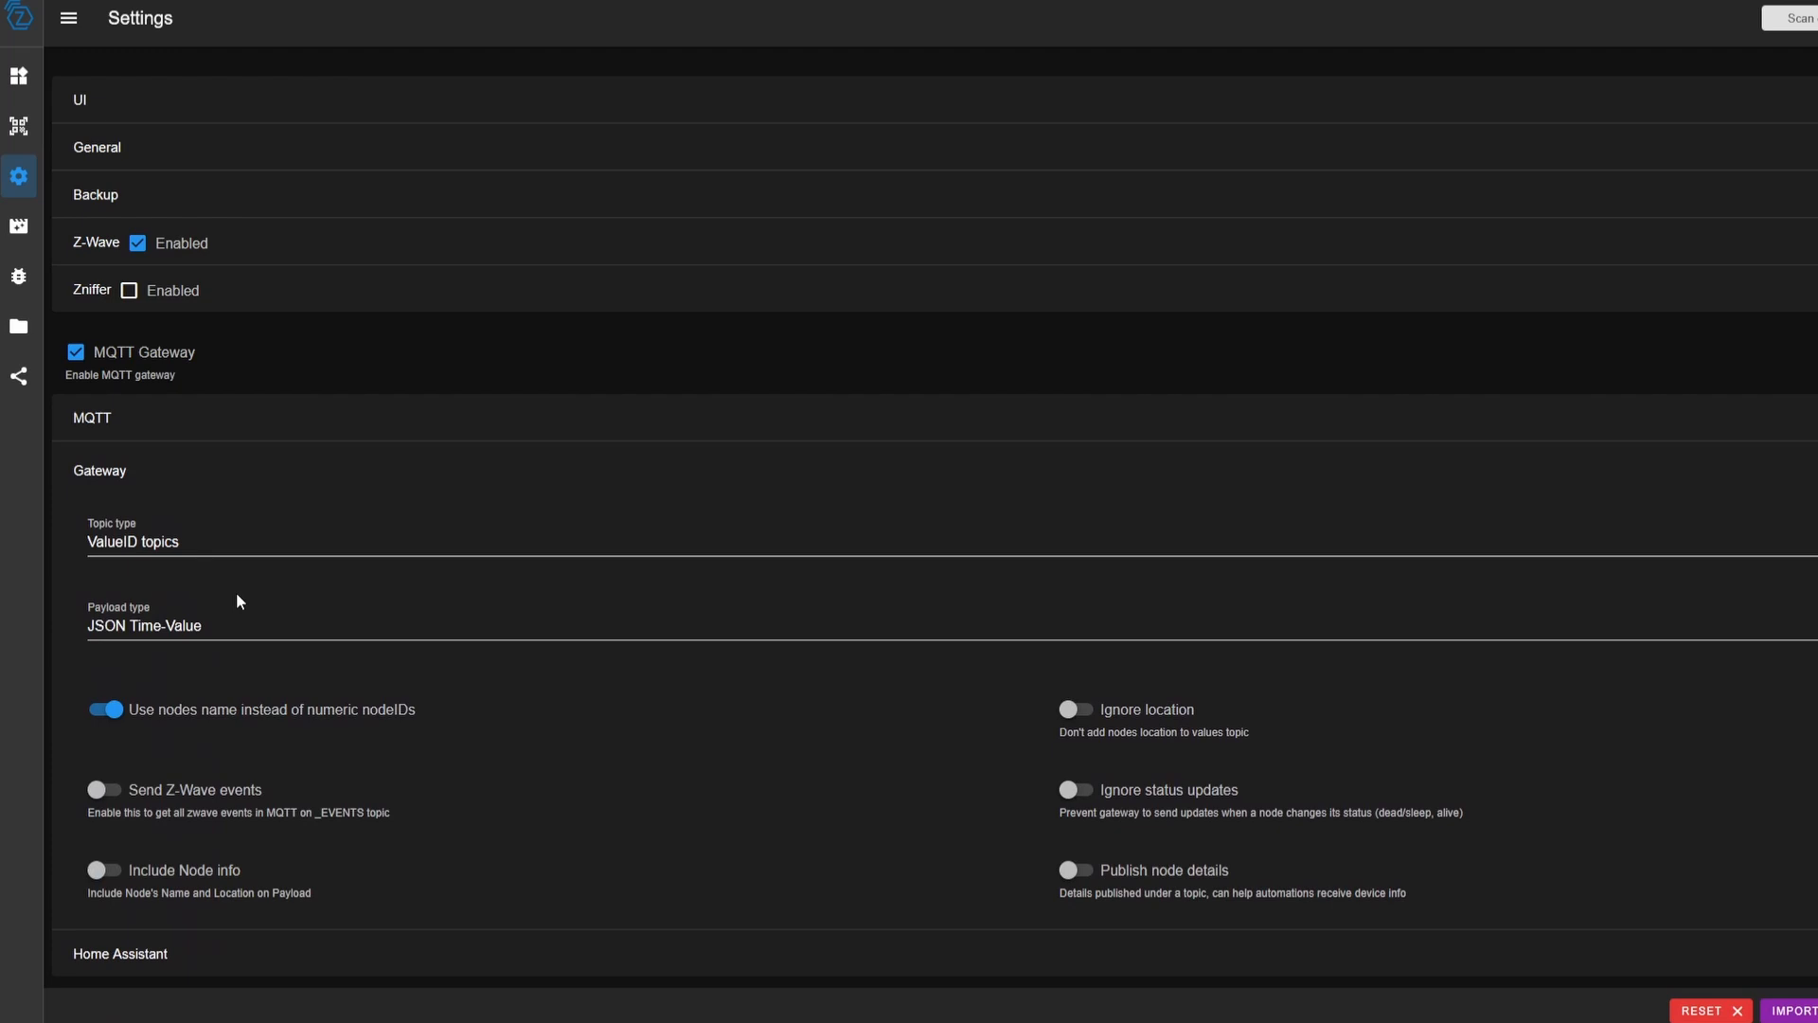
left_click(144, 625)
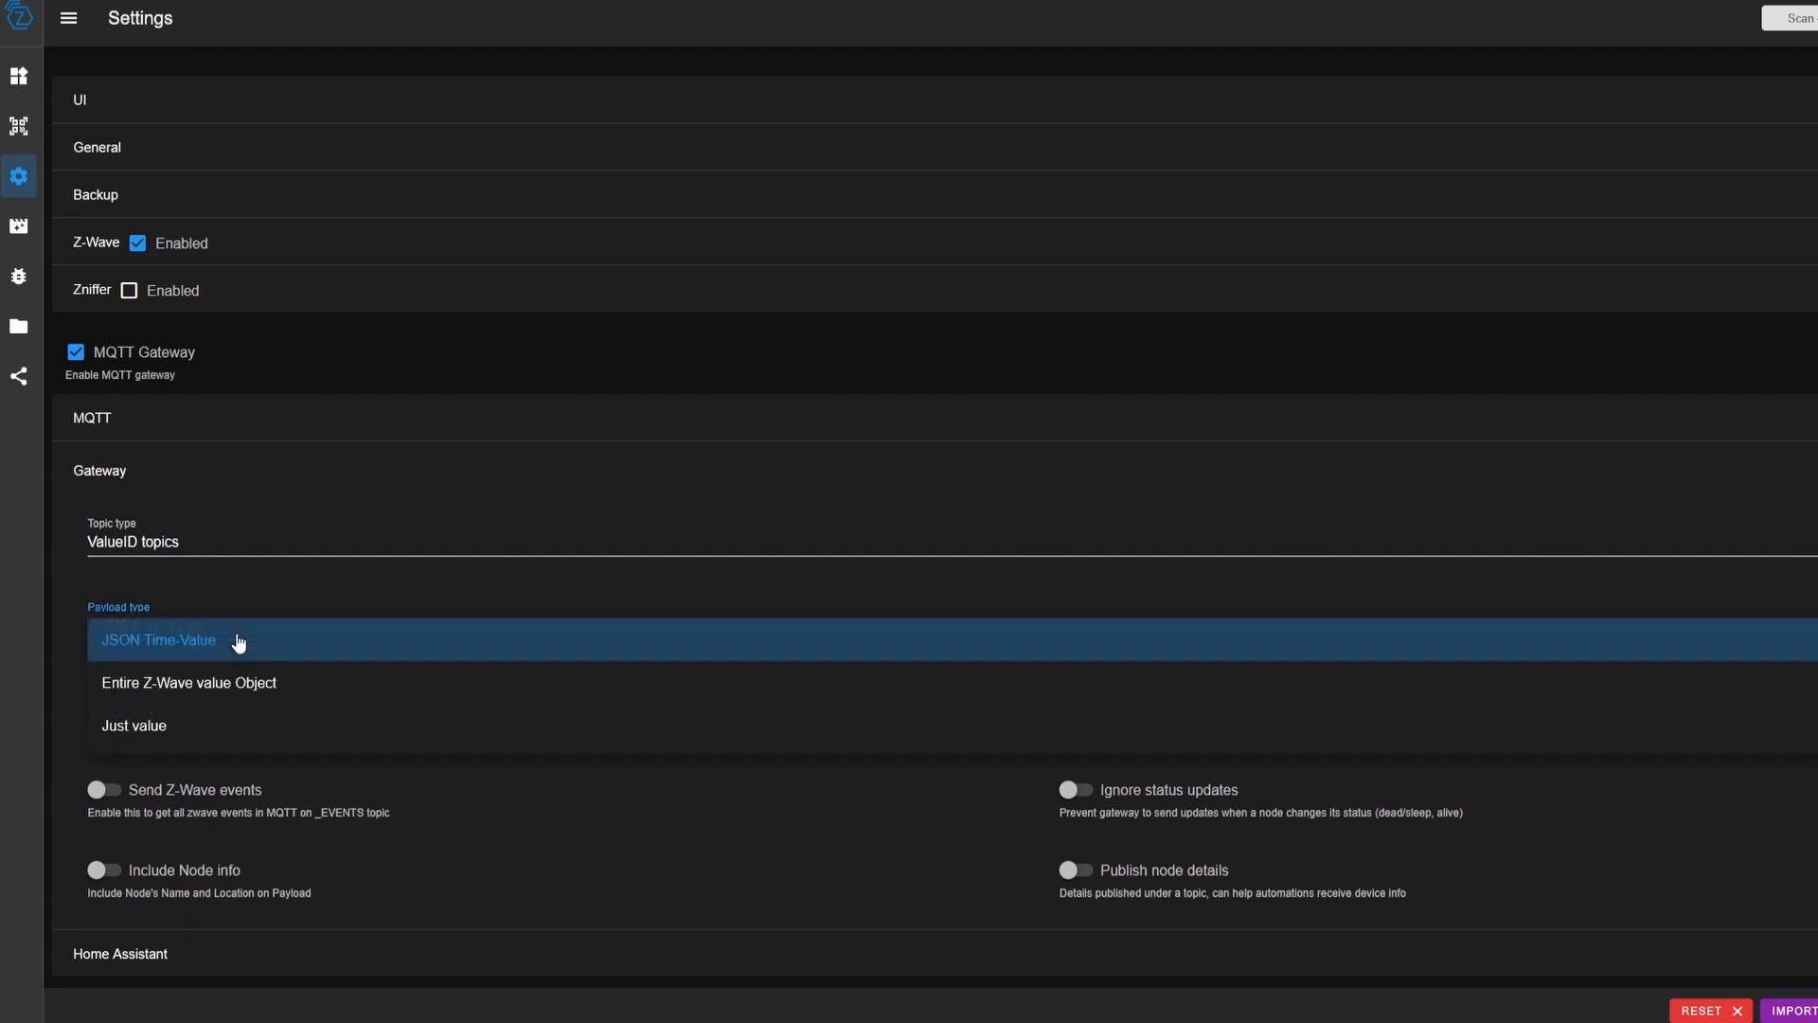
mouse_move(307, 684)
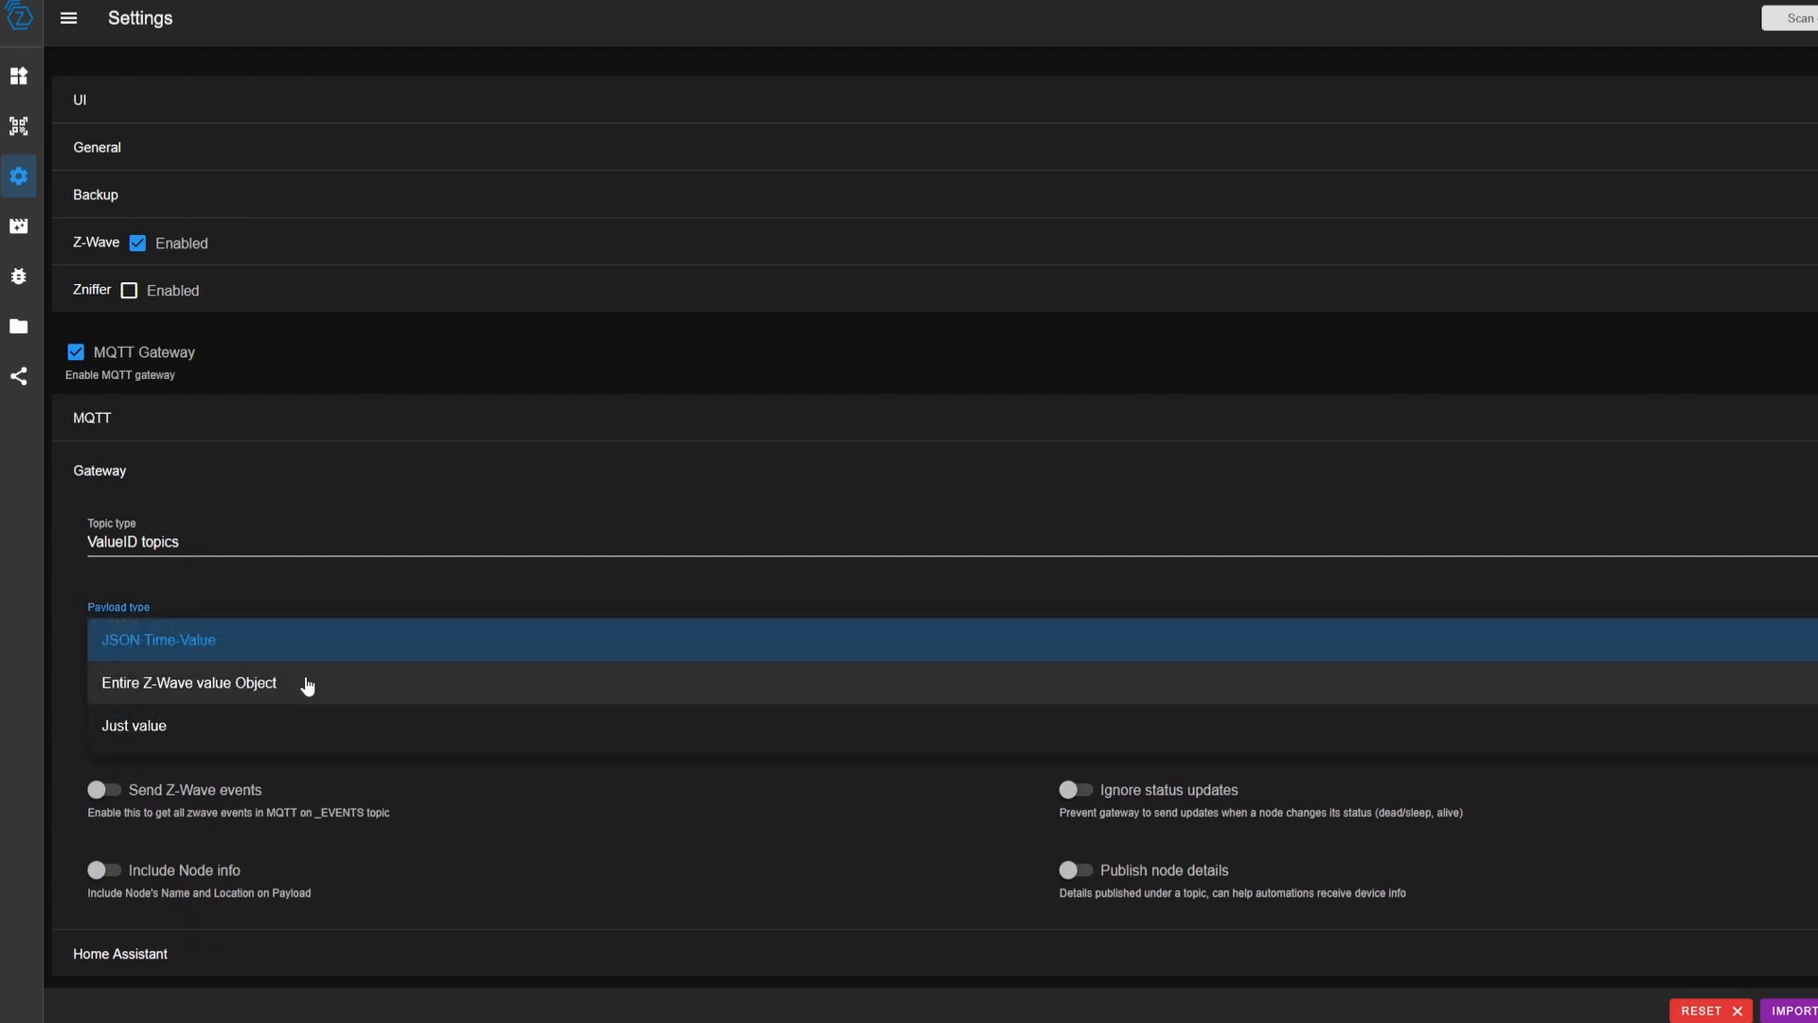
mouse_move(263, 735)
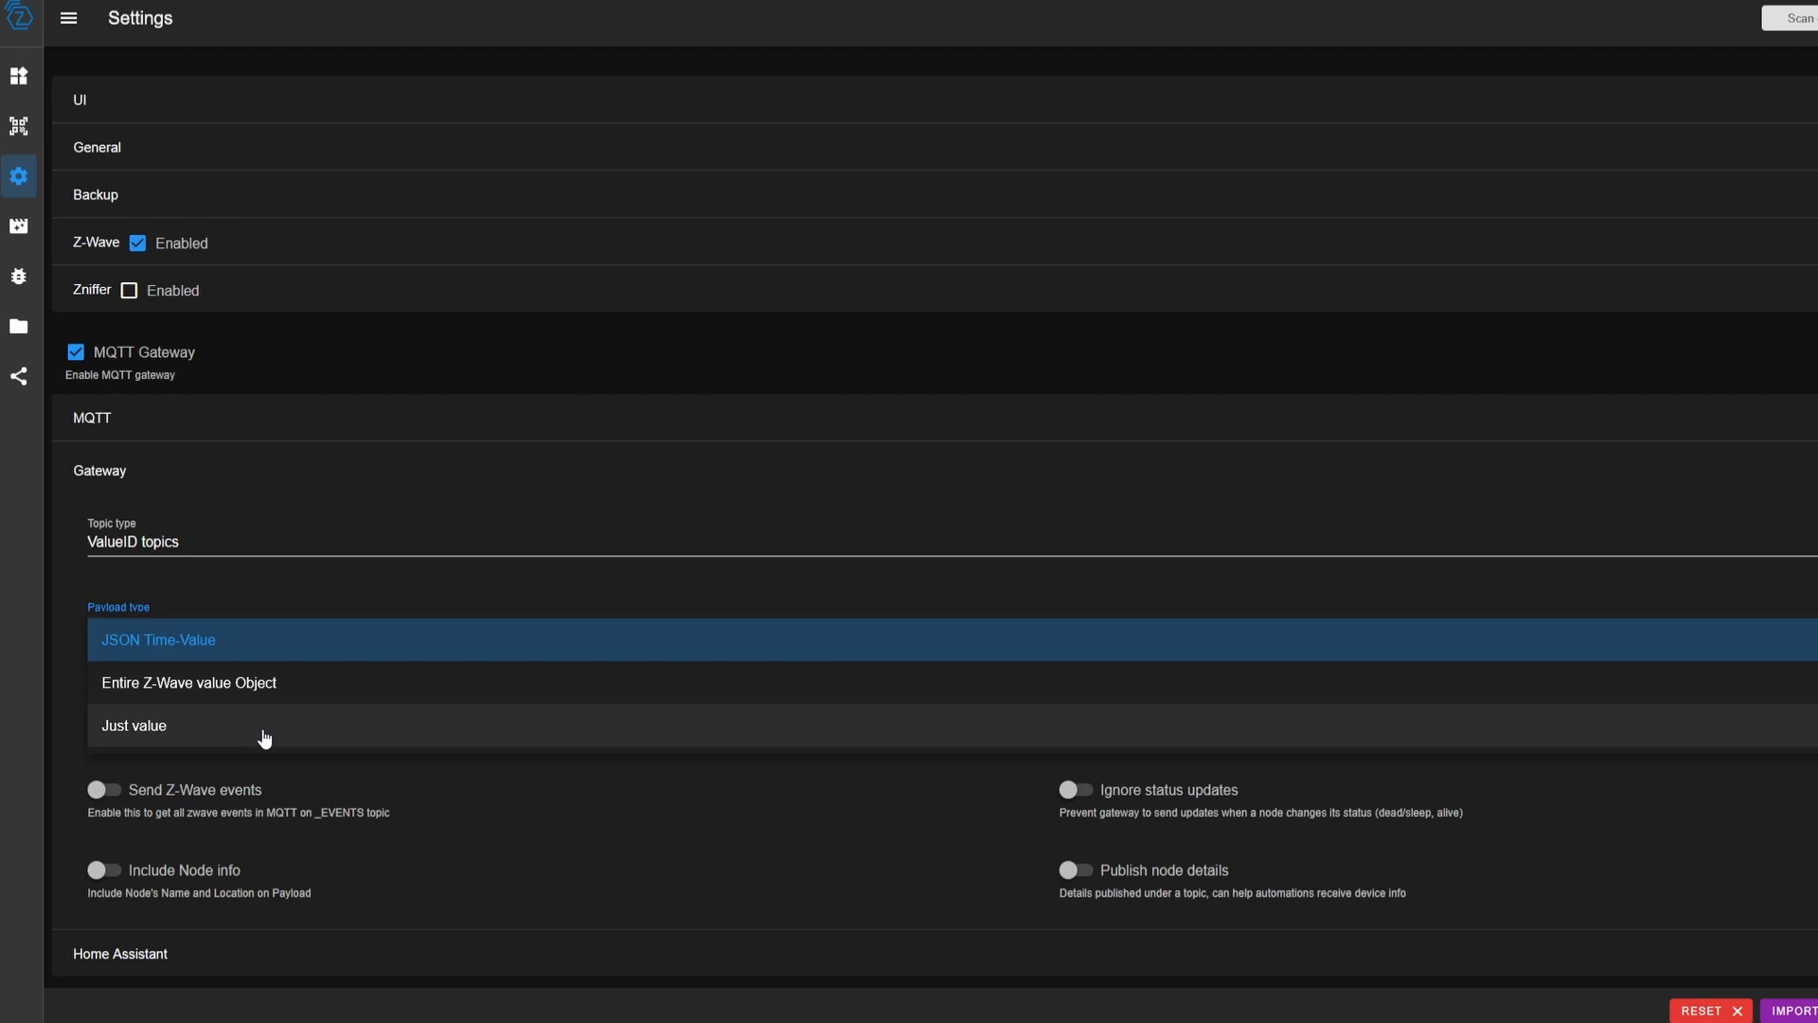
left_click(157, 638)
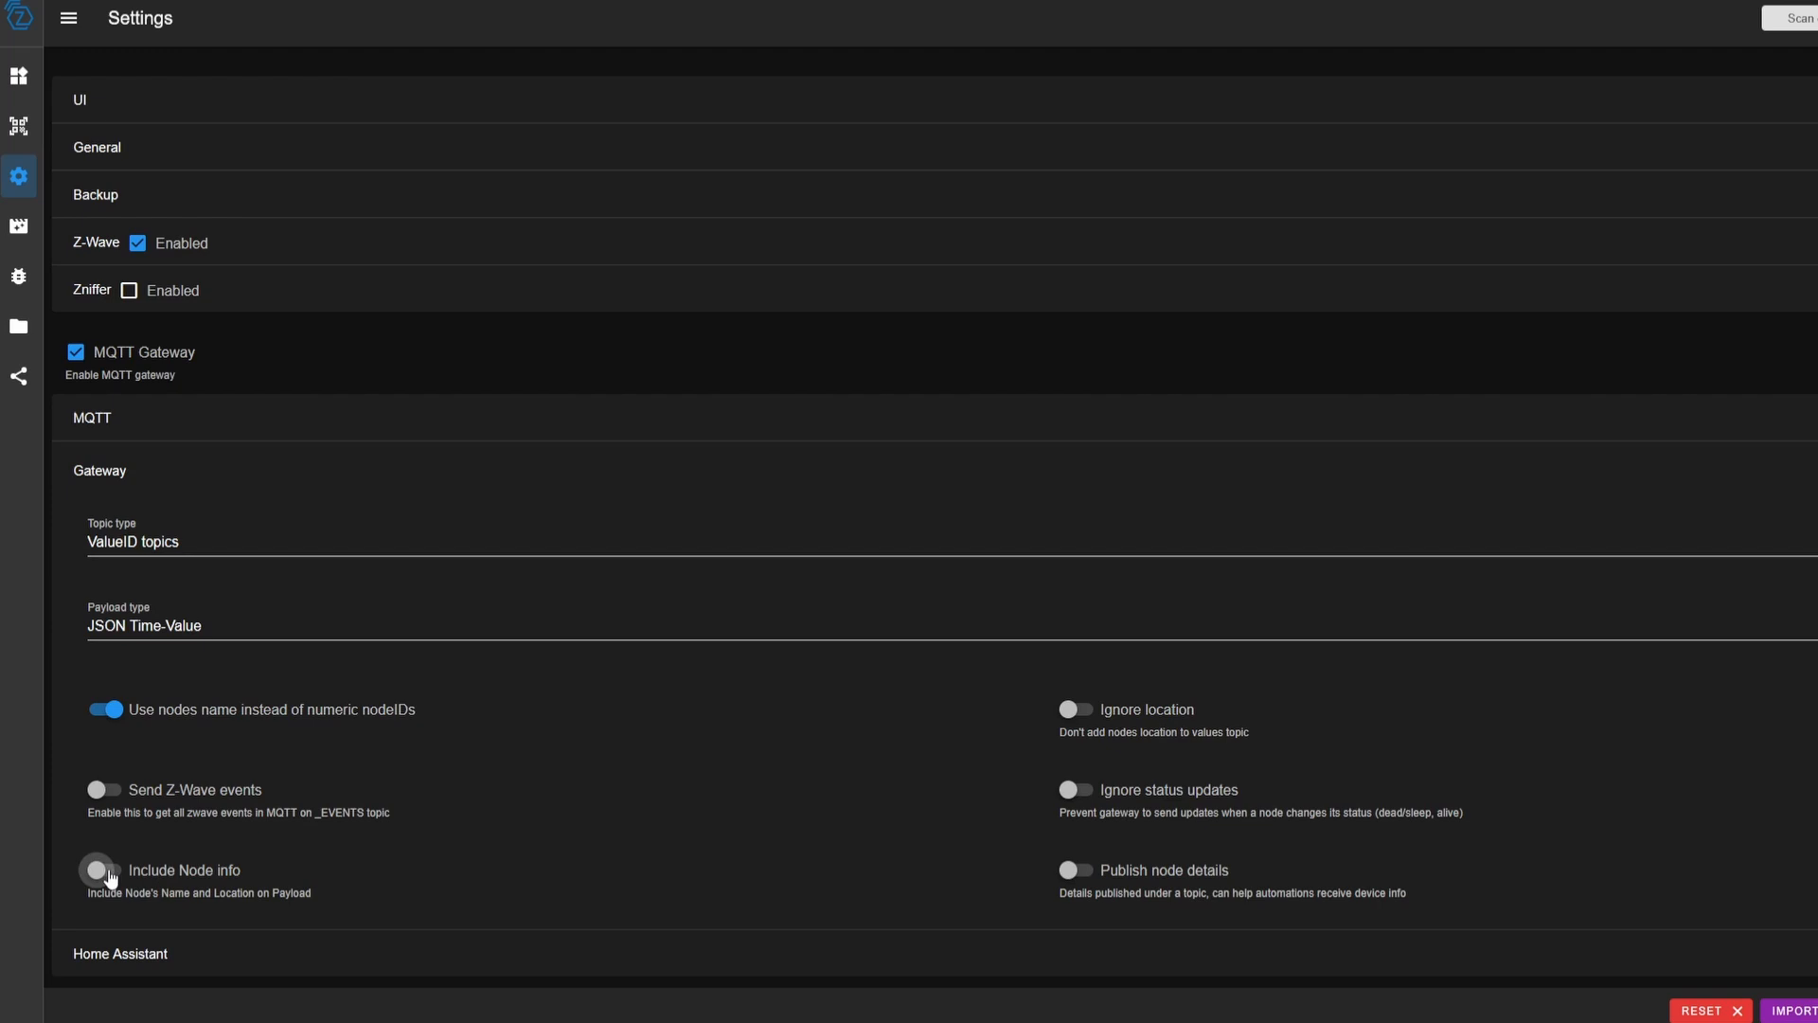
Enable Include Node info and Publish node details, leave Z-Wave events off, and return to the Control Panel
left_click(104, 869)
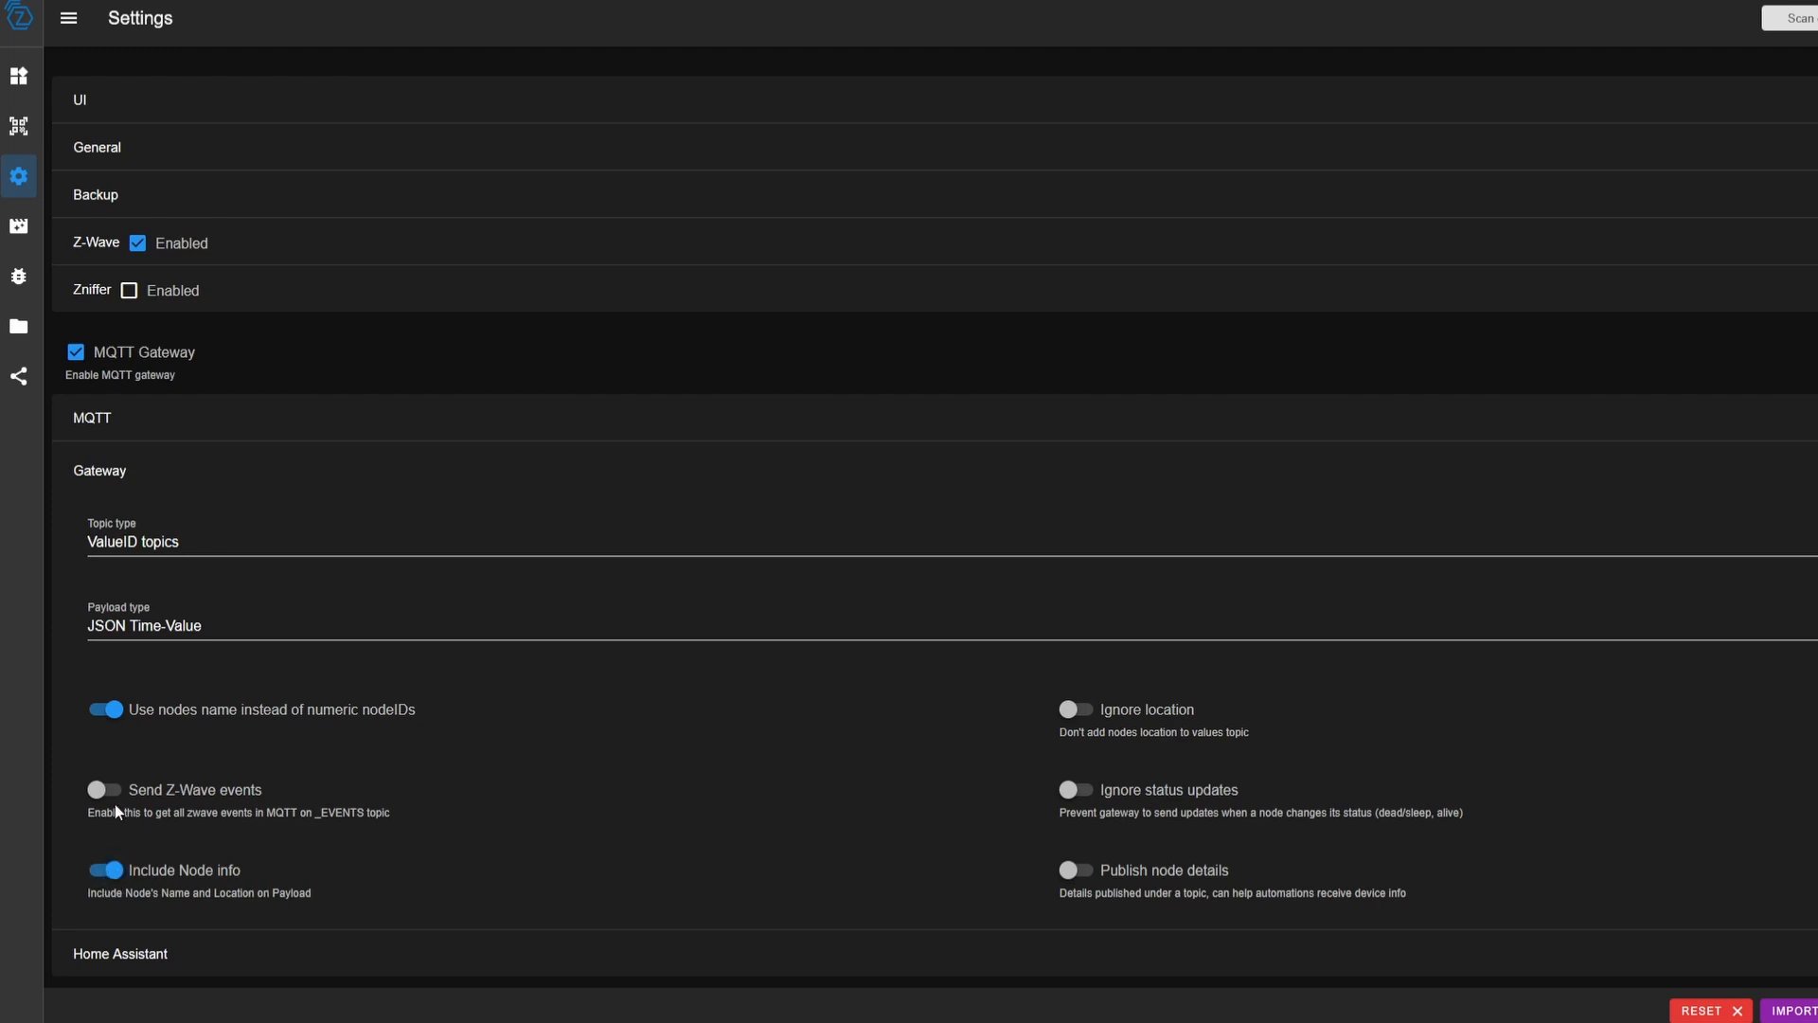
left_click(104, 789)
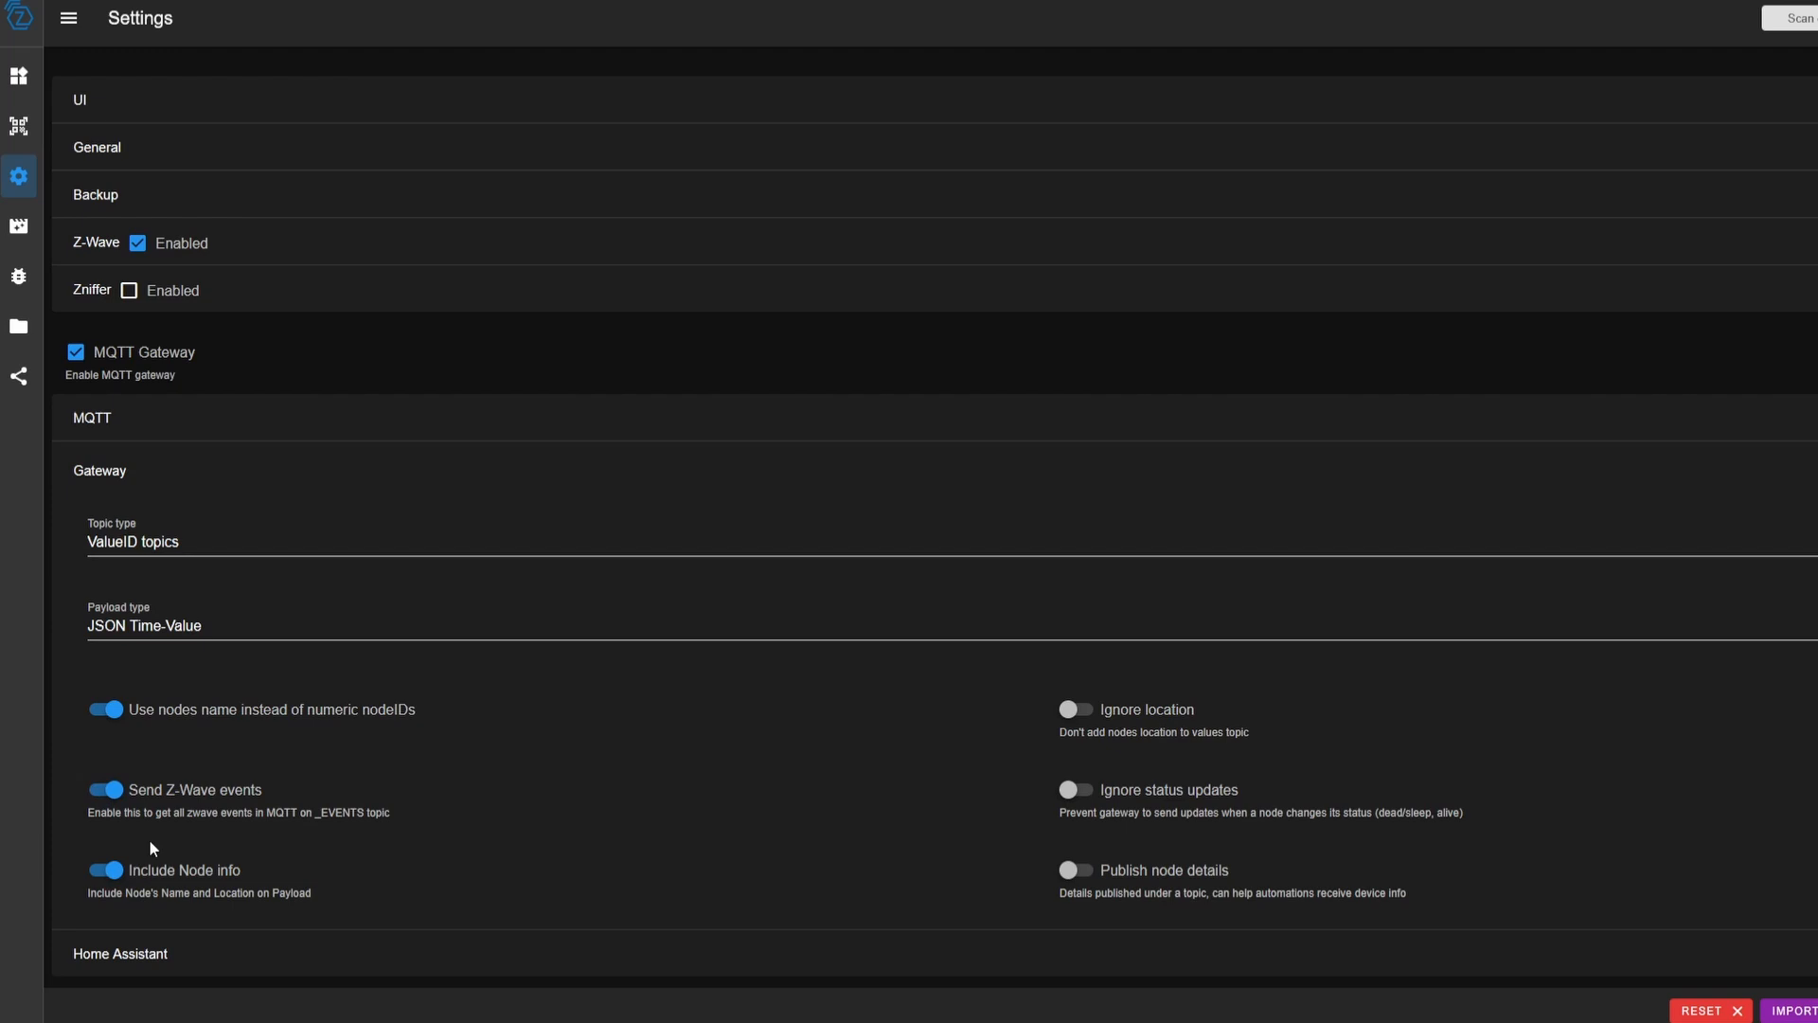
mouse_move(220, 829)
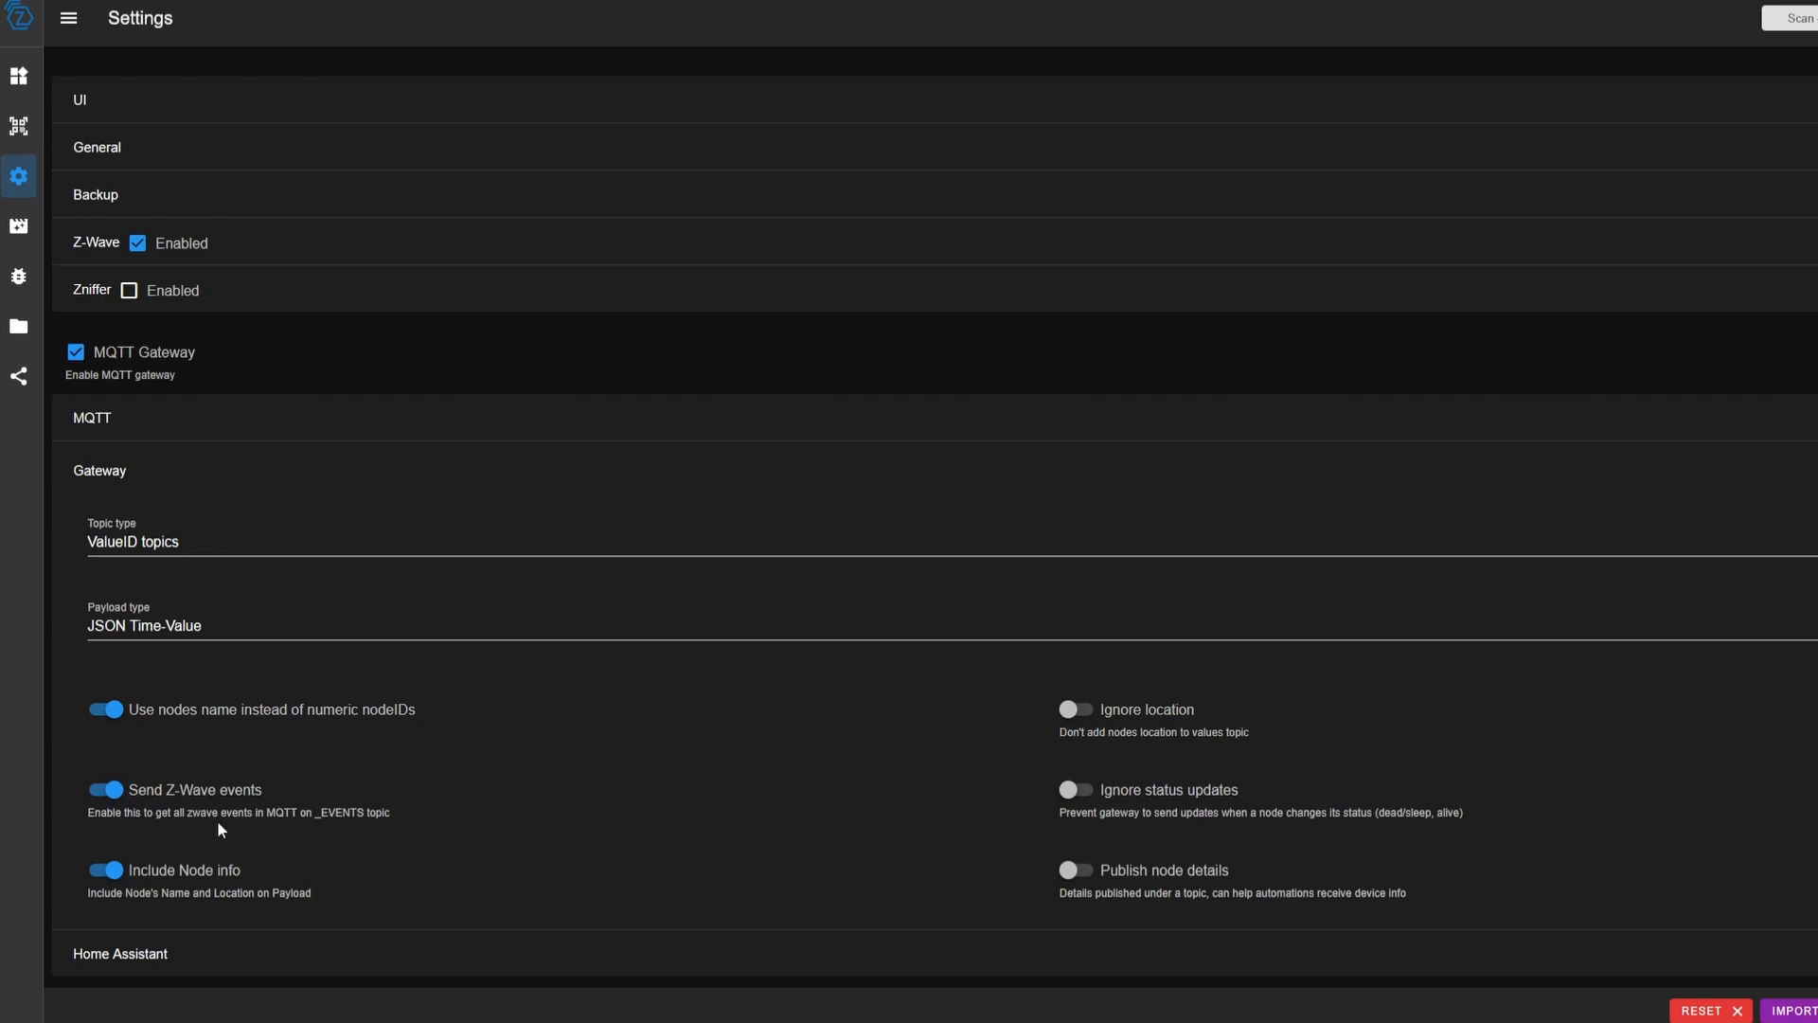
left_click(102, 790)
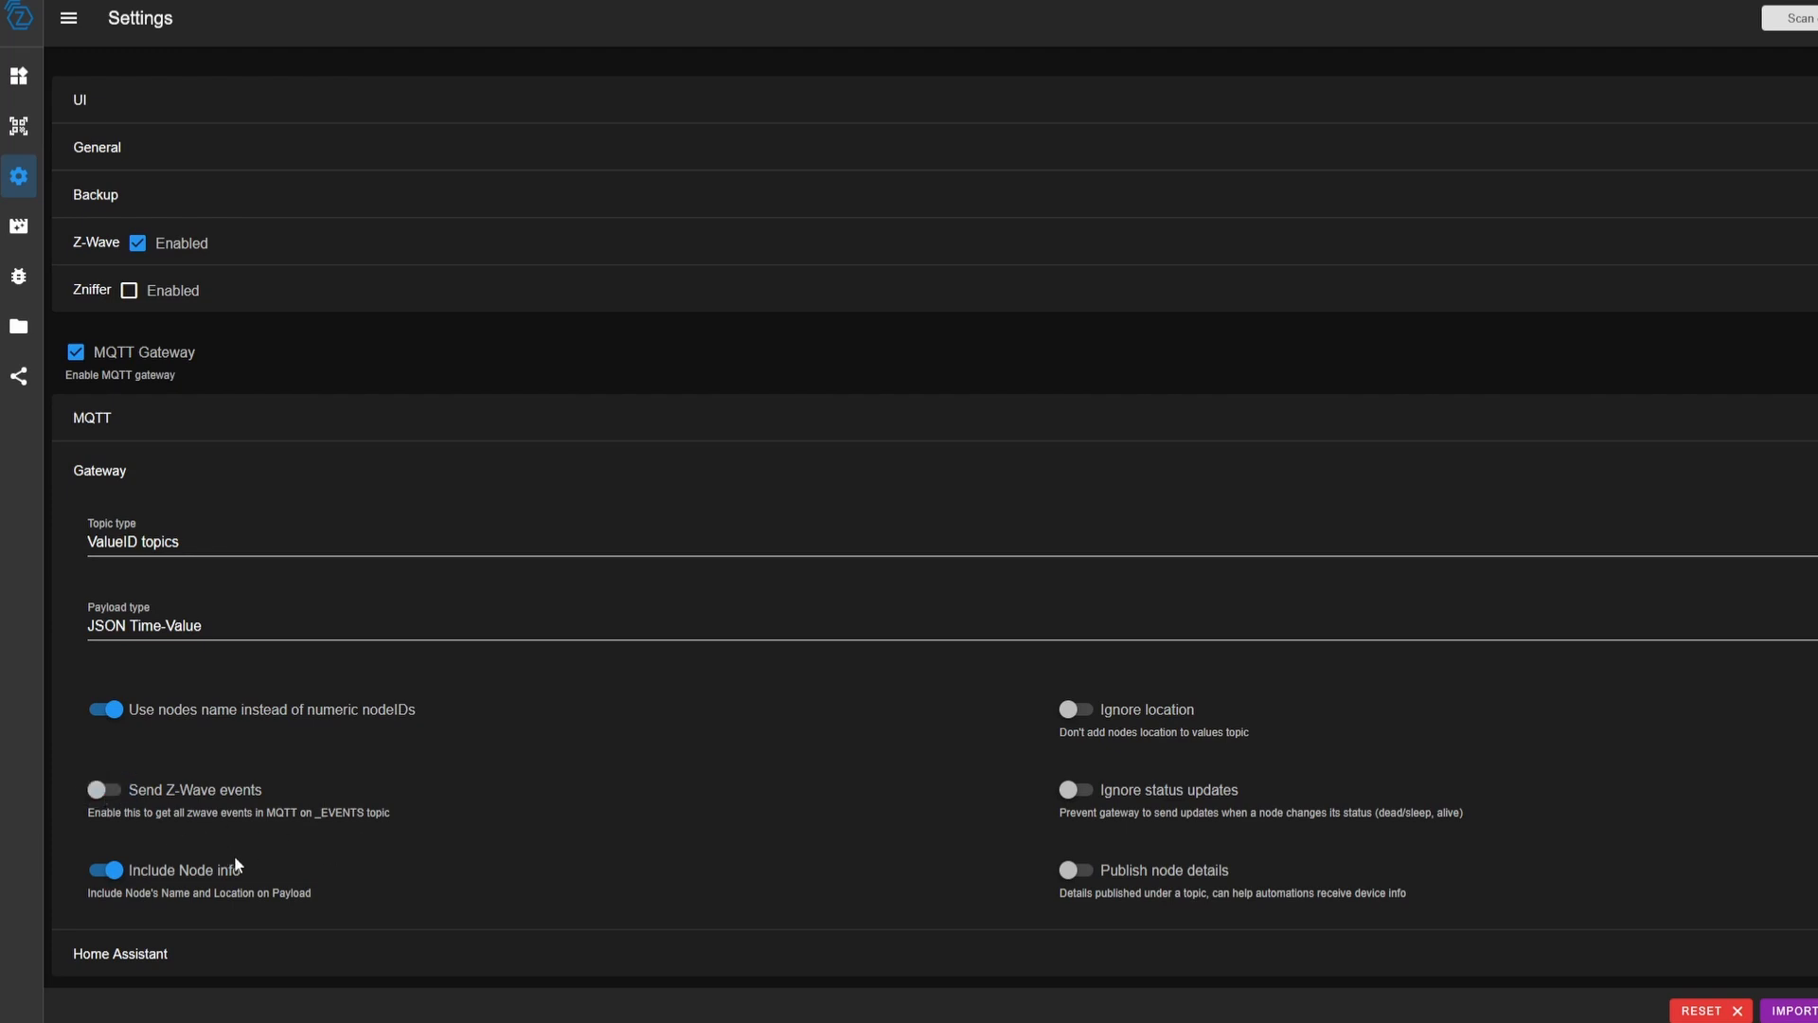
mouse_move(1068, 869)
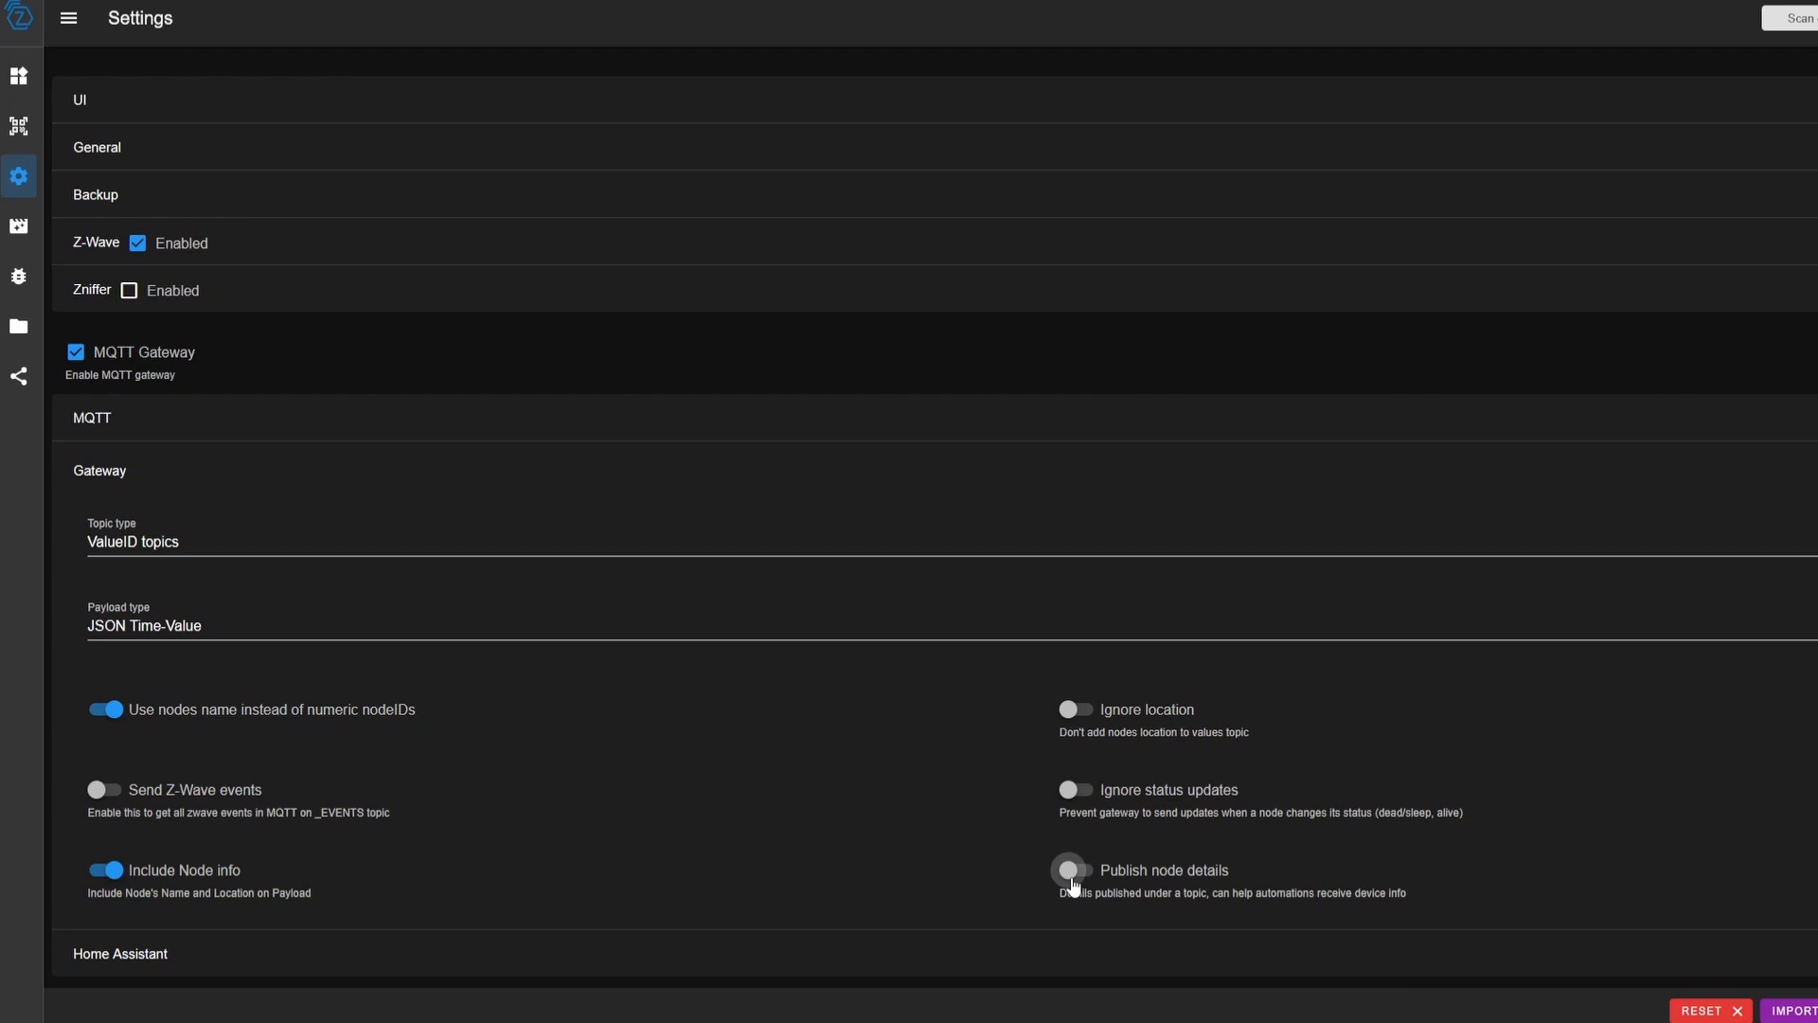
left_click(1076, 869)
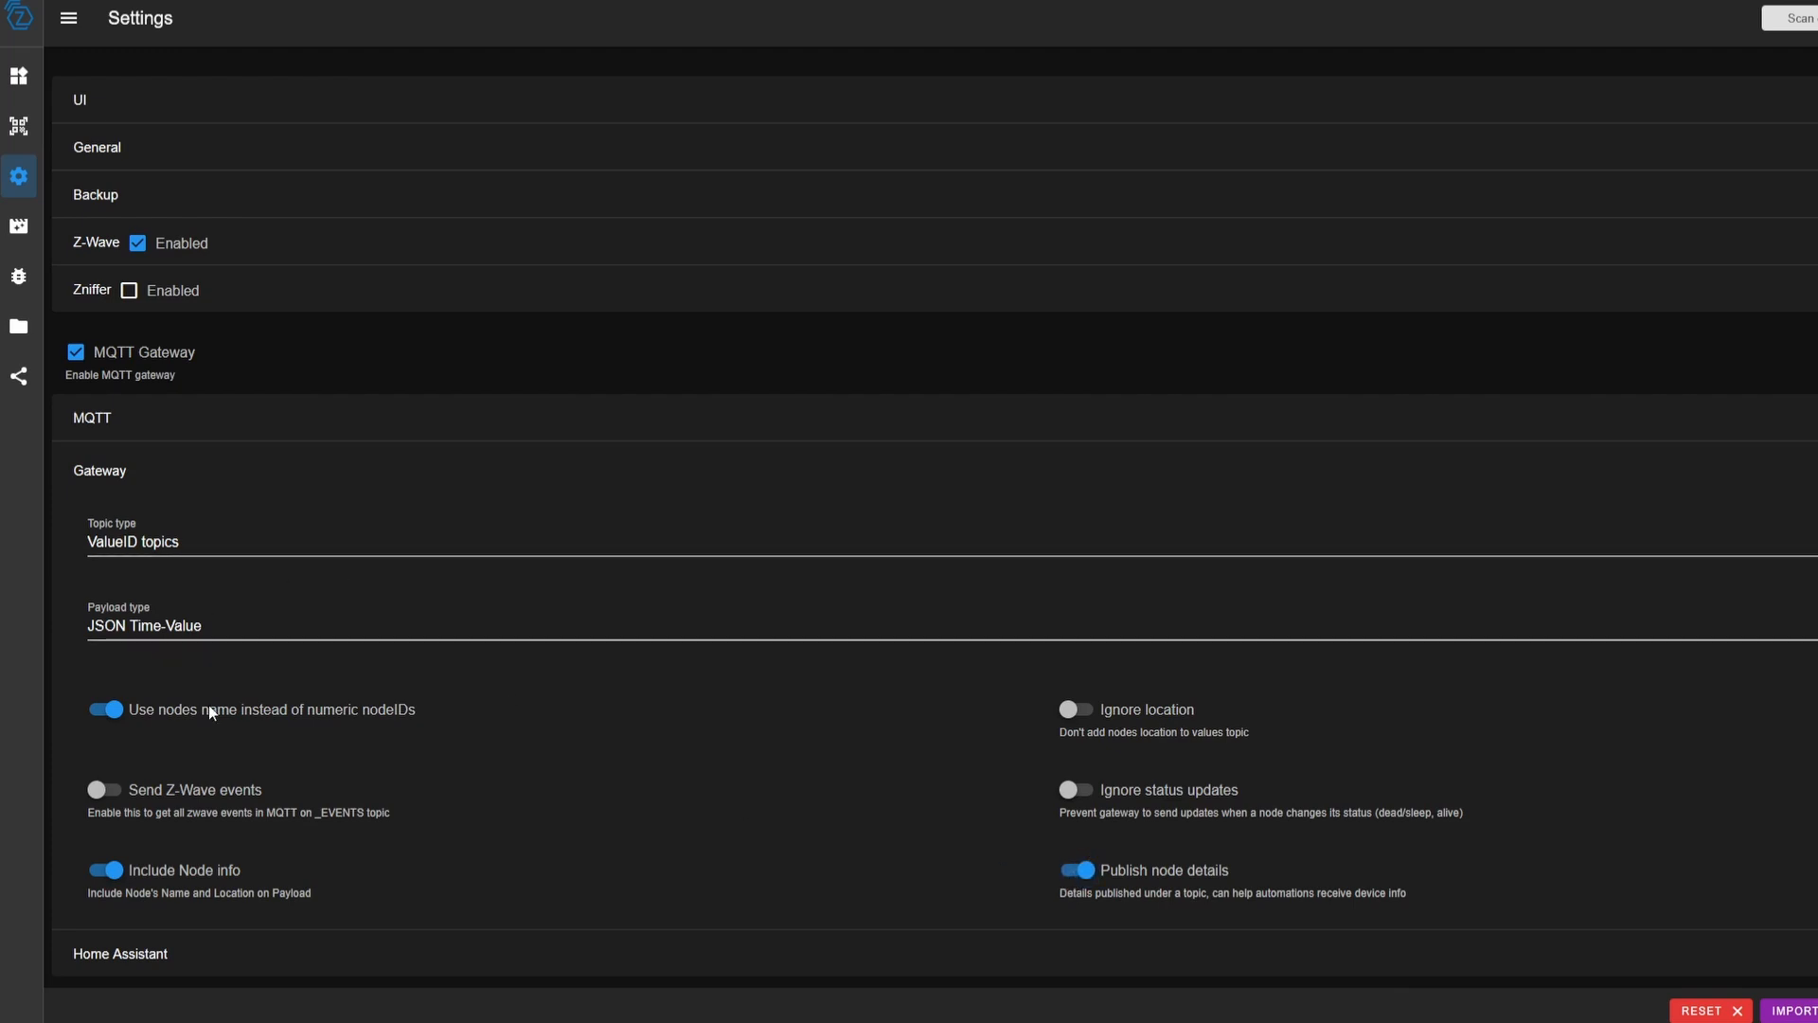
mouse_move(599, 606)
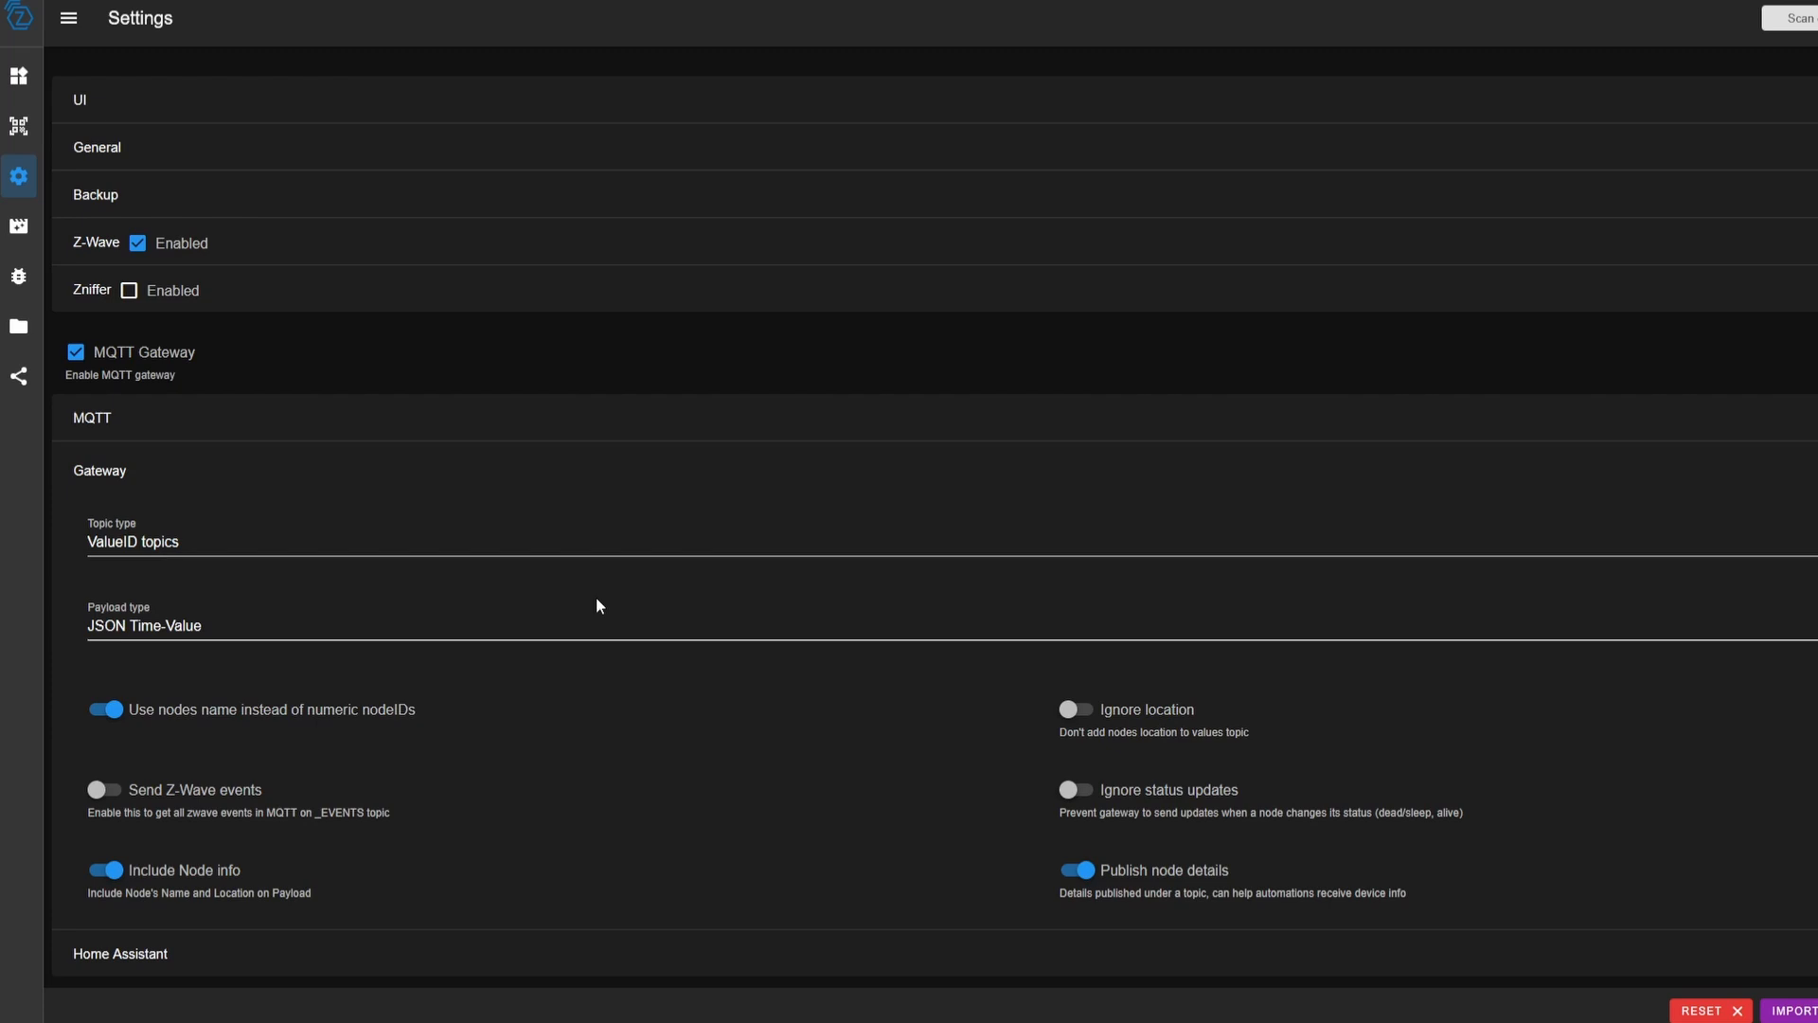
mouse_move(570, 498)
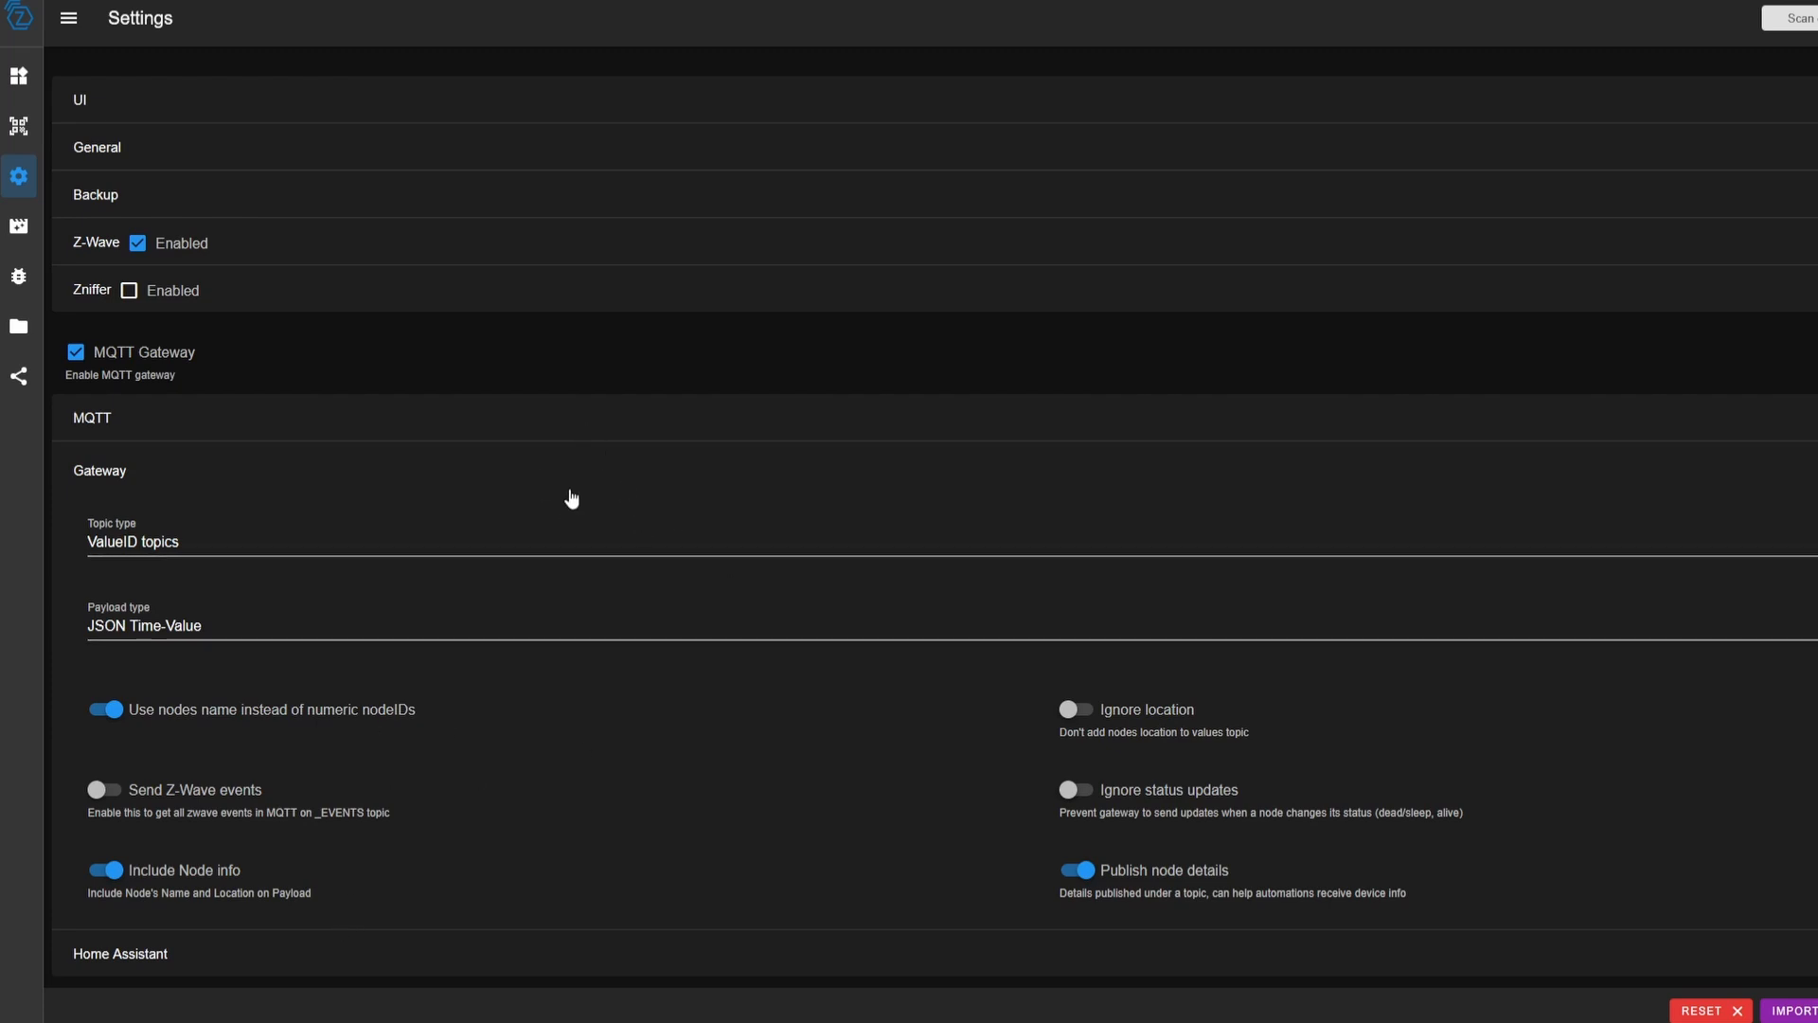
mouse_move(570, 498)
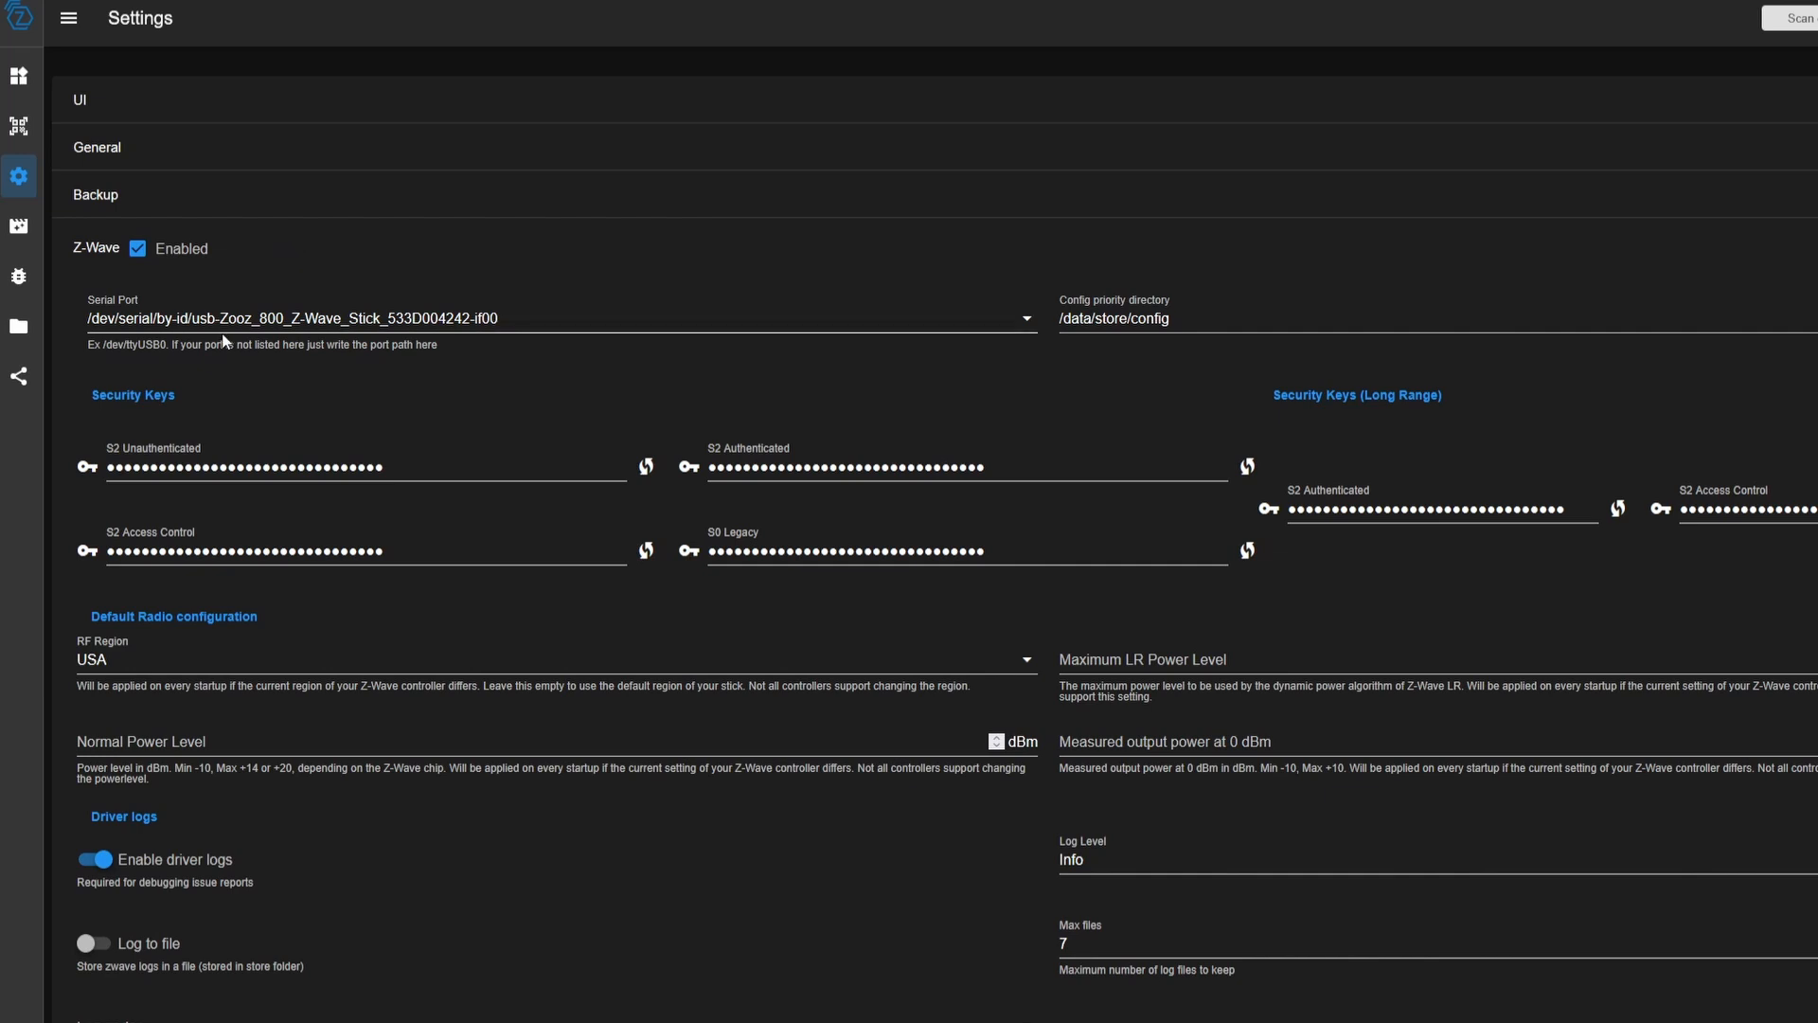
left_click(19, 76)
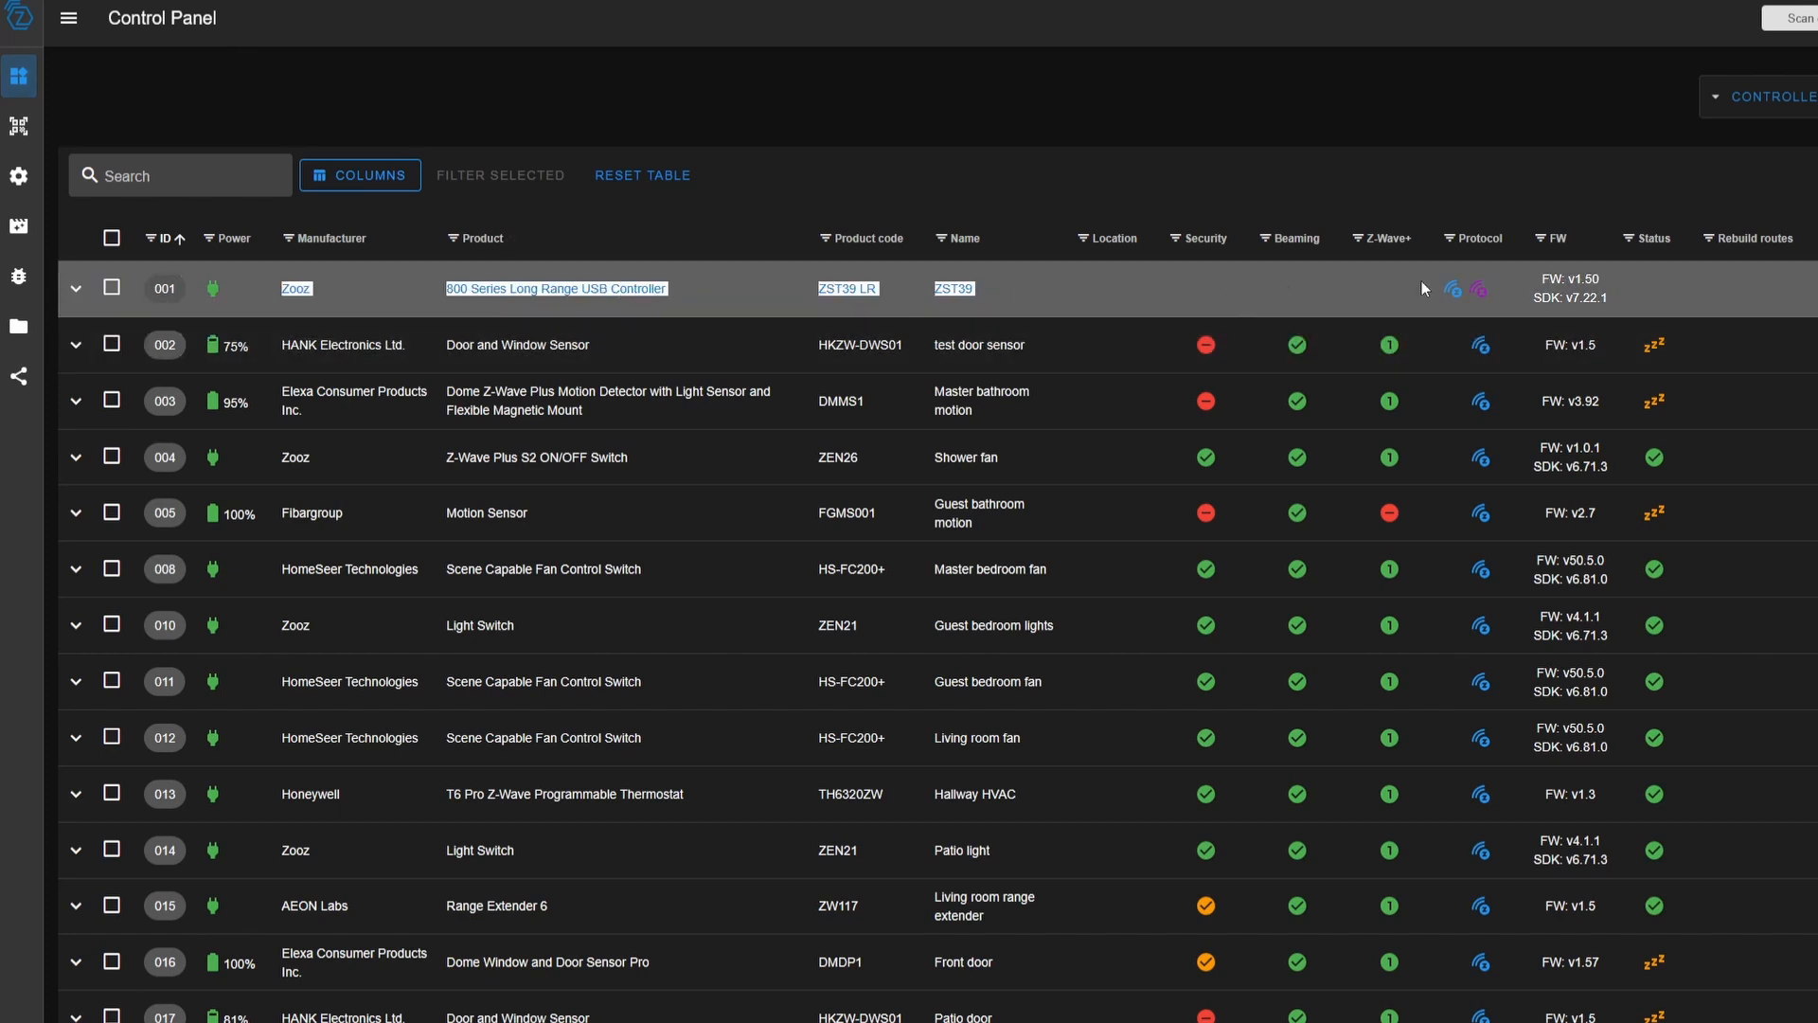
Expand the controller node's details and reveal the Control Panel quick actions
left_click(76, 287)
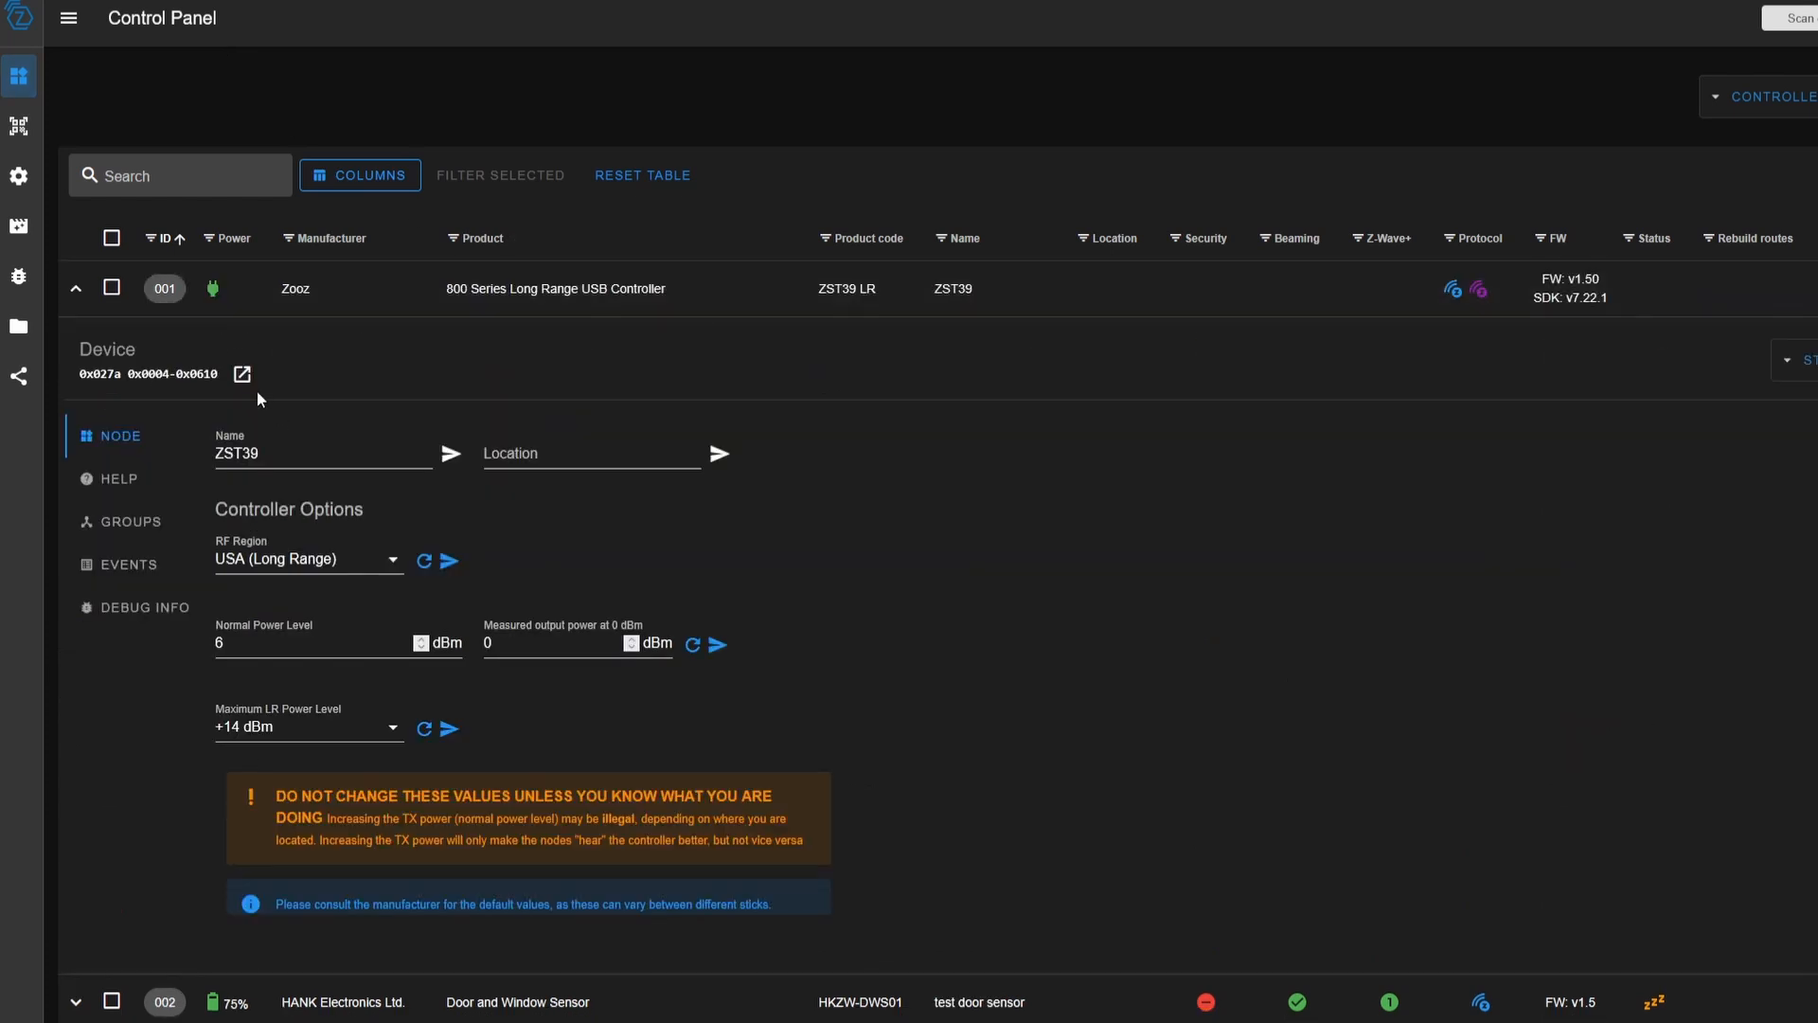
mouse_move(354, 691)
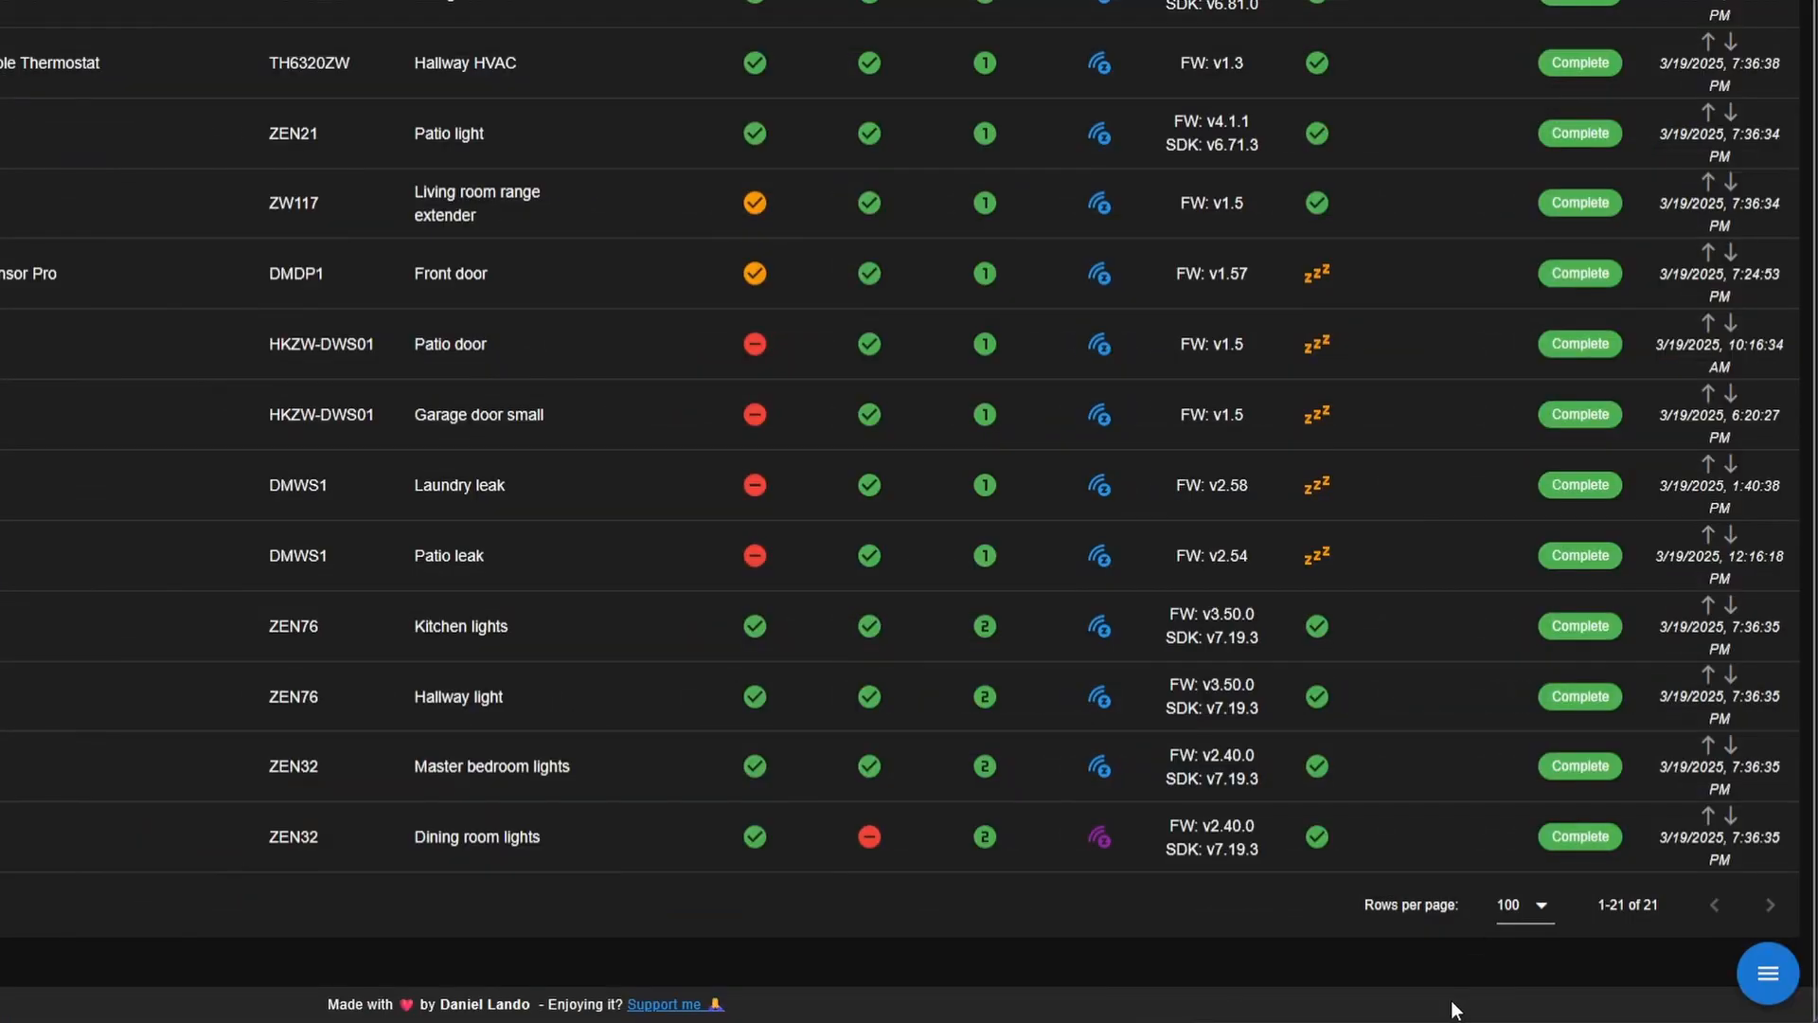
mouse_move(1744, 987)
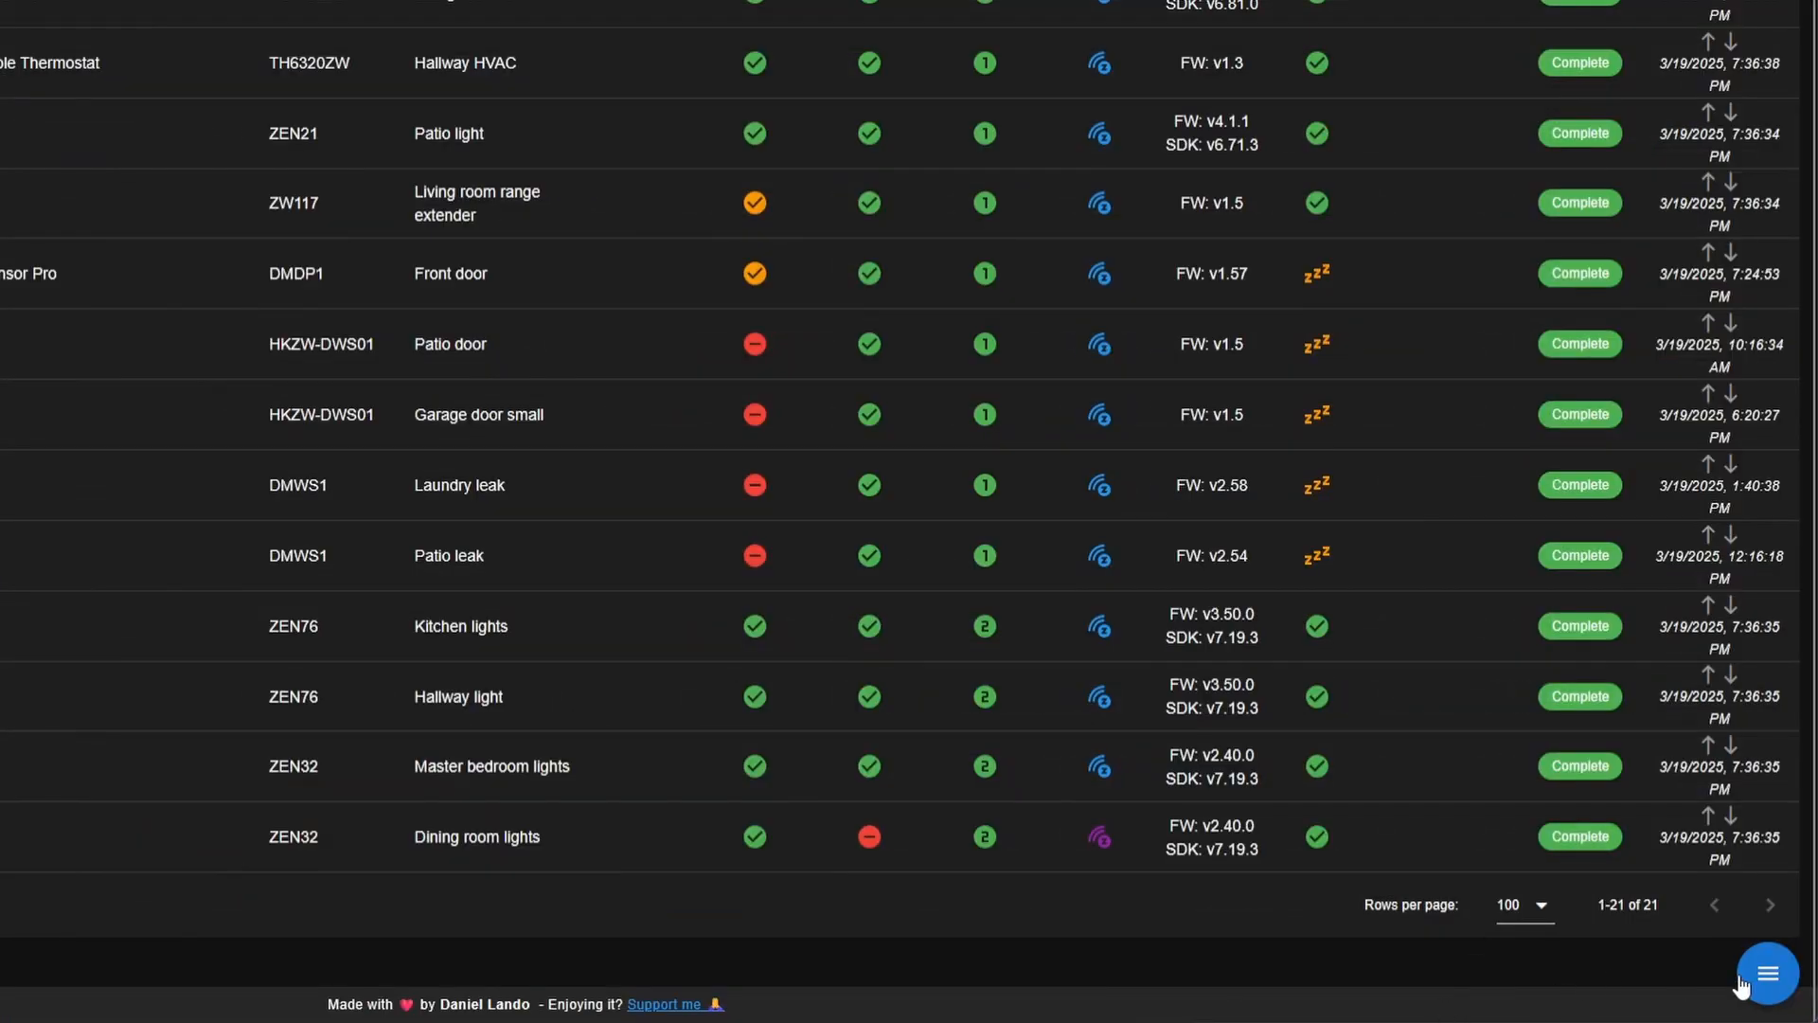
left_click(1768, 972)
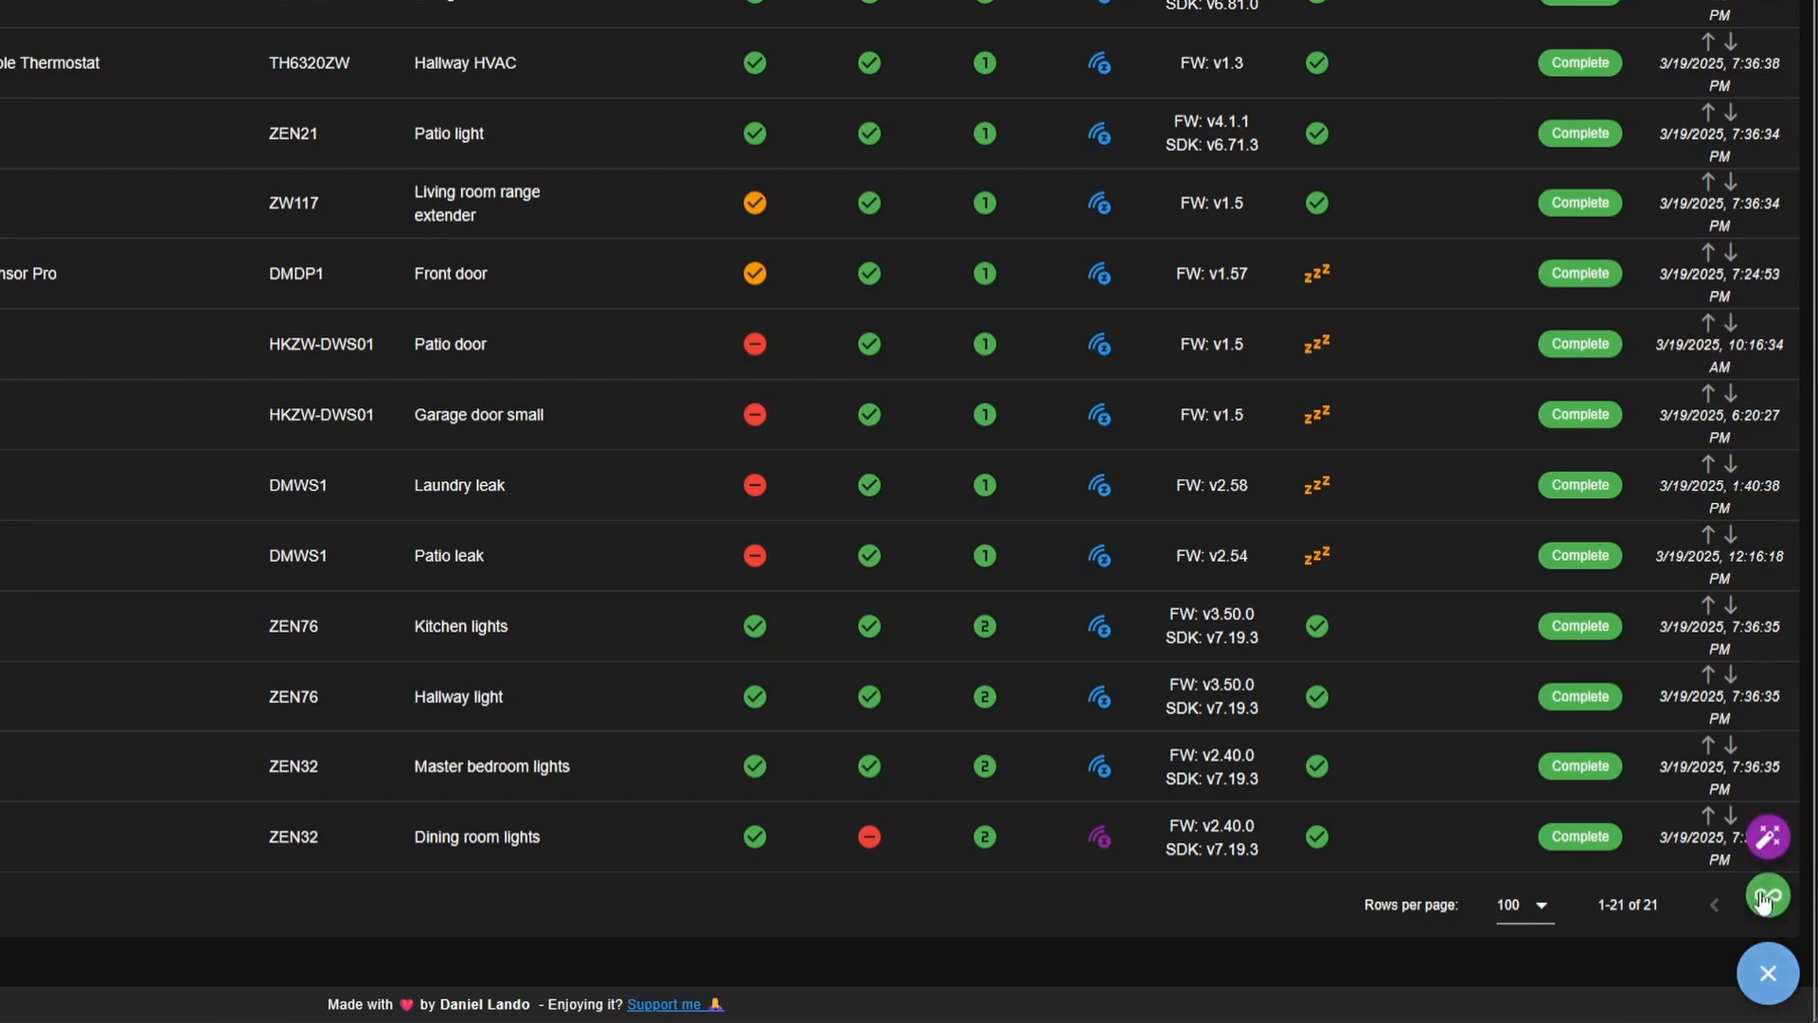
Show the General actions dialog with backup, reset and route rebuild options
left_click(1767, 809)
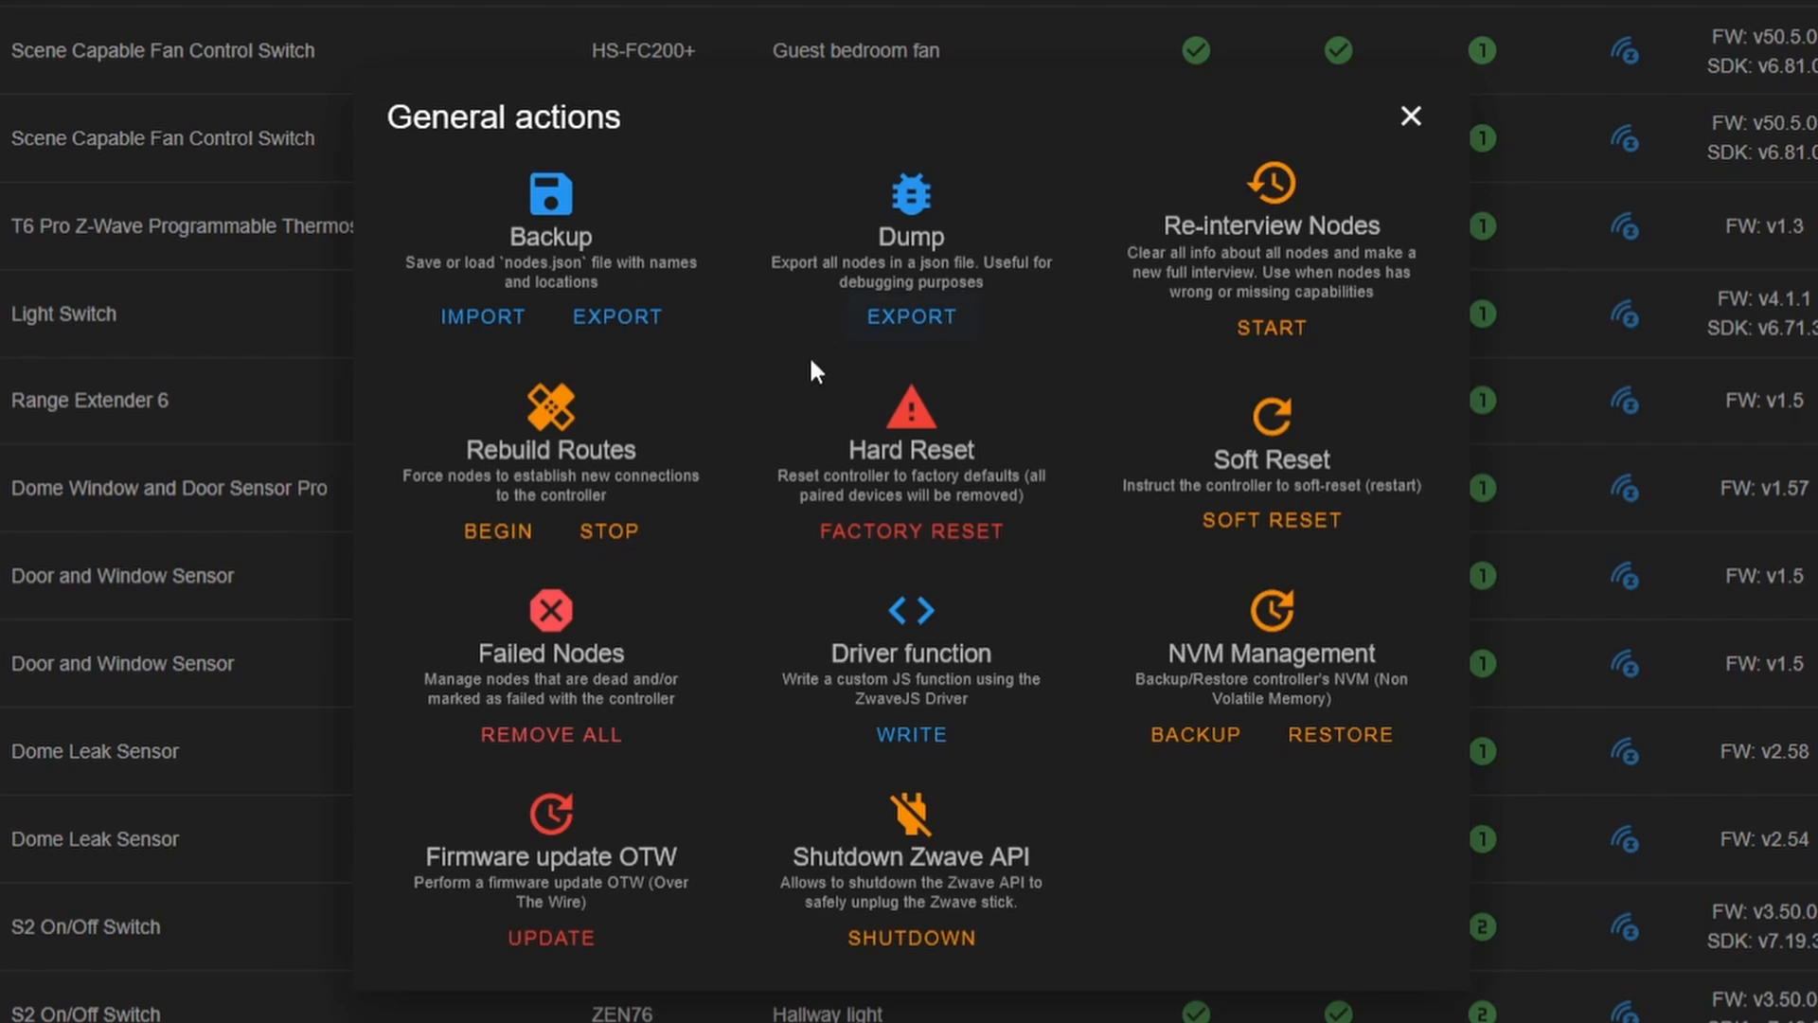
mouse_move(577, 452)
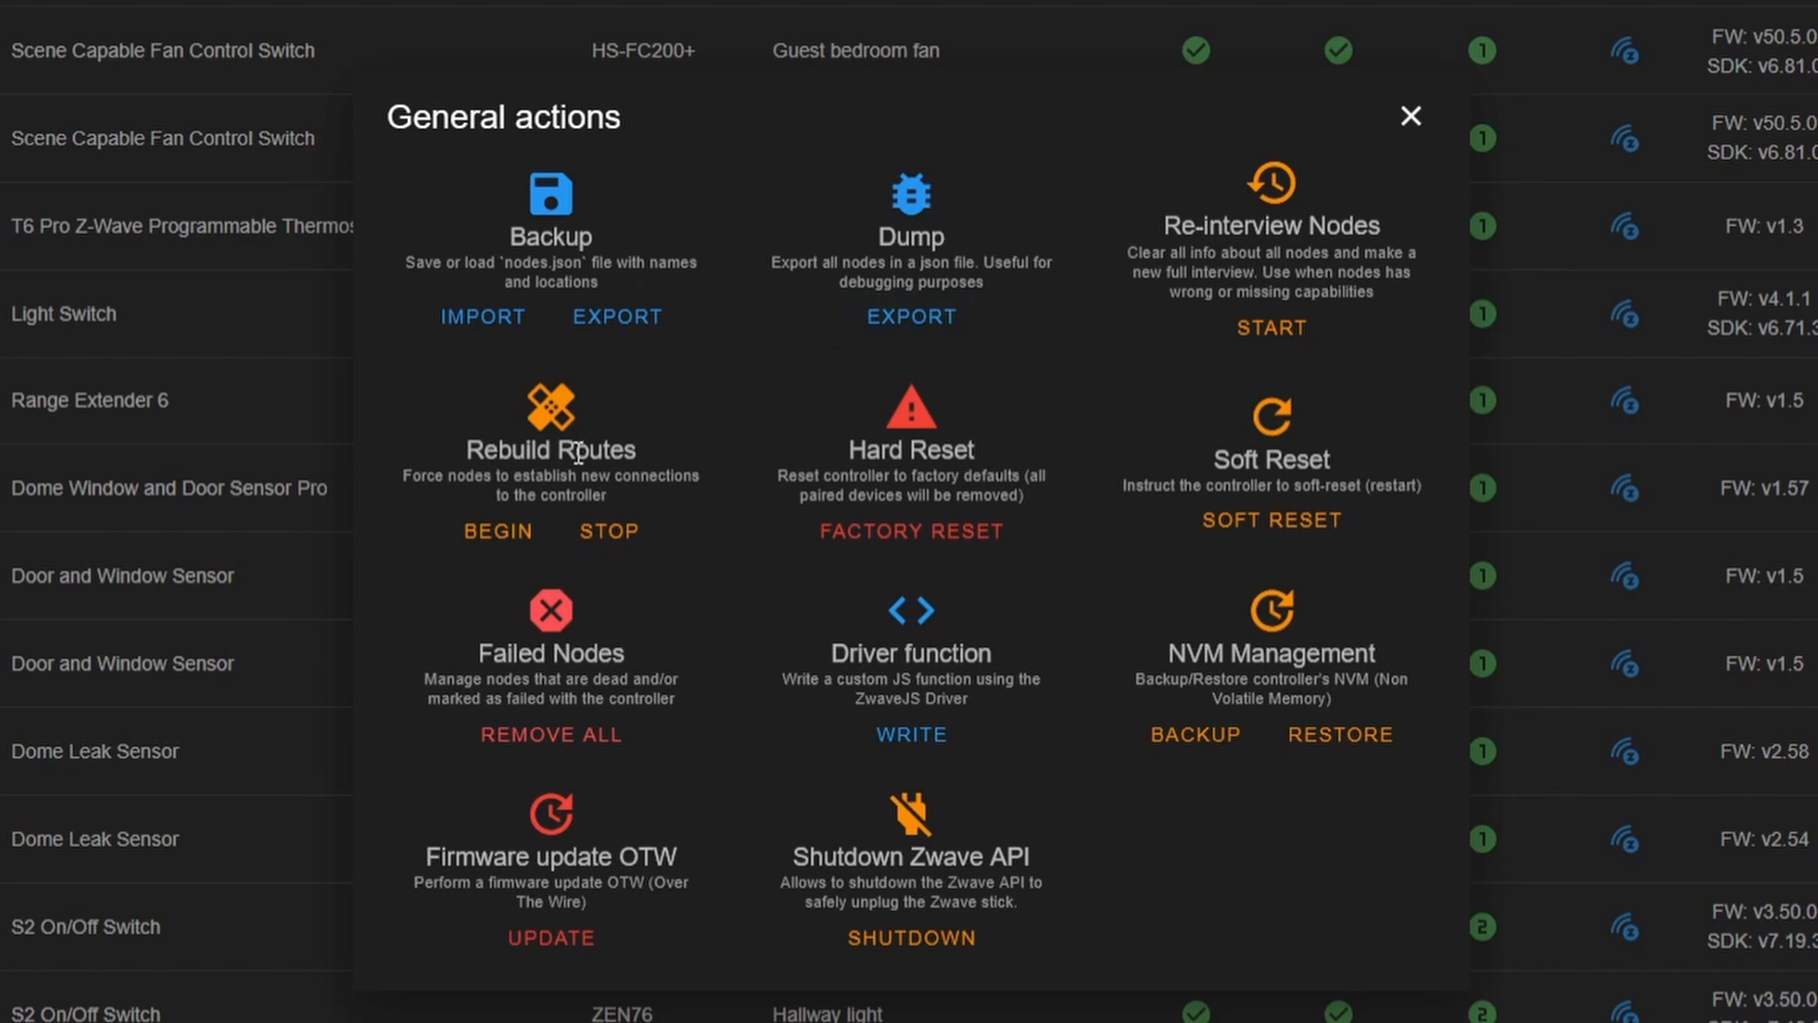
mouse_move(911, 530)
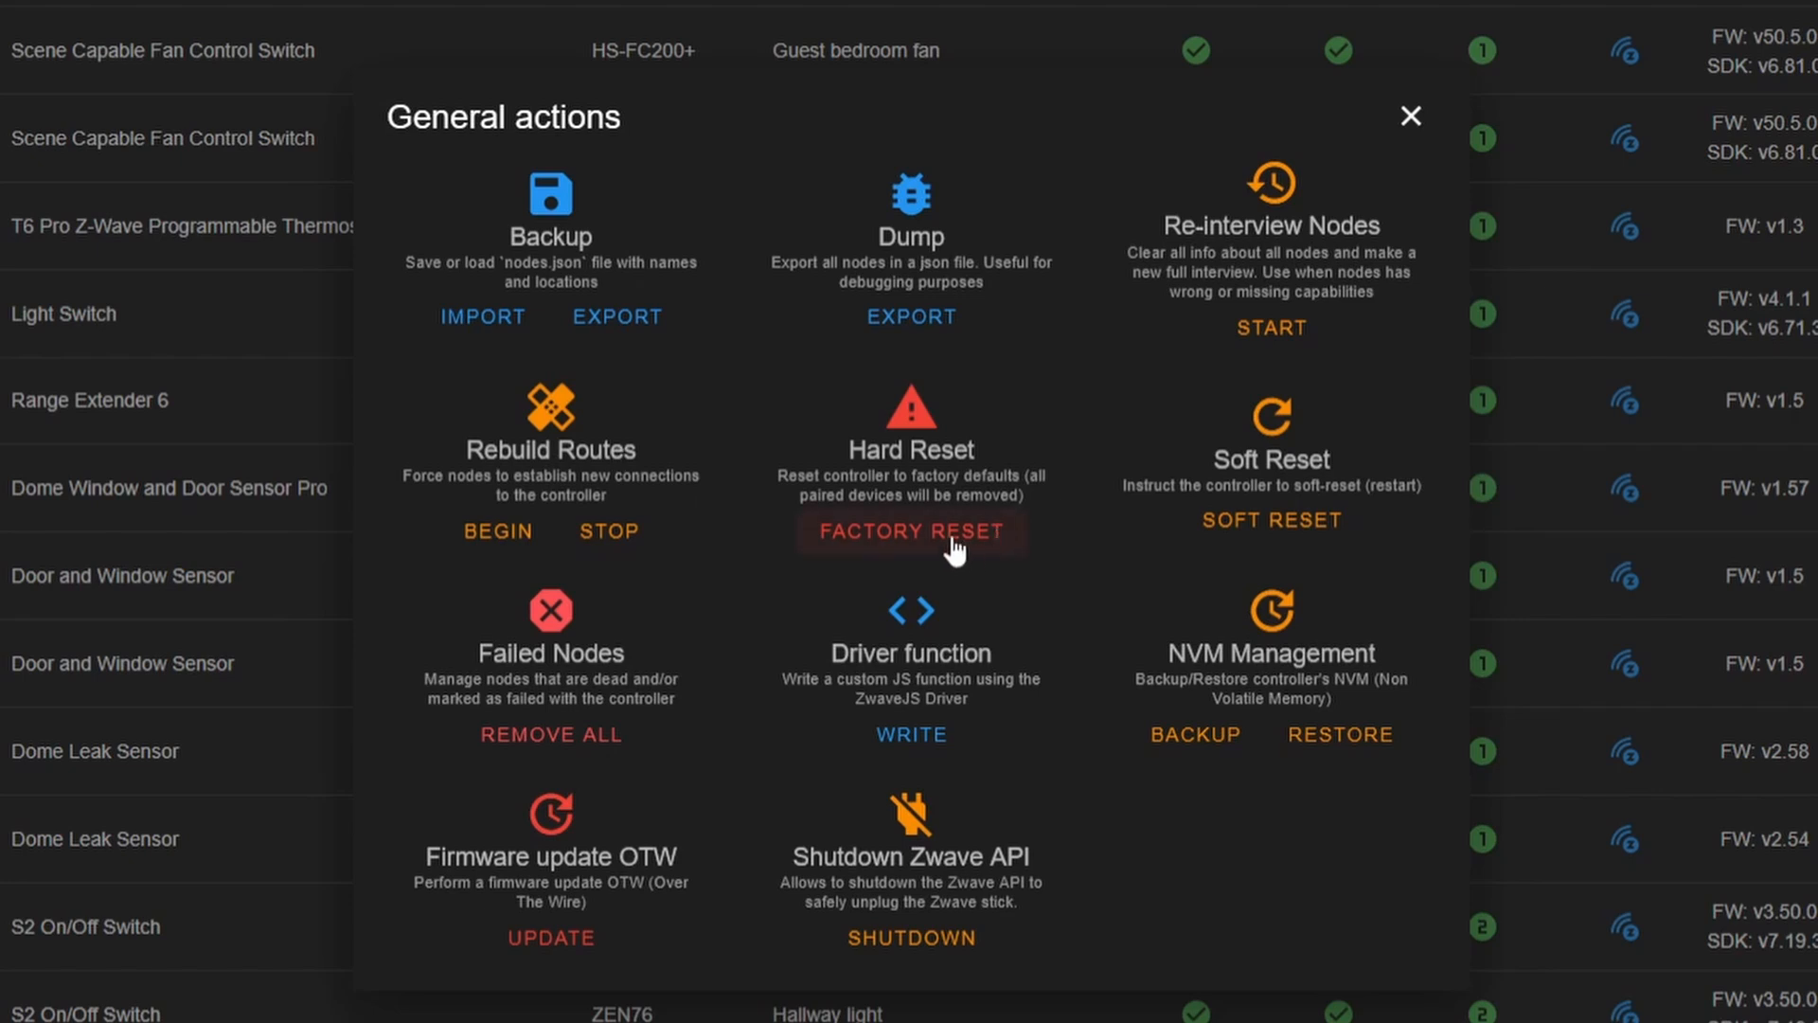
mouse_move(1066, 240)
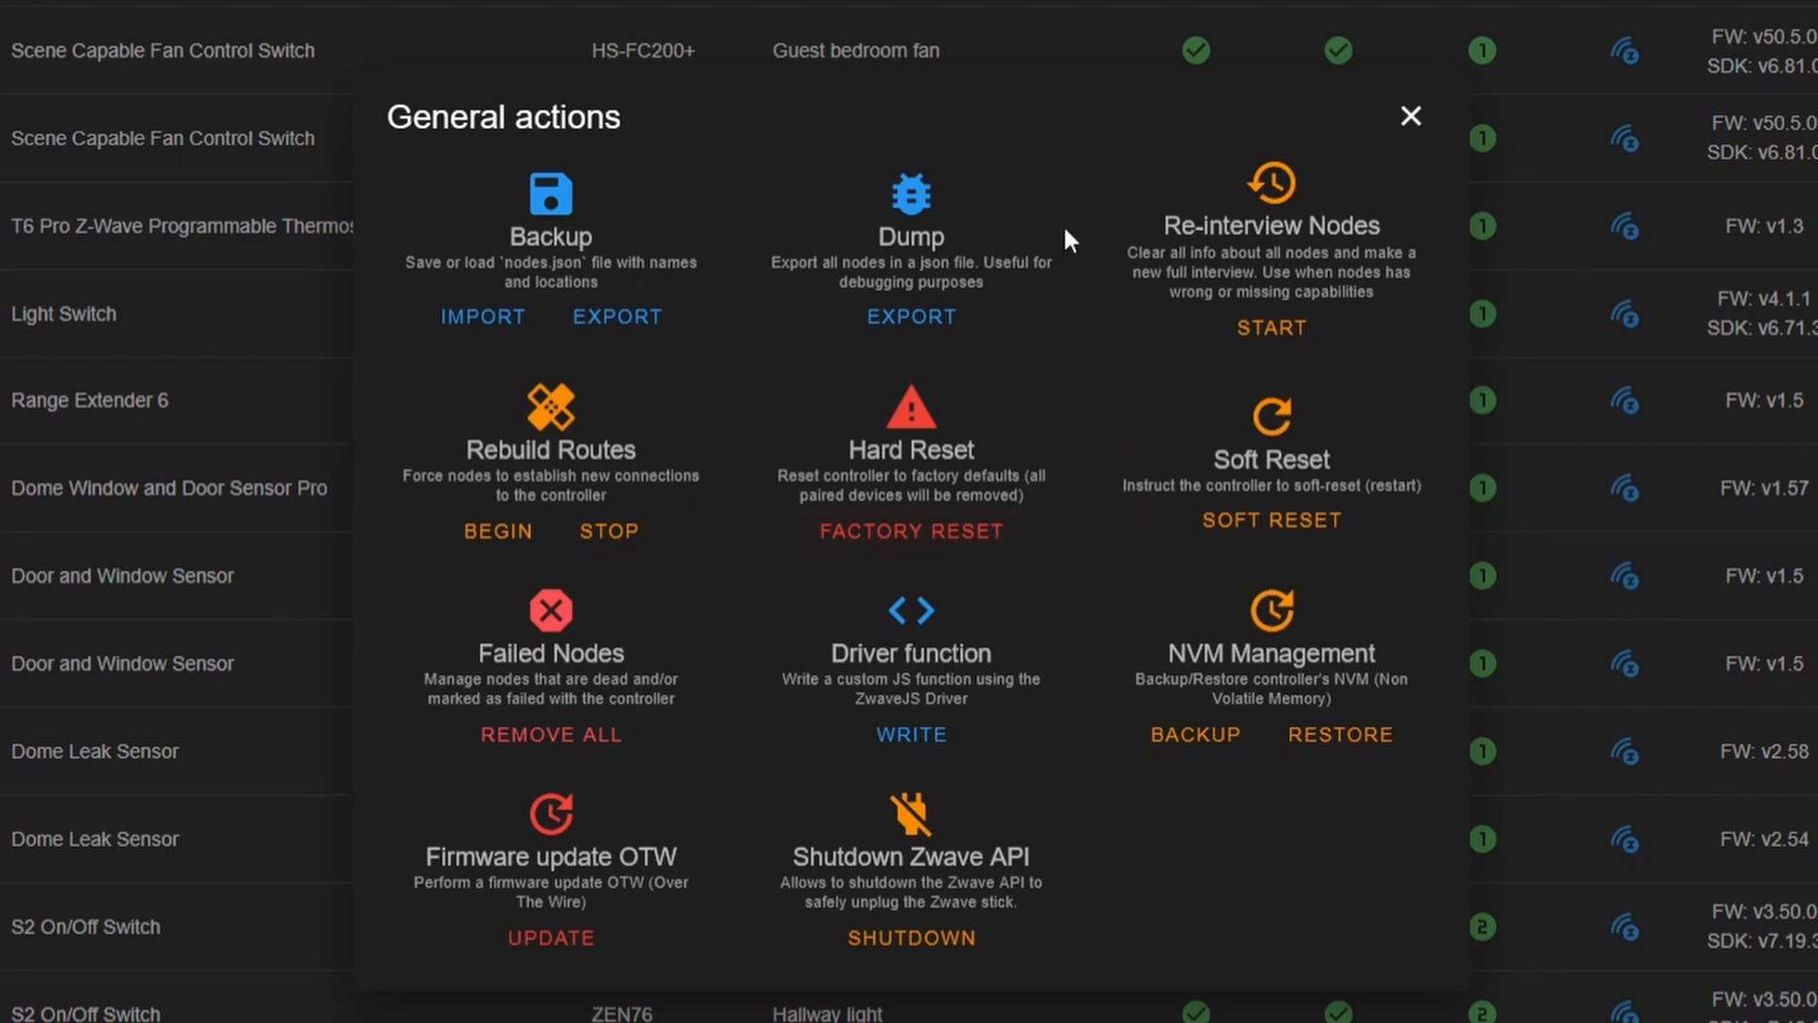
mouse_move(558, 885)
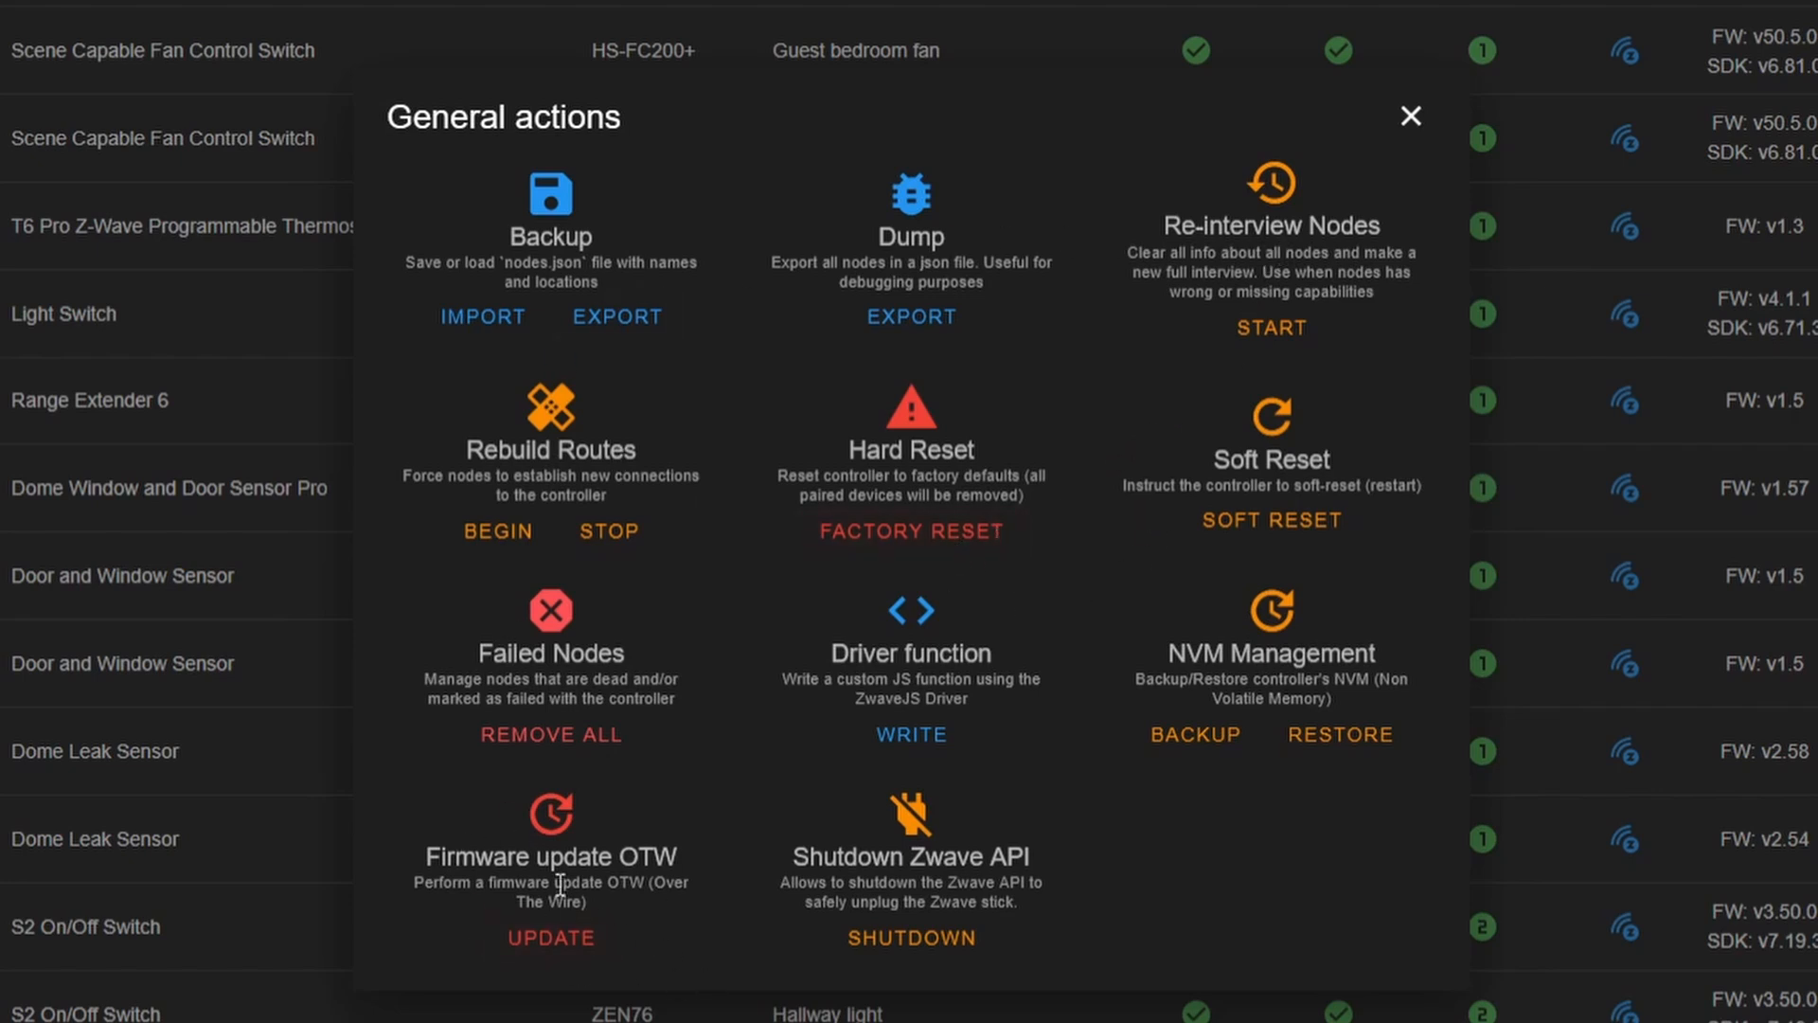
mouse_move(540, 885)
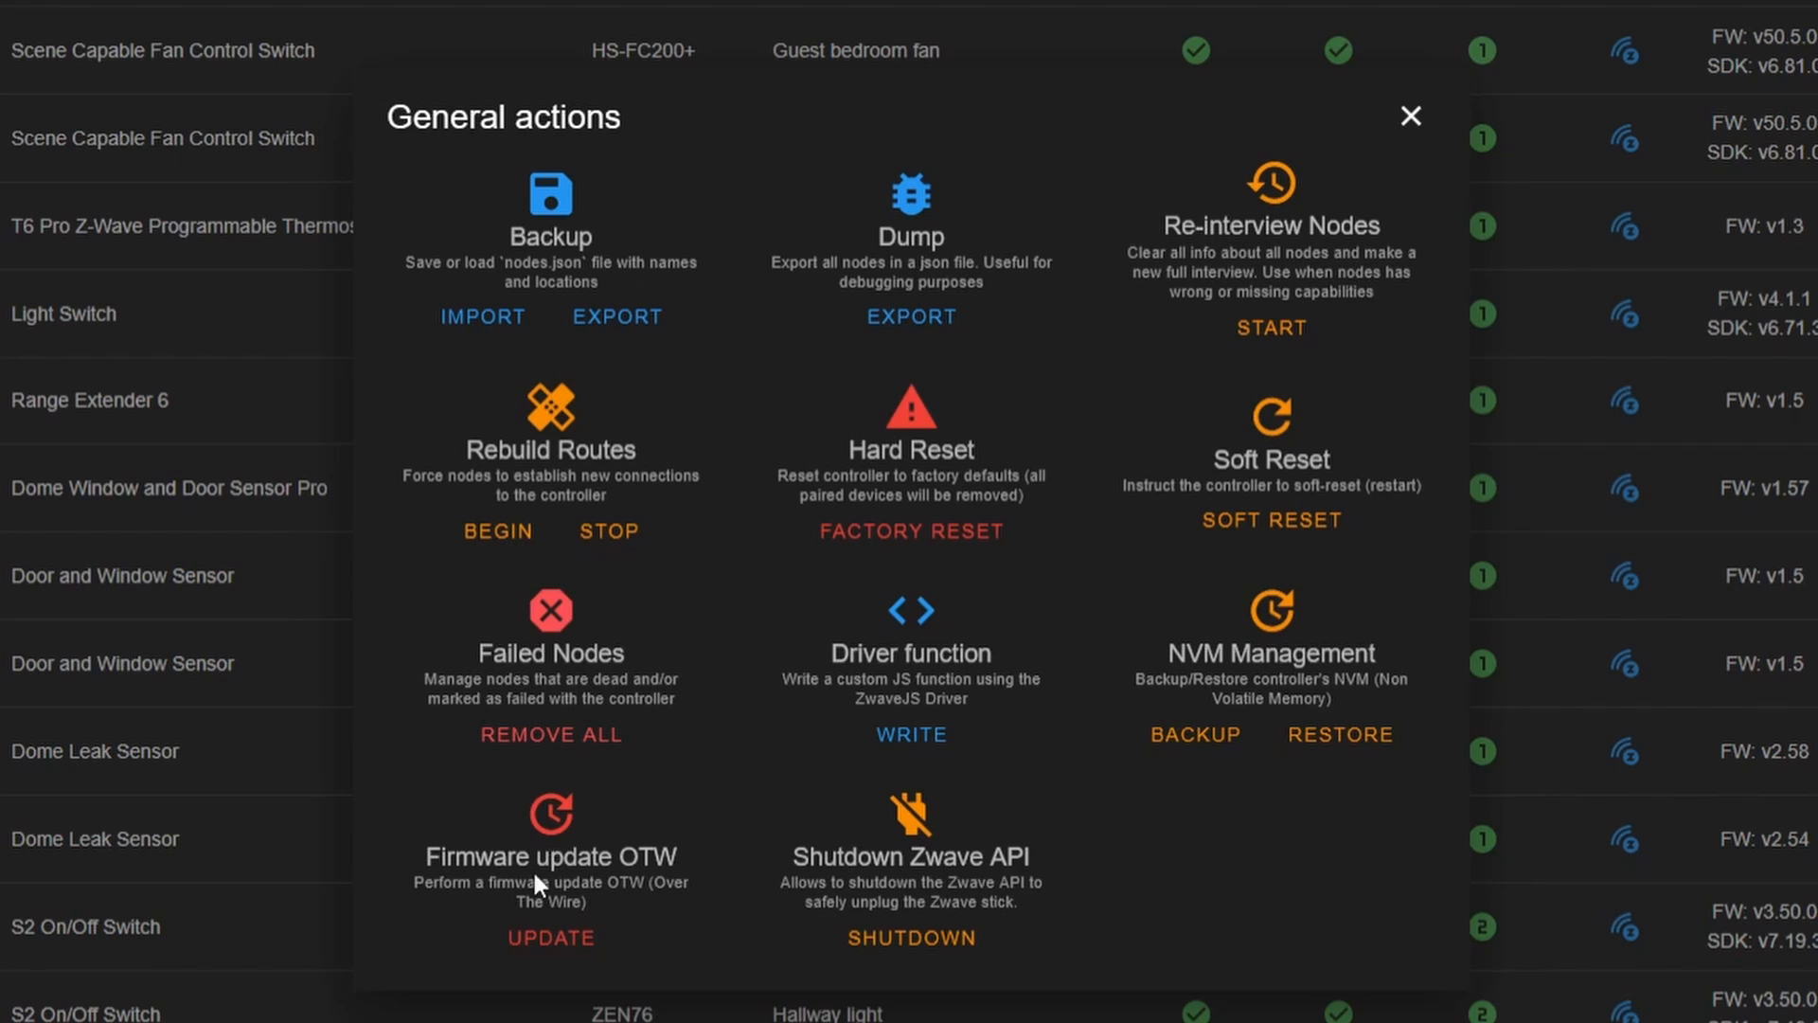
mouse_move(529, 890)
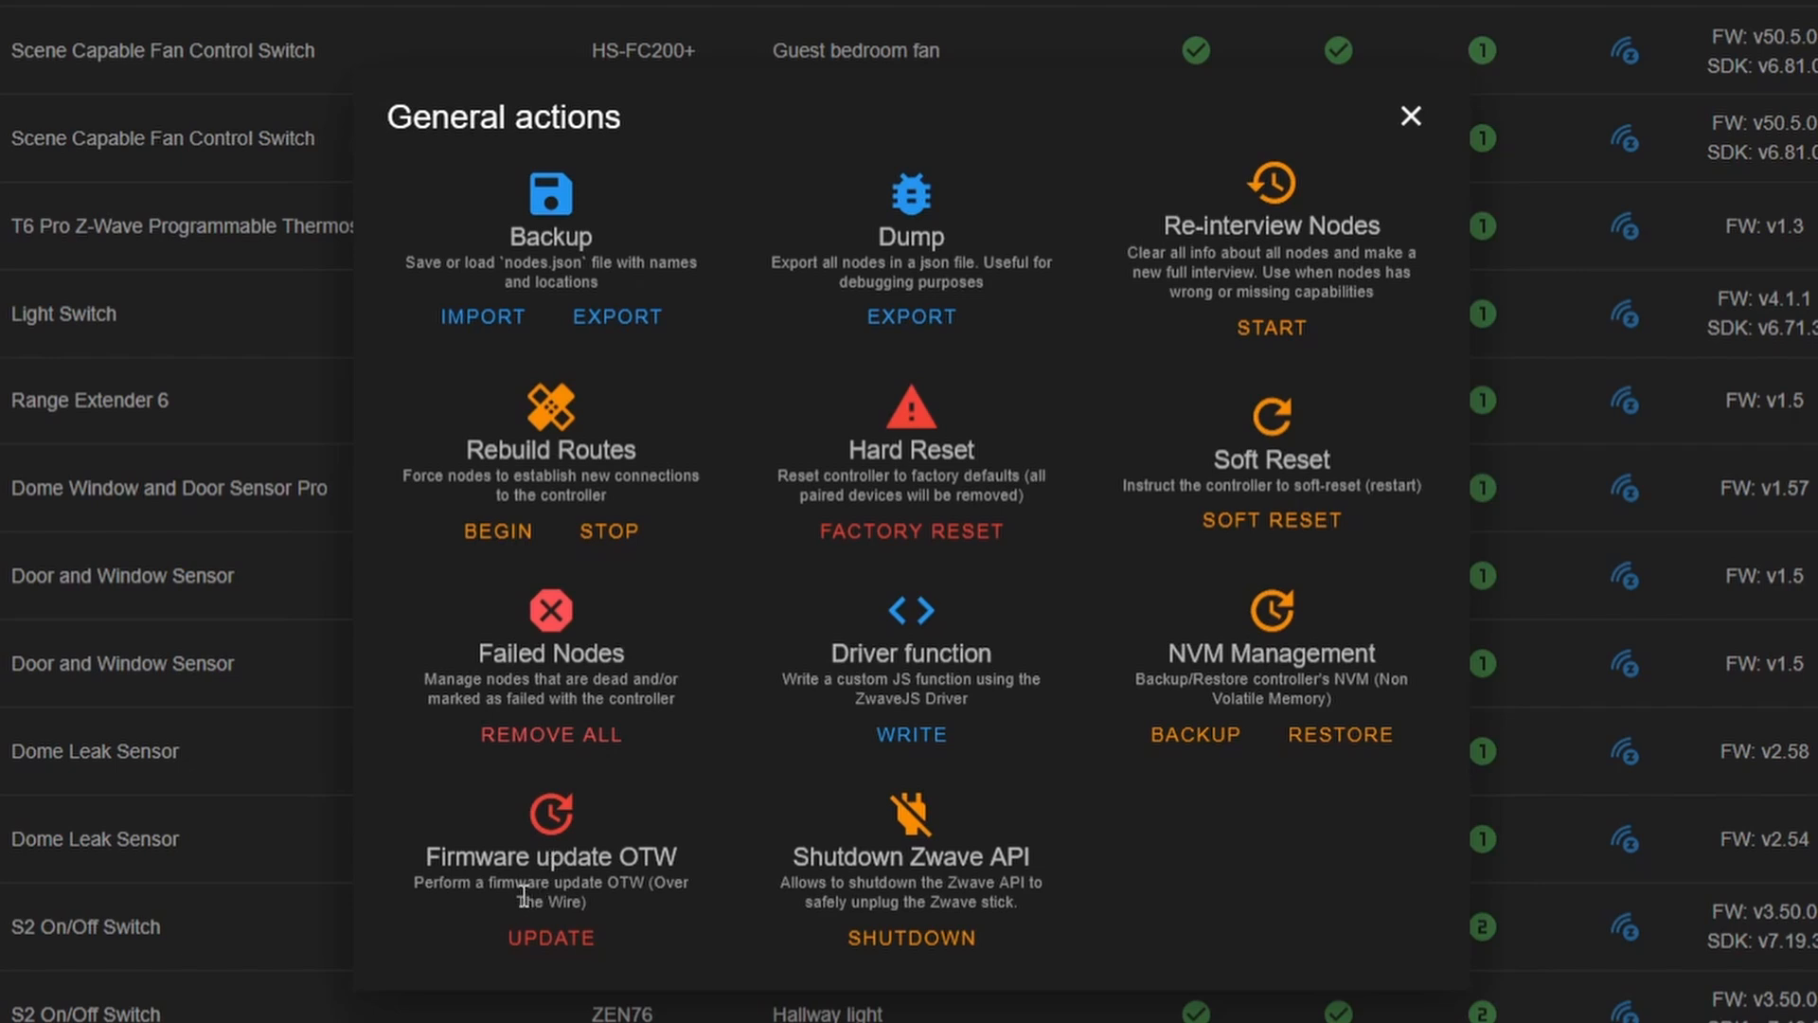
mouse_move(580, 229)
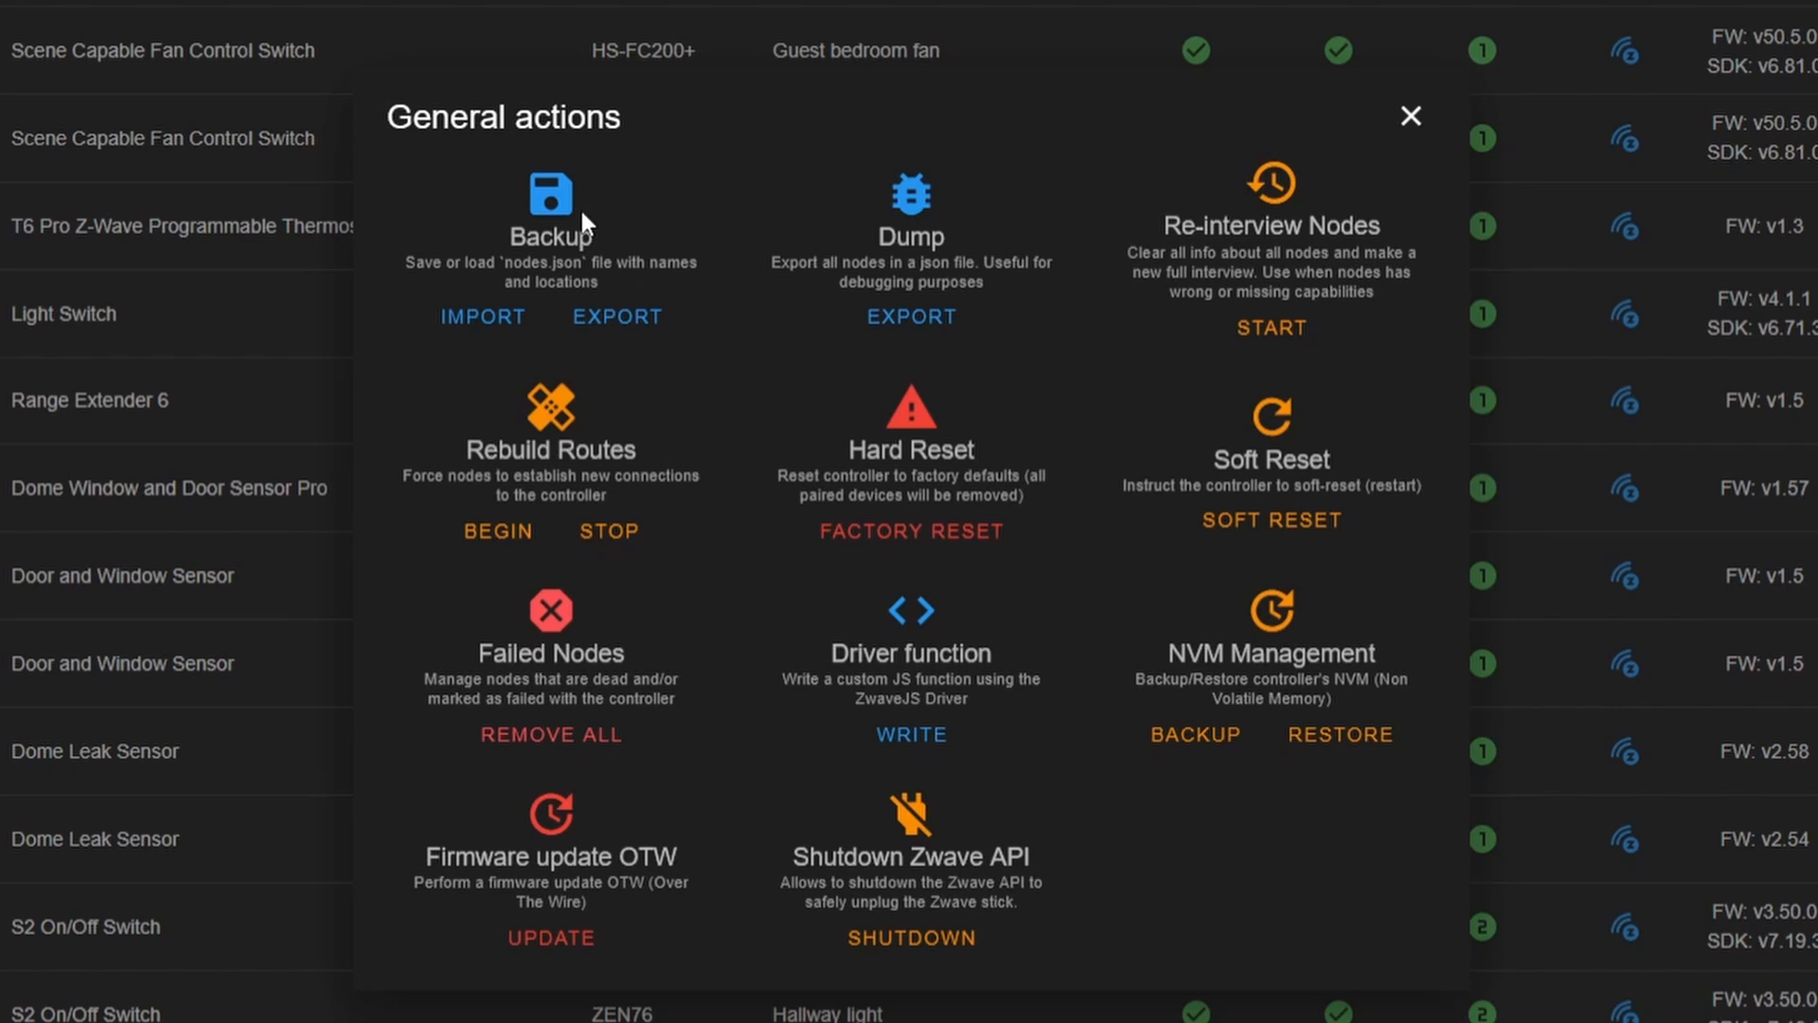
mouse_move(1335, 199)
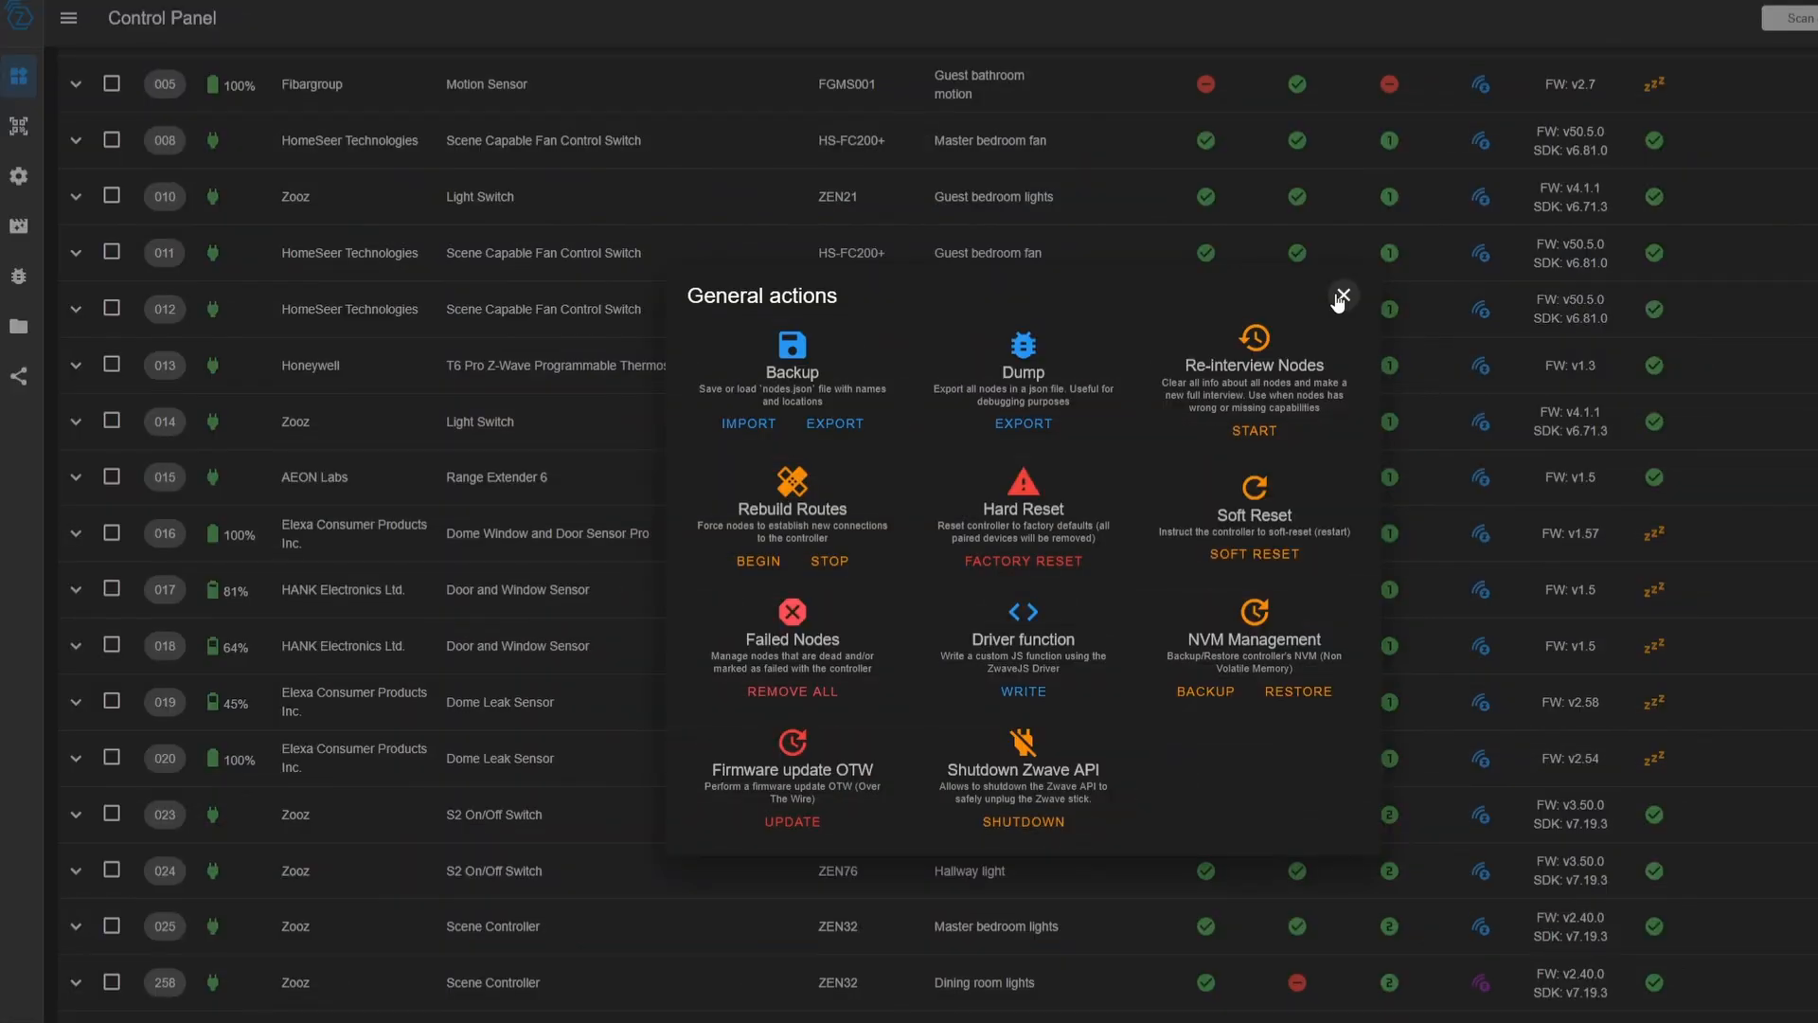
Start inclusion in the Nodes Manager and name the new device Guest bedroom door
left_click(1341, 296)
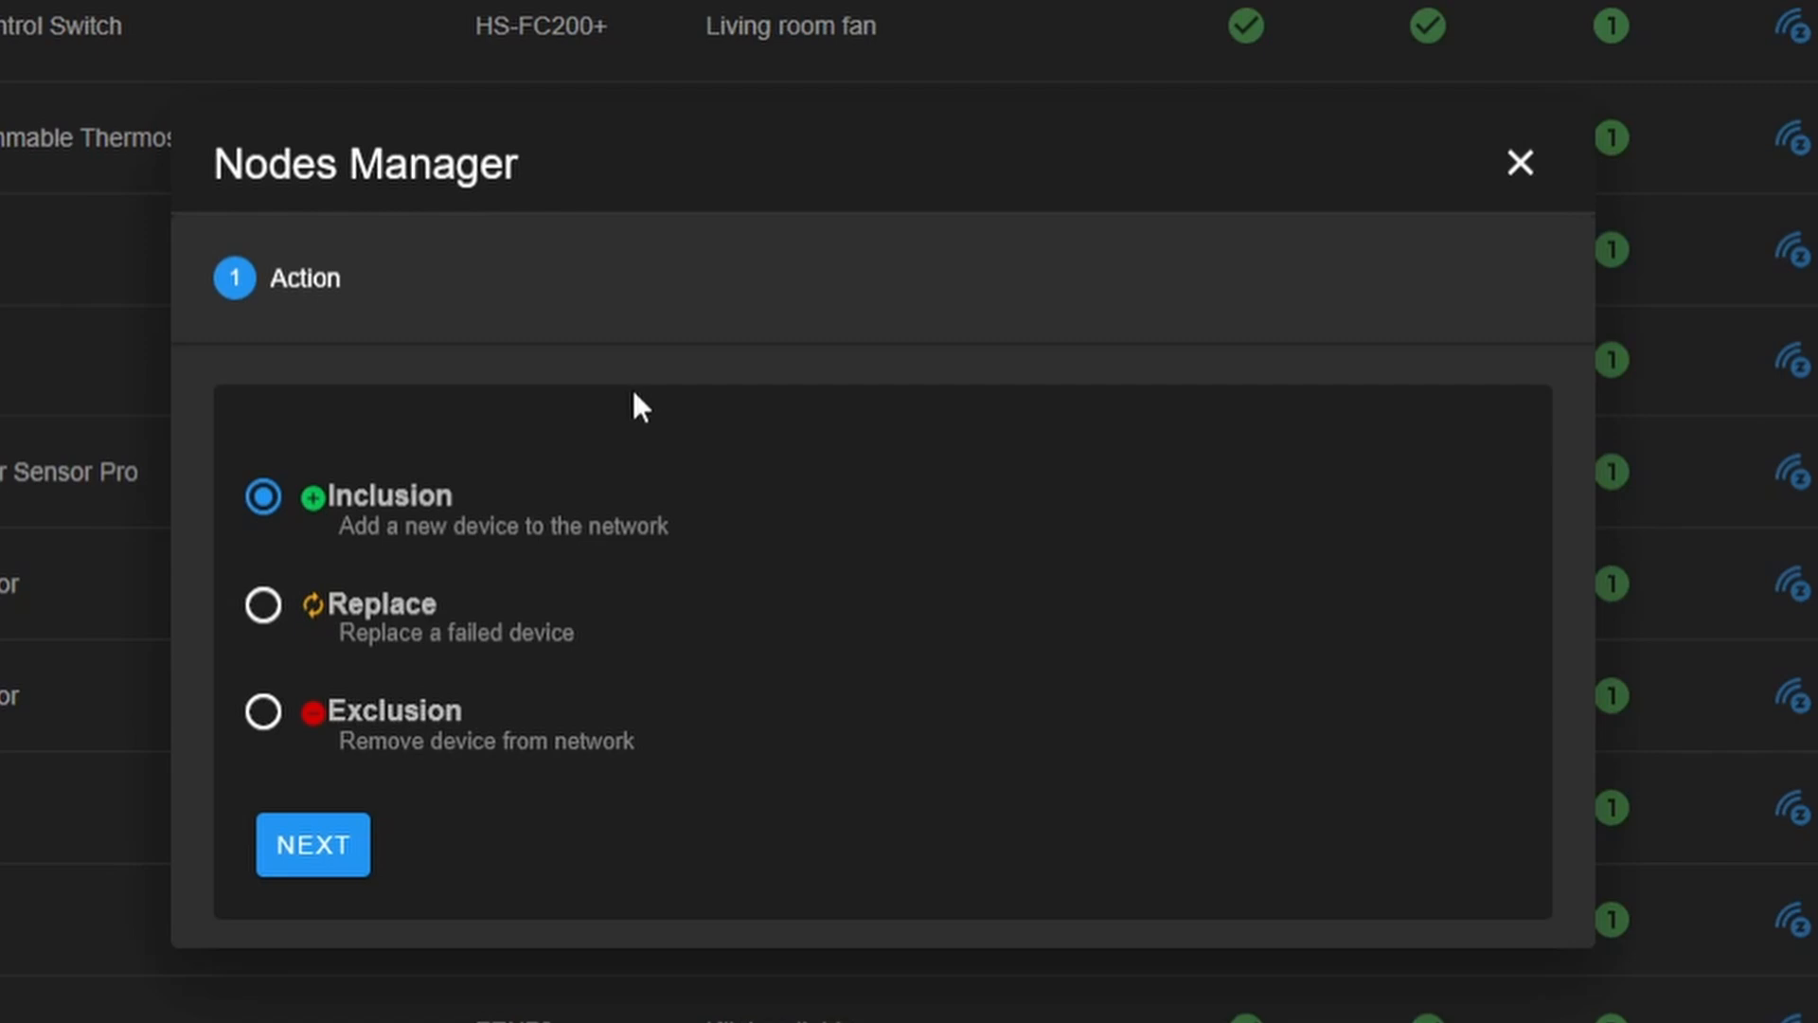
left_click(310, 845)
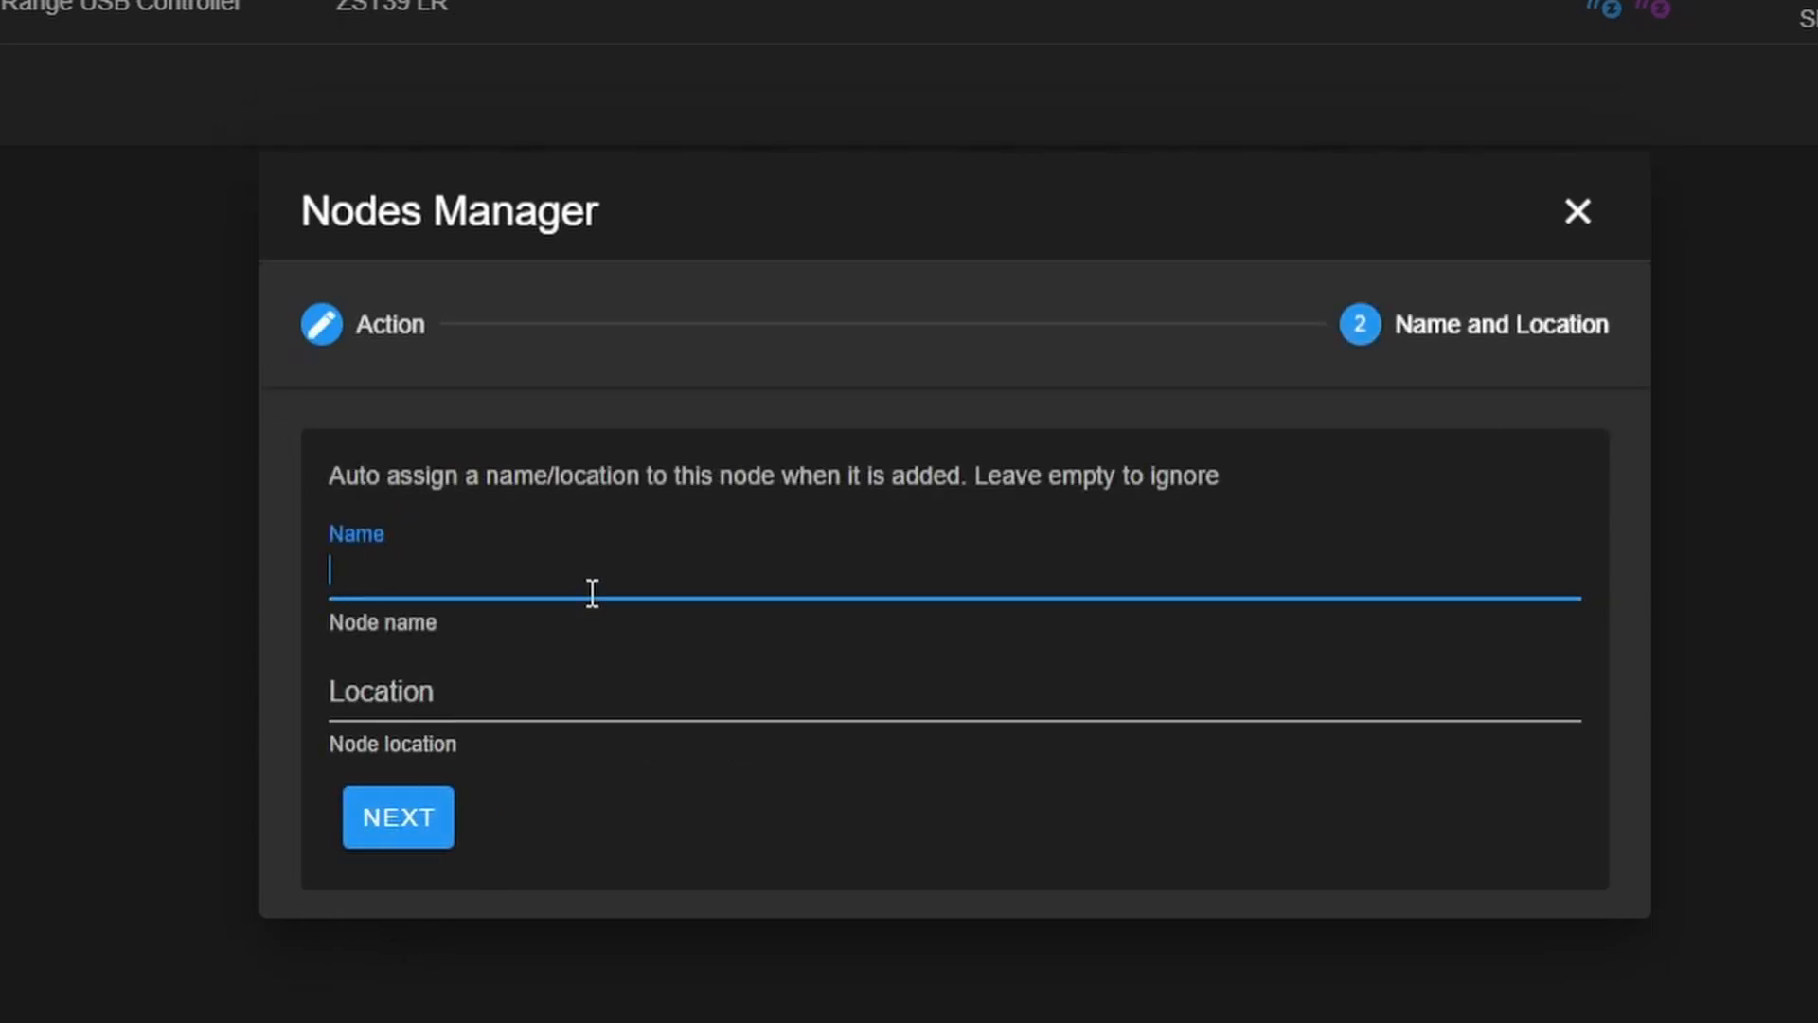
type("Guest be")
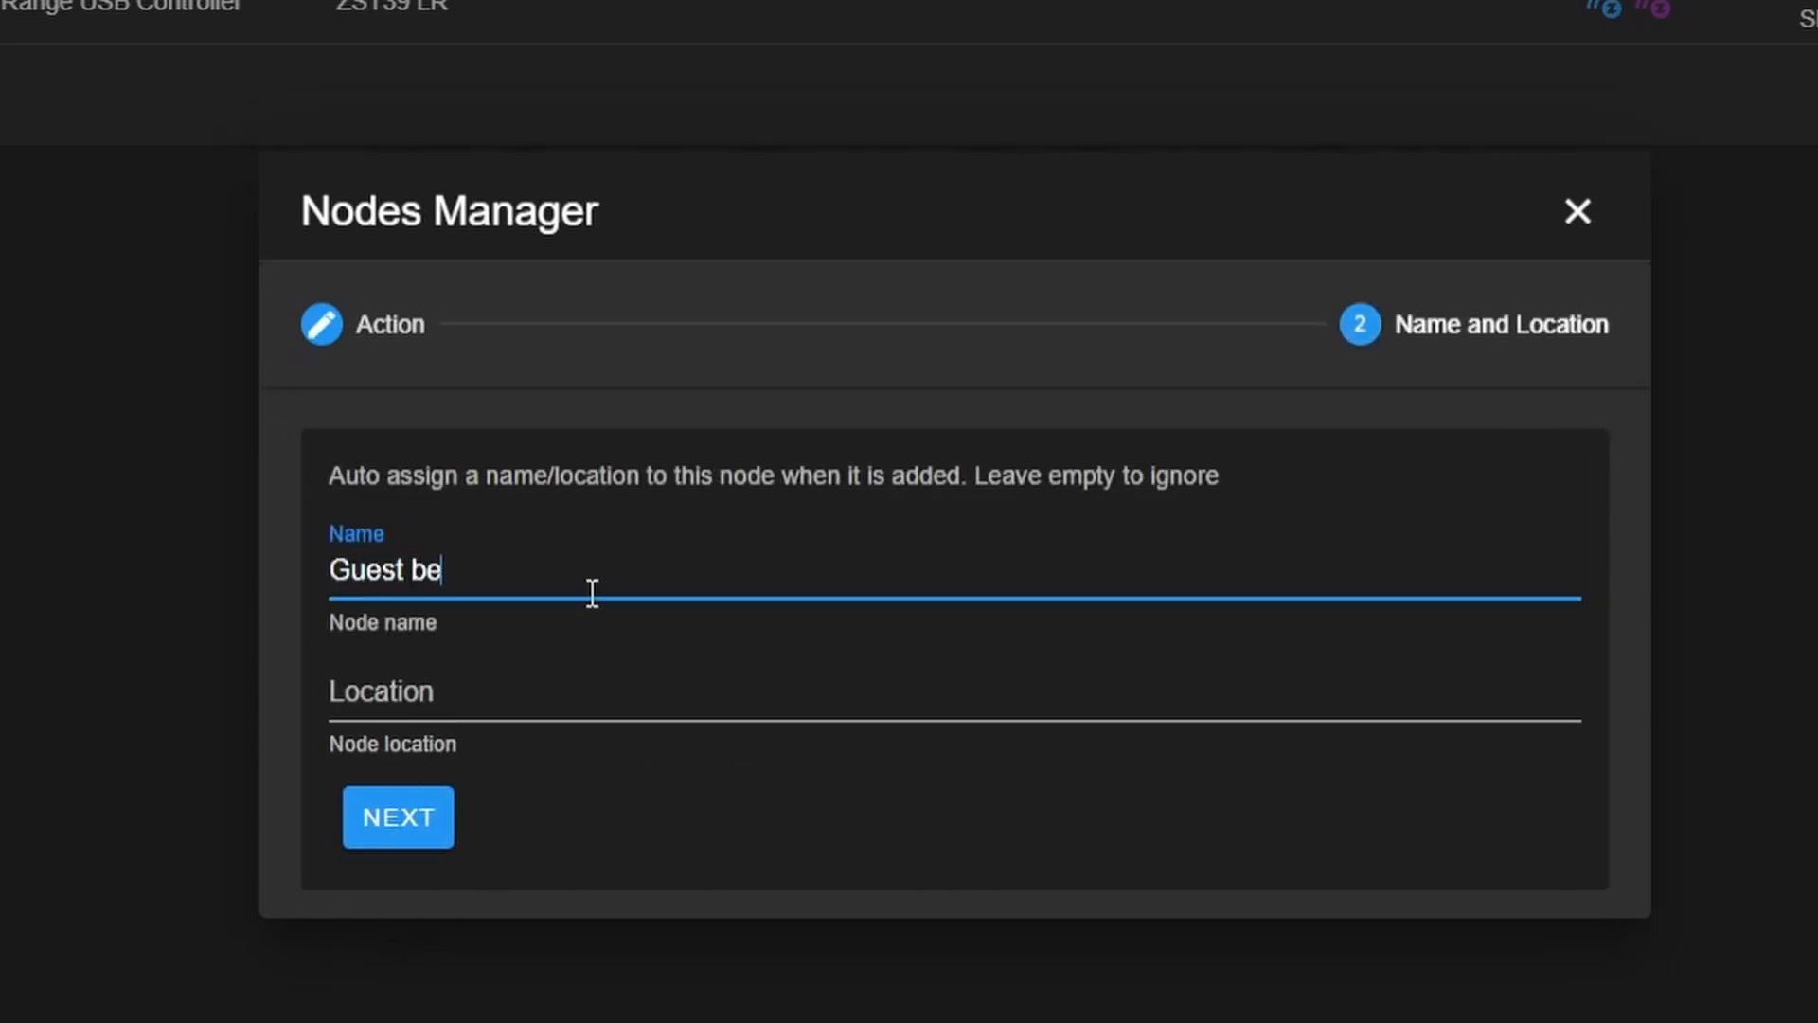
type("droomd")
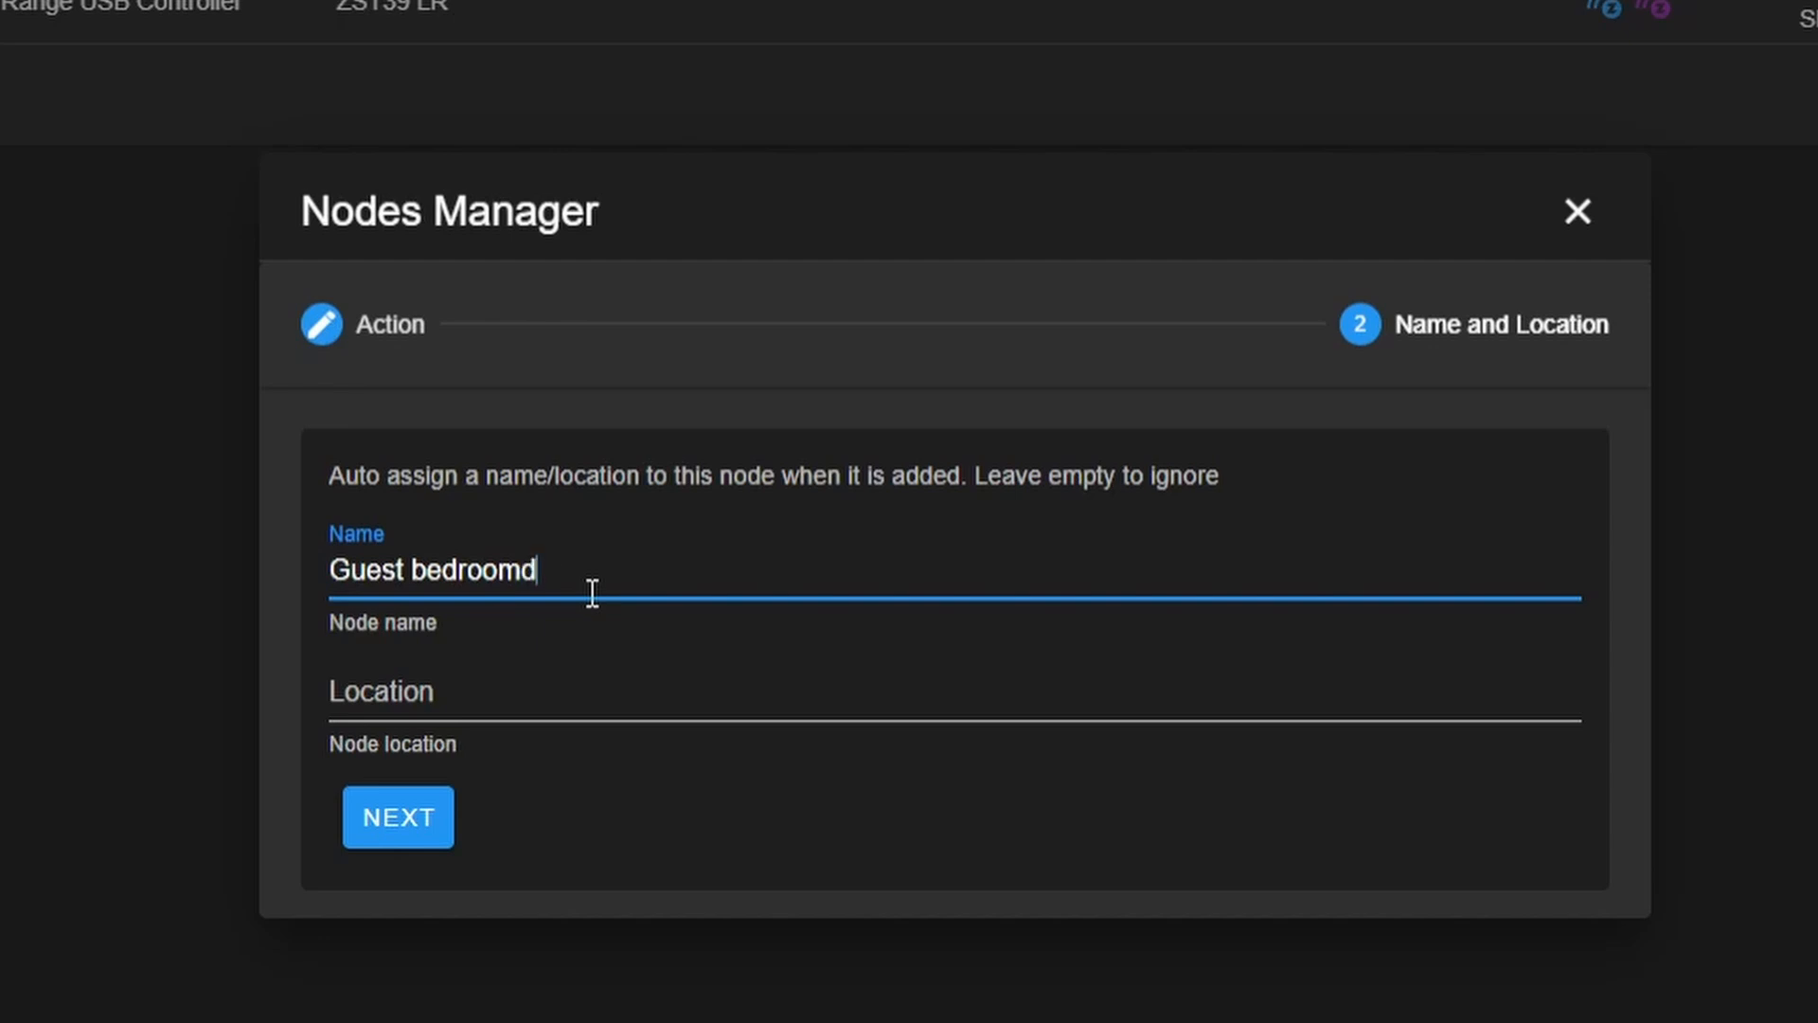
type("door")
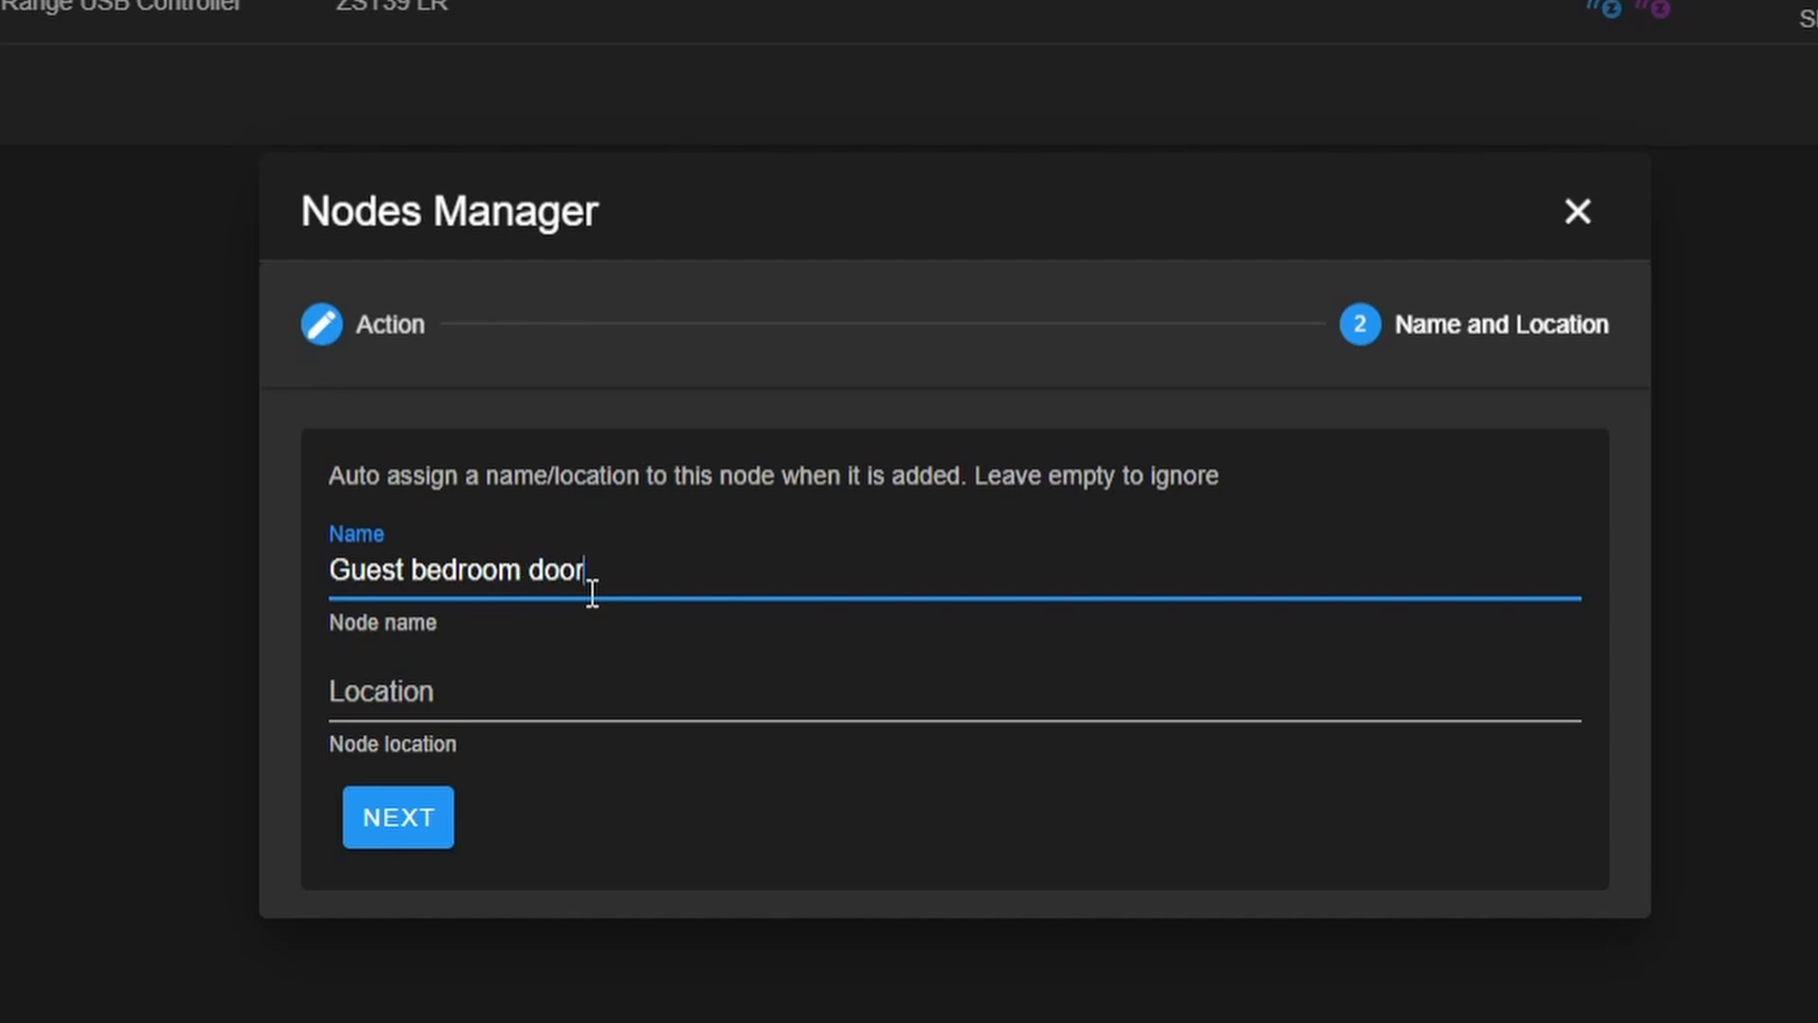
mouse_move(568, 765)
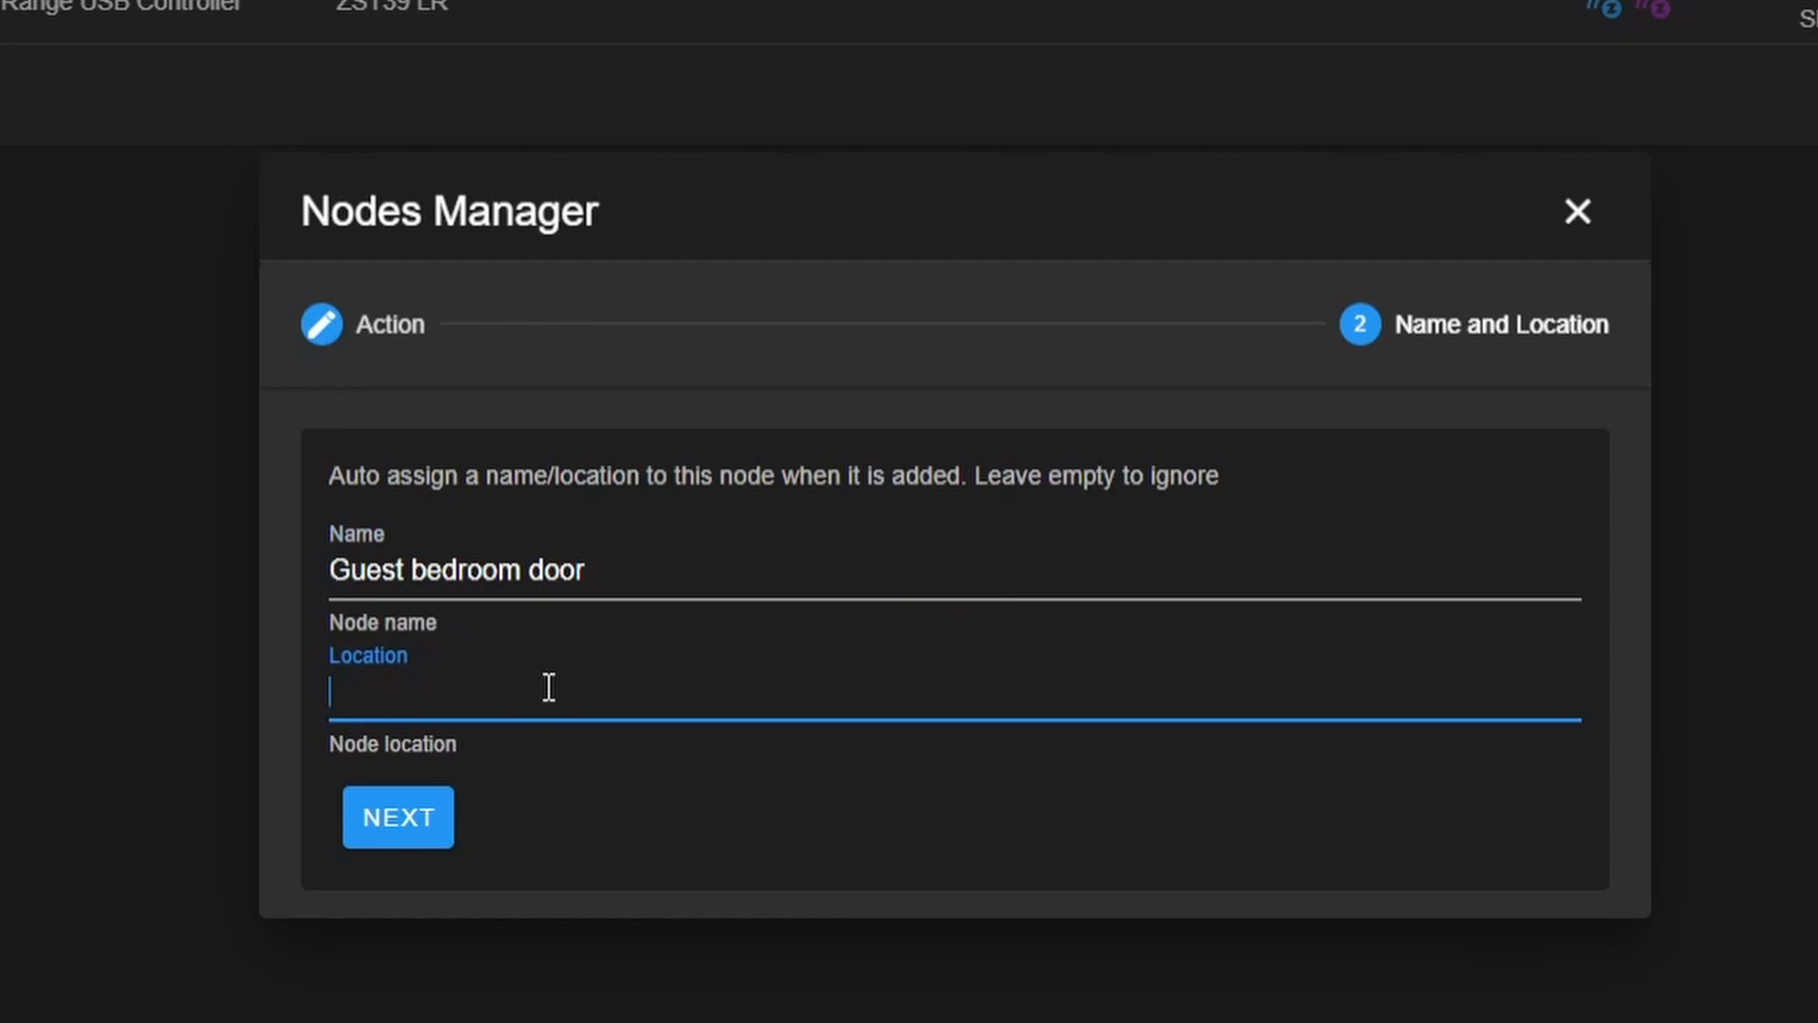
mouse_move(394, 693)
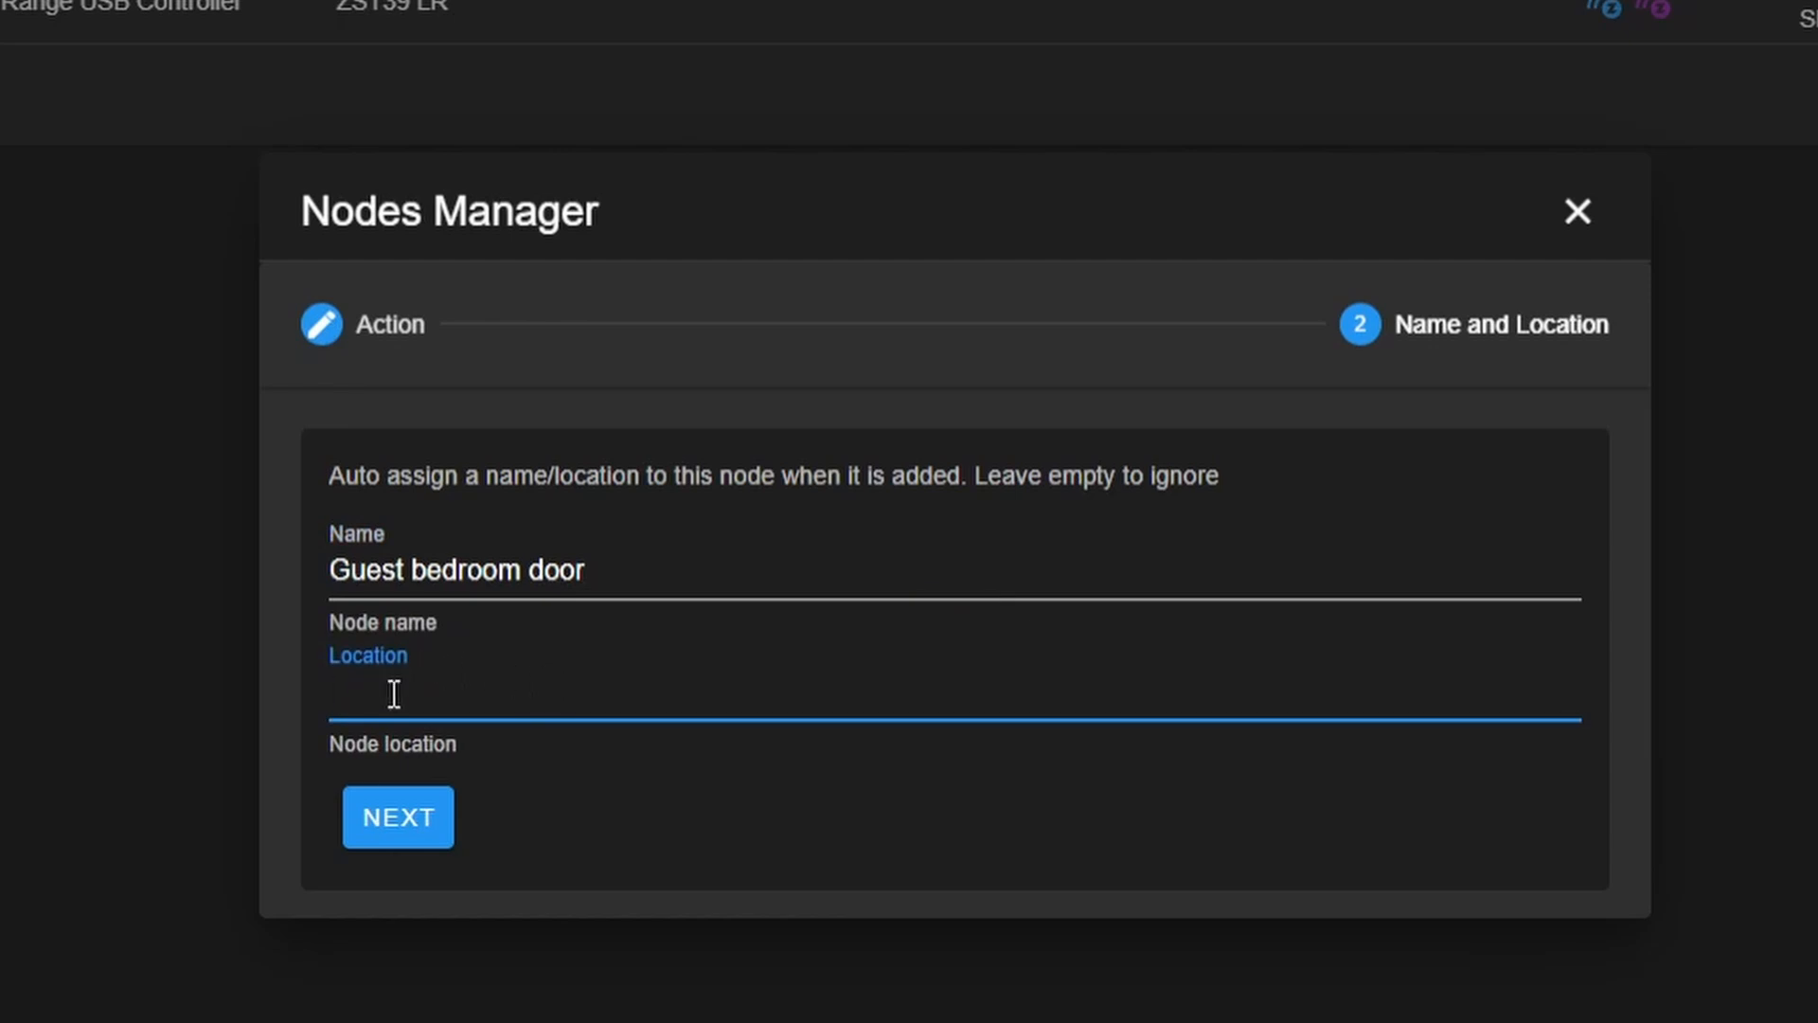
mouse_move(424, 820)
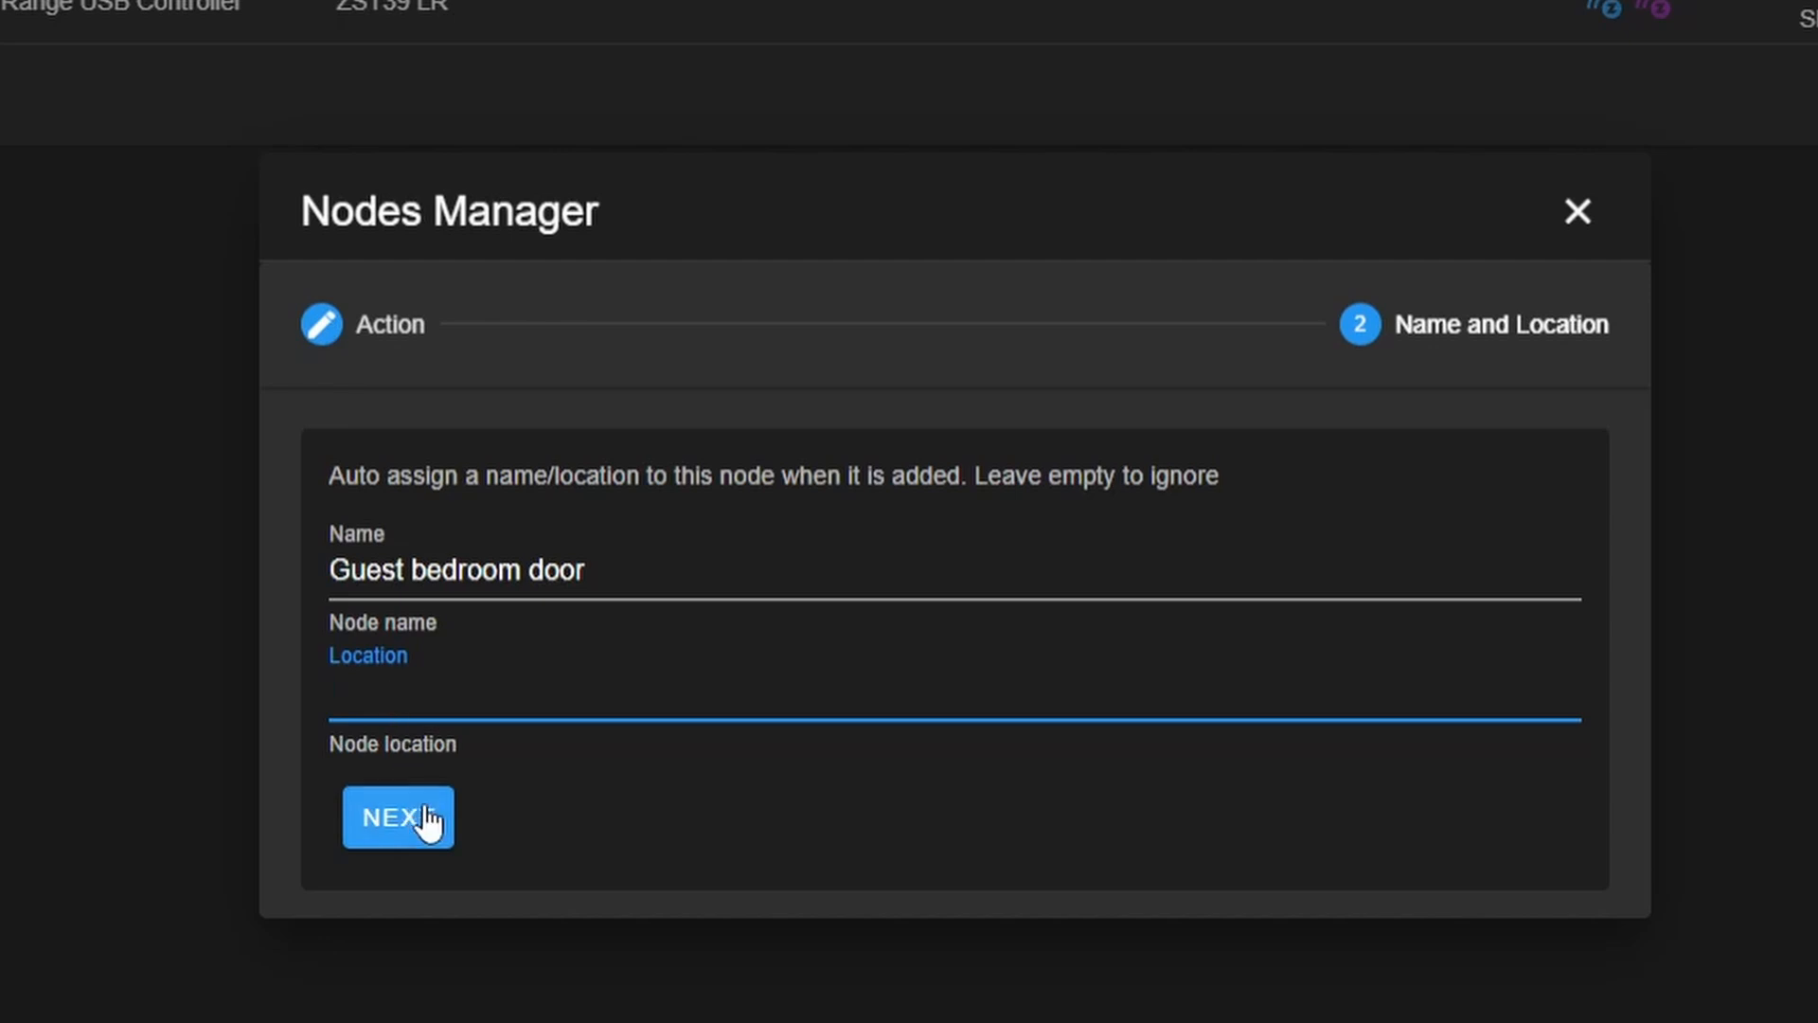
Advance to the Inclusion Mode step, tick Force Security and choose Scan QR Code
left_click(396, 816)
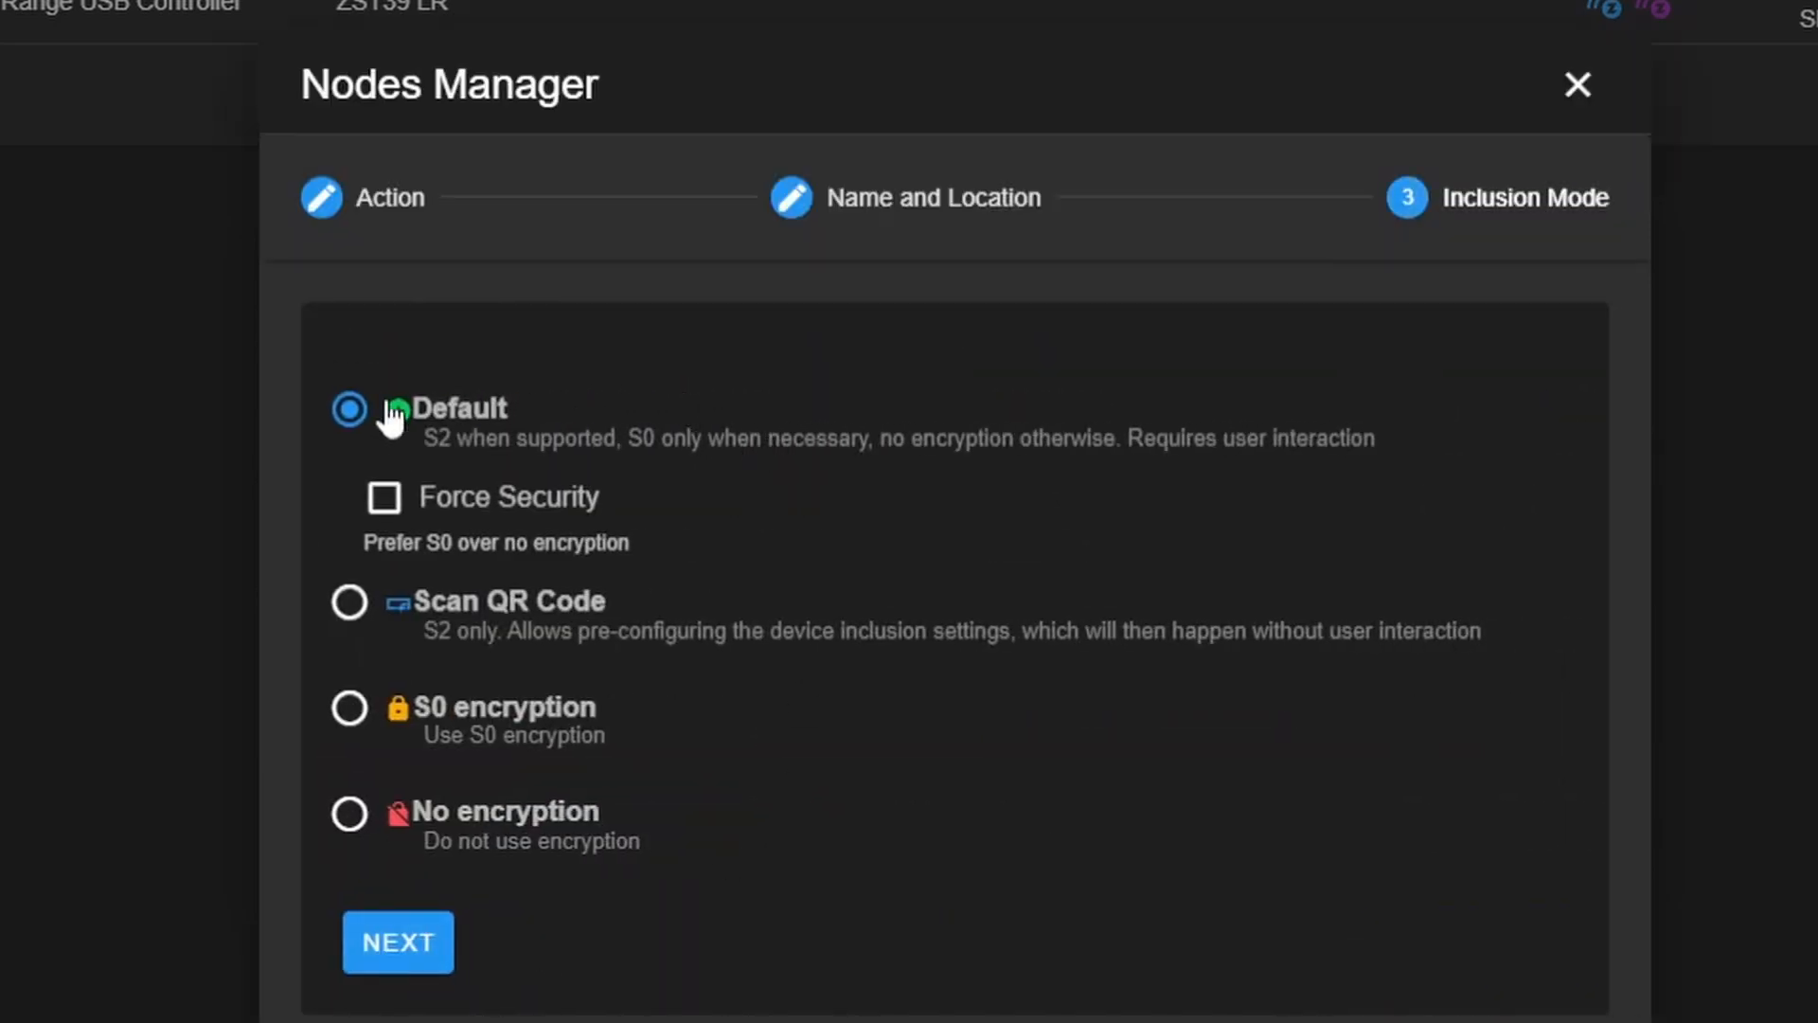
left_click(384, 496)
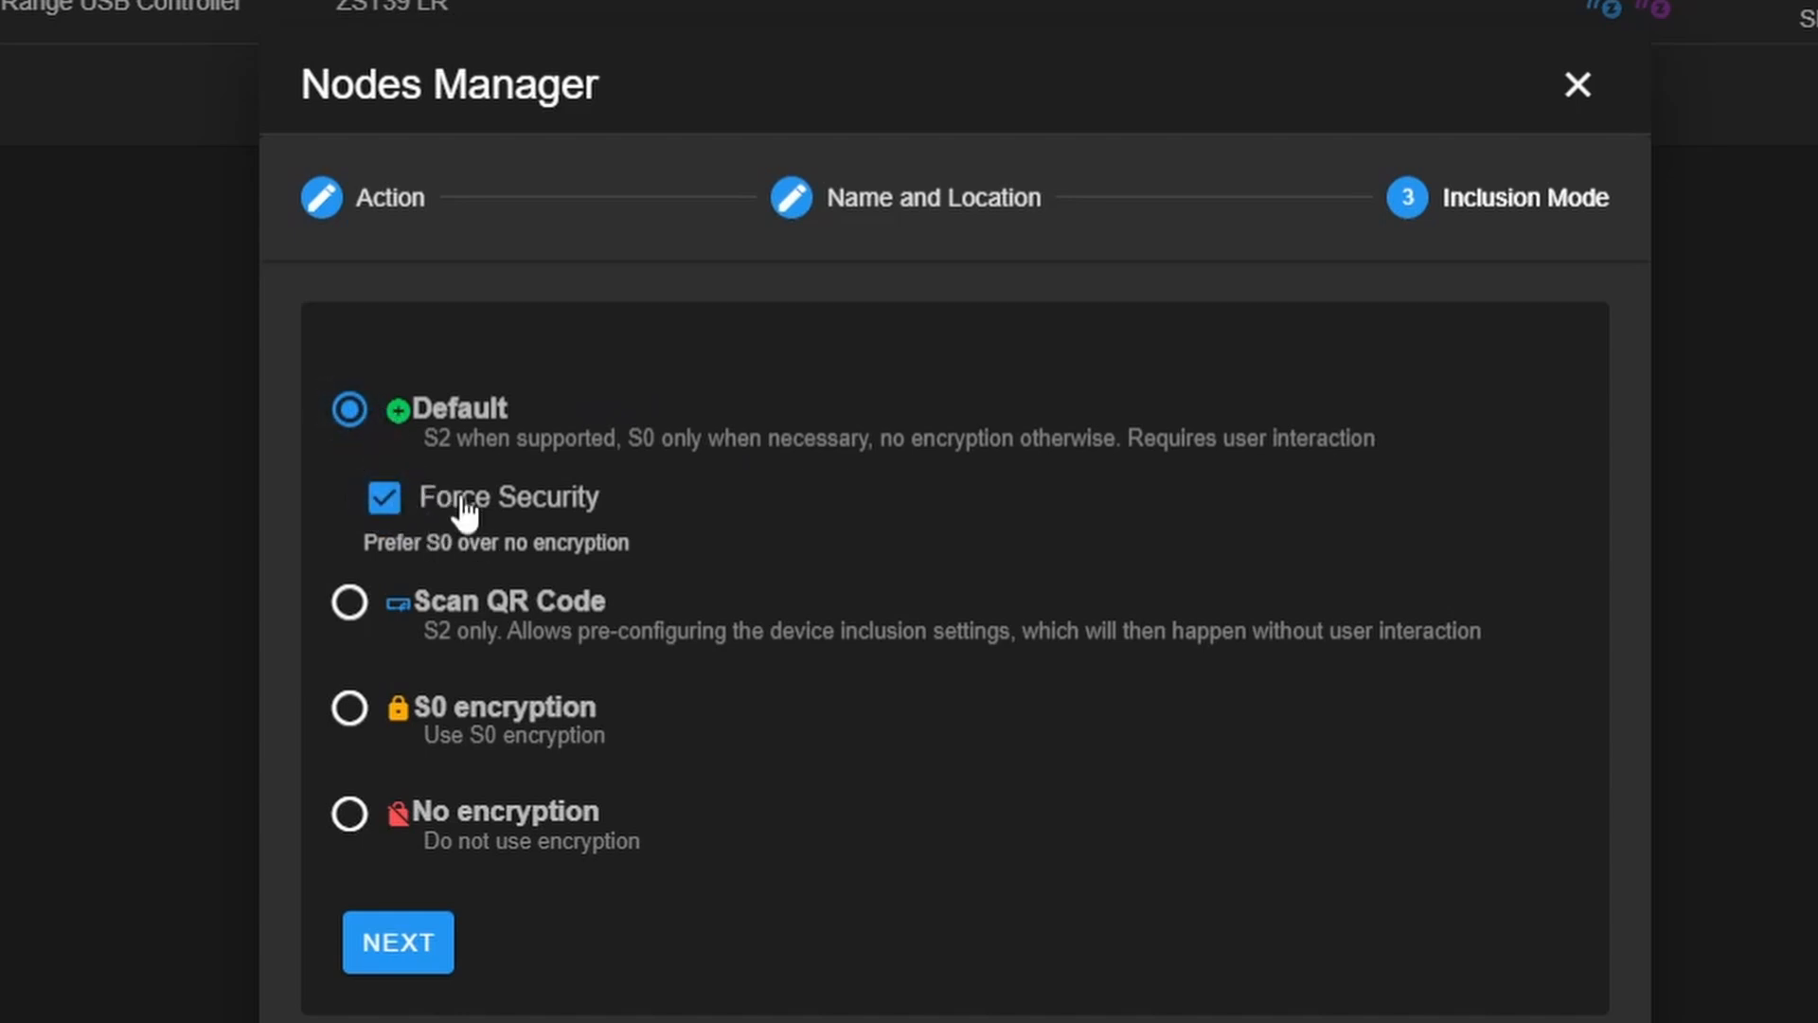
mouse_move(487, 728)
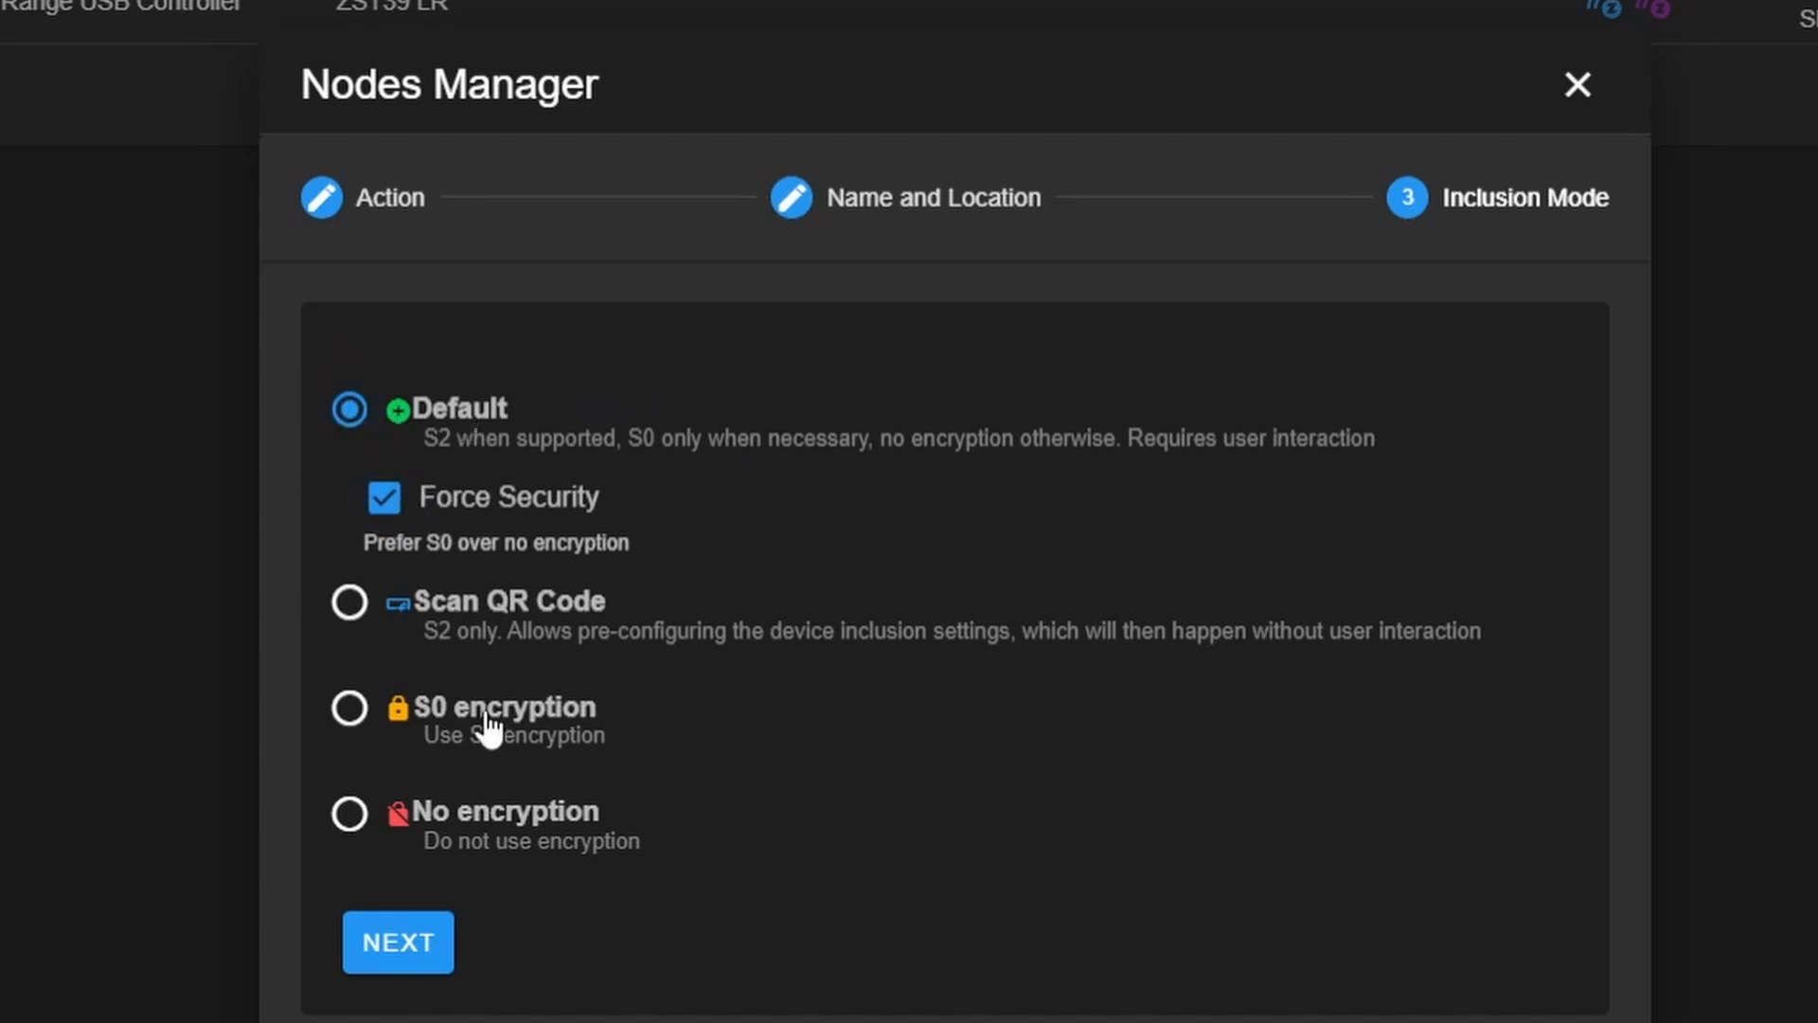
mouse_move(513, 454)
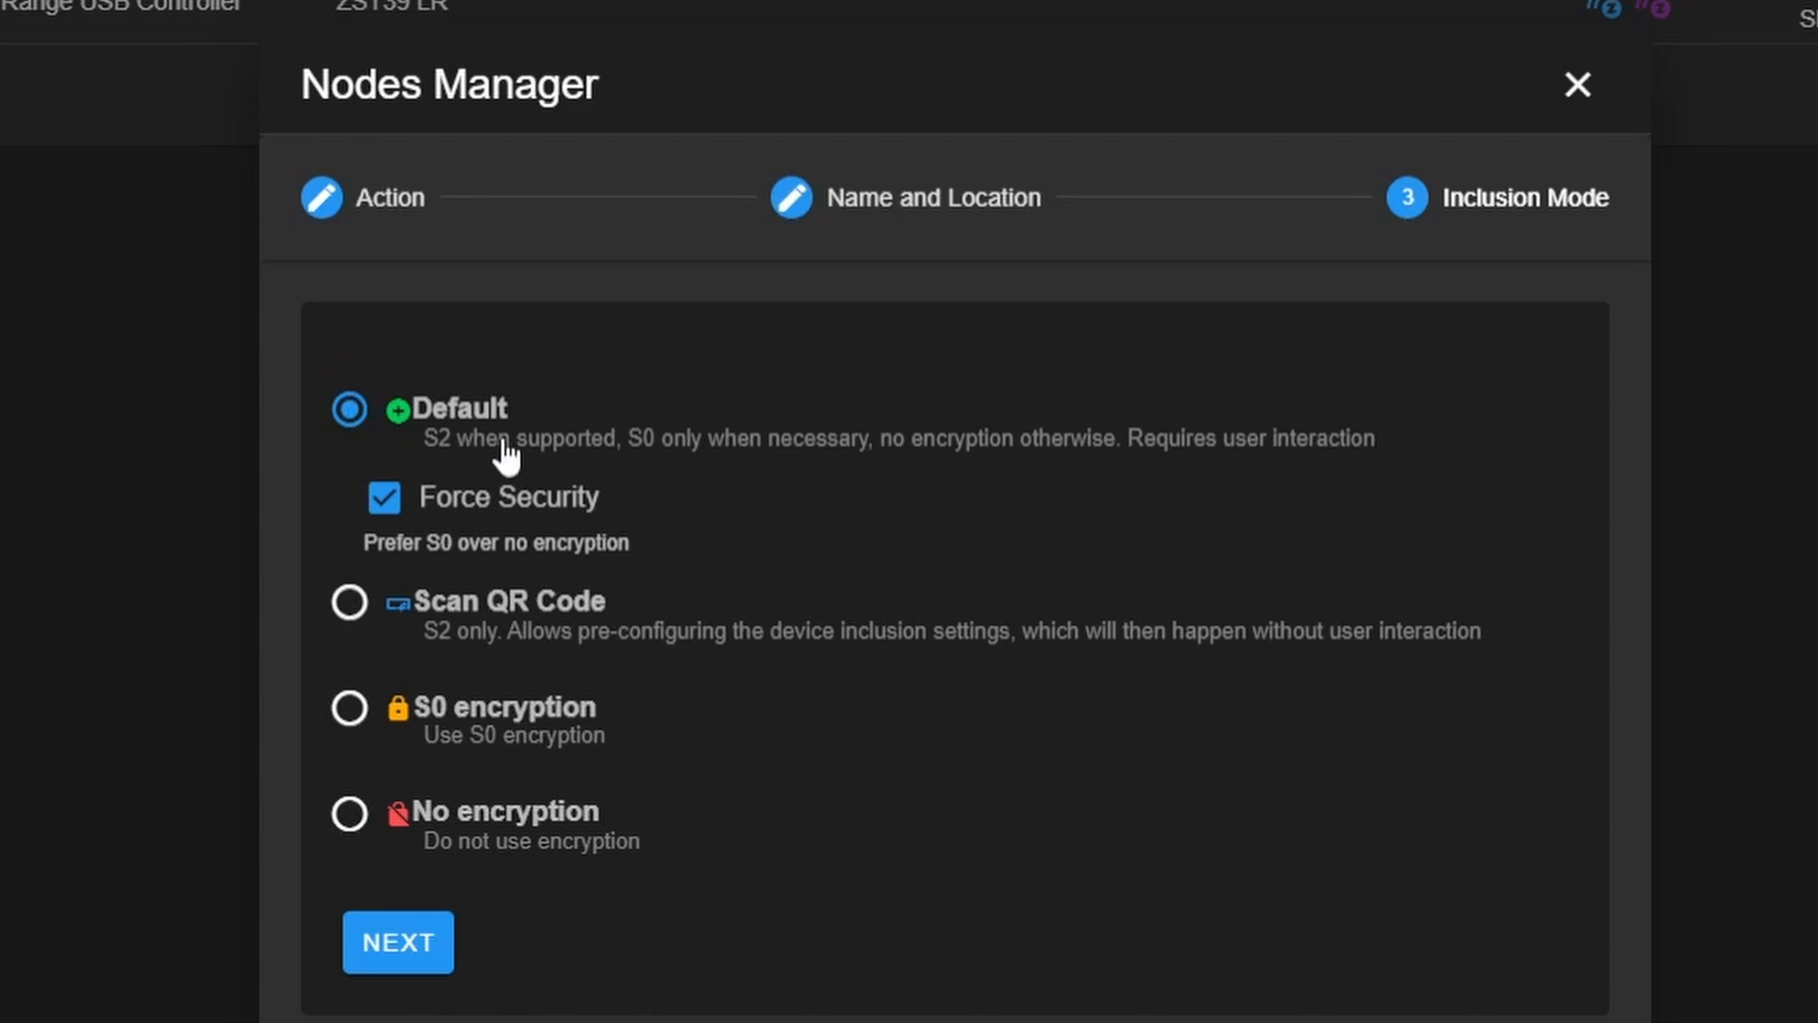
left_click(349, 603)
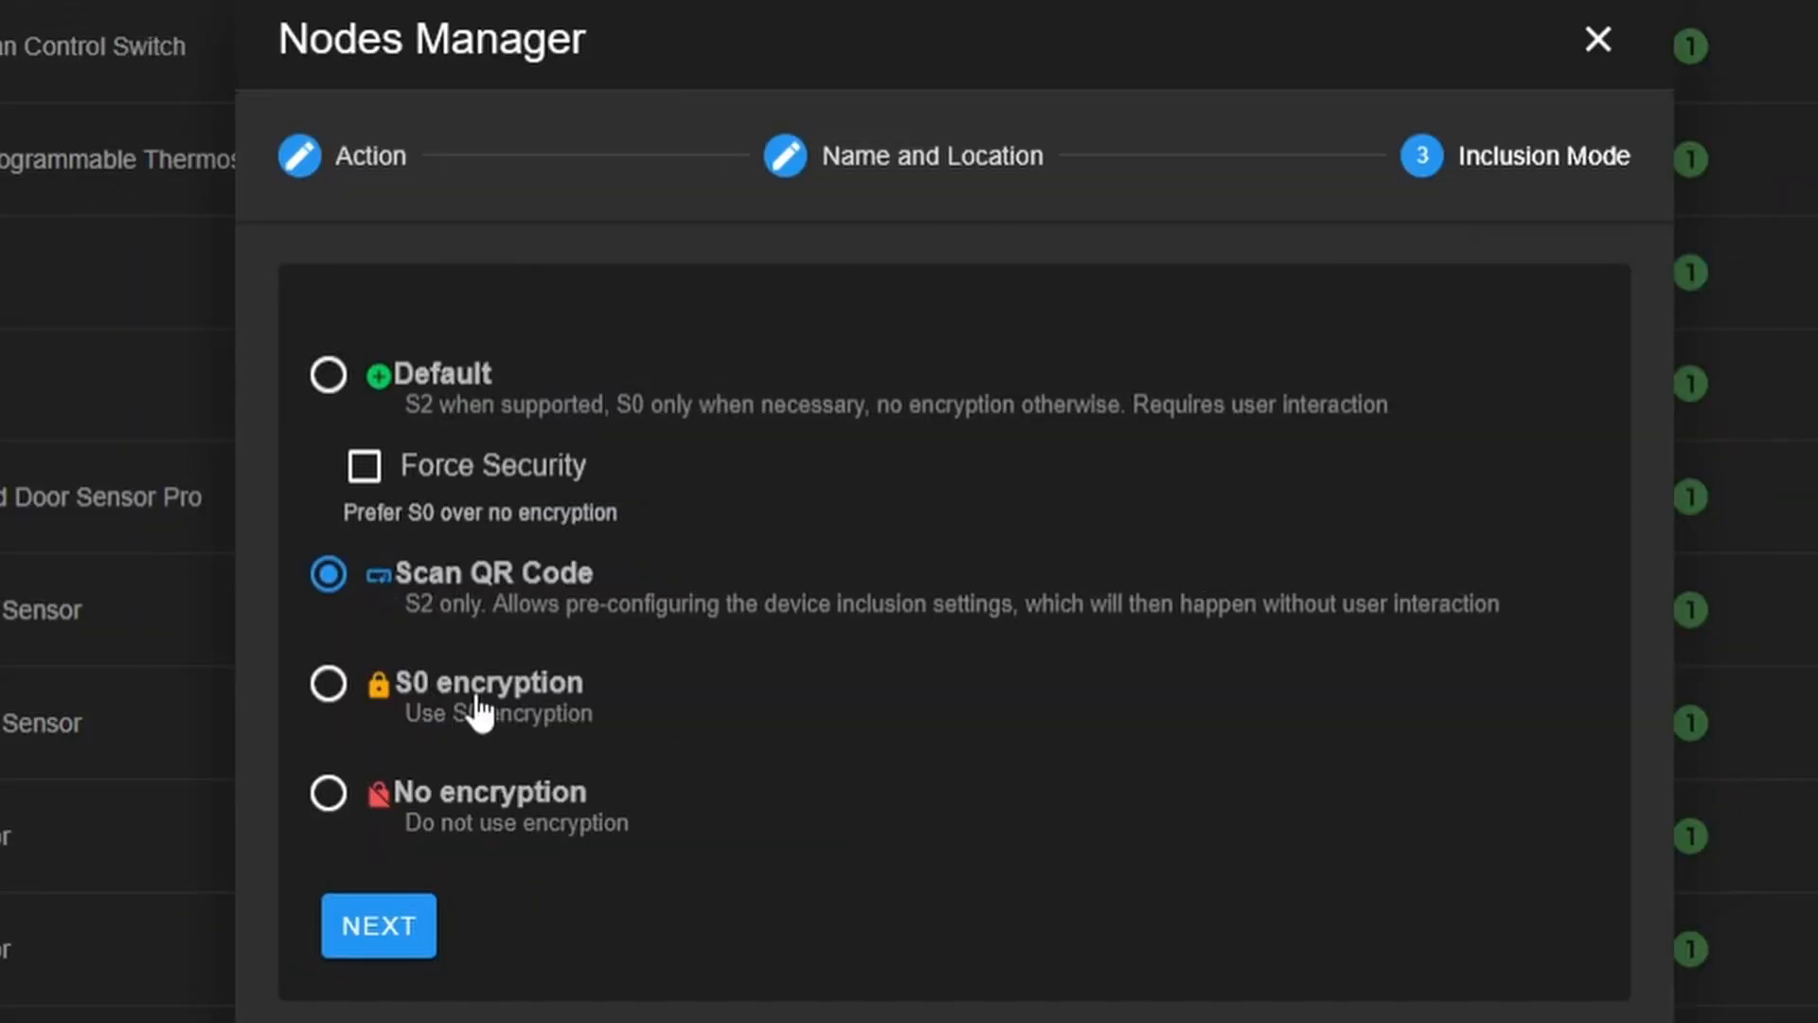
mouse_move(402, 637)
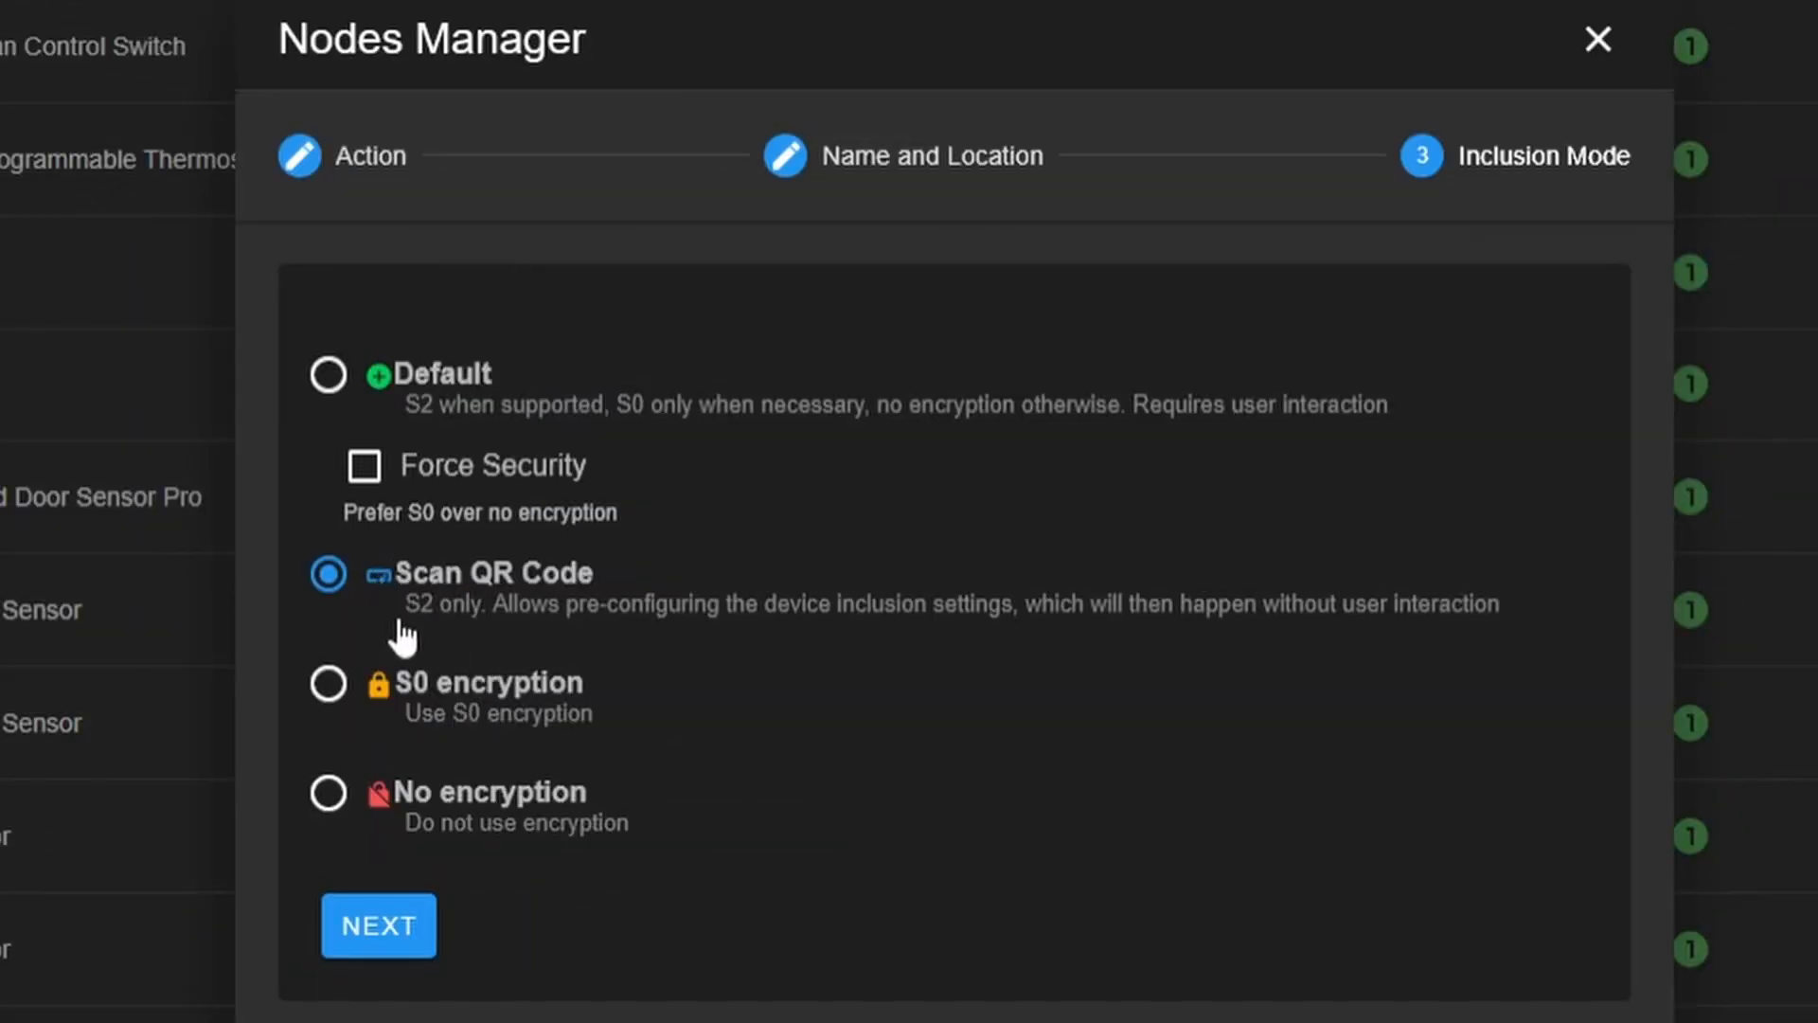
mouse_move(464, 623)
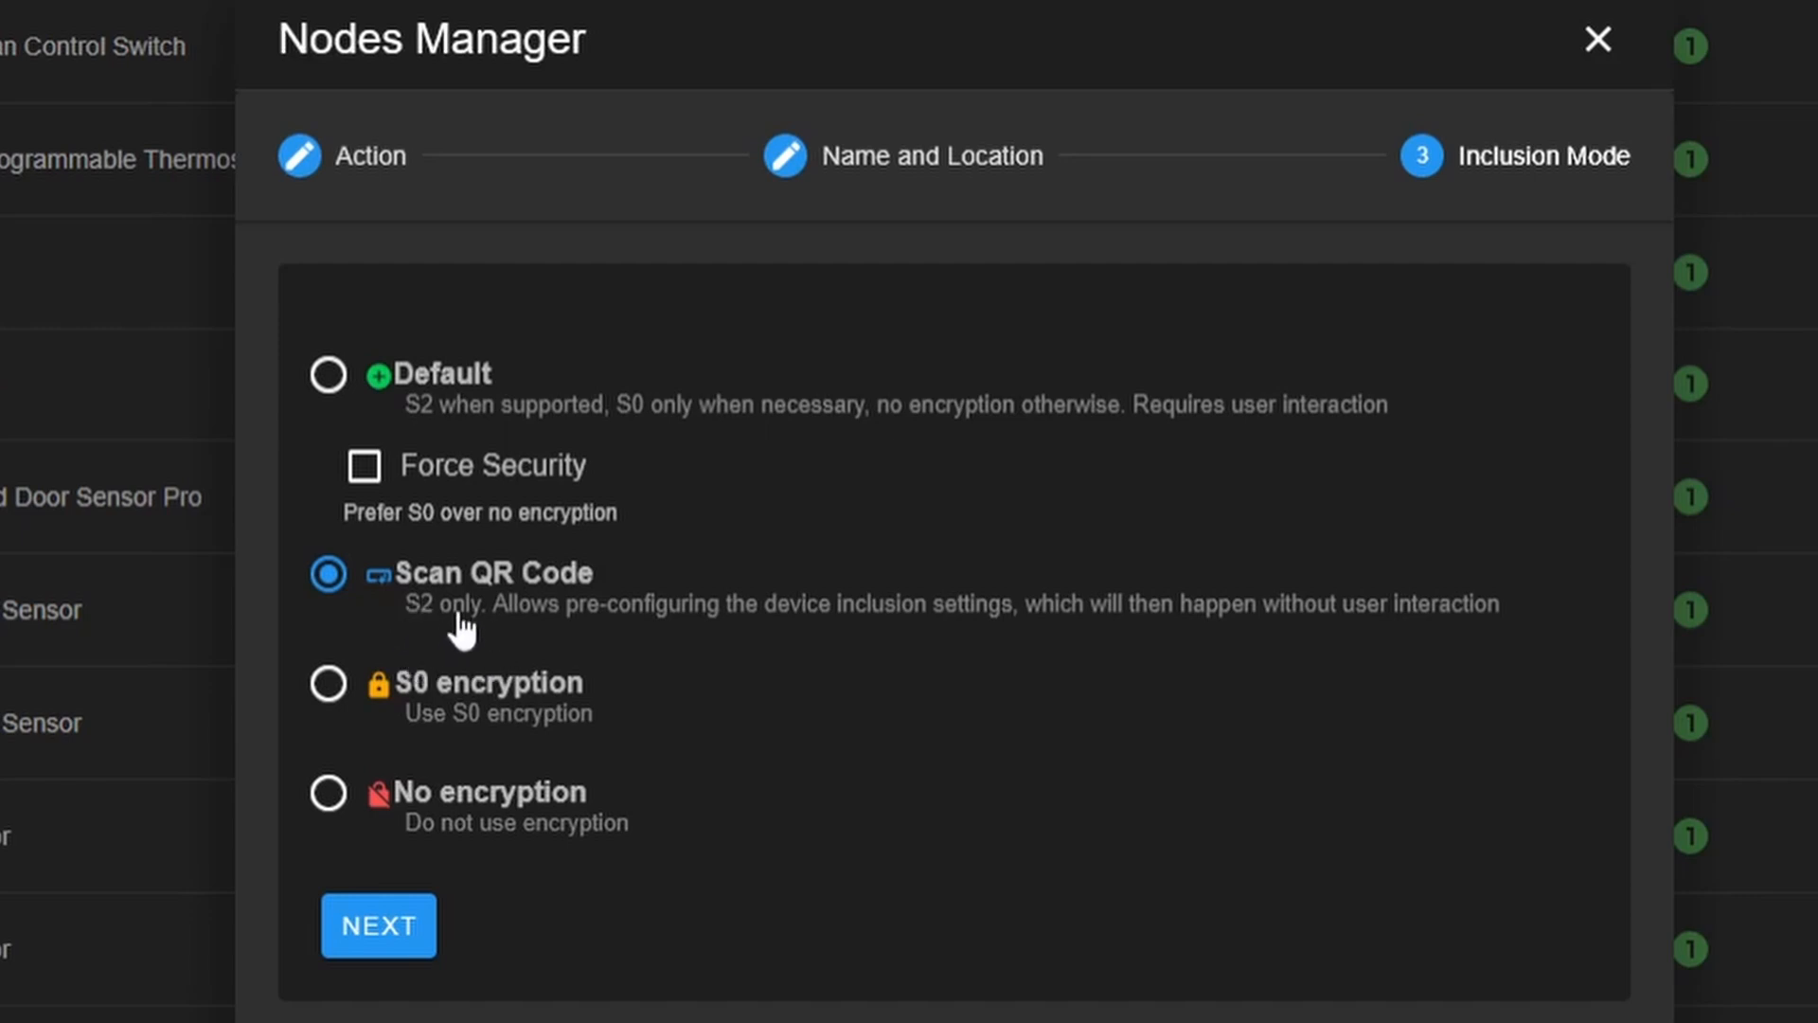
Provide the device QR code as a text string in the Smart Start dialog to include node 2
left_click(376, 926)
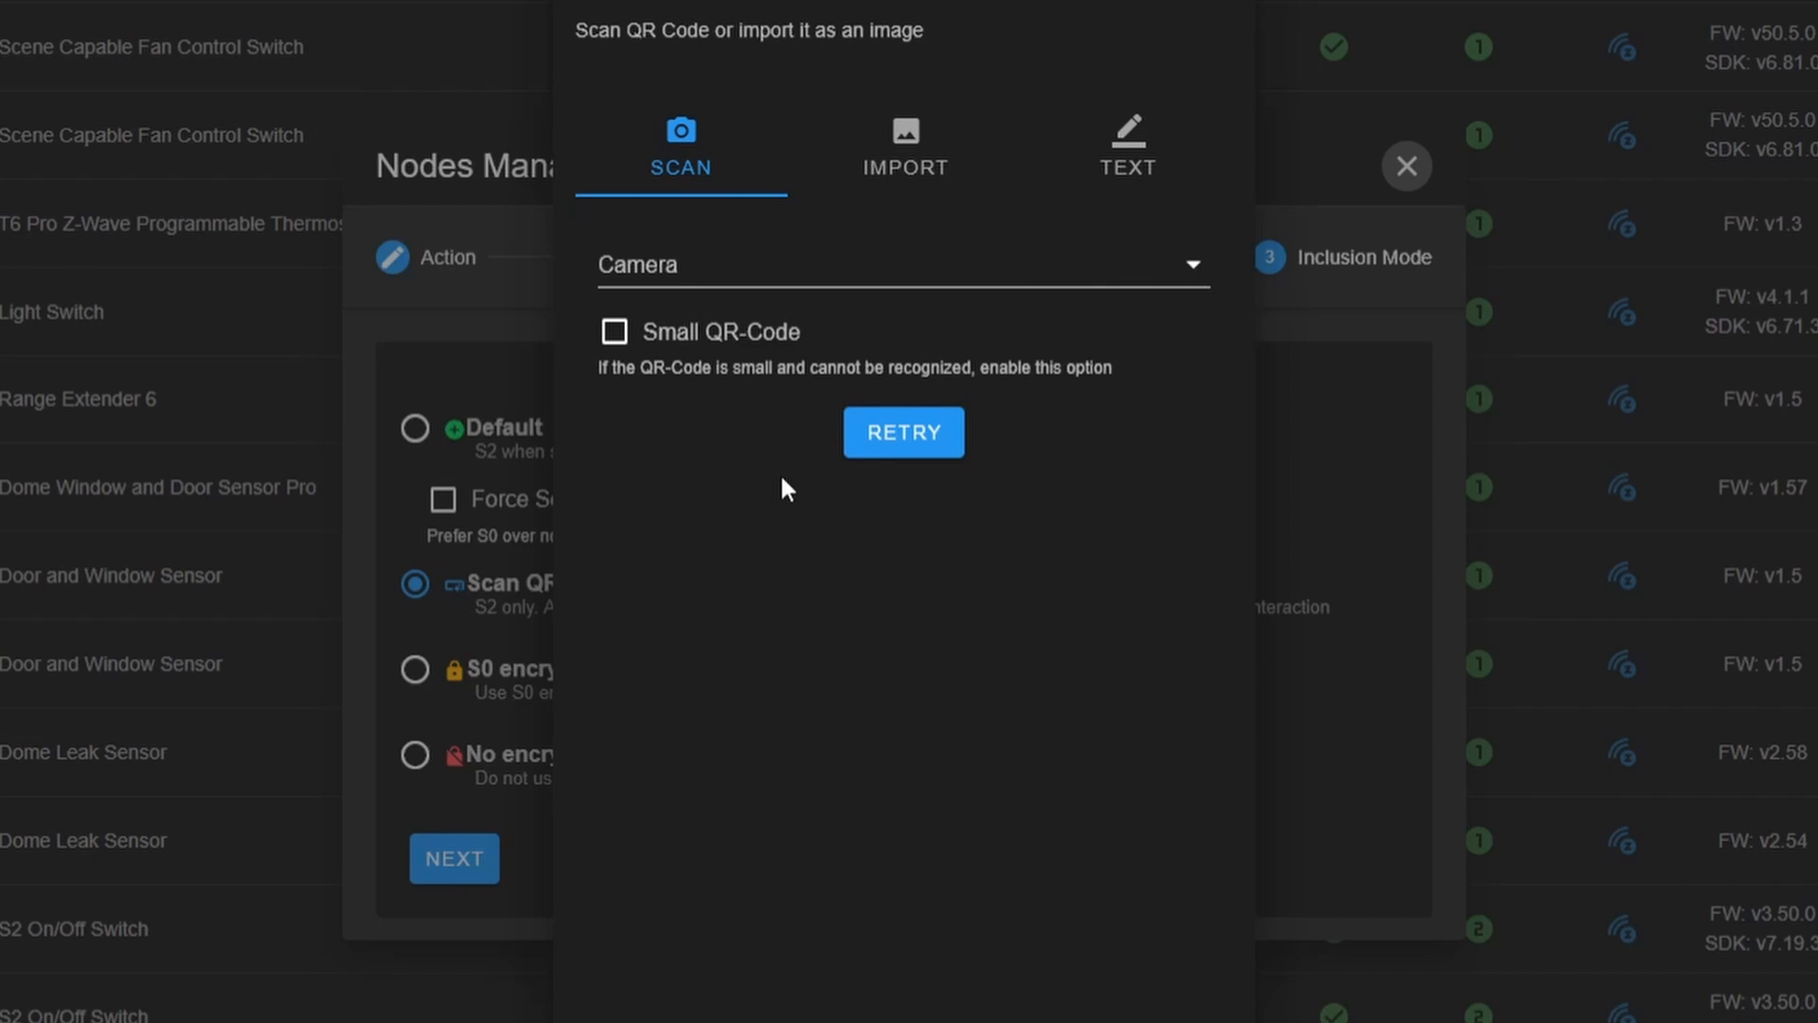
left_click(903, 148)
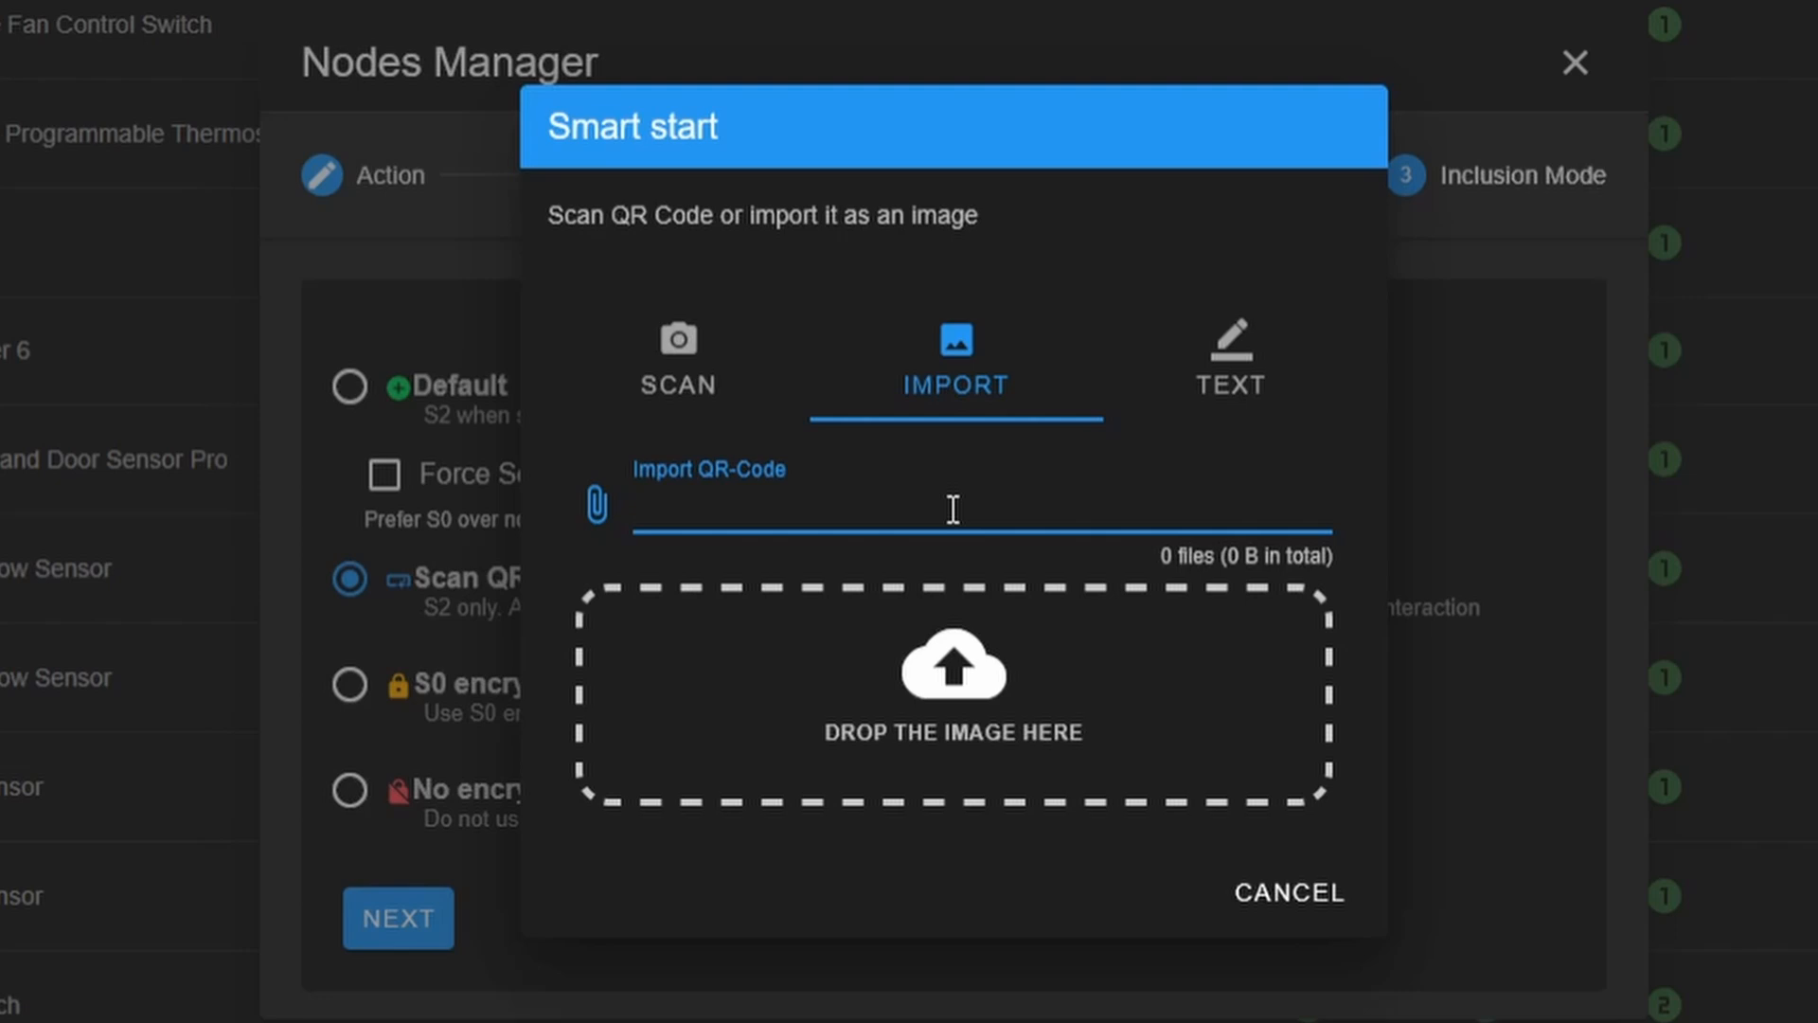
mouse_move(1231, 371)
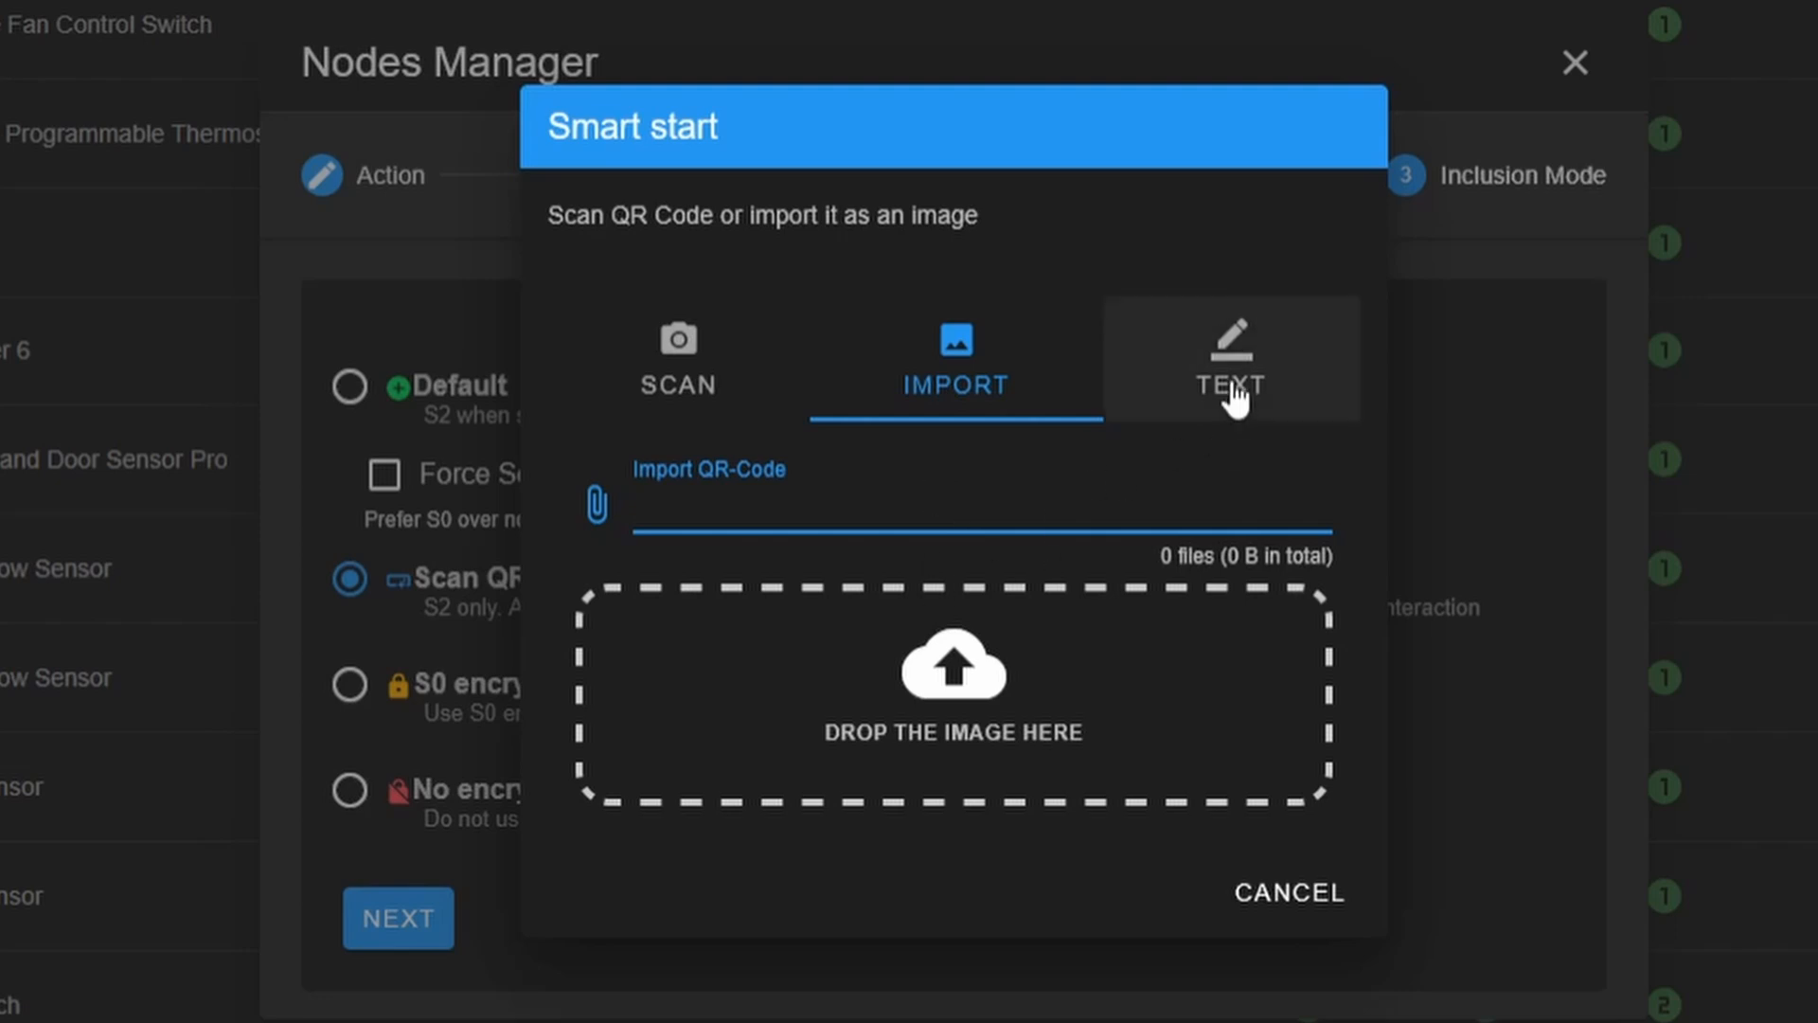
left_click(1229, 360)
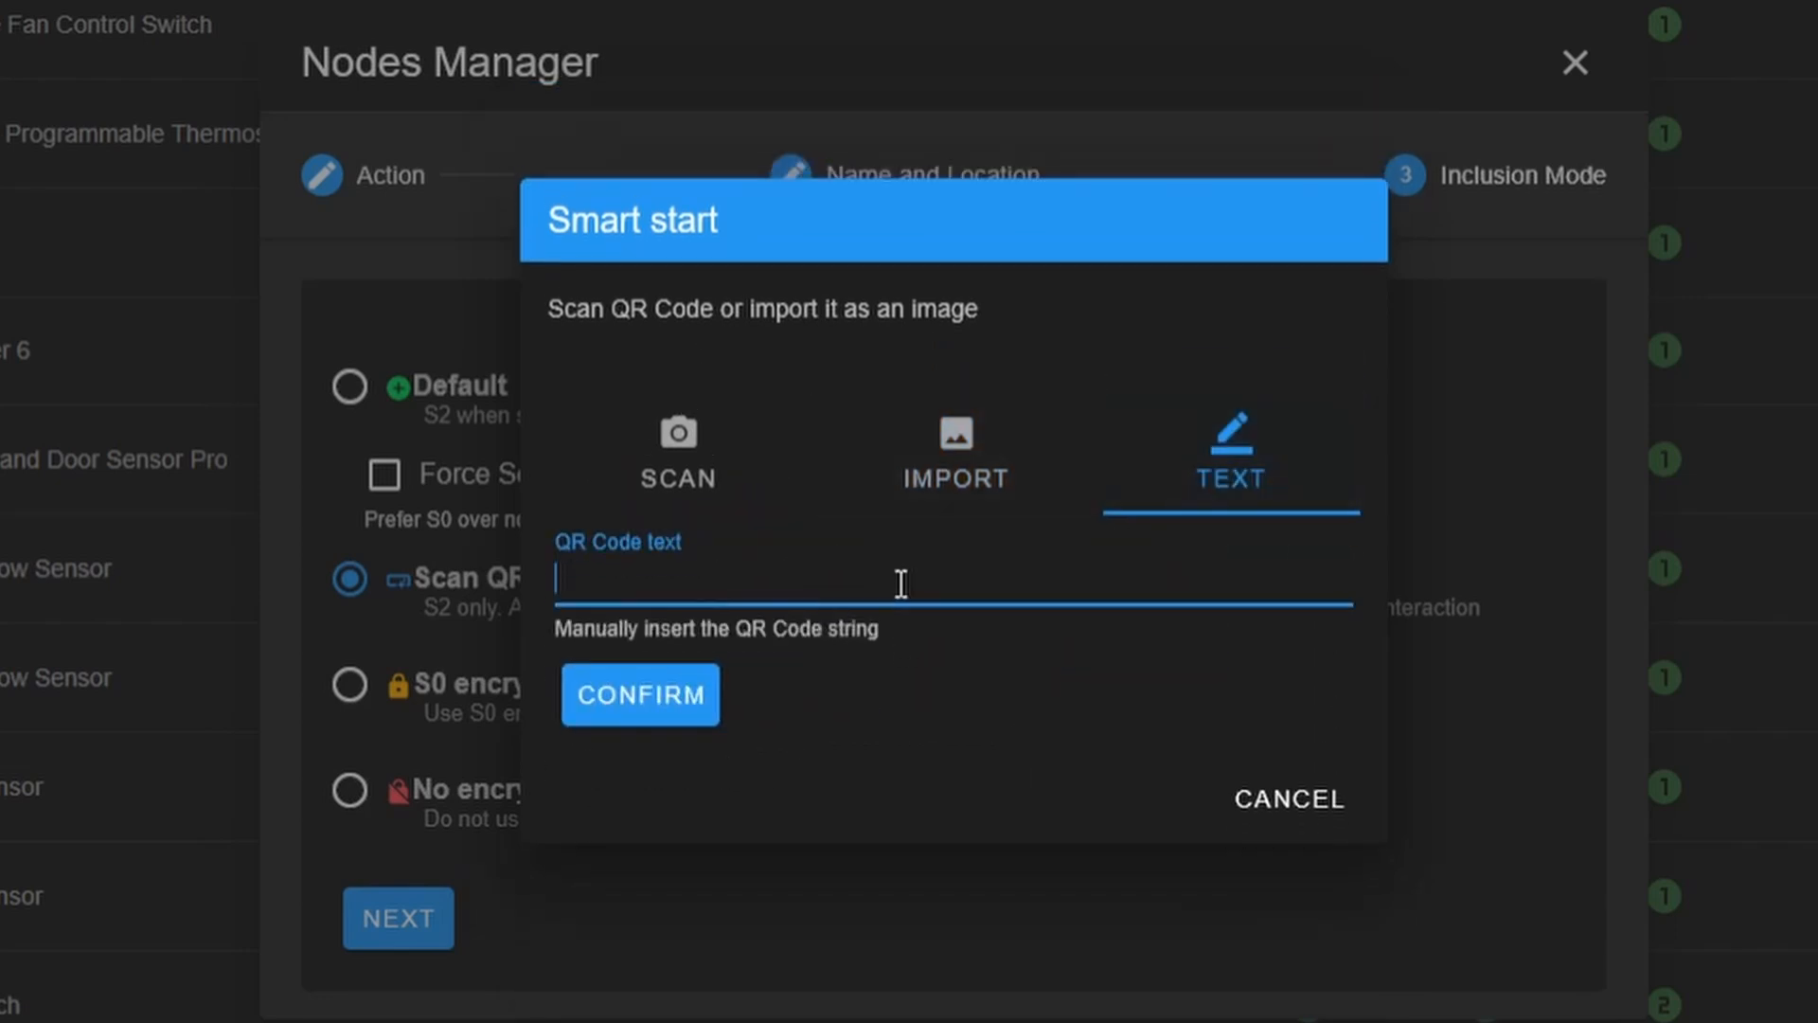
left_click(638, 695)
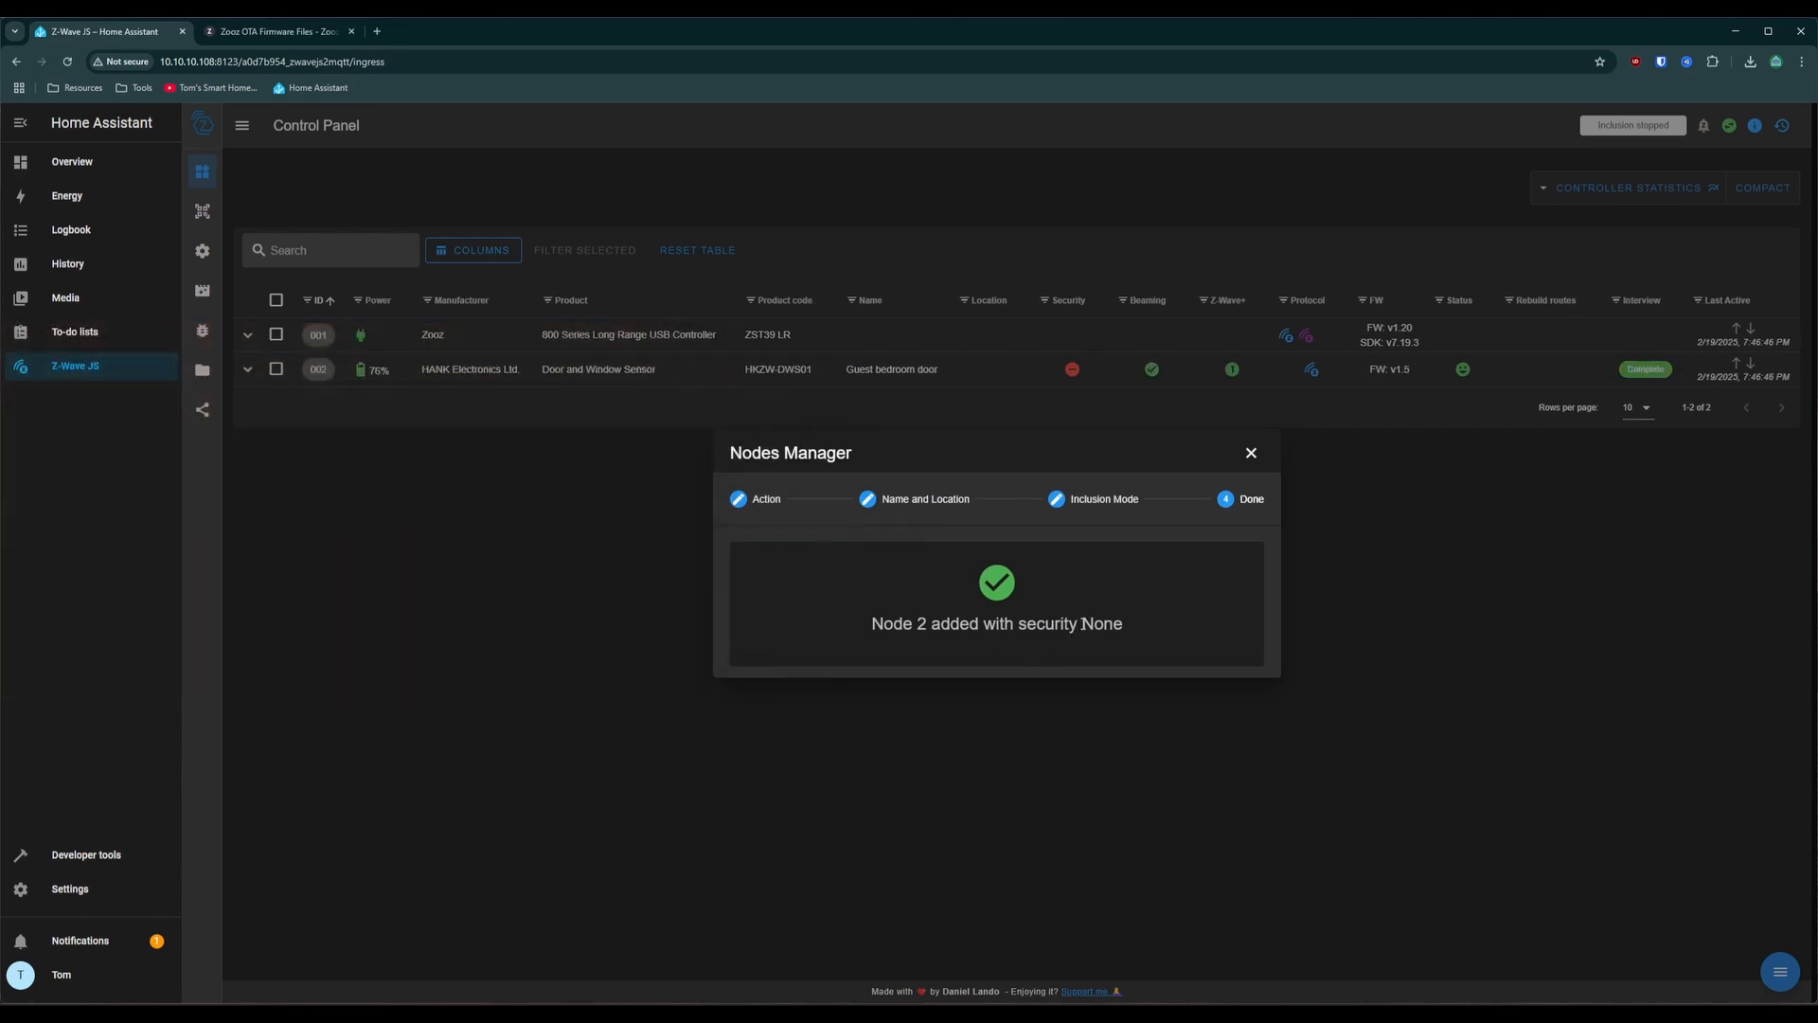
Close the Nodes Manager, leaving the Control Panel listing the Guest bedroom door sensor
double_click(1068, 623)
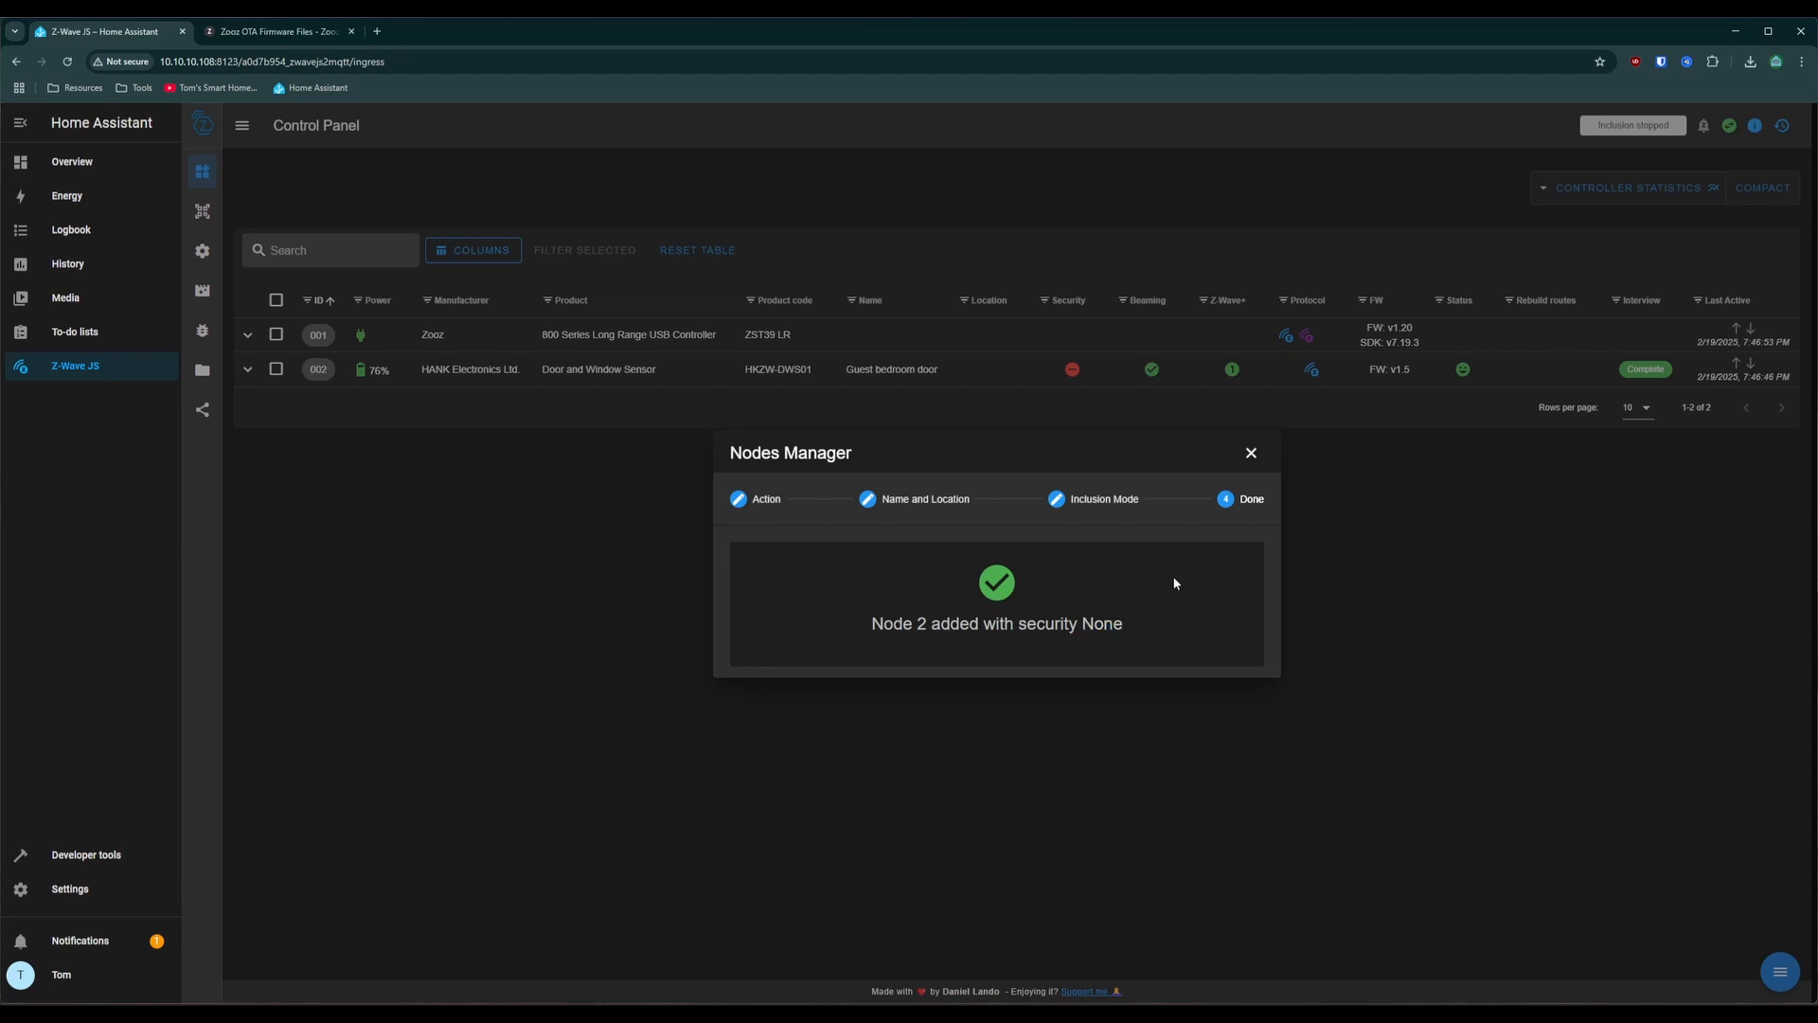
left_click(1250, 453)
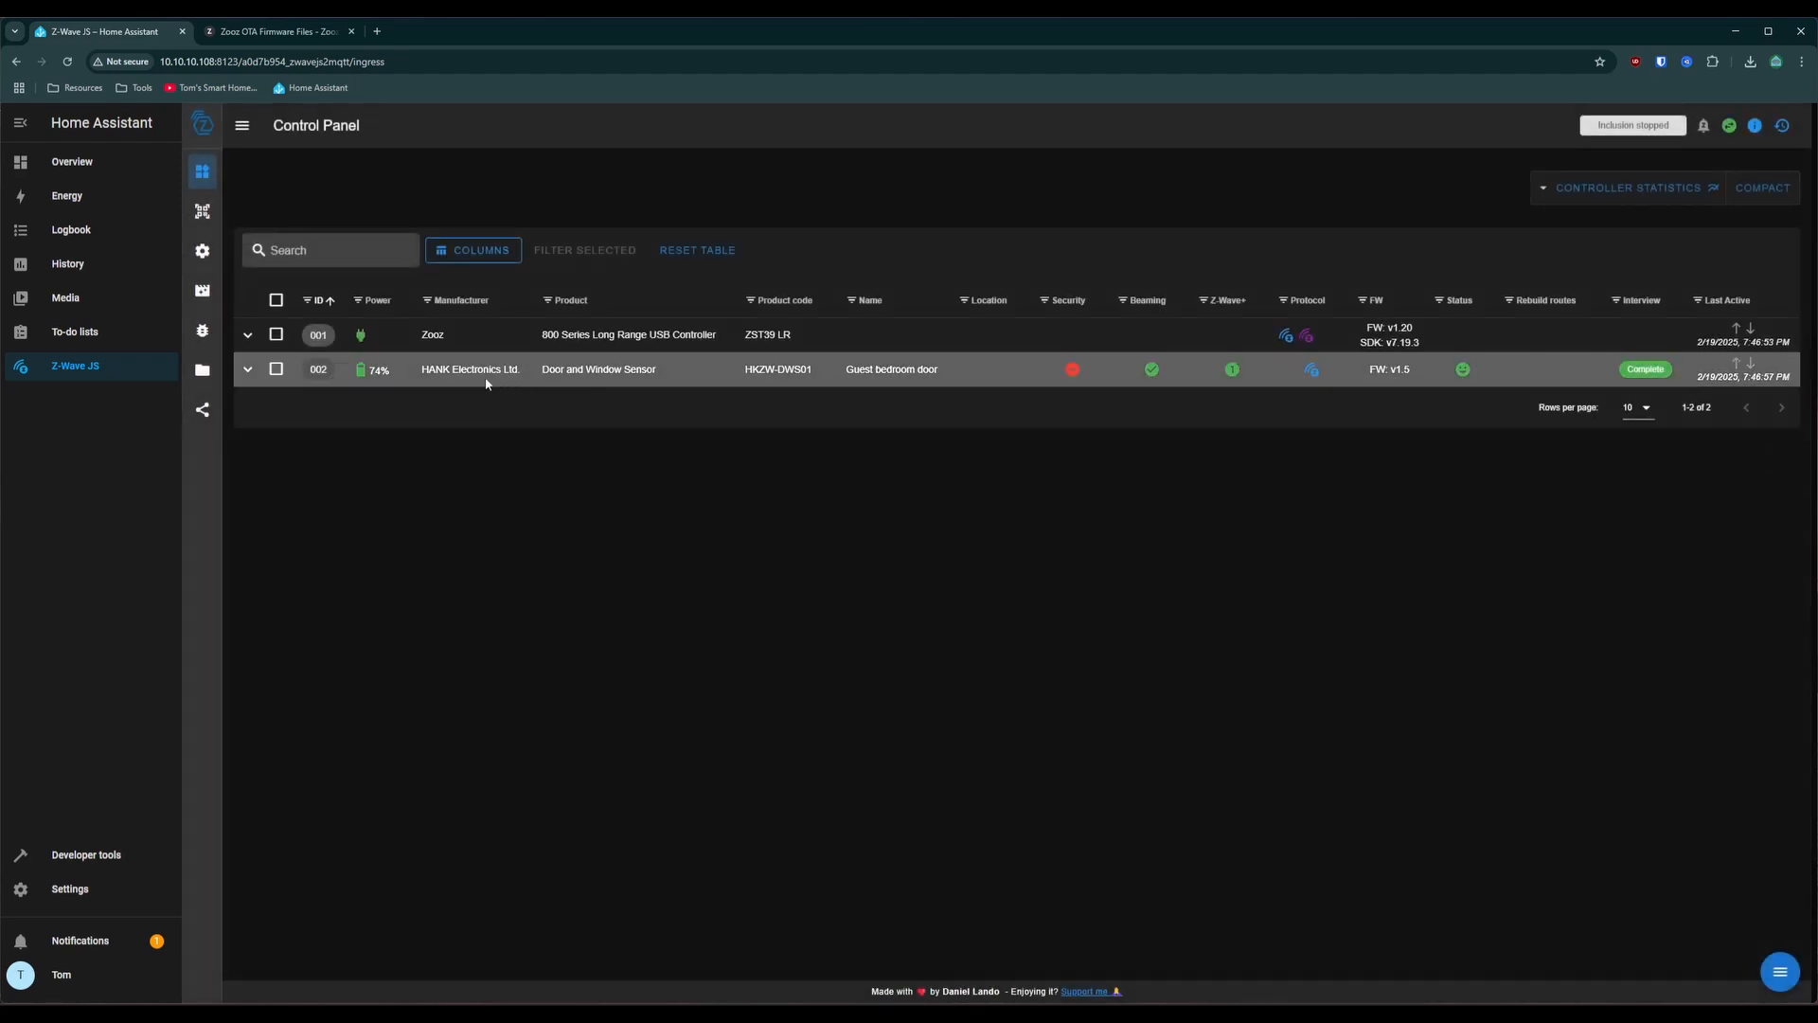
mouse_move(701, 385)
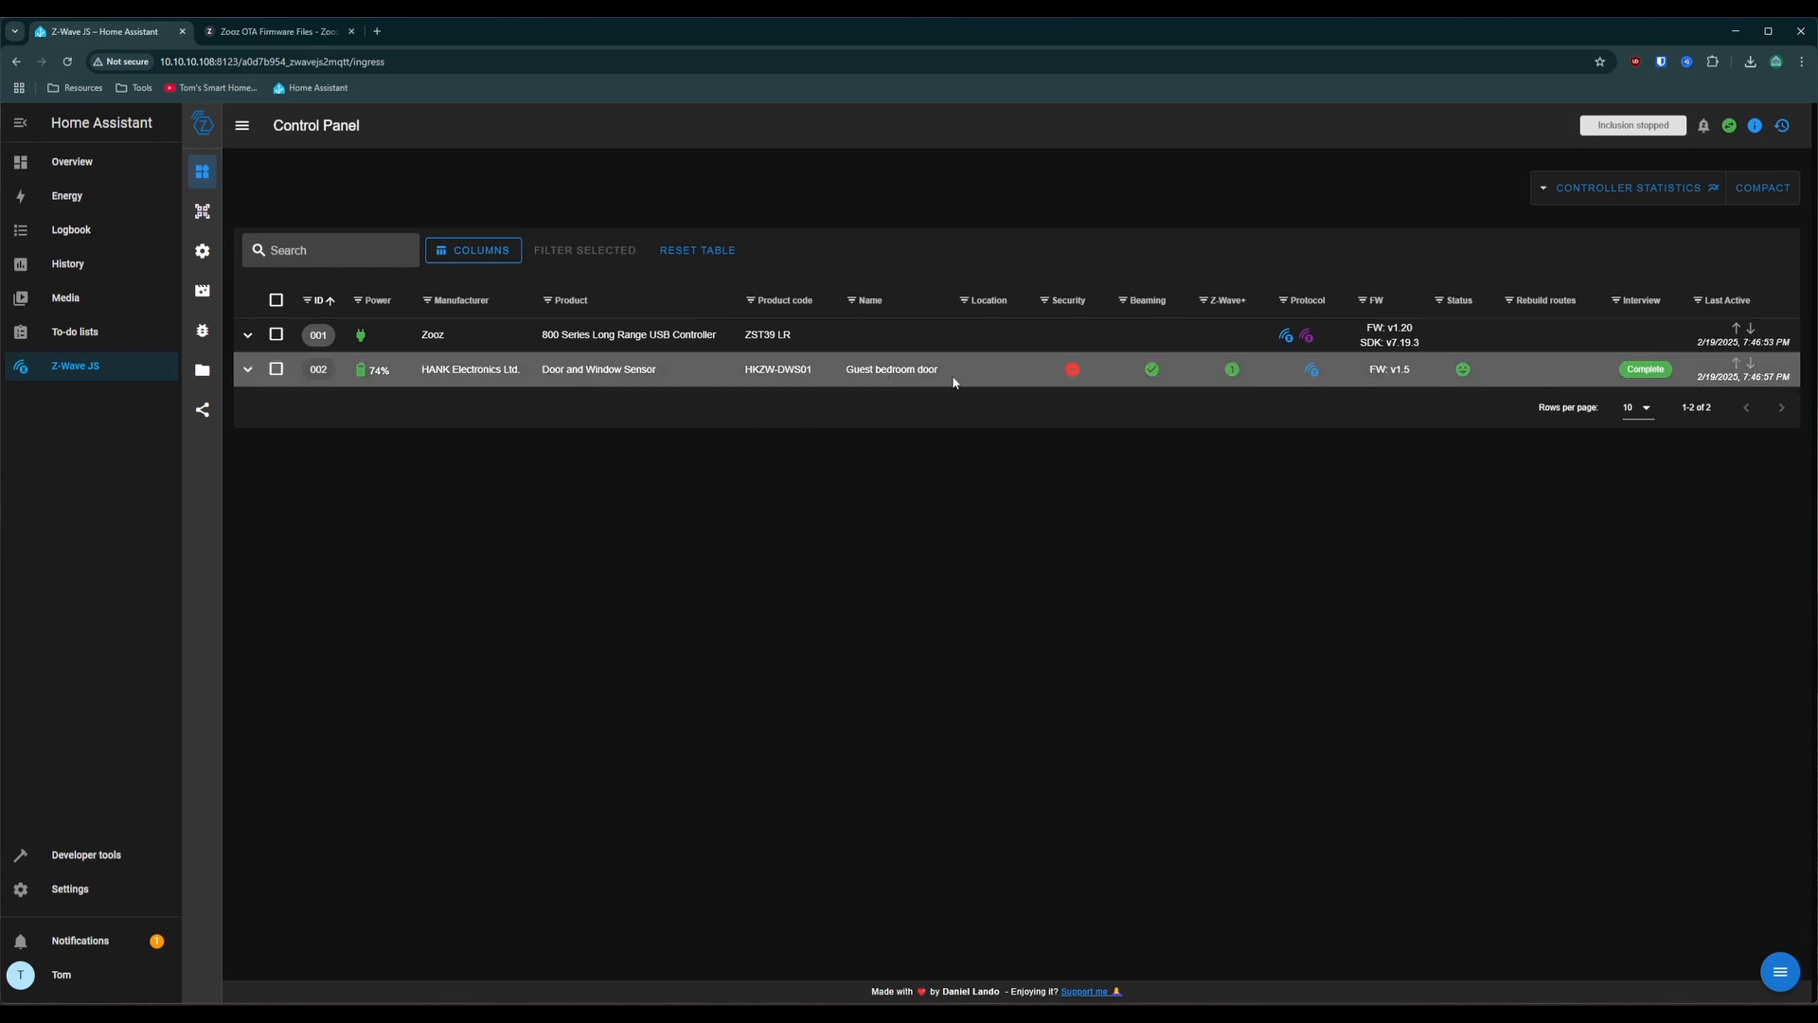
mouse_move(928, 384)
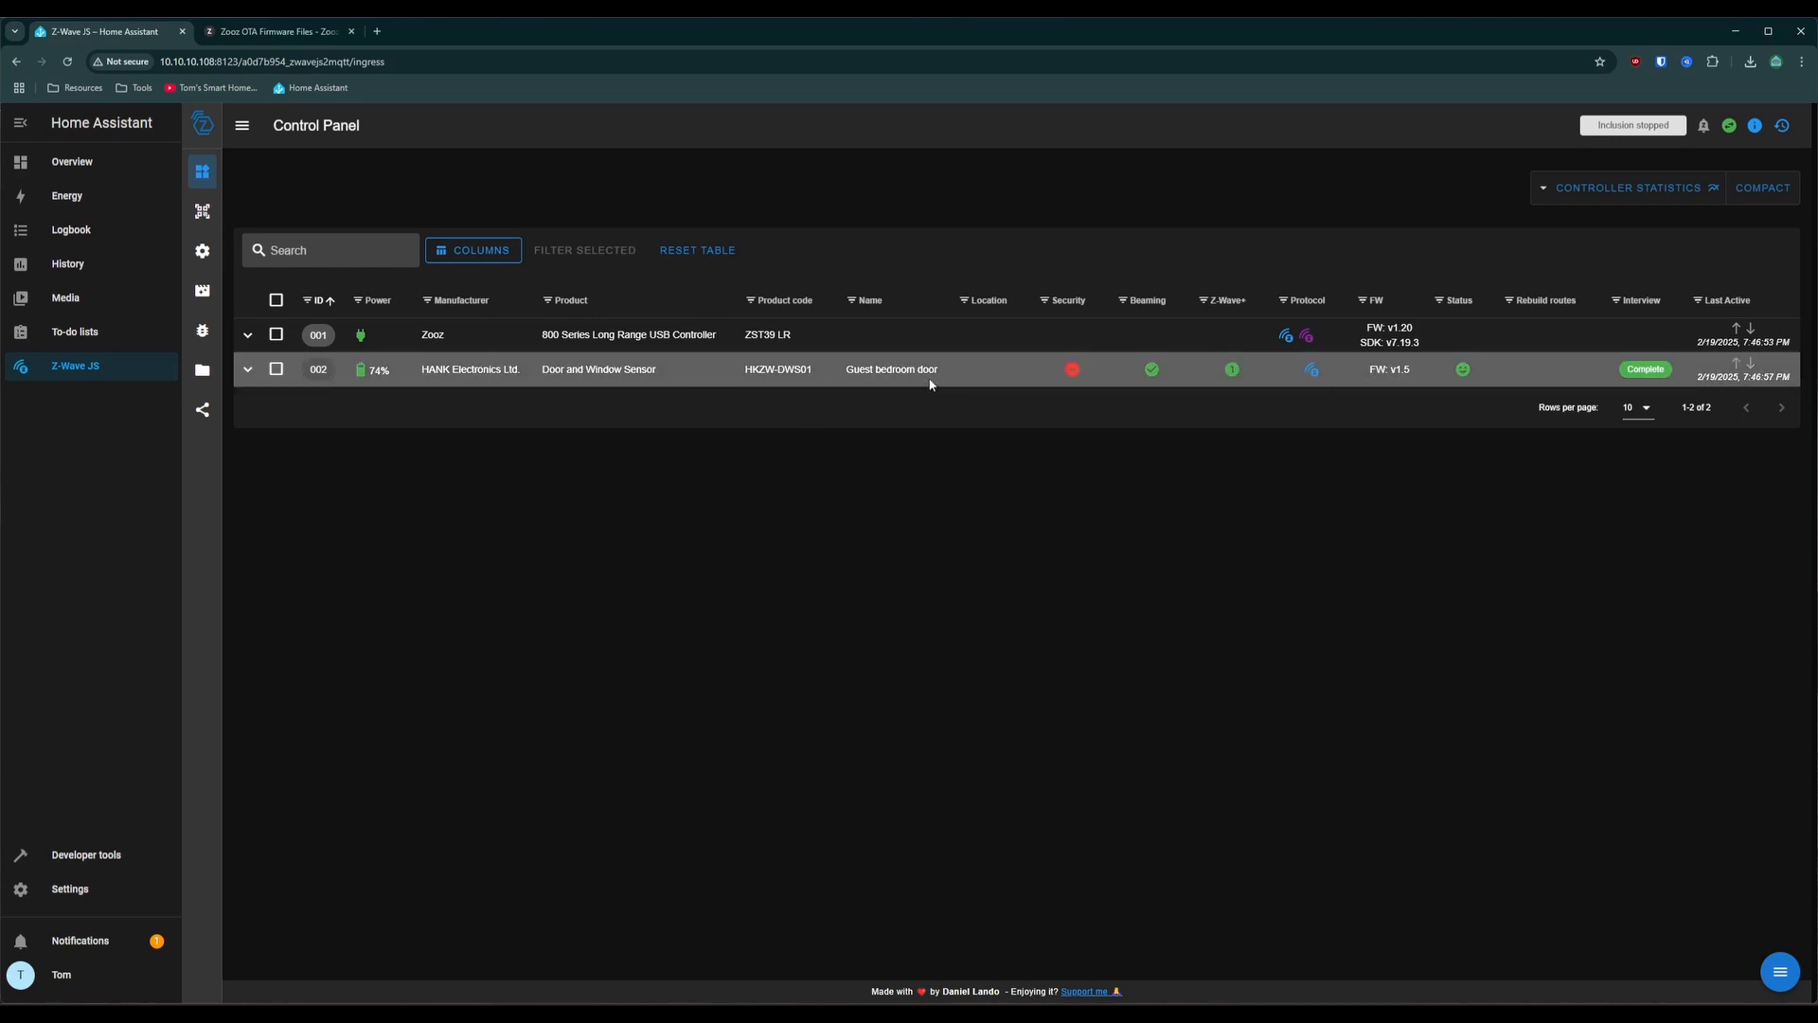